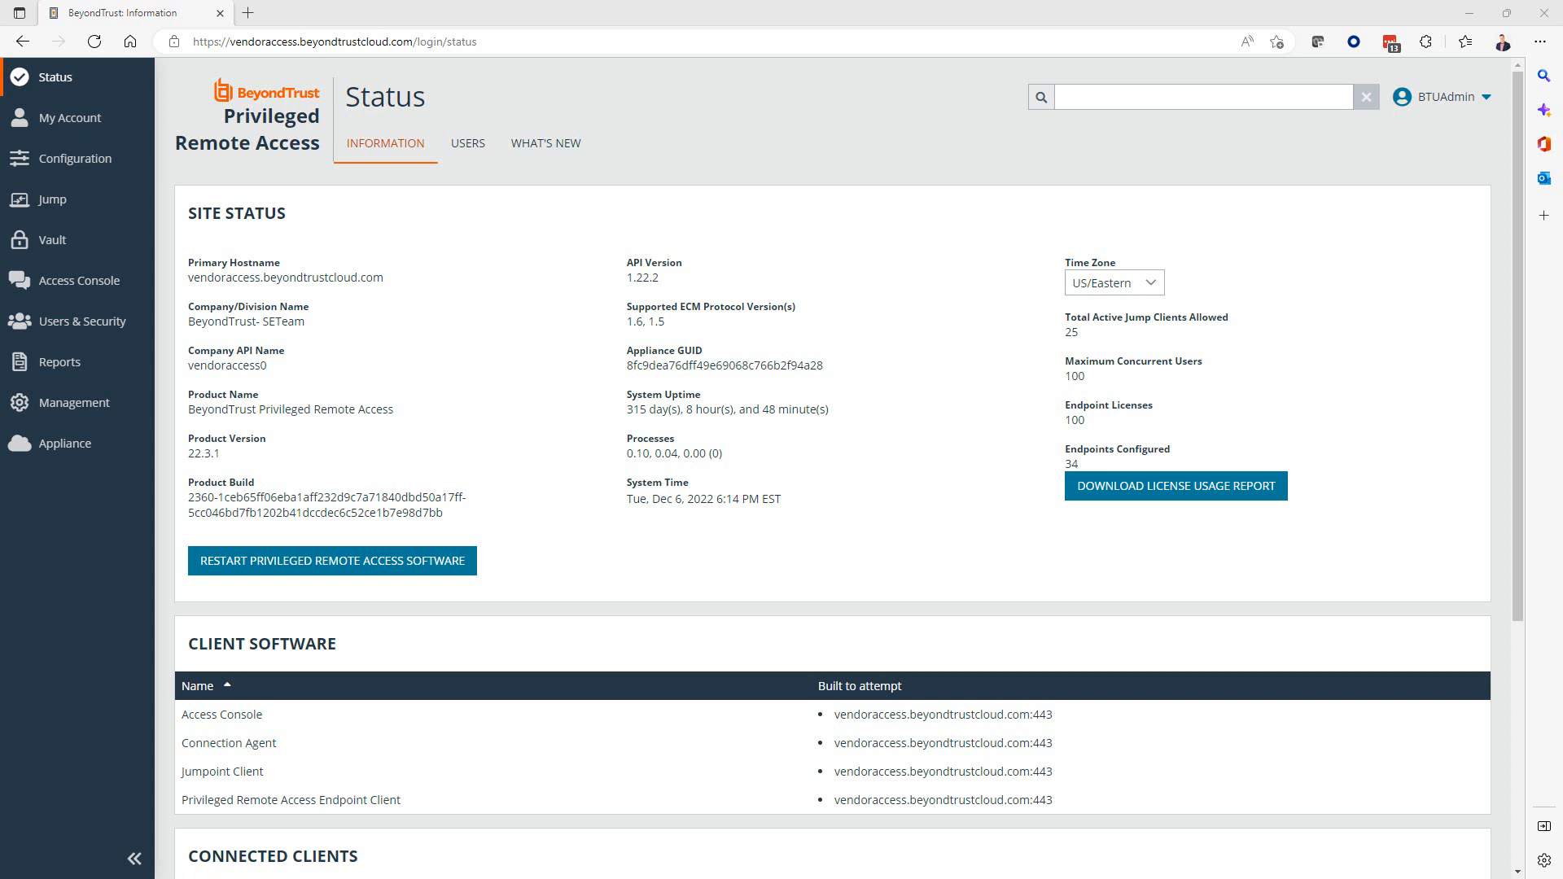
{"action": "mouse_move", "coordinate": [478, 321]}
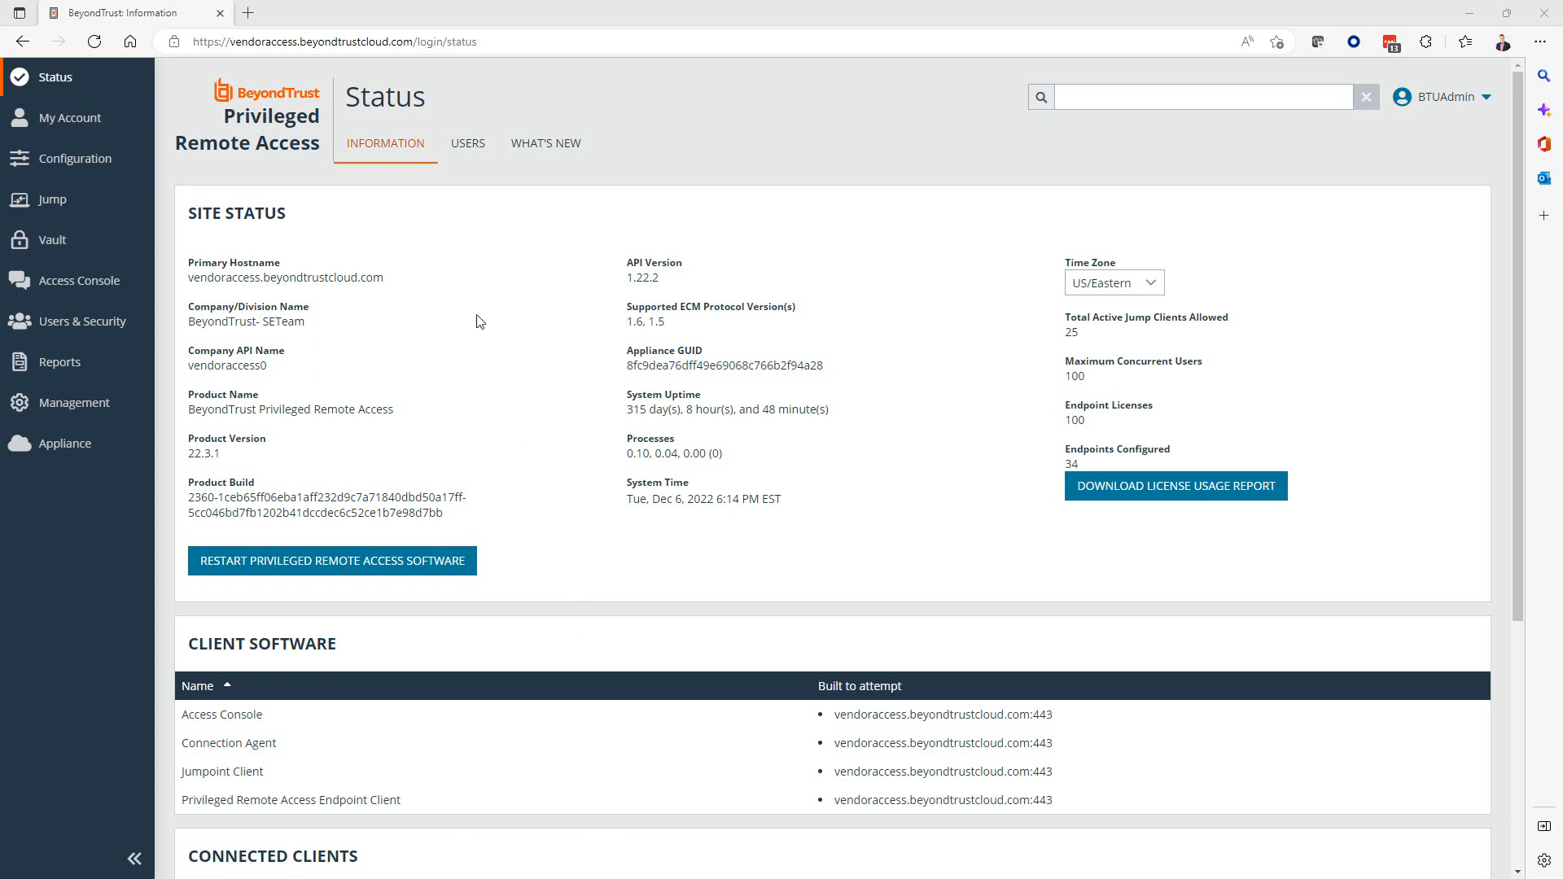
{"action": "mouse_move", "coordinate": [488, 280]}
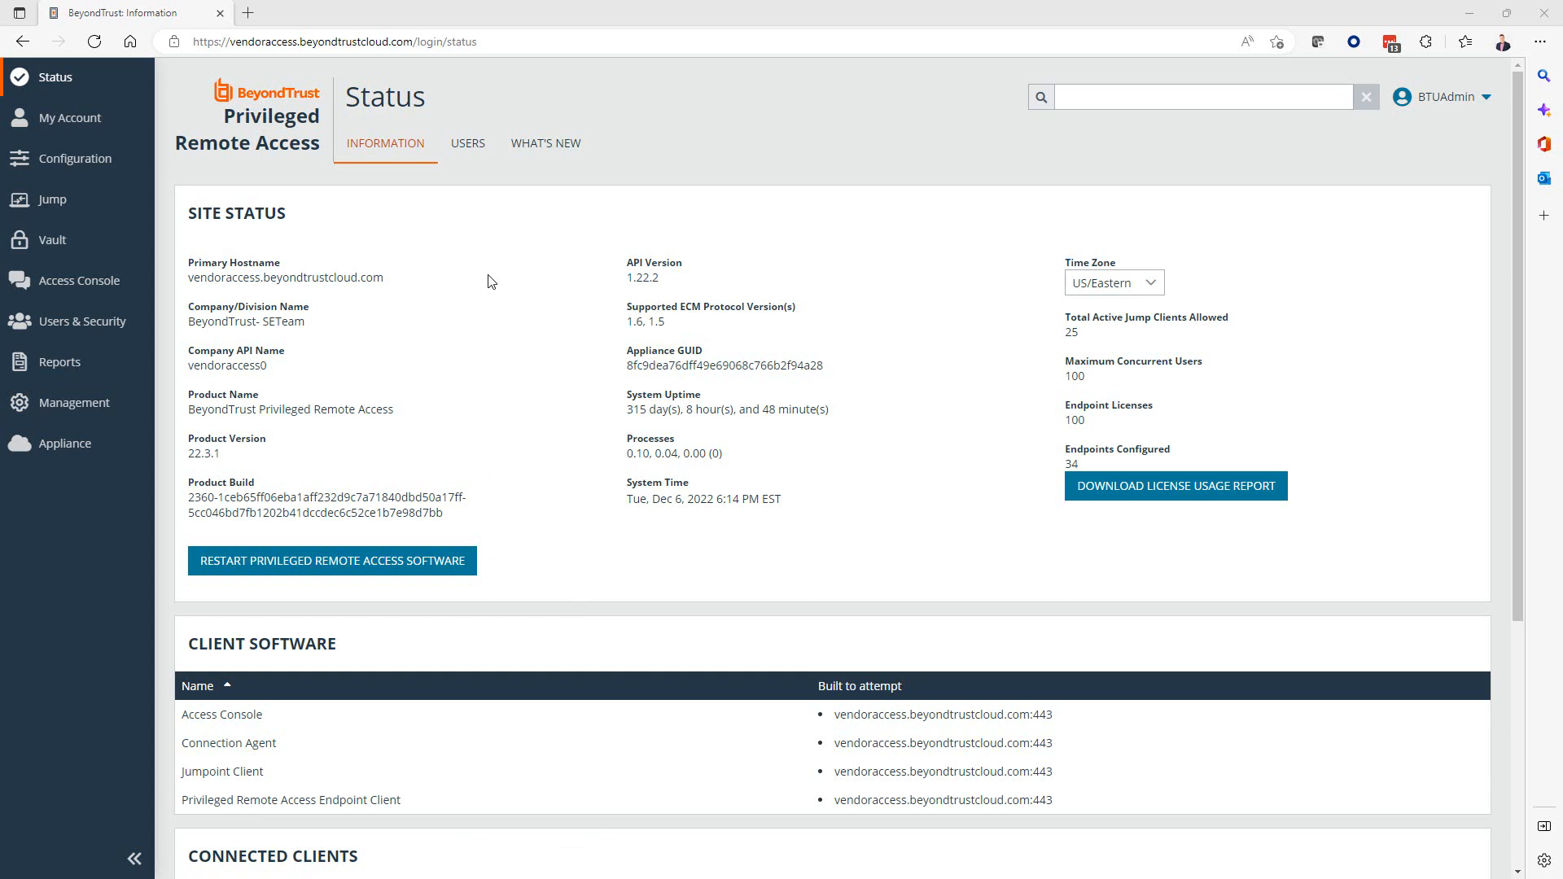
{"action": "mouse_move", "coordinate": [52, 239]}
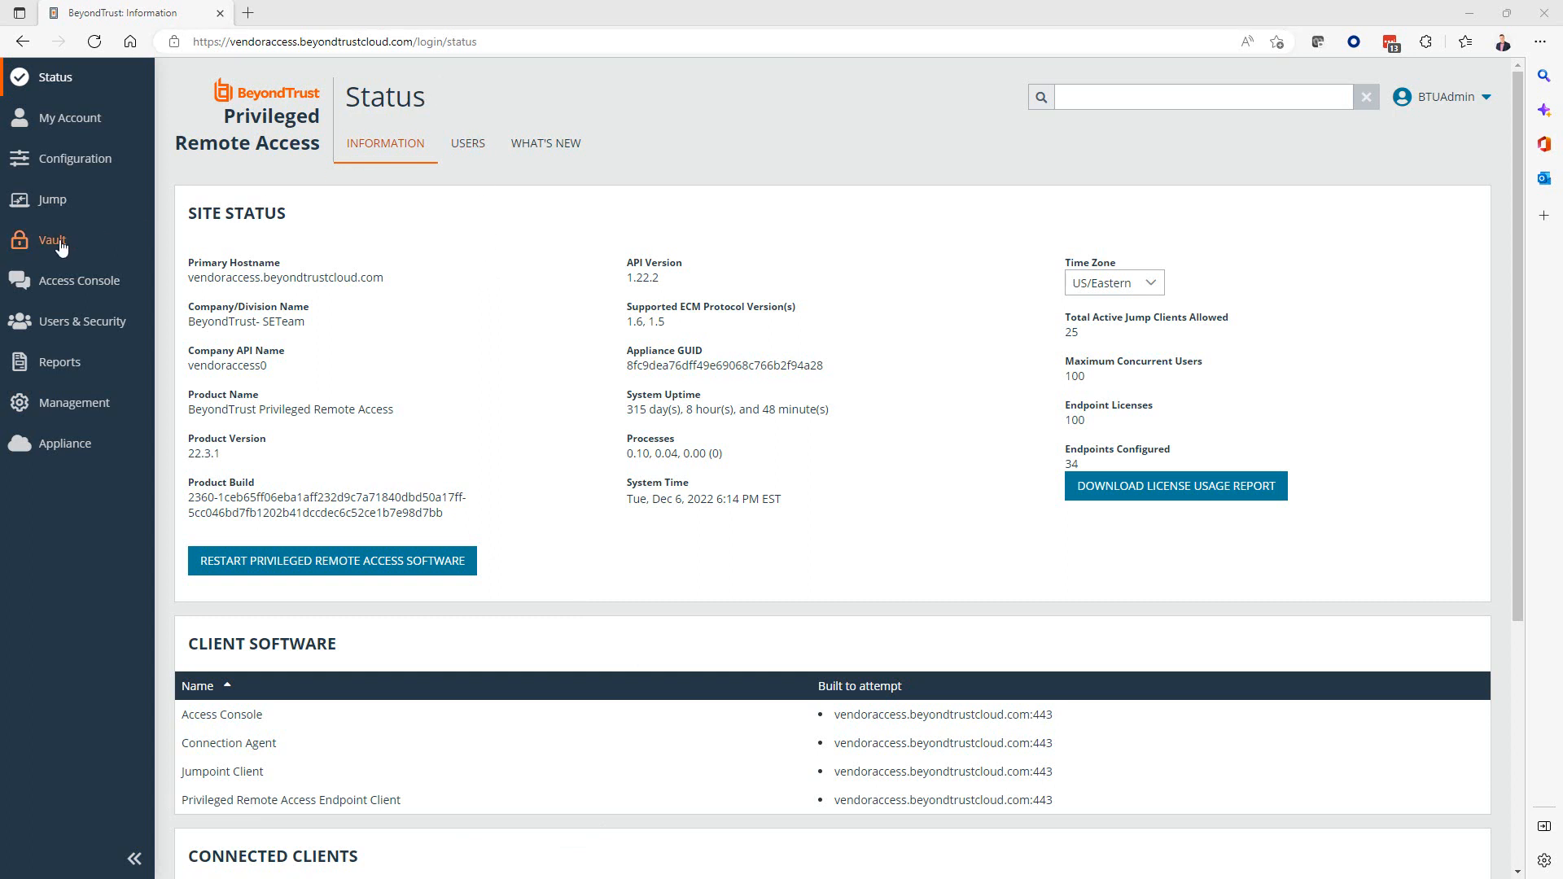
Go from Vault accounts to the Vault's Discovery jobs list.
{"action": "left_click", "coordinate": [53, 240]}
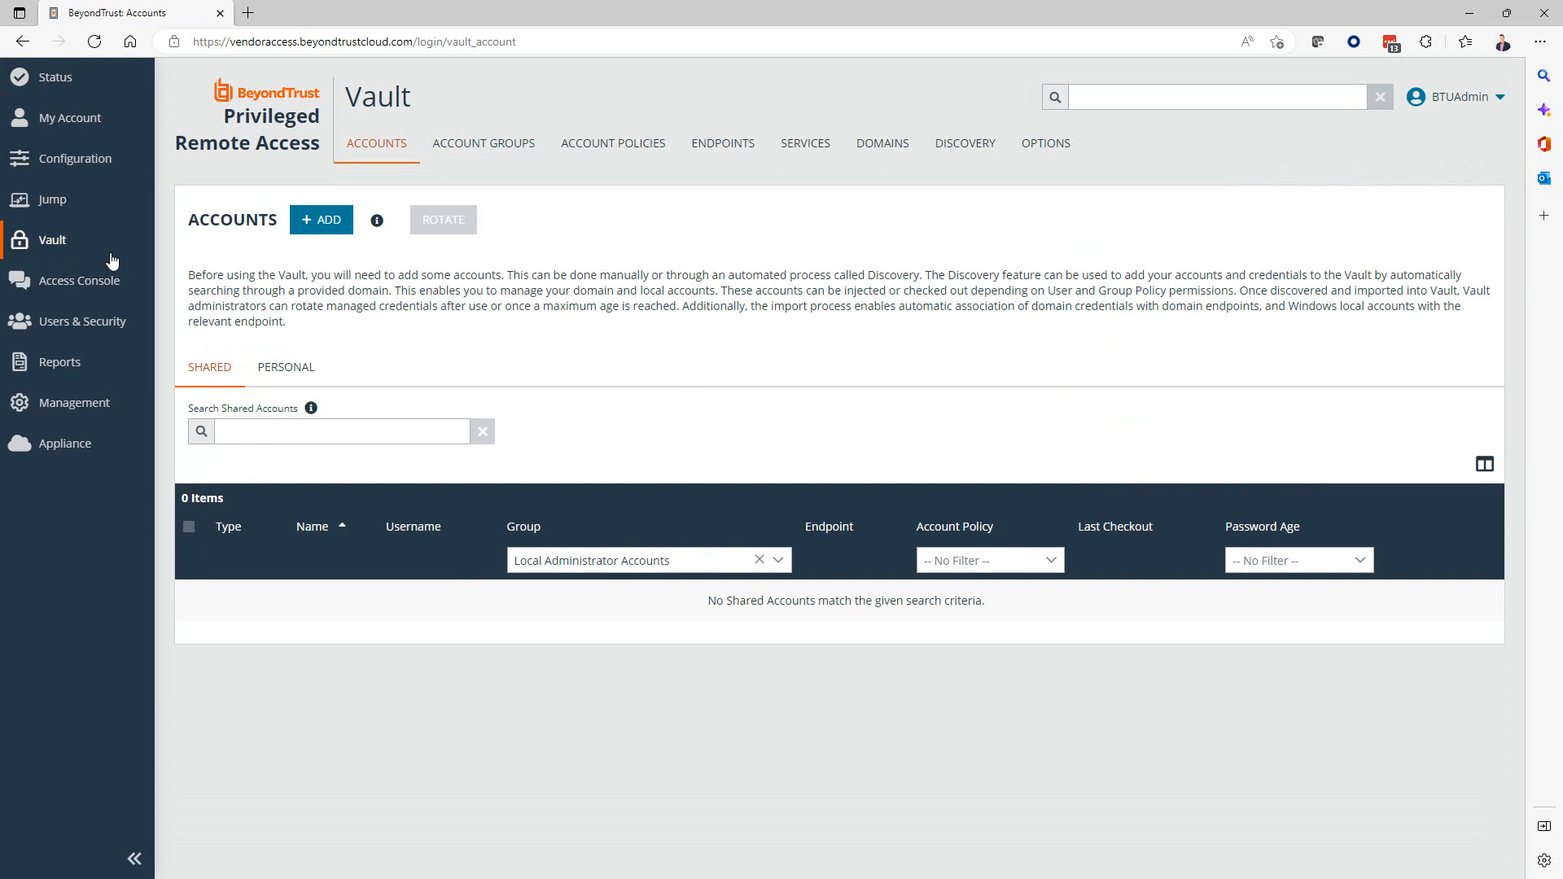
{"action": "mouse_move", "coordinate": [965, 142]}
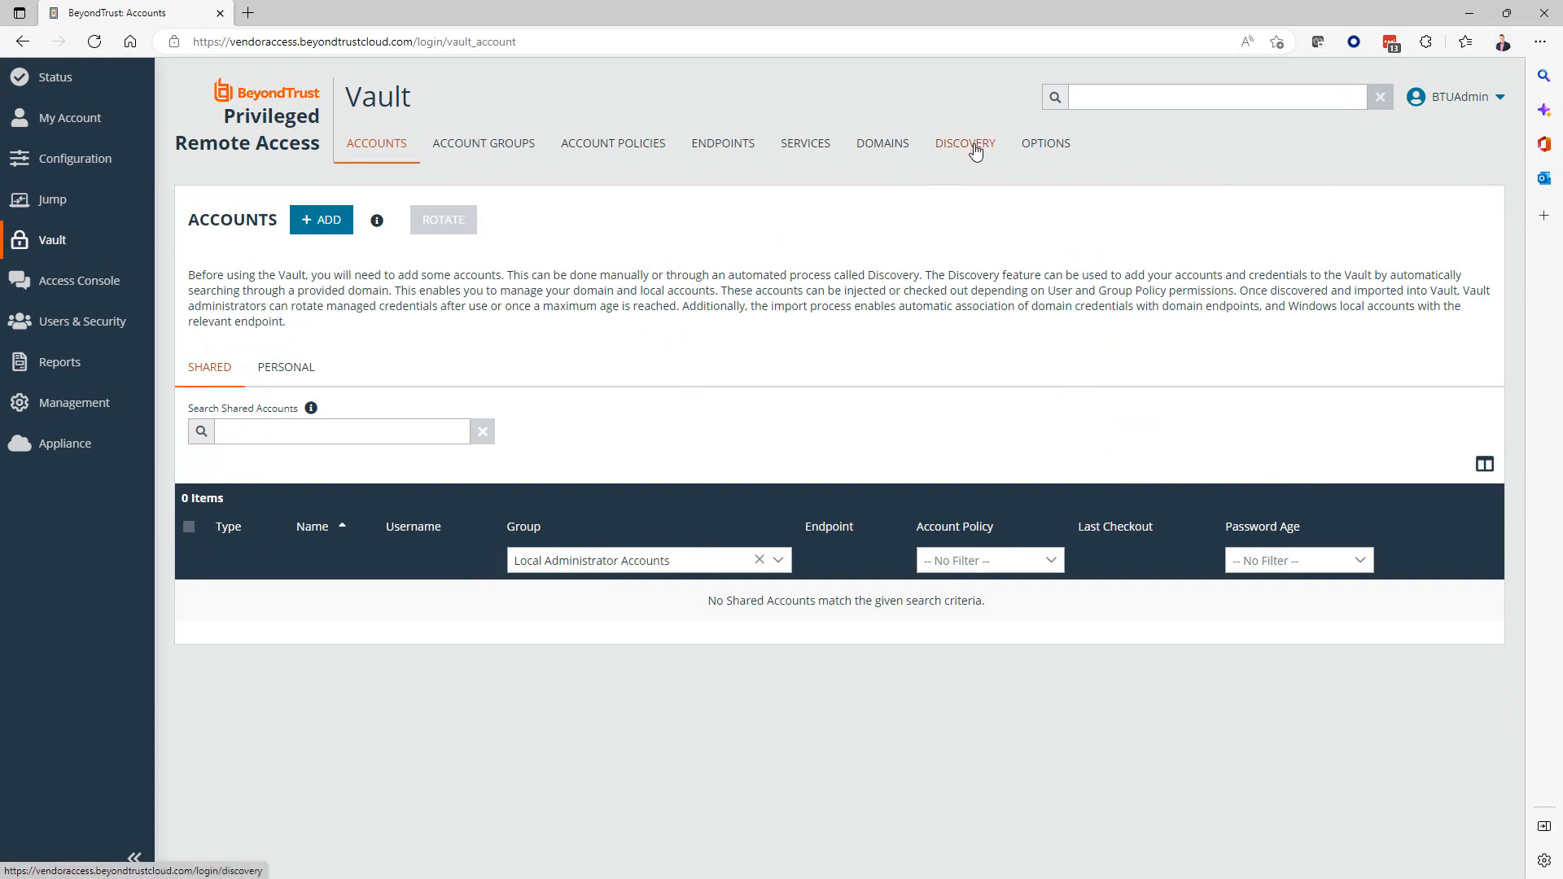
{"action": "left_click", "coordinate": [964, 142]}
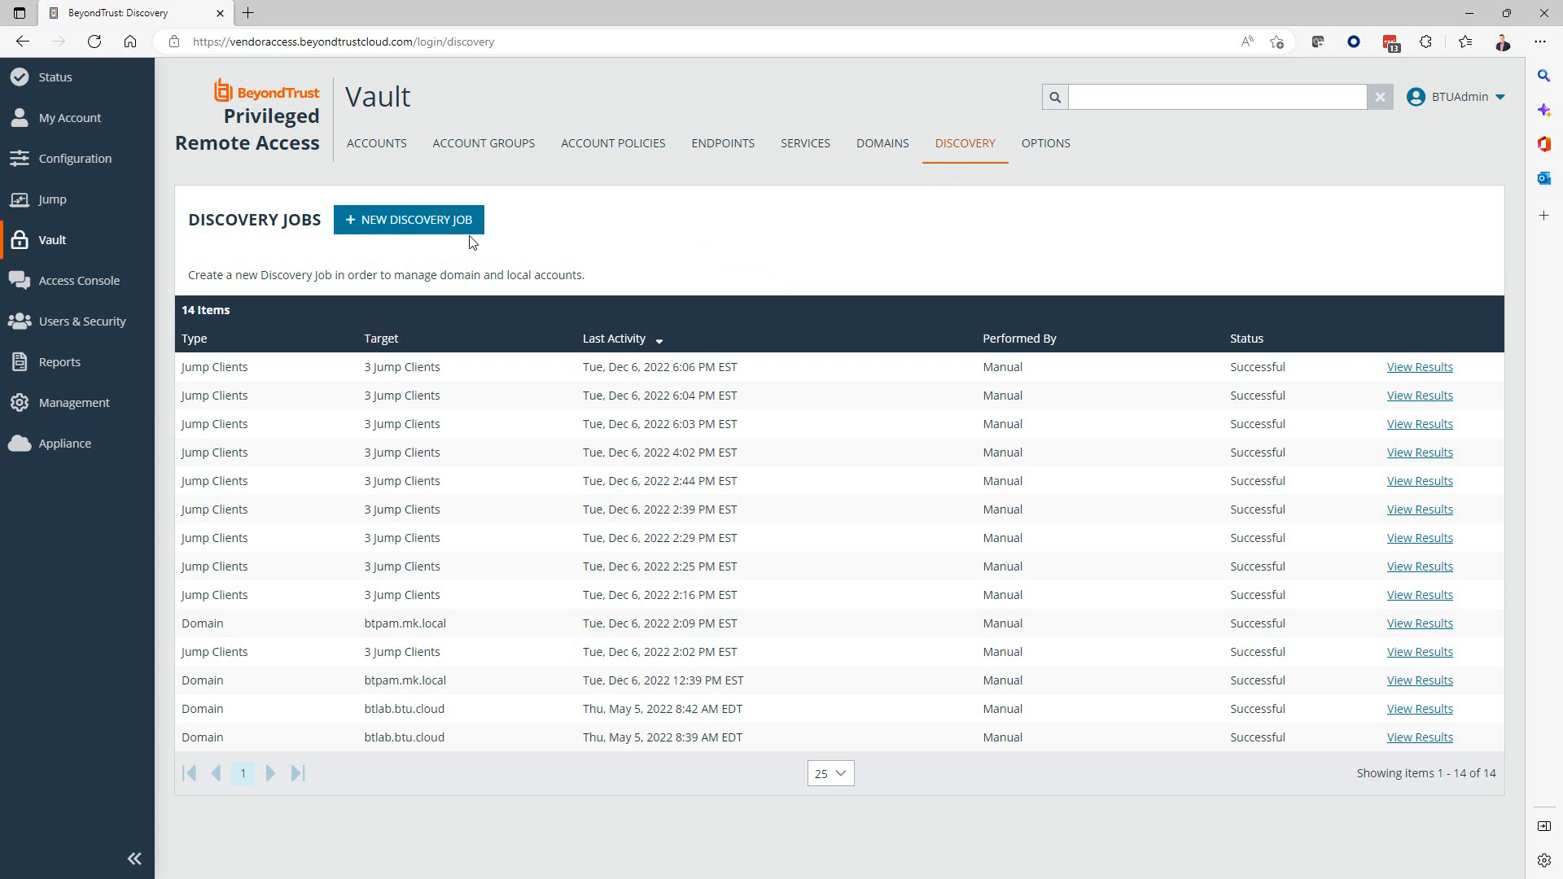
Start a Local Windows Accounts on Jump Clients discovery job with tag criterion 3.
{"action": "left_click", "coordinate": [408, 219]}
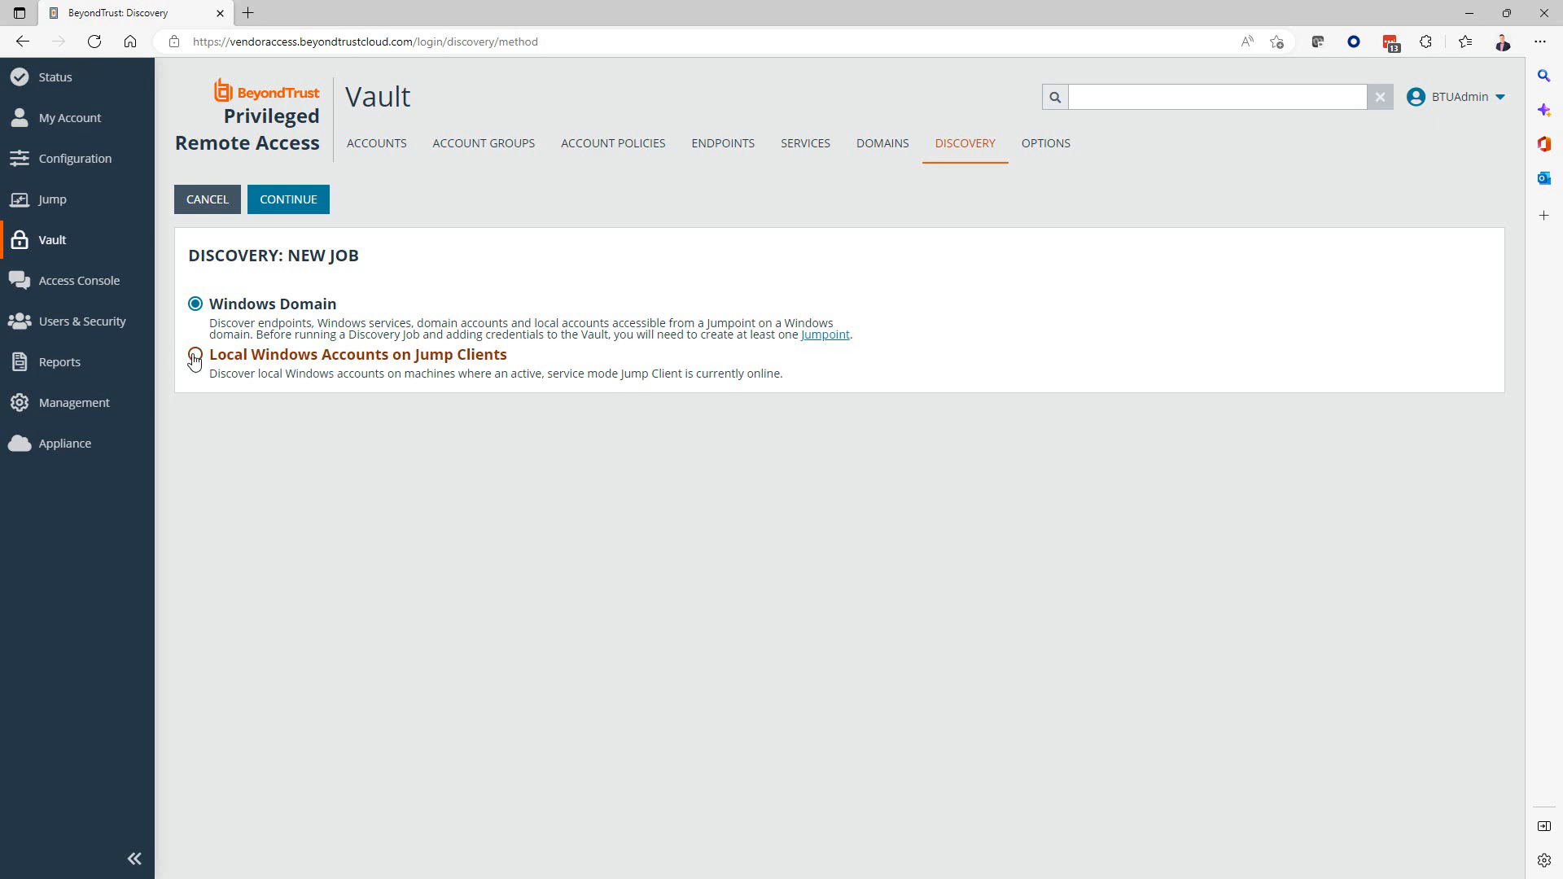
{"action": "left_click", "coordinate": [288, 200]}
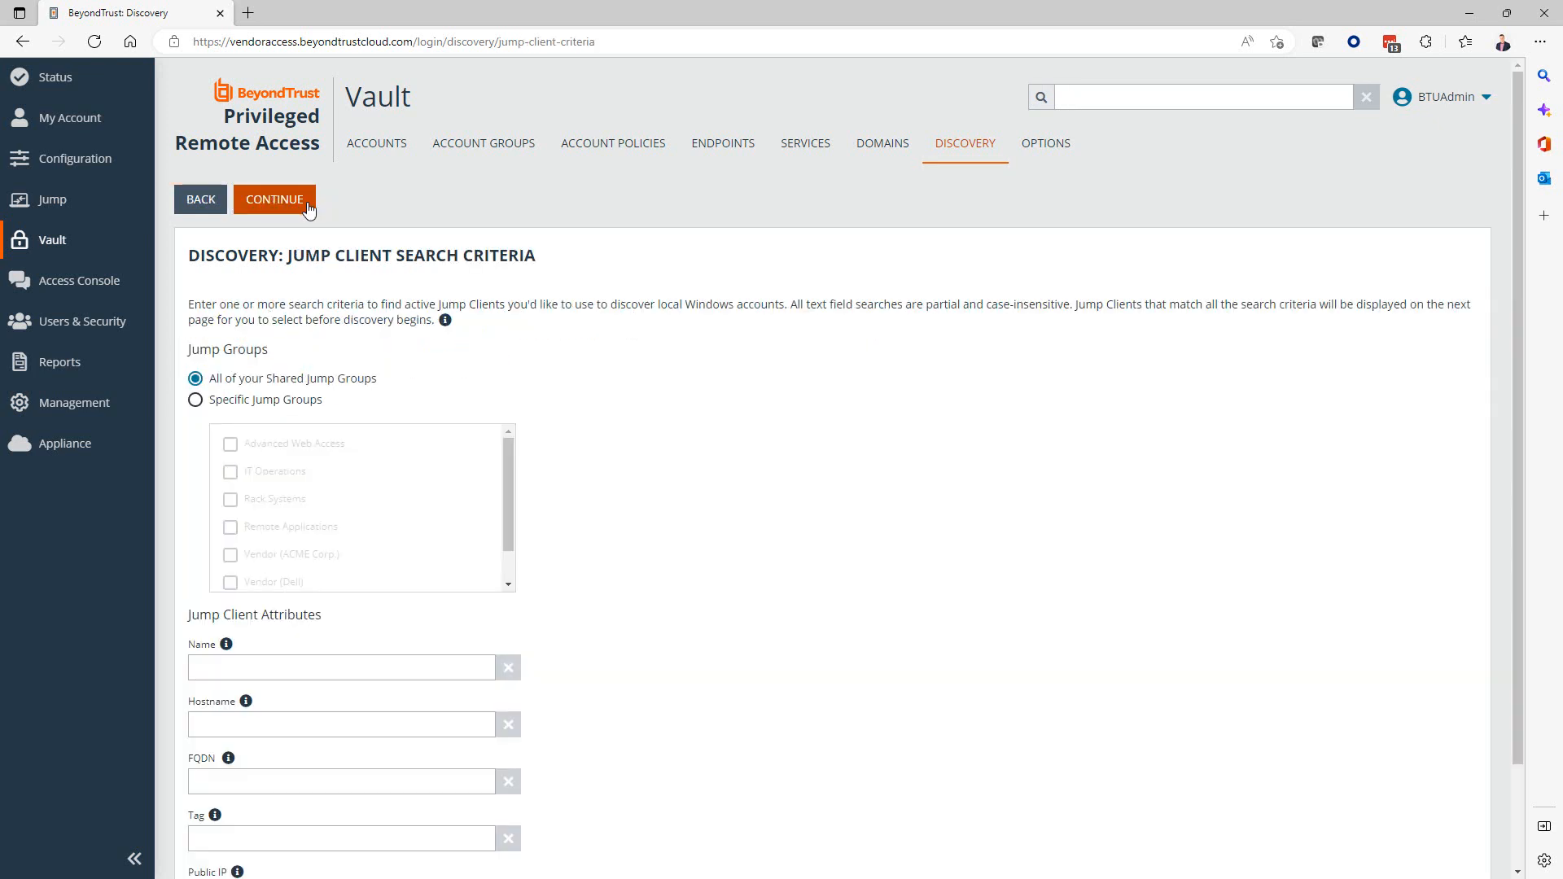
{"action": "mouse_move", "coordinate": [573, 399]}
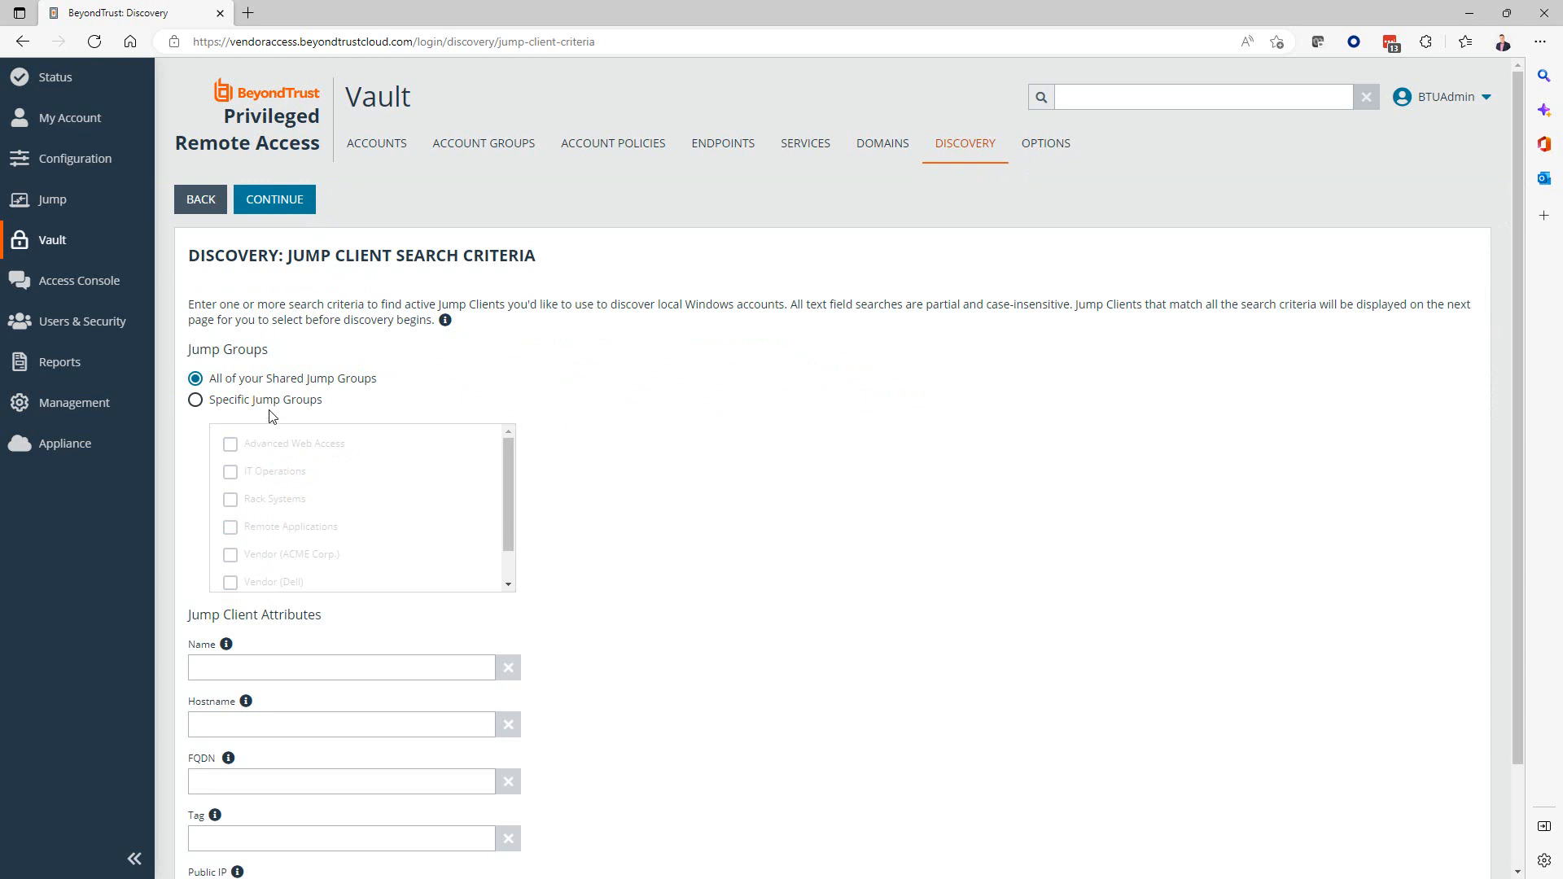
{"action": "mouse_move", "coordinate": [740, 647]}
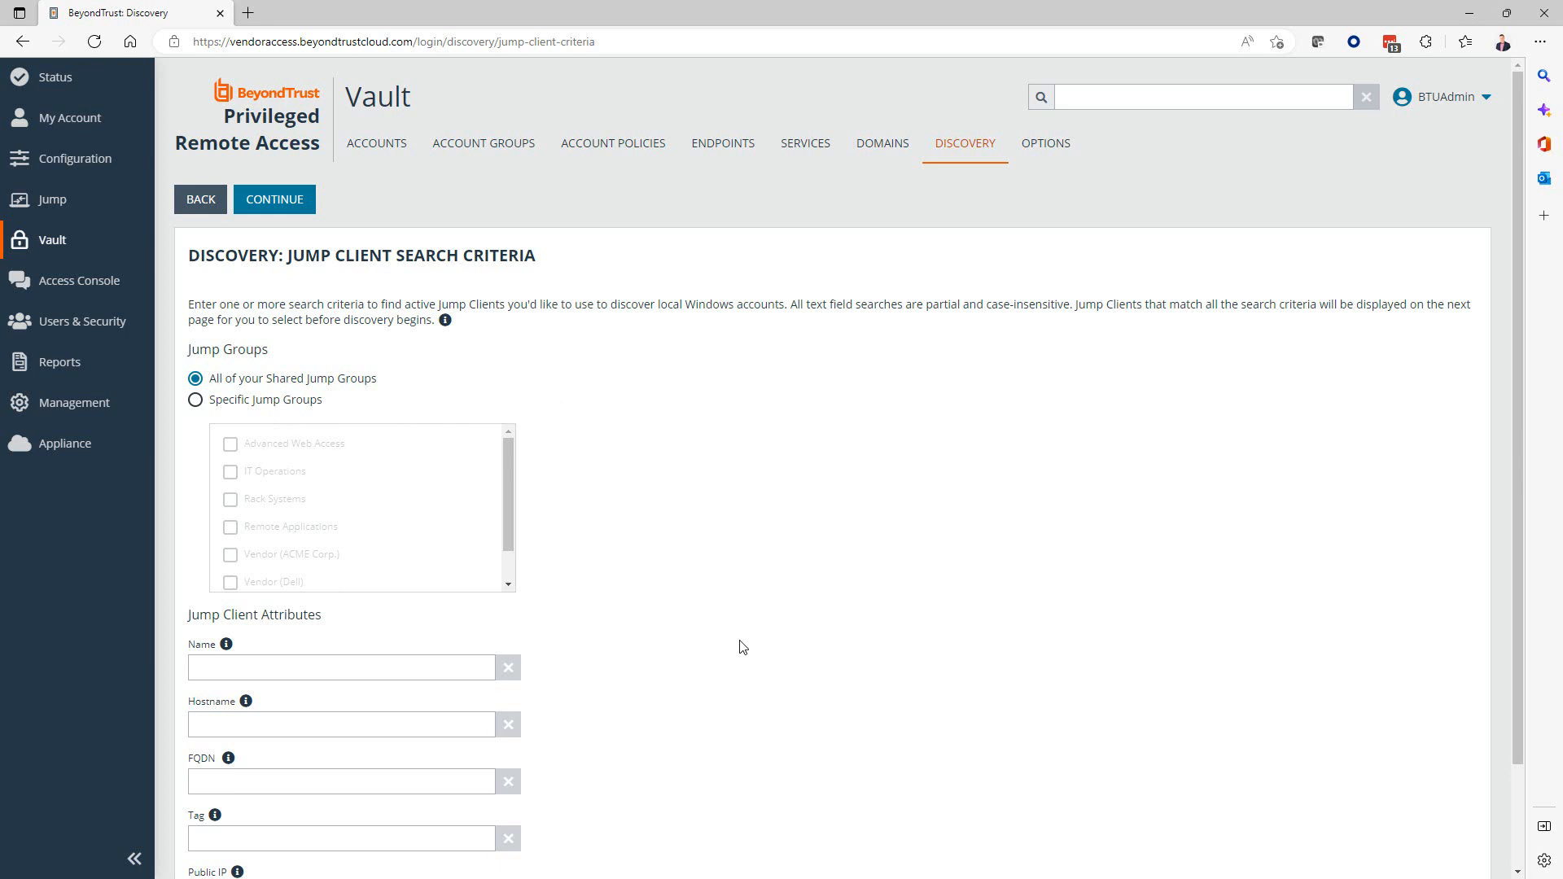
{"action": "scroll", "scroll_direction": "down", "scroll_amount": 3}
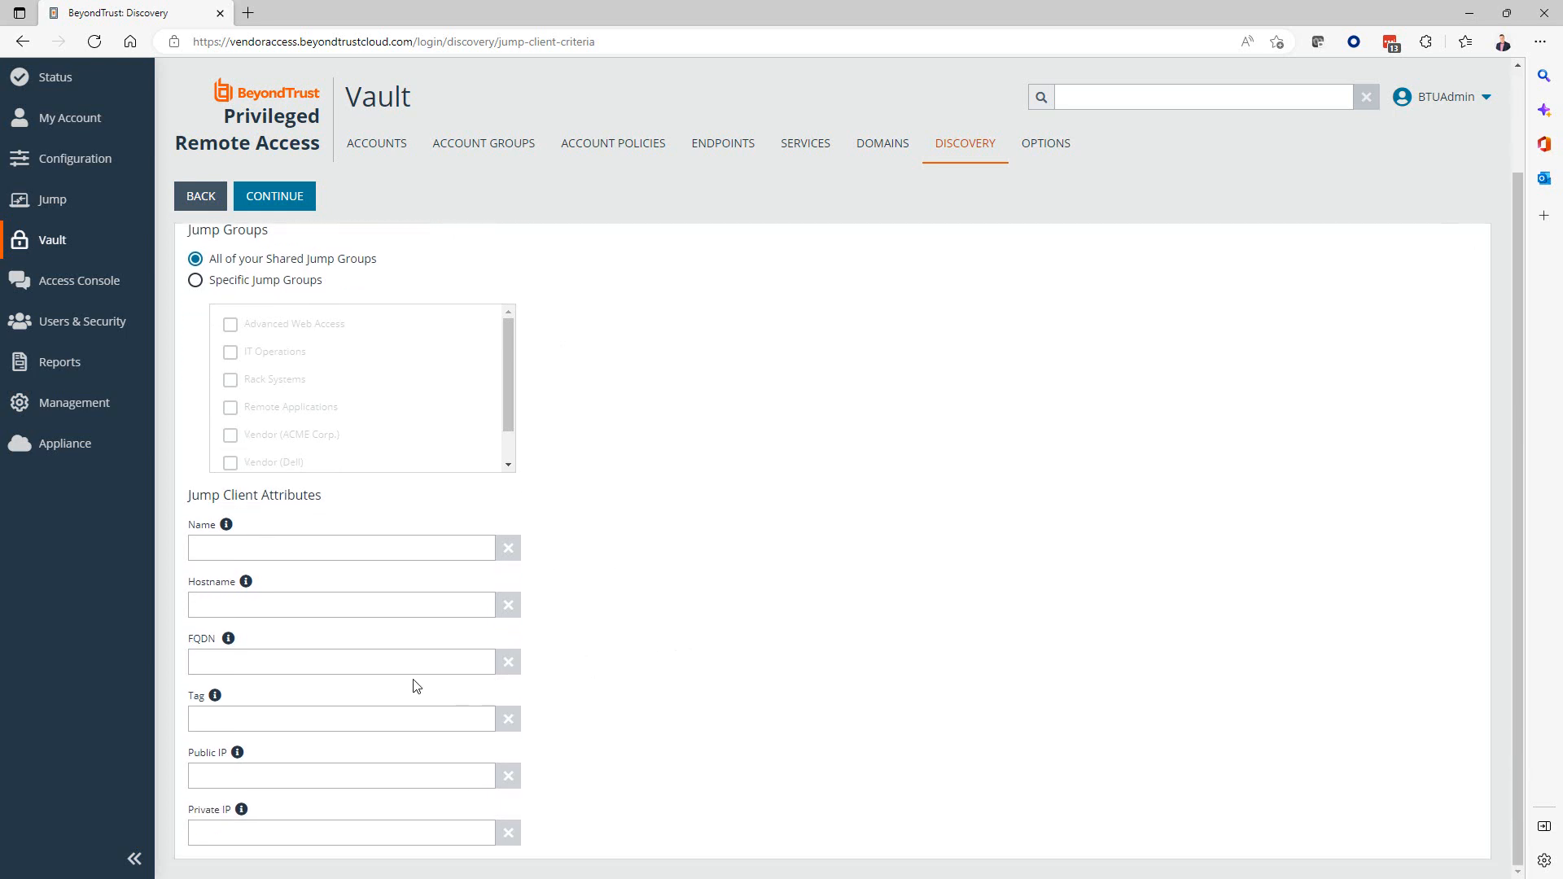
{"action": "left_click", "coordinate": [341, 718]}
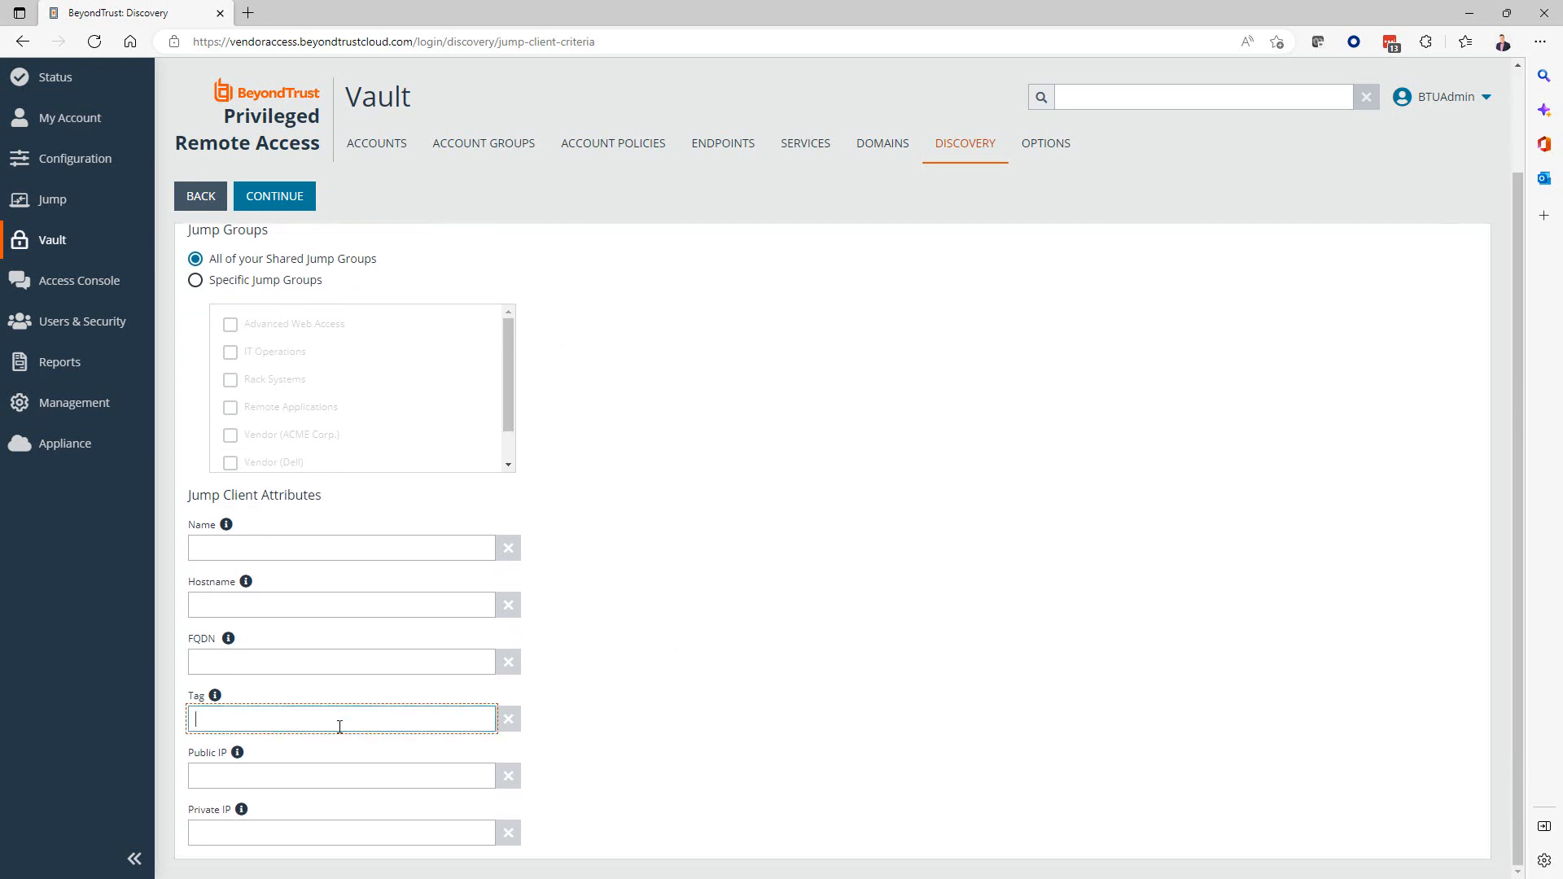
{"action": "type", "text": "3"}
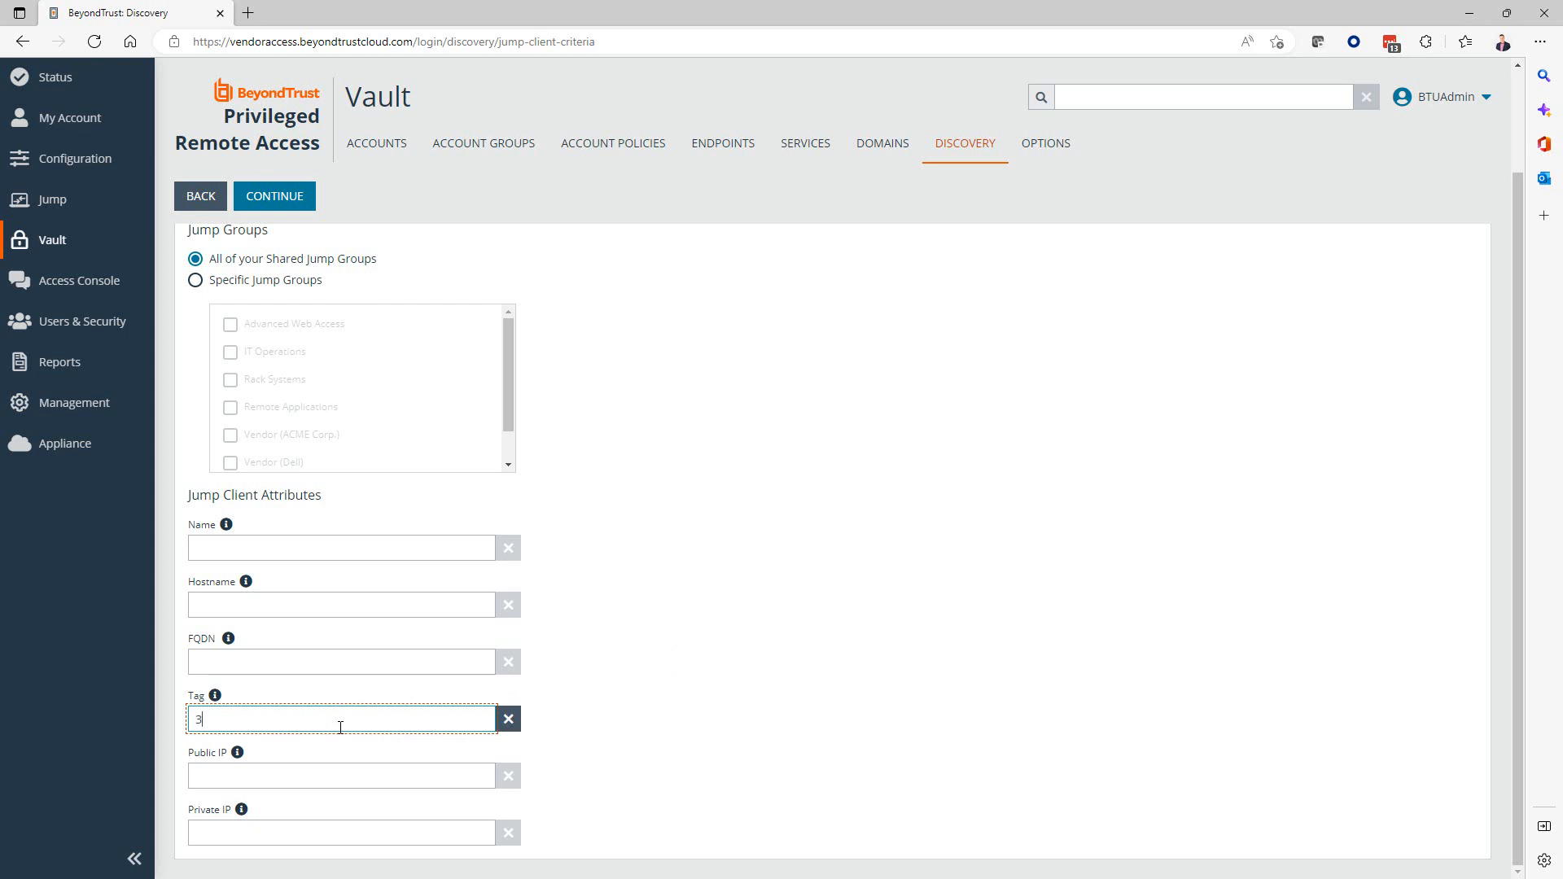
{"action": "mouse_move", "coordinate": [724, 586]}
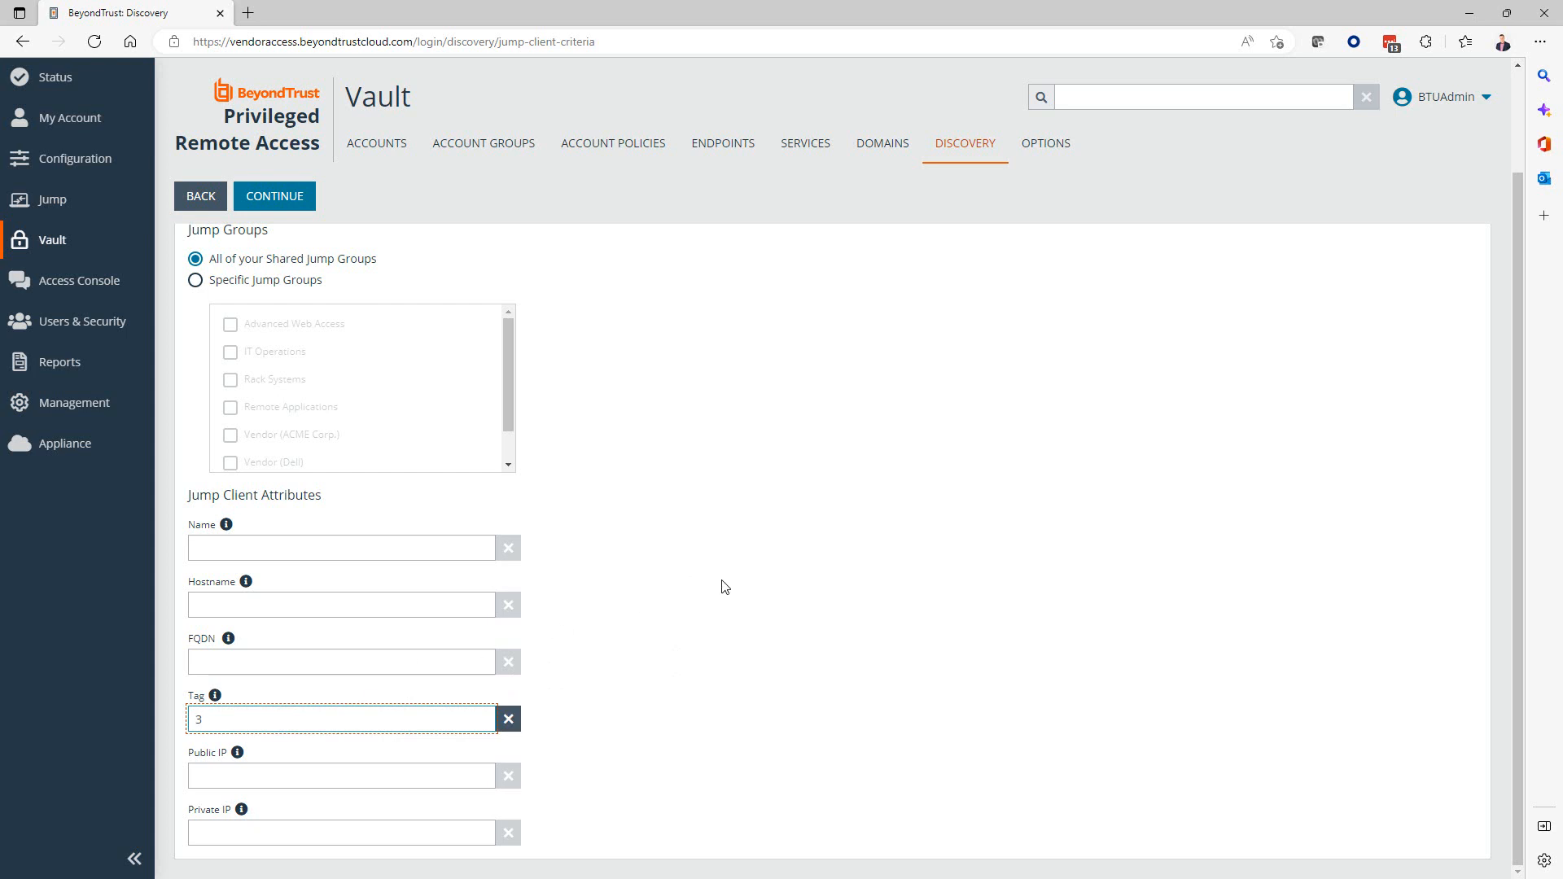
Find Jump Clients tagged 3, include WS-W1101 through WS-W1103, and start discovery.
{"action": "left_click", "coordinate": [274, 196]}
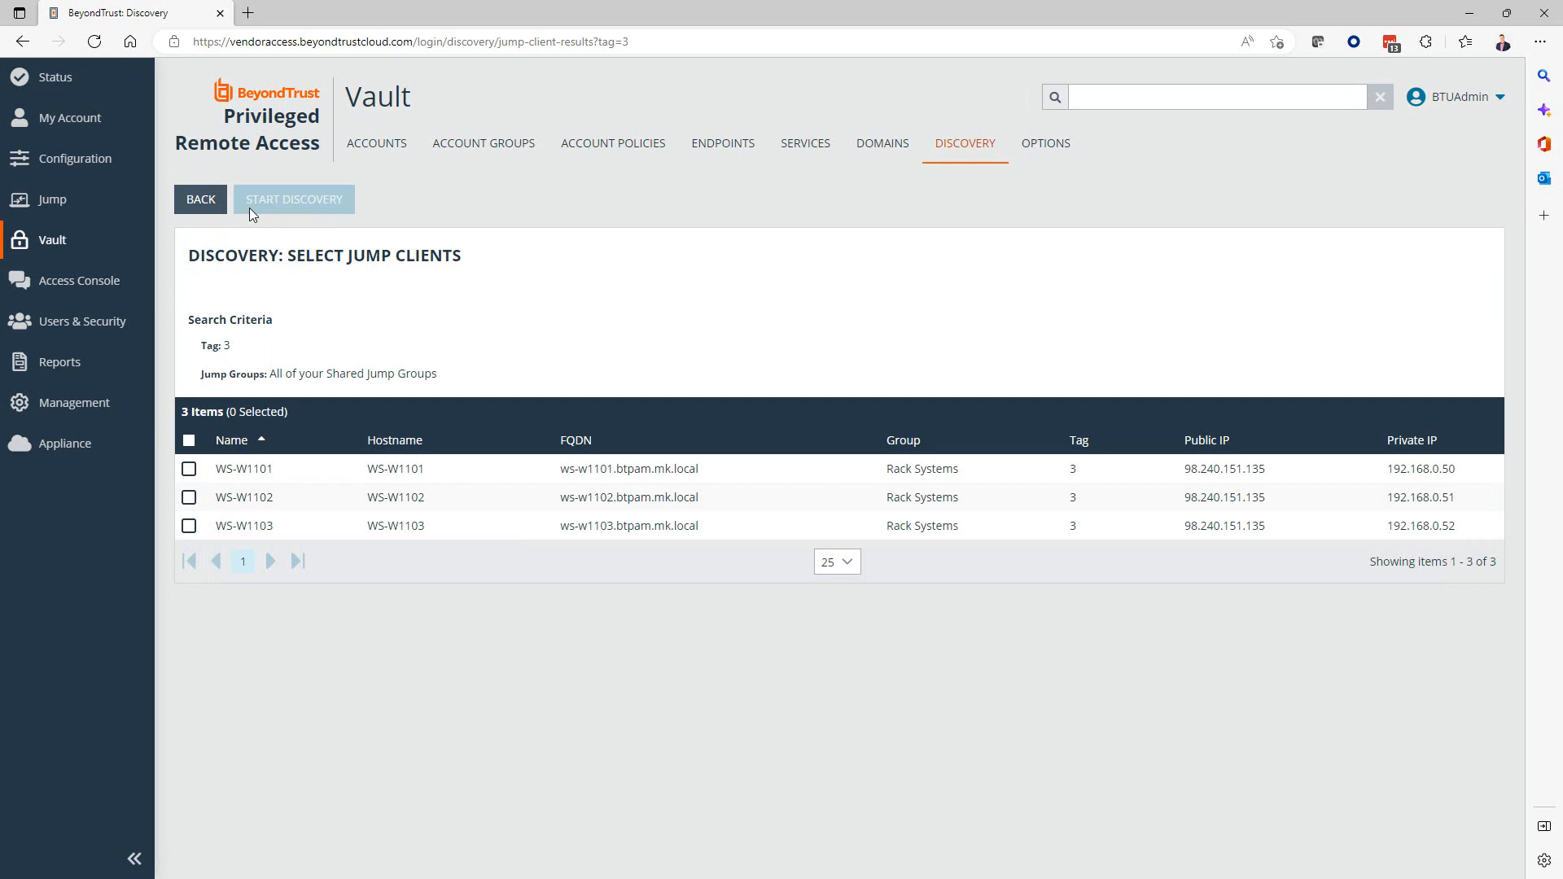
{"action": "mouse_move", "coordinate": [336, 368]}
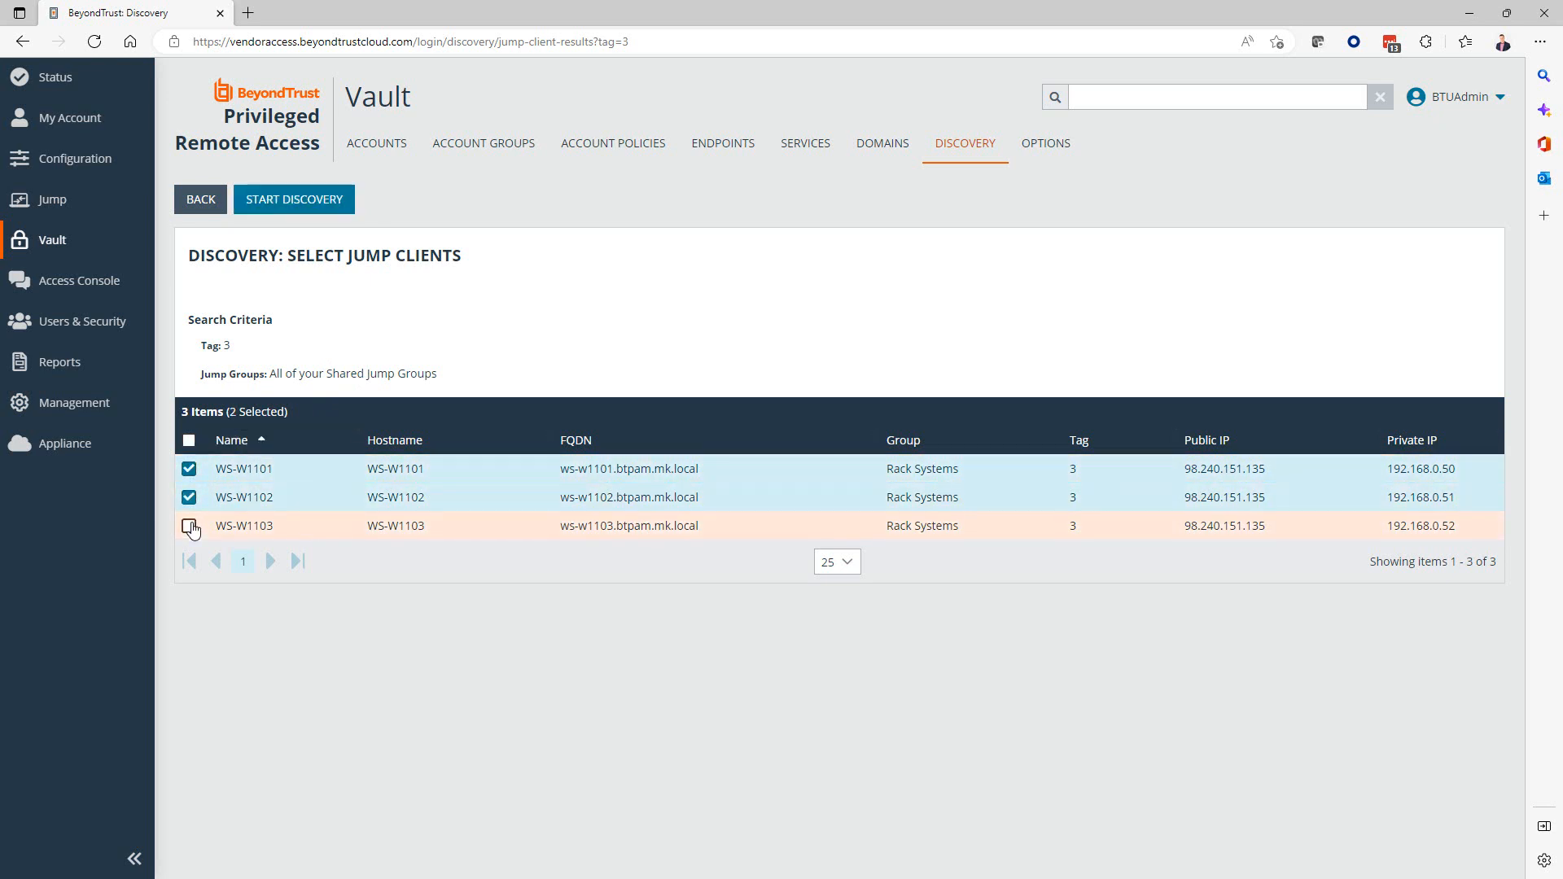
{"action": "left_click", "coordinate": [188, 525]}
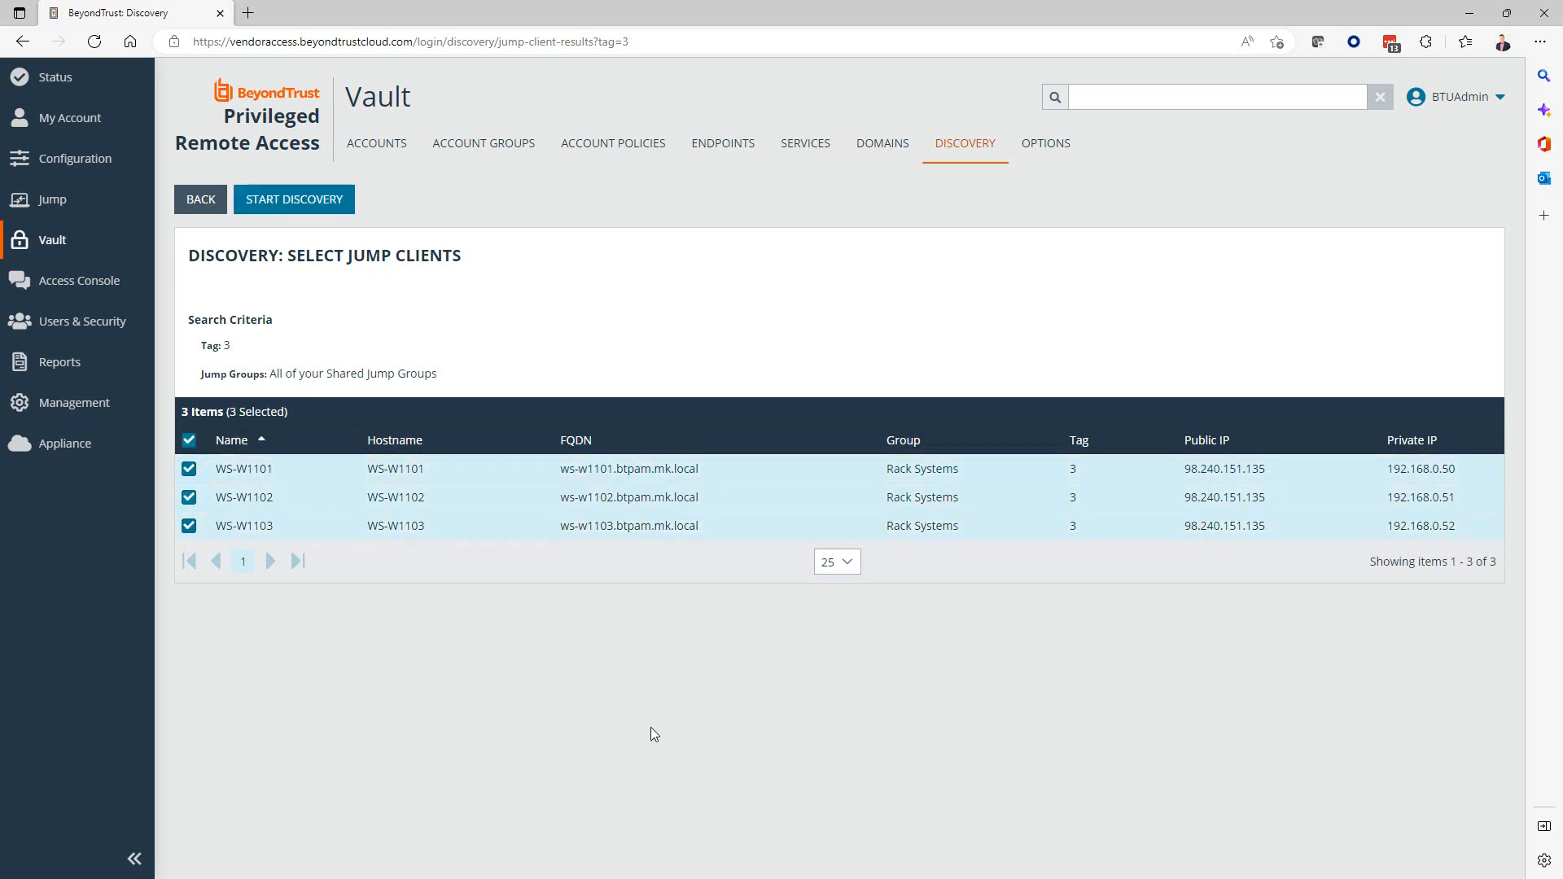
{"action": "mouse_move", "coordinate": [293, 199]}
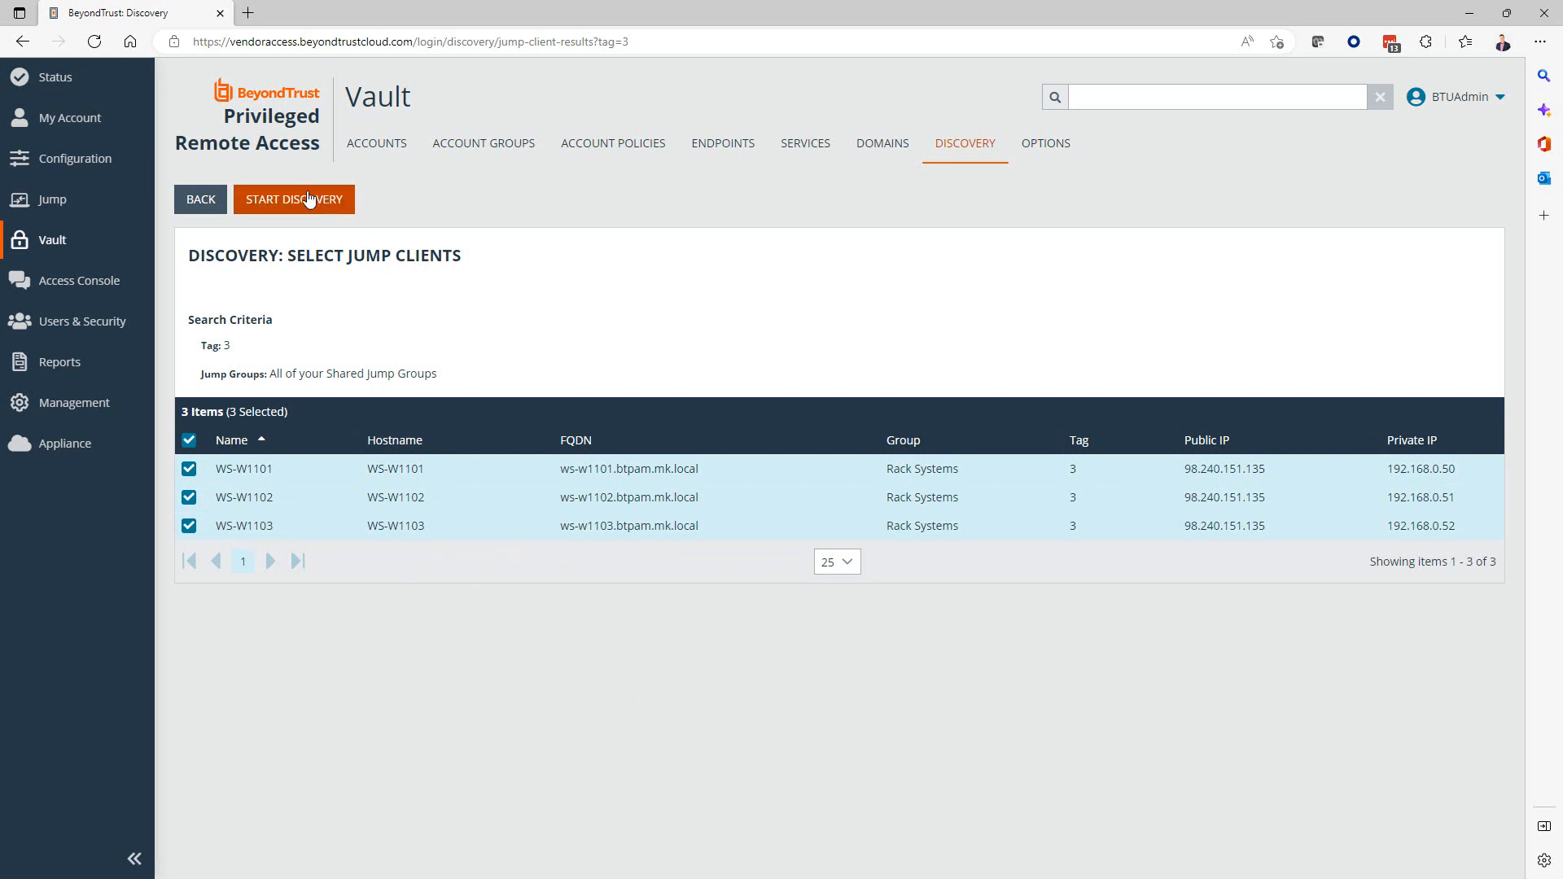
{"action": "left_click", "coordinate": [293, 199]}
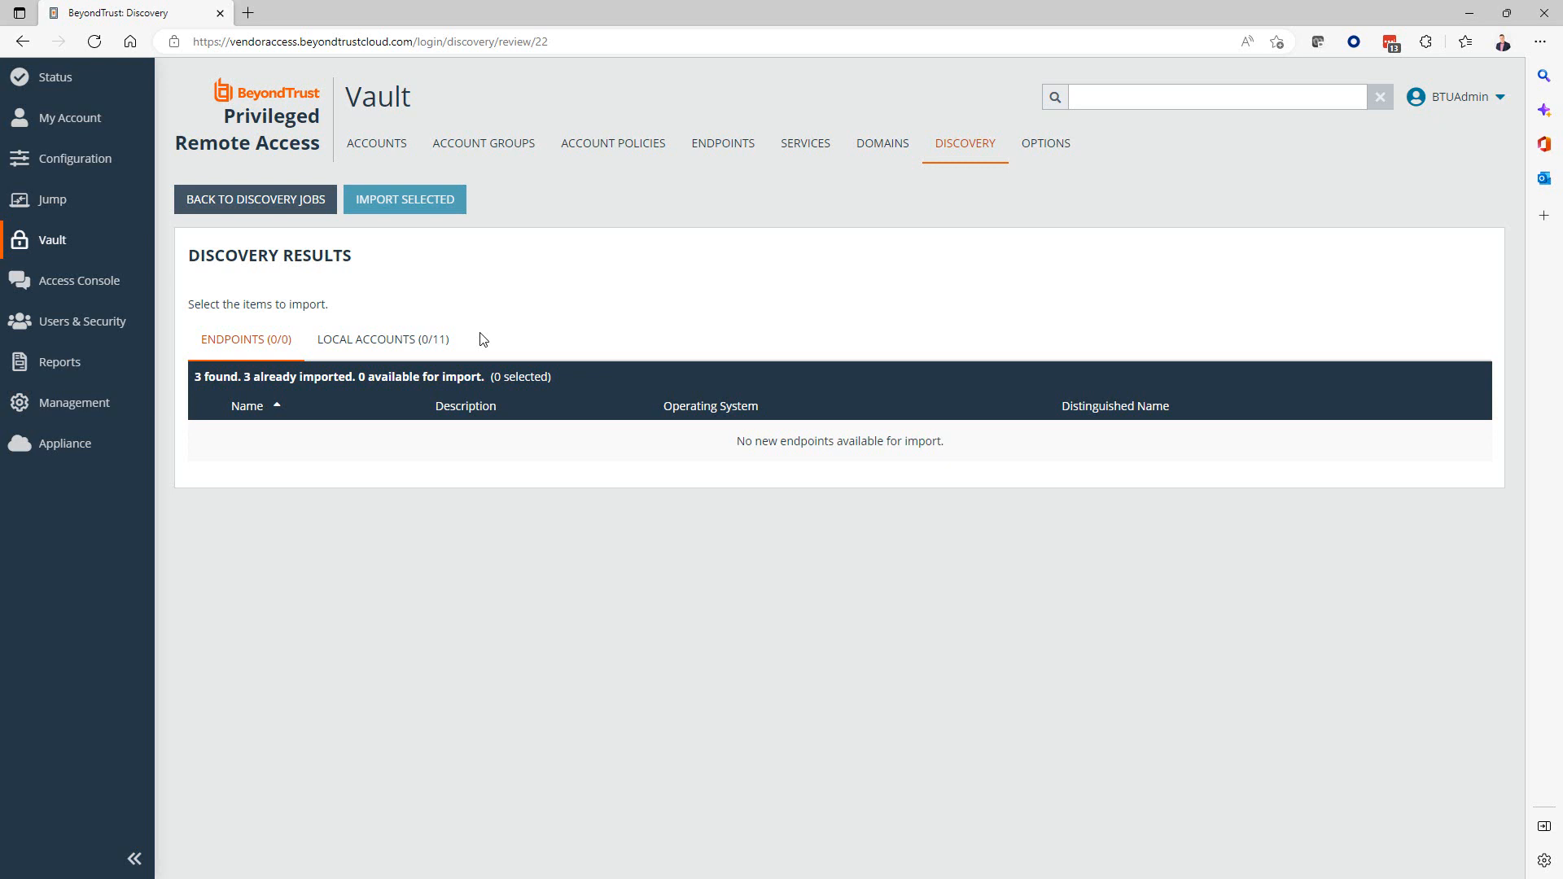
{"action": "mouse_move", "coordinate": [417, 341]}
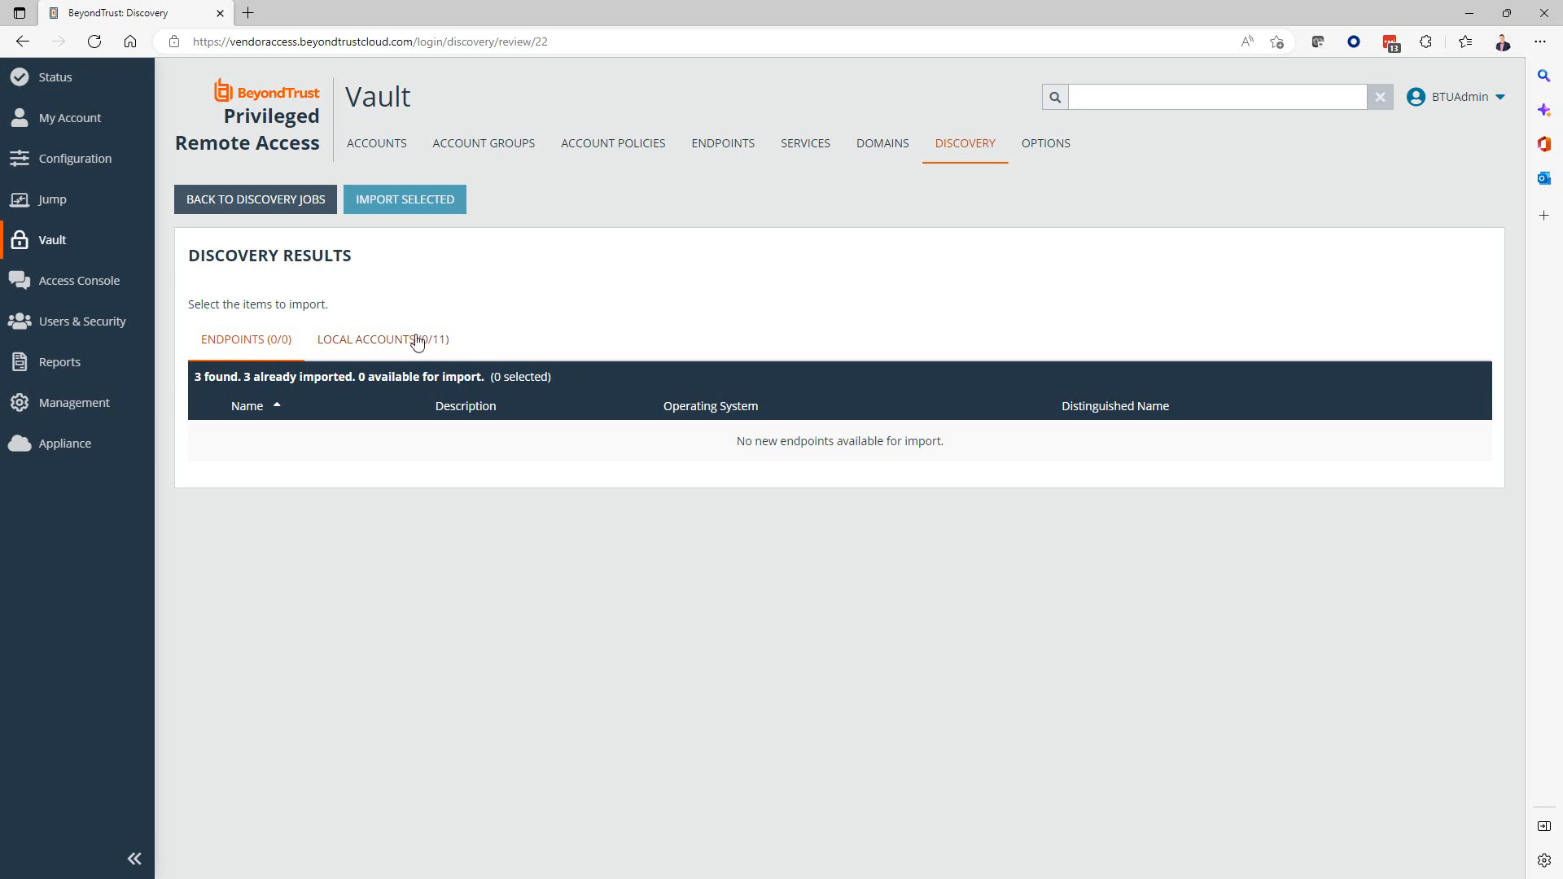
Filter local accounts by 'admin', select the three Administrator accounts, and import them.
{"action": "left_click", "coordinate": [382, 339]}
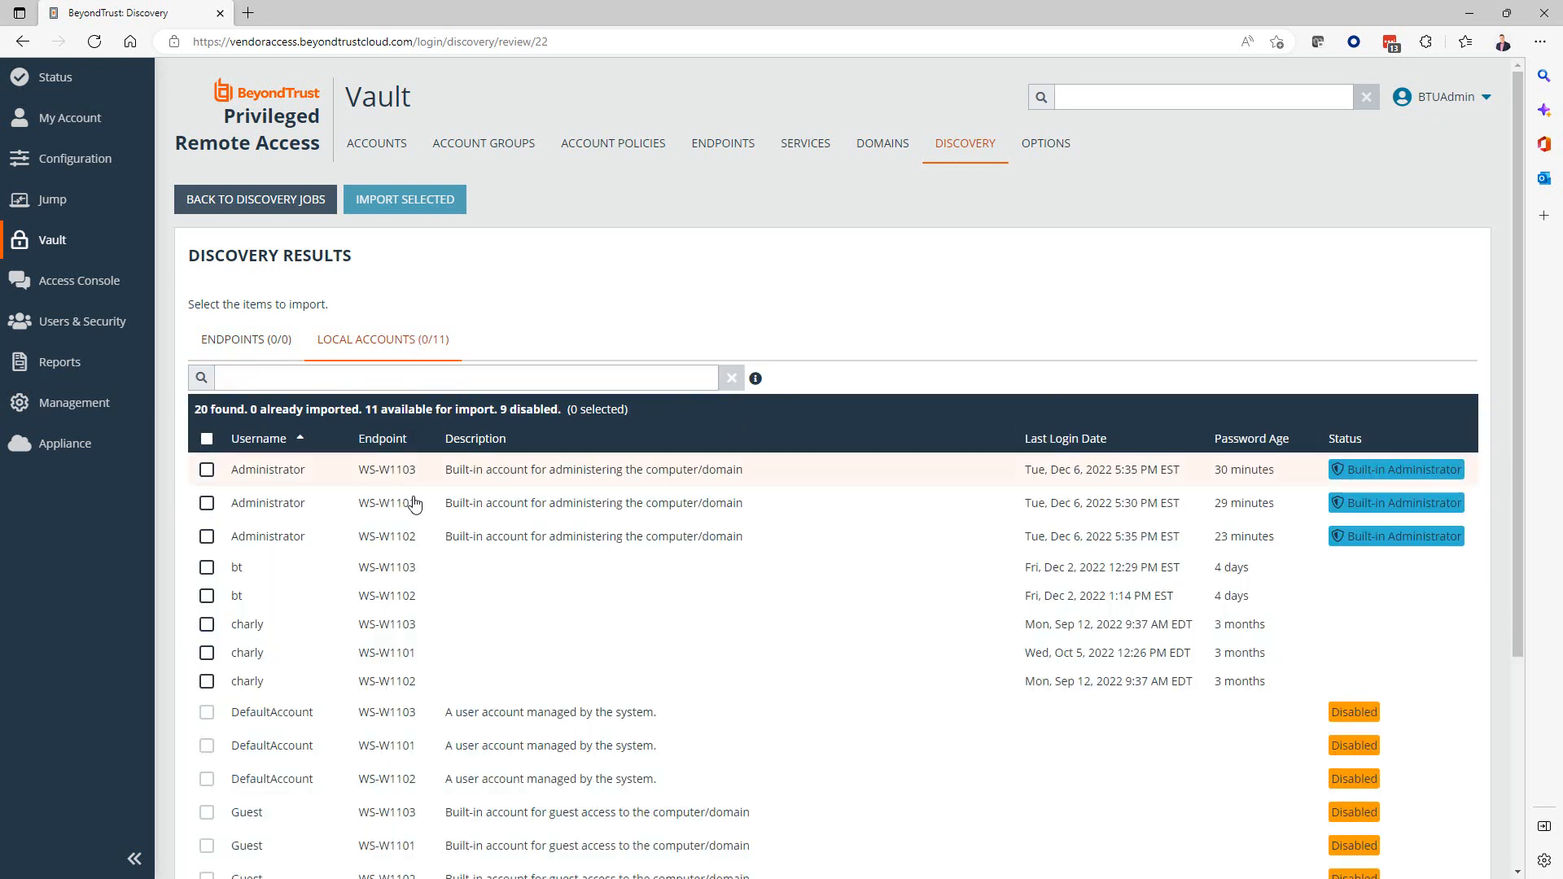
{"action": "mouse_move", "coordinate": [599, 711]}
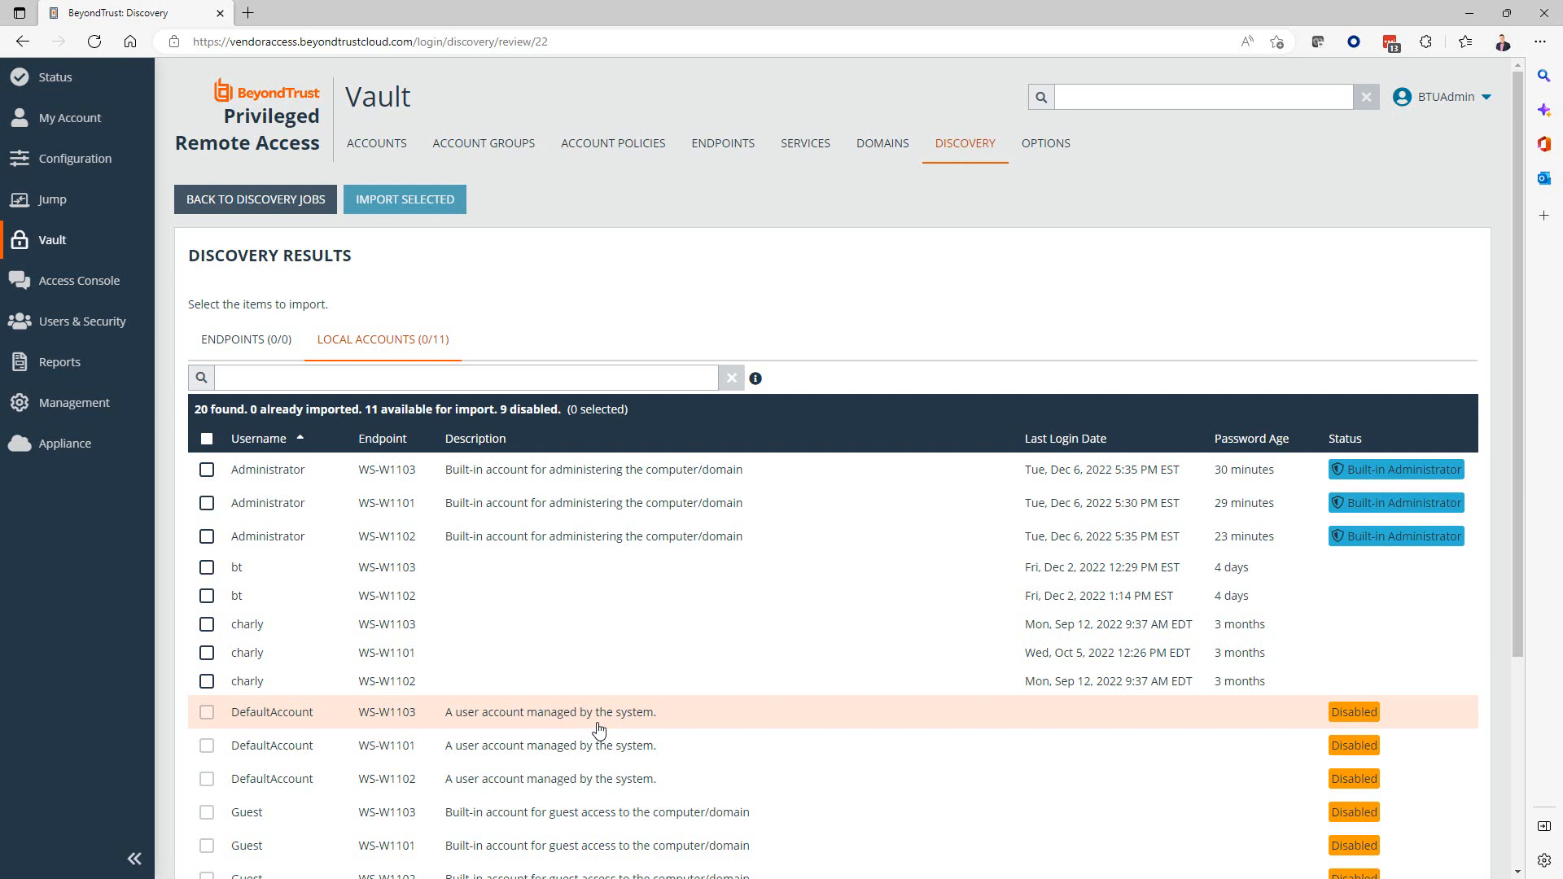
{"action": "mouse_move", "coordinate": [354, 518]}
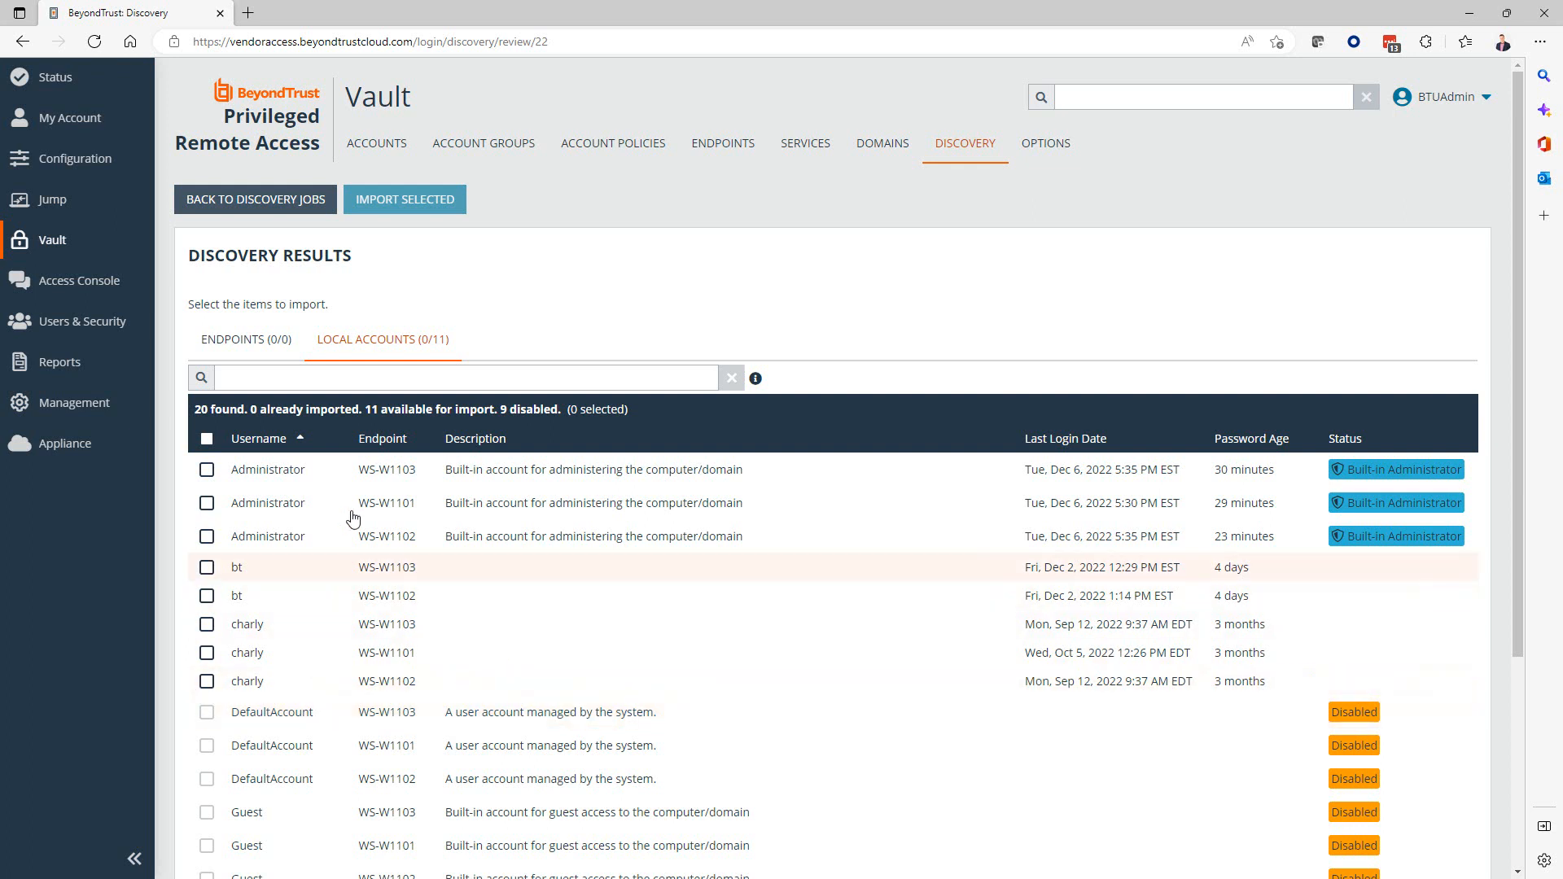
{"action": "left_click", "coordinate": [465, 377]}
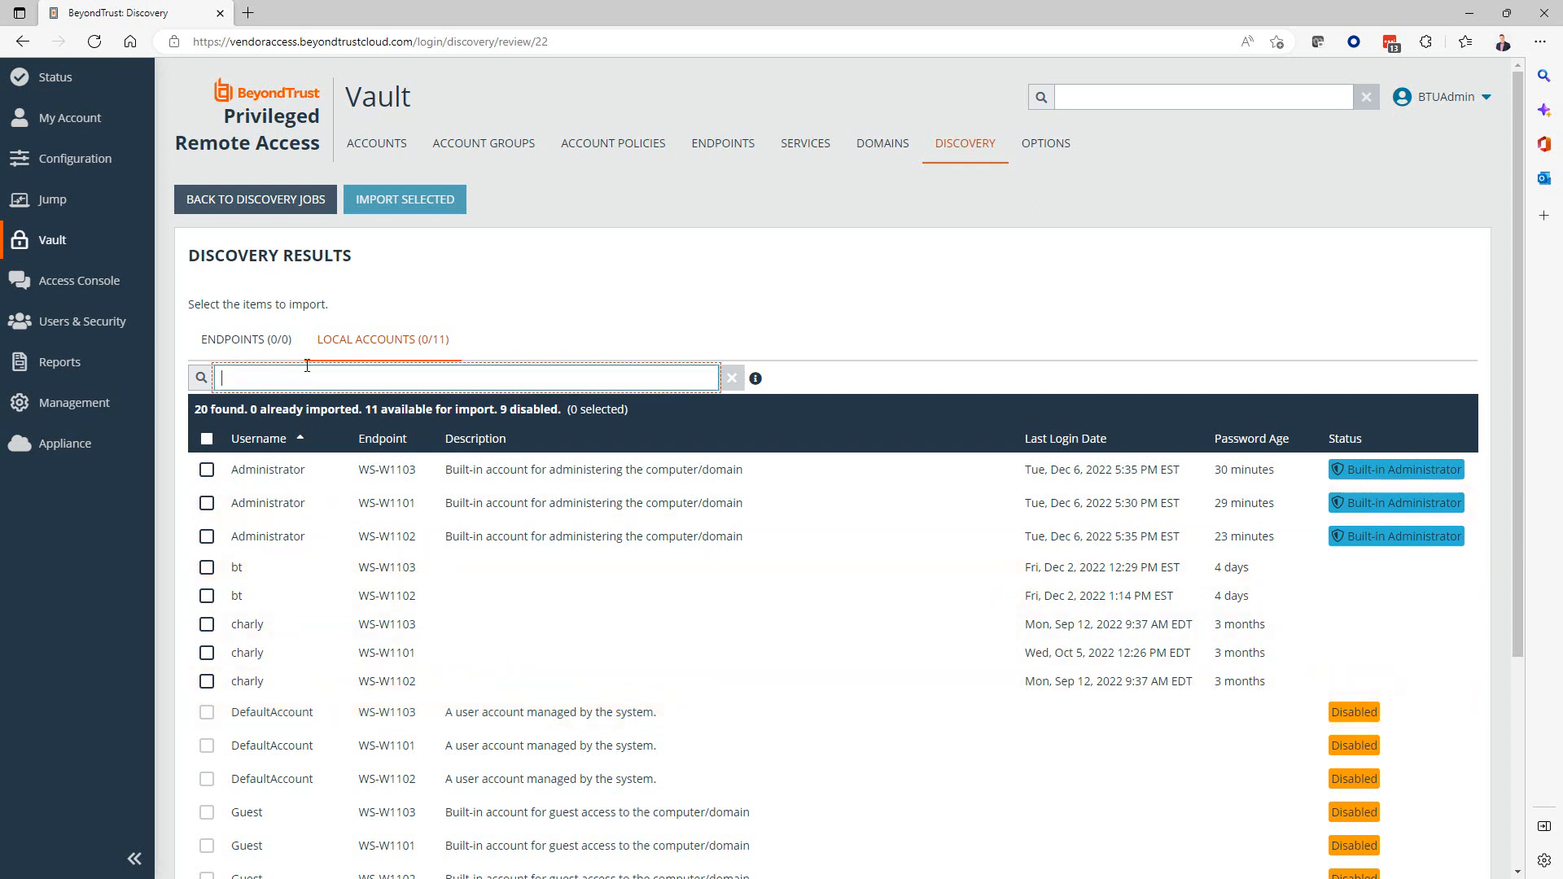
{"action": "type", "text": "admin"}
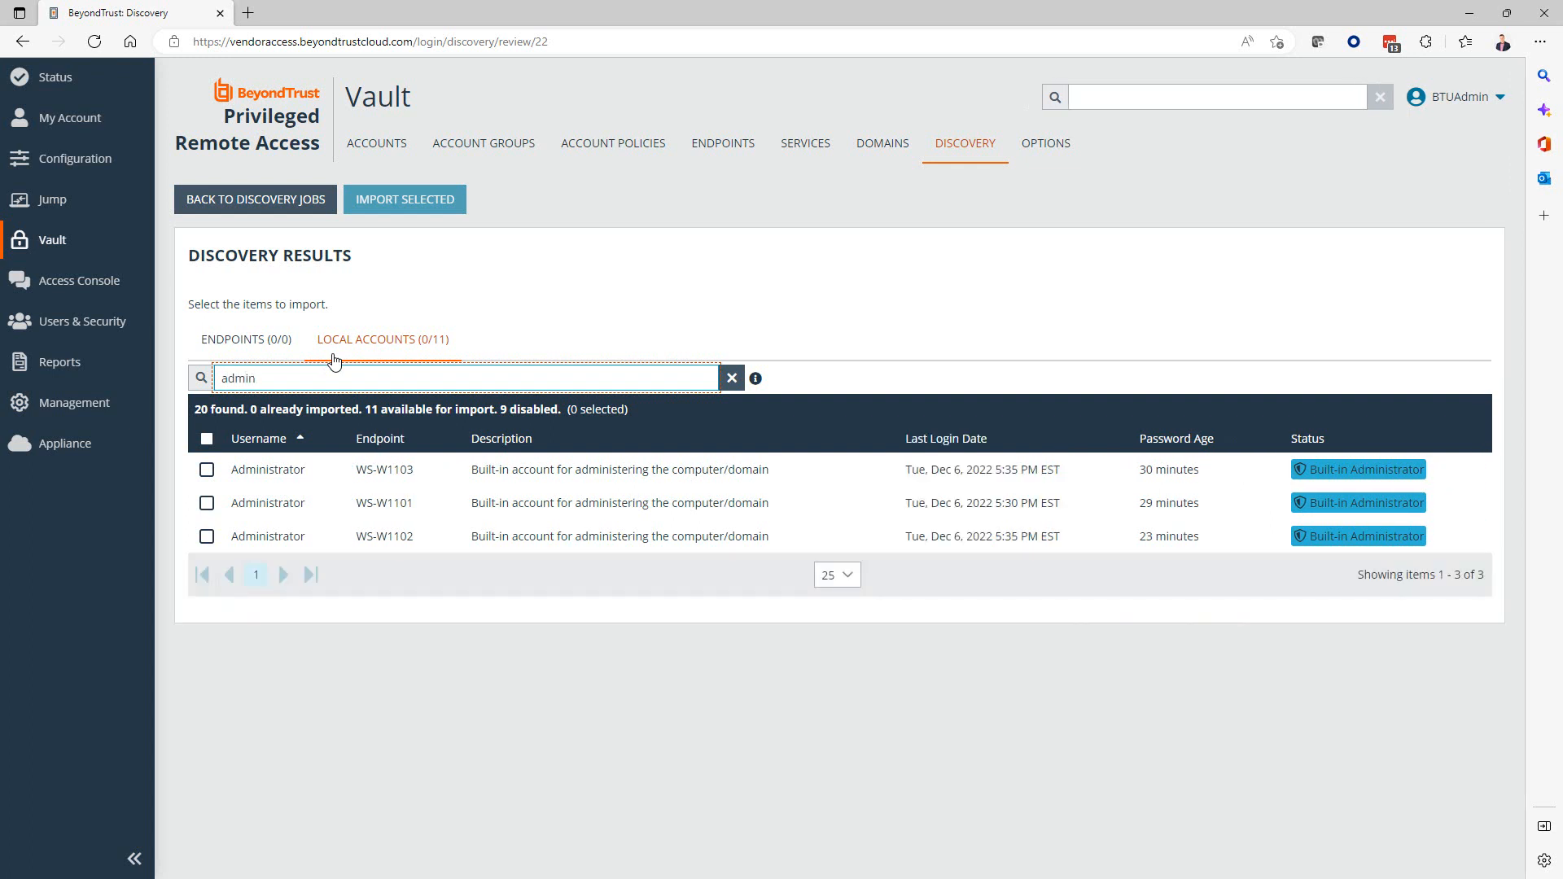
{"action": "mouse_move", "coordinate": [206, 470]}
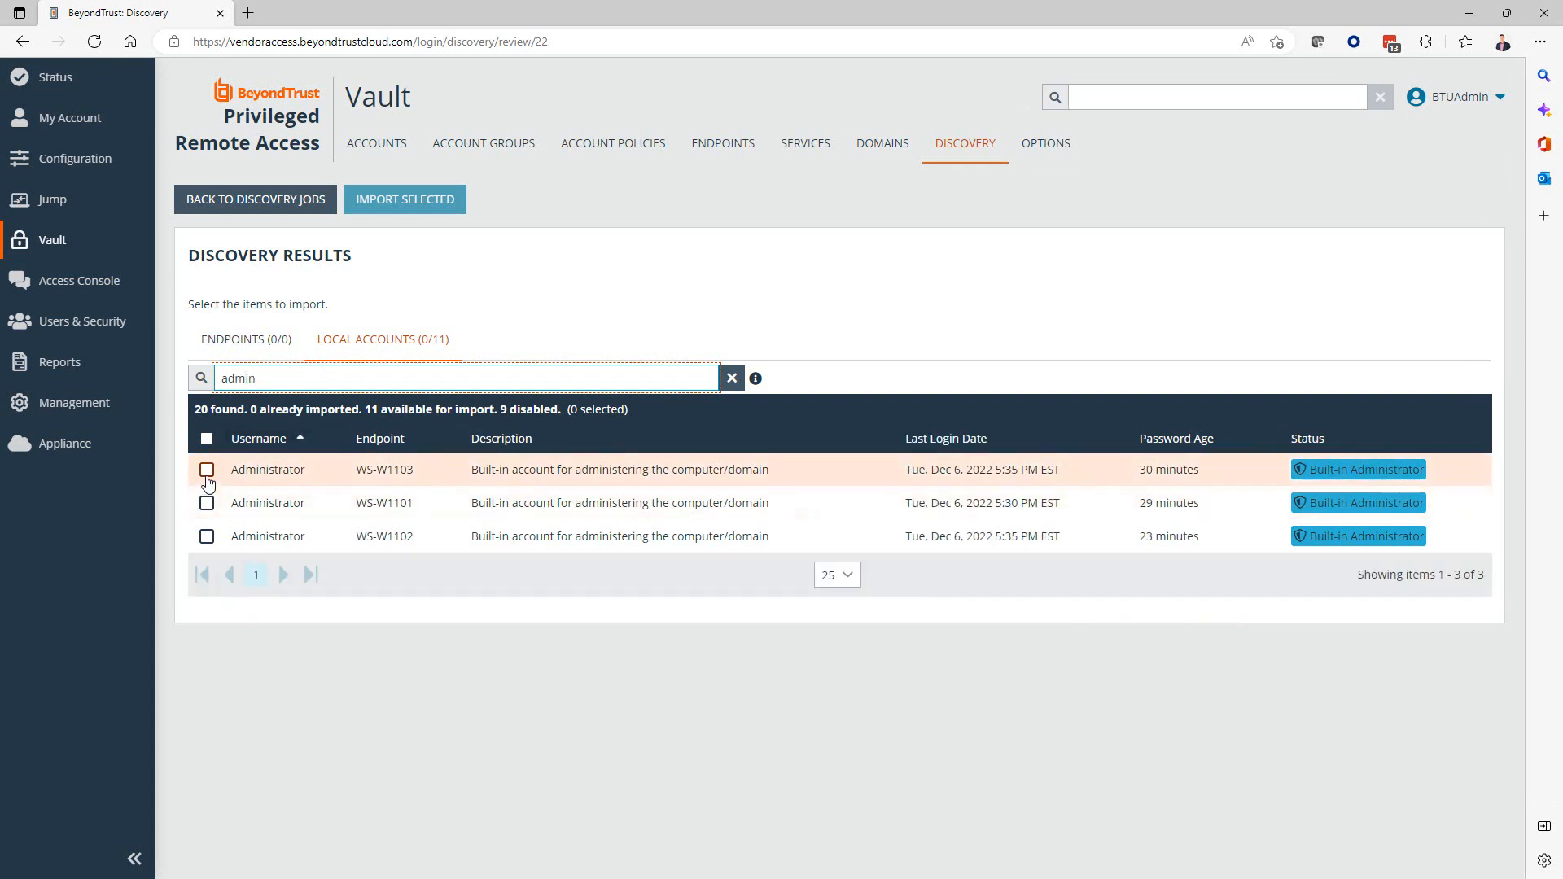
{"action": "left_click", "coordinate": [206, 470]}
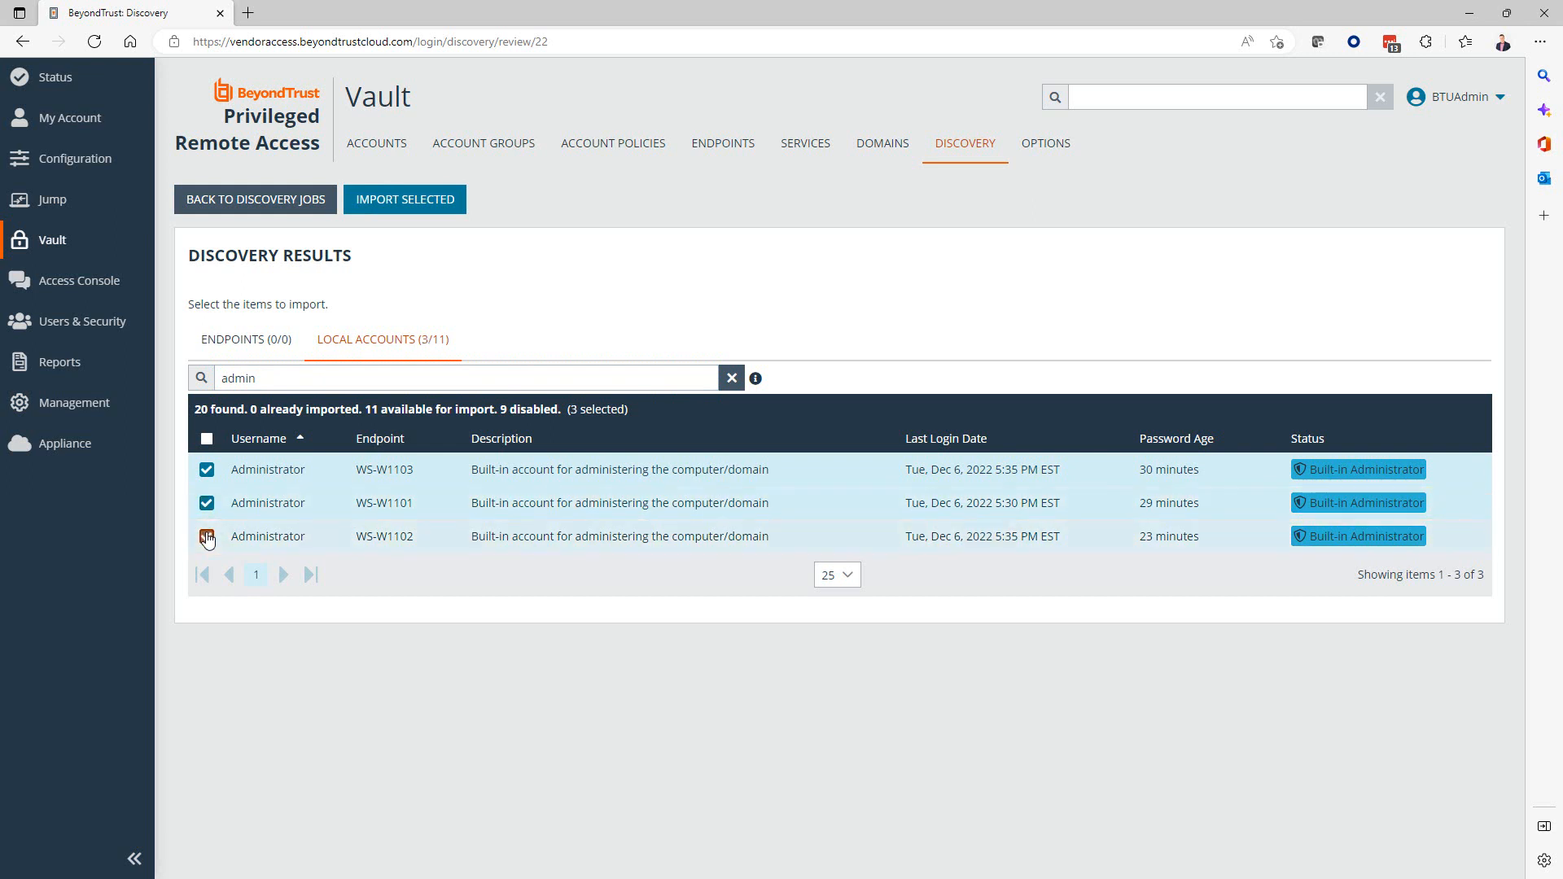
{"action": "left_click", "coordinate": [205, 536]}
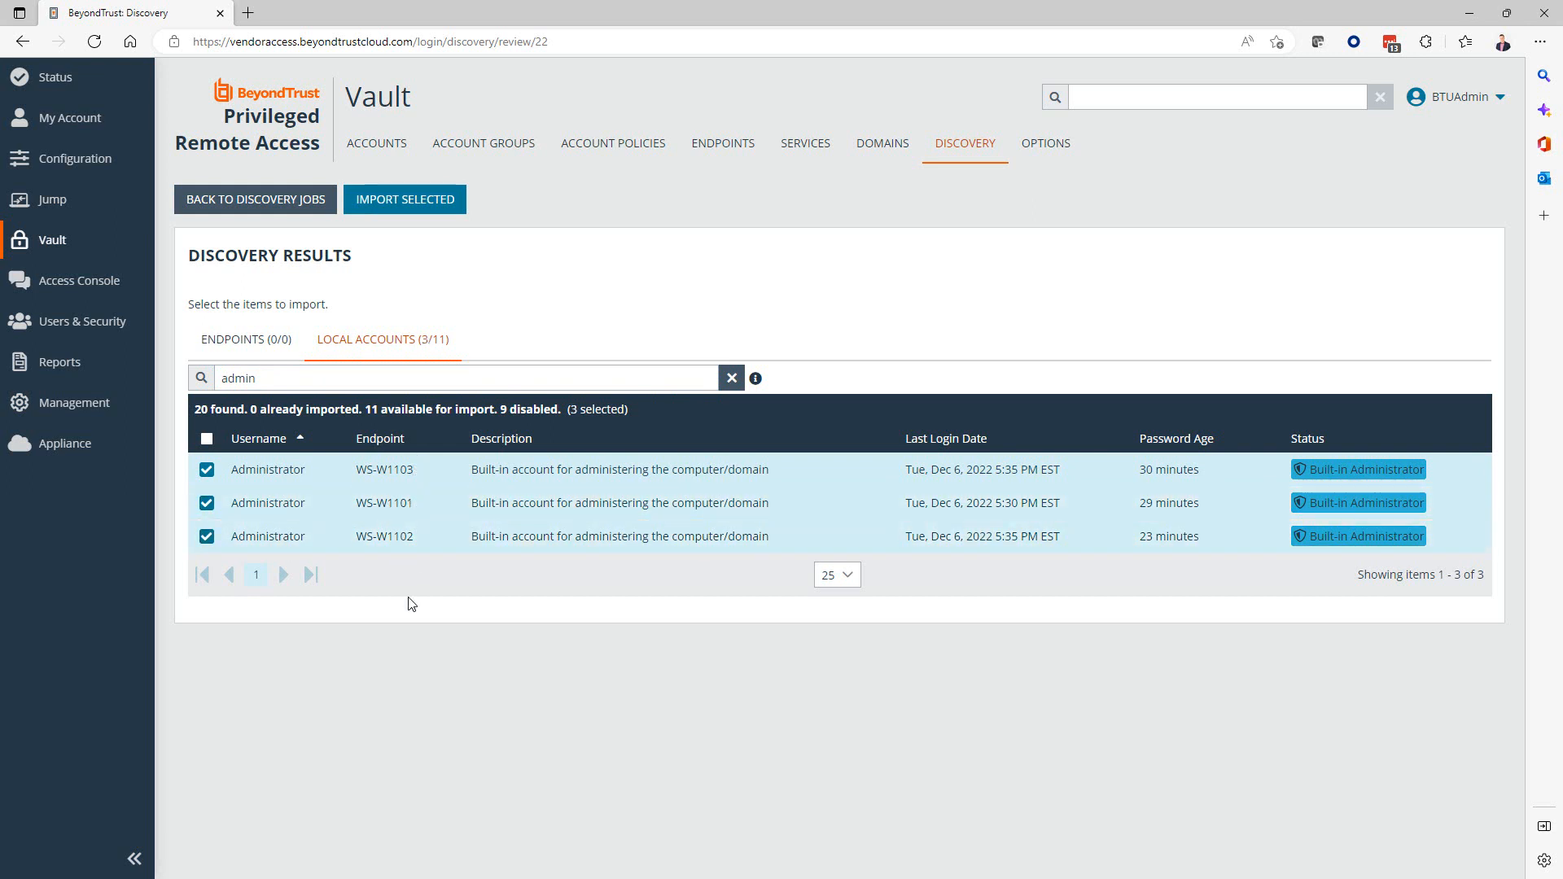
{"action": "mouse_move", "coordinate": [404, 199]}
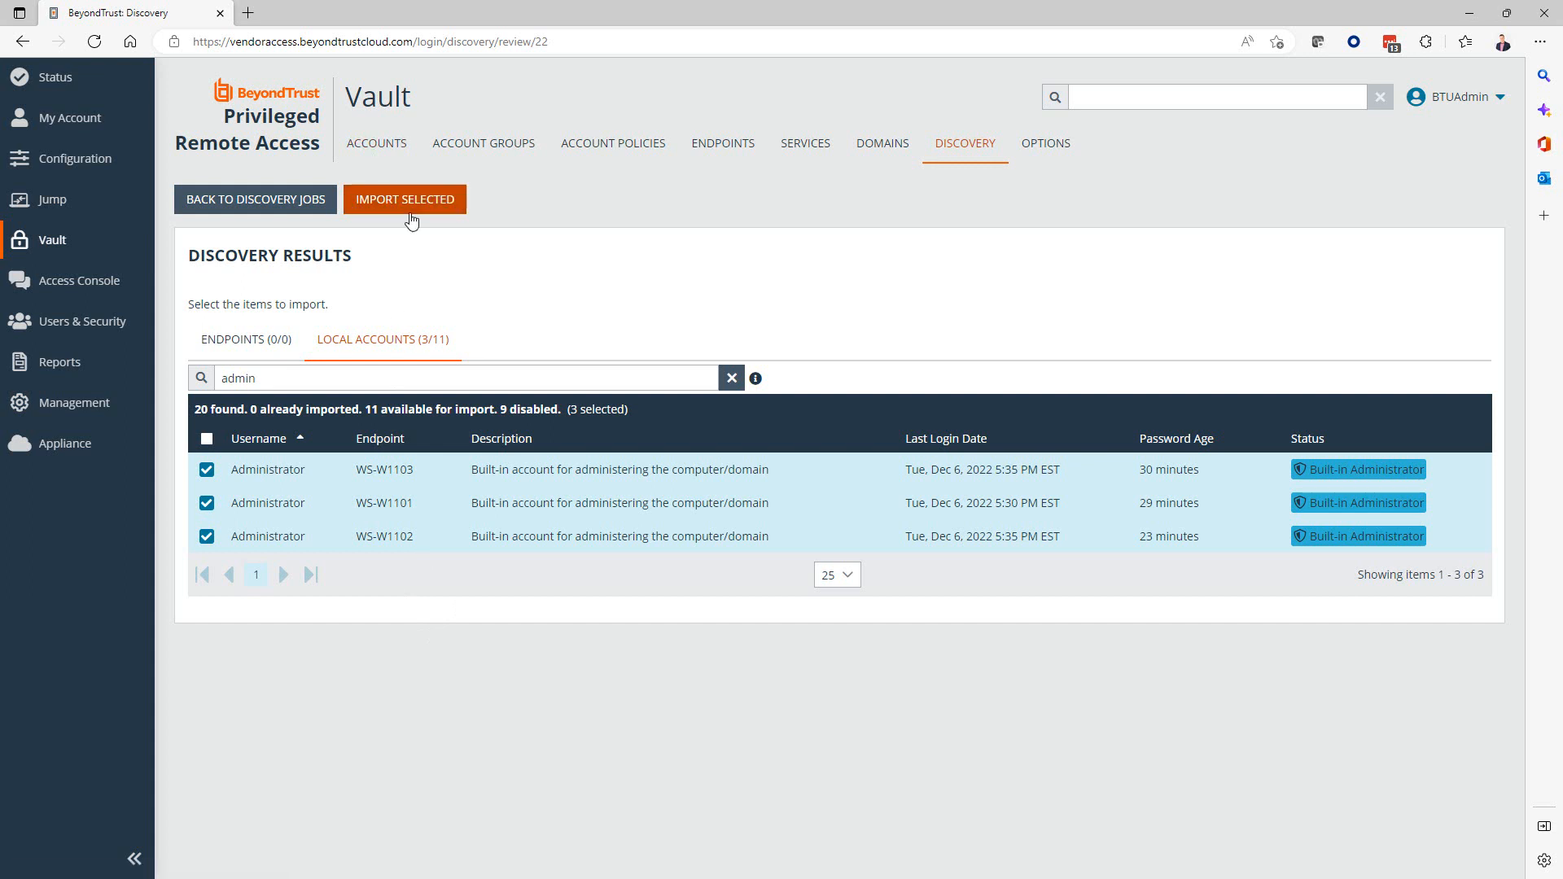
{"action": "left_click", "coordinate": [405, 198]}
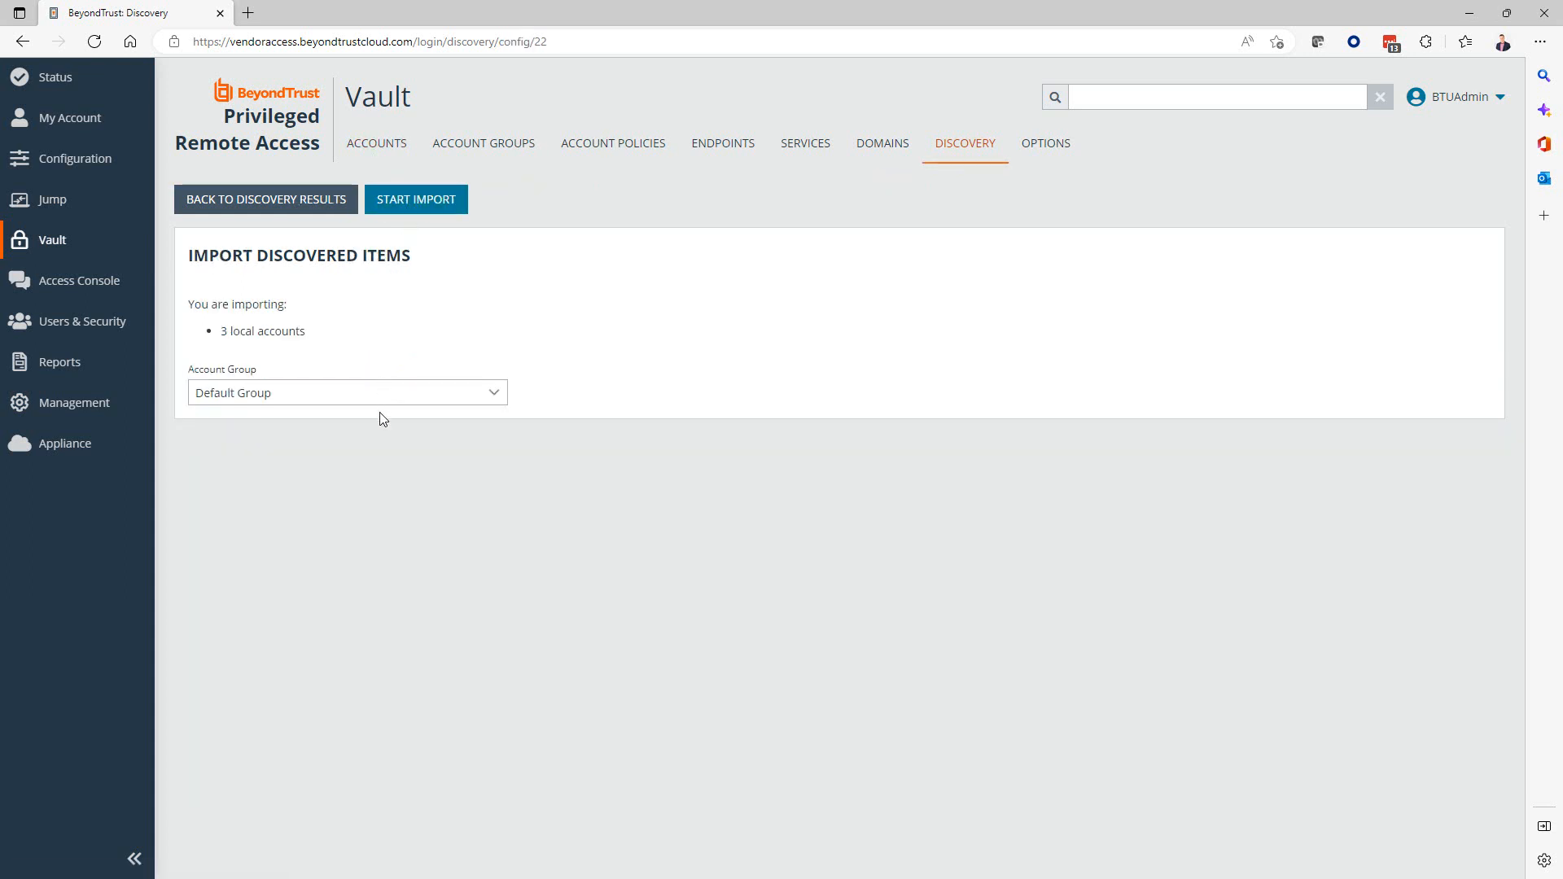
{"action": "mouse_move", "coordinate": [374, 406]}
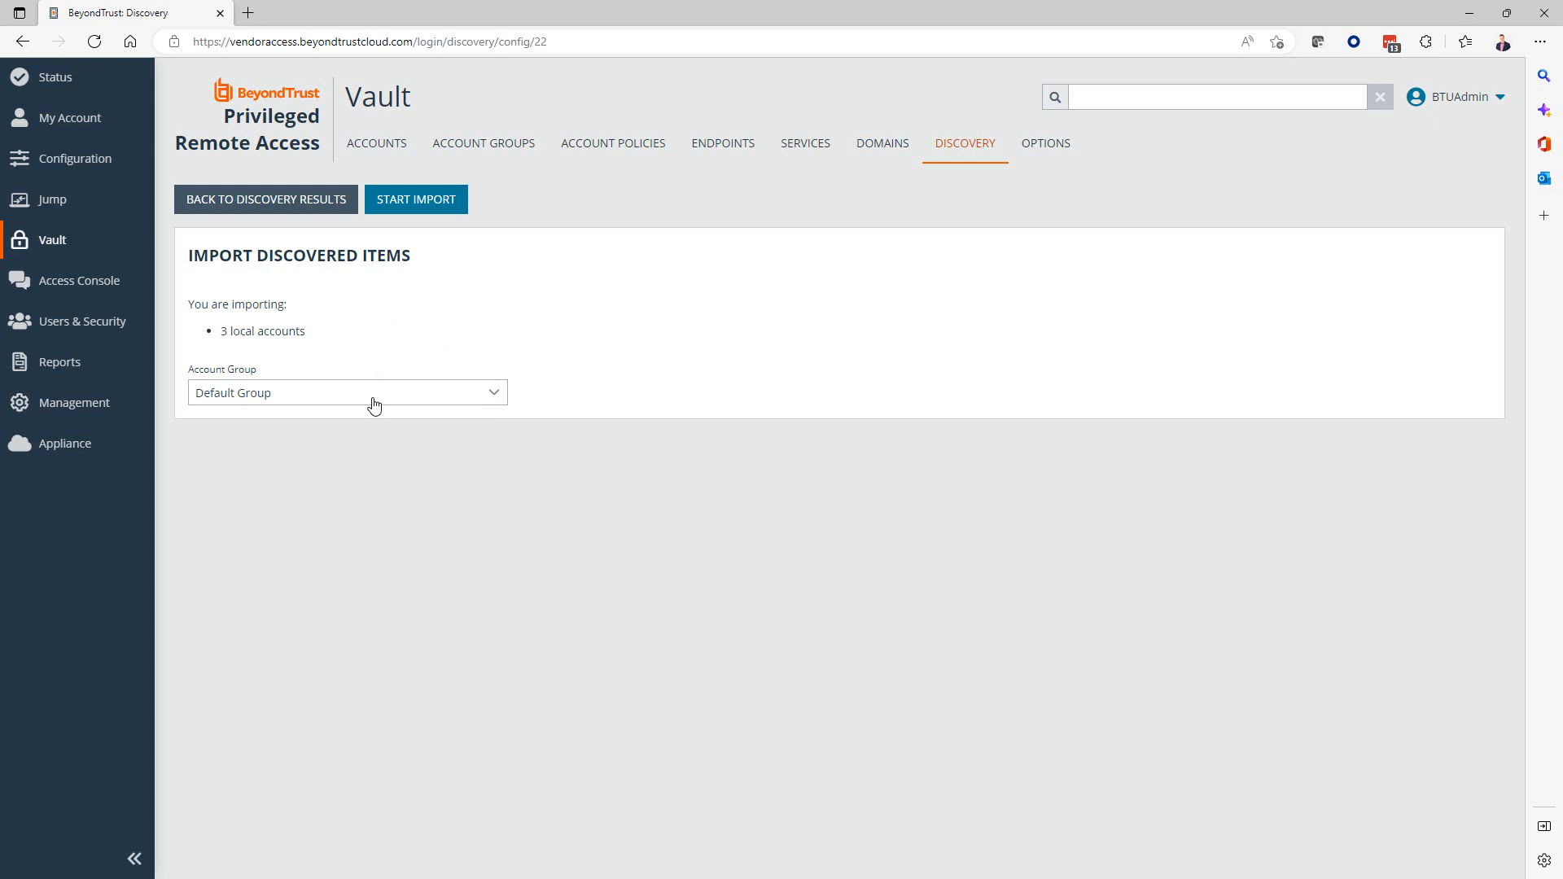
Import the accounts into Local Administrator Accounts, confirm with Yes, and finish importing.
{"action": "left_click", "coordinate": [346, 391]}
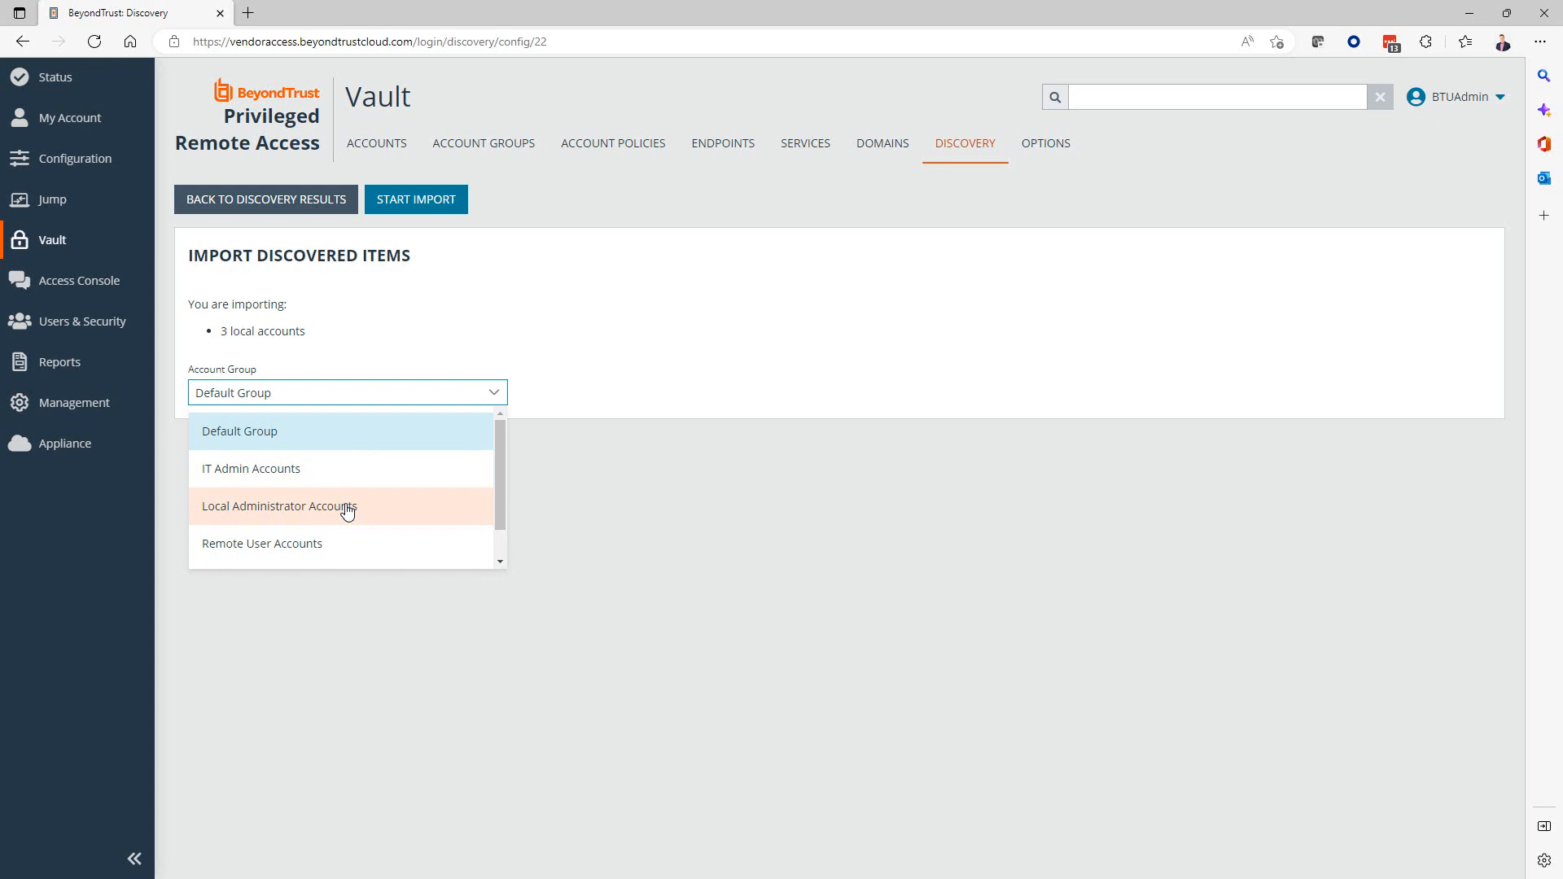
{"action": "mouse_move", "coordinate": [249, 511]}
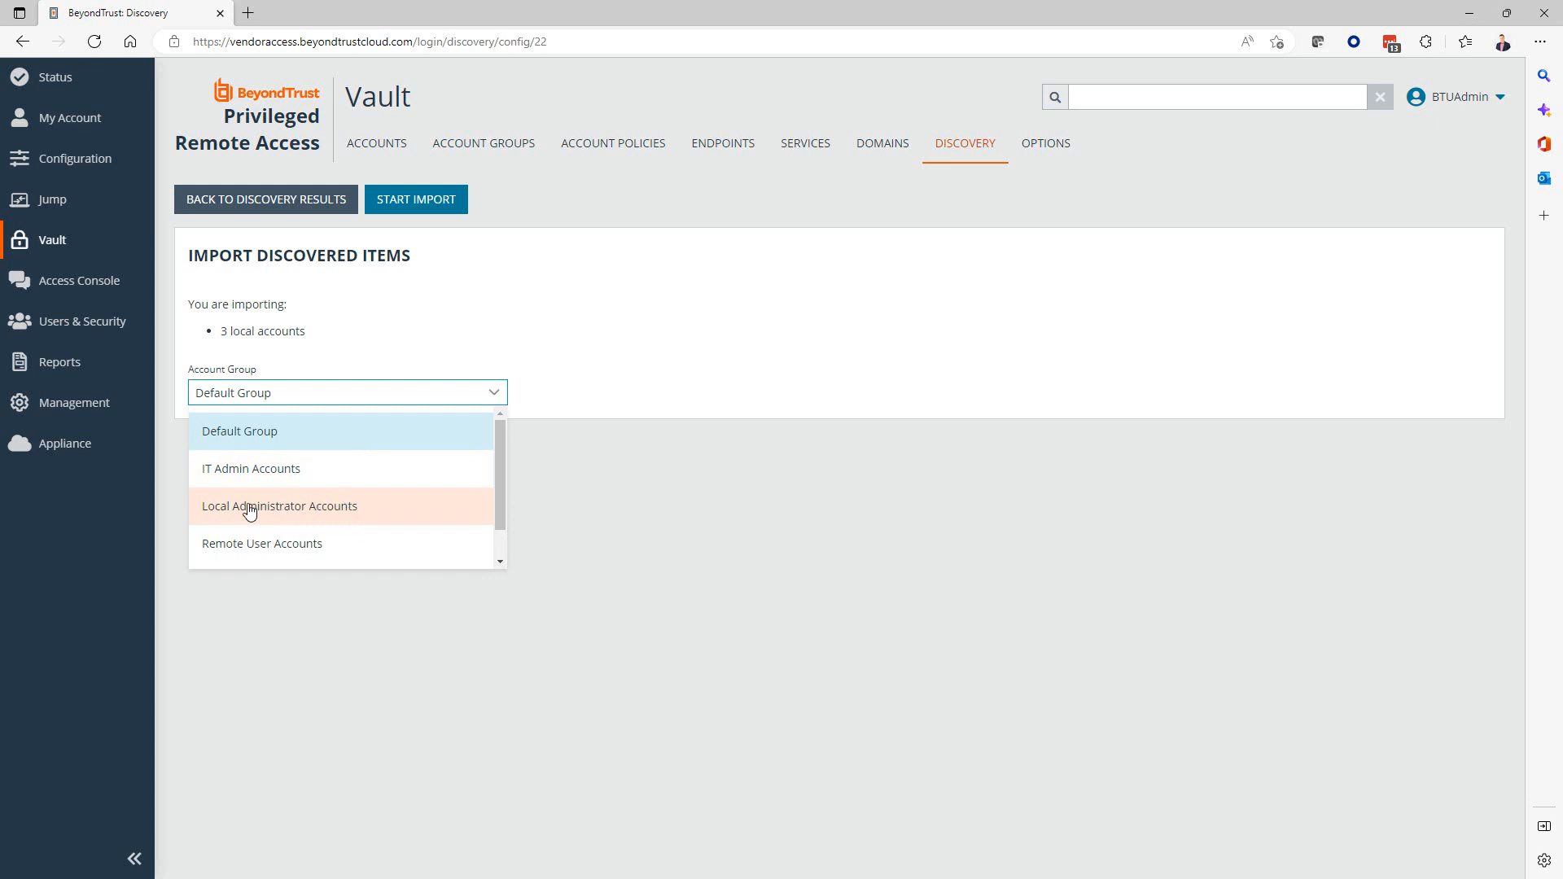
{"action": "mouse_move", "coordinate": [296, 521]}
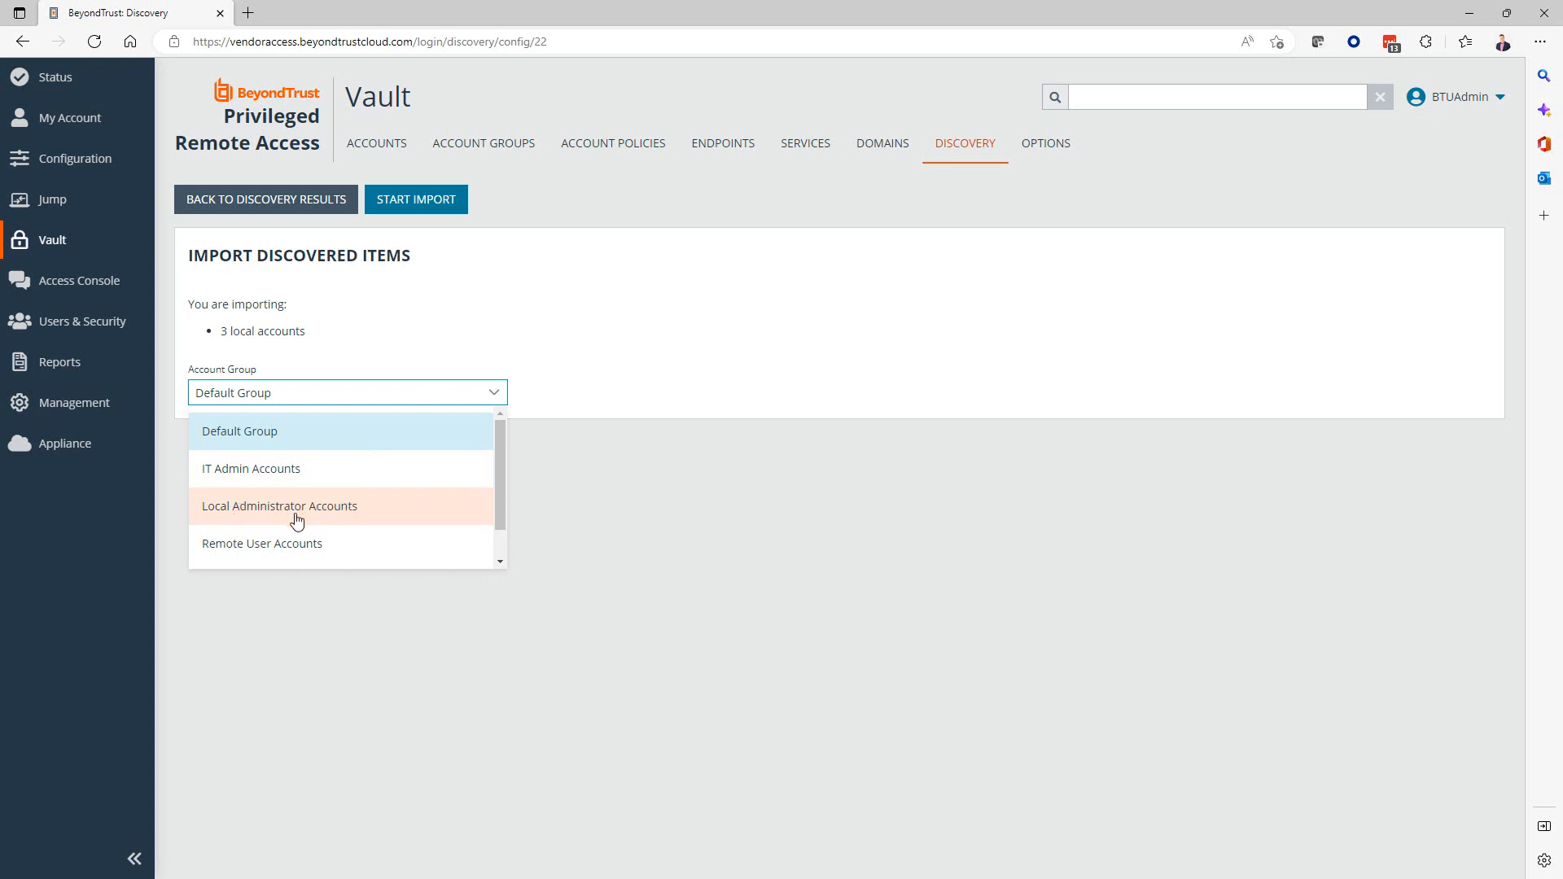
{"action": "left_click", "coordinate": [280, 506]}
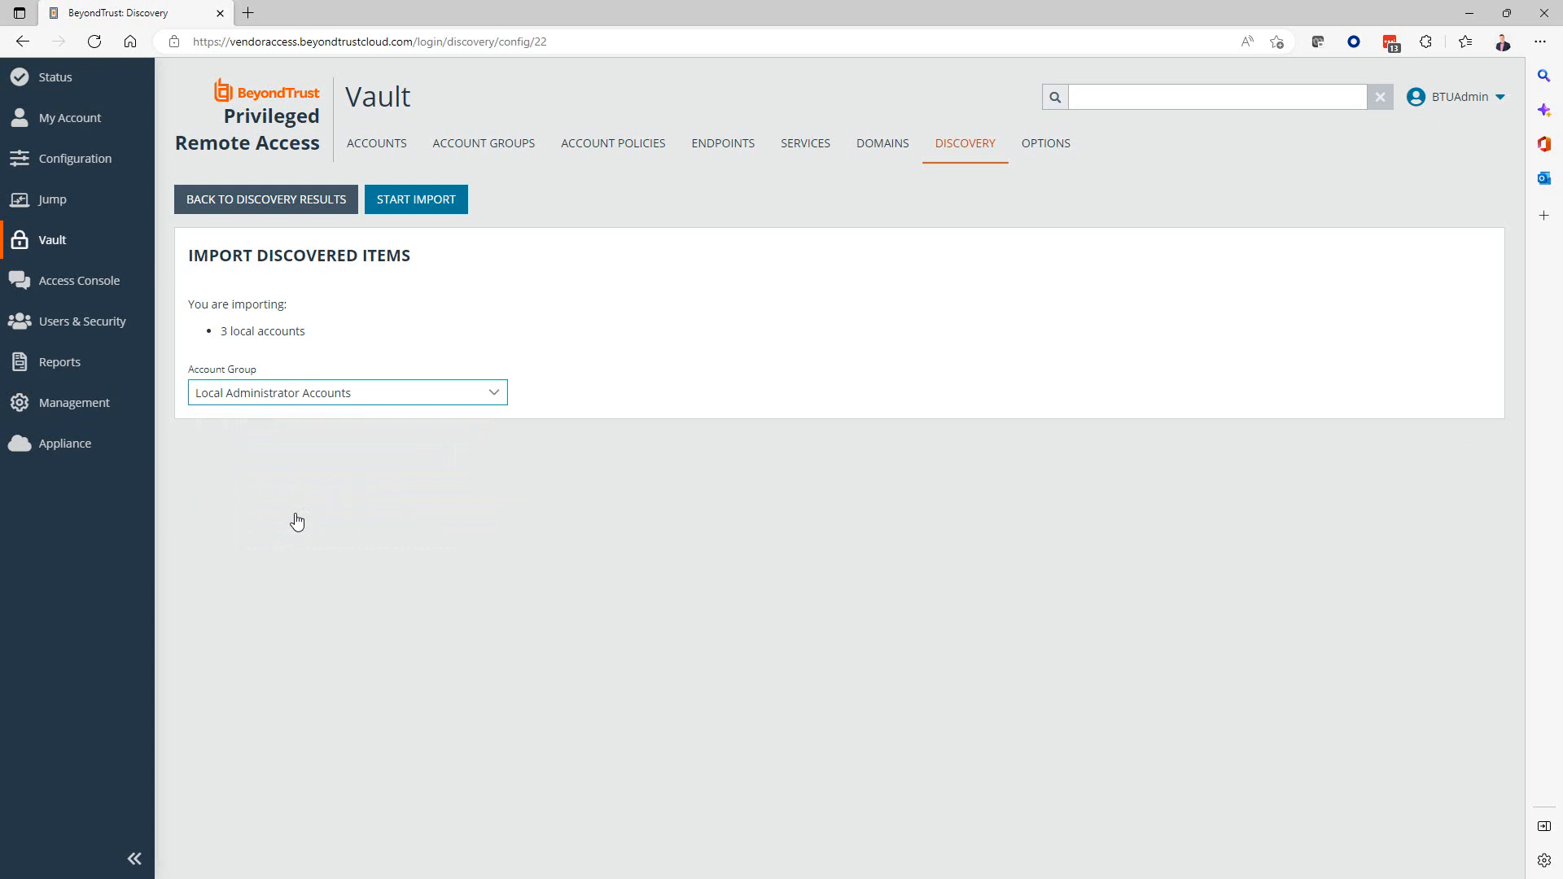
{"action": "mouse_move", "coordinate": [415, 199]}
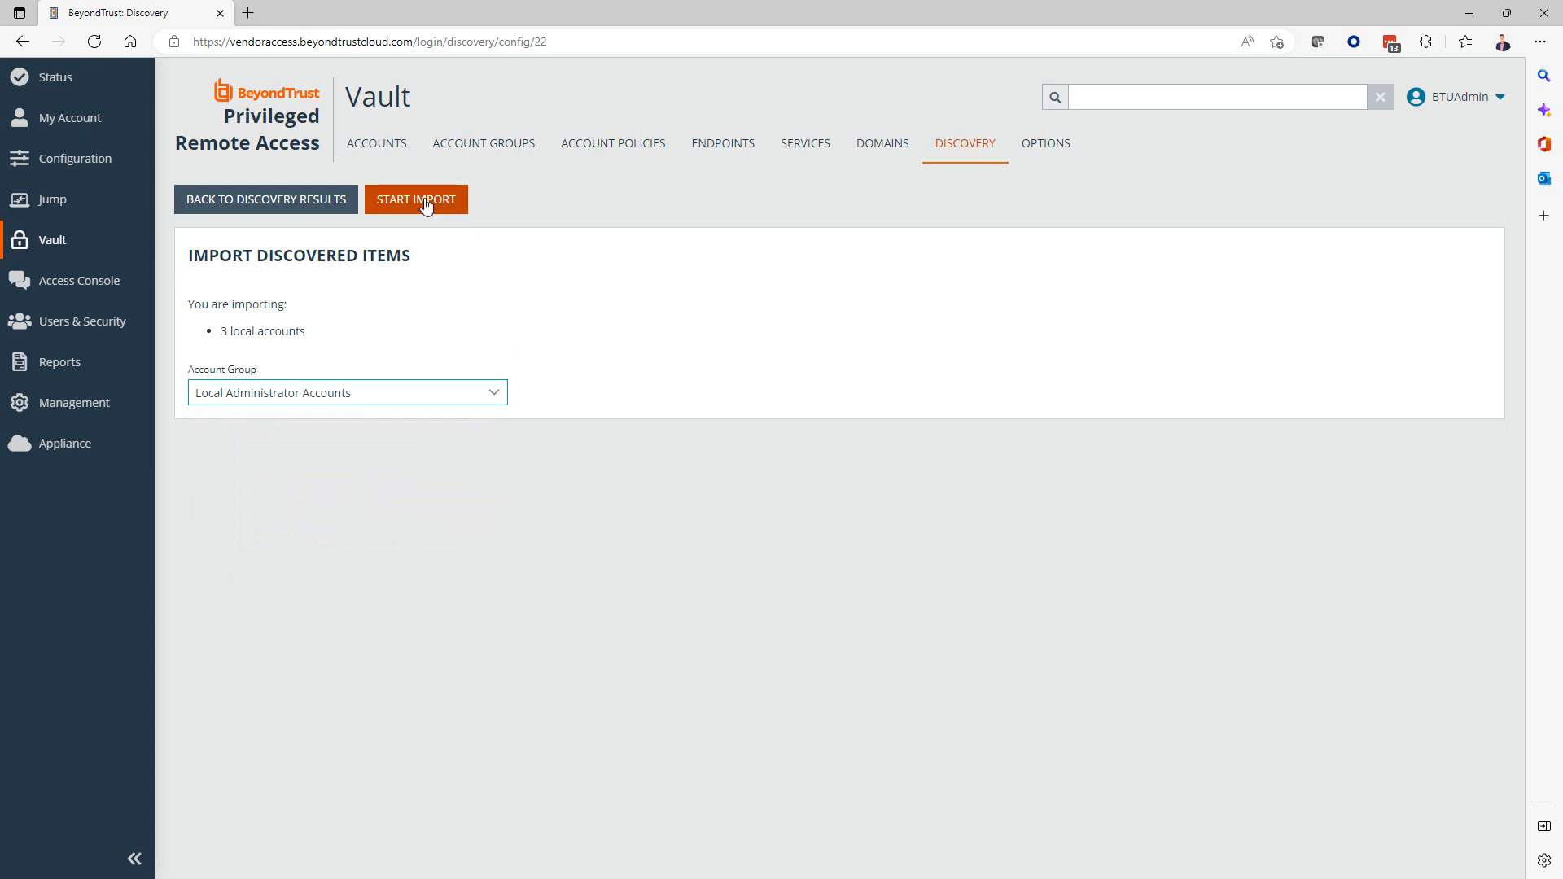
{"action": "left_click", "coordinate": [416, 199]}
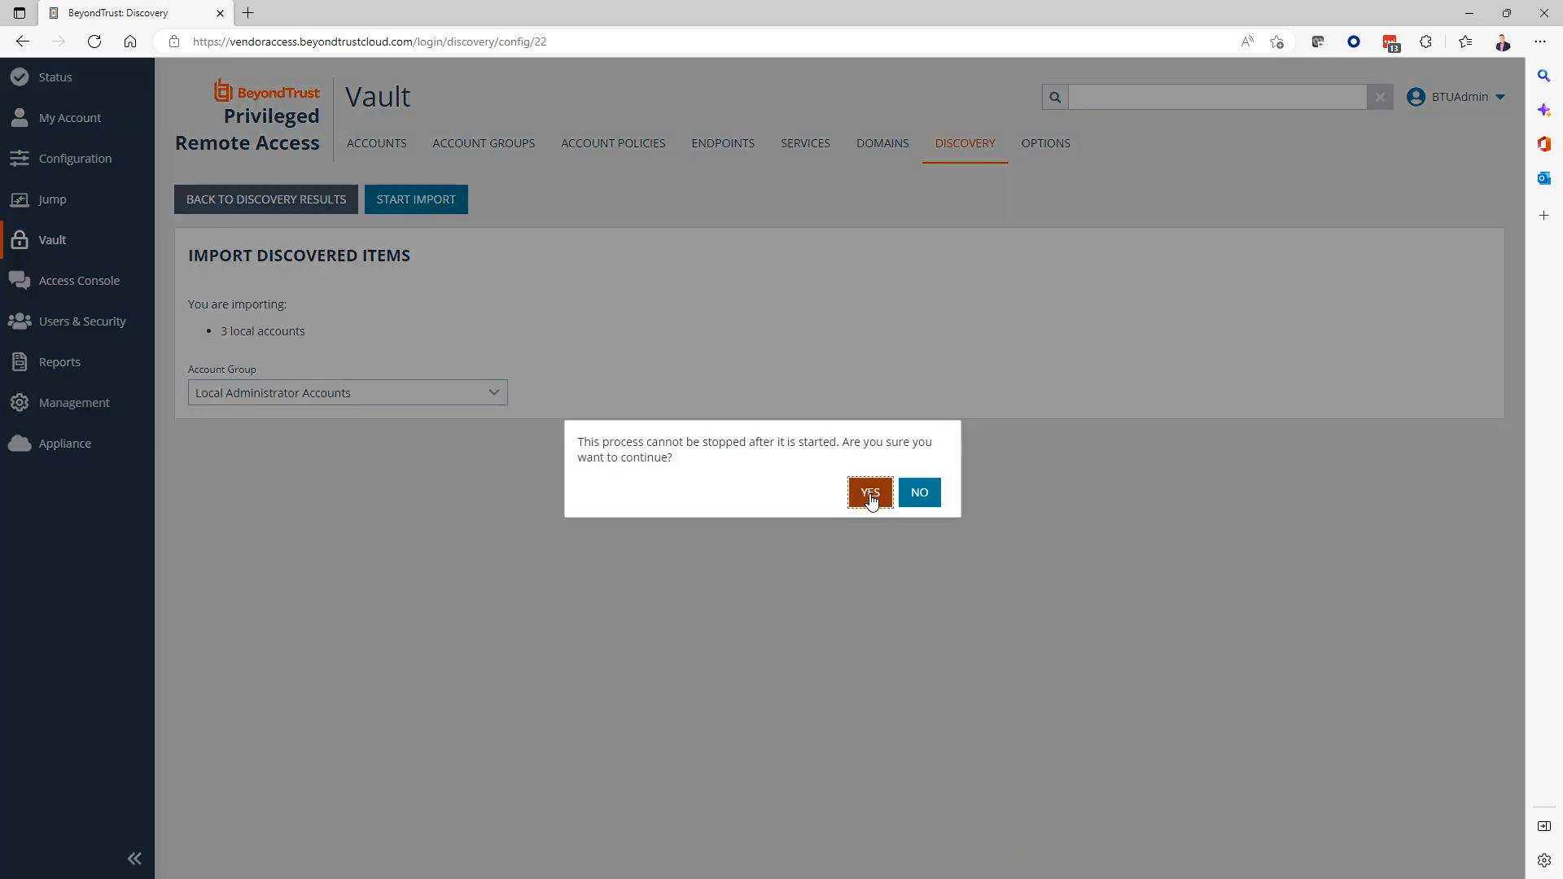
{"action": "left_click", "coordinate": [868, 492]}
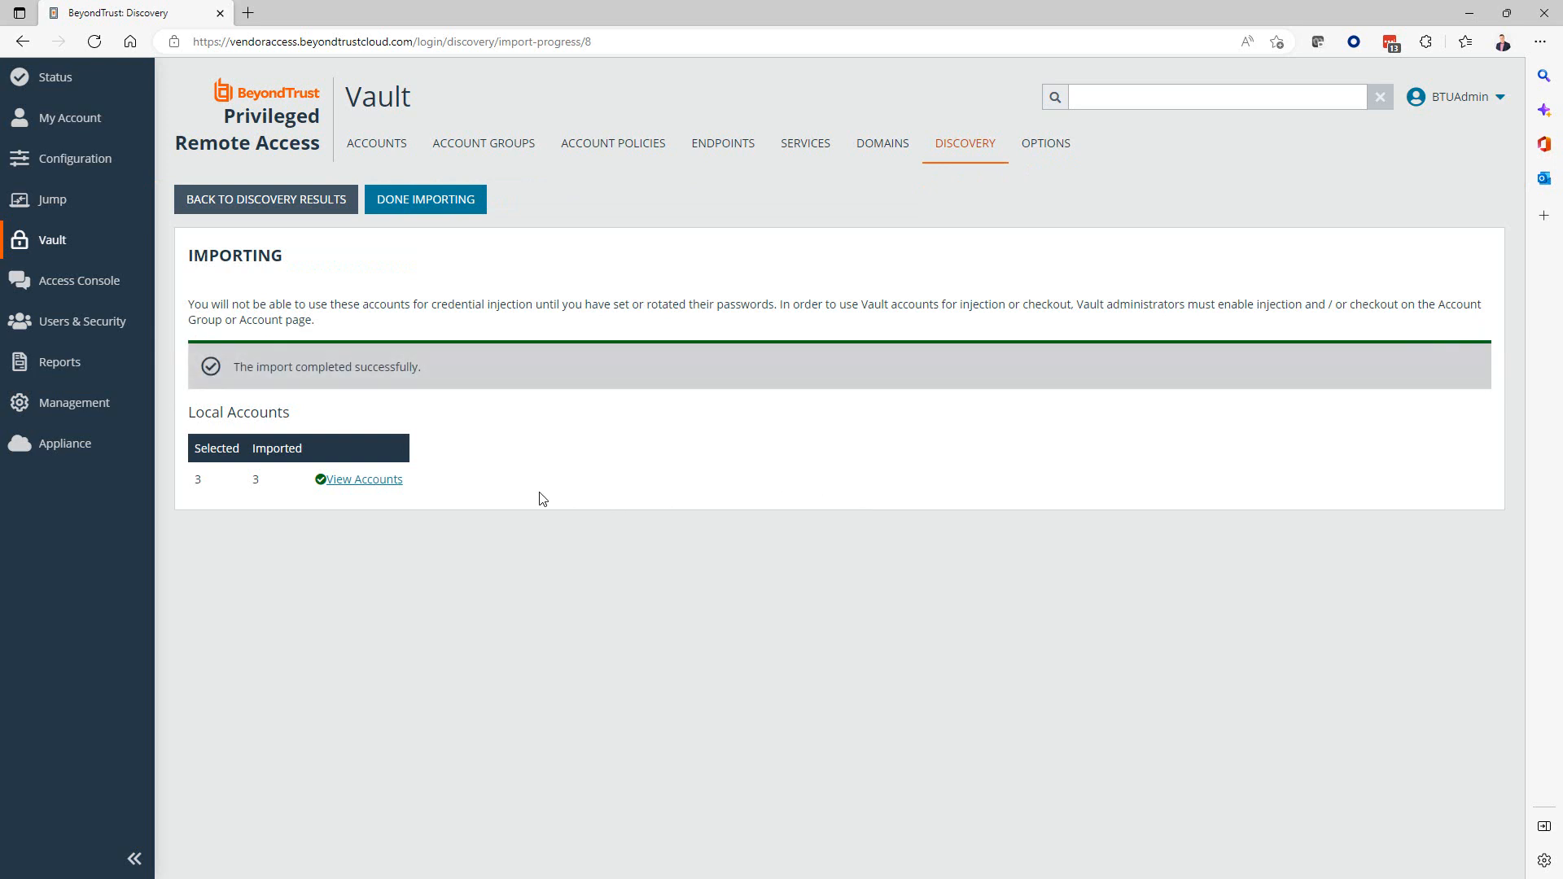
{"action": "mouse_move", "coordinate": [526, 611]}
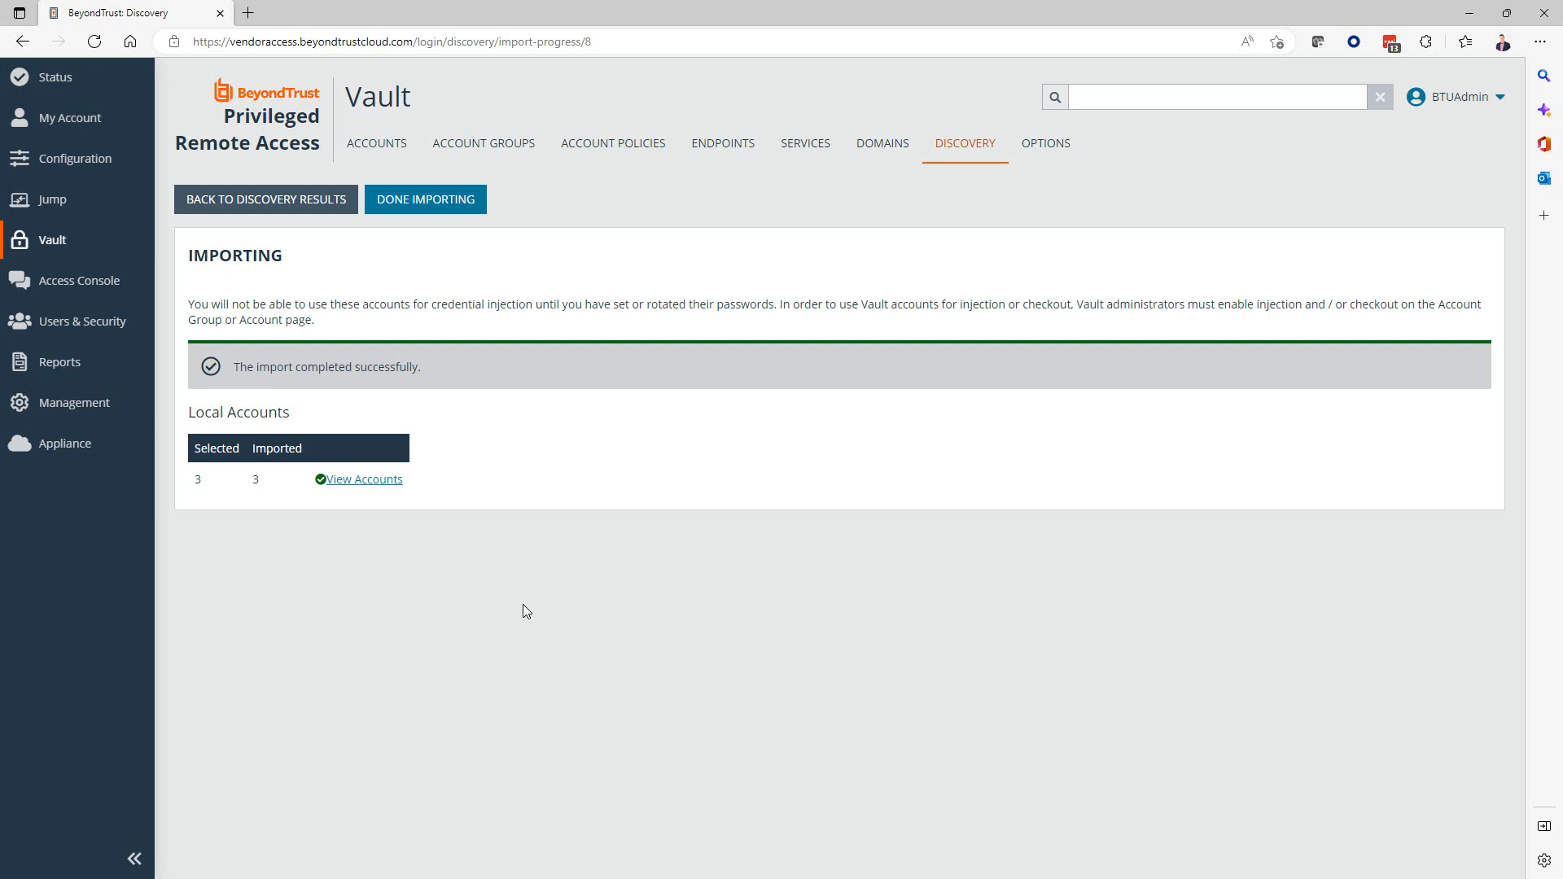
{"action": "mouse_move", "coordinate": [425, 199]}
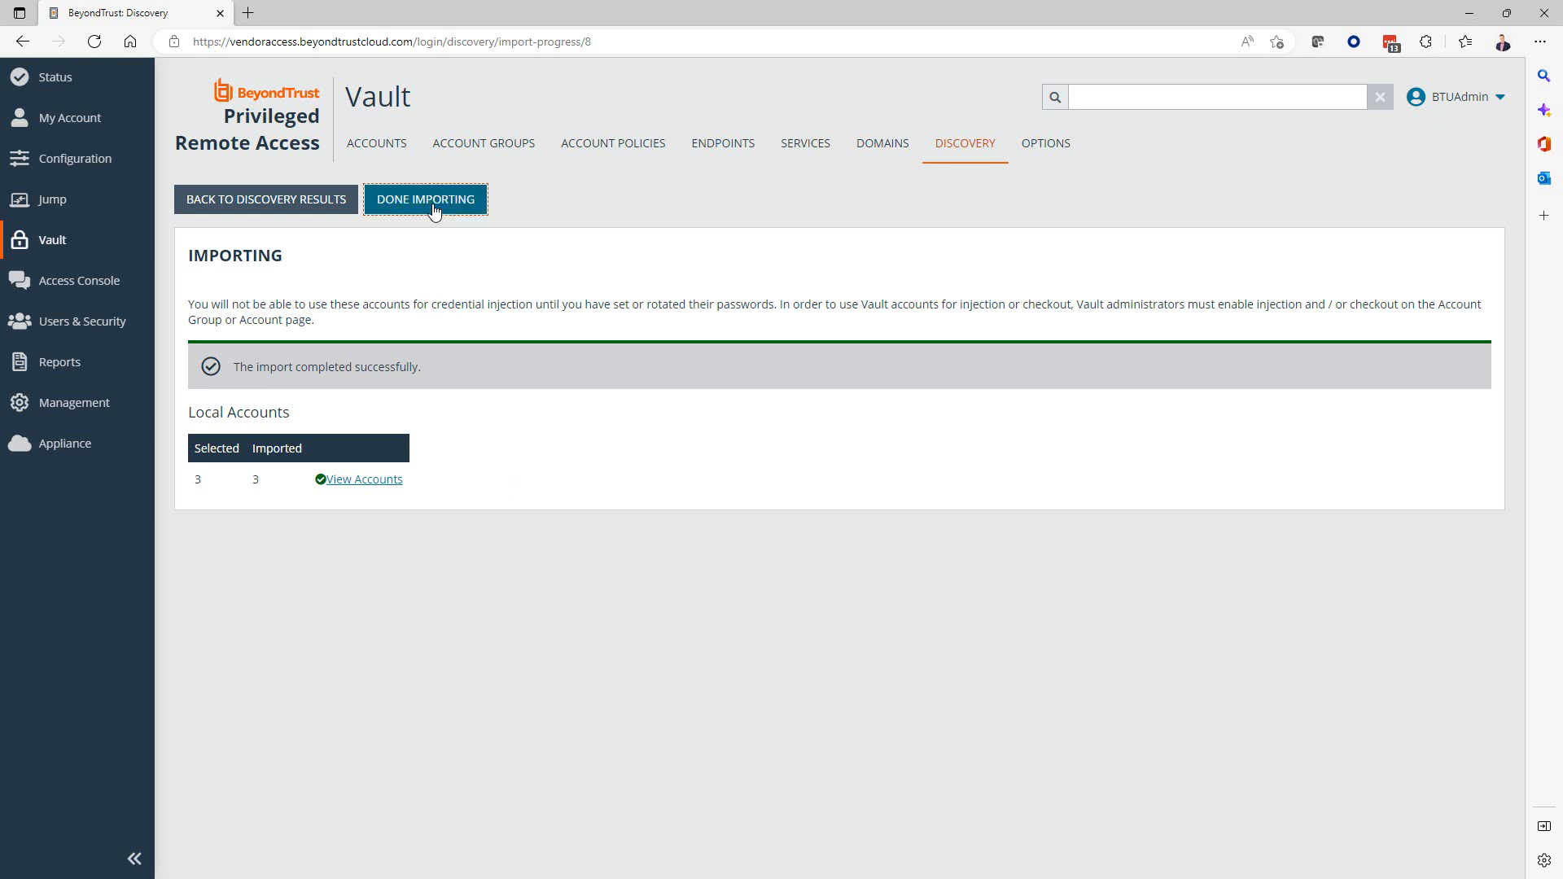
{"action": "left_click", "coordinate": [426, 200]}
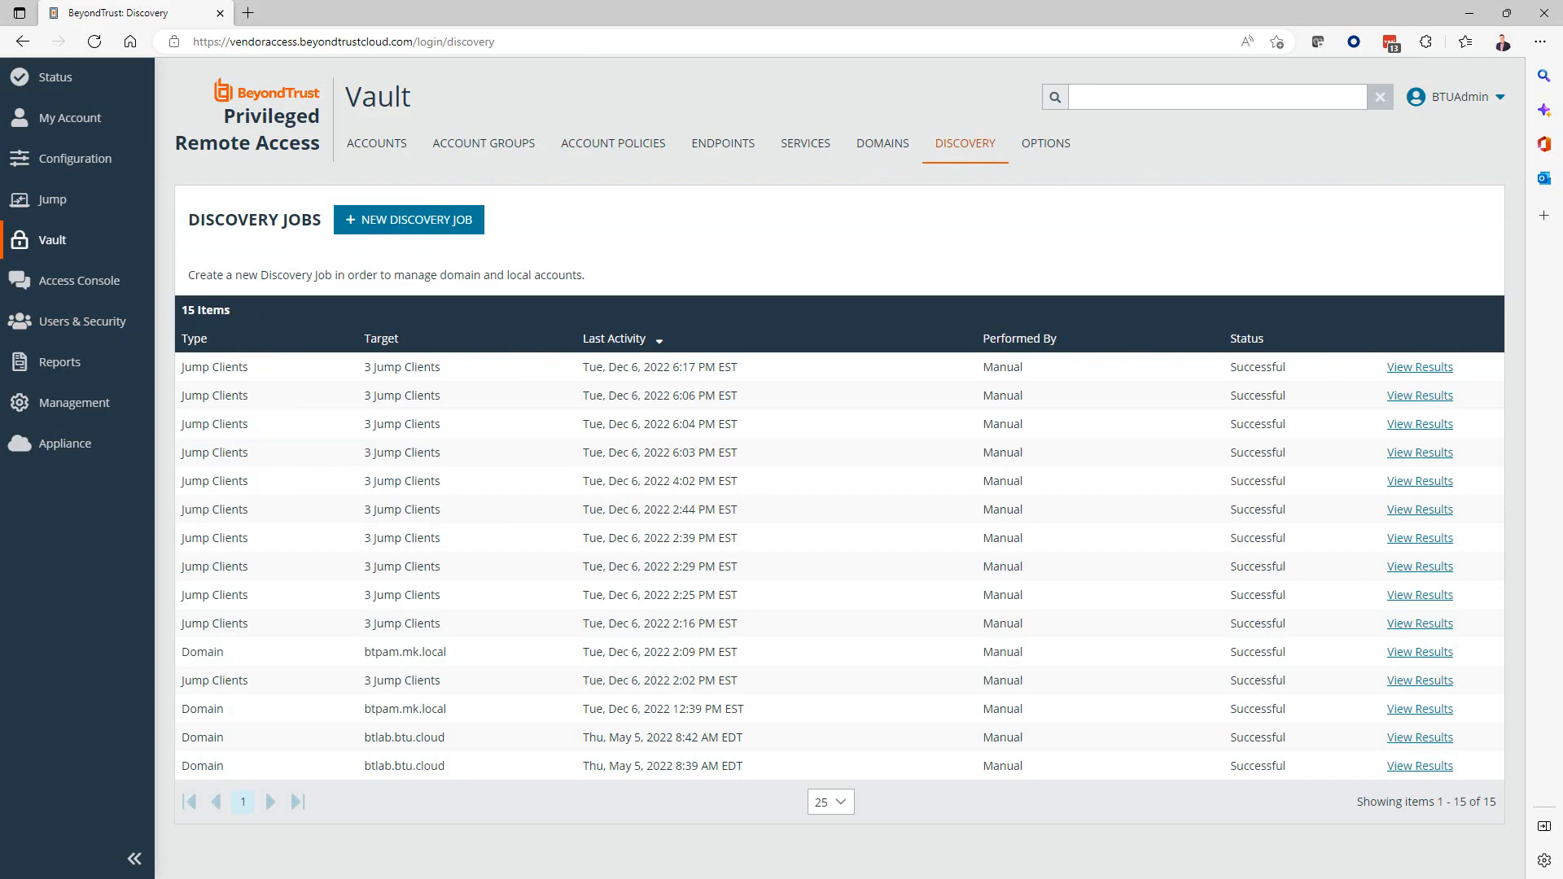
Show the site Status information page.
{"action": "left_click", "coordinate": [55, 77]}
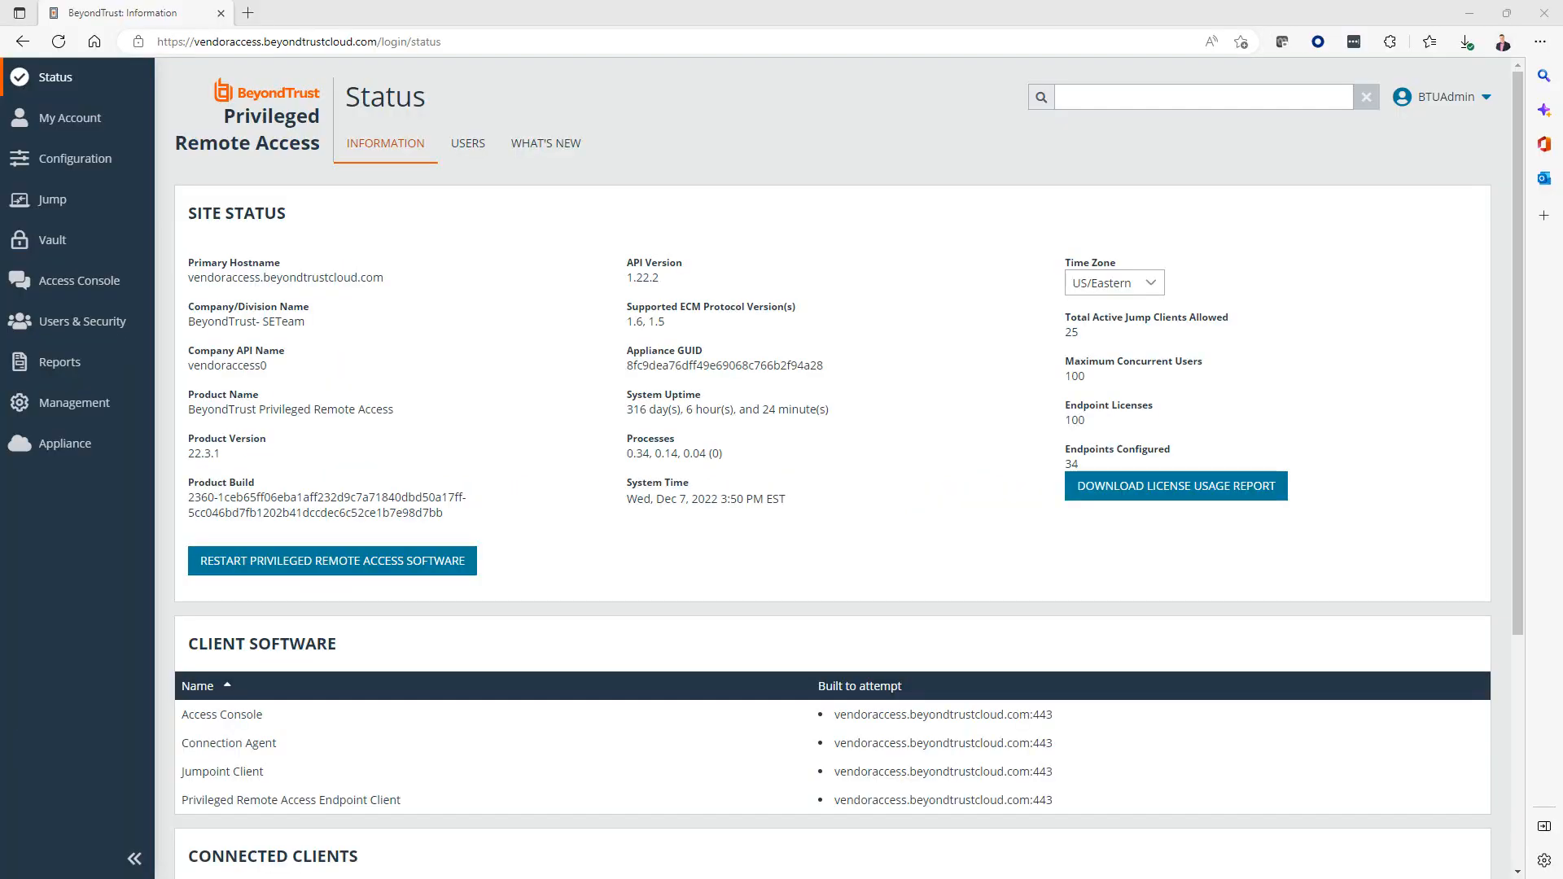
{"action": "mouse_move", "coordinate": [207, 272]}
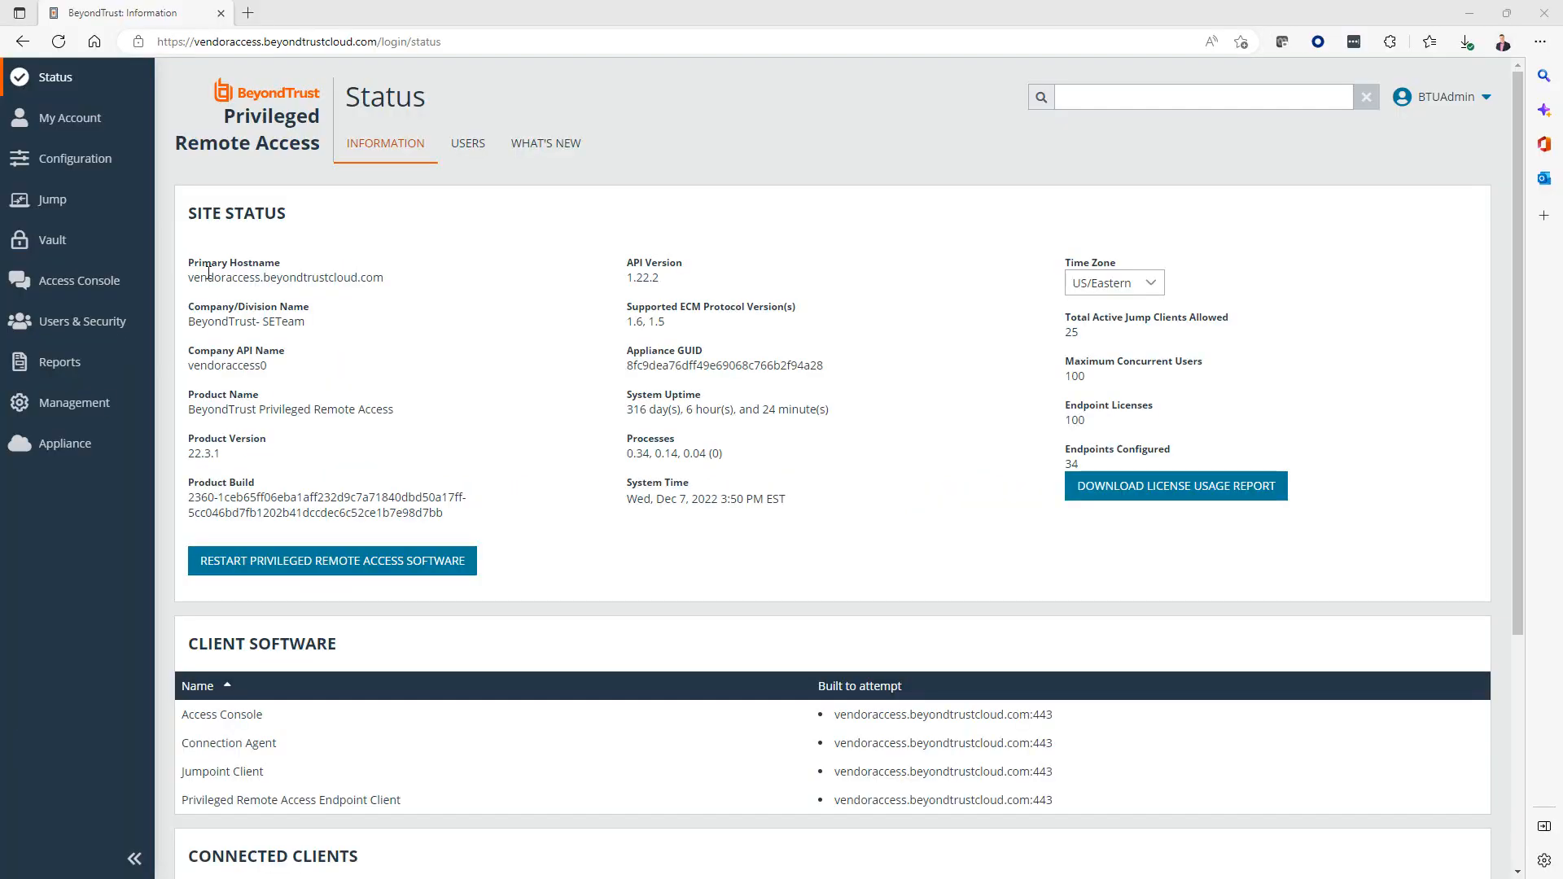
{"action": "mouse_move", "coordinate": [403, 70]}
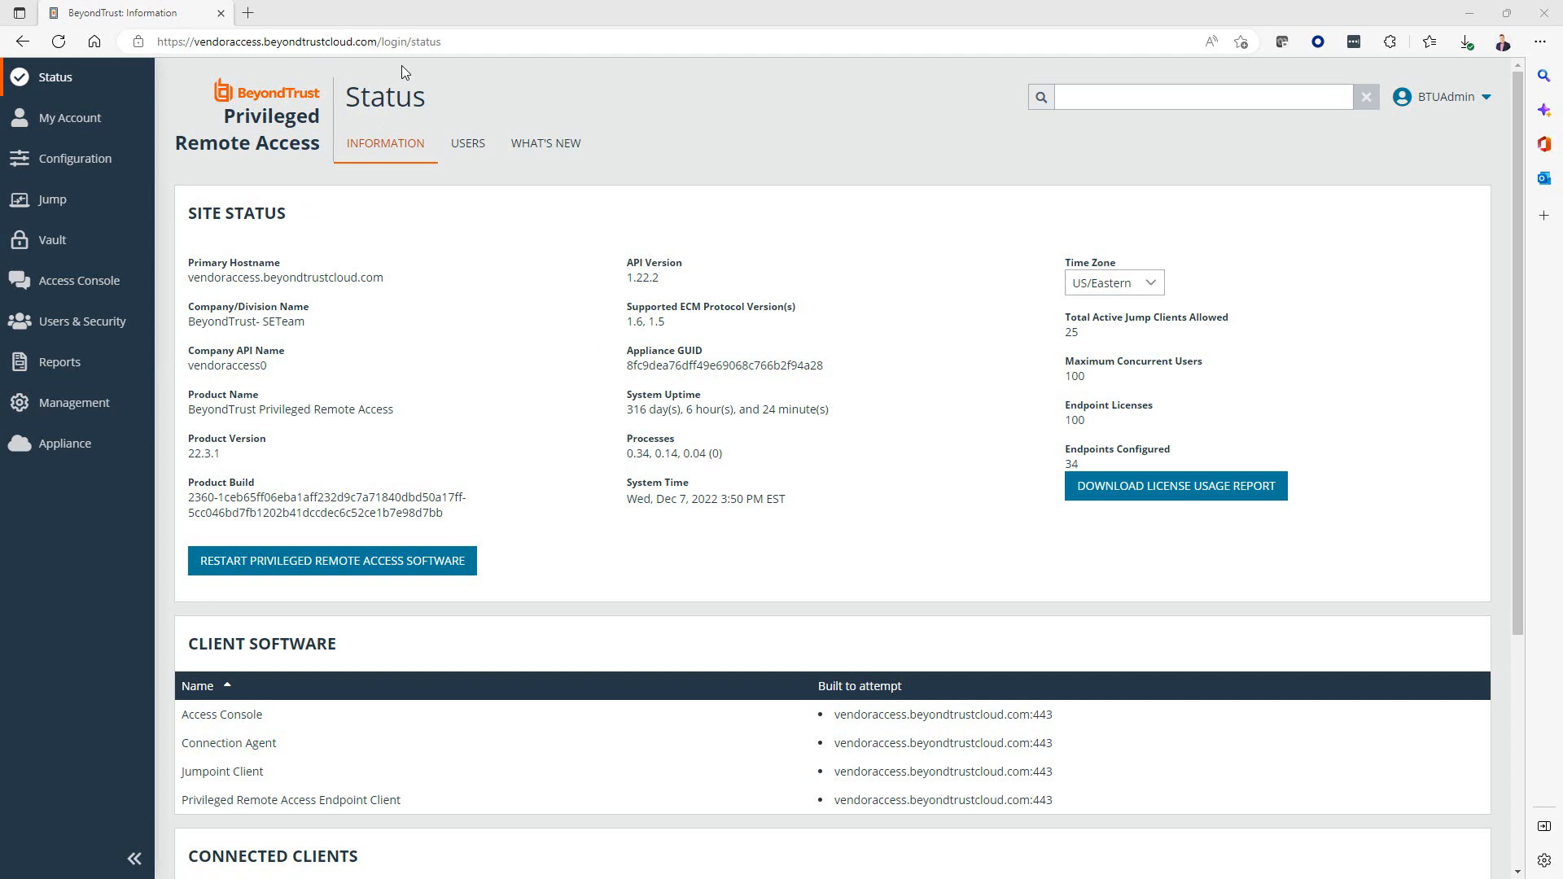
{"action": "mouse_move", "coordinate": [689, 129]}
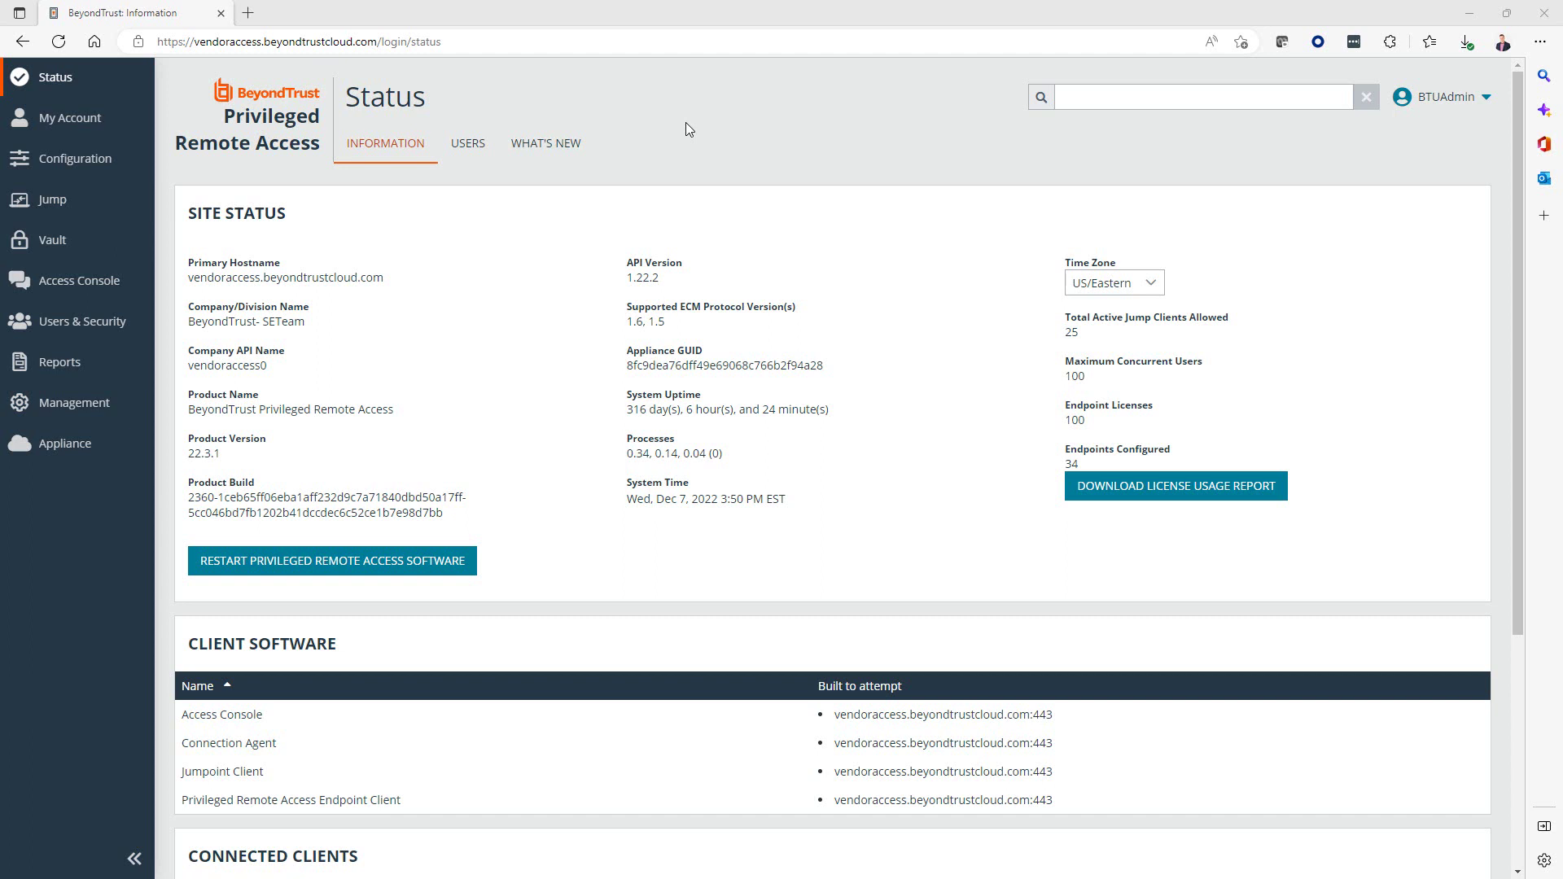
{"action": "mouse_move", "coordinate": [657, 105]}
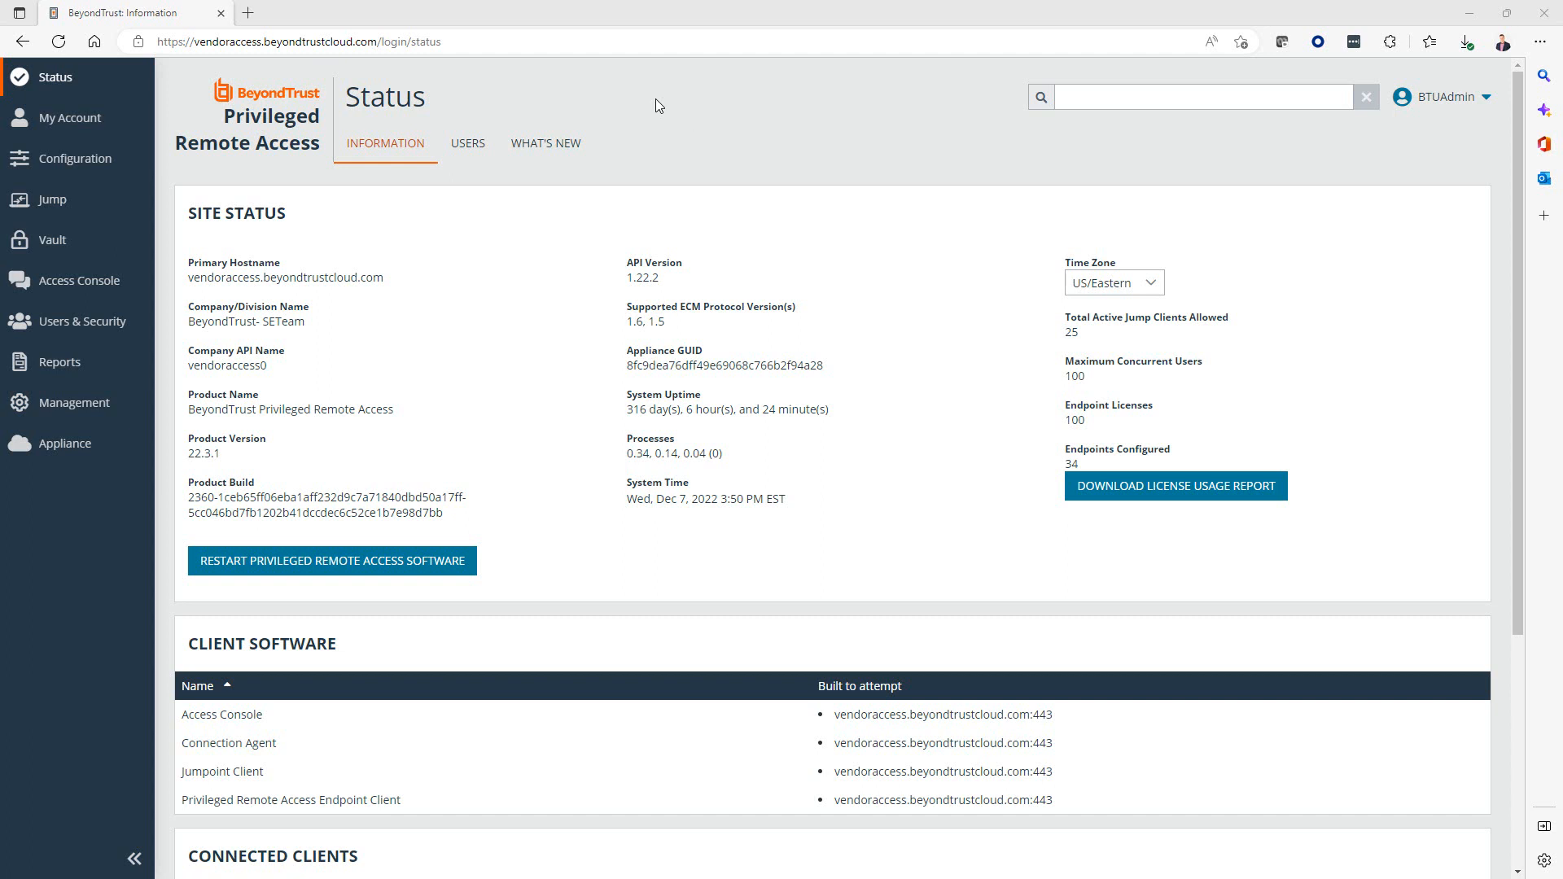
{"action": "mouse_move", "coordinate": [630, 103]}
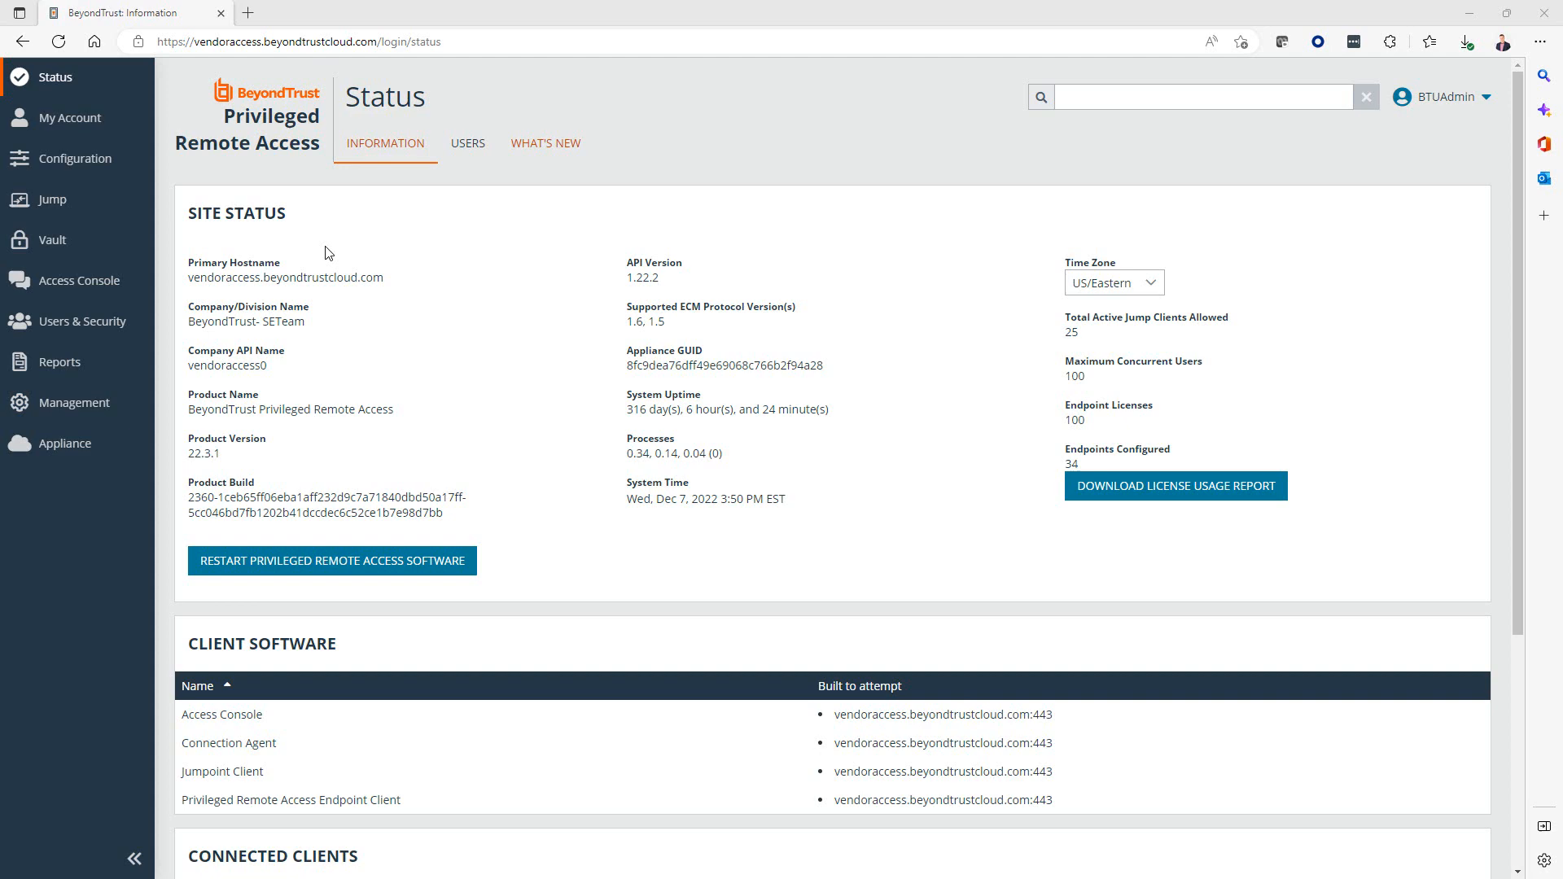
Start a new Windows Domain discovery job from the Vault Discovery jobs list.
{"action": "left_click", "coordinate": [51, 240]}
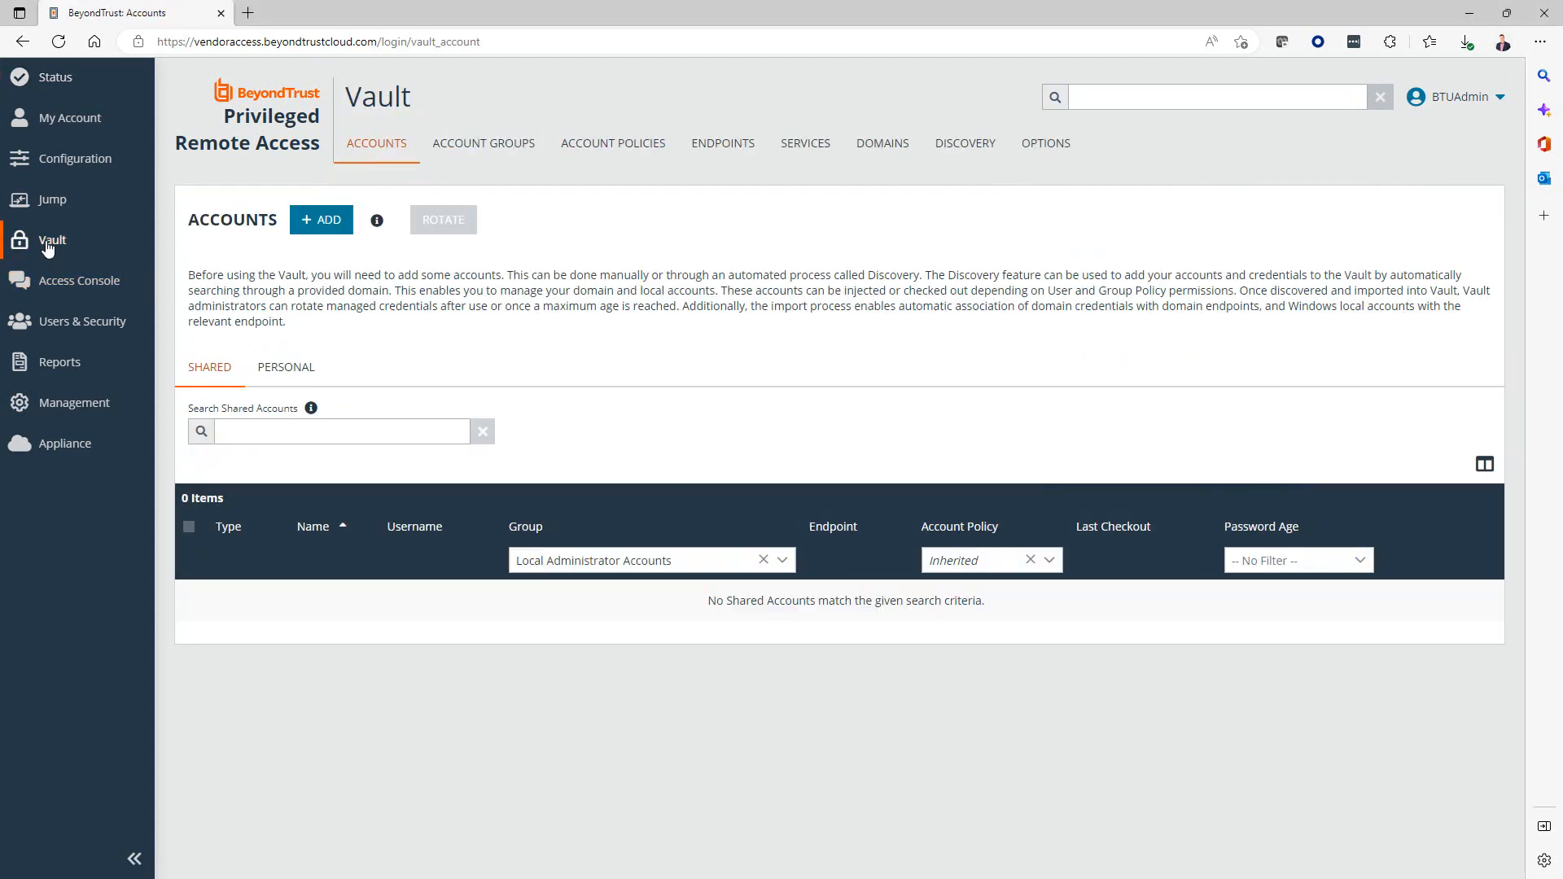
{"action": "mouse_move", "coordinate": [786, 192]}
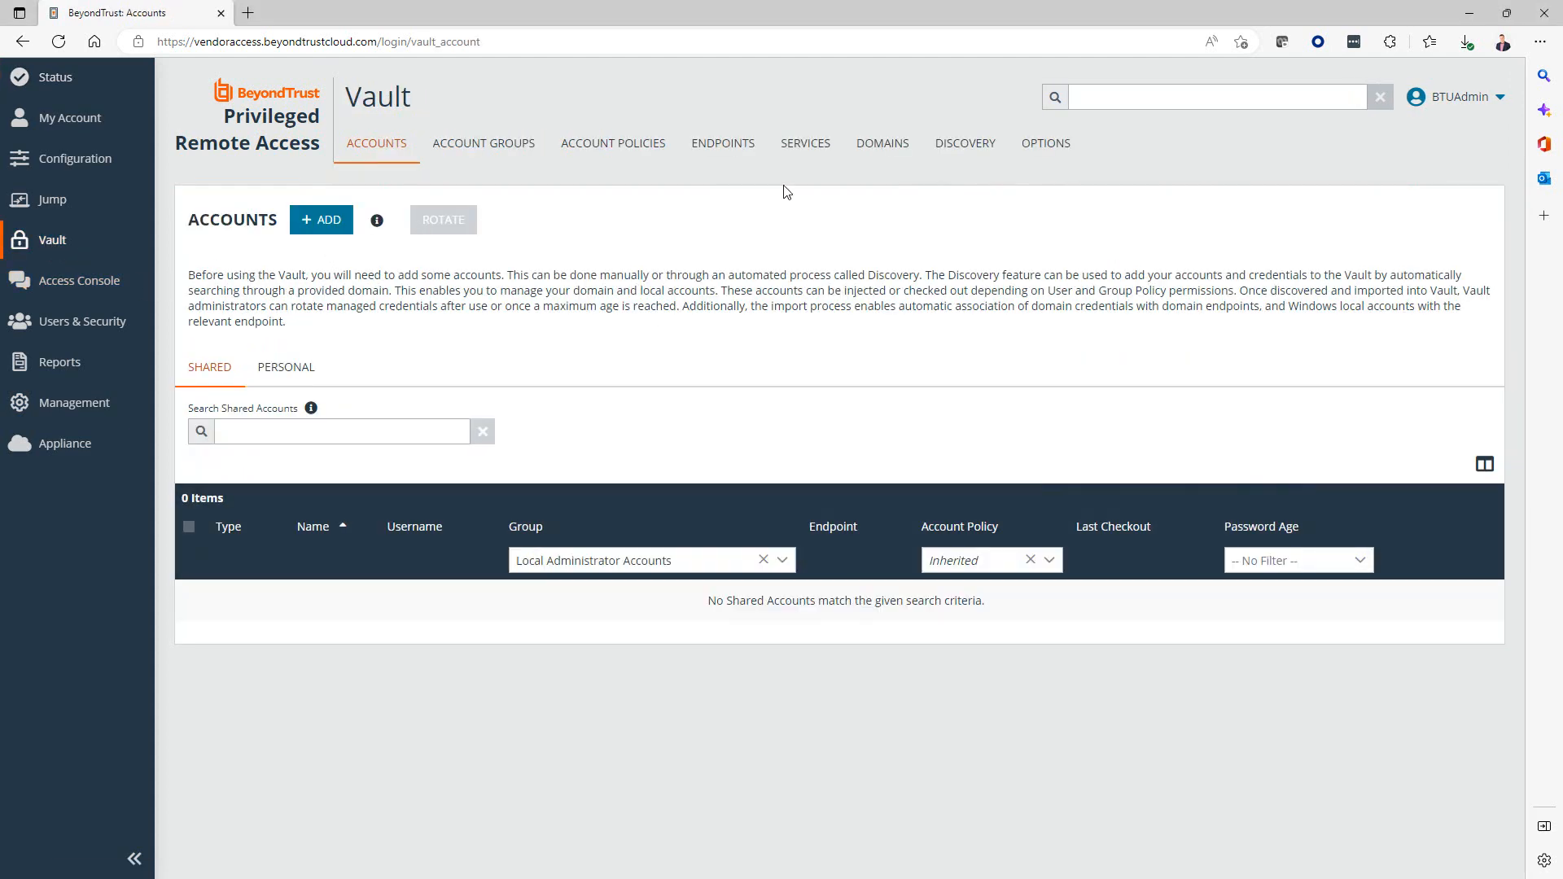
{"action": "left_click", "coordinate": [964, 142]}
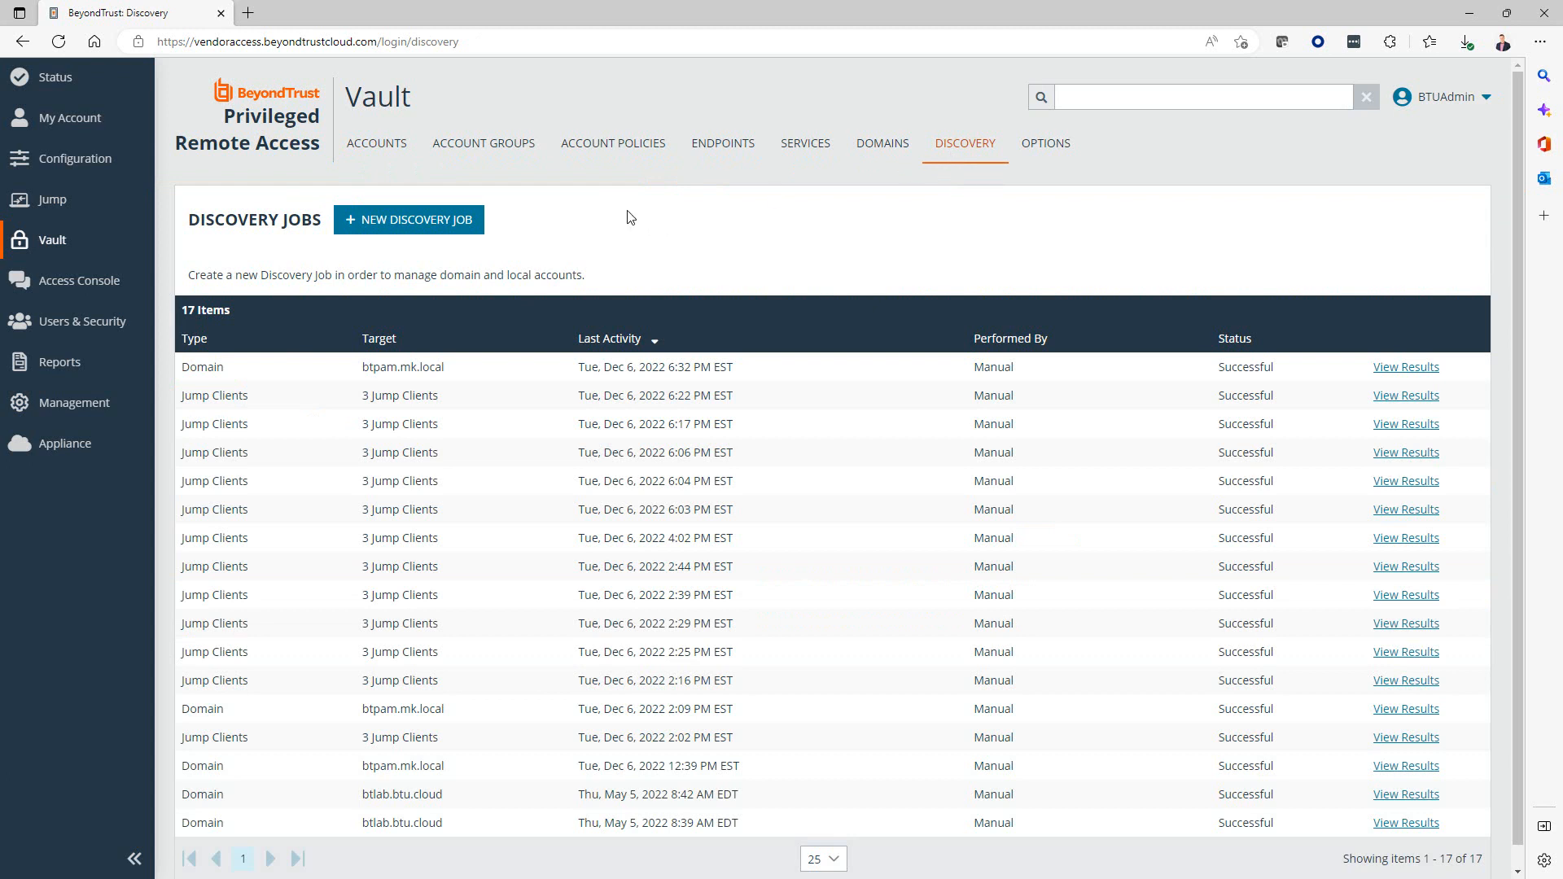
{"action": "left_click", "coordinate": [408, 219]}
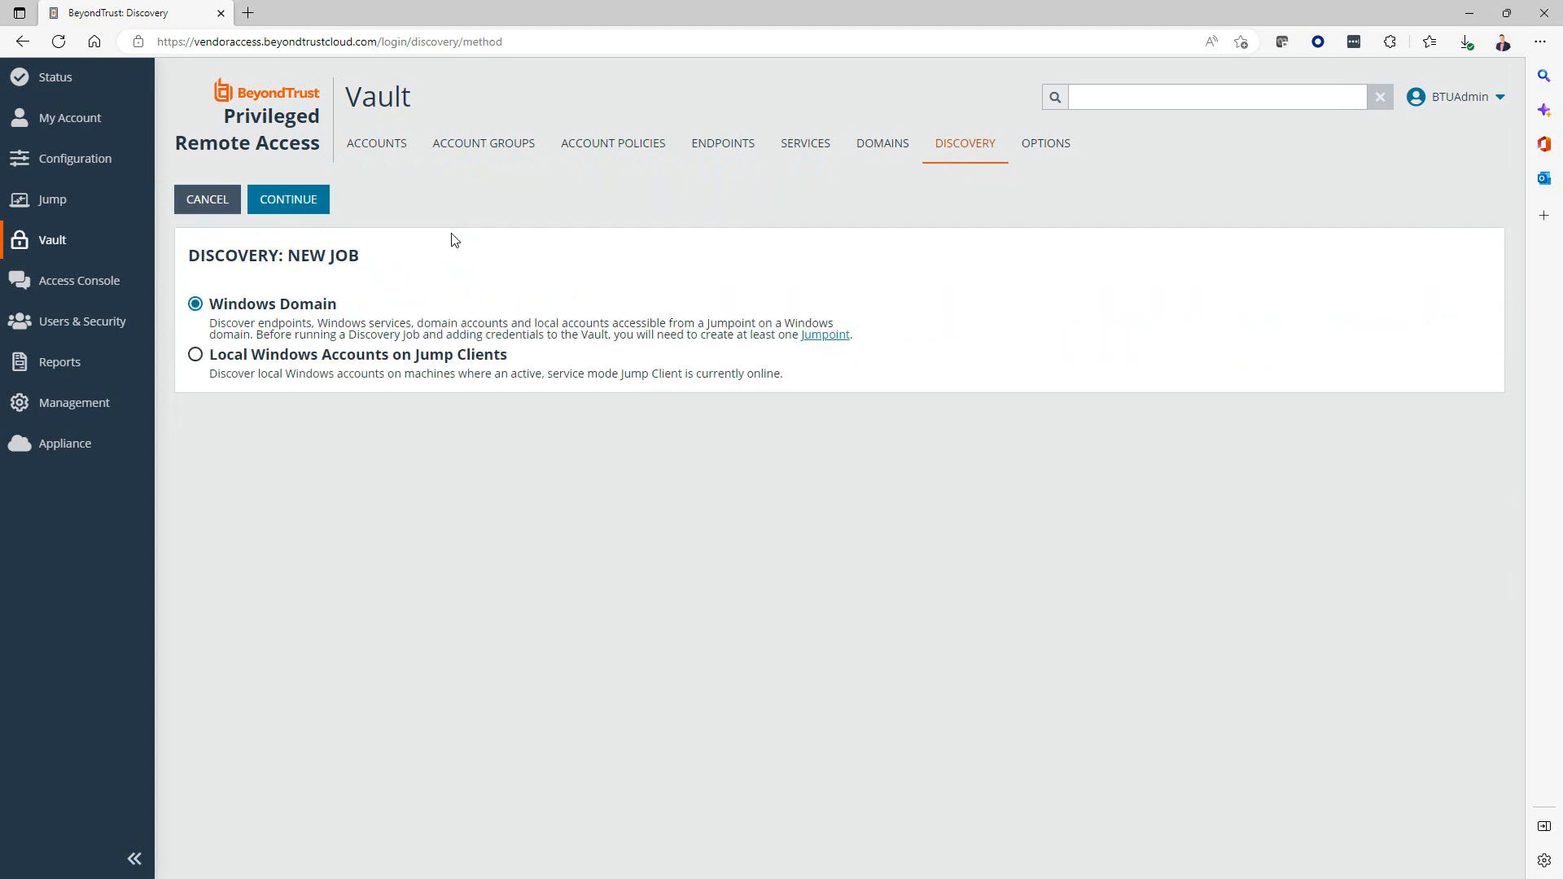
{"action": "mouse_move", "coordinate": [223, 323]}
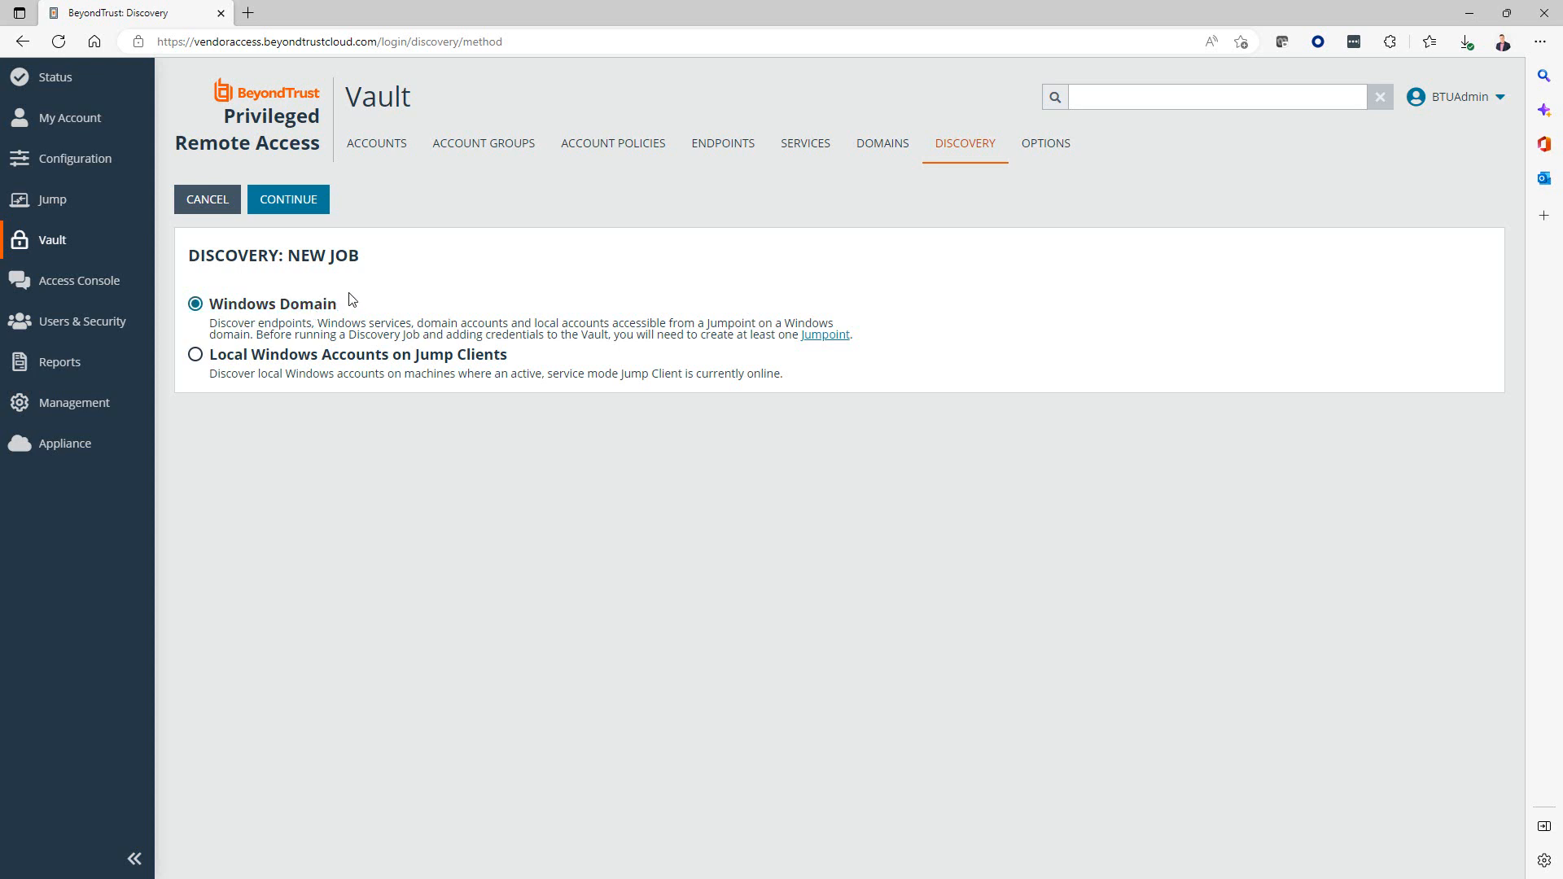
{"action": "mouse_move", "coordinate": [288, 199]}
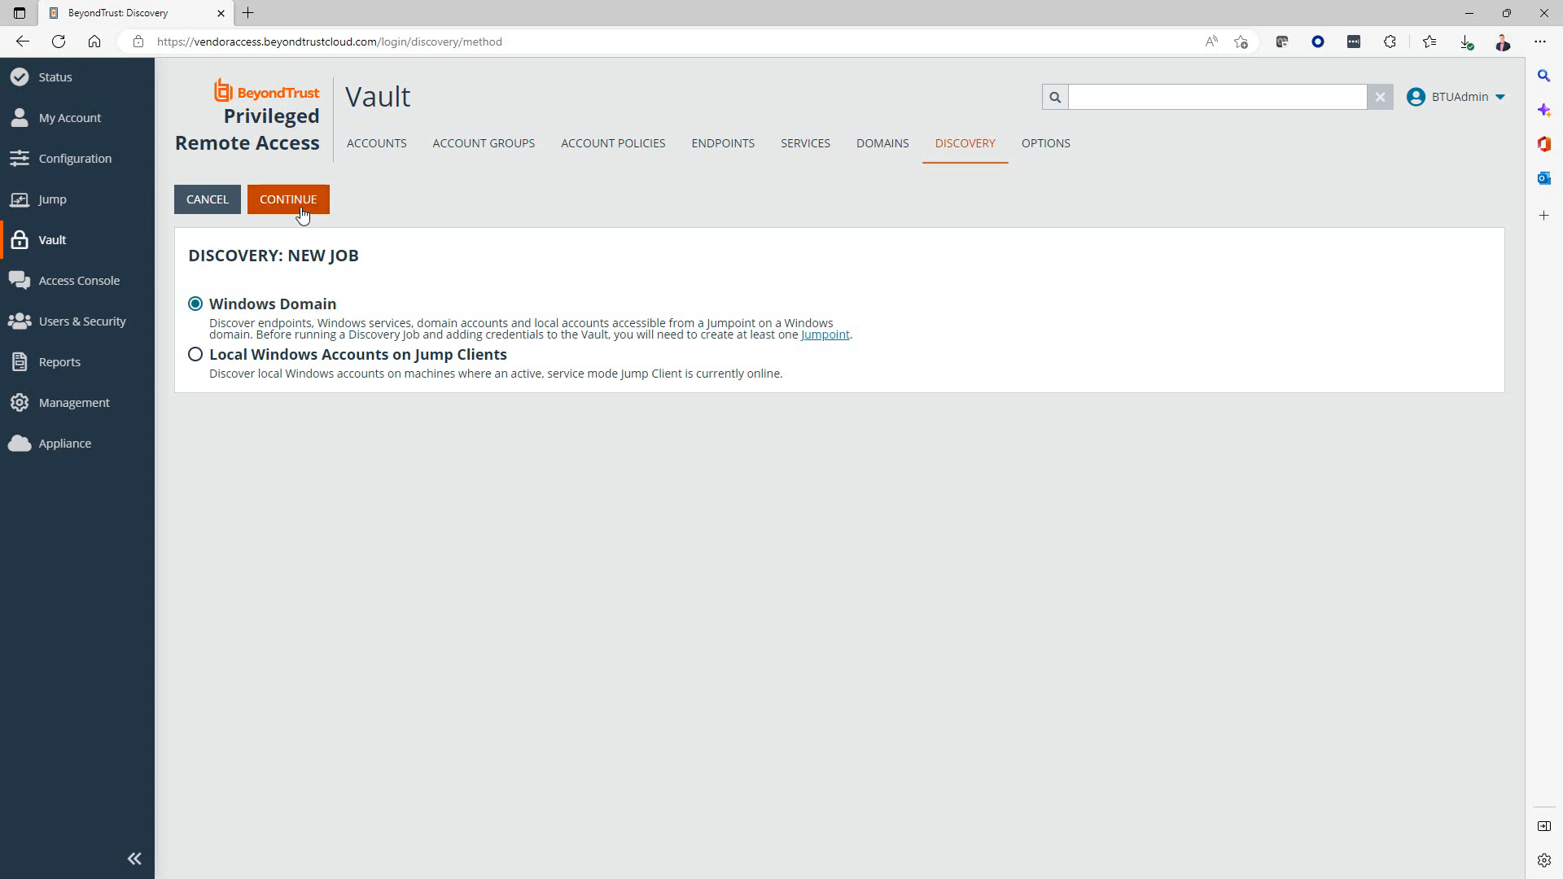
{"action": "left_click", "coordinate": [288, 199]}
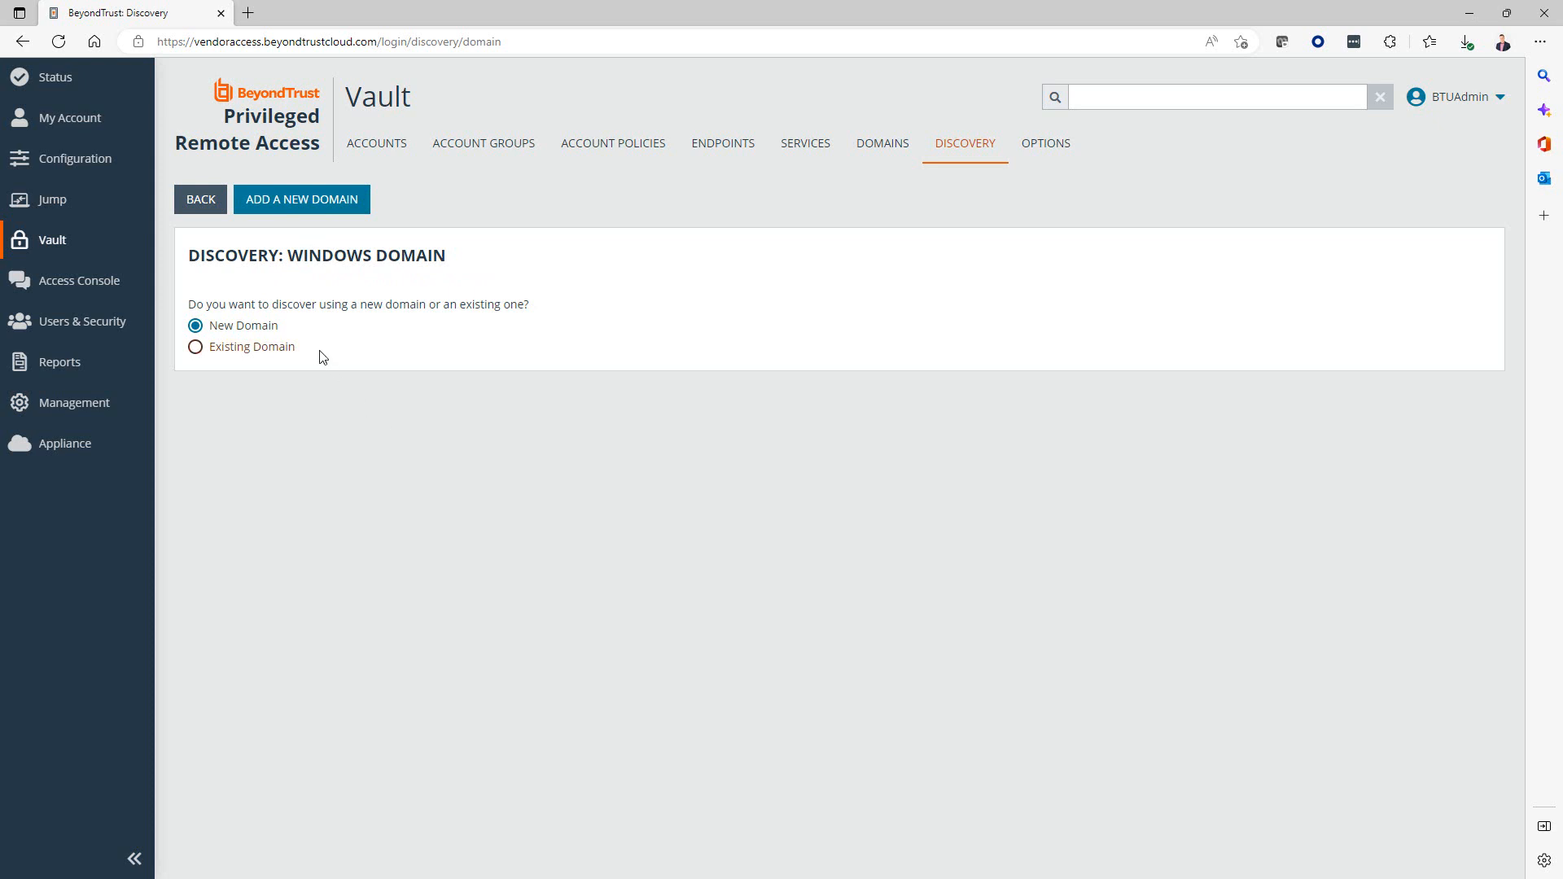
{"action": "mouse_move", "coordinate": [318, 355]}
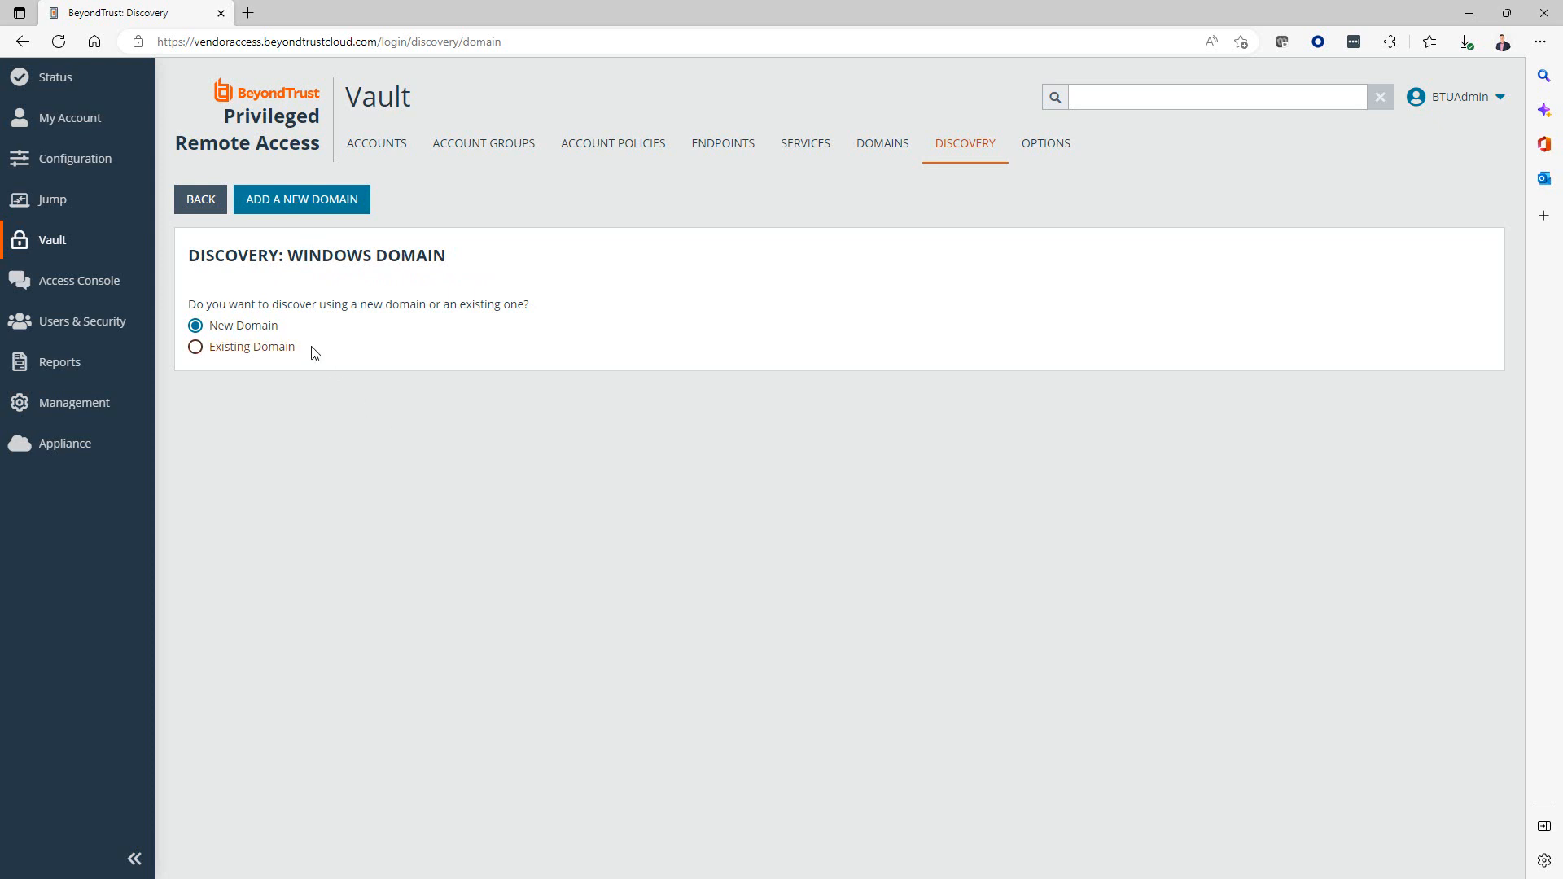
{"action": "mouse_move", "coordinate": [881, 143]}
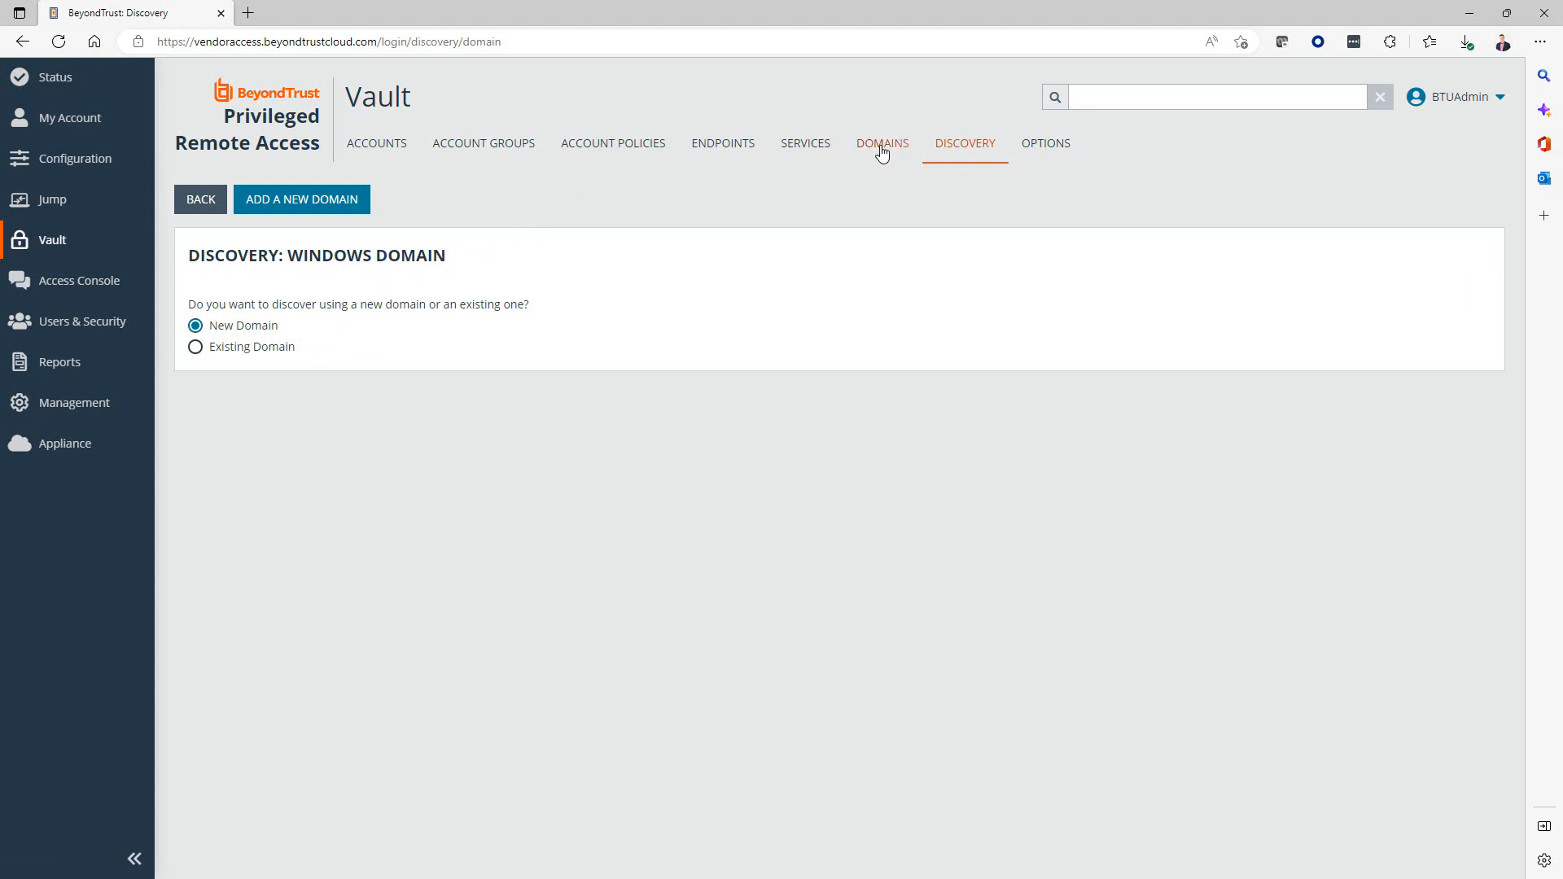
{"action": "mouse_move", "coordinate": [212, 362]}
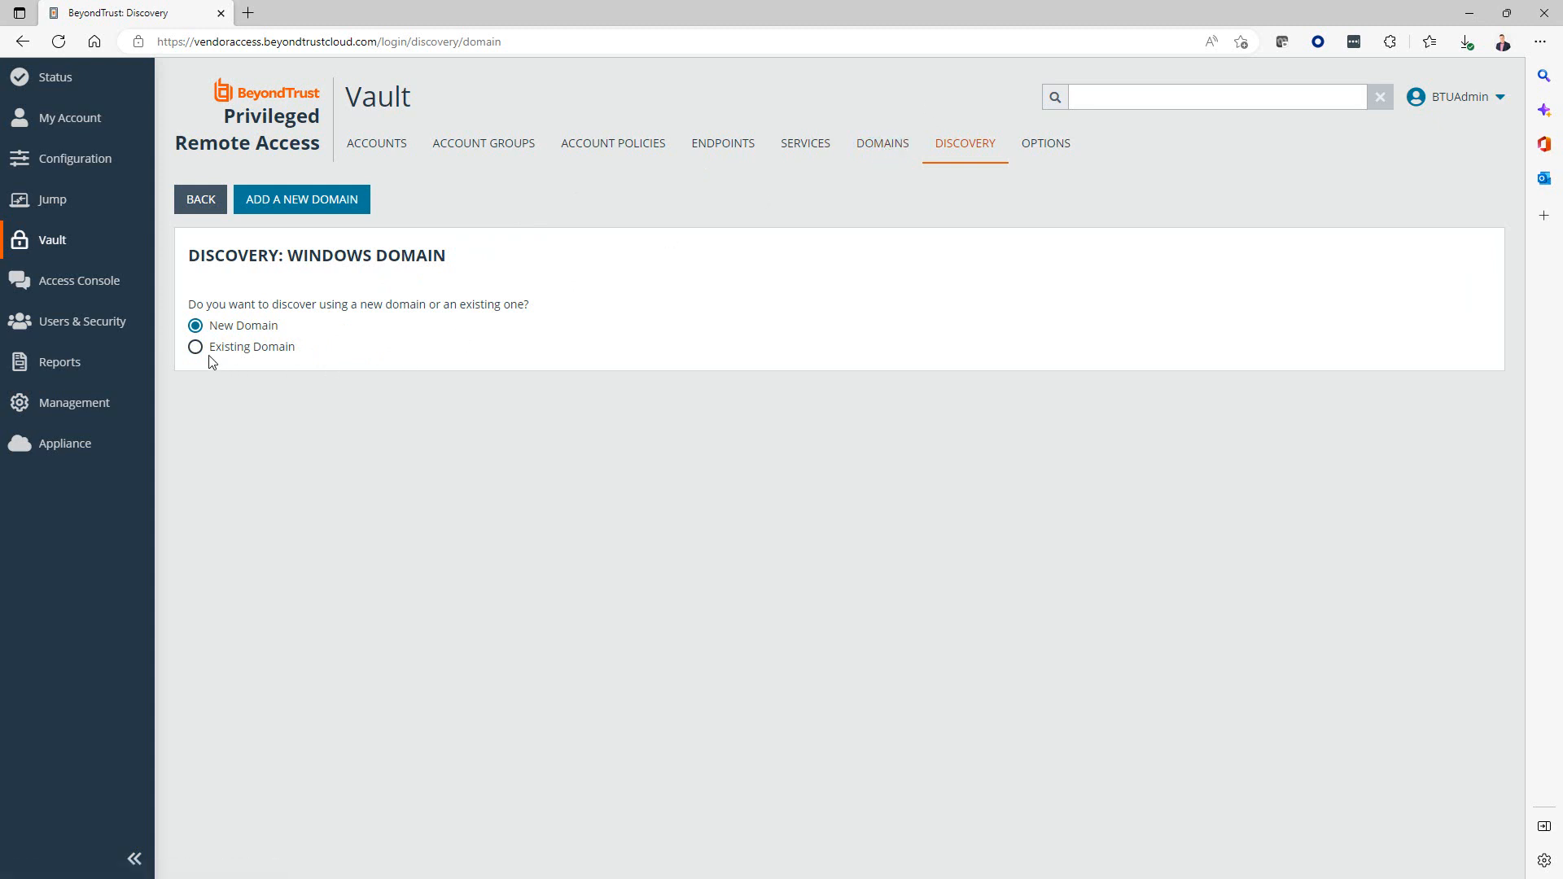
Use the existing domain btpam.mk.local for the discovery.
{"action": "left_click", "coordinate": [195, 346]}
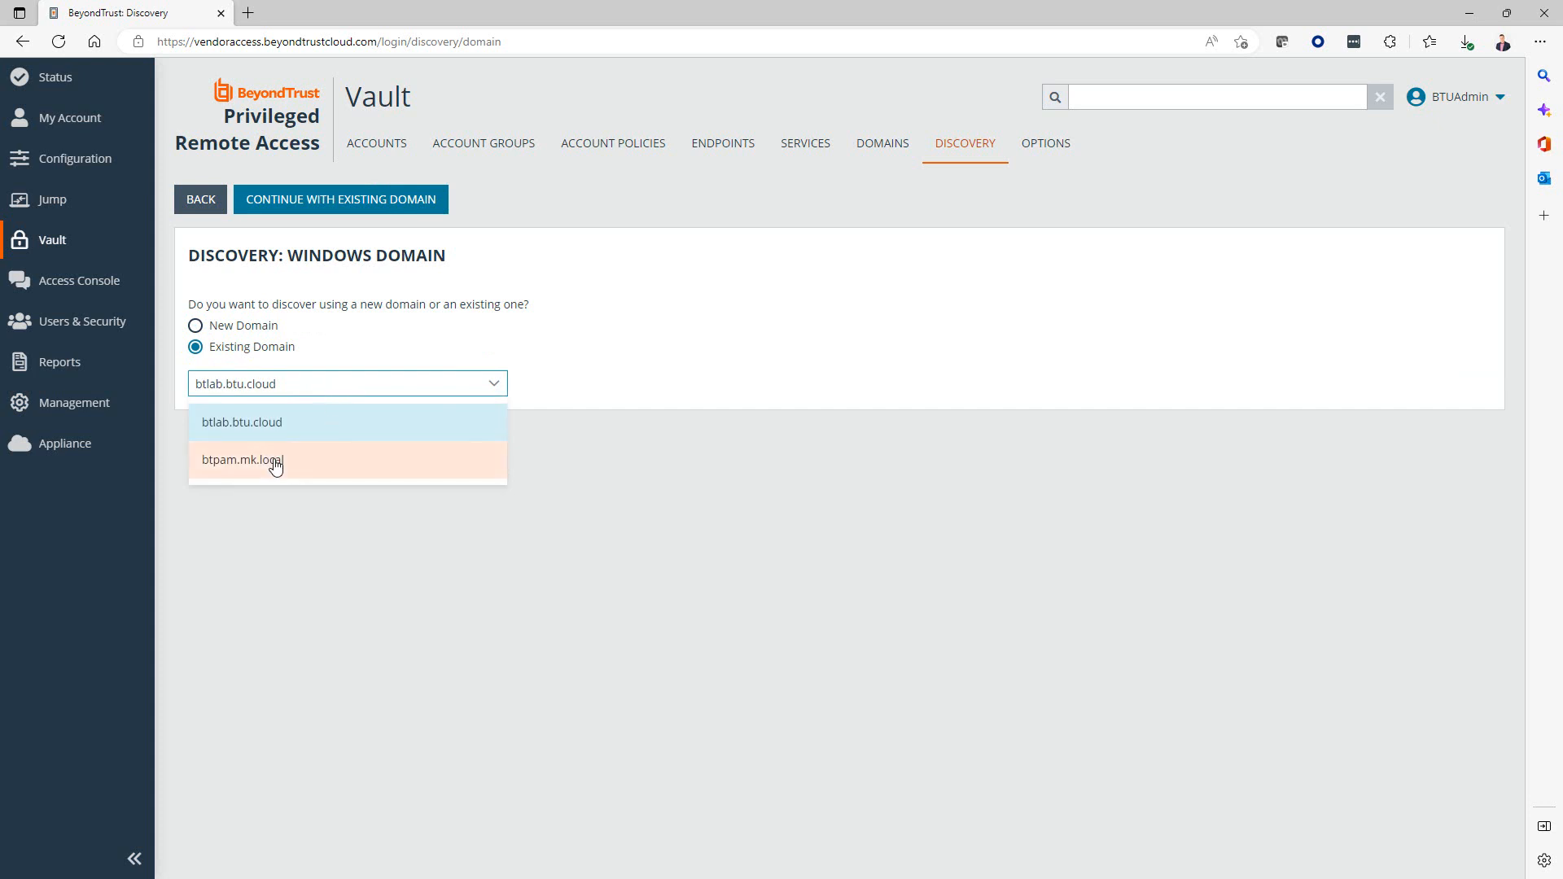
{"action": "left_click", "coordinate": [242, 460]}
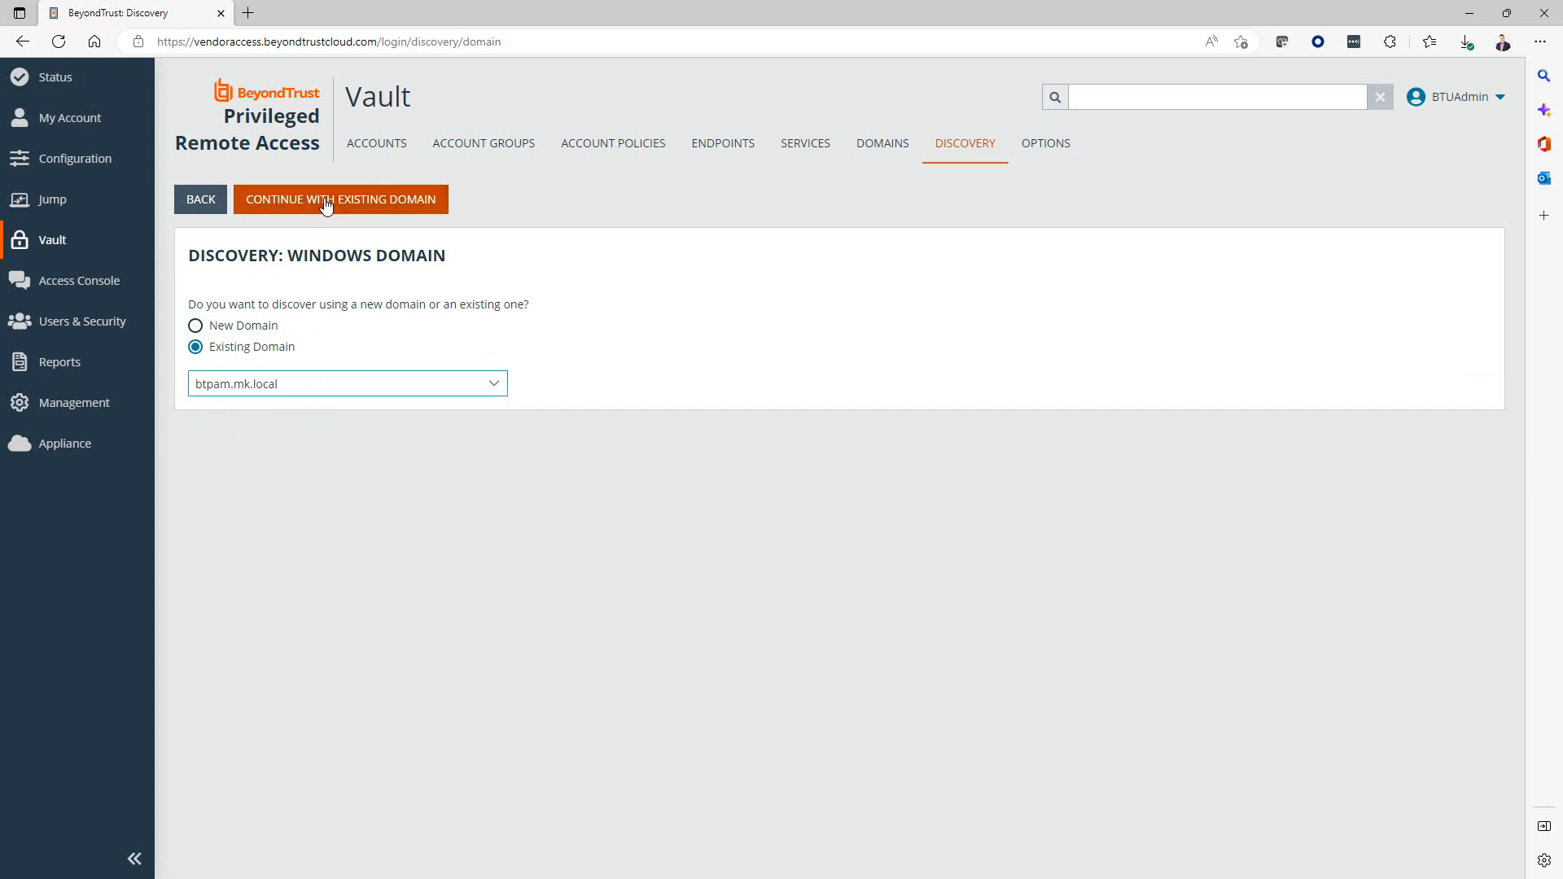
{"action": "left_click", "coordinate": [340, 199]}
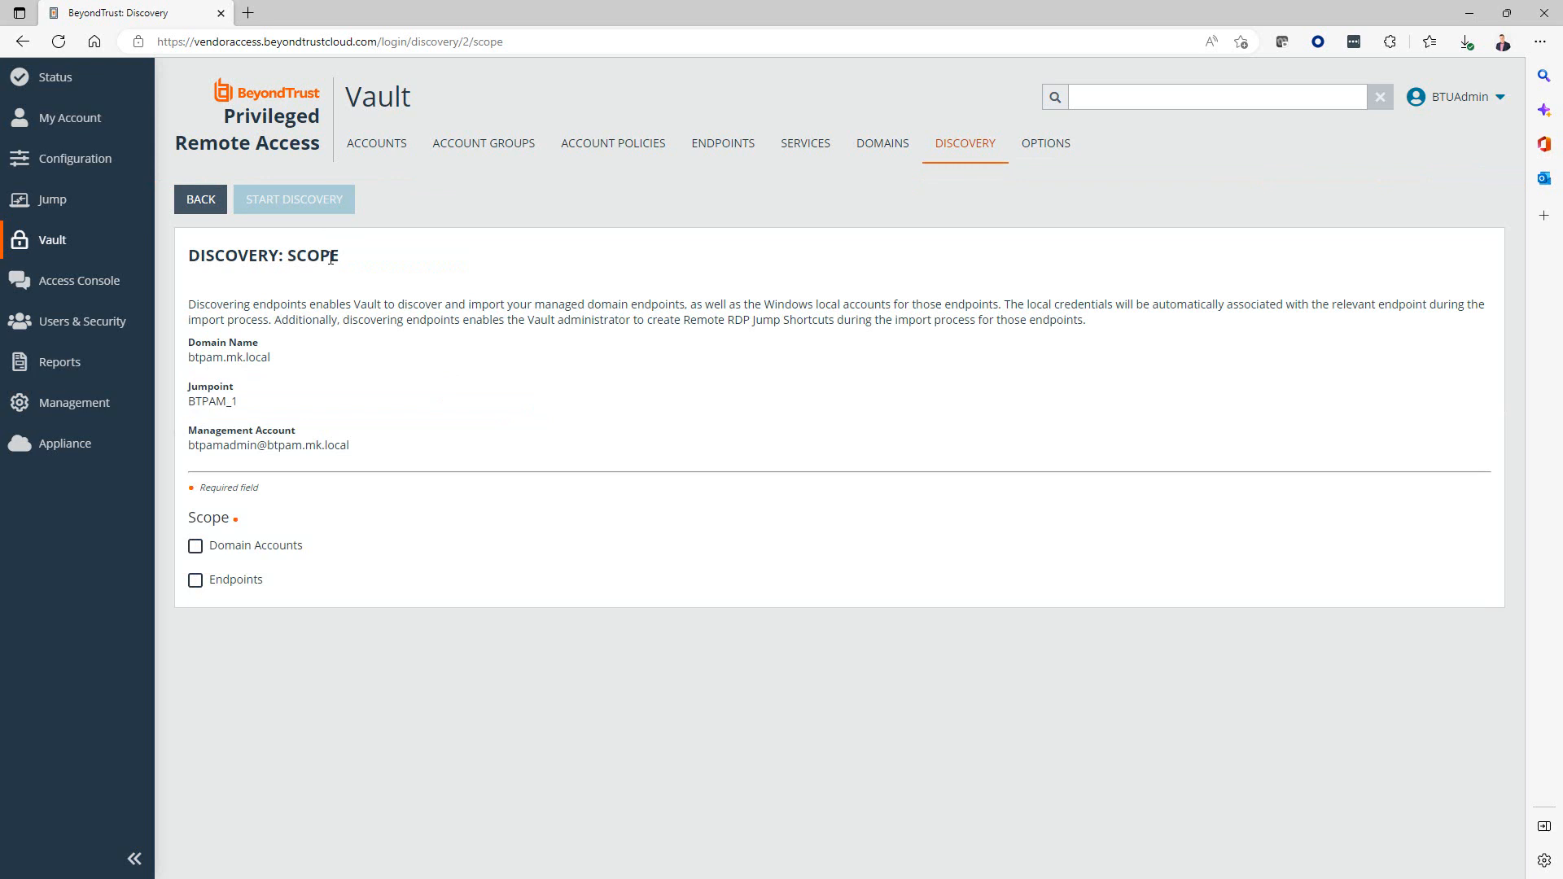
{"action": "mouse_move", "coordinate": [333, 386]}
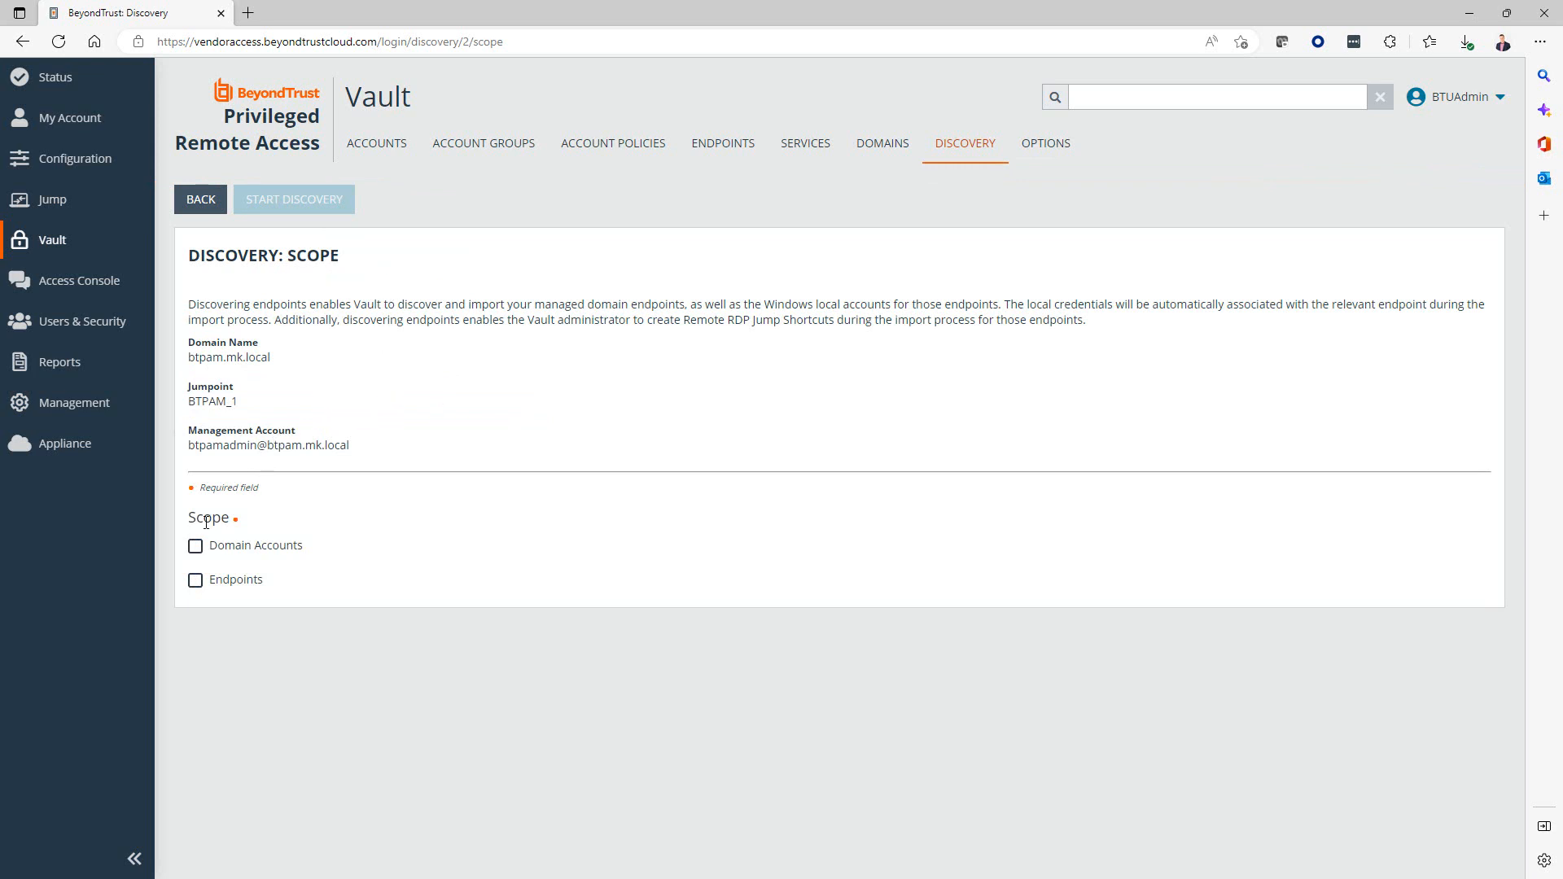
{"action": "mouse_move", "coordinate": [194, 596]}
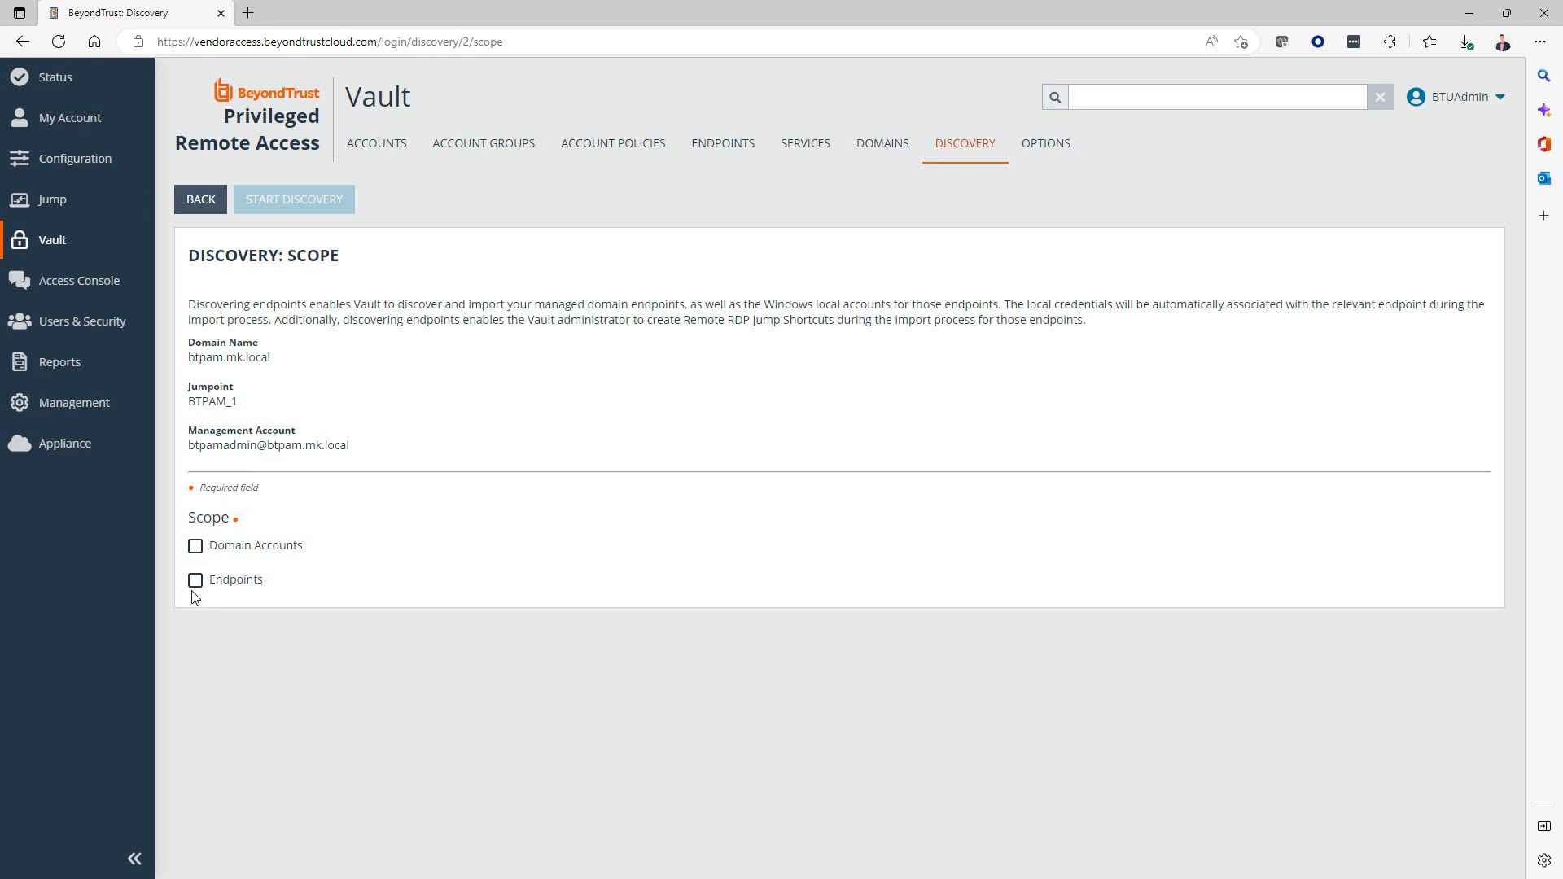
Include Endpoints and Local Accounts in the discovery scope.
{"action": "left_click", "coordinate": [195, 579]}
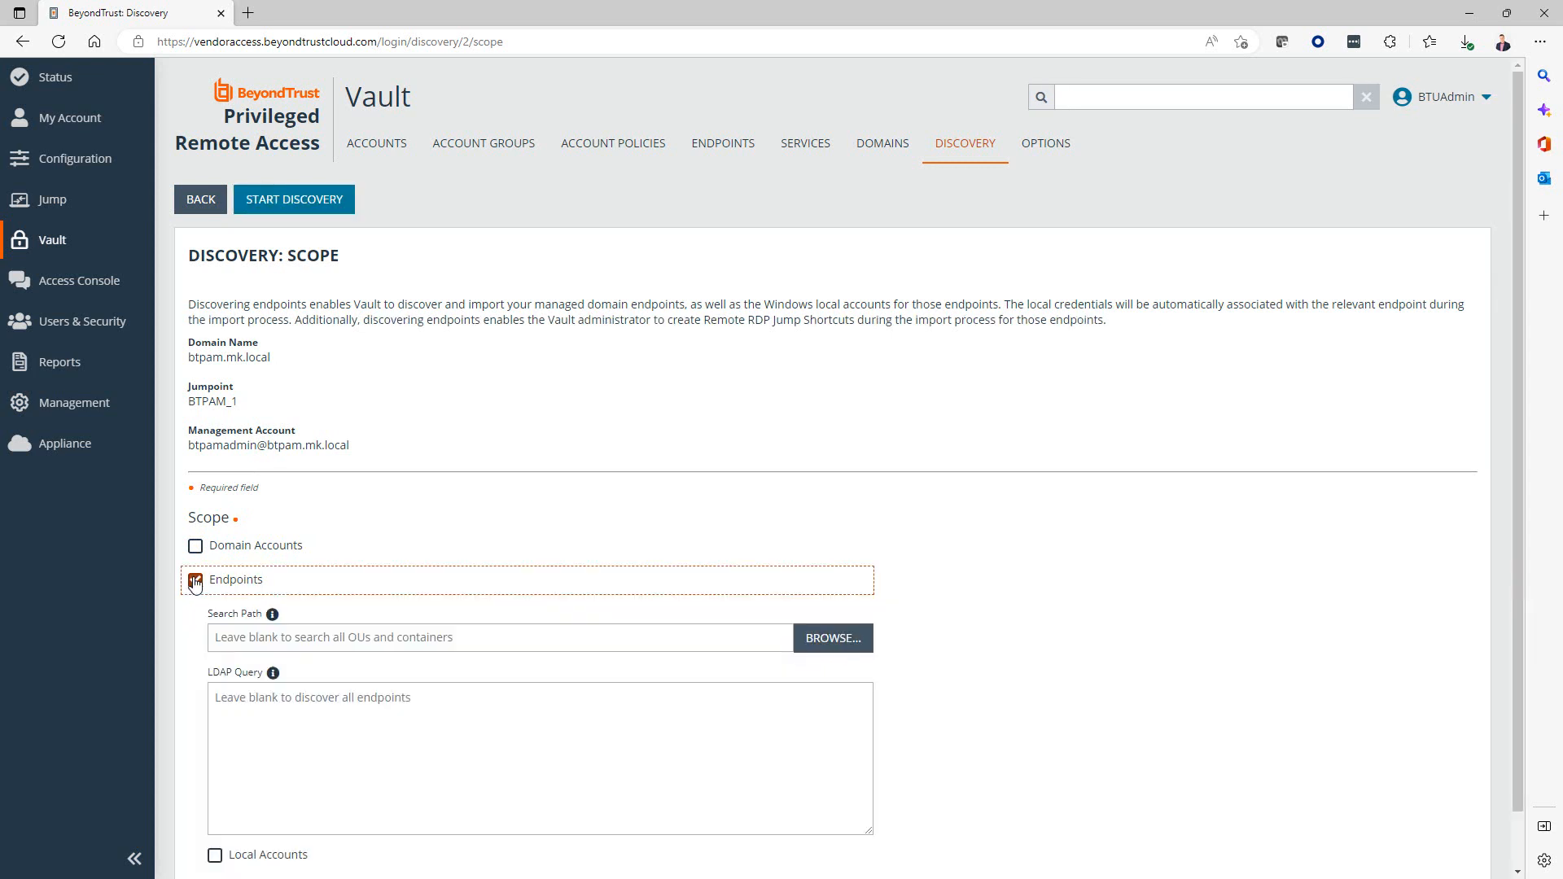
{"action": "left_click", "coordinate": [195, 579]}
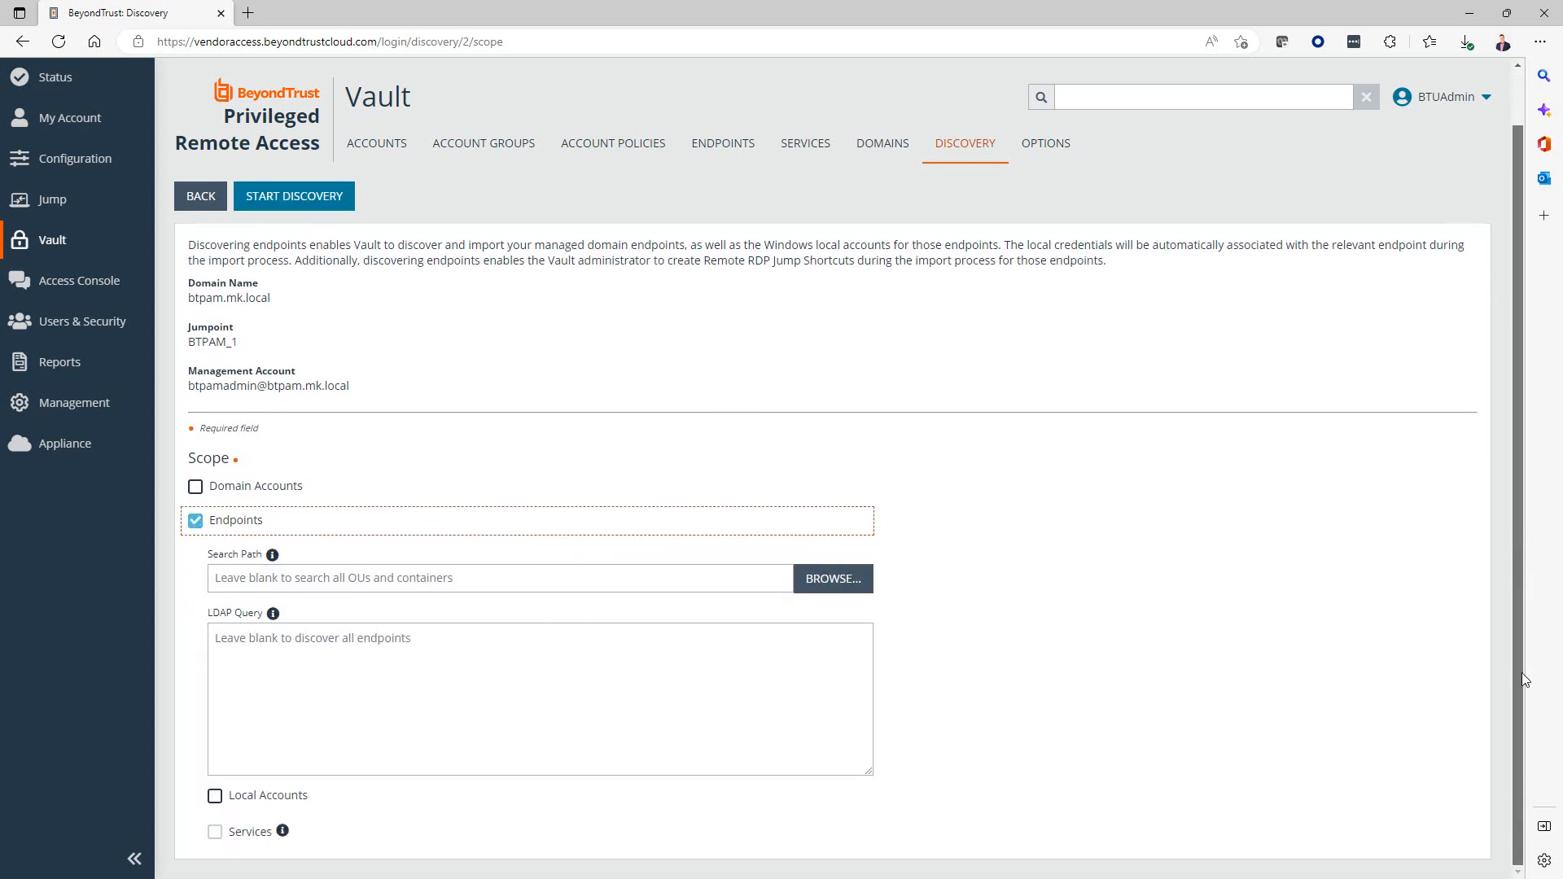
{"action": "left_click", "coordinate": [215, 794]}
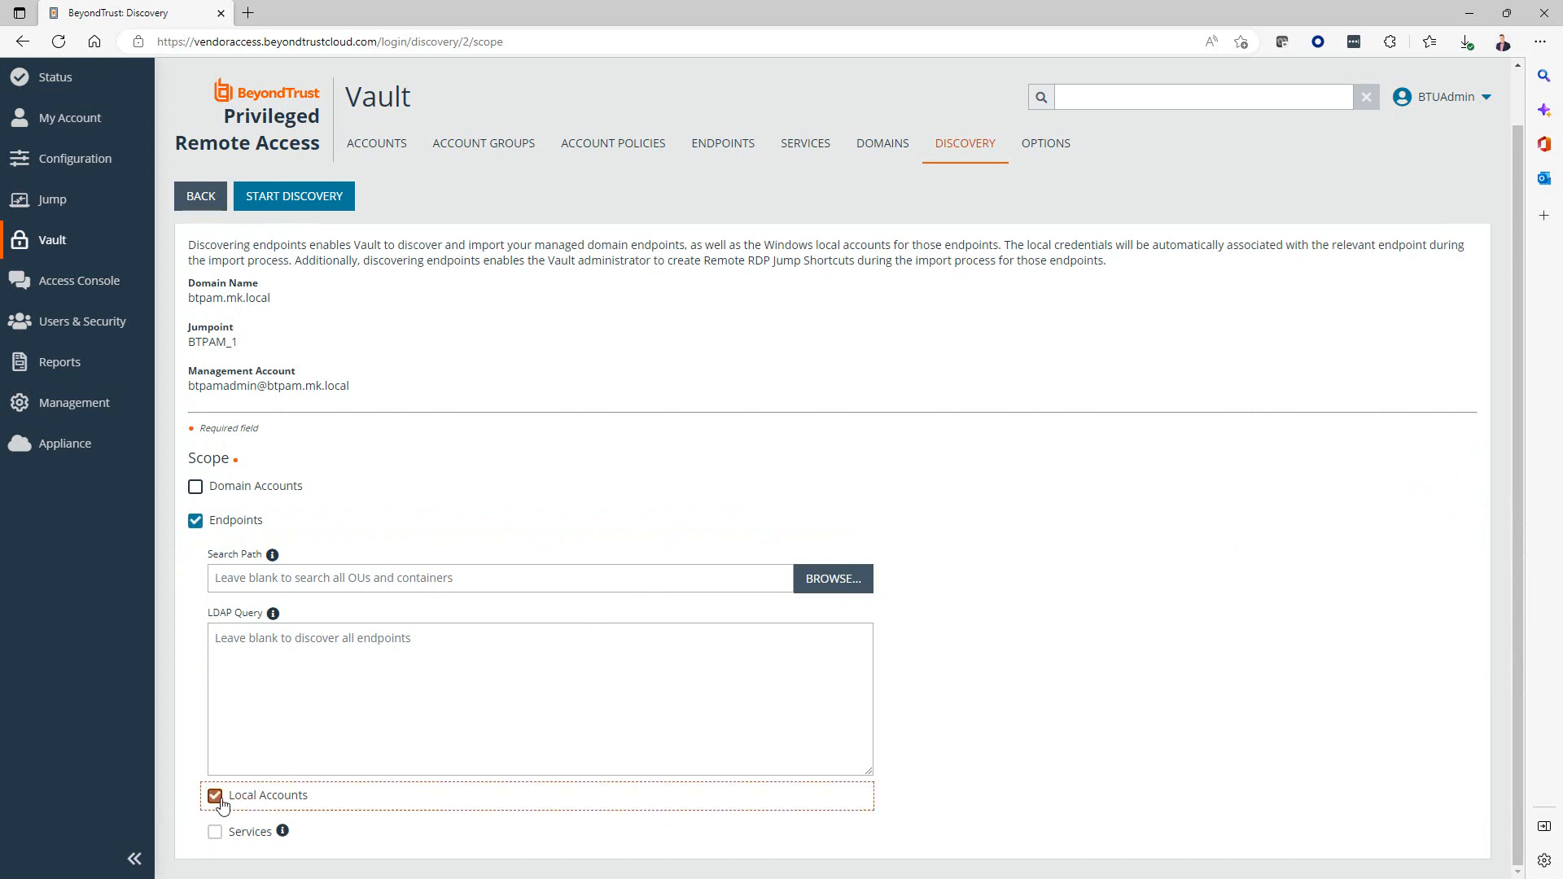
{"action": "mouse_move", "coordinate": [293, 195]}
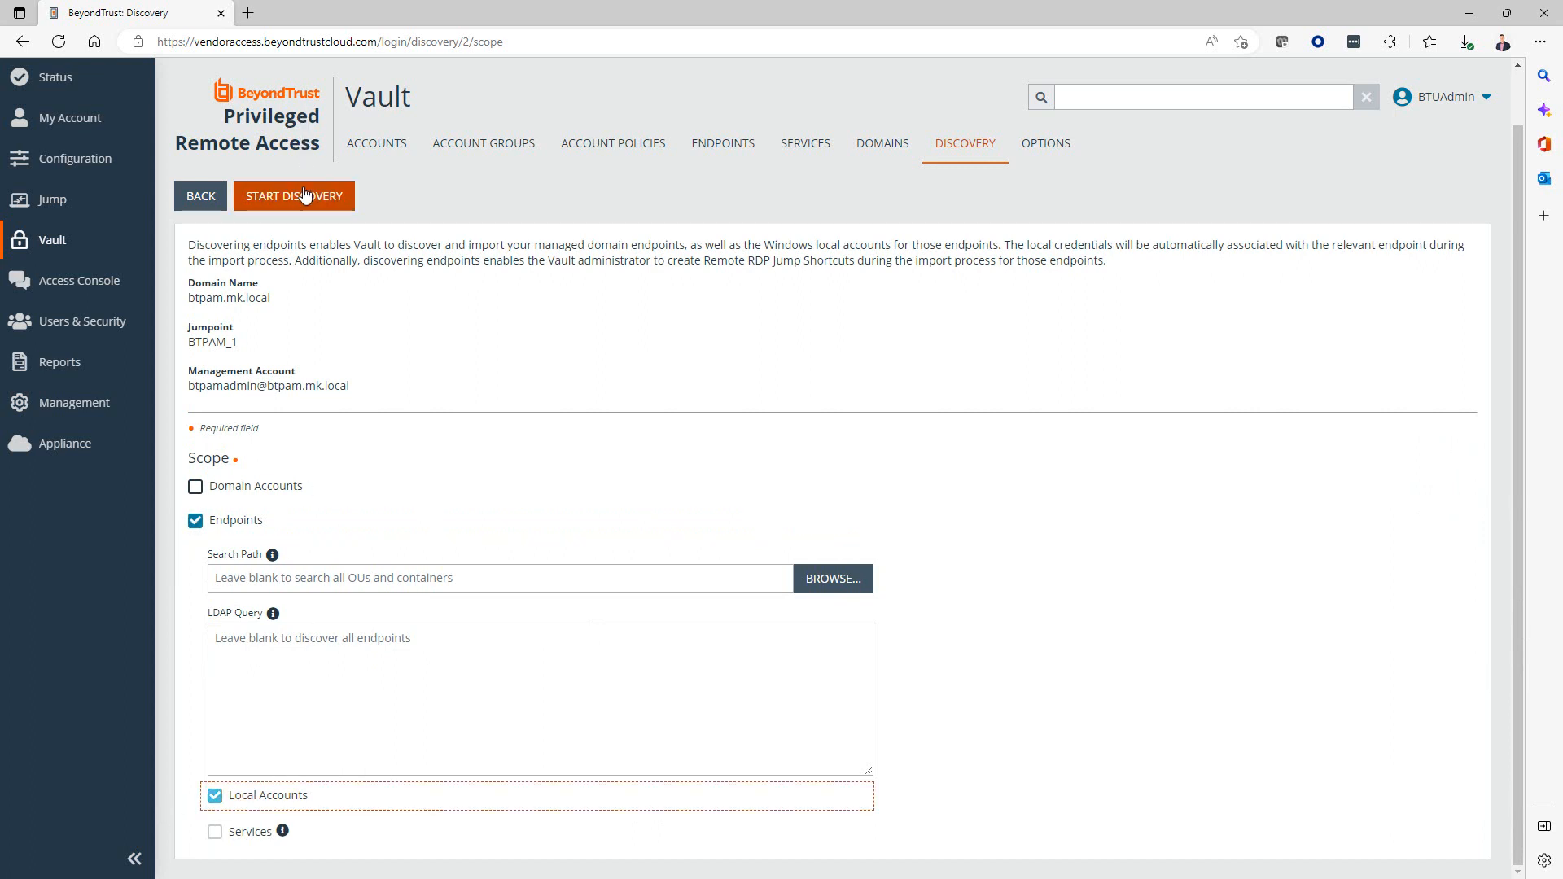
Run domain discovery and mark the WS-W1101, WS-W1102, WS-W1103 Administrator accounts for import.
{"action": "left_click", "coordinate": [294, 195]}
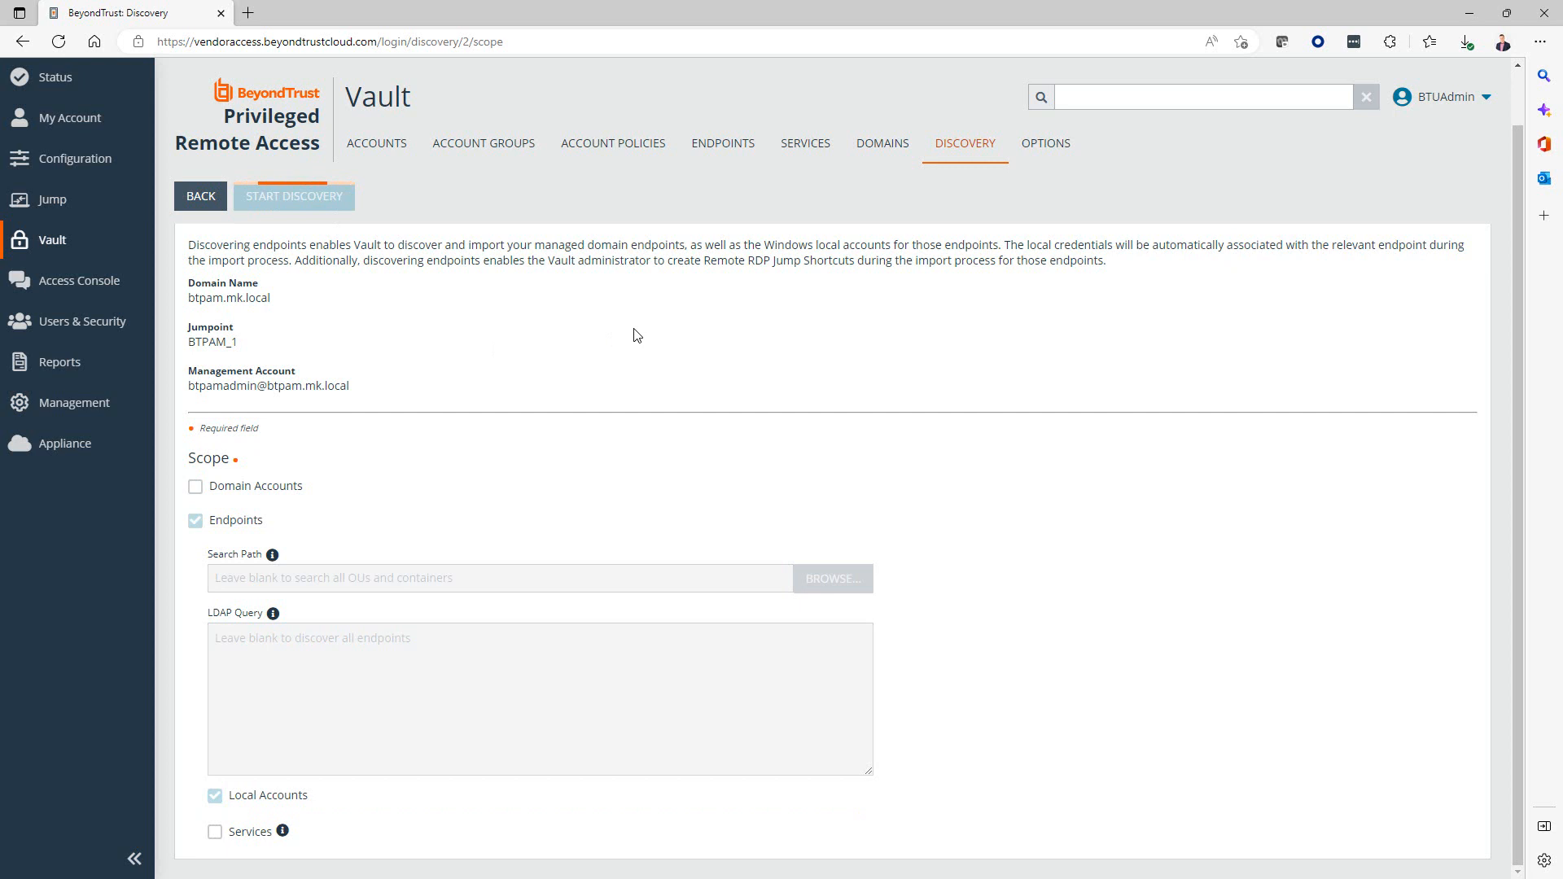
{"action": "left_click", "coordinate": [293, 195]}
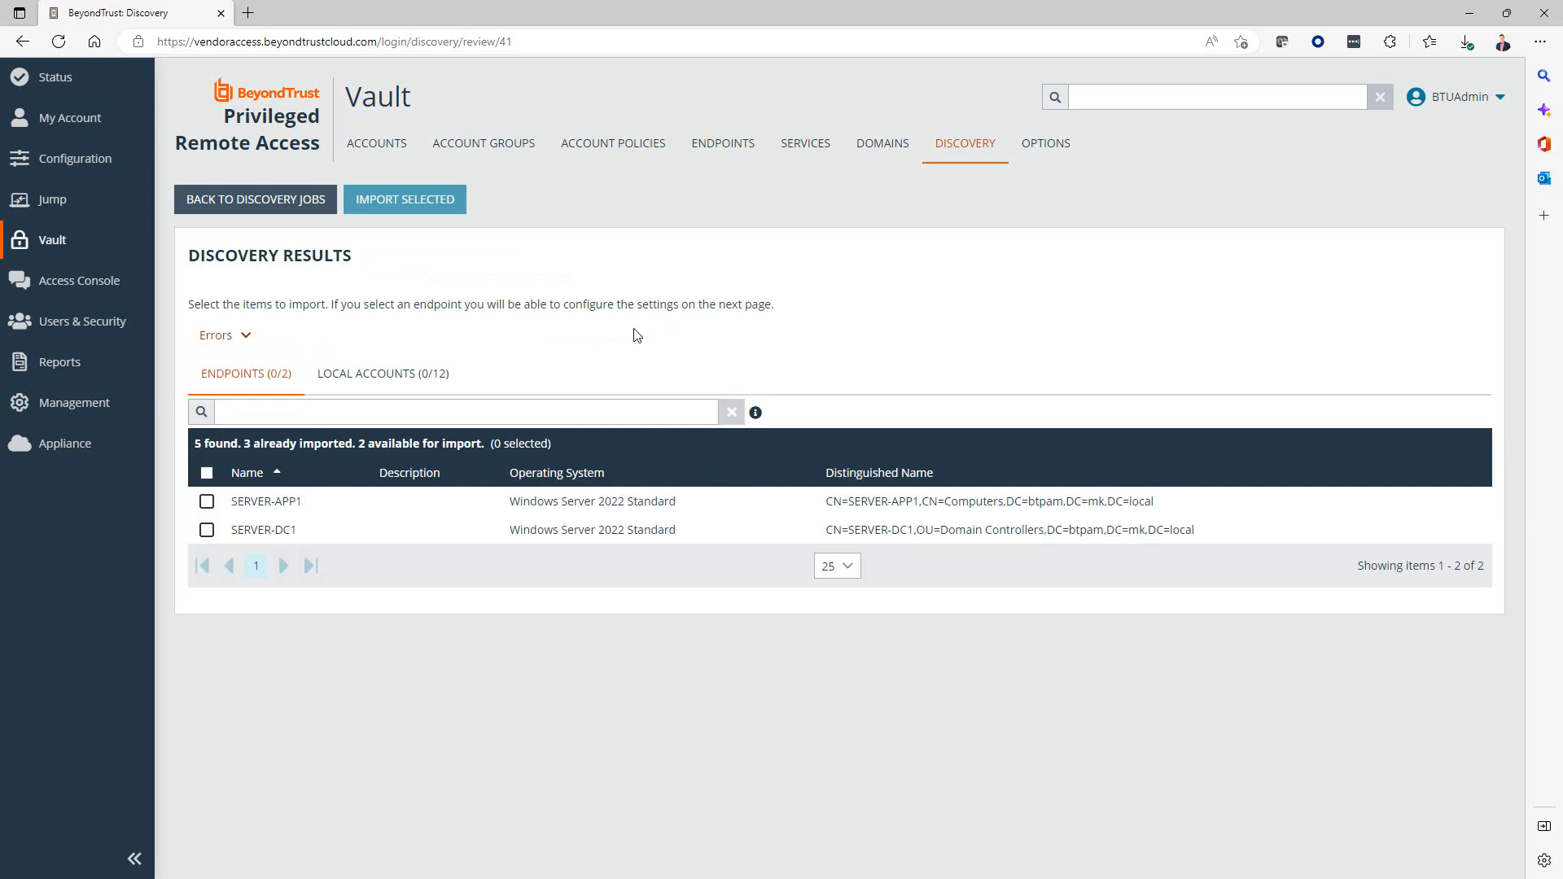
{"action": "mouse_move", "coordinate": [625, 321]}
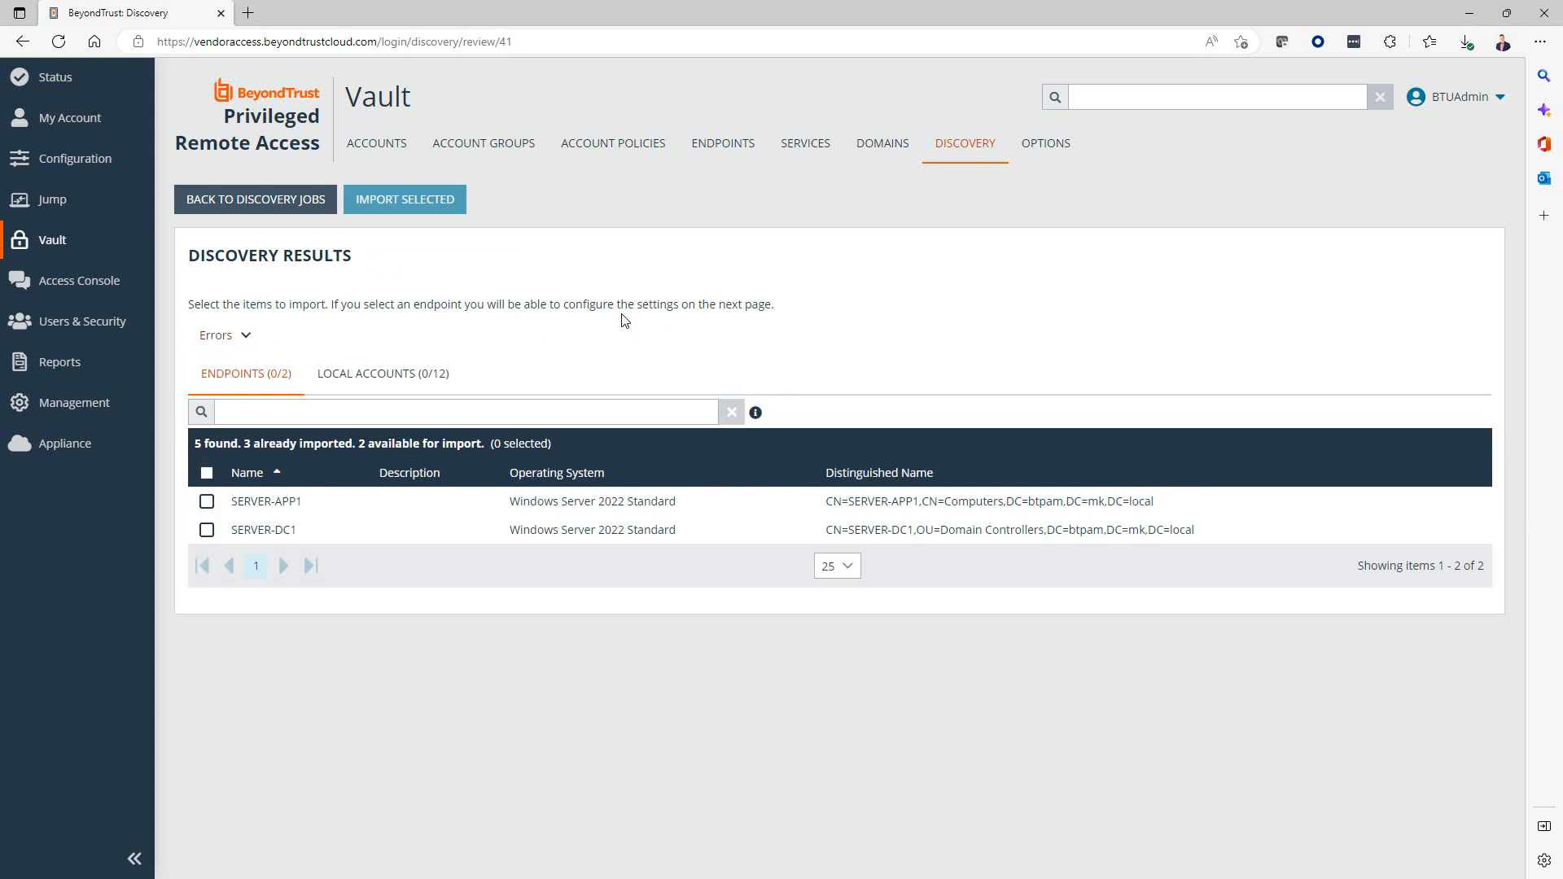
{"action": "left_click", "coordinate": [382, 373]}
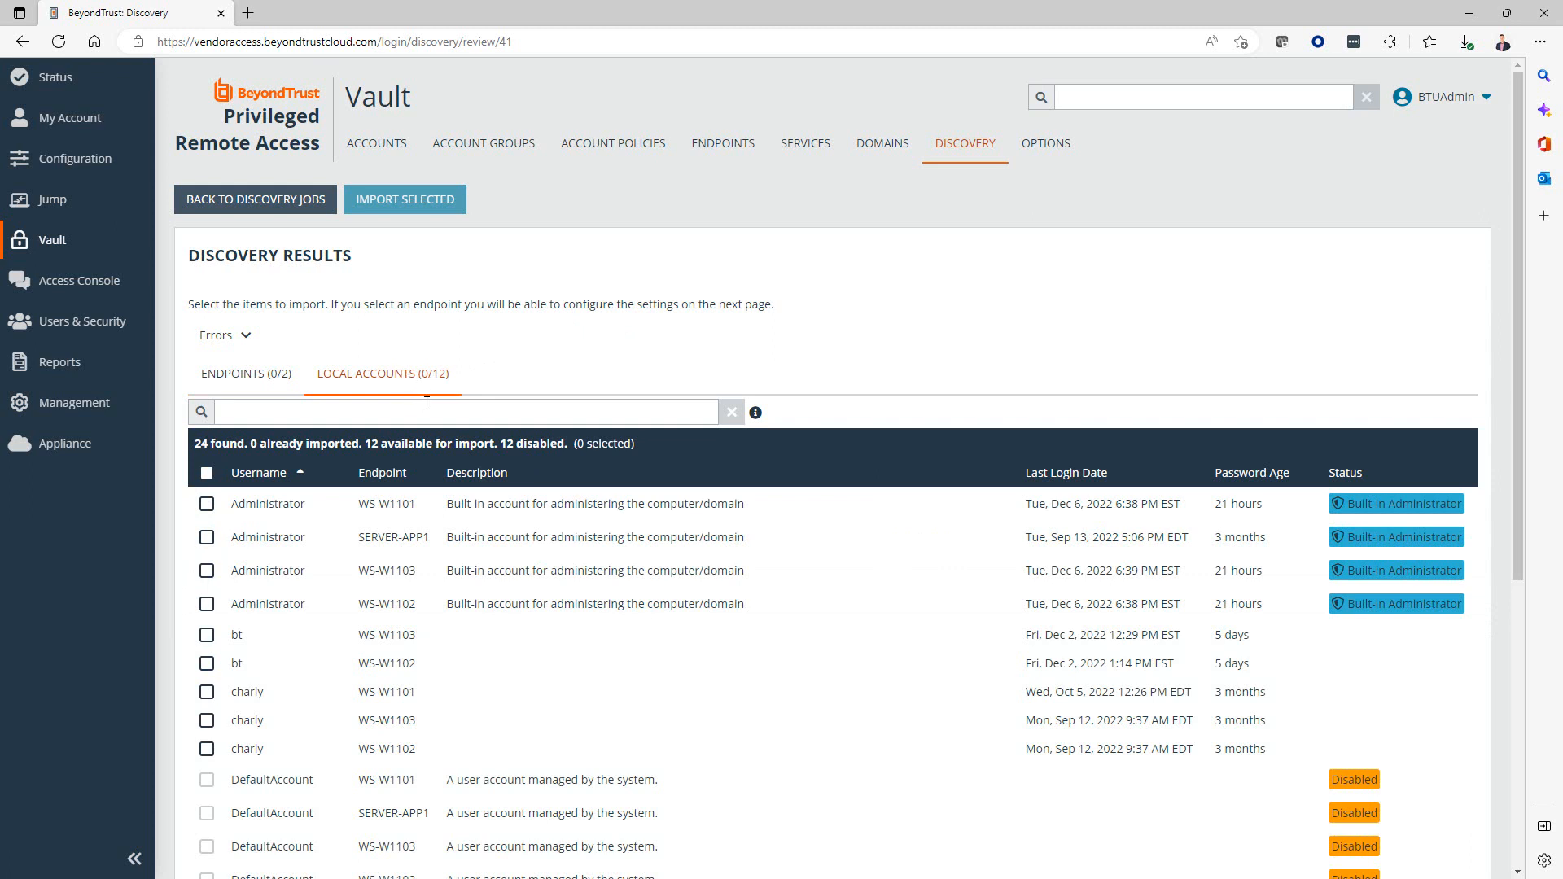
{"action": "mouse_move", "coordinate": [426, 399]}
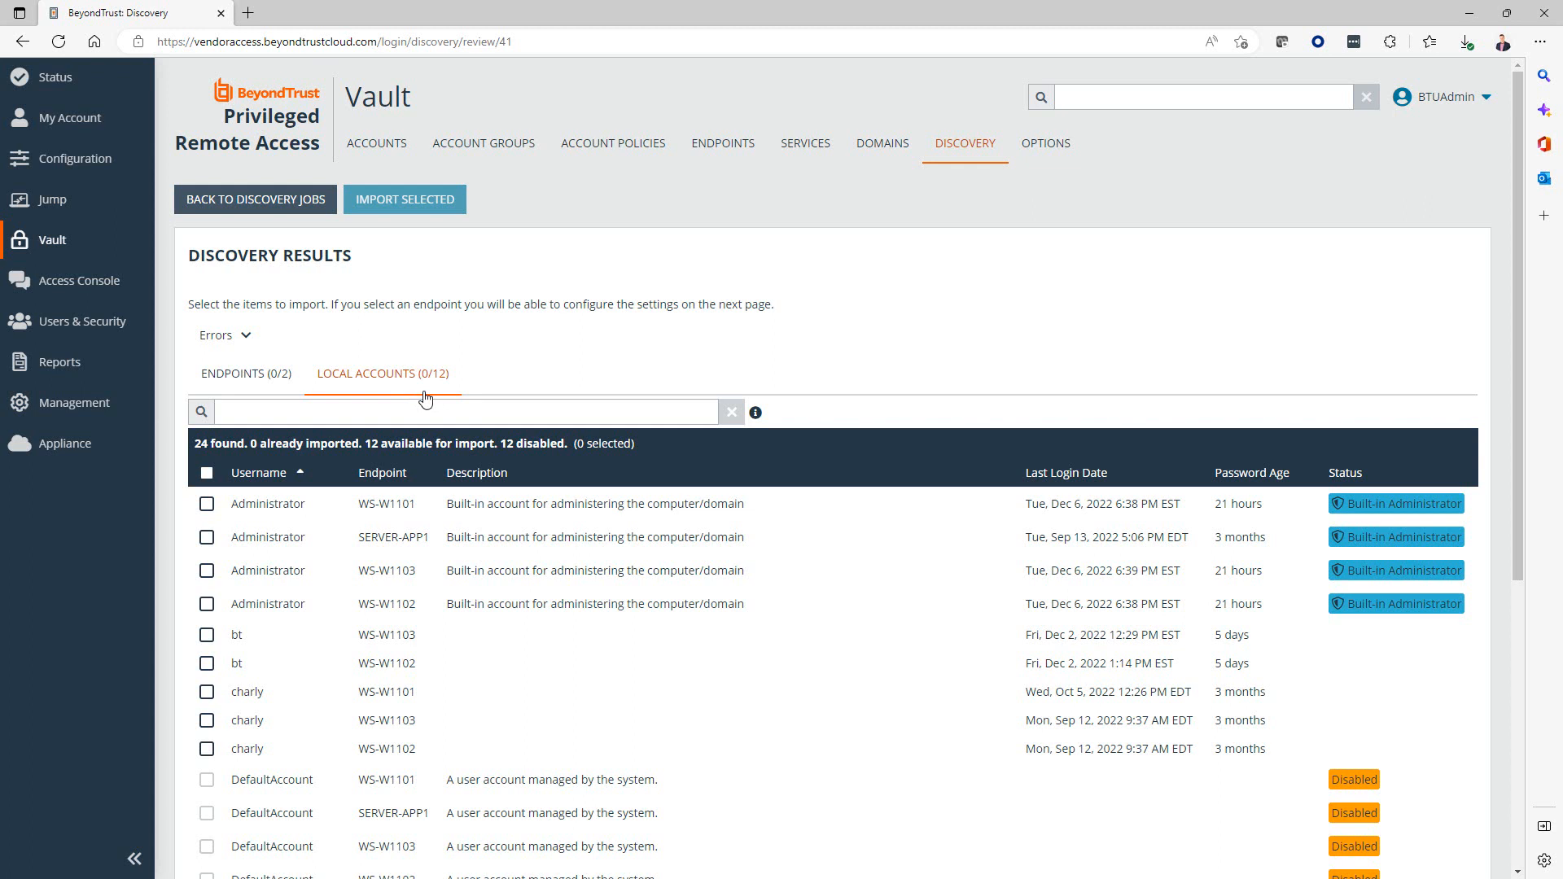
{"action": "mouse_move", "coordinate": [428, 404]}
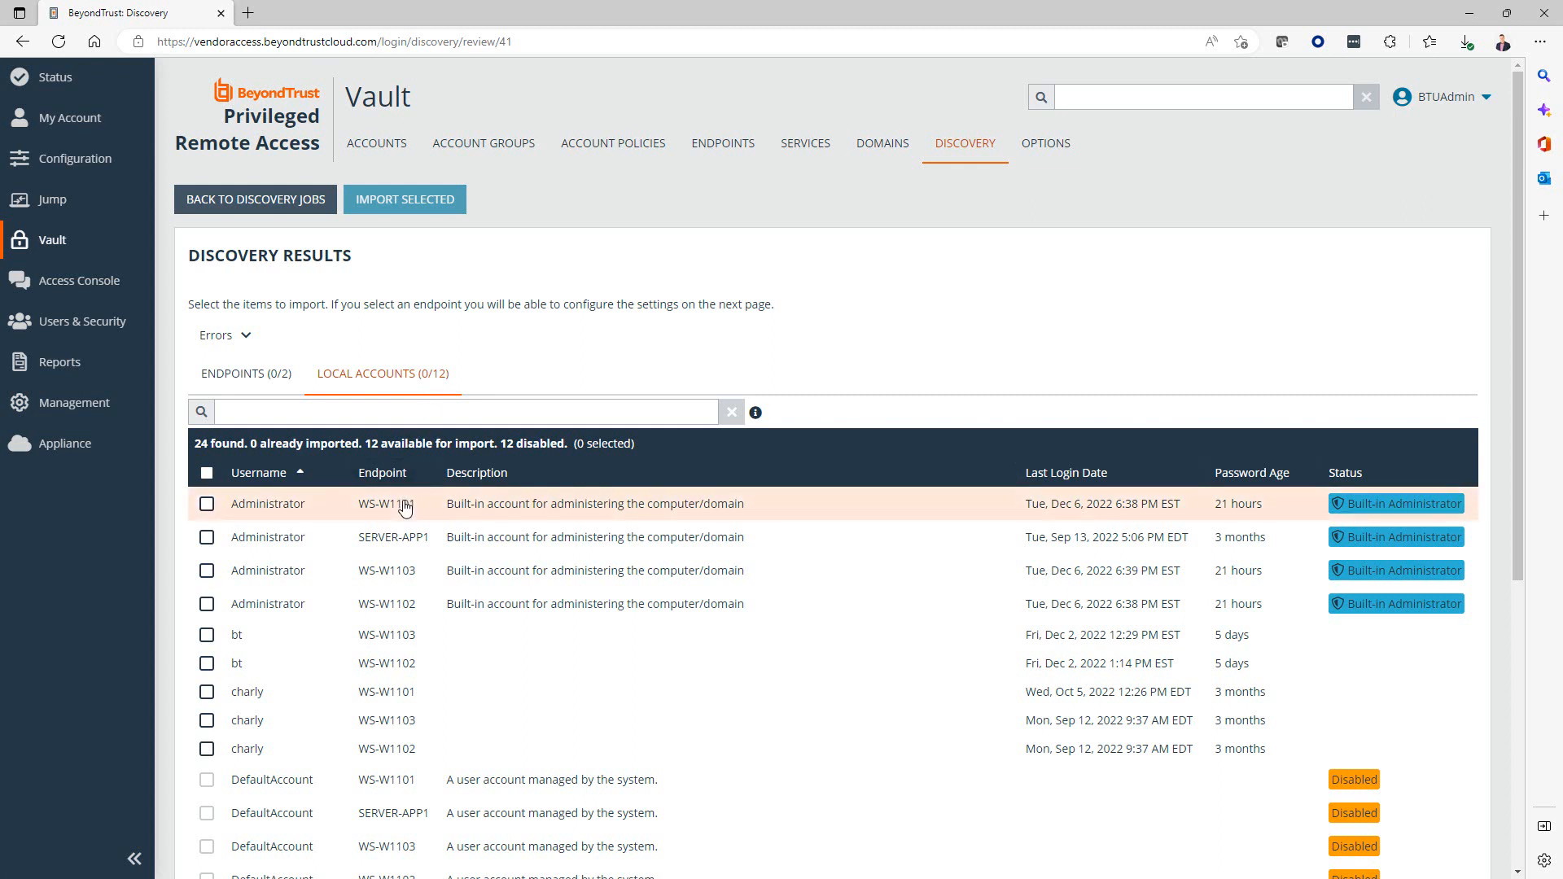
{"action": "left_click", "coordinate": [206, 604]}
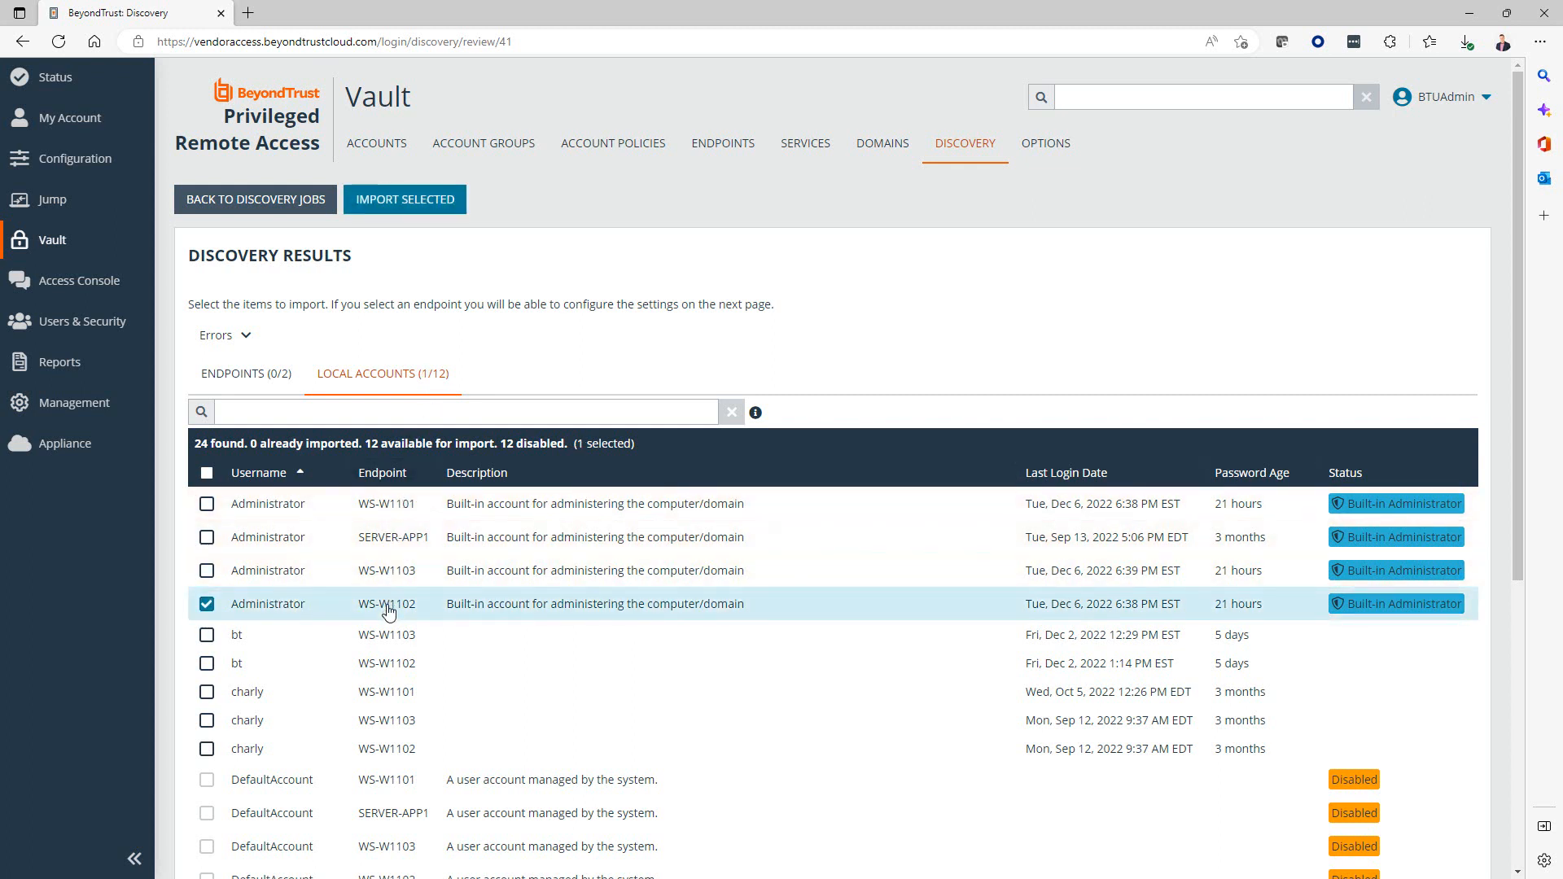
{"action": "mouse_move", "coordinate": [406, 577]}
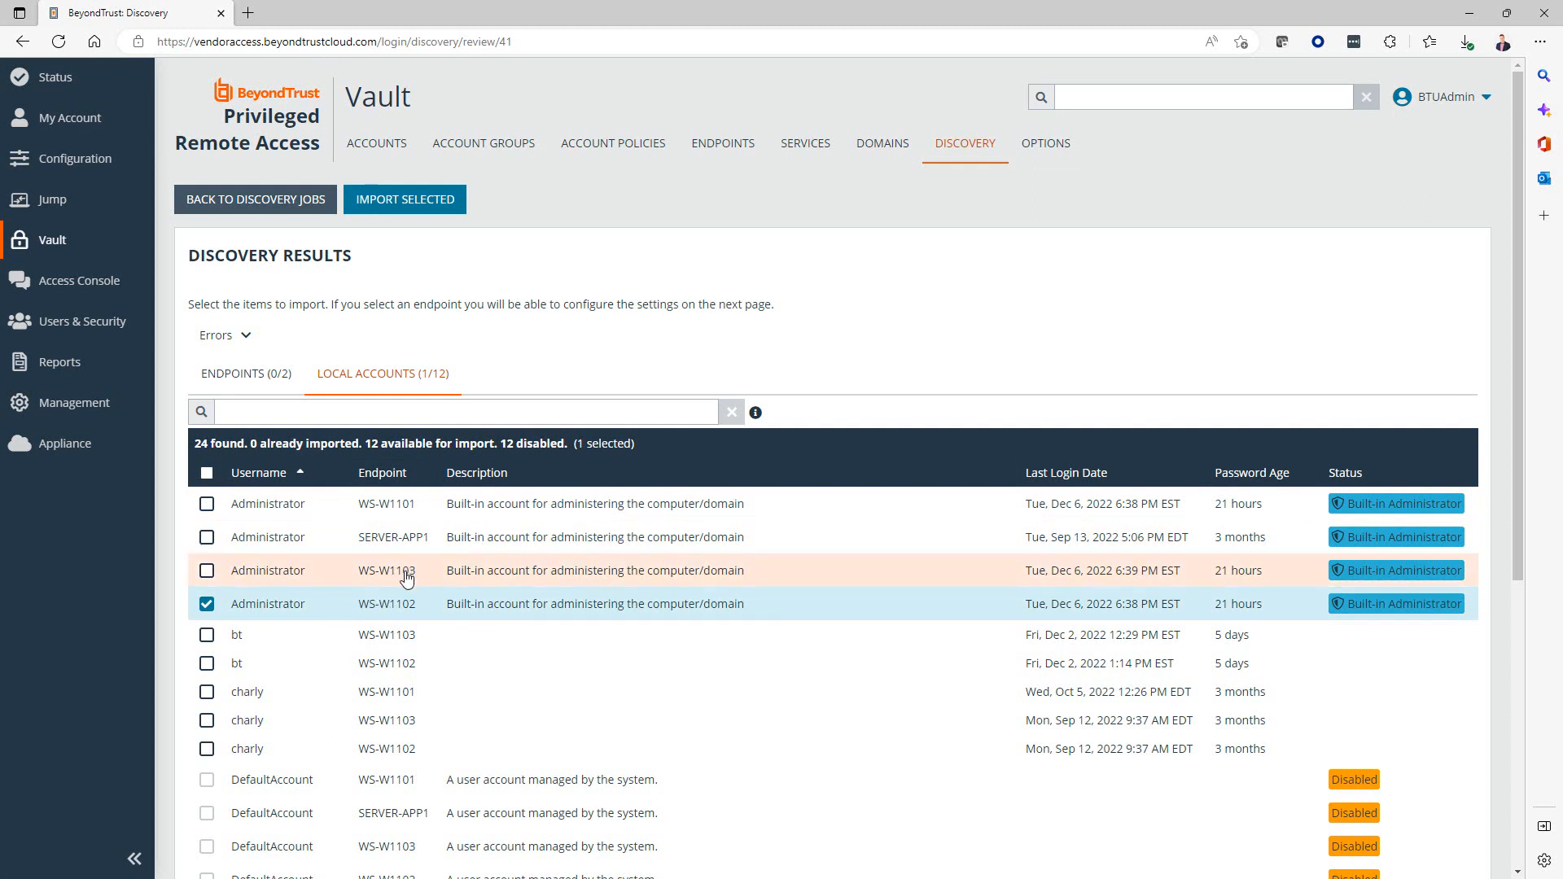
{"action": "mouse_move", "coordinate": [413, 598]}
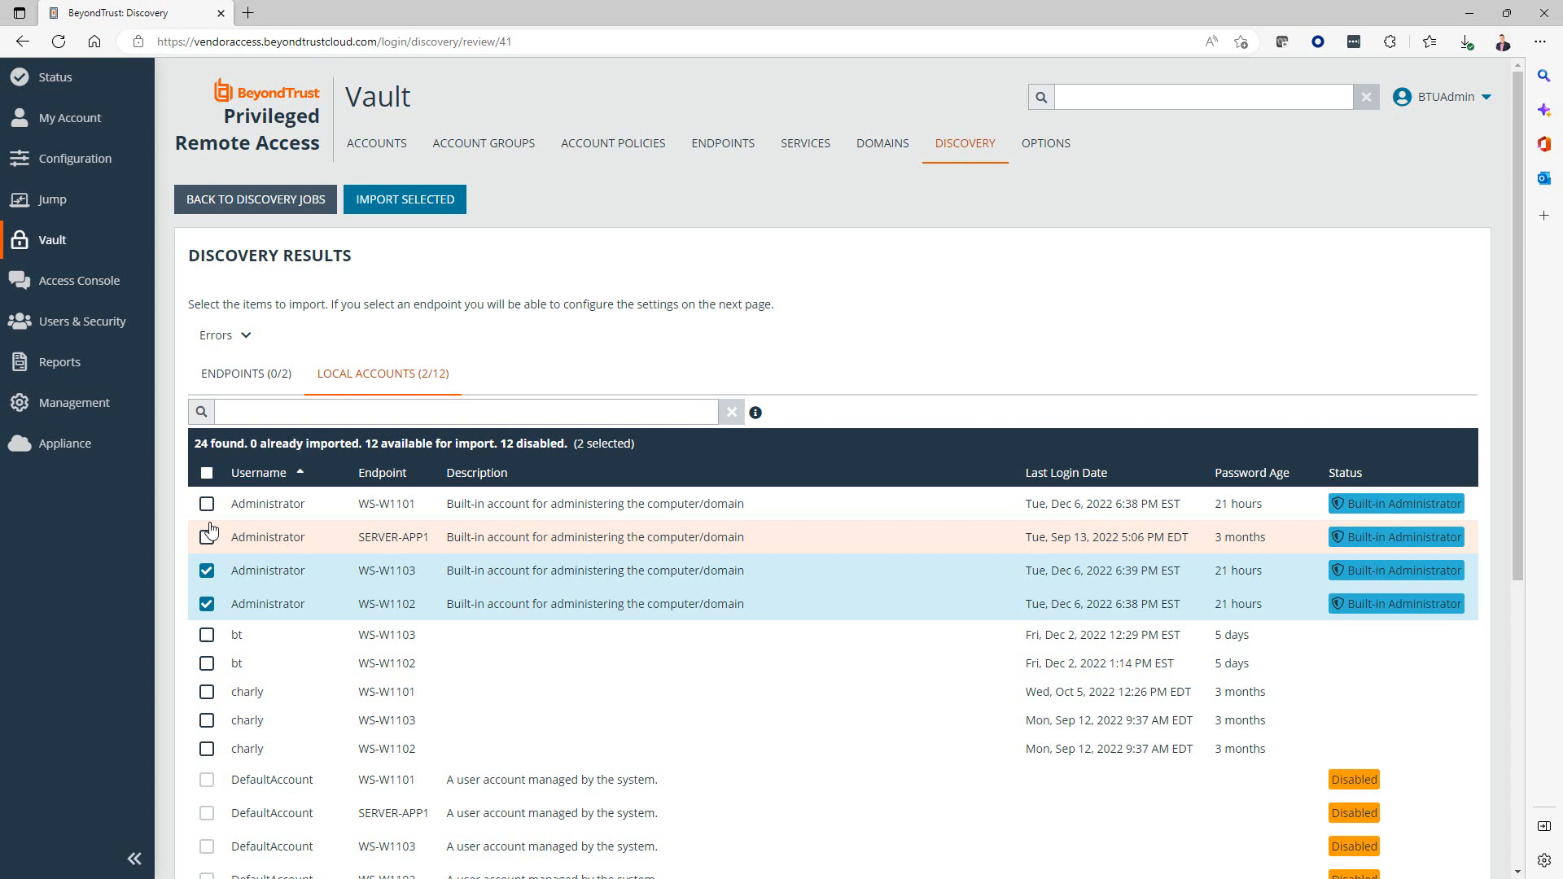
{"action": "left_click", "coordinate": [206, 503]}
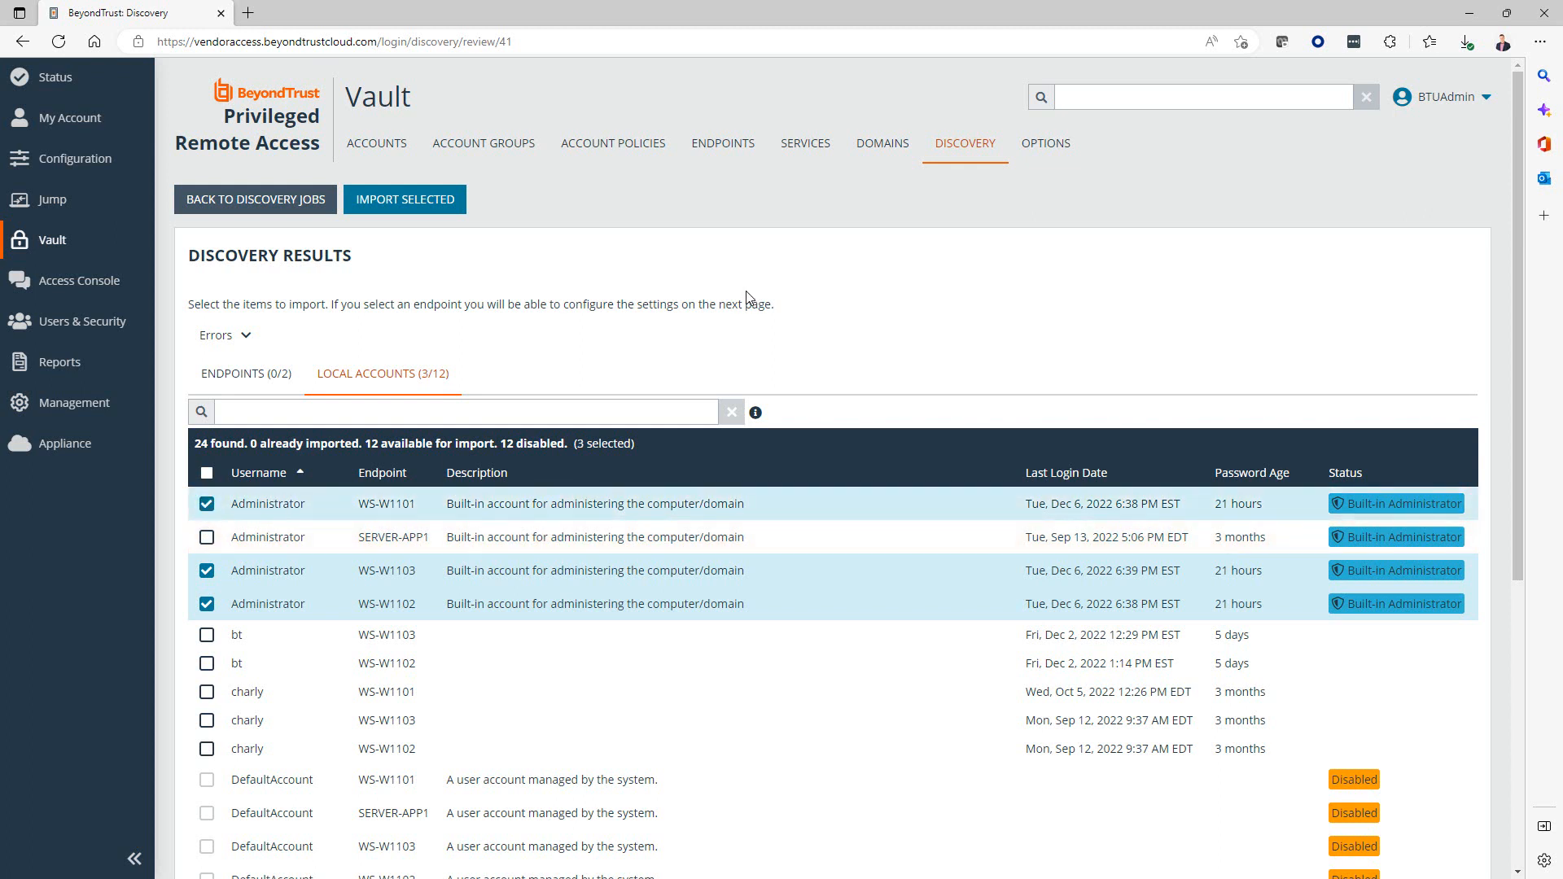
{"action": "mouse_move", "coordinate": [206, 472]}
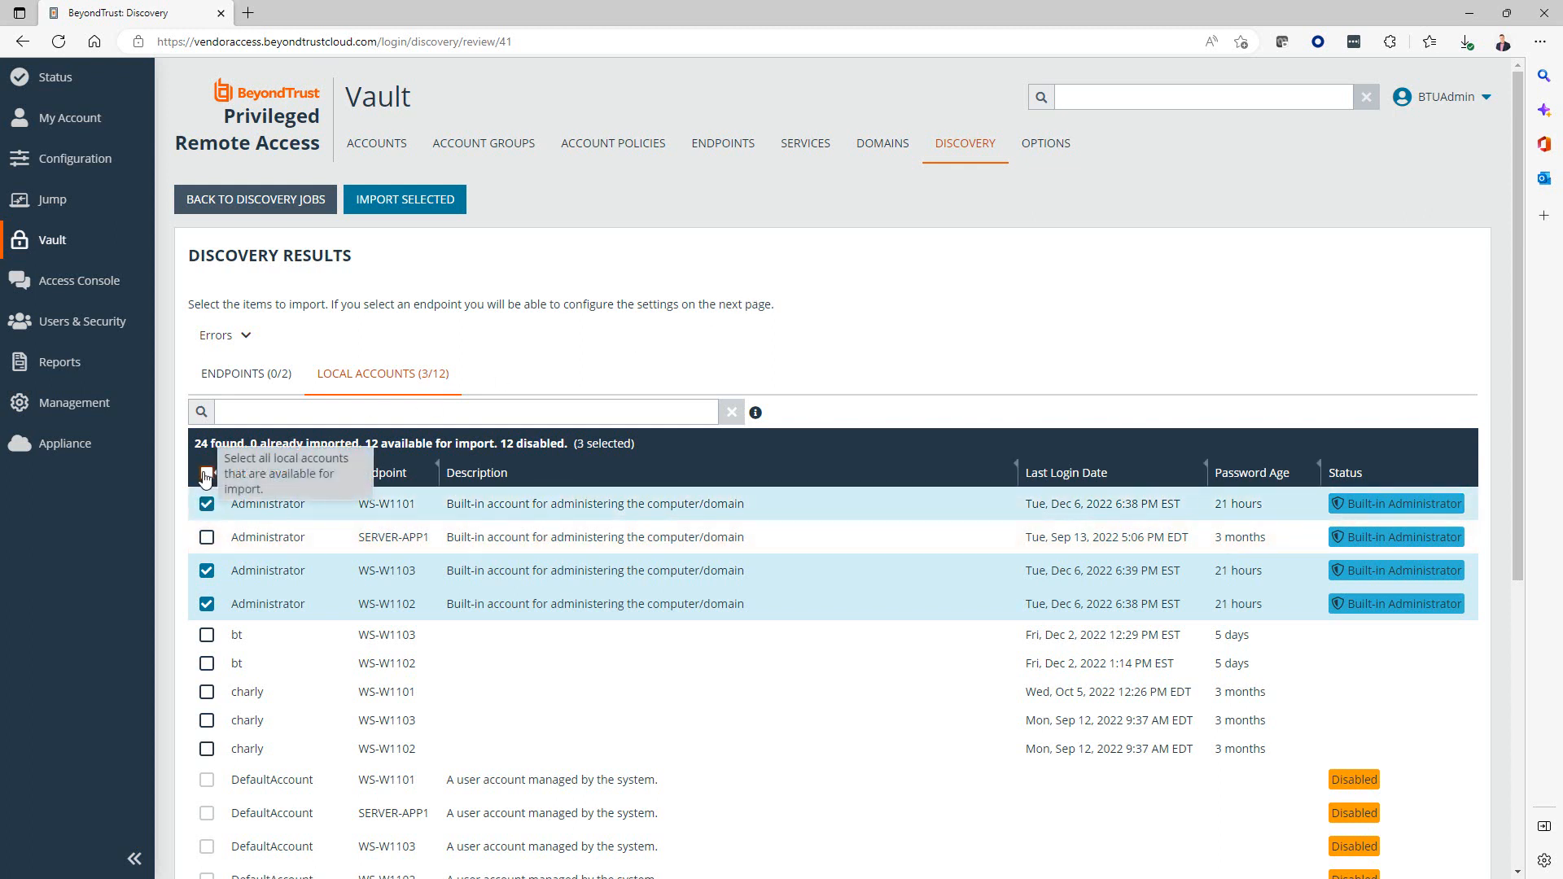
{"action": "mouse_move", "coordinate": [719, 330]}
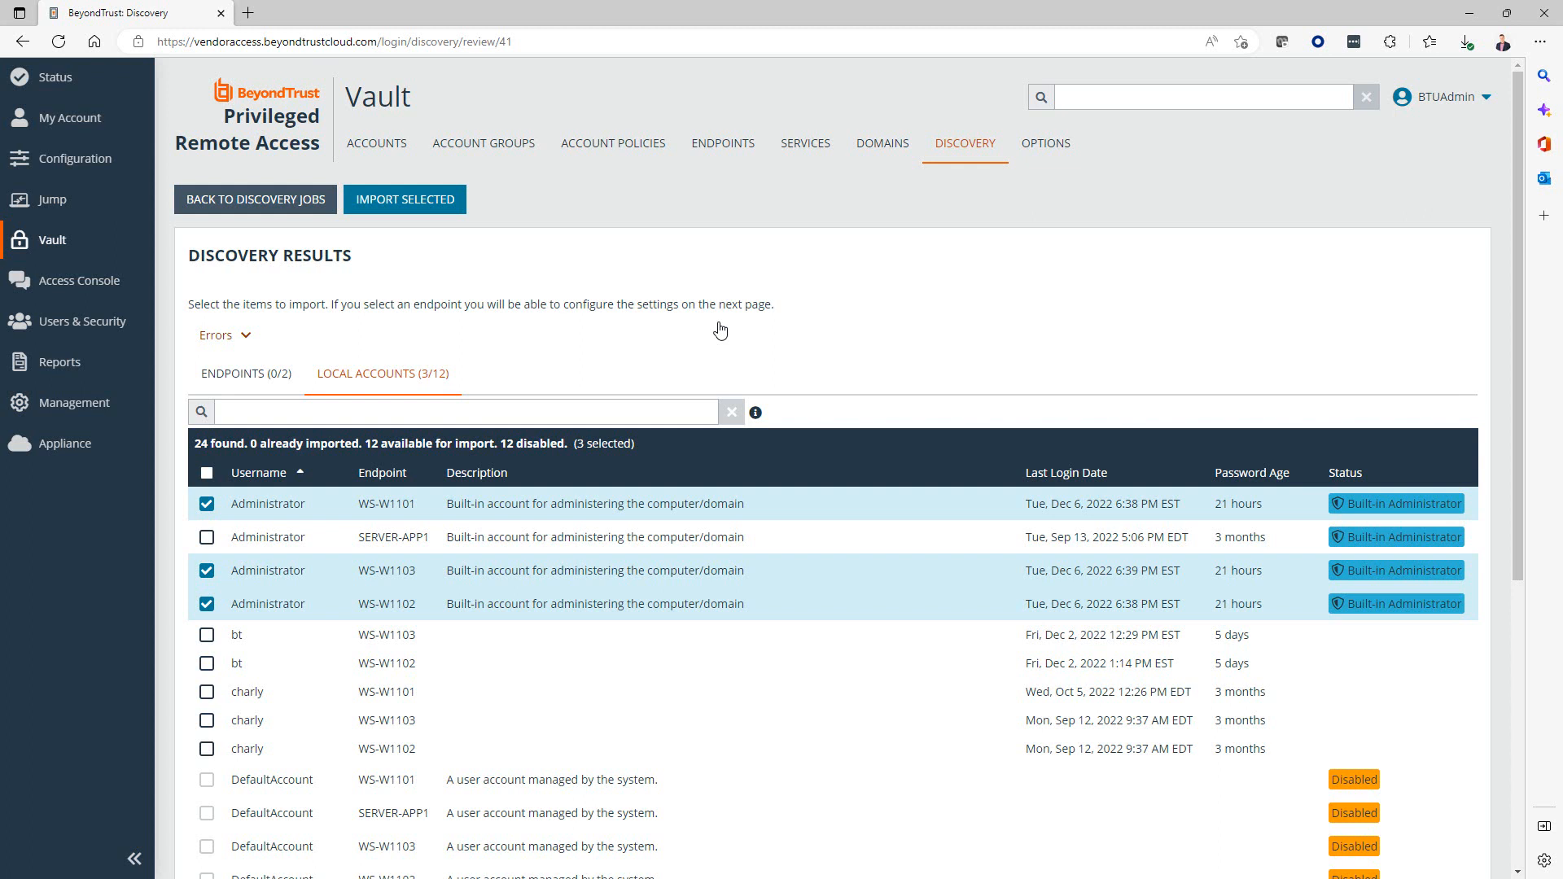
{"action": "mouse_move", "coordinate": [595, 292]}
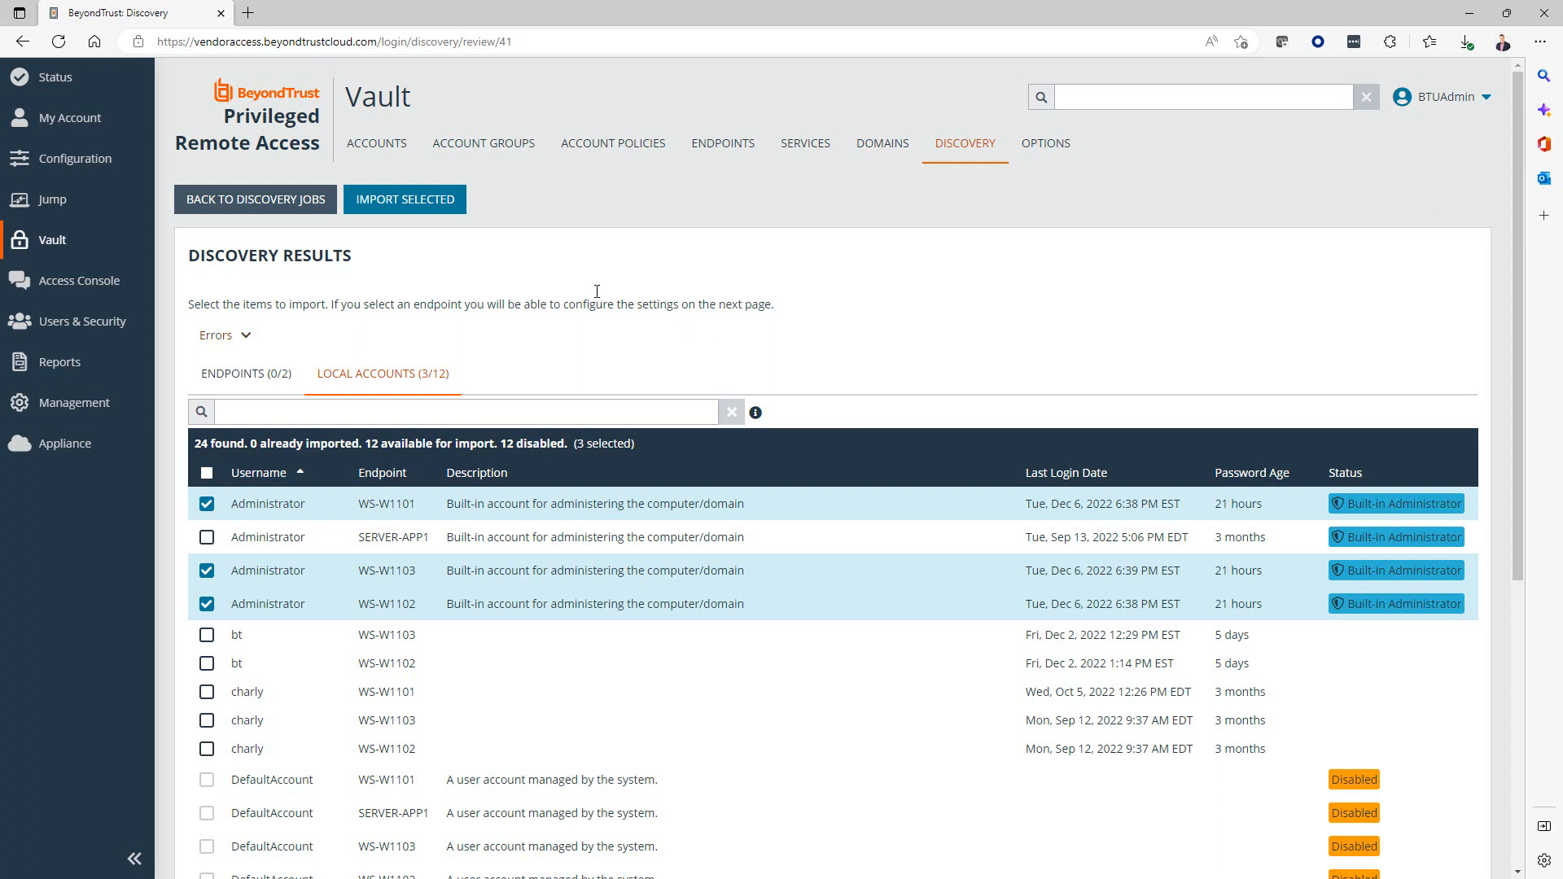
Import the three accounts into Local Administrator Accounts and confirm the import.
{"action": "left_click", "coordinate": [404, 198]}
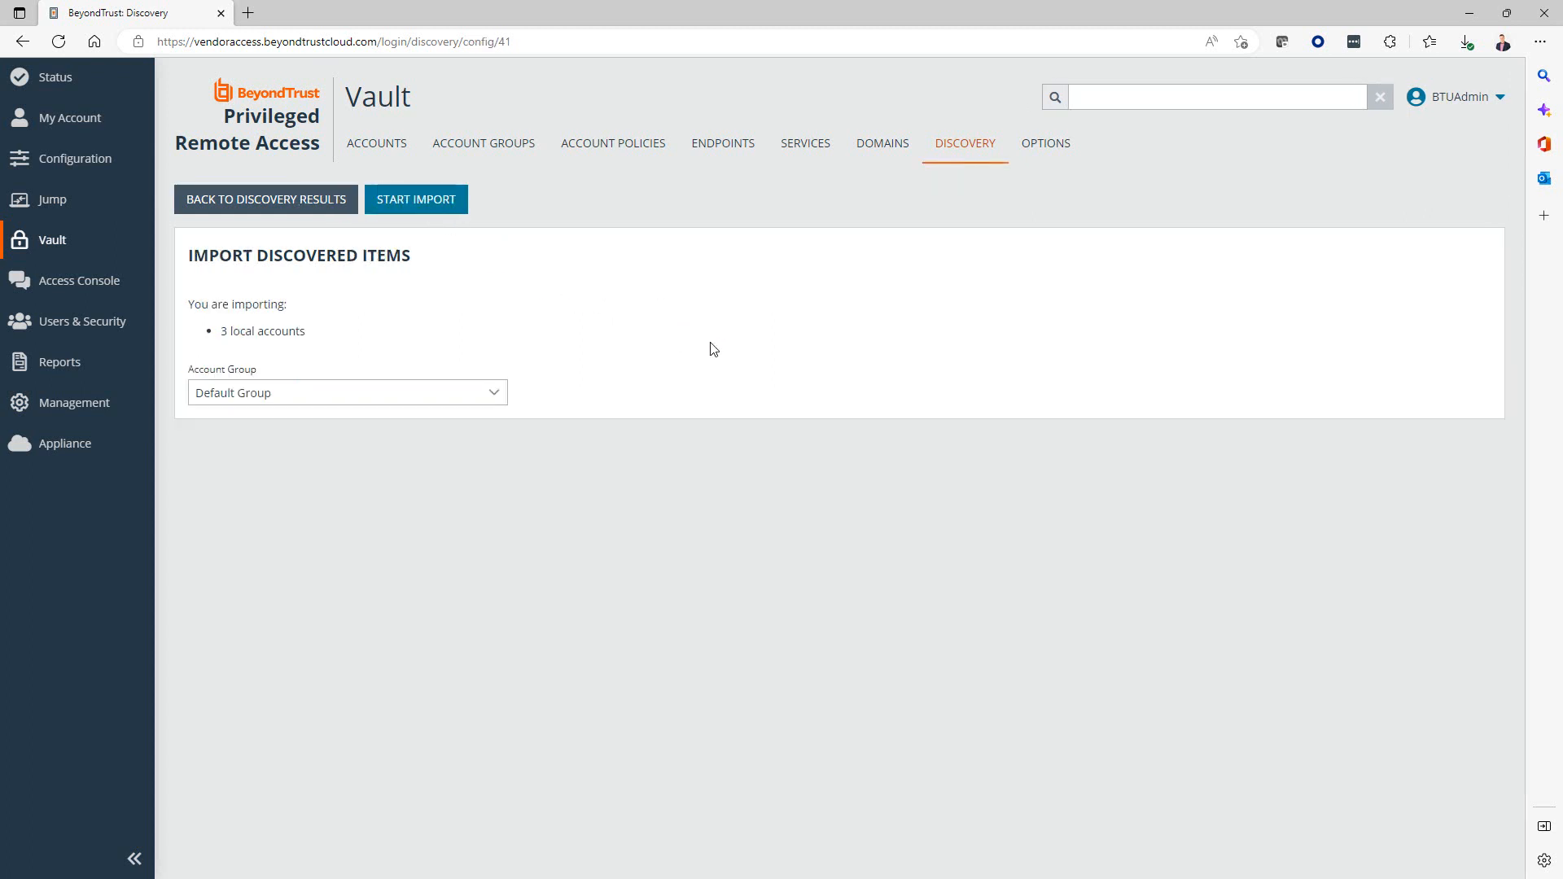
{"action": "mouse_move", "coordinate": [560, 283]}
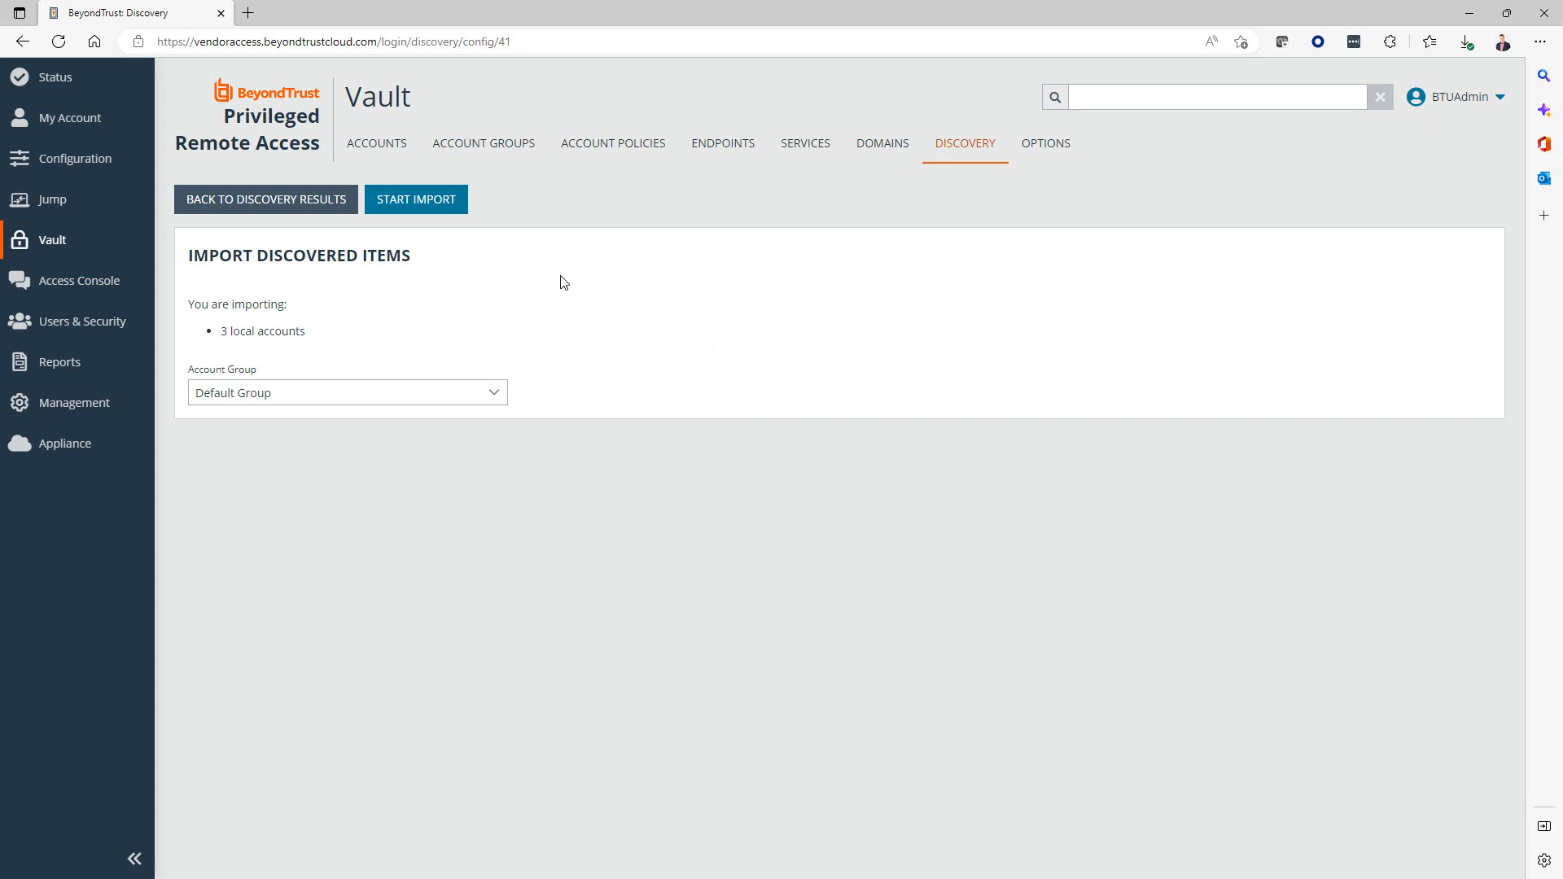
{"action": "mouse_move", "coordinate": [300, 359]}
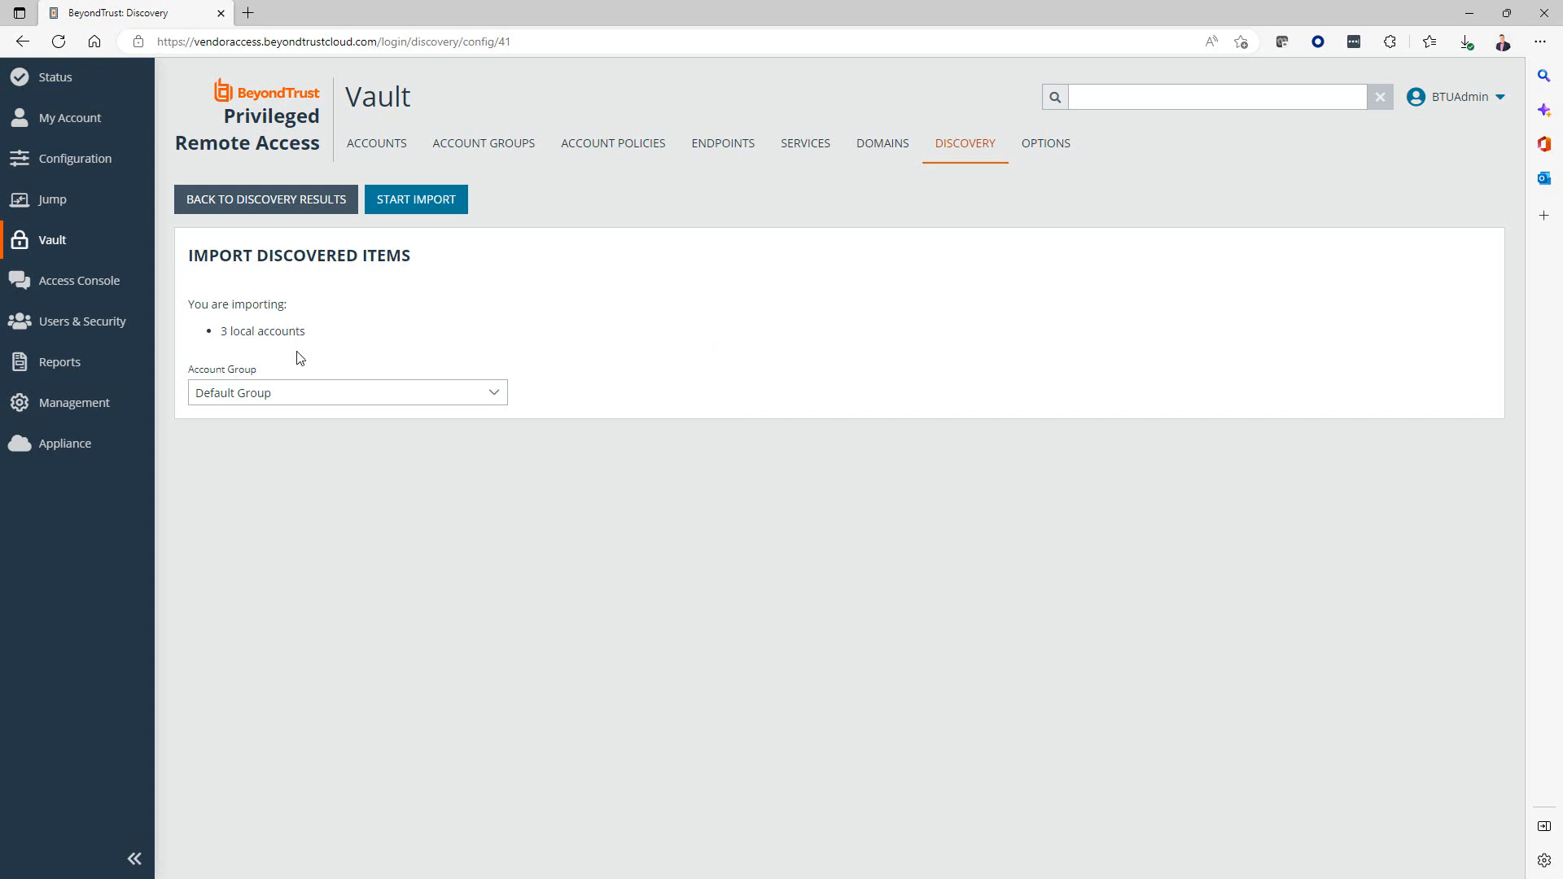
{"action": "mouse_move", "coordinate": [301, 344]}
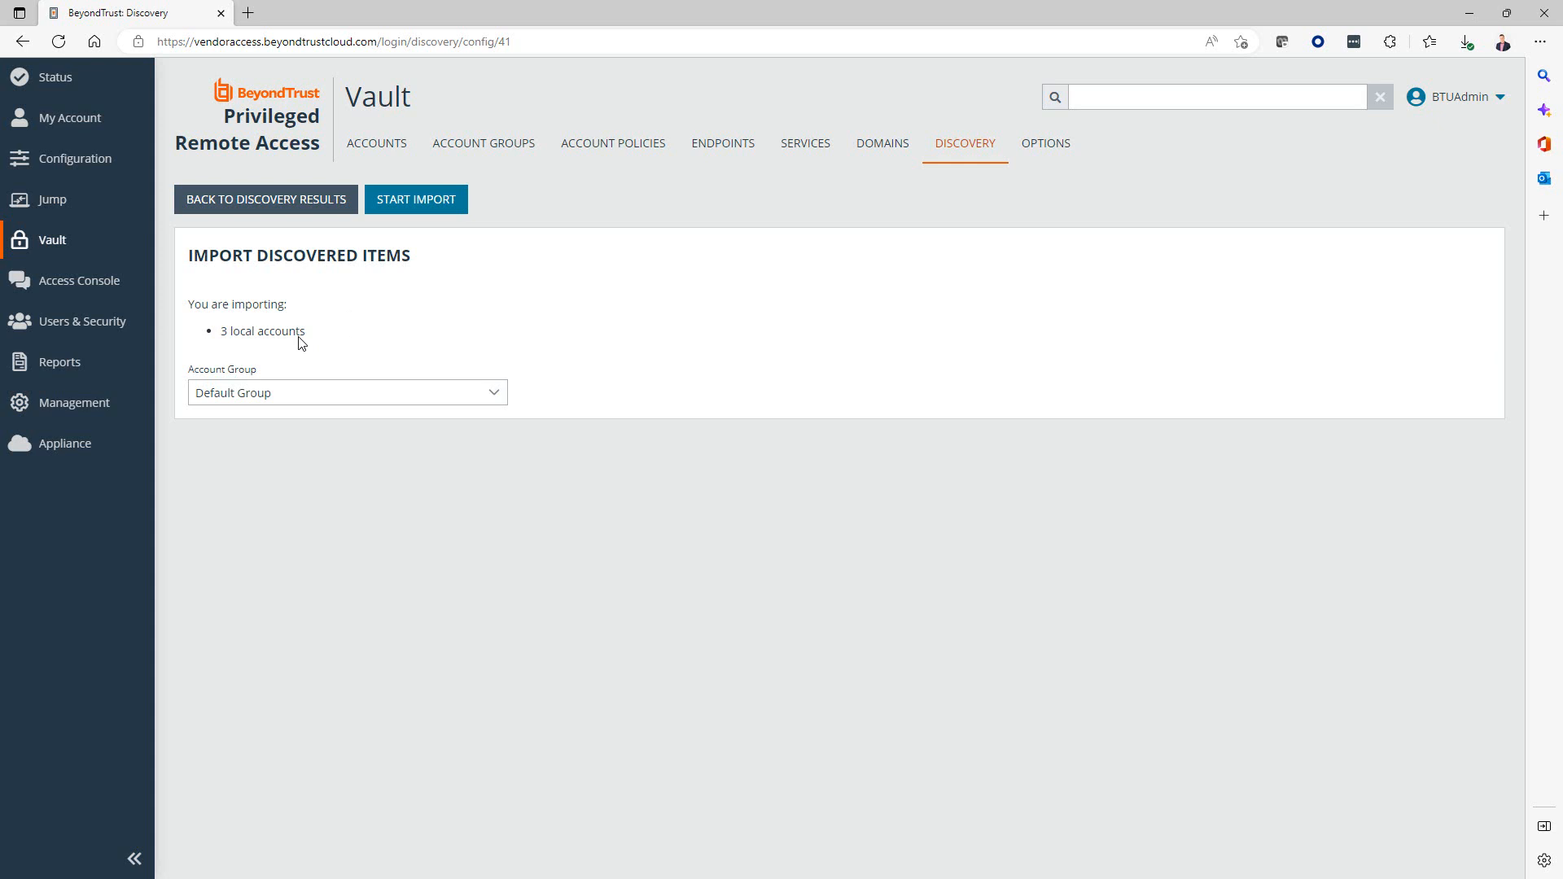
{"action": "mouse_move", "coordinate": [322, 394]}
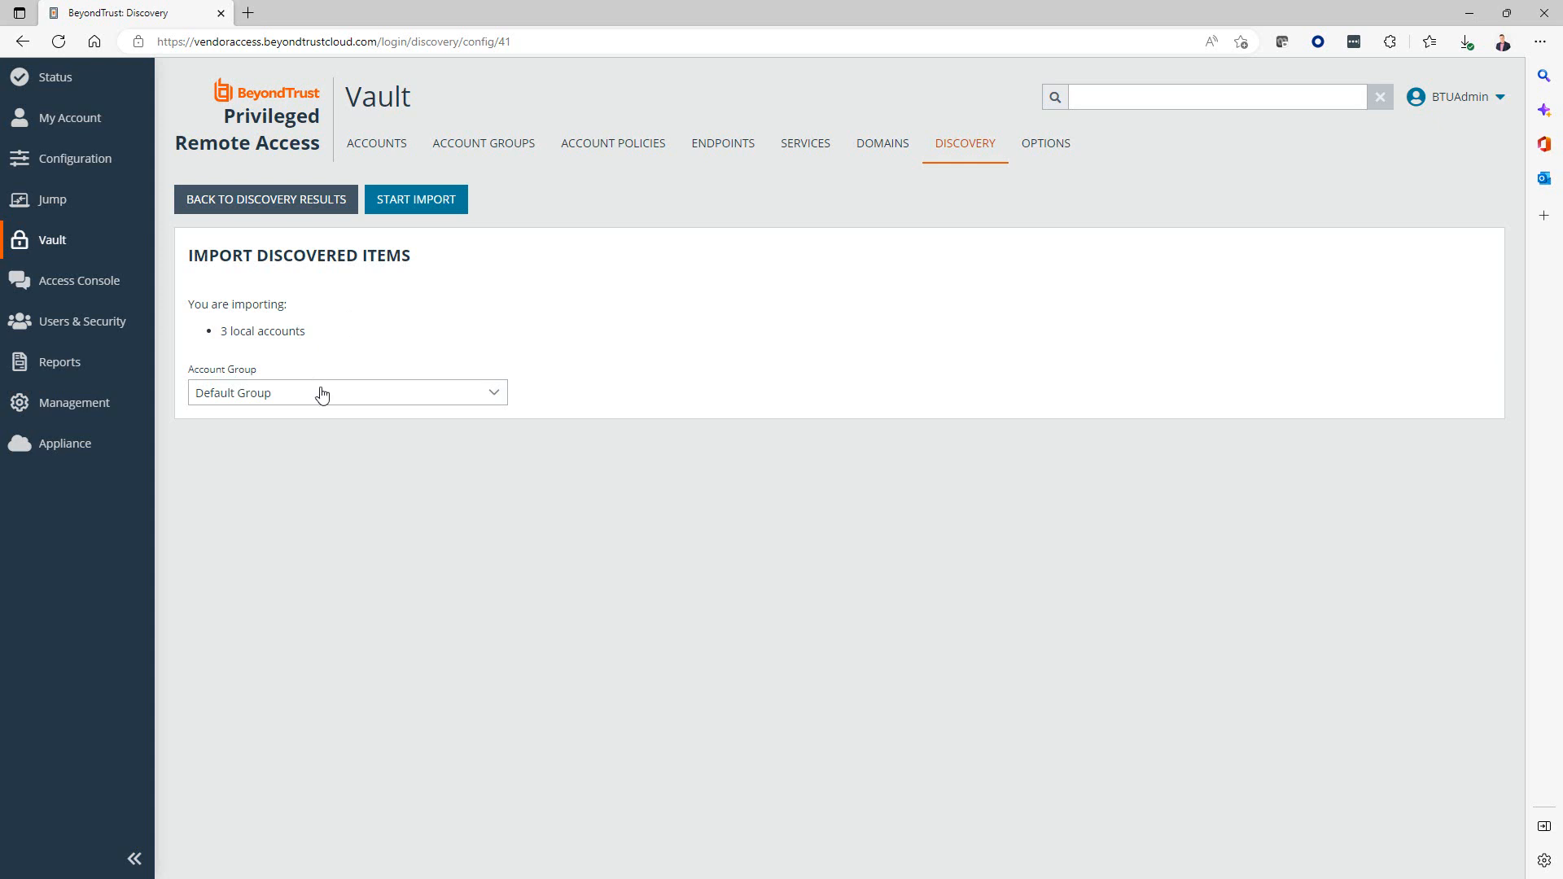
{"action": "mouse_move", "coordinate": [398, 322]}
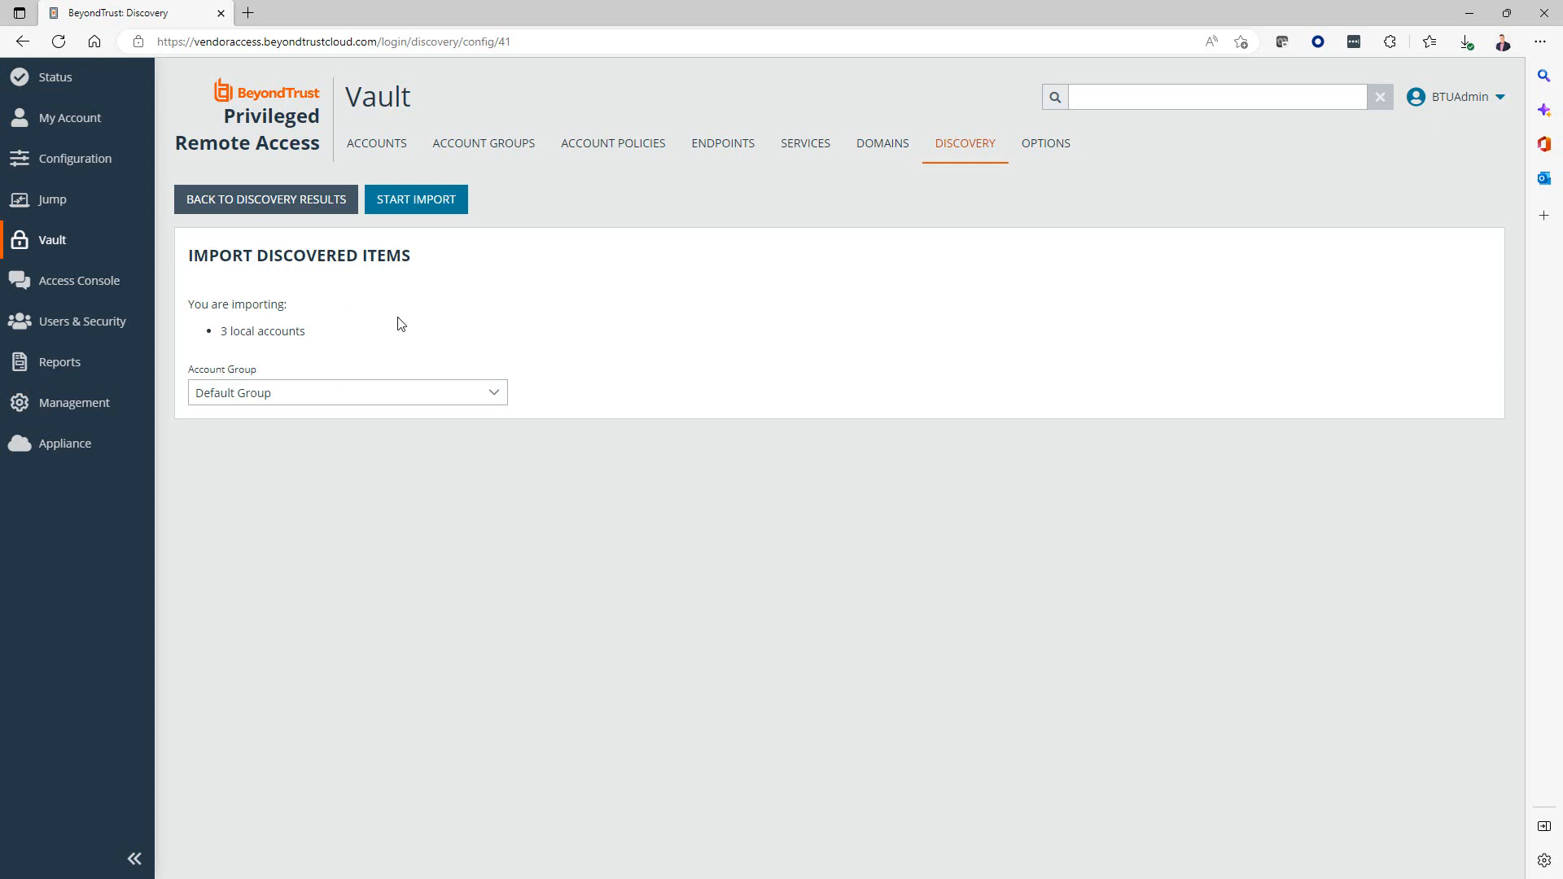
{"action": "mouse_move", "coordinate": [484, 142]}
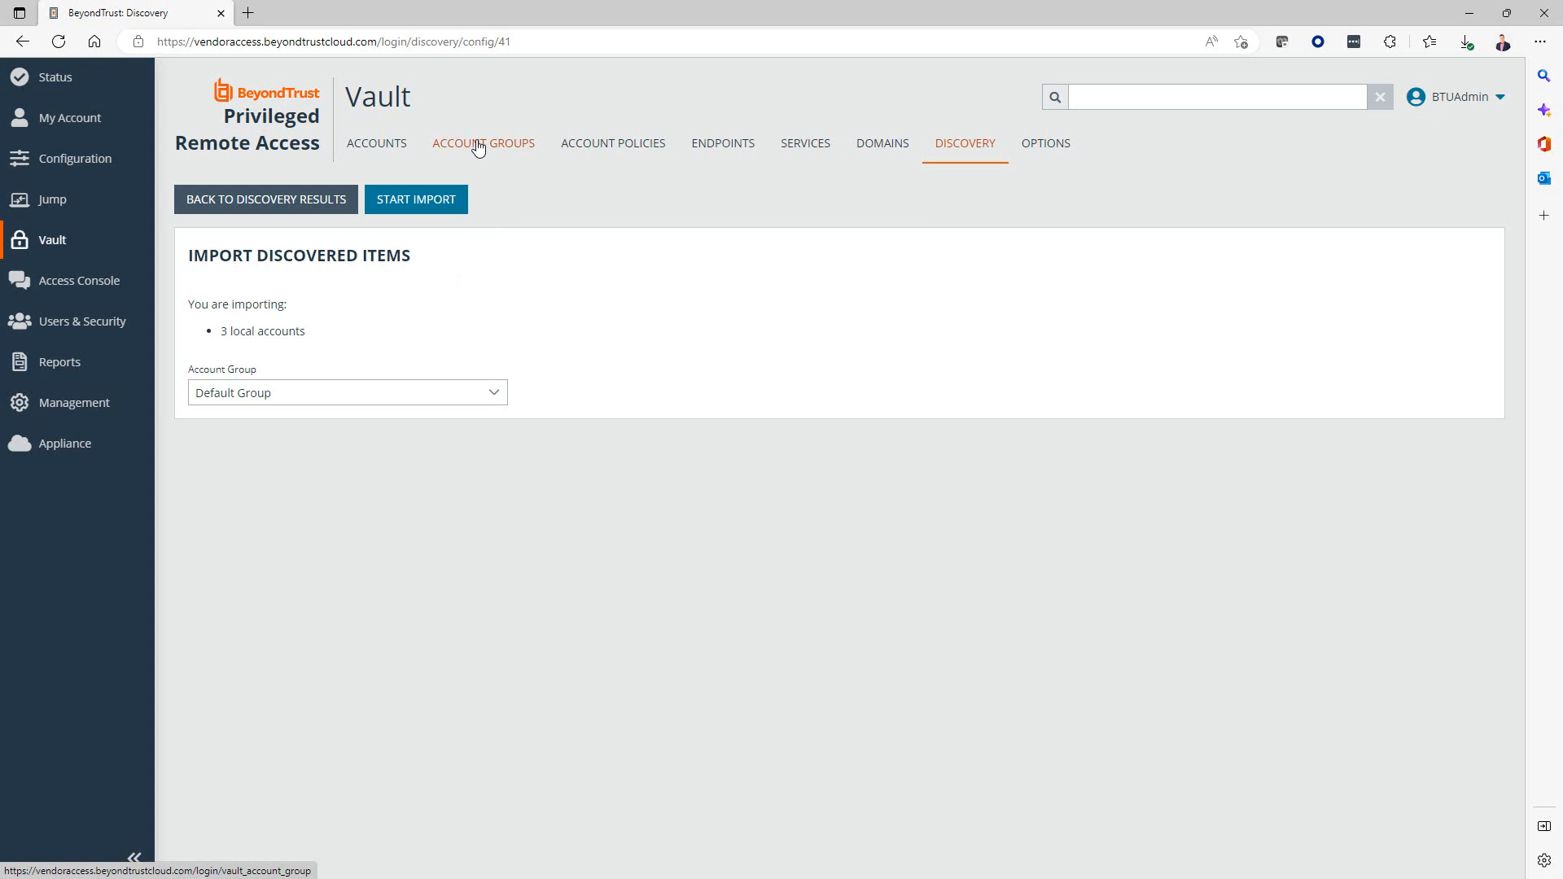
{"action": "mouse_move", "coordinate": [434, 354]}
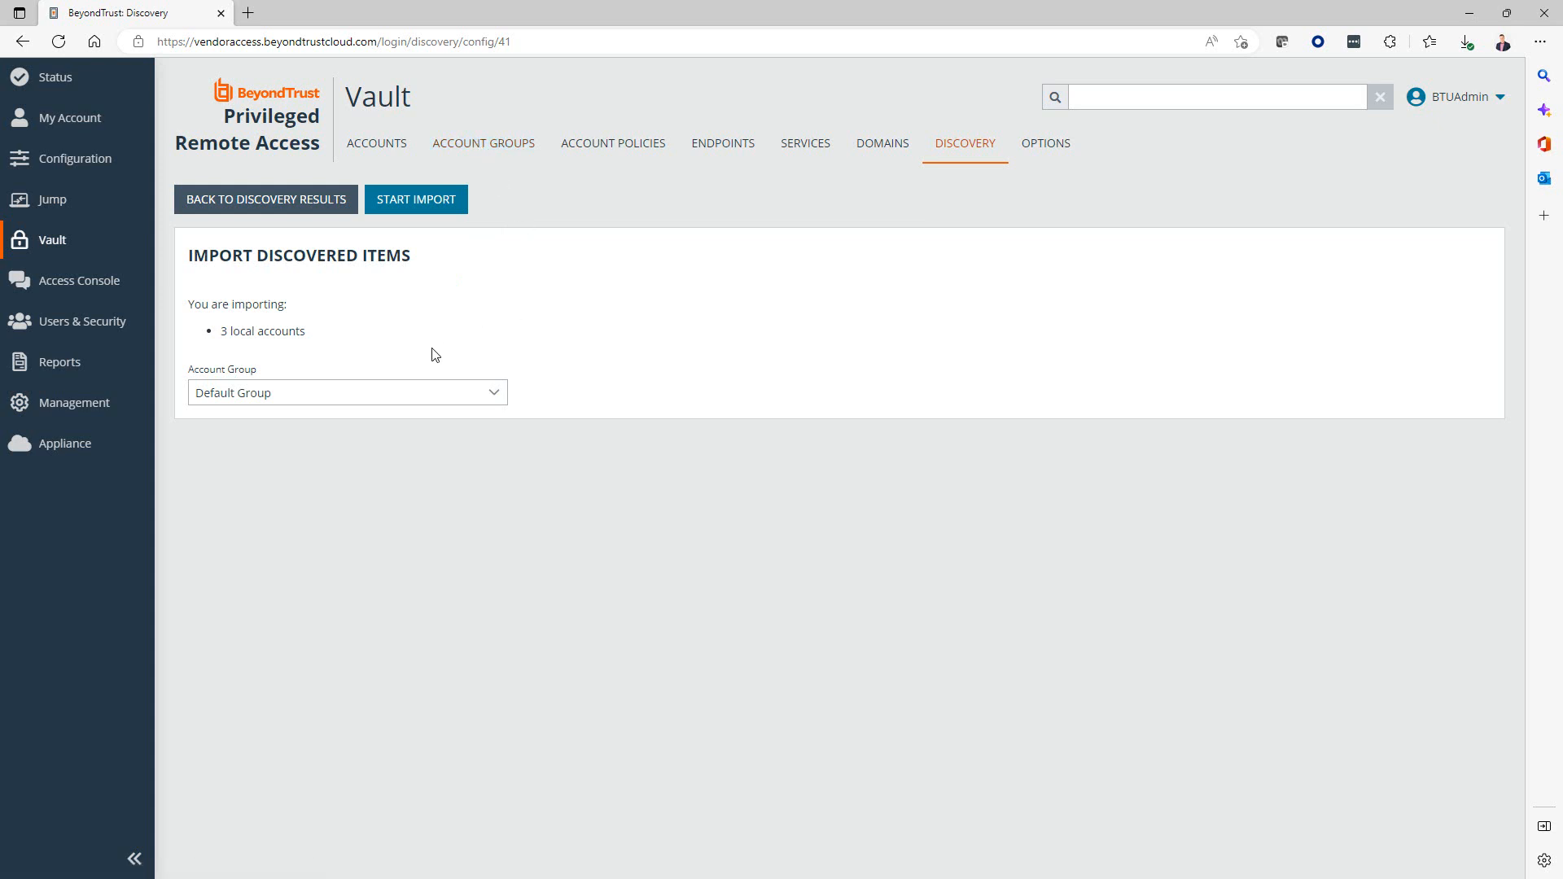
{"action": "left_click", "coordinate": [346, 391]}
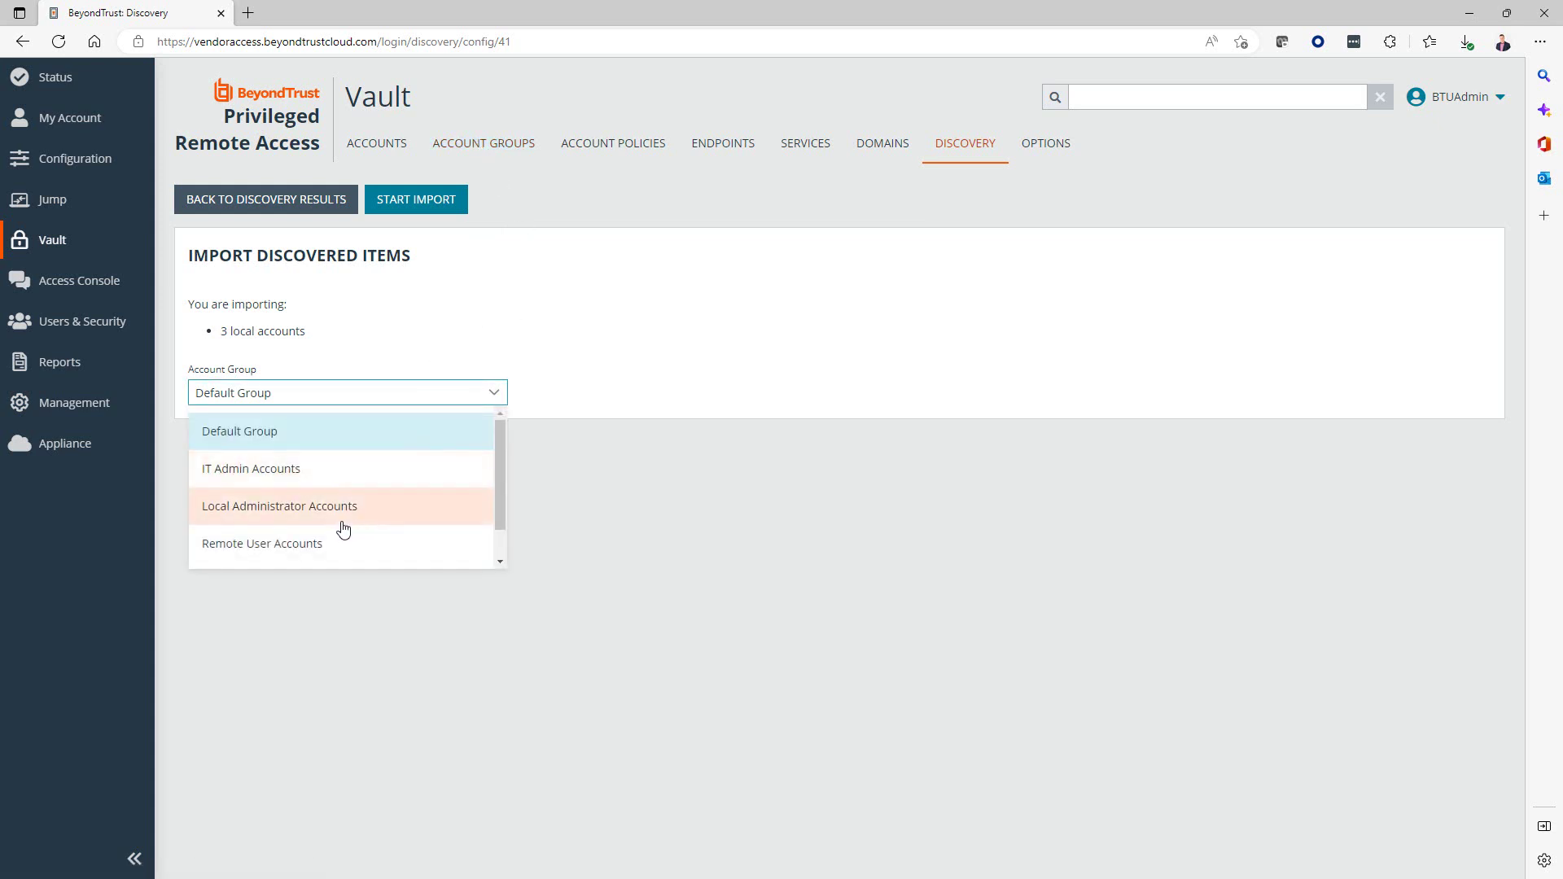
{"action": "mouse_move", "coordinate": [253, 527]}
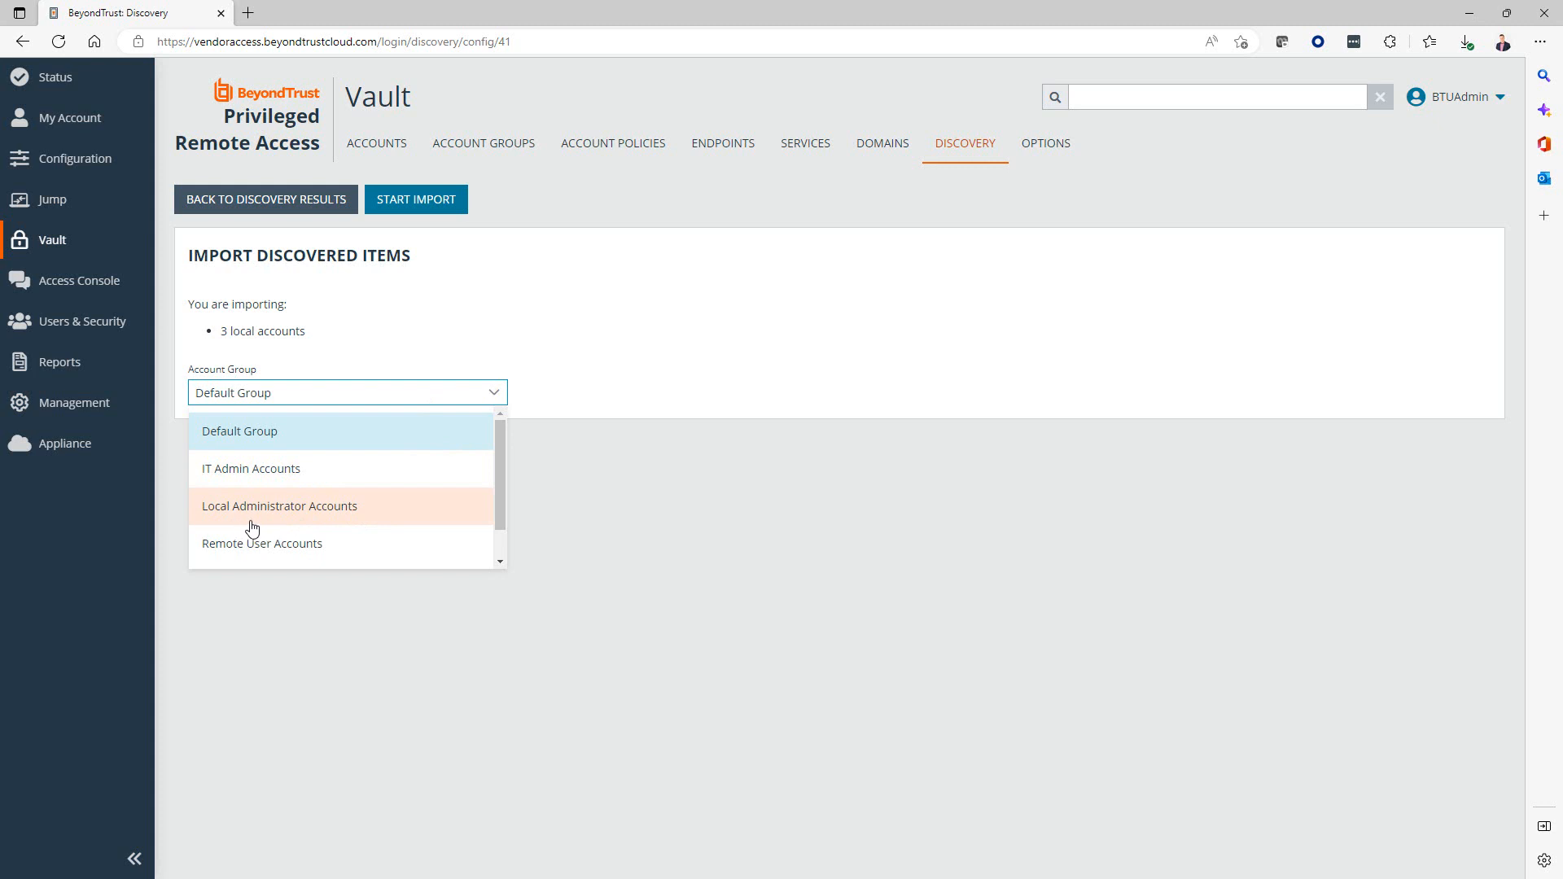
{"action": "left_click", "coordinate": [279, 505]}
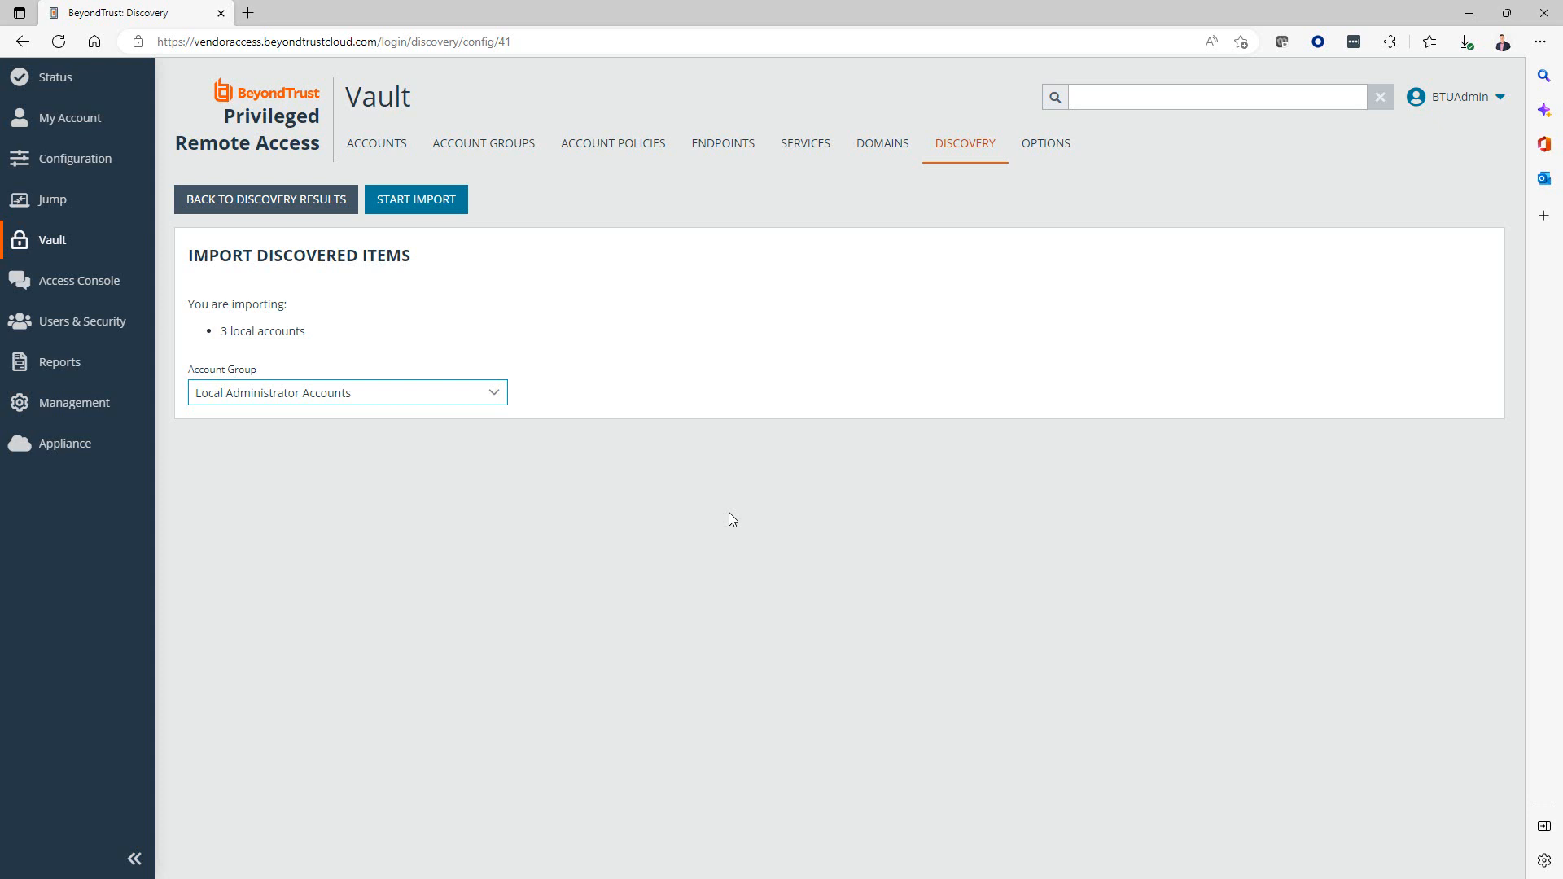
{"action": "mouse_move", "coordinate": [720, 502]}
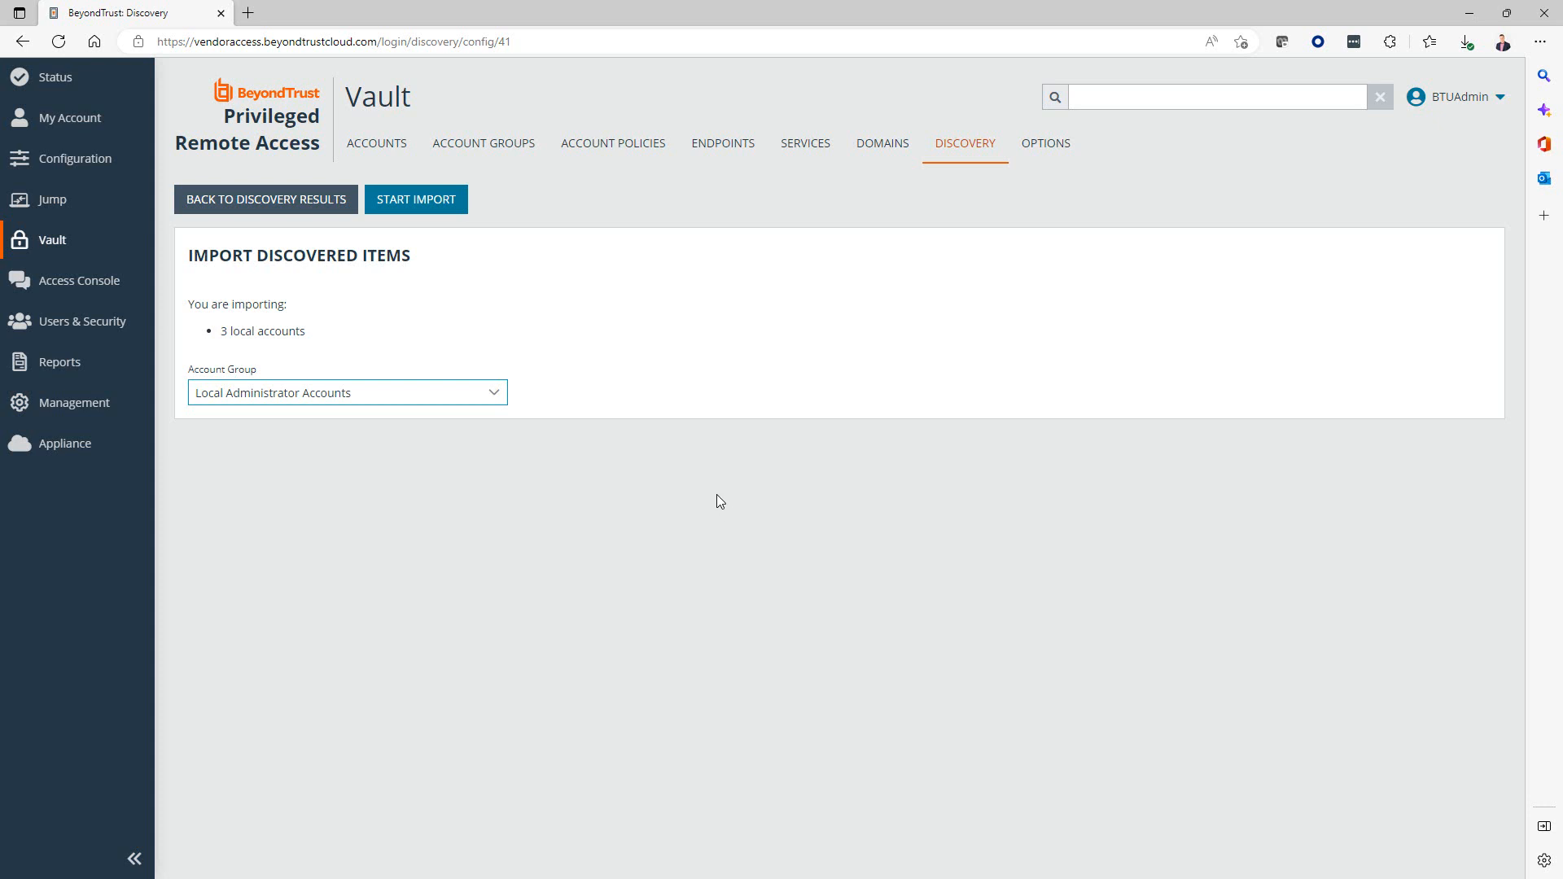
{"action": "mouse_move", "coordinate": [415, 199]}
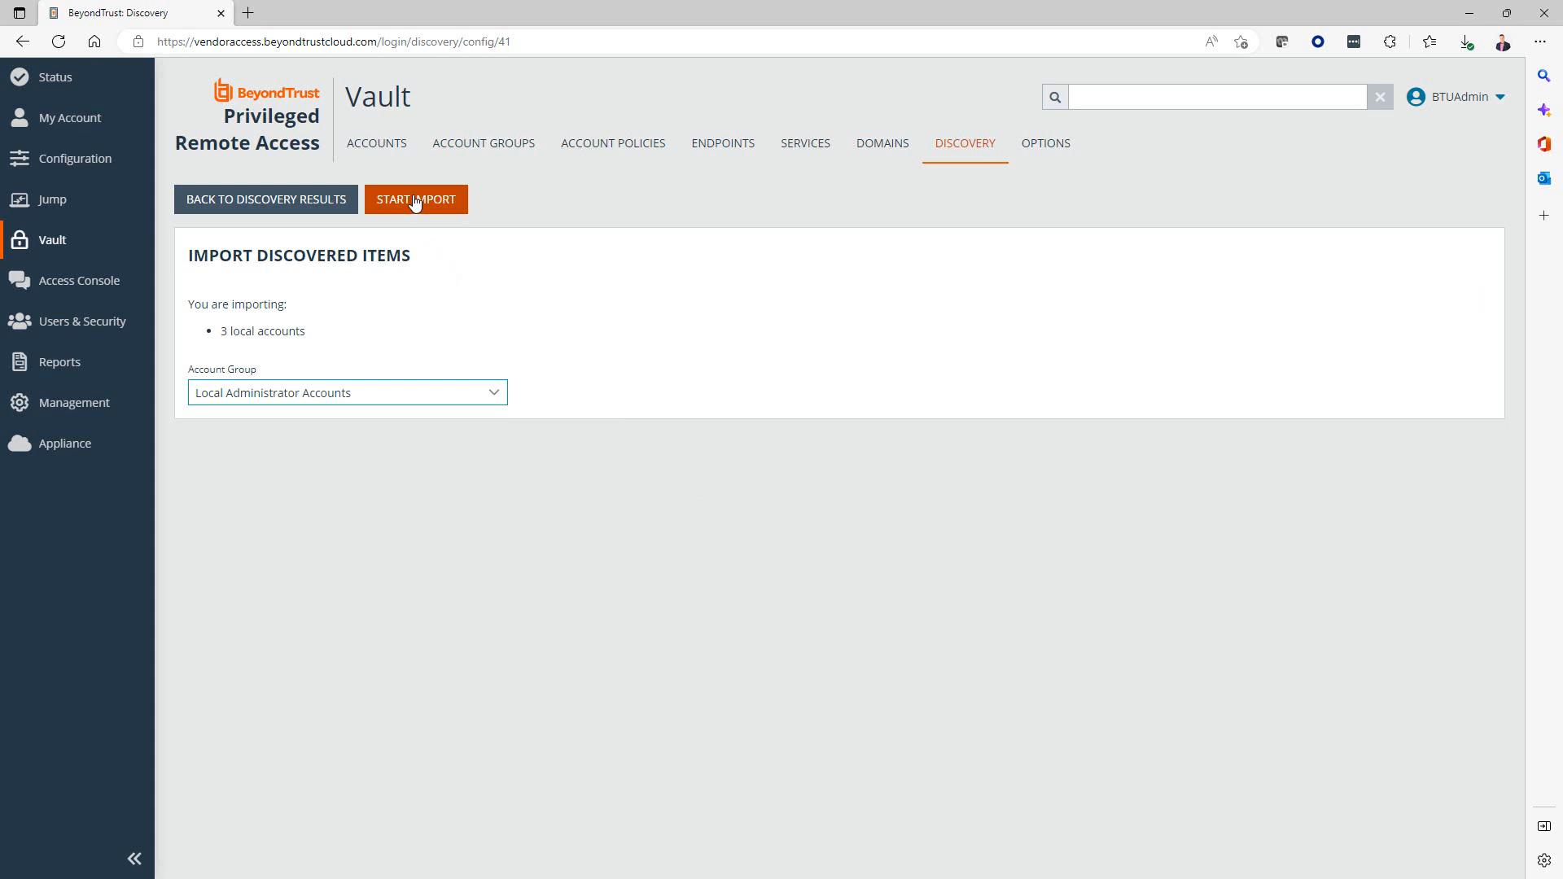
{"action": "left_click", "coordinate": [416, 199]}
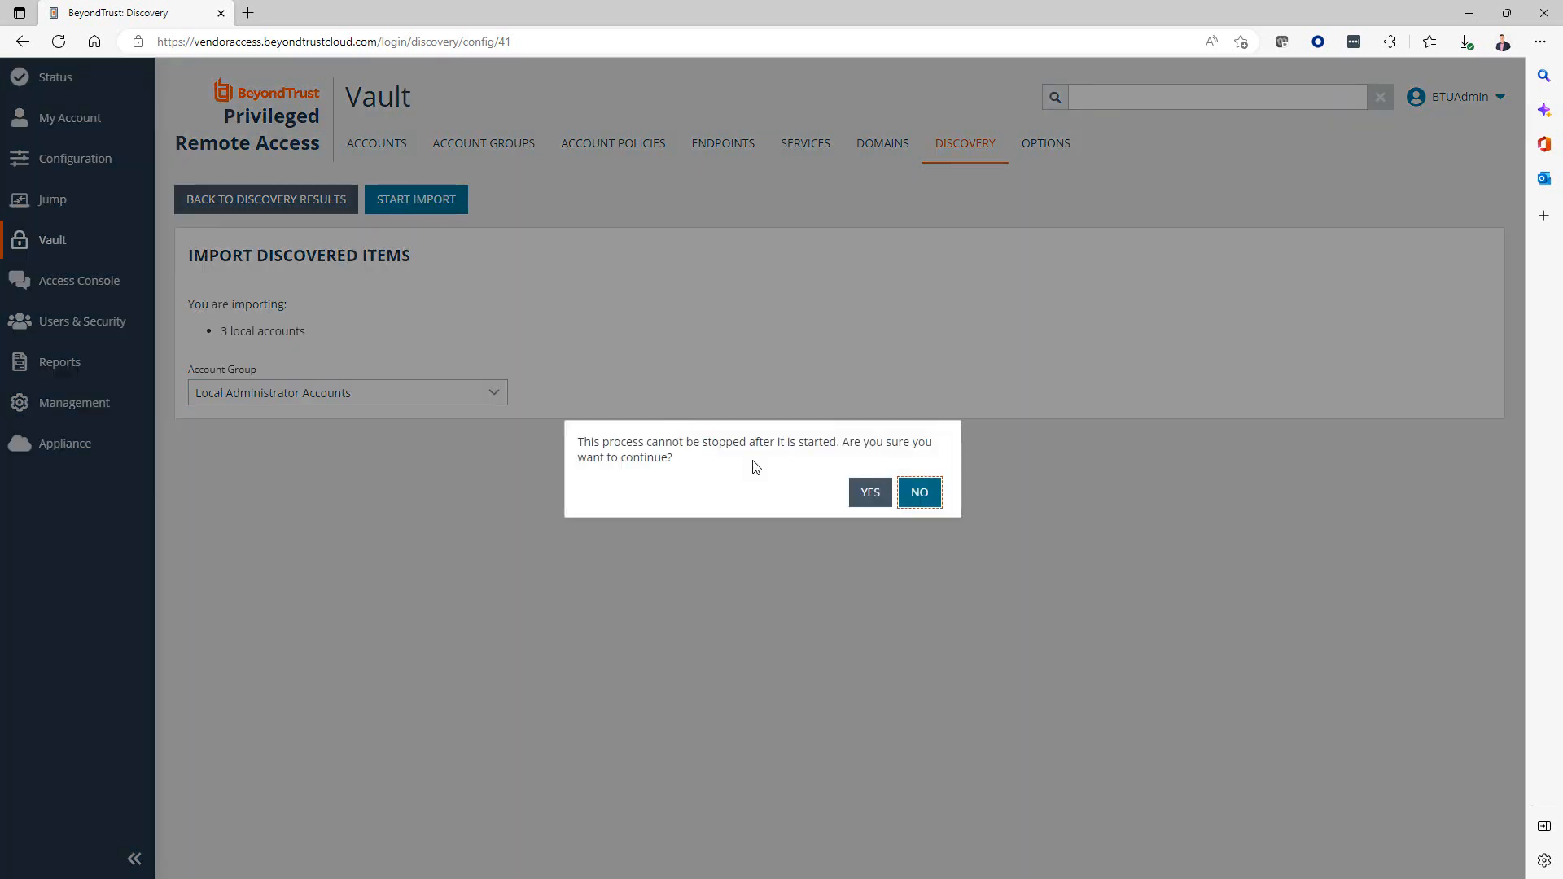
{"action": "left_click", "coordinate": [869, 492]}
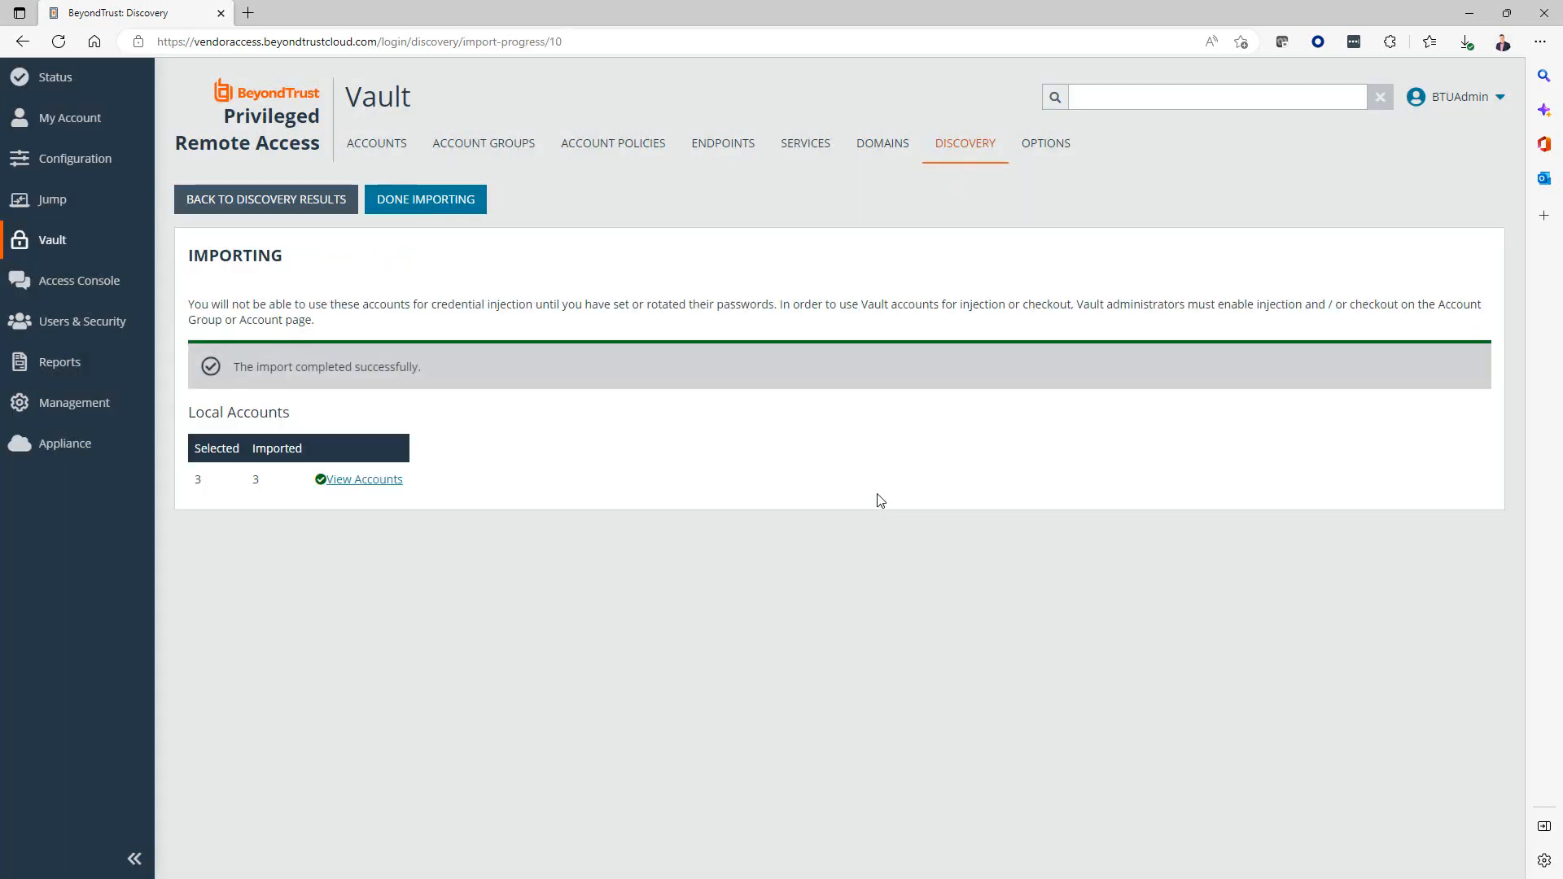
{"action": "mouse_move", "coordinate": [749, 441]}
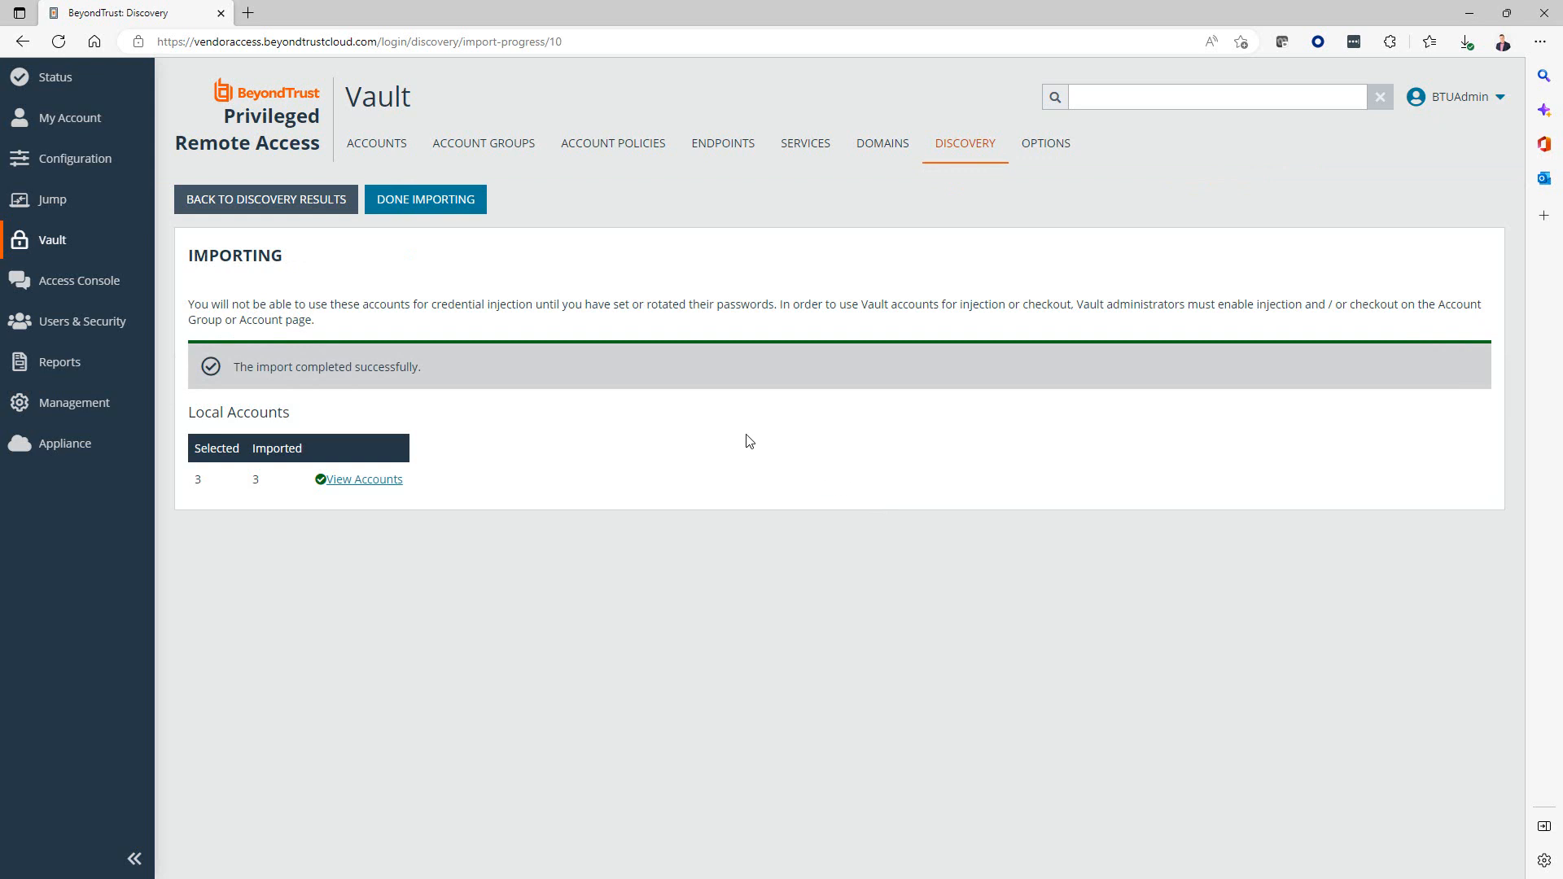
{"action": "mouse_move", "coordinate": [367, 479]}
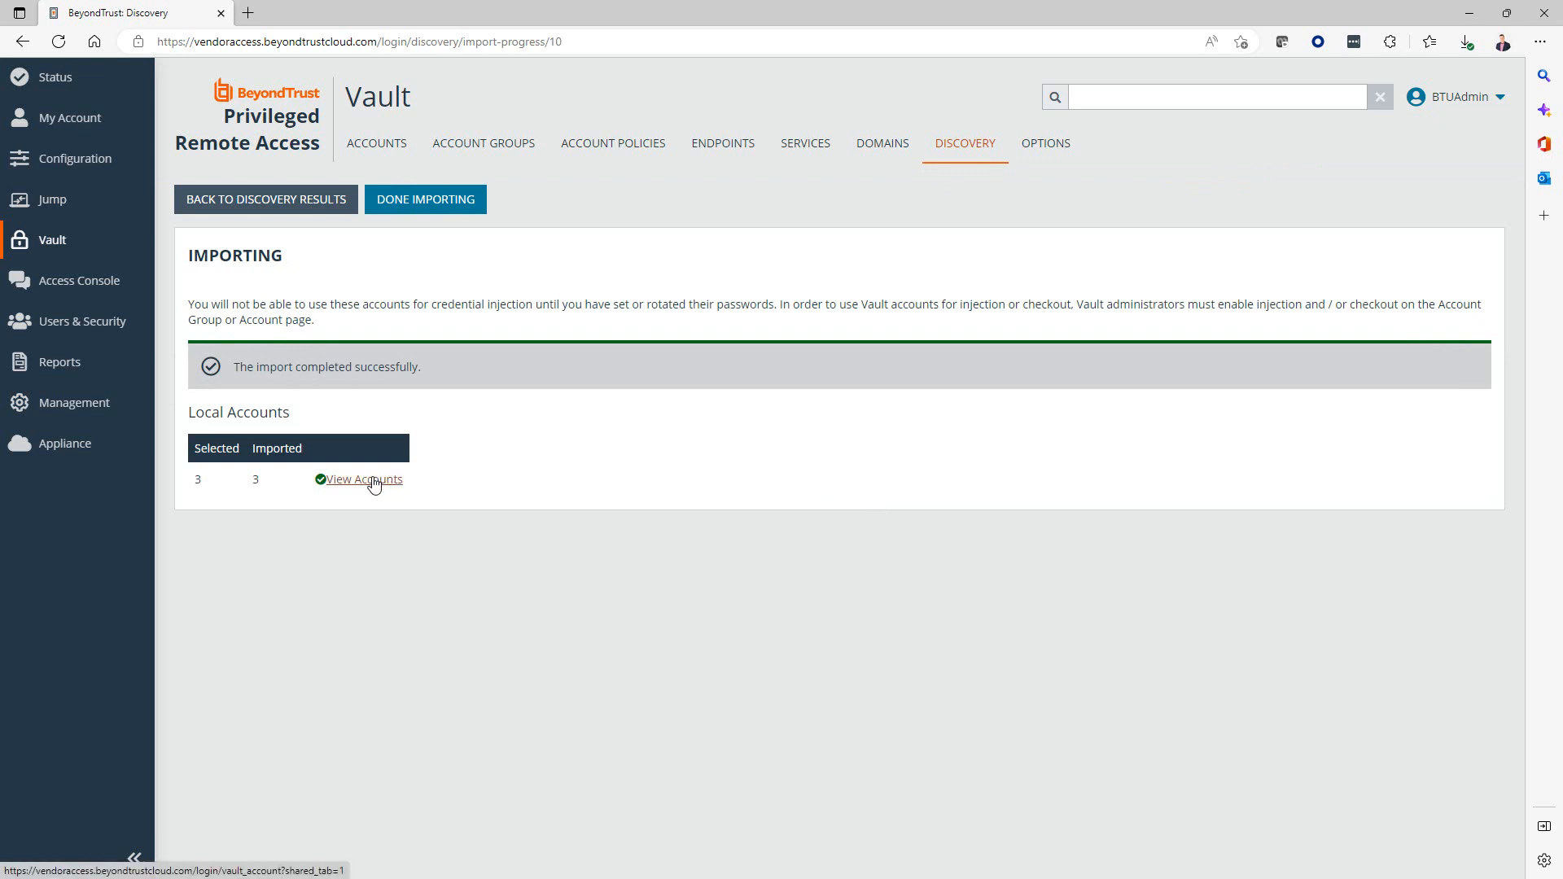
View the three imported WS-W1101–WS-W1103 Administrator accounts, then return to the Status page.
{"action": "left_click", "coordinate": [363, 479]}
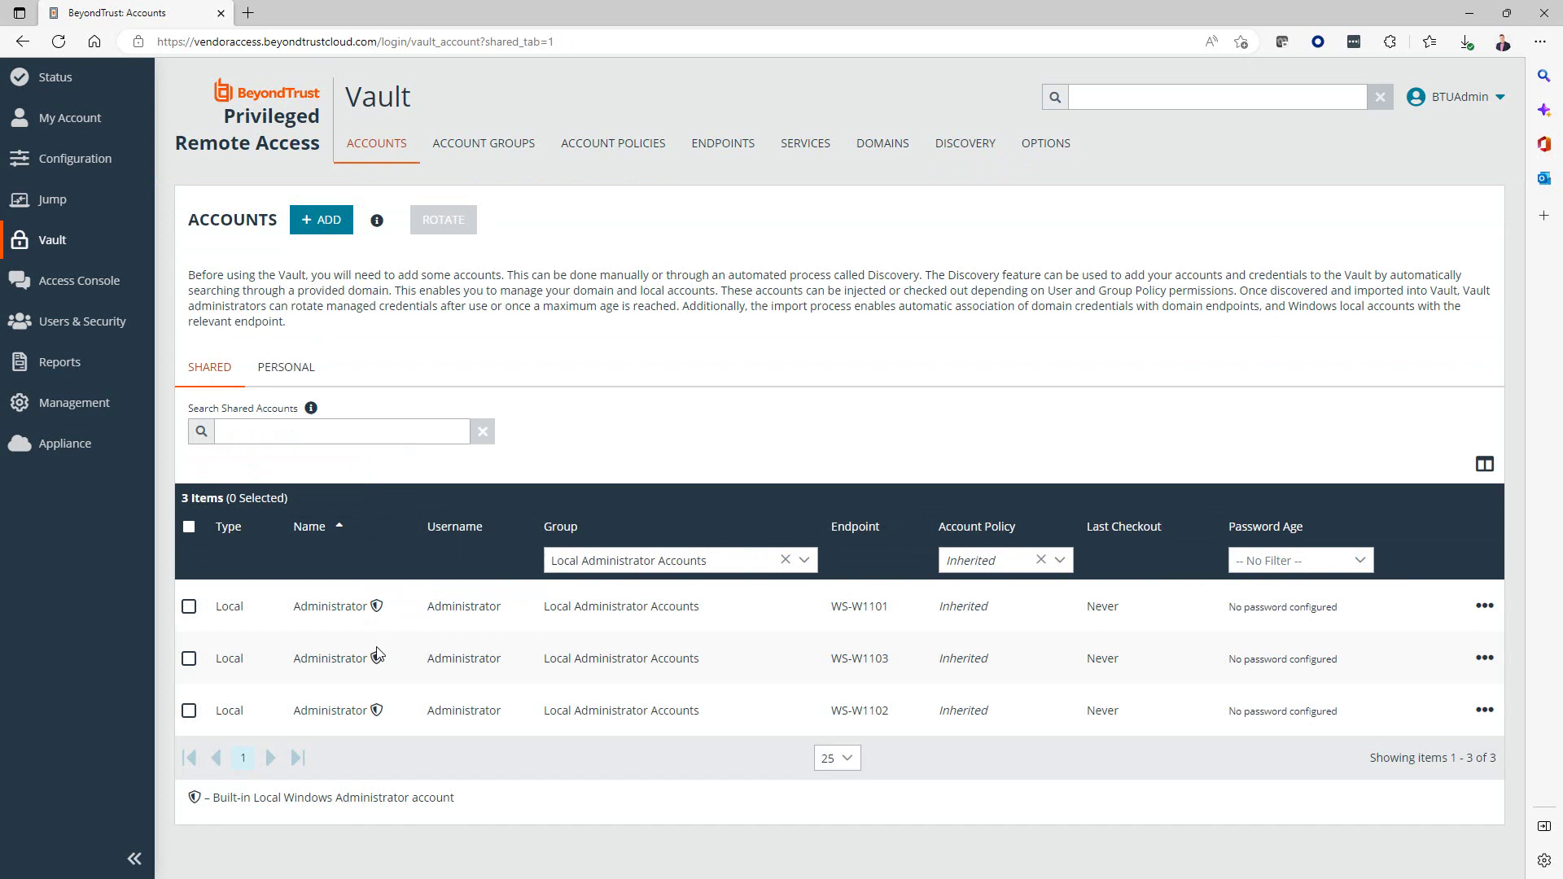
{"action": "mouse_move", "coordinate": [611, 427]}
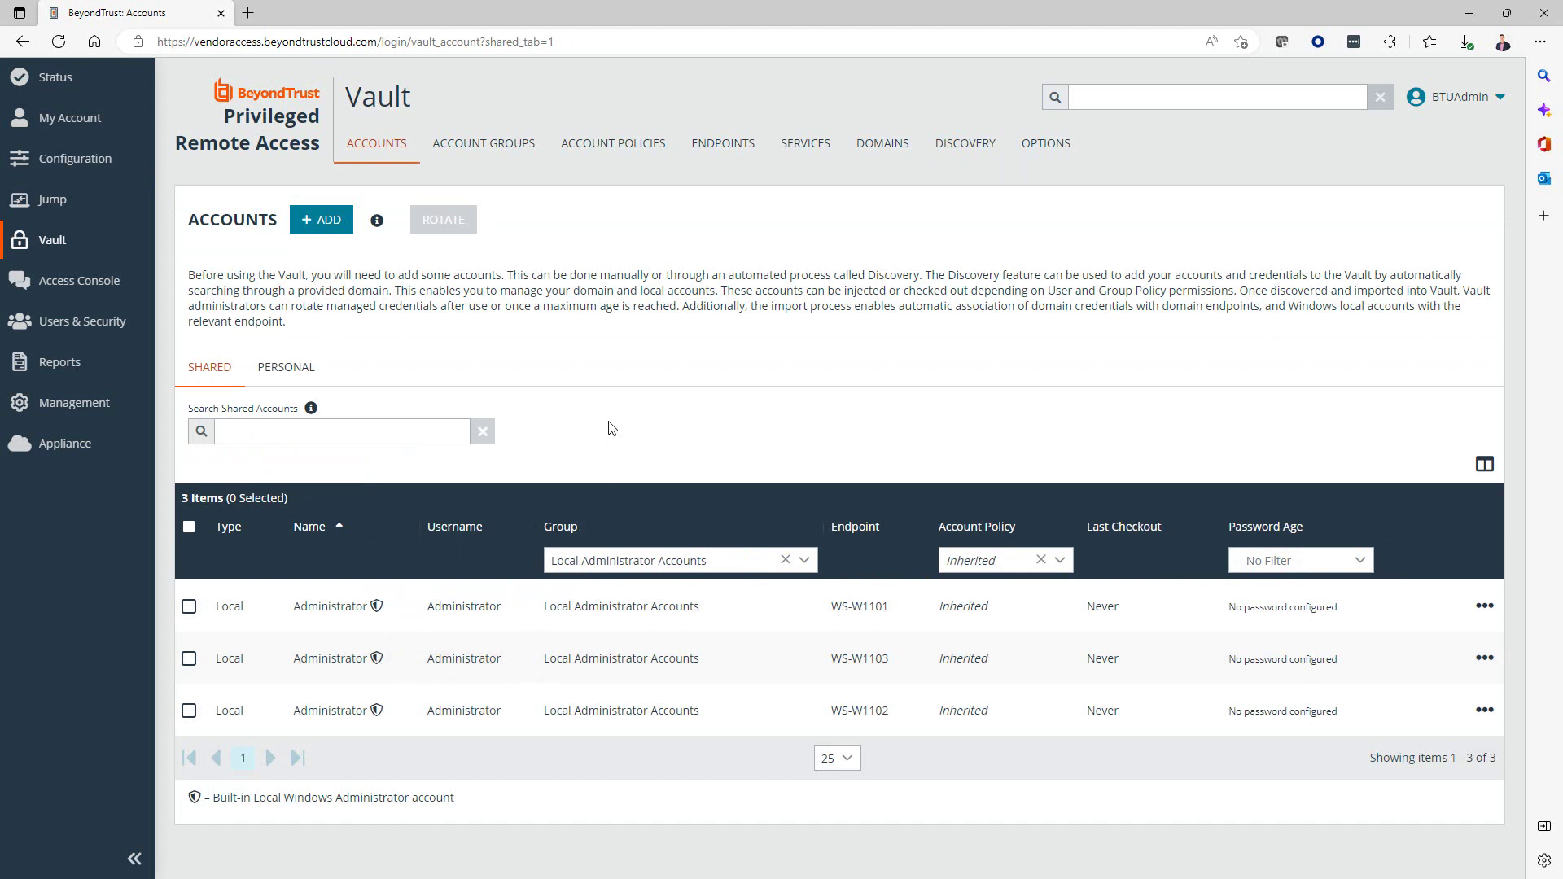
{"action": "mouse_move", "coordinate": [599, 409]}
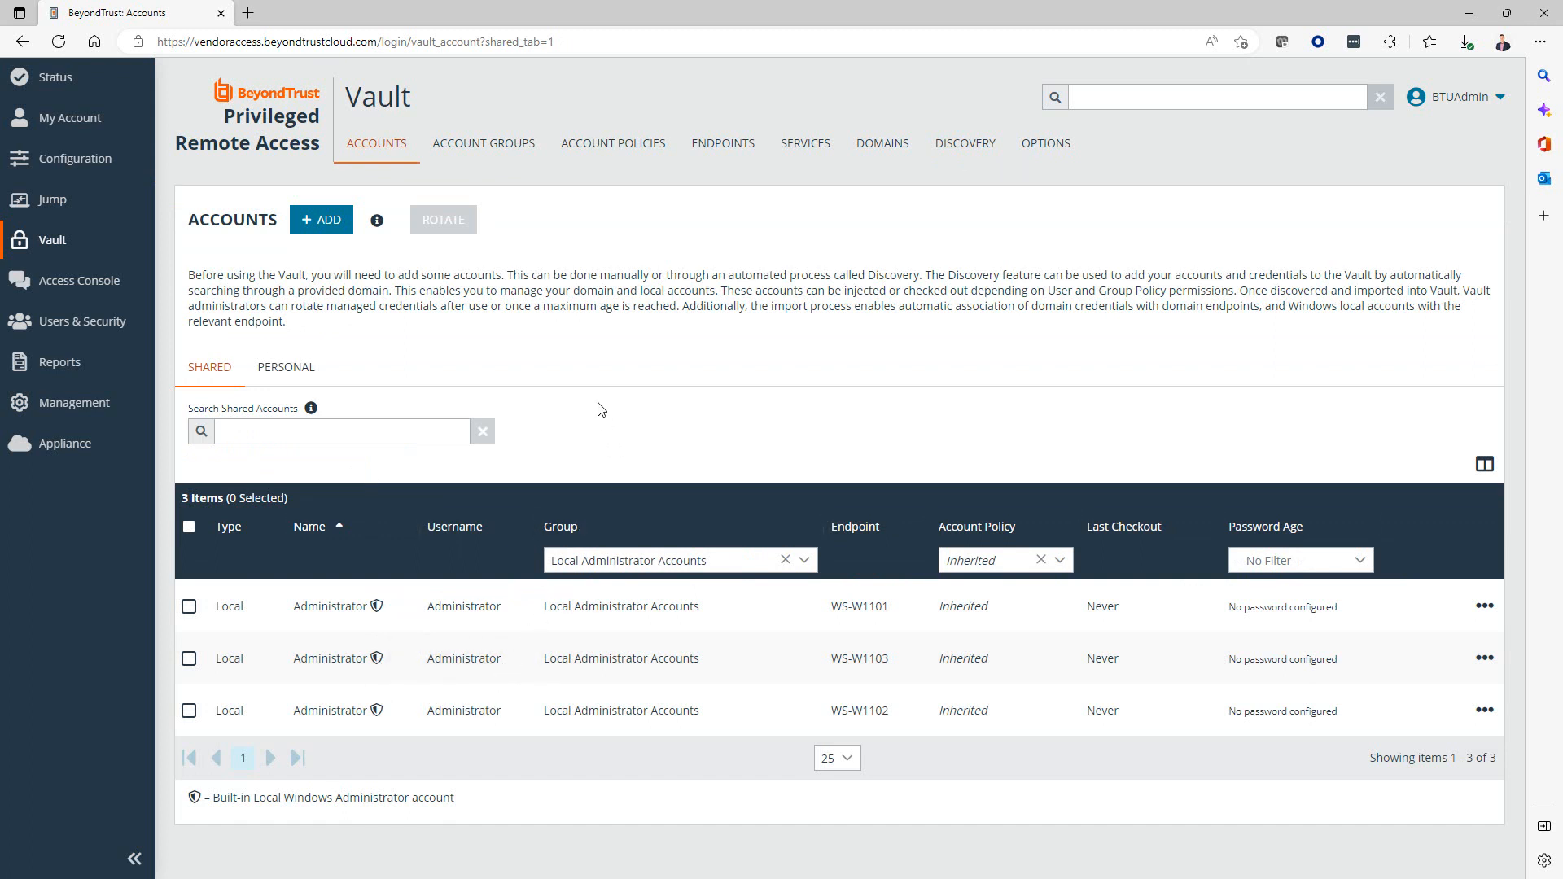
{"action": "mouse_move", "coordinate": [587, 399]}
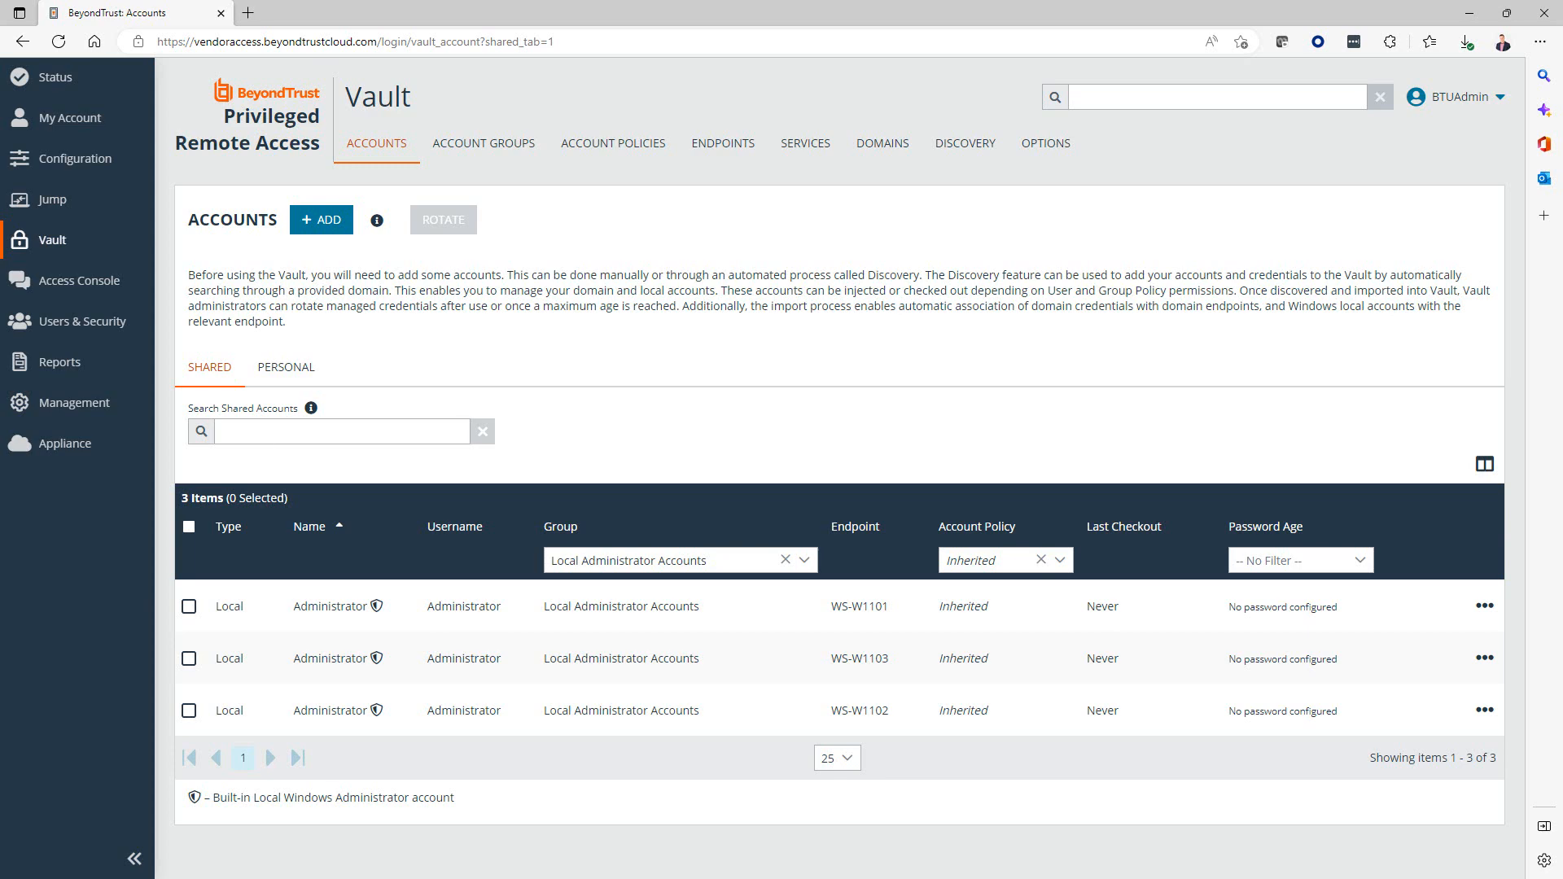
{"action": "left_click", "coordinate": [54, 77]}
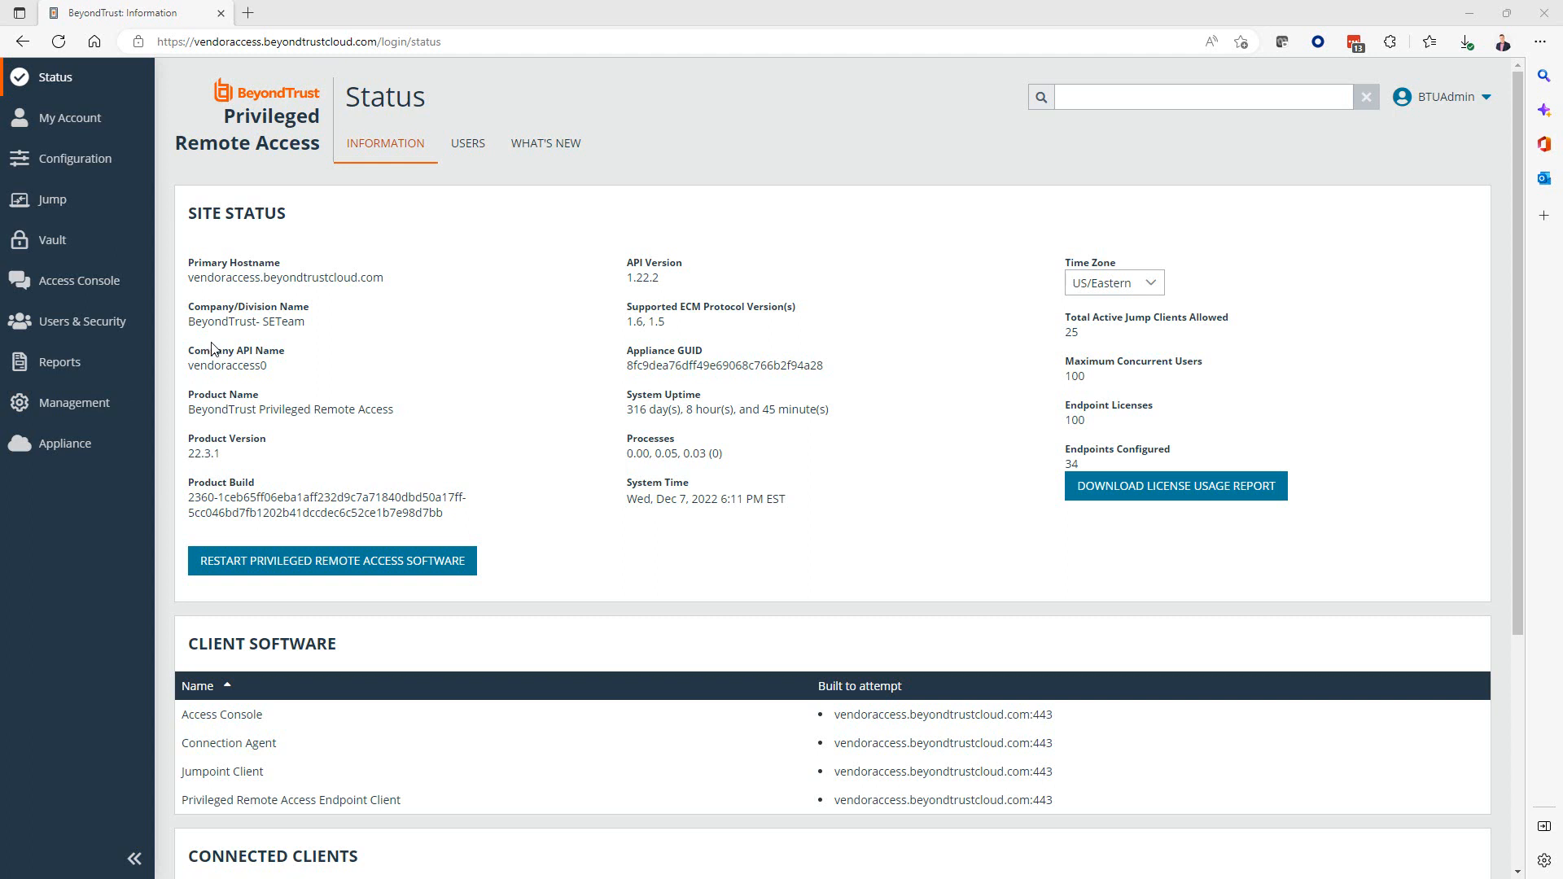
{"action": "mouse_move", "coordinate": [245, 354]}
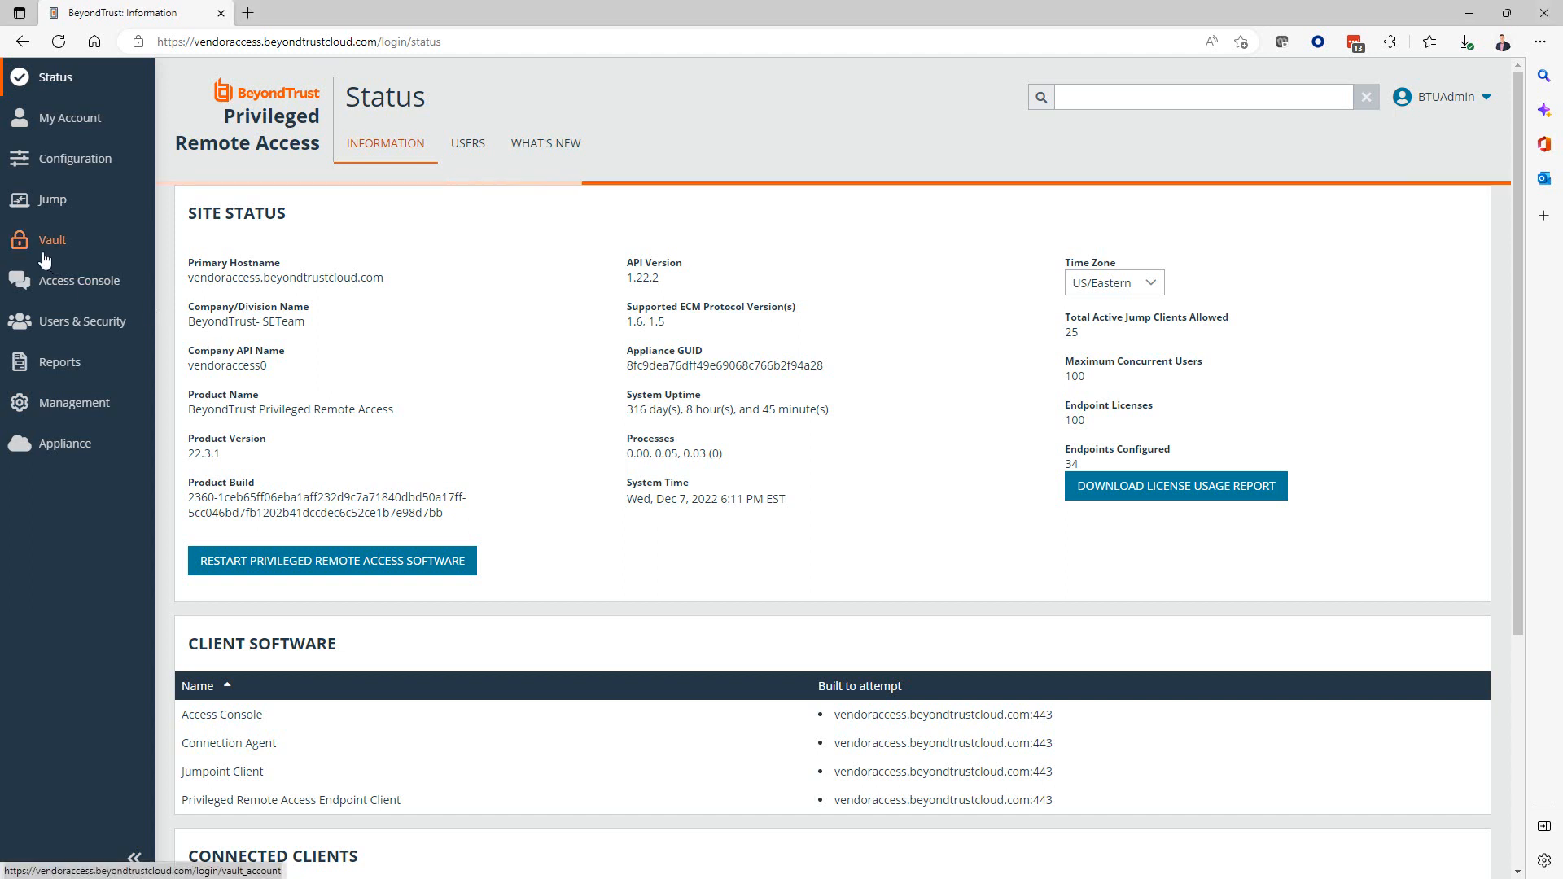
Go to Vault and show the Account Policies tab with the Fully Managed policy.
{"action": "left_click", "coordinate": [52, 240]}
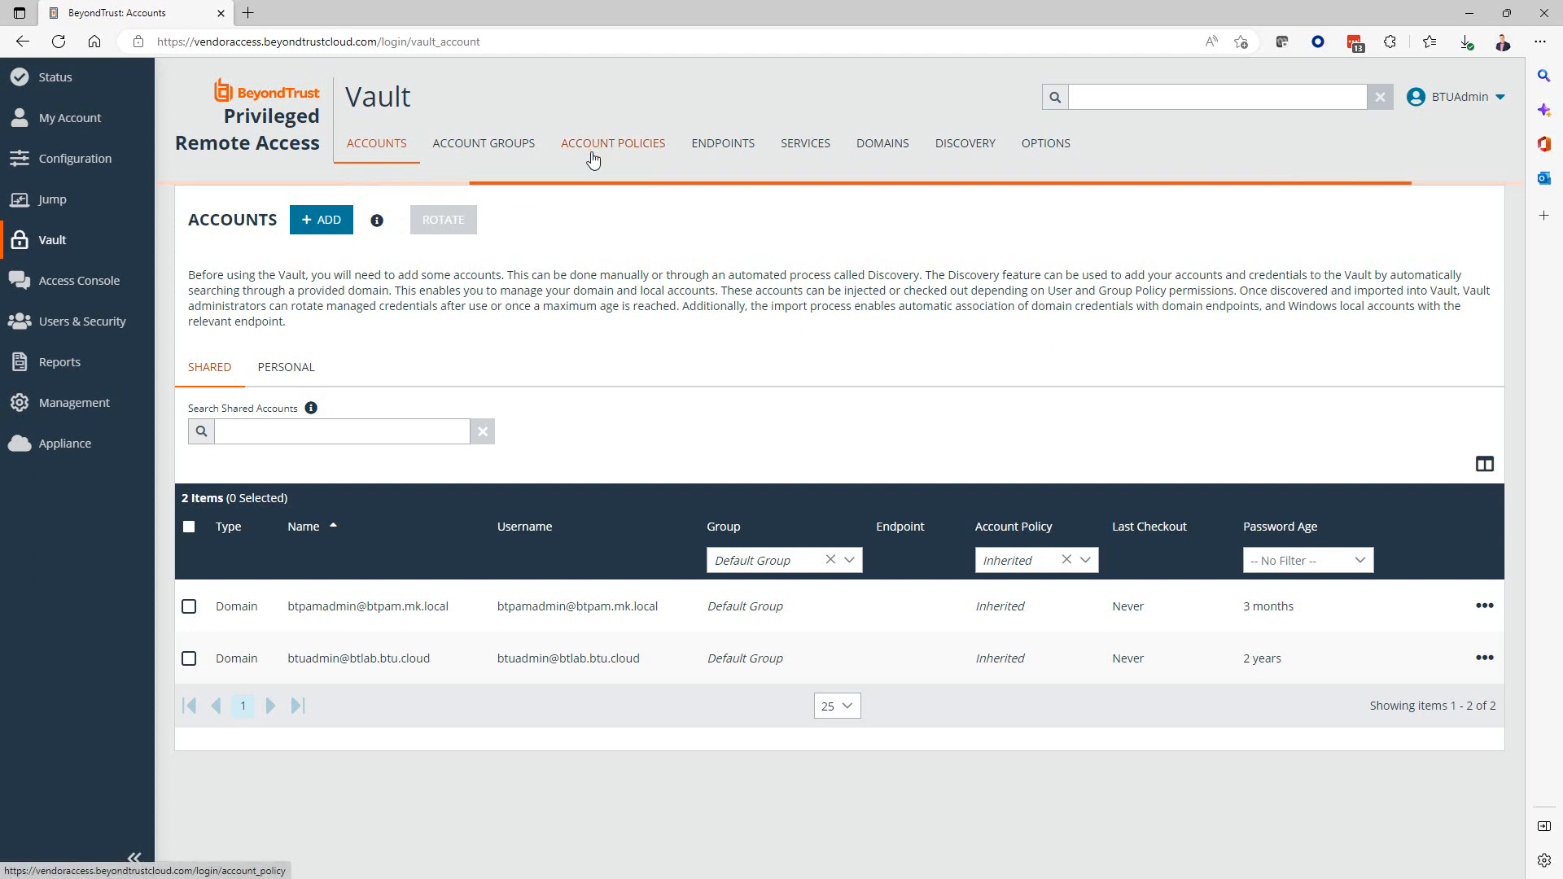
{"action": "left_click", "coordinate": [613, 142]}
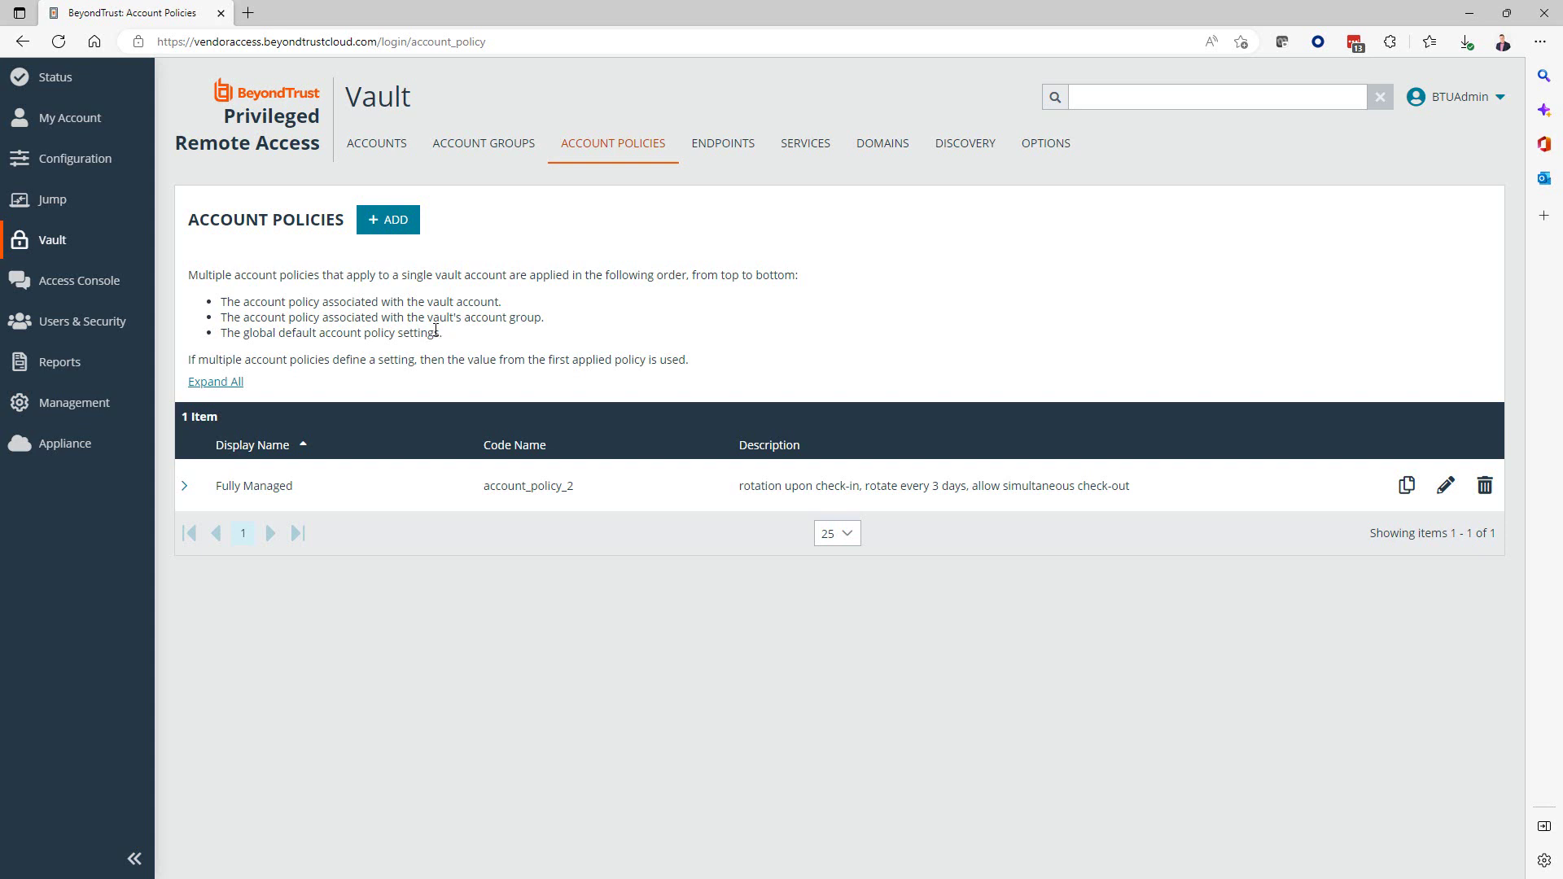
{"action": "mouse_move", "coordinate": [1377, 503]}
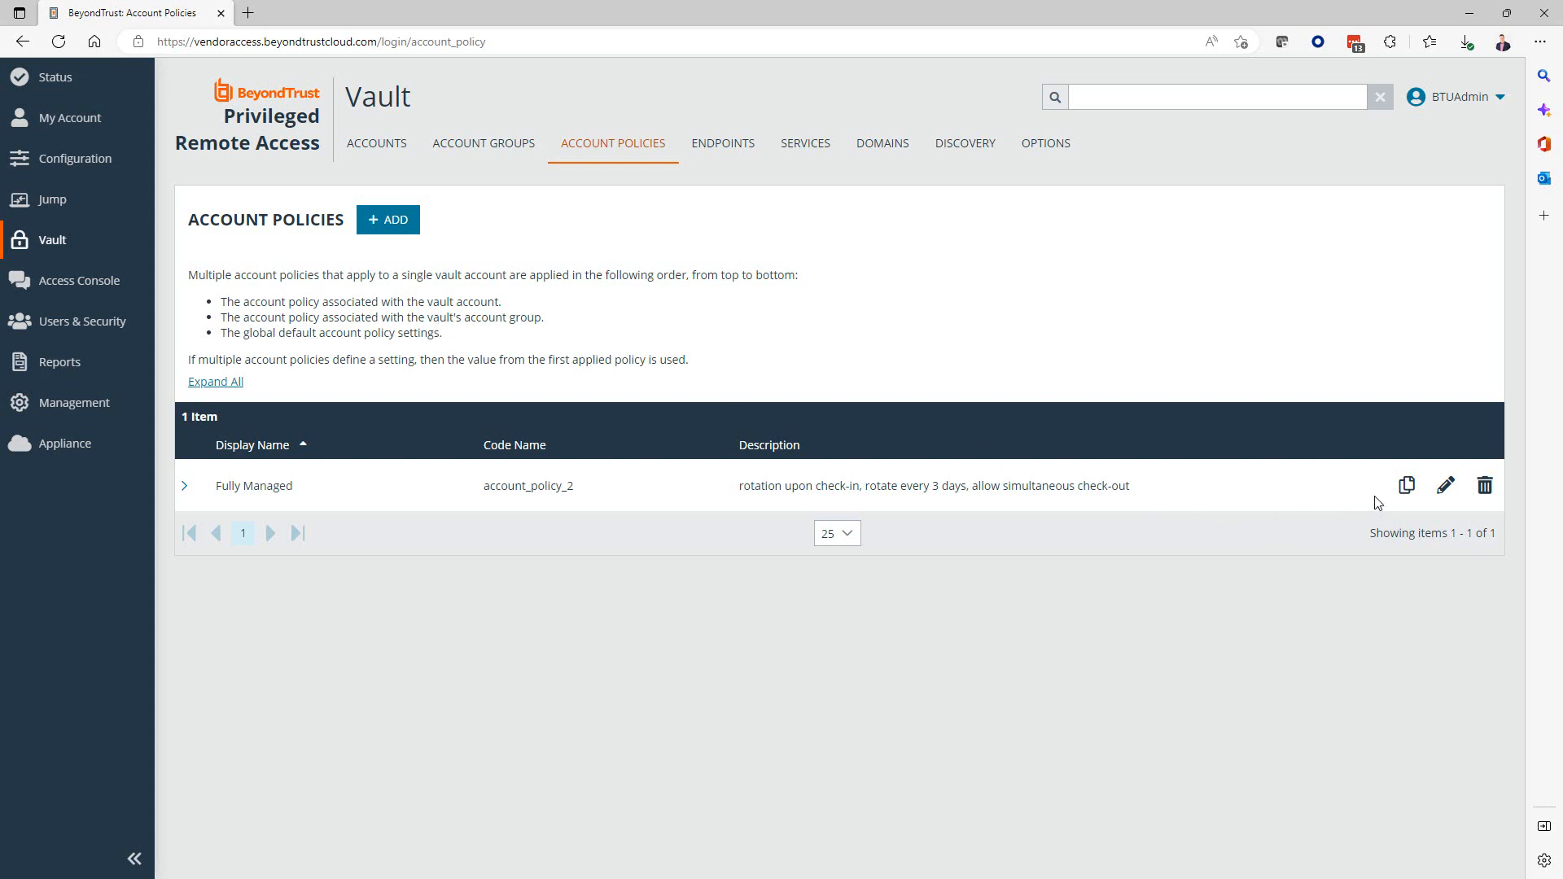
{"action": "left_click", "coordinate": [1446, 485]}
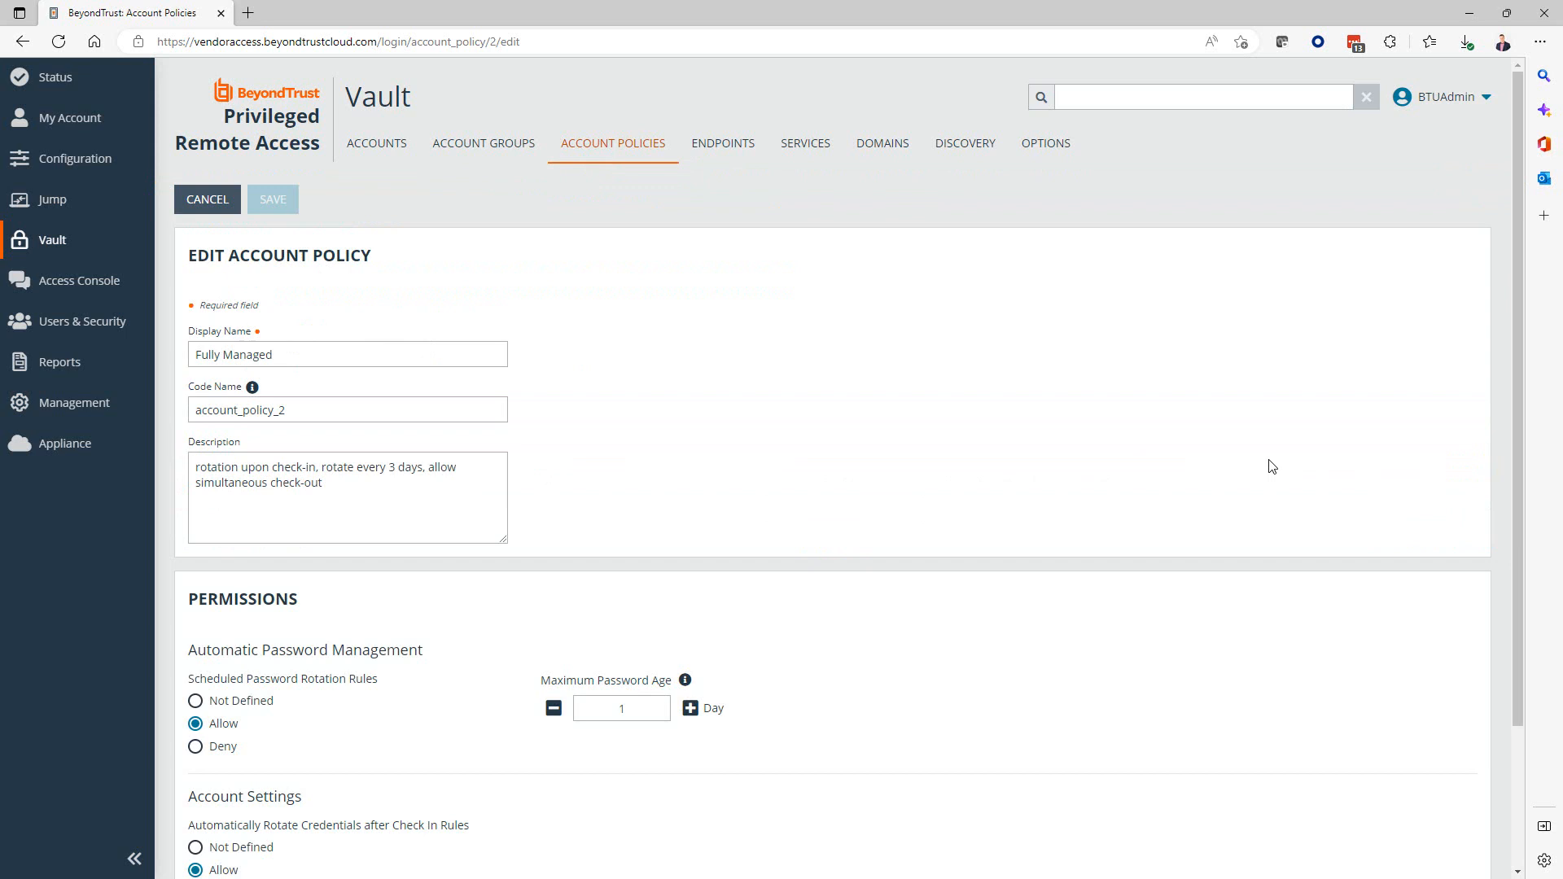
{"action": "mouse_move", "coordinate": [1262, 463]}
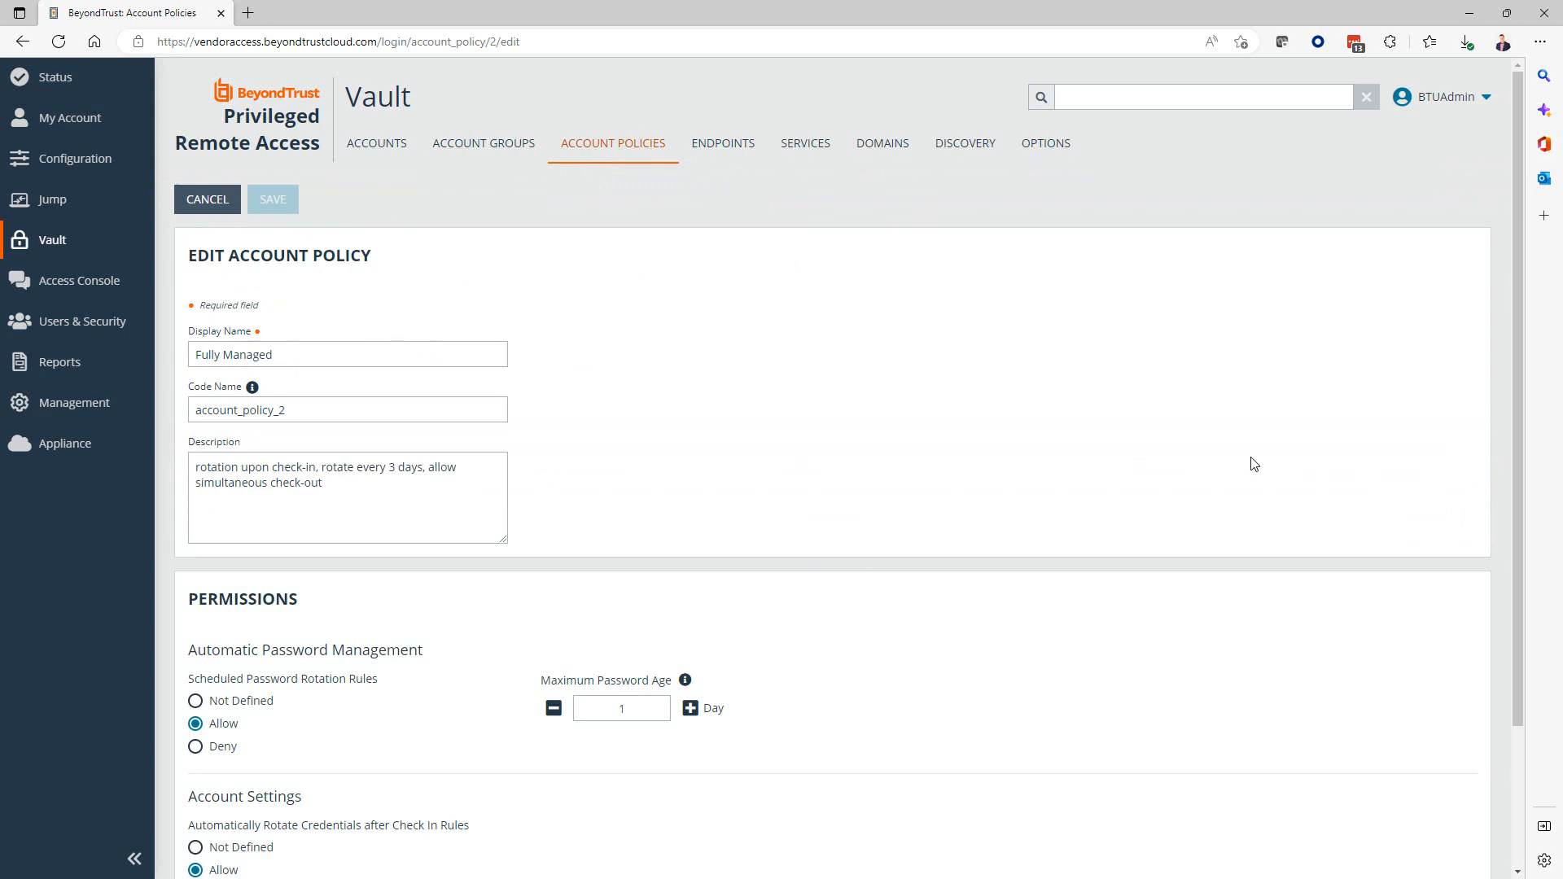
{"action": "scroll", "scroll_direction": "down", "scroll_amount": 3}
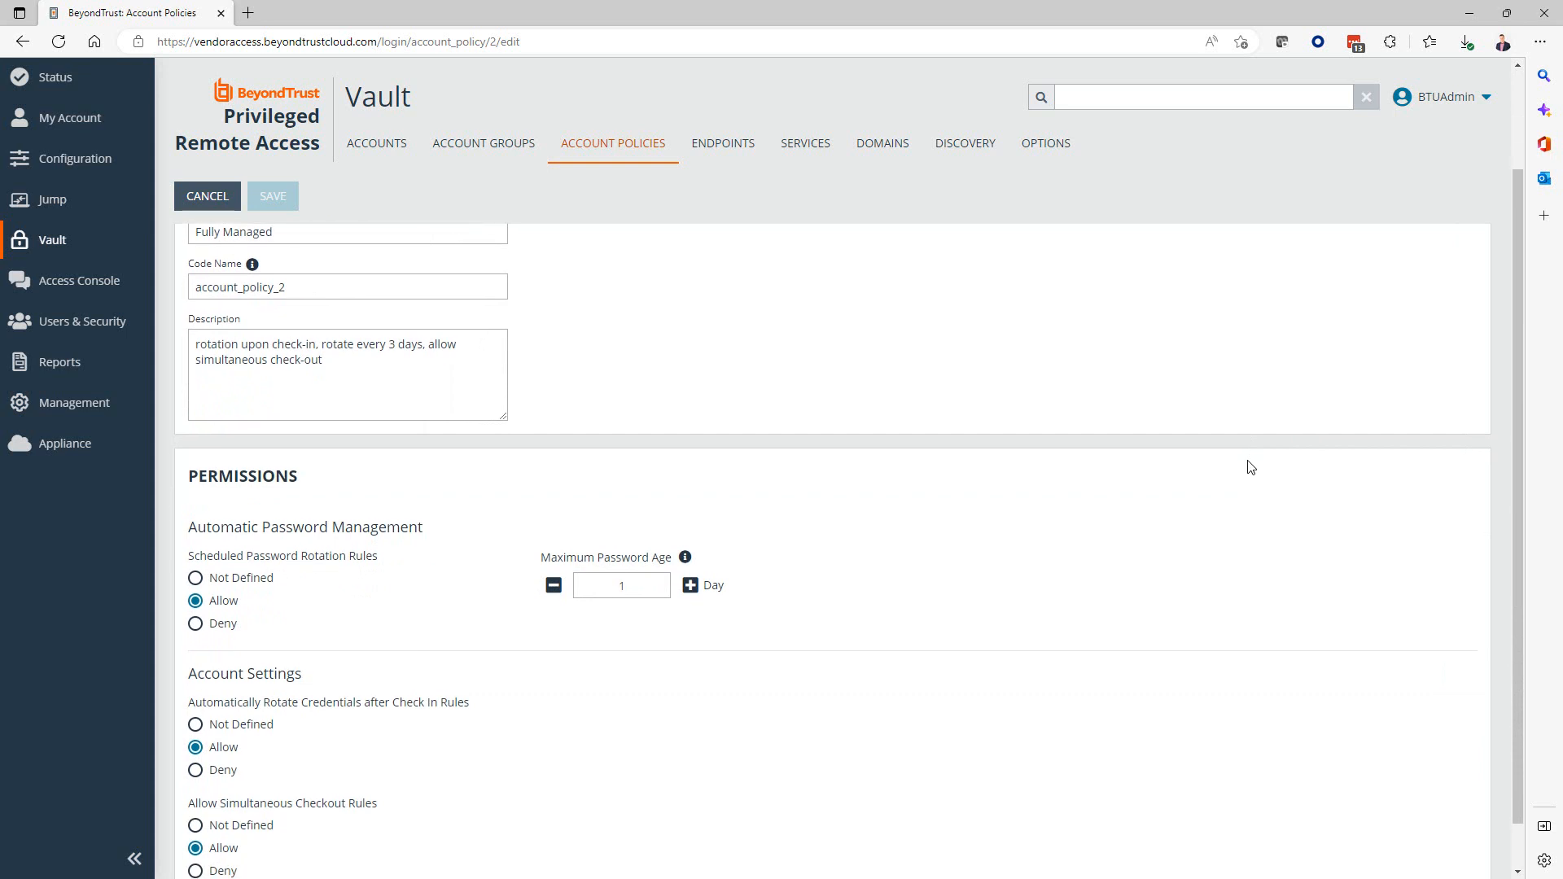
{"action": "scroll", "scroll_direction": "down", "scroll_amount": 3}
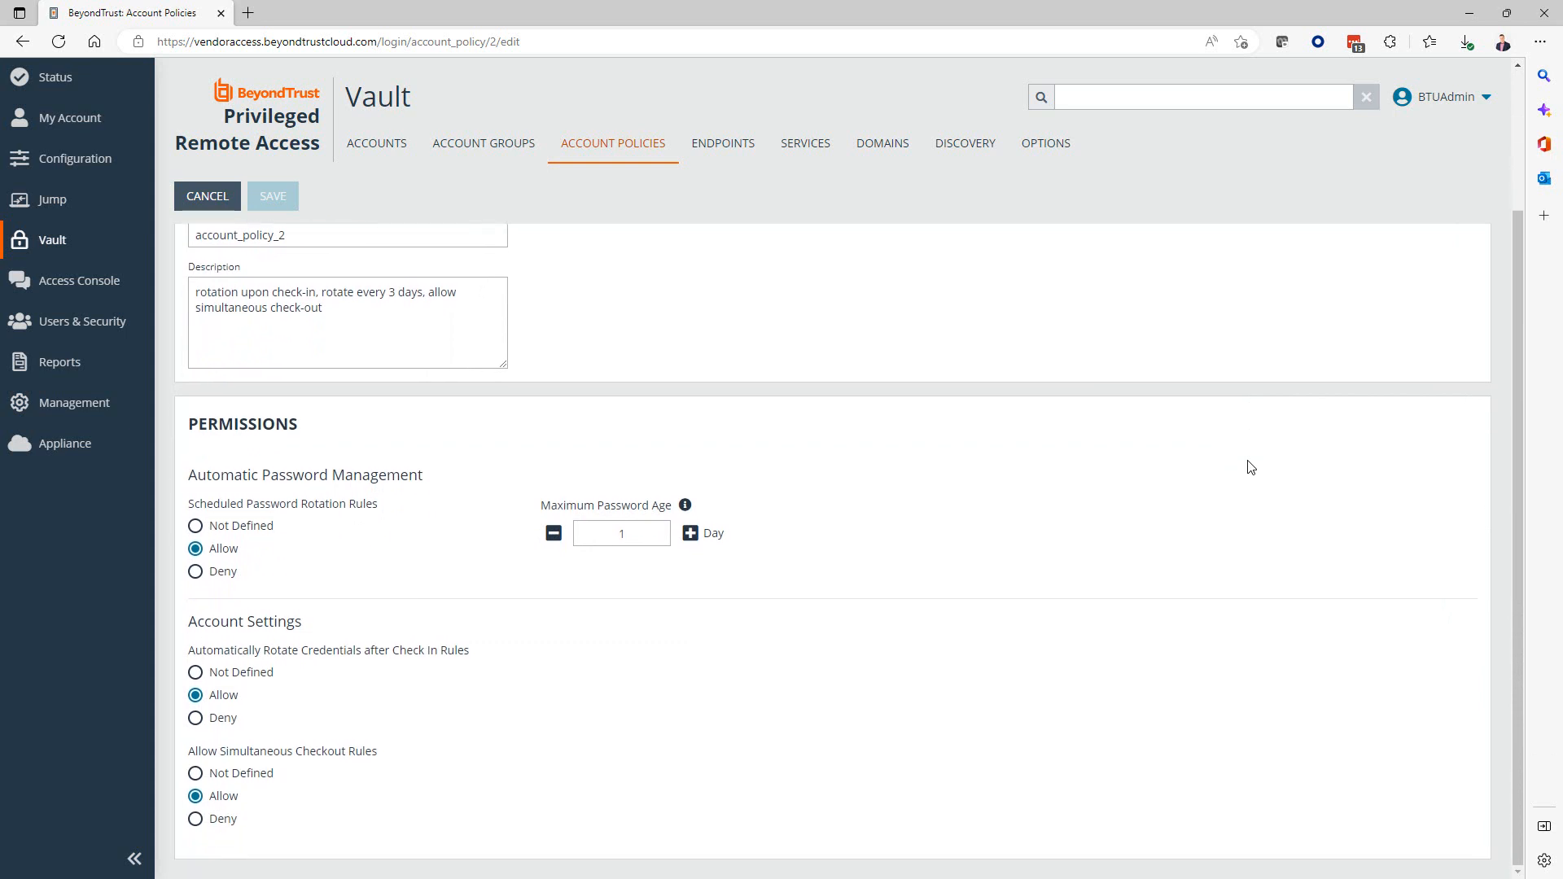
{"action": "mouse_move", "coordinate": [1210, 481]}
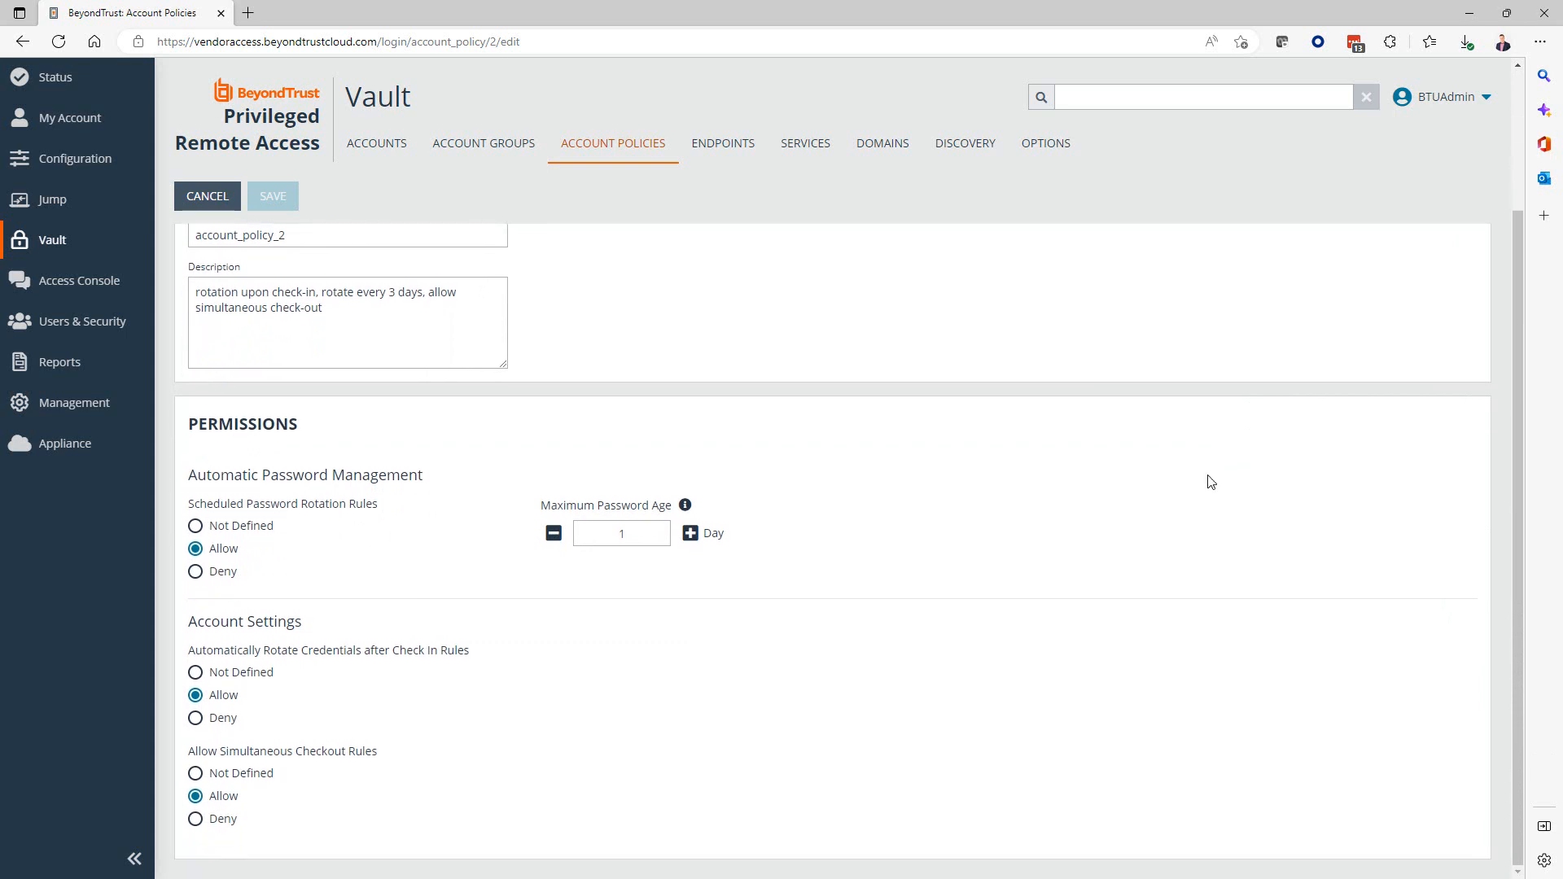
{"action": "mouse_move", "coordinate": [1235, 519]}
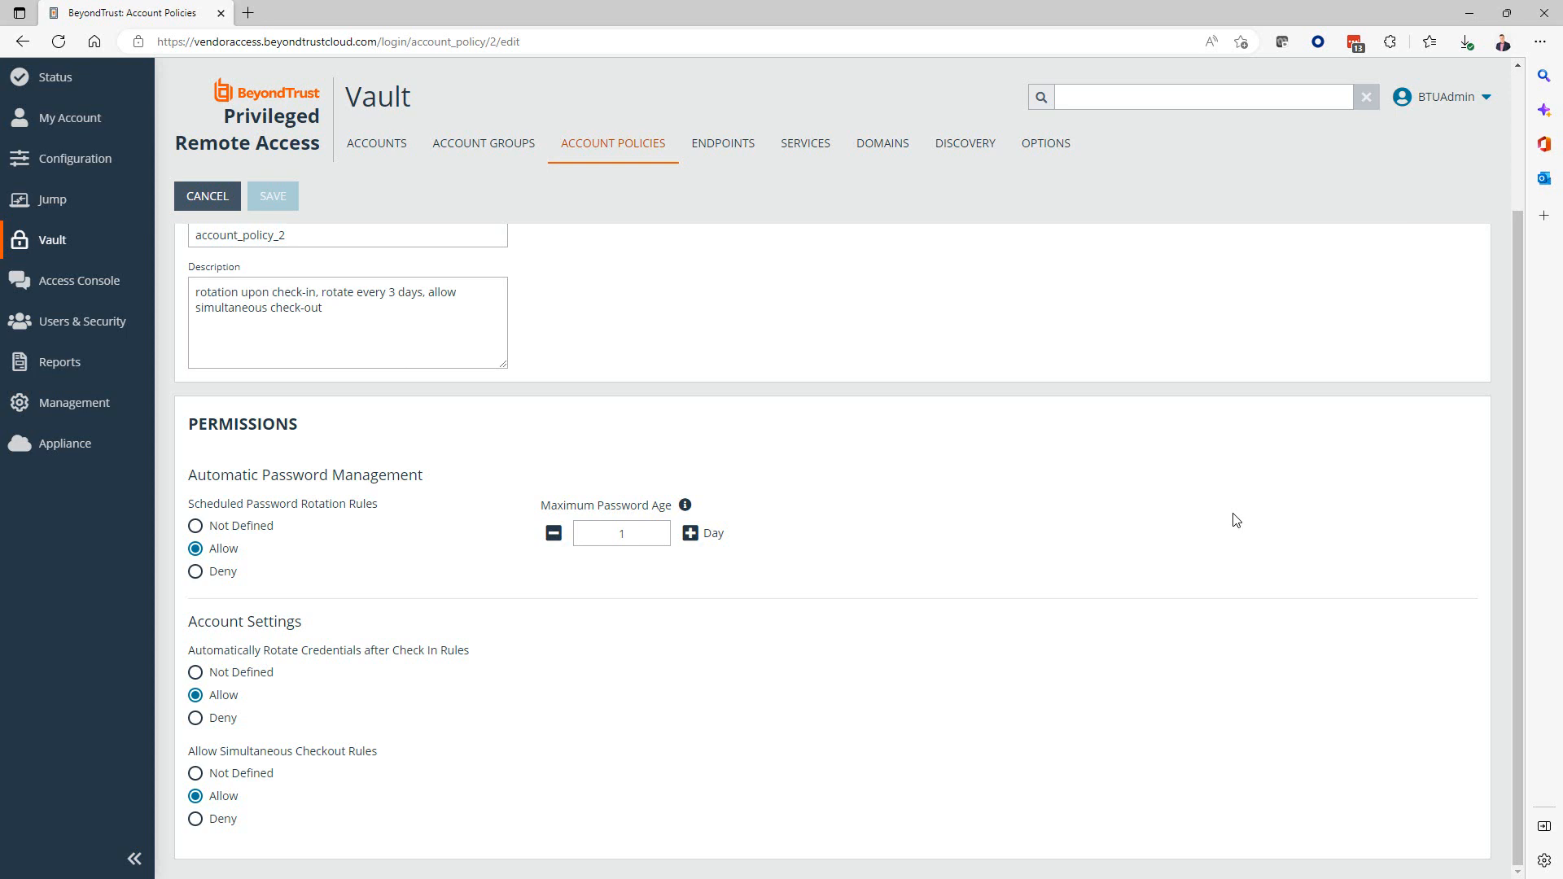
{"action": "mouse_move", "coordinate": [1228, 466]}
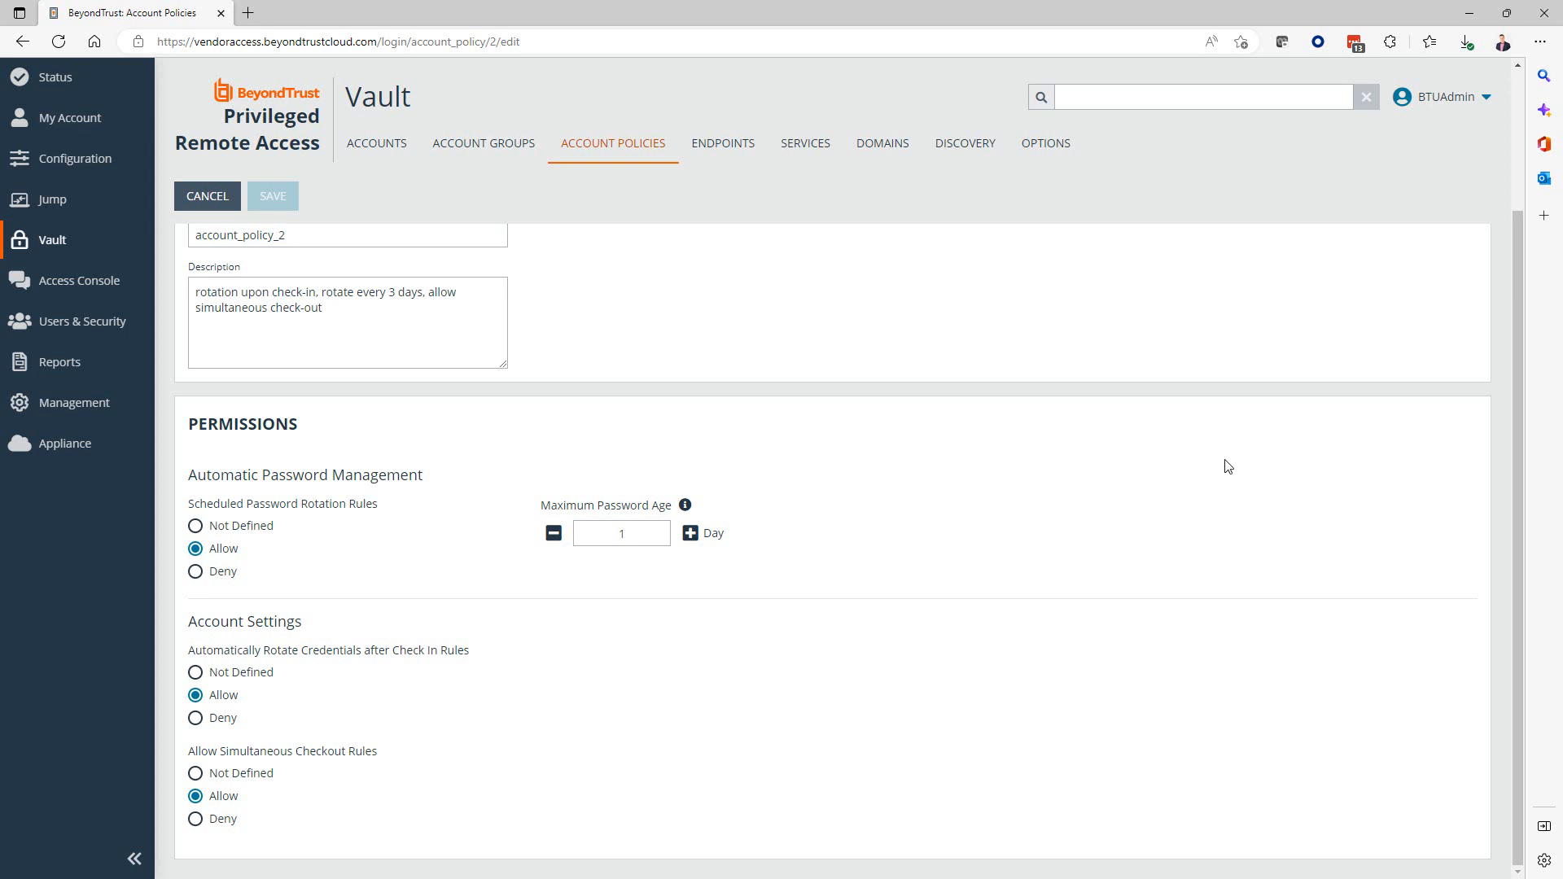
{"action": "scroll", "scroll_direction": "up", "scroll_amount": 3}
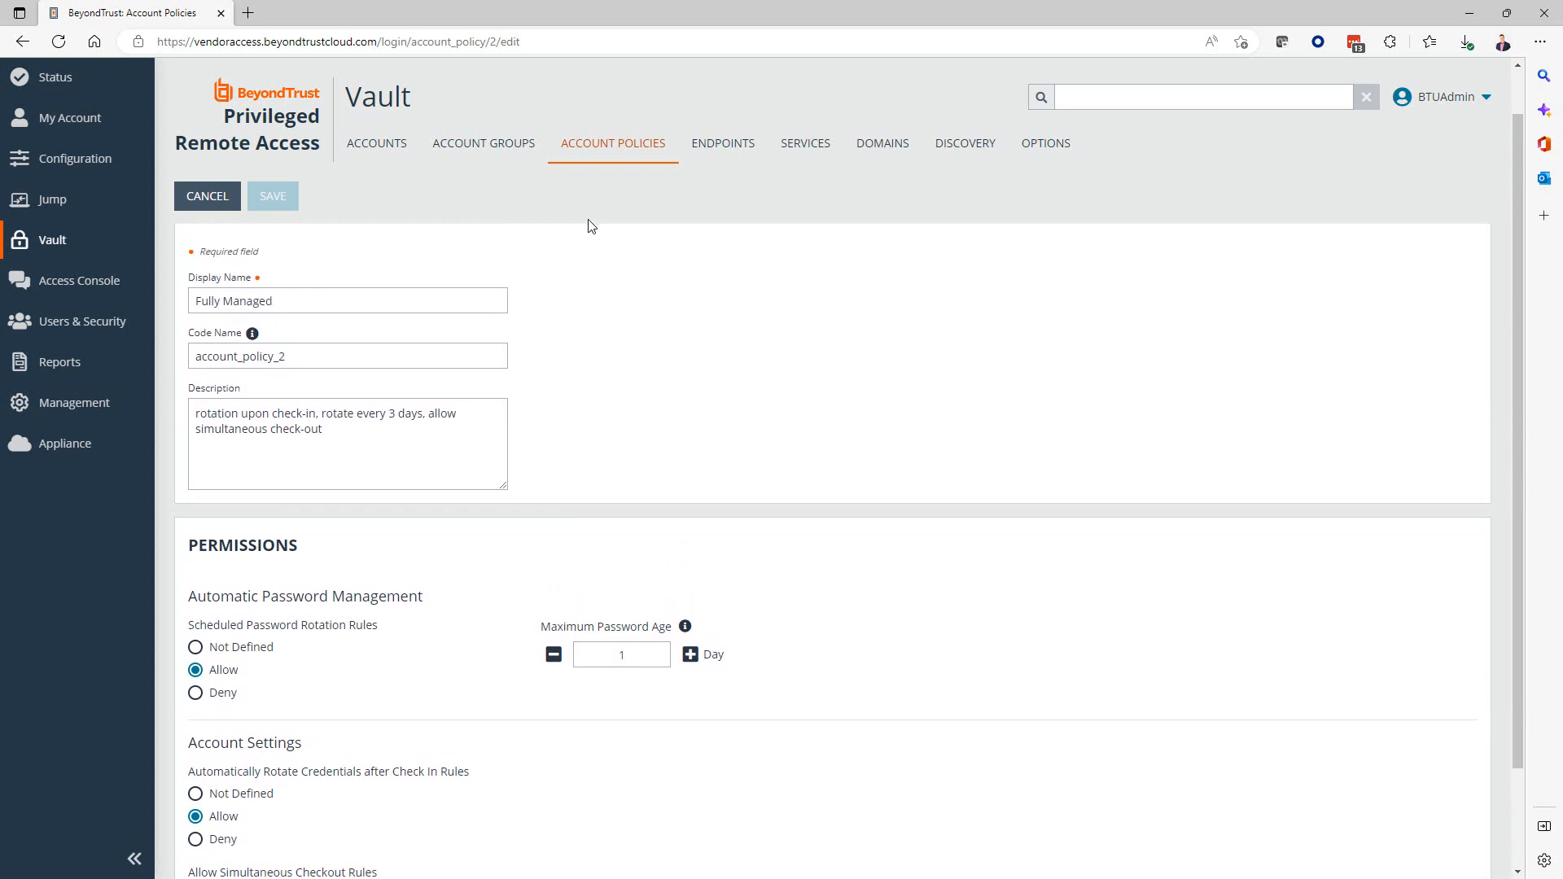
{"action": "mouse_move", "coordinate": [529, 472]}
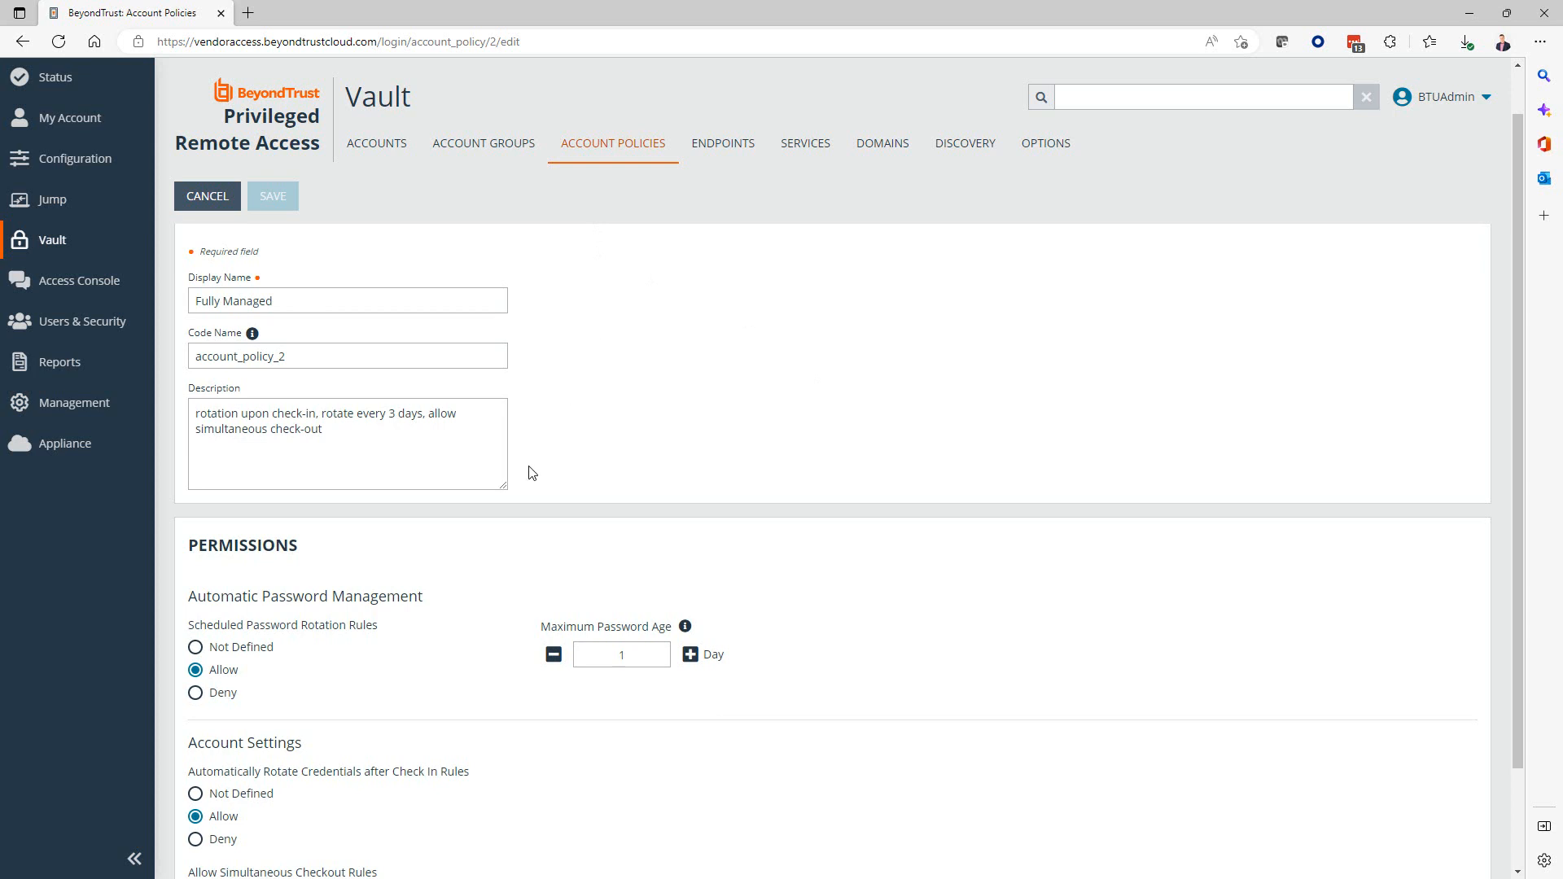
{"action": "mouse_move", "coordinate": [311, 560]}
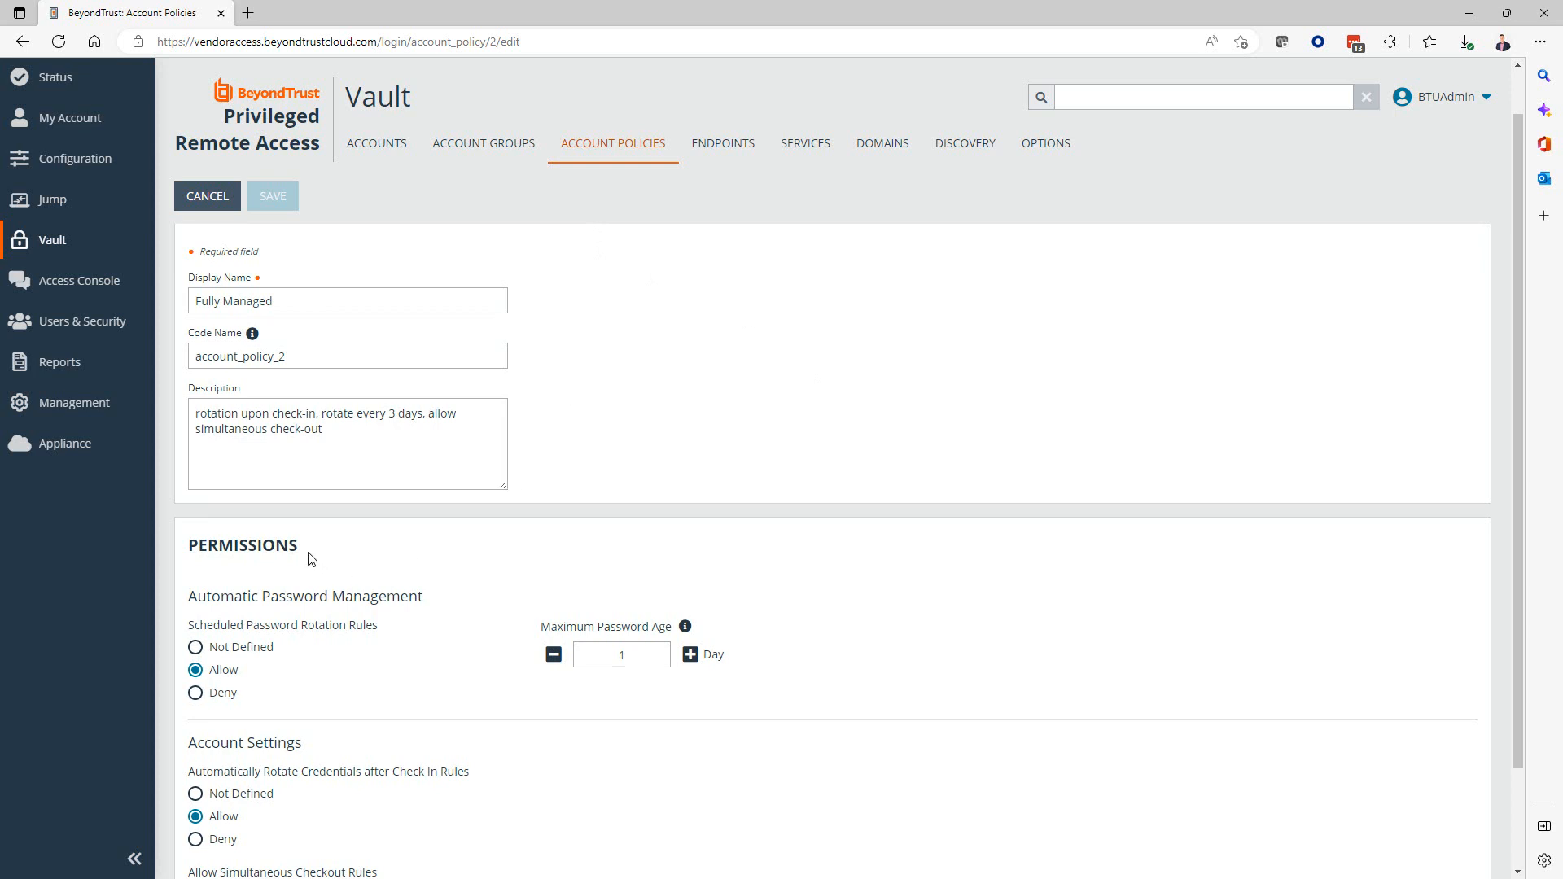
{"action": "mouse_move", "coordinate": [320, 566]}
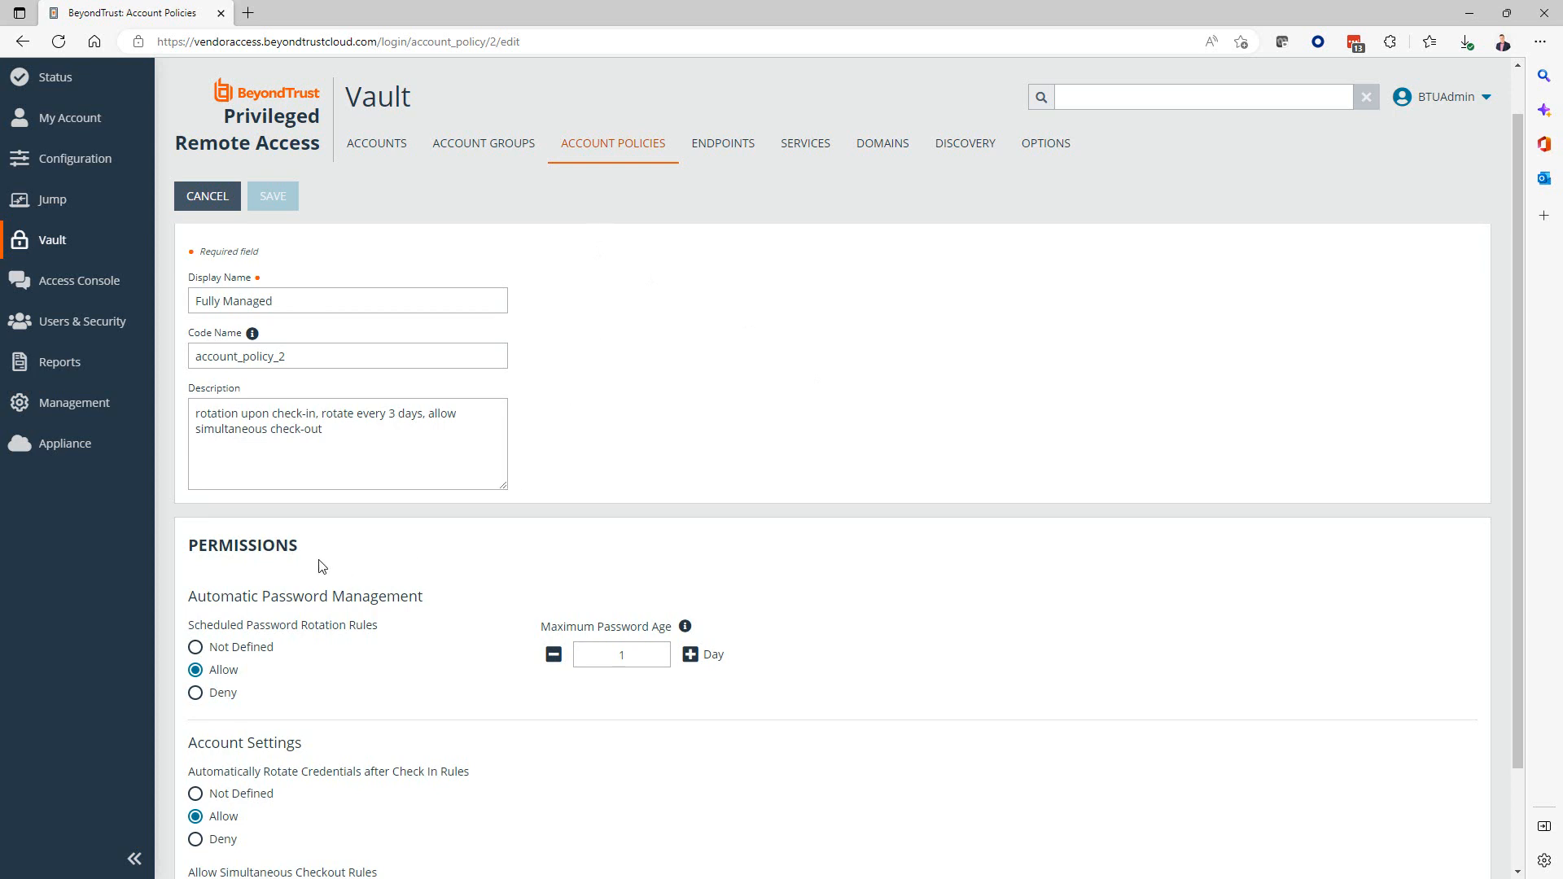
{"action": "mouse_move", "coordinate": [362, 604]}
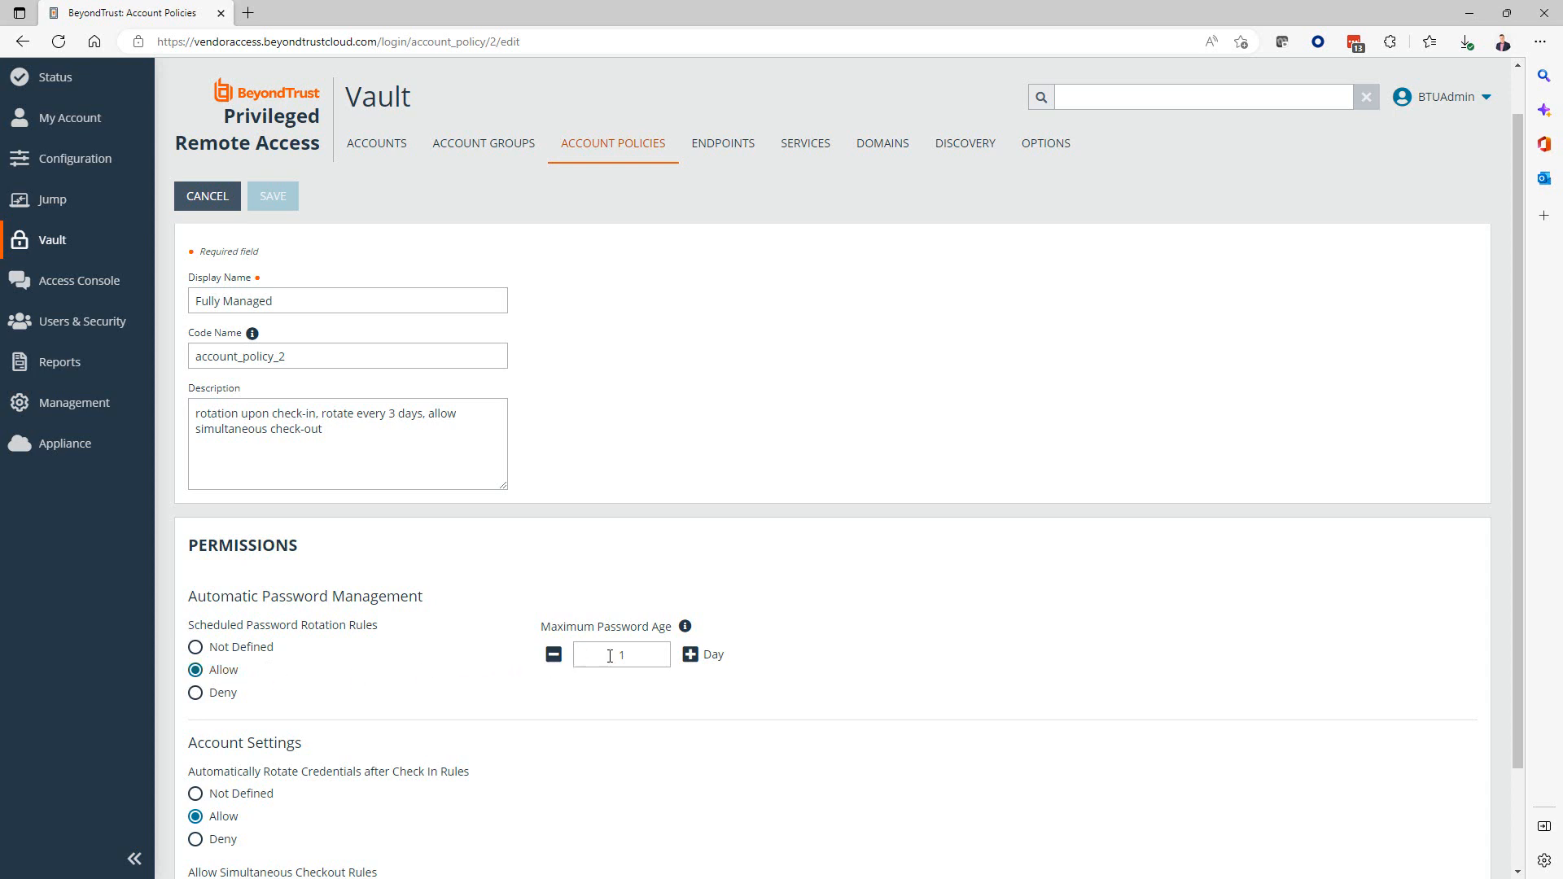
{"action": "mouse_move", "coordinate": [612, 656]}
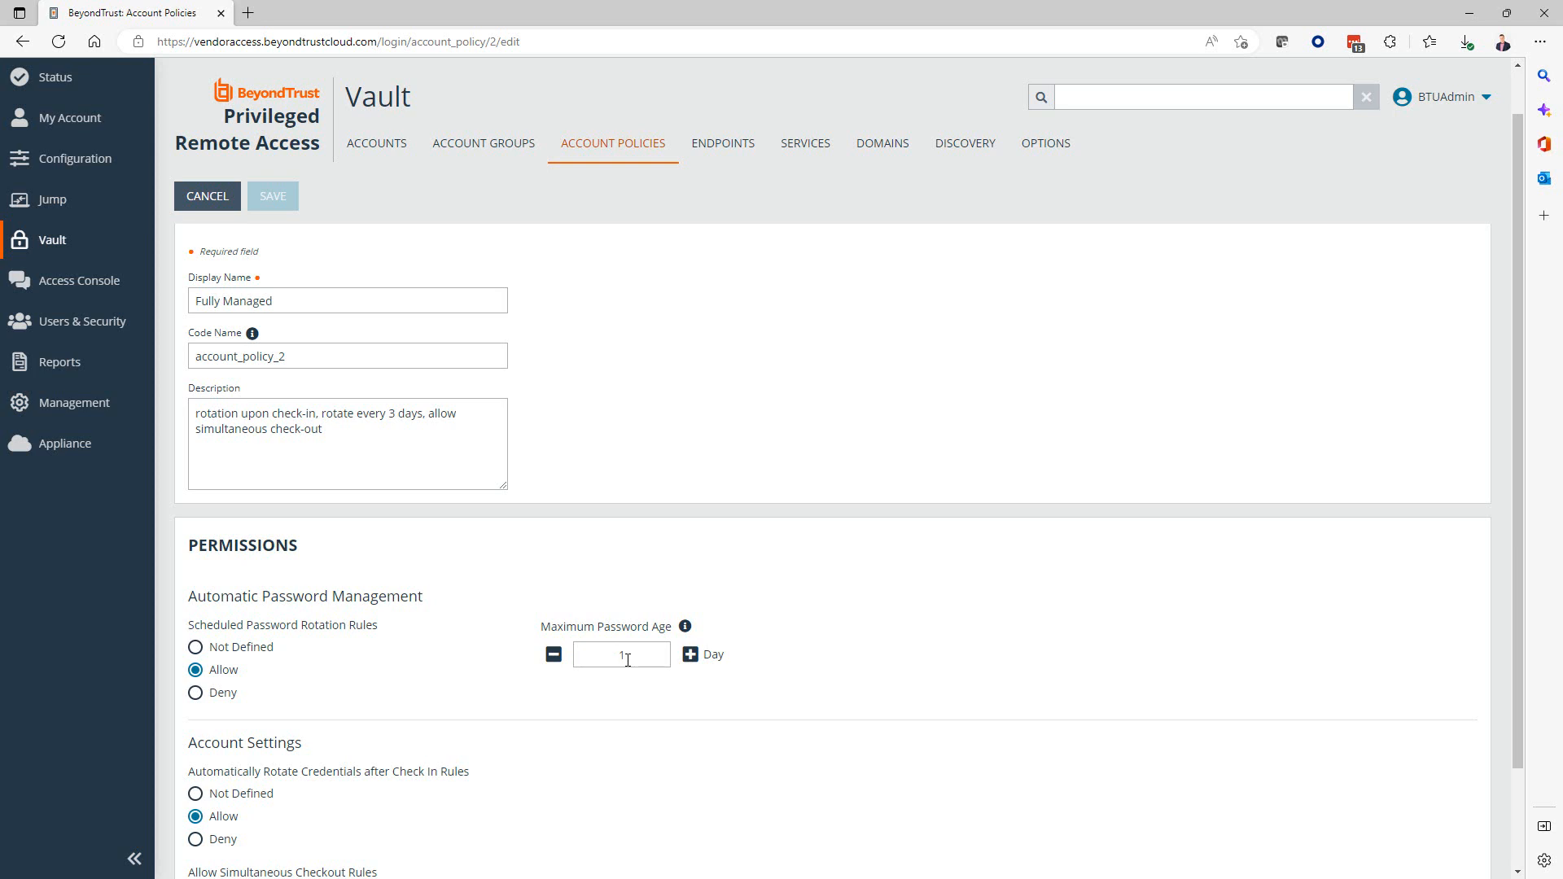
{"action": "mouse_move", "coordinate": [1053, 561]}
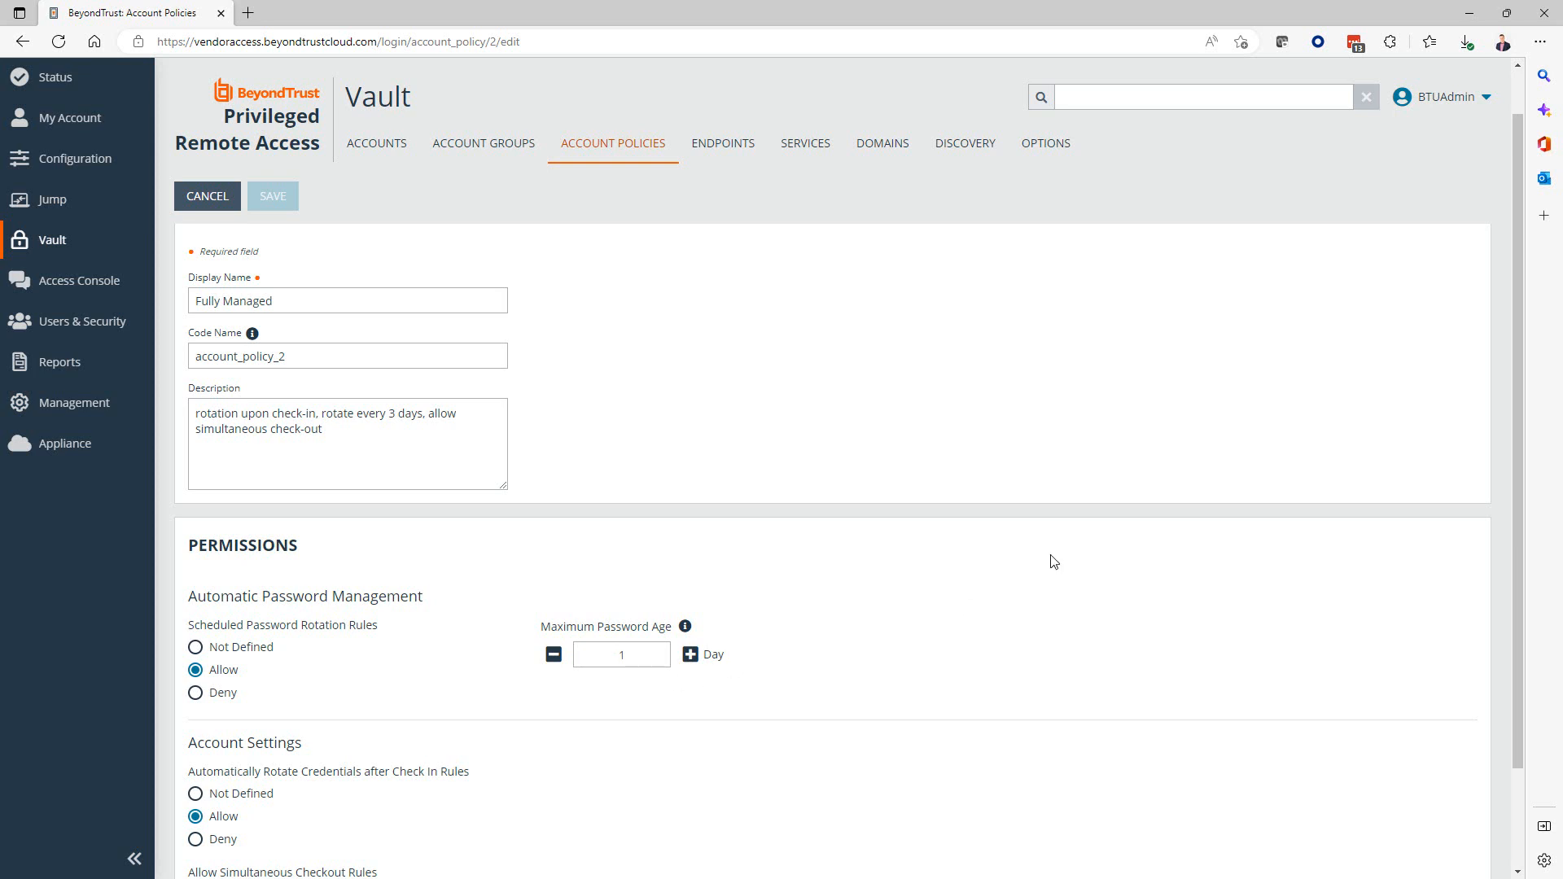
{"action": "scroll", "scroll_direction": "down", "scroll_amount": 3}
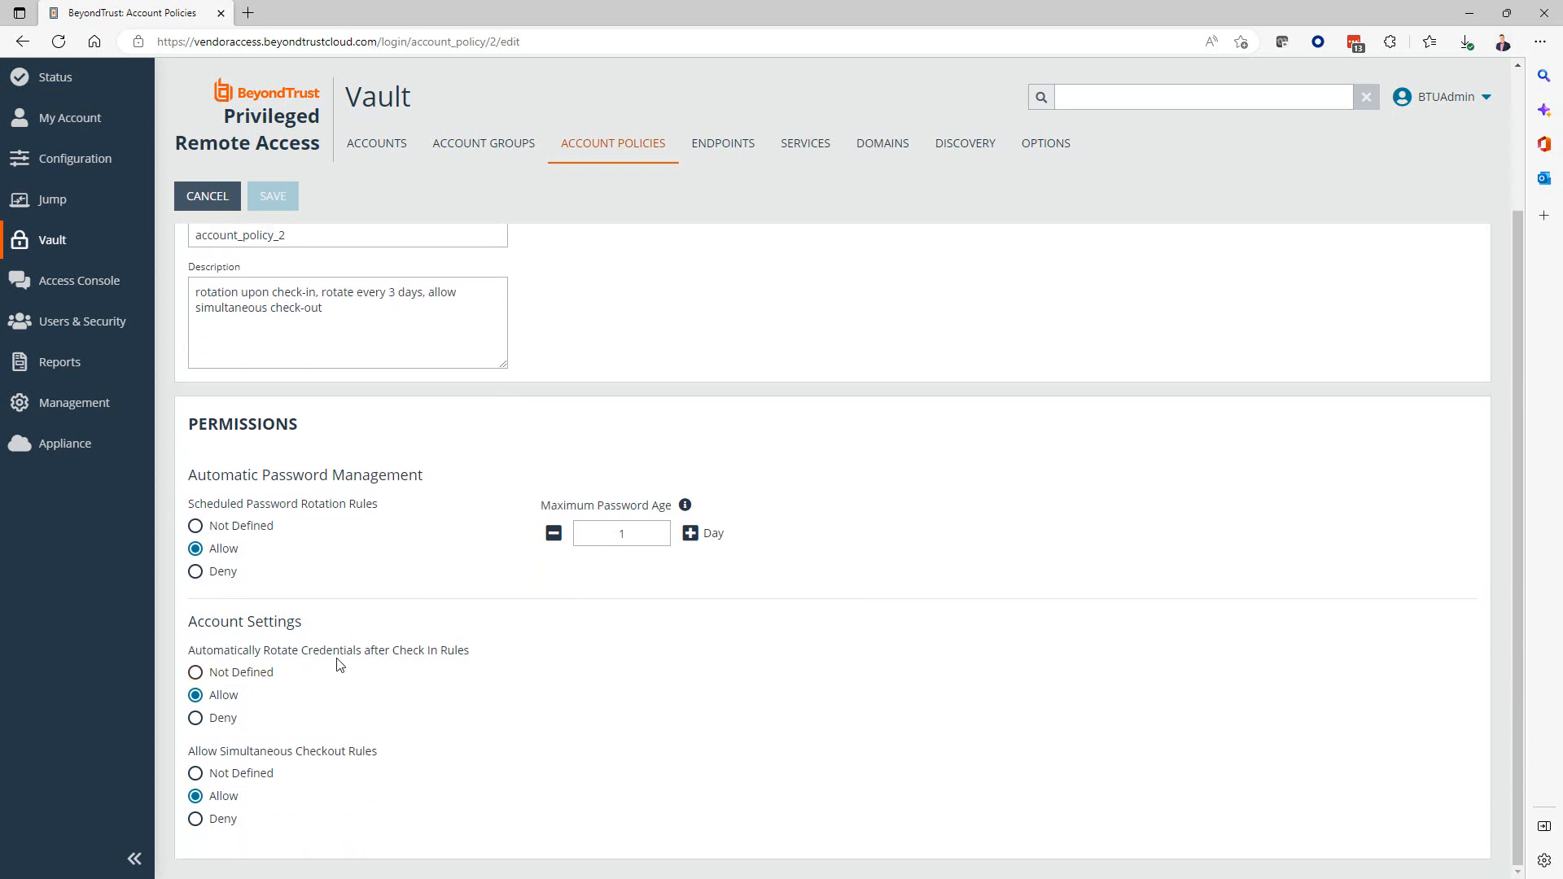
{"action": "mouse_move", "coordinate": [261, 691]}
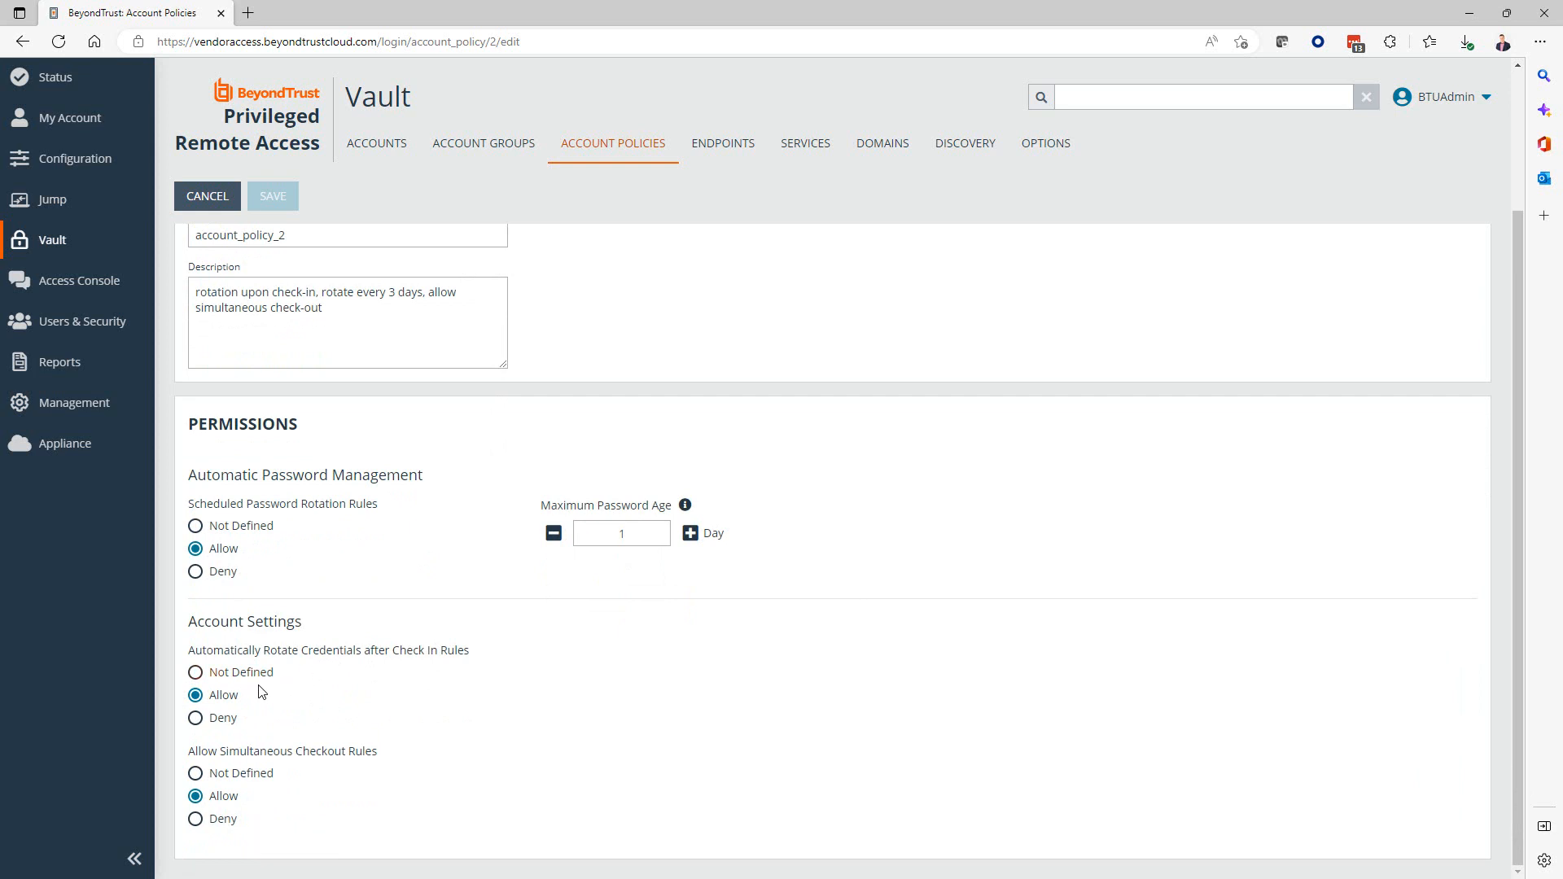
{"action": "mouse_move", "coordinate": [242, 691]}
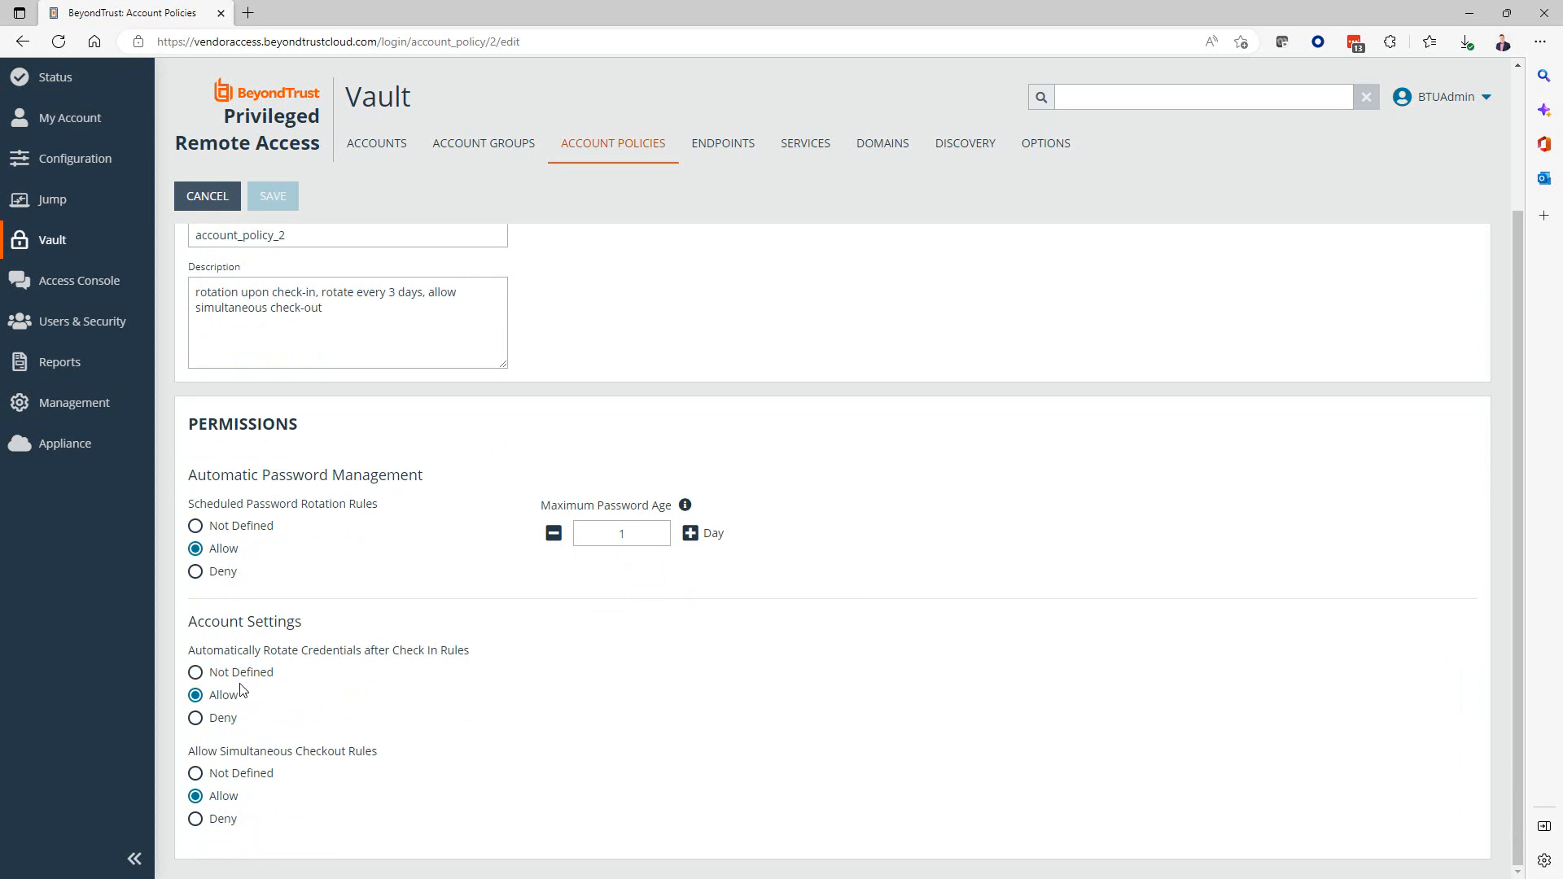
{"action": "mouse_move", "coordinate": [254, 688]}
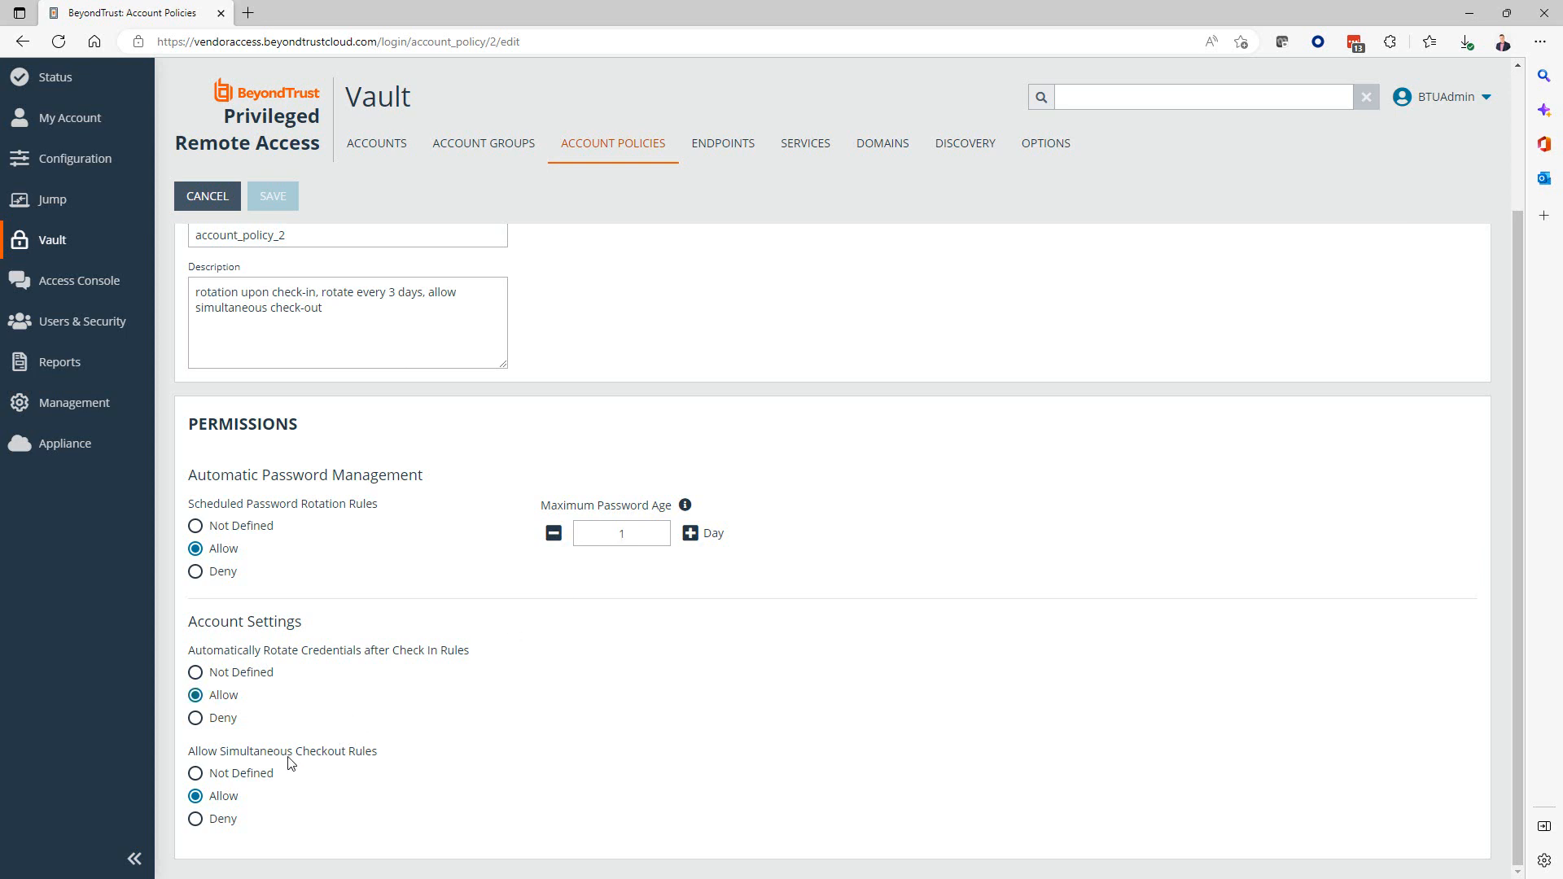
{"action": "mouse_move", "coordinate": [405, 710]}
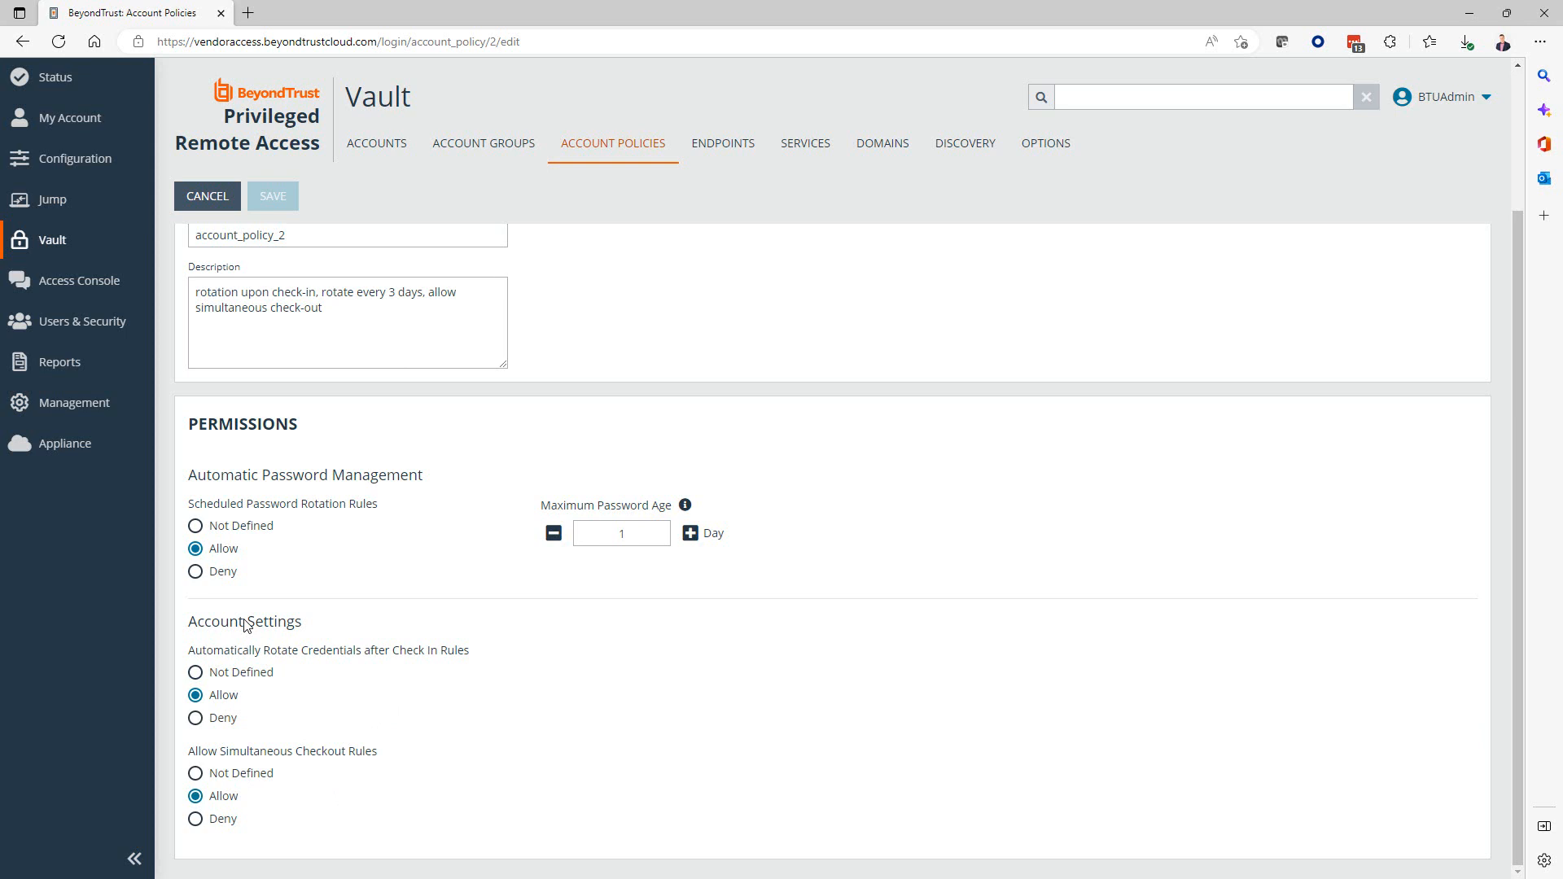
{"action": "mouse_move", "coordinate": [643, 444]}
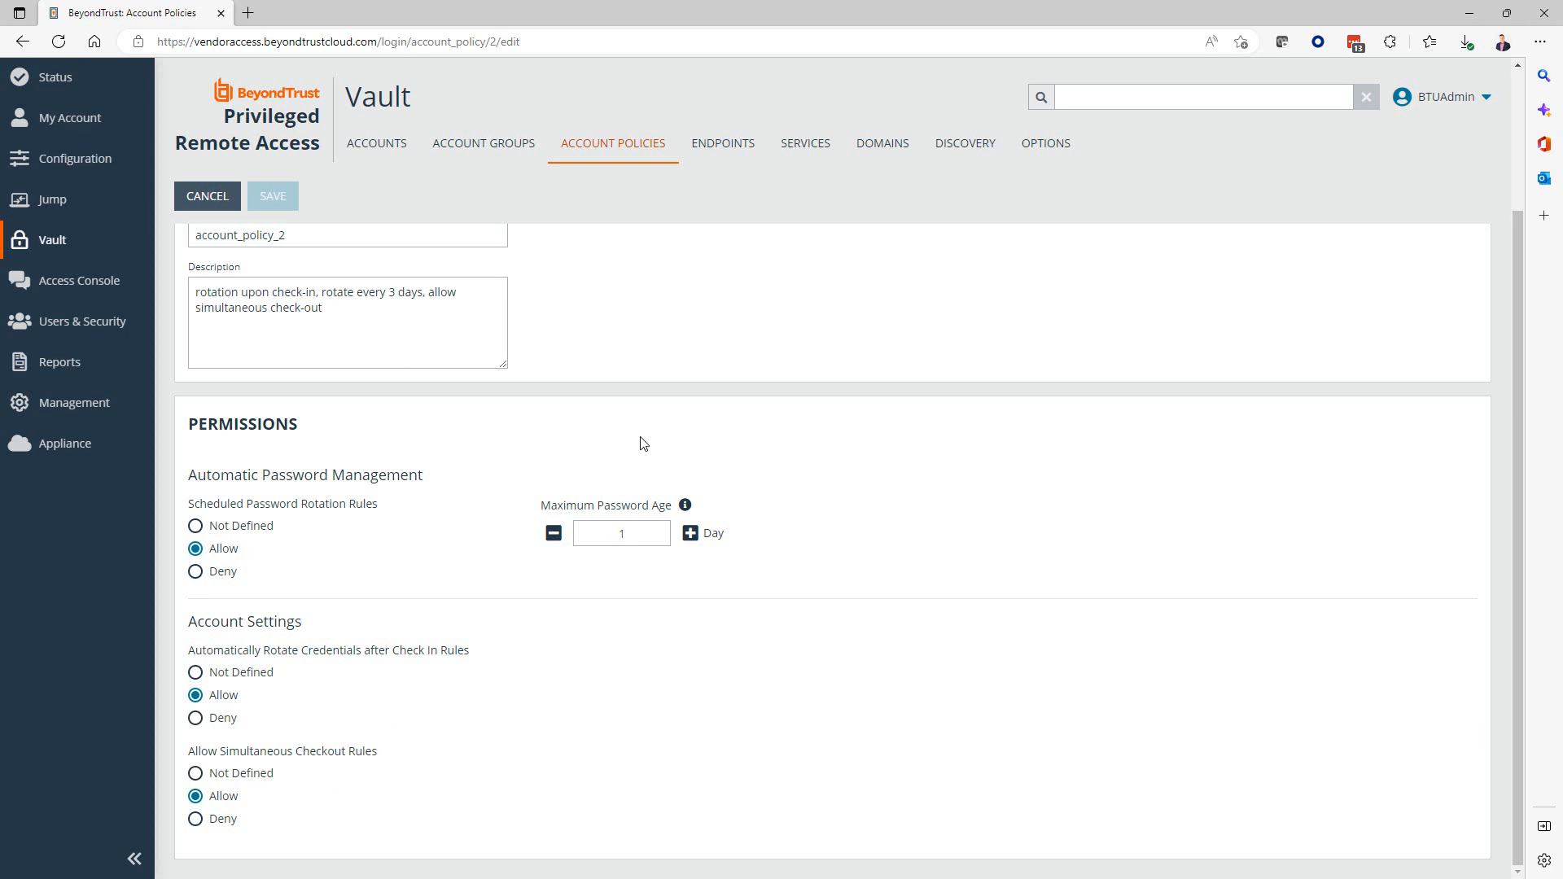
{"action": "scroll", "scroll_direction": "up", "scroll_amount": 3}
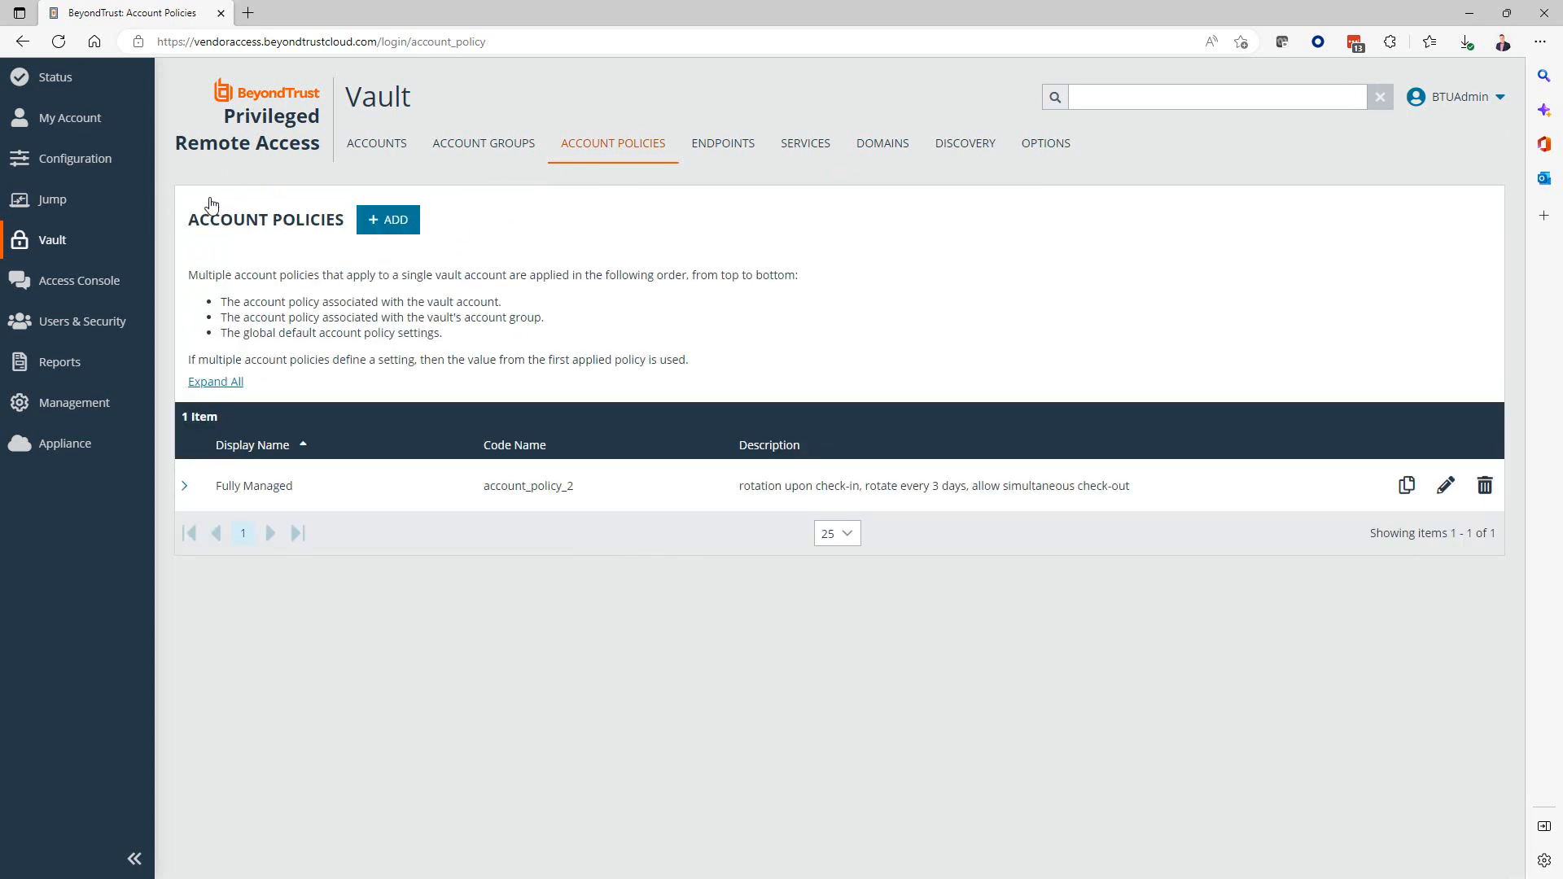
{"action": "mouse_move", "coordinate": [637, 163]}
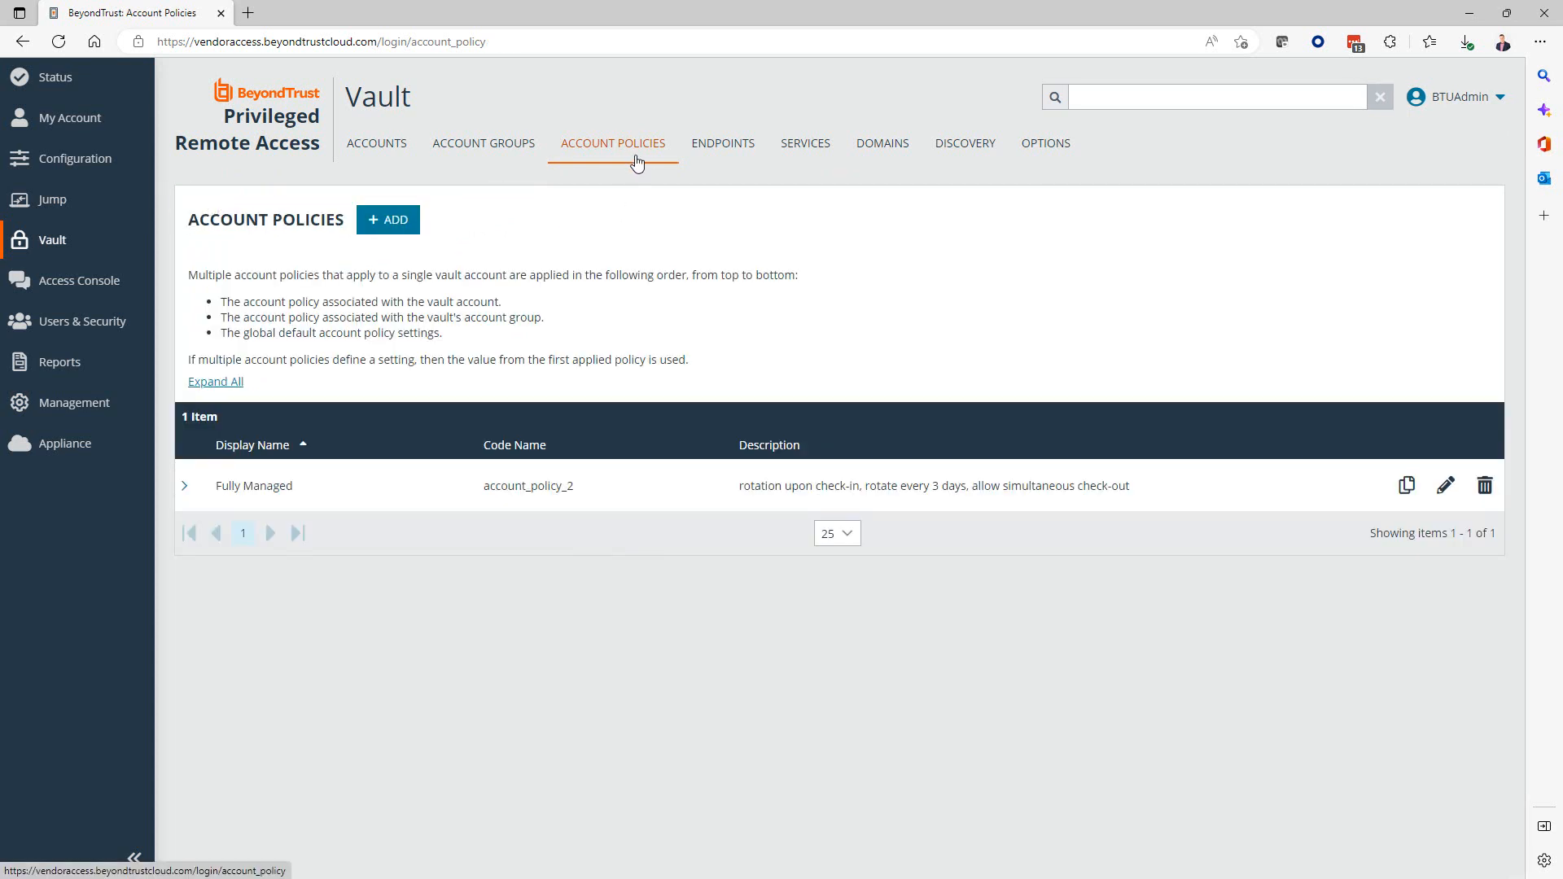
{"action": "mouse_move", "coordinate": [778, 511]}
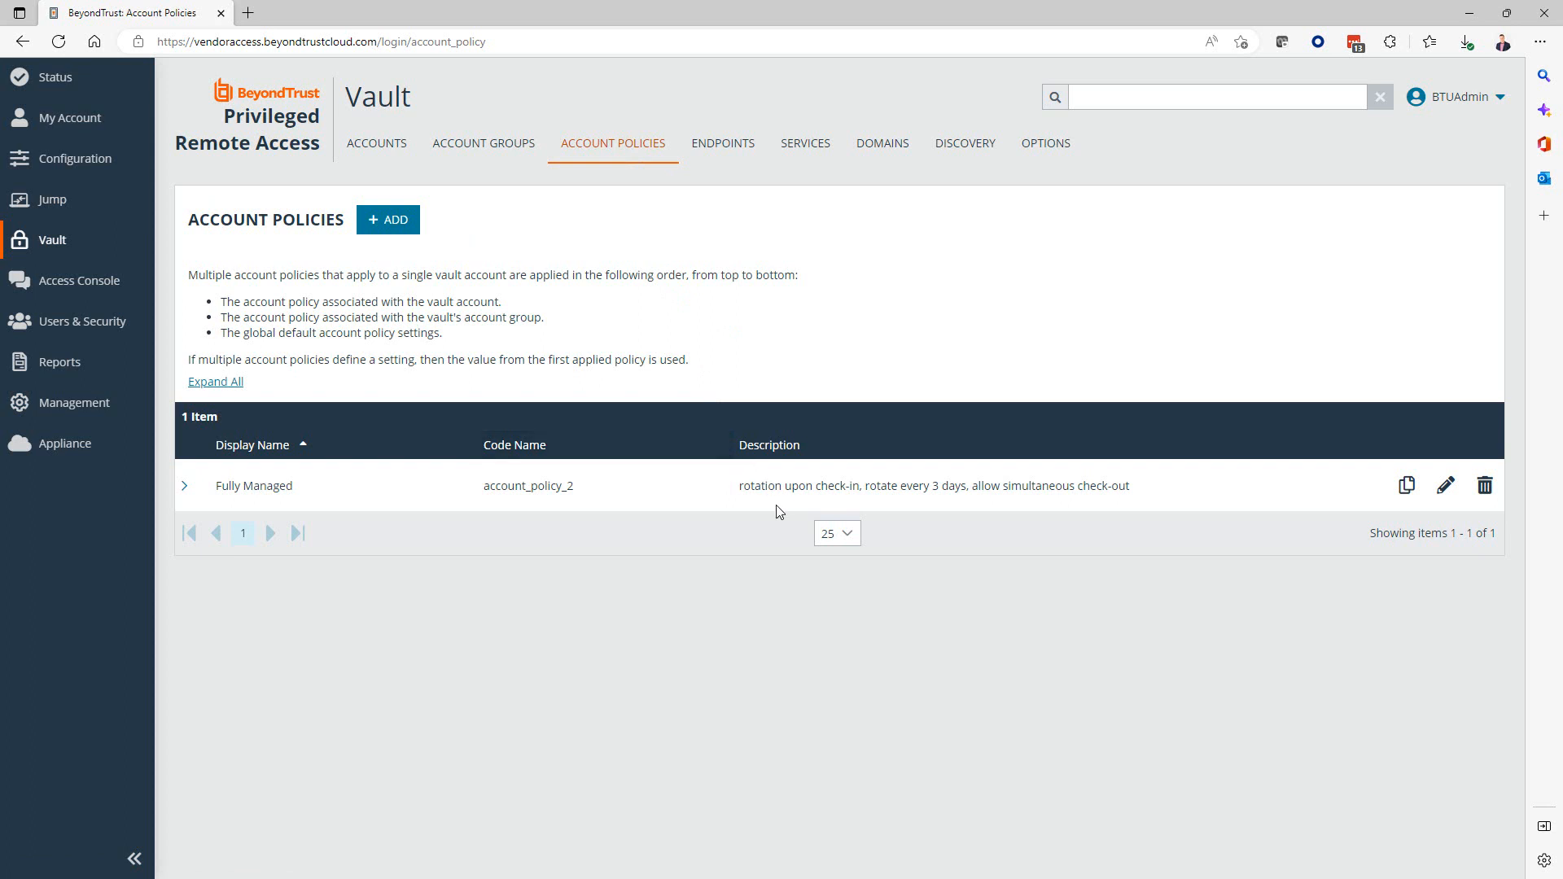
{"action": "mouse_move", "coordinate": [711, 360]}
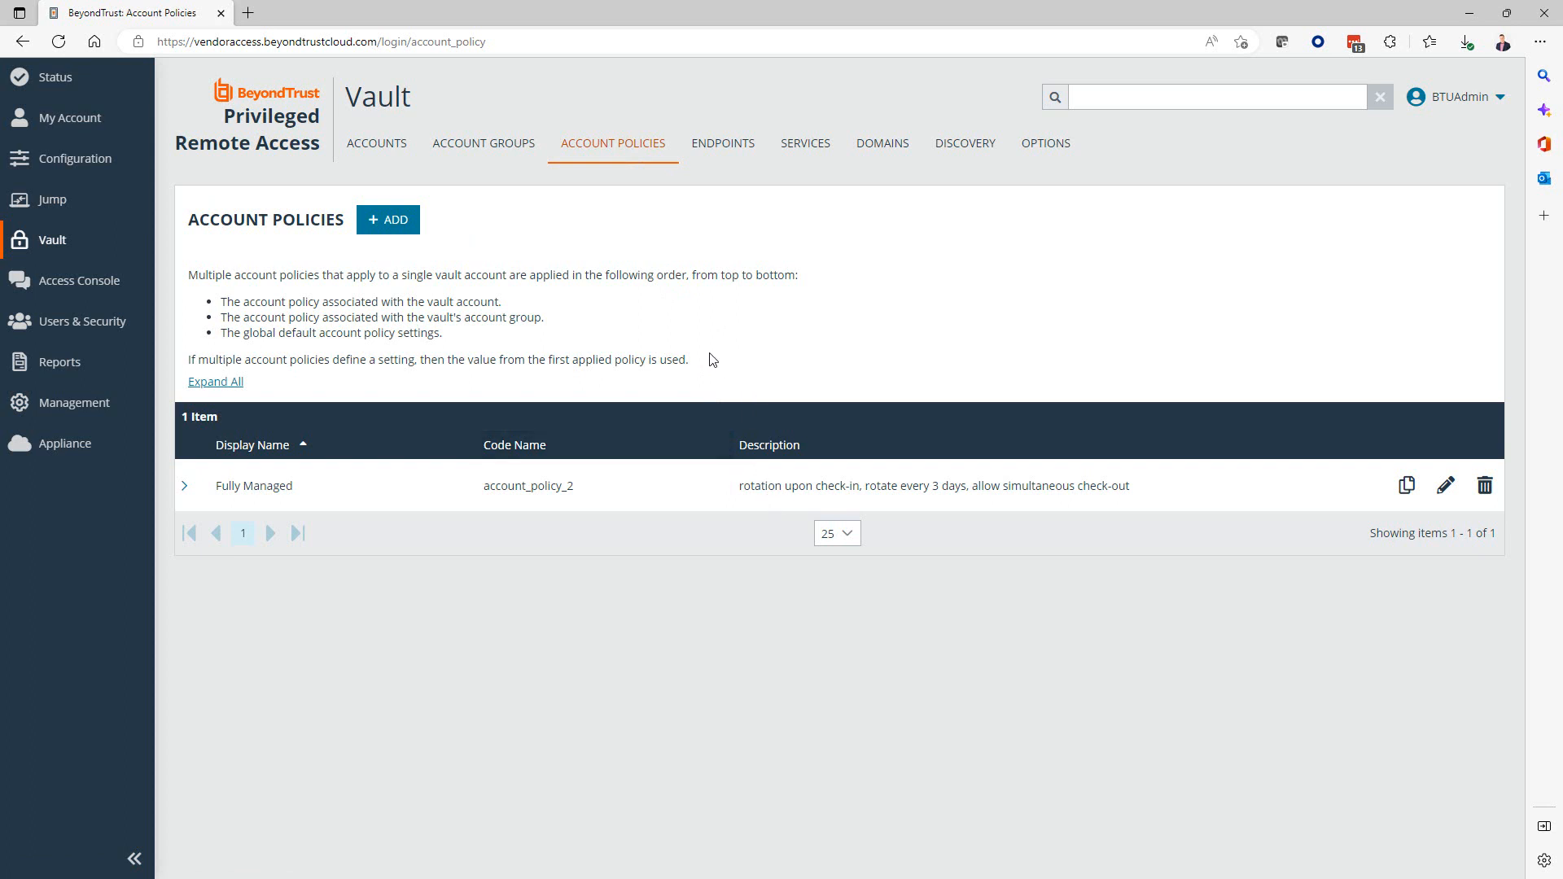
{"action": "mouse_move", "coordinate": [484, 142]}
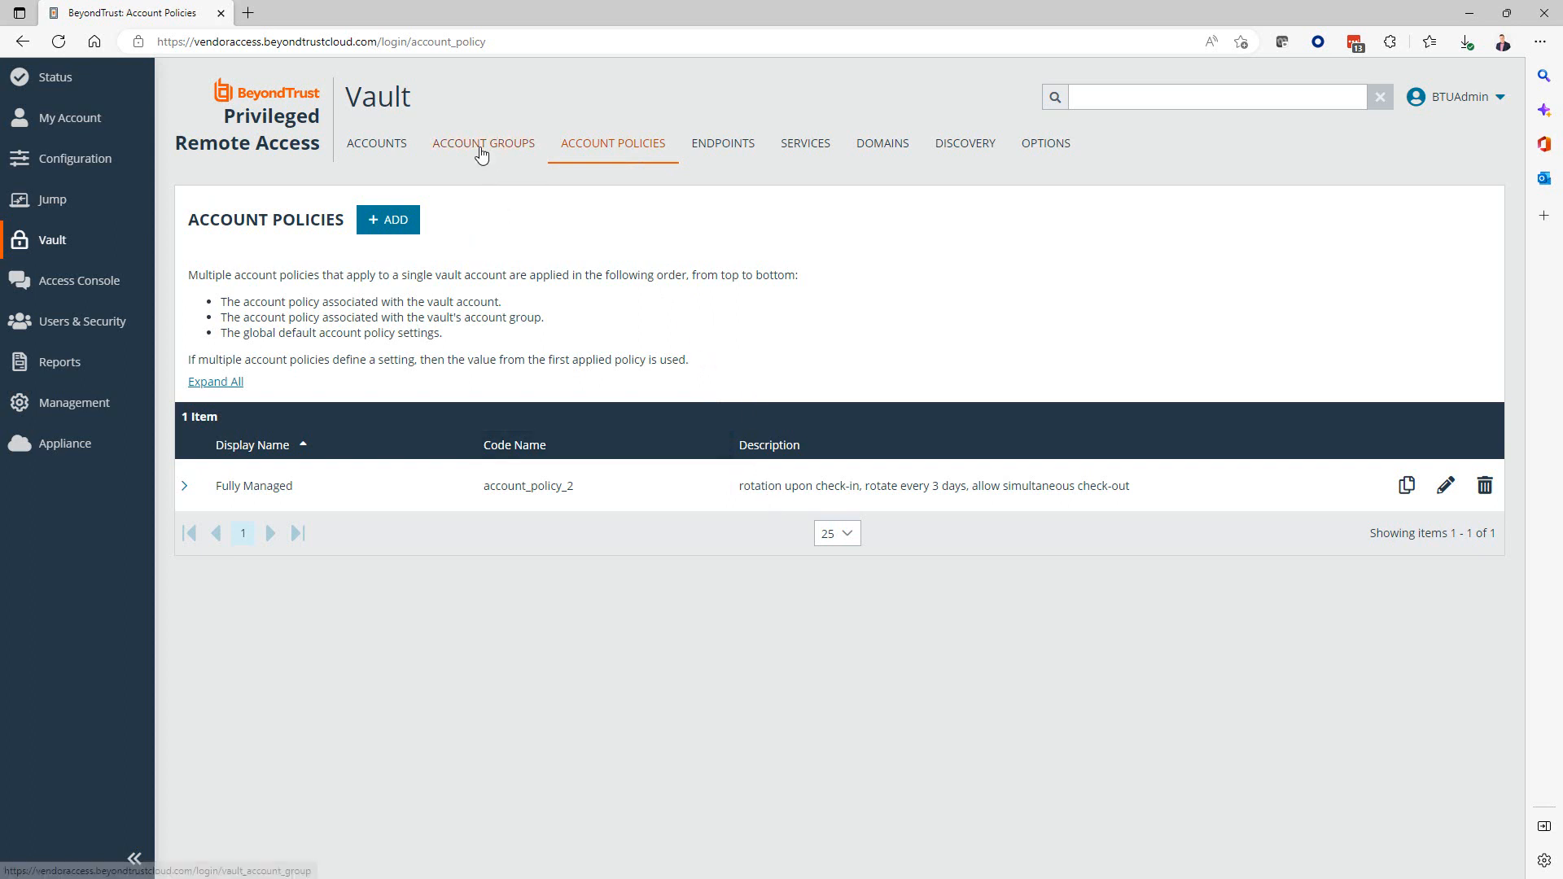
Switch to the Vault's Account Groups tab, leaving the Fully Managed policy untouched.
{"action": "left_click", "coordinate": [483, 142]}
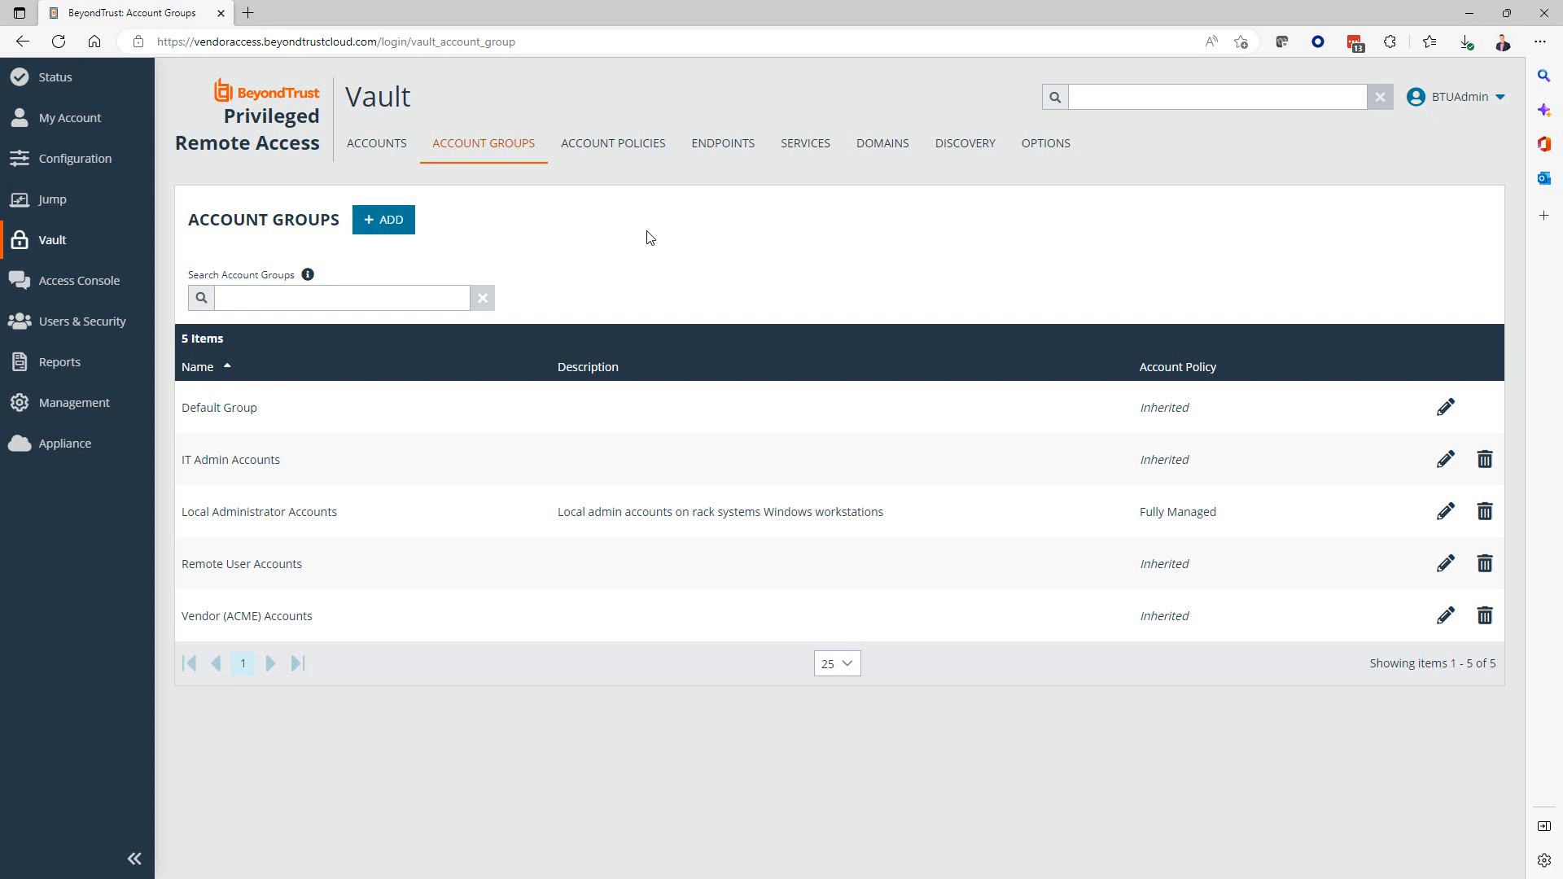
{"action": "mouse_move", "coordinate": [340, 431]}
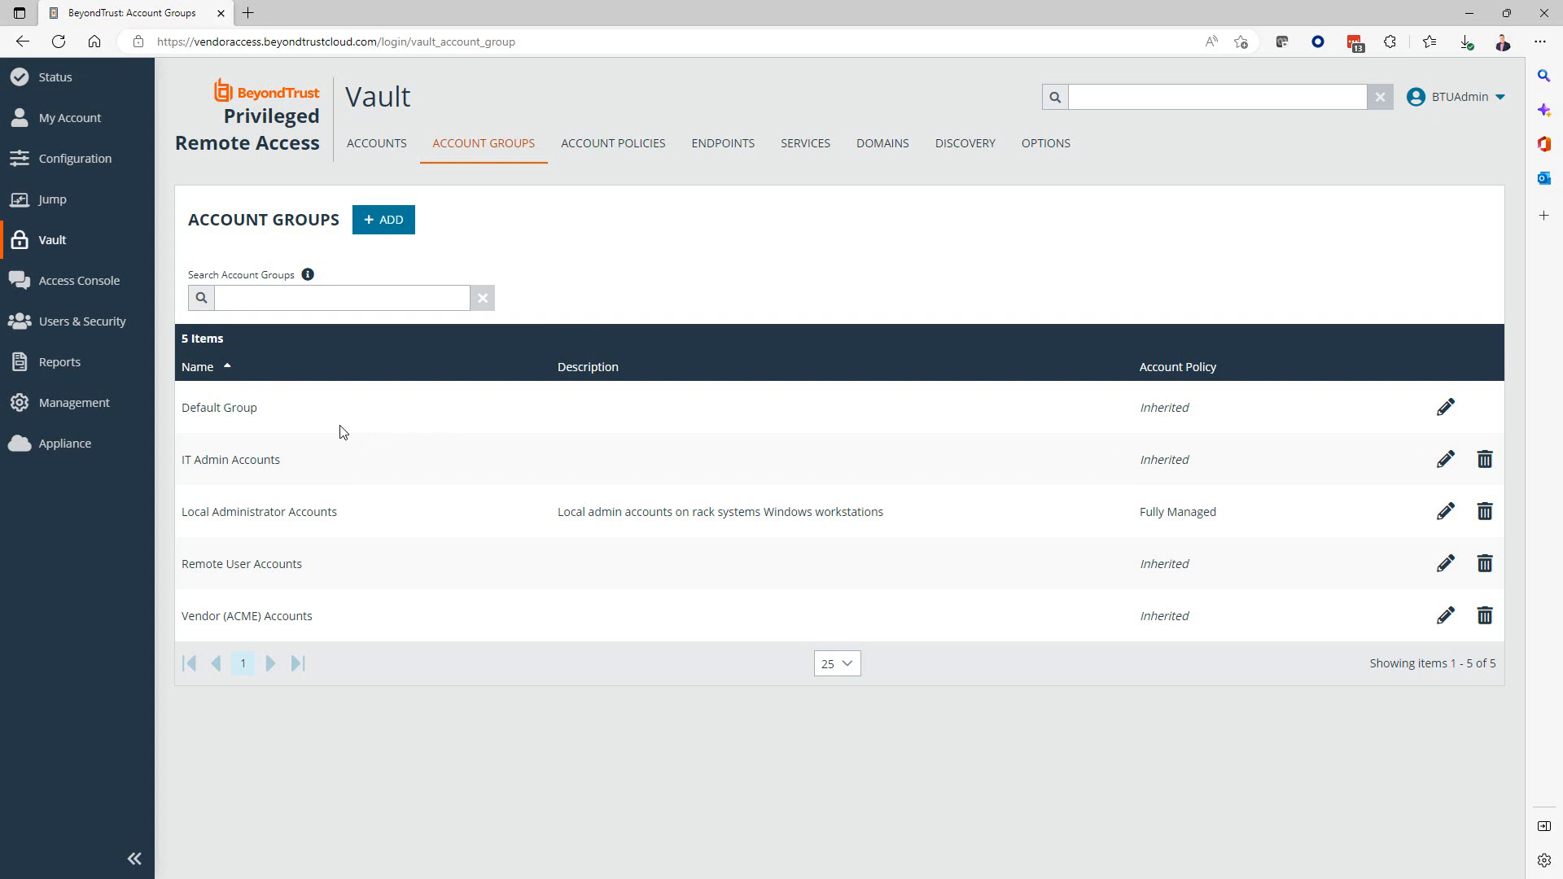
{"action": "mouse_move", "coordinate": [269, 465]}
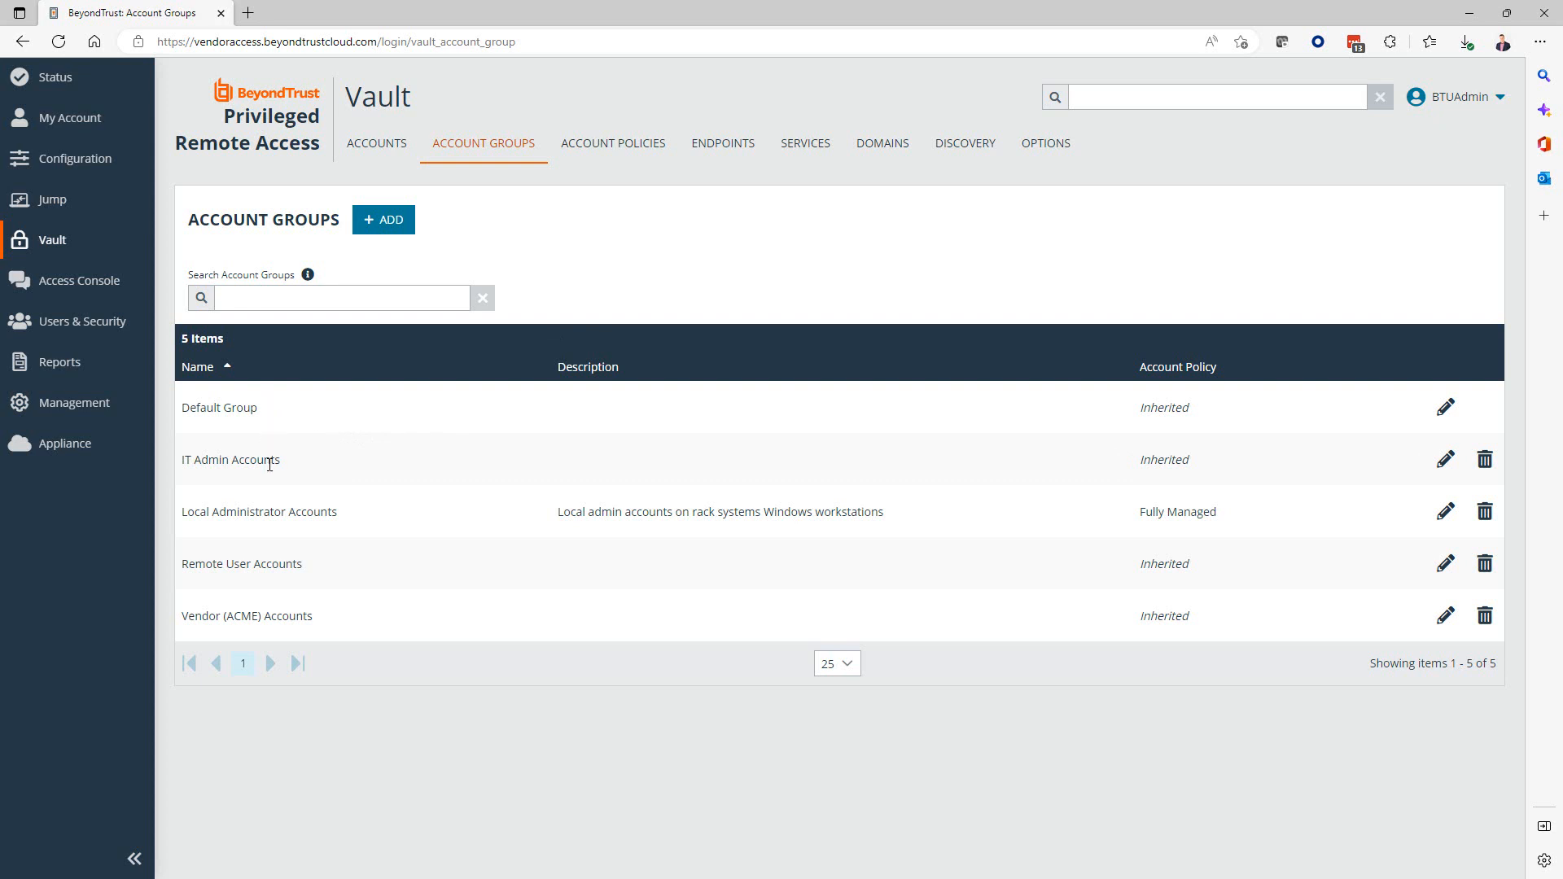
{"action": "mouse_move", "coordinate": [255, 476]}
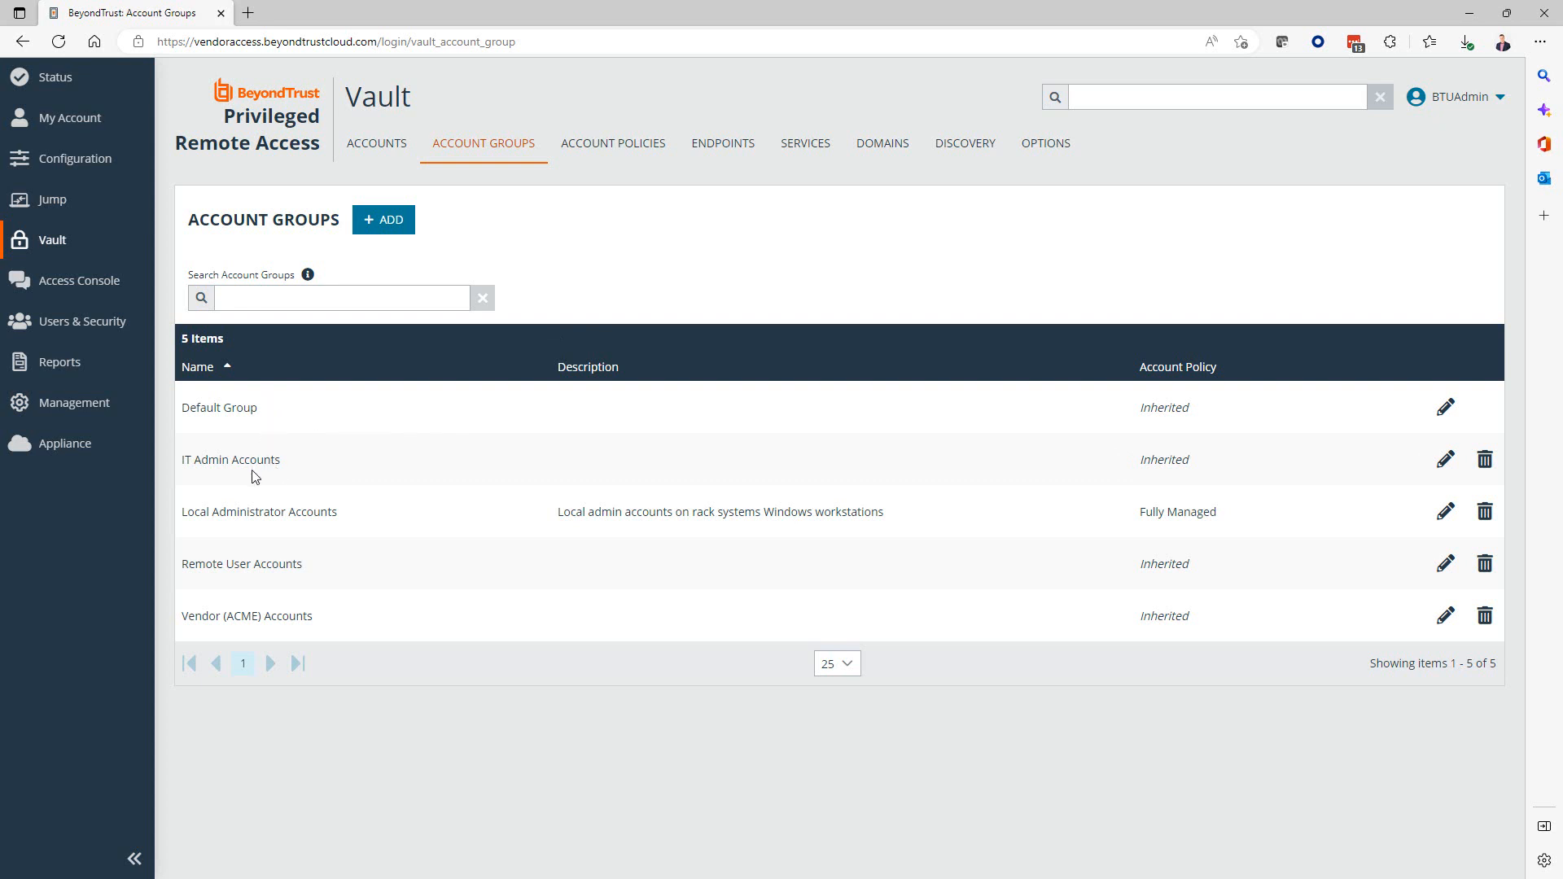
{"action": "mouse_move", "coordinate": [283, 612]}
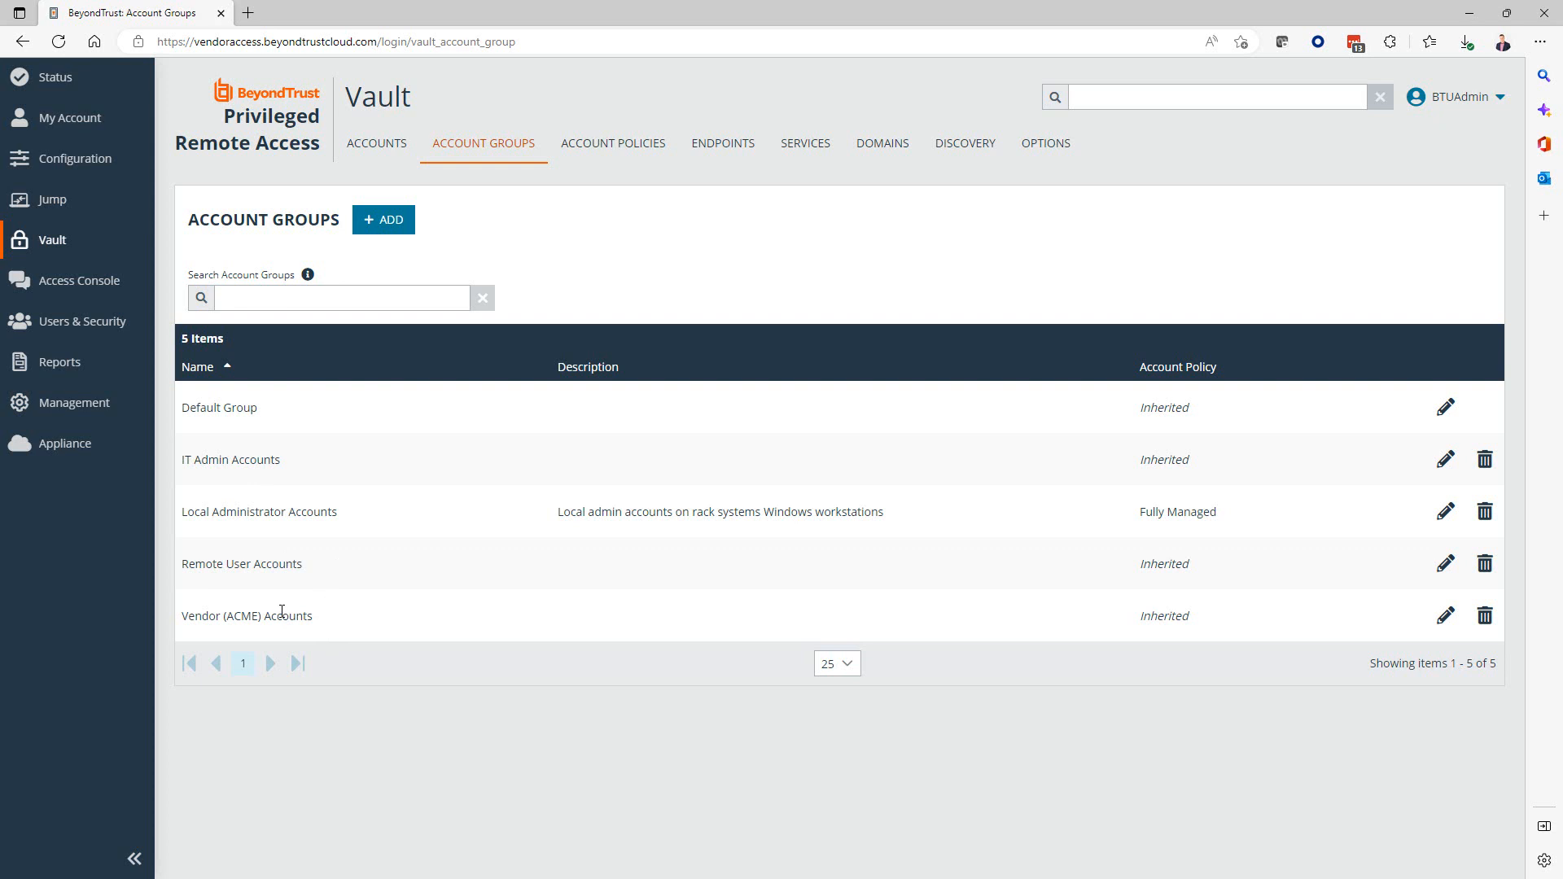
{"action": "mouse_move", "coordinate": [318, 590]}
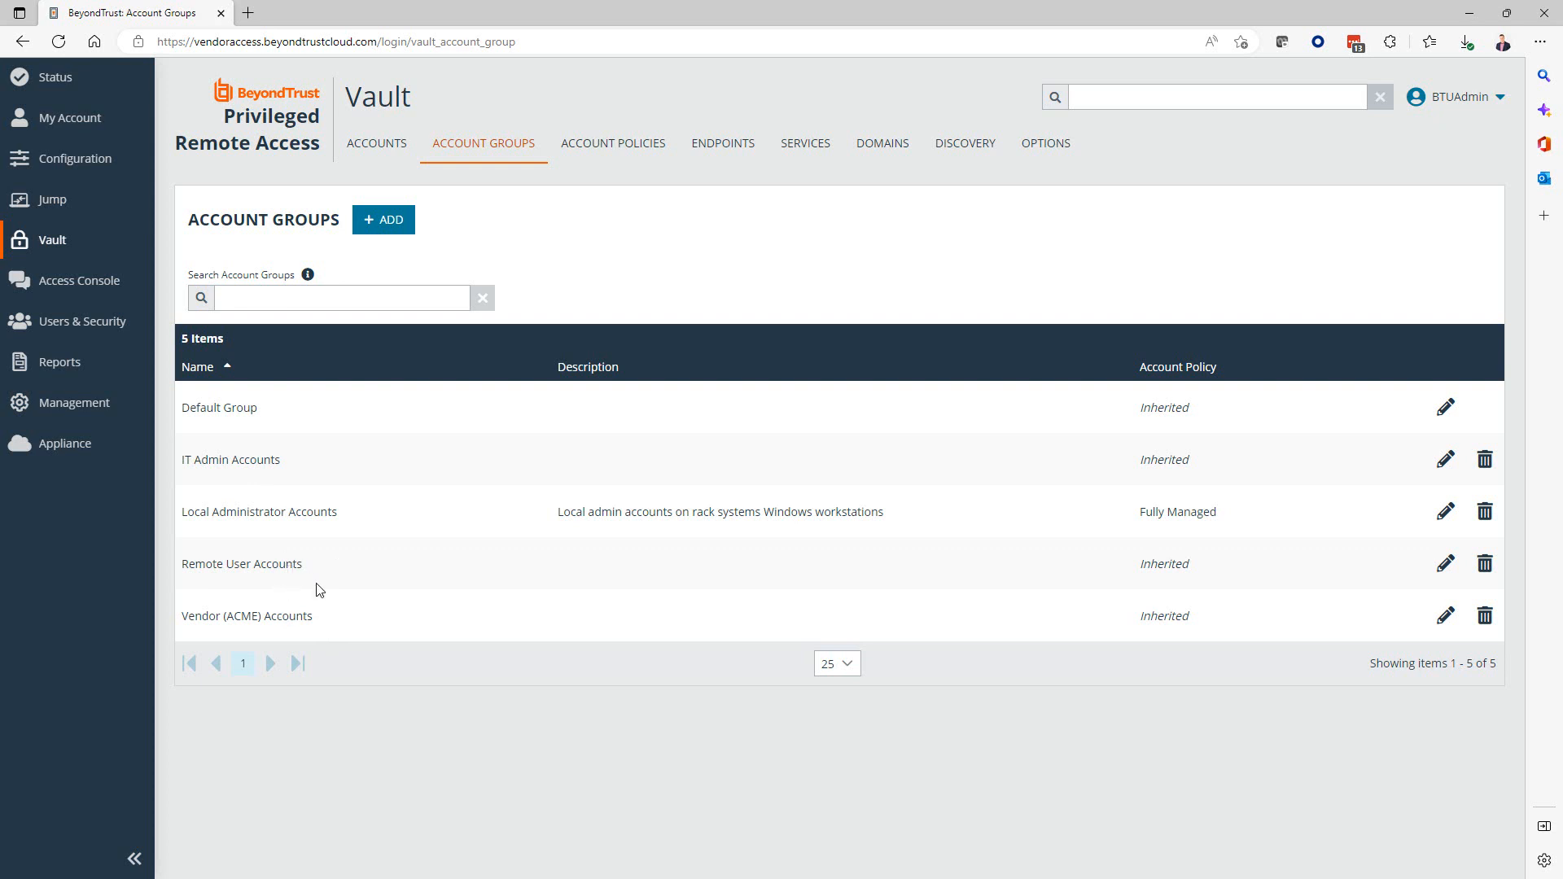
{"action": "mouse_move", "coordinate": [316, 589]}
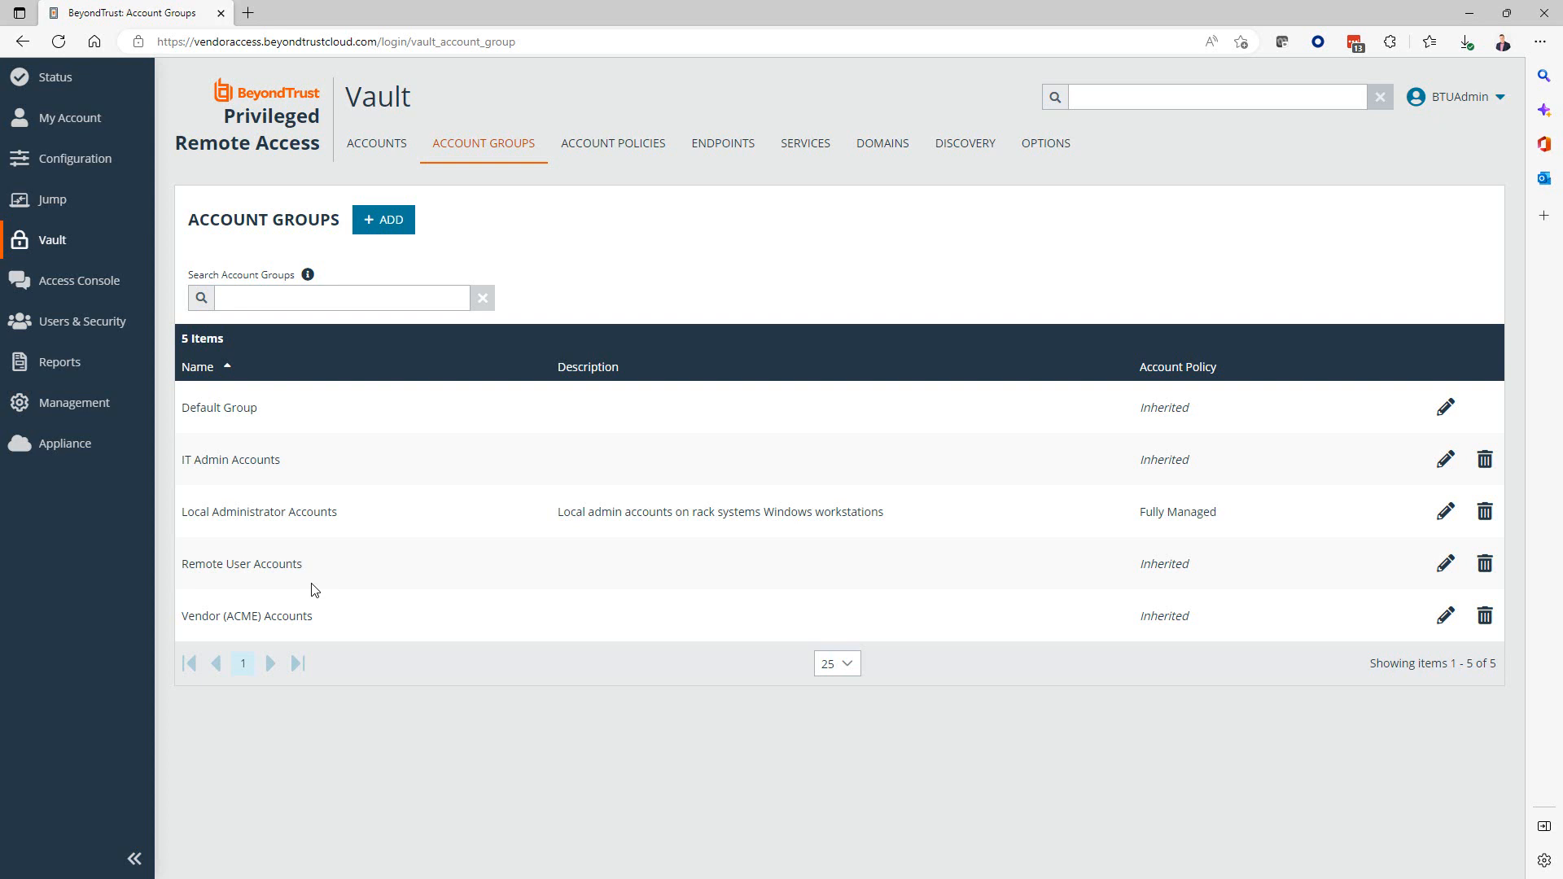
{"action": "mouse_move", "coordinate": [223, 528]}
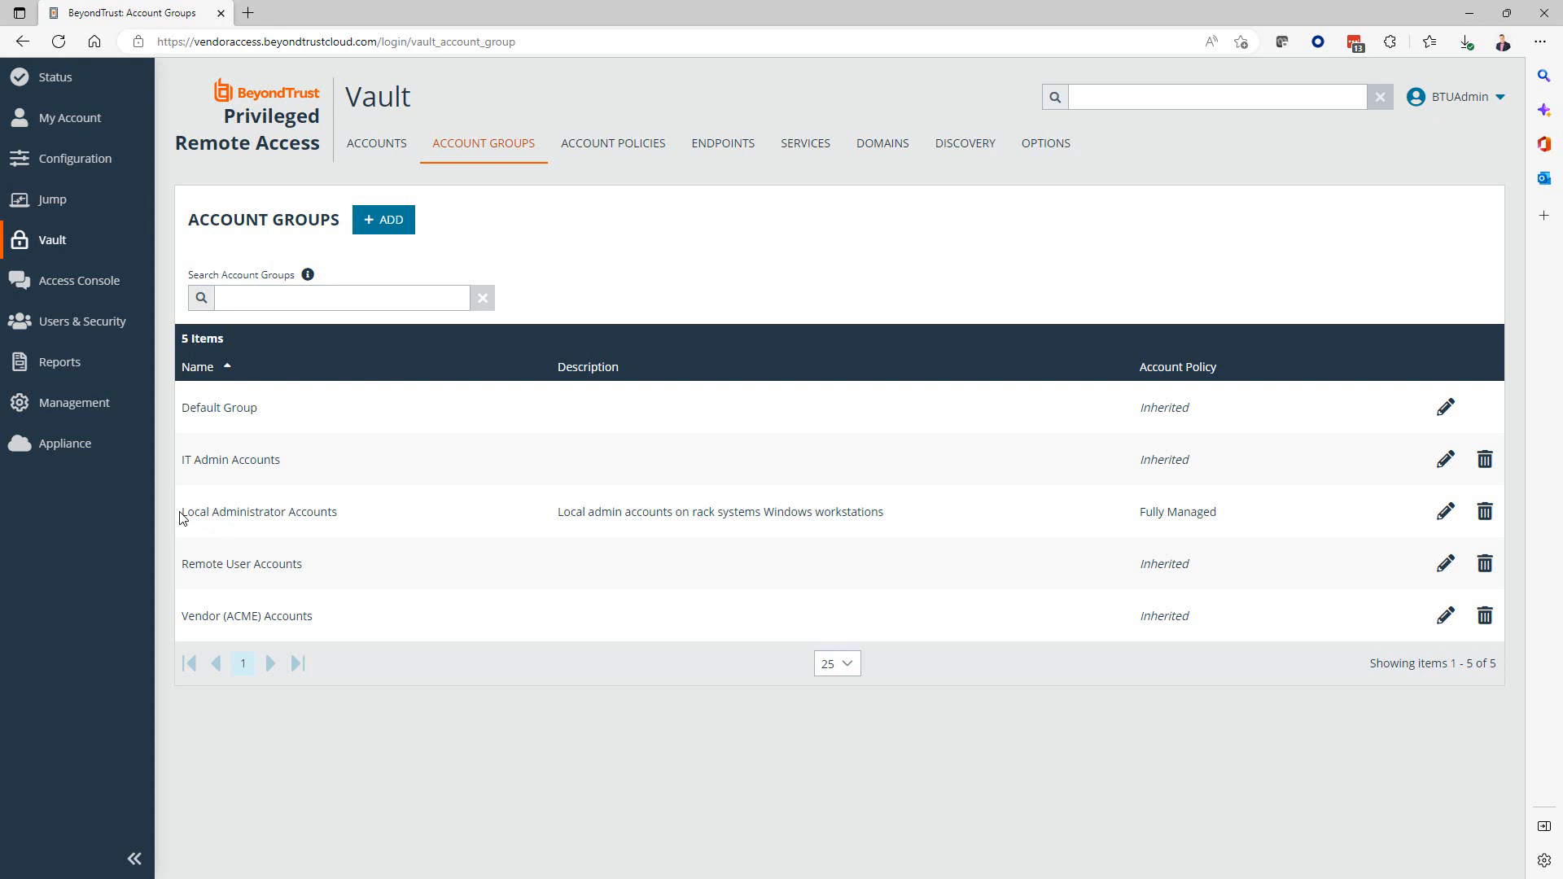
Highlight the Local Administrator Accounts group name, then open that group for editing.
{"action": "double_click", "coordinate": [258, 511]}
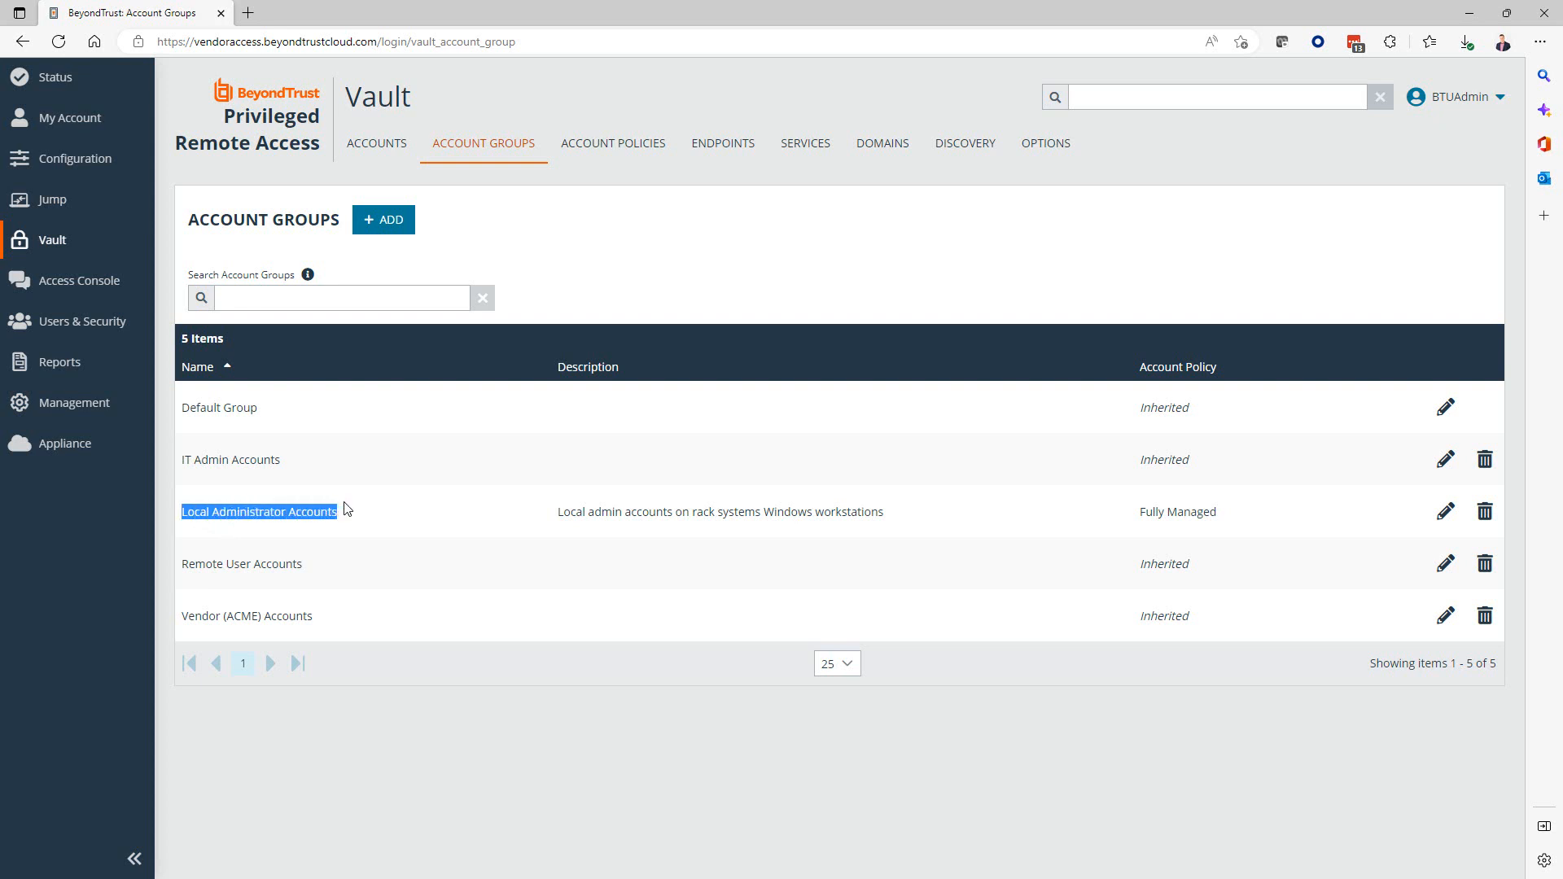
{"action": "mouse_move", "coordinate": [707, 231]}
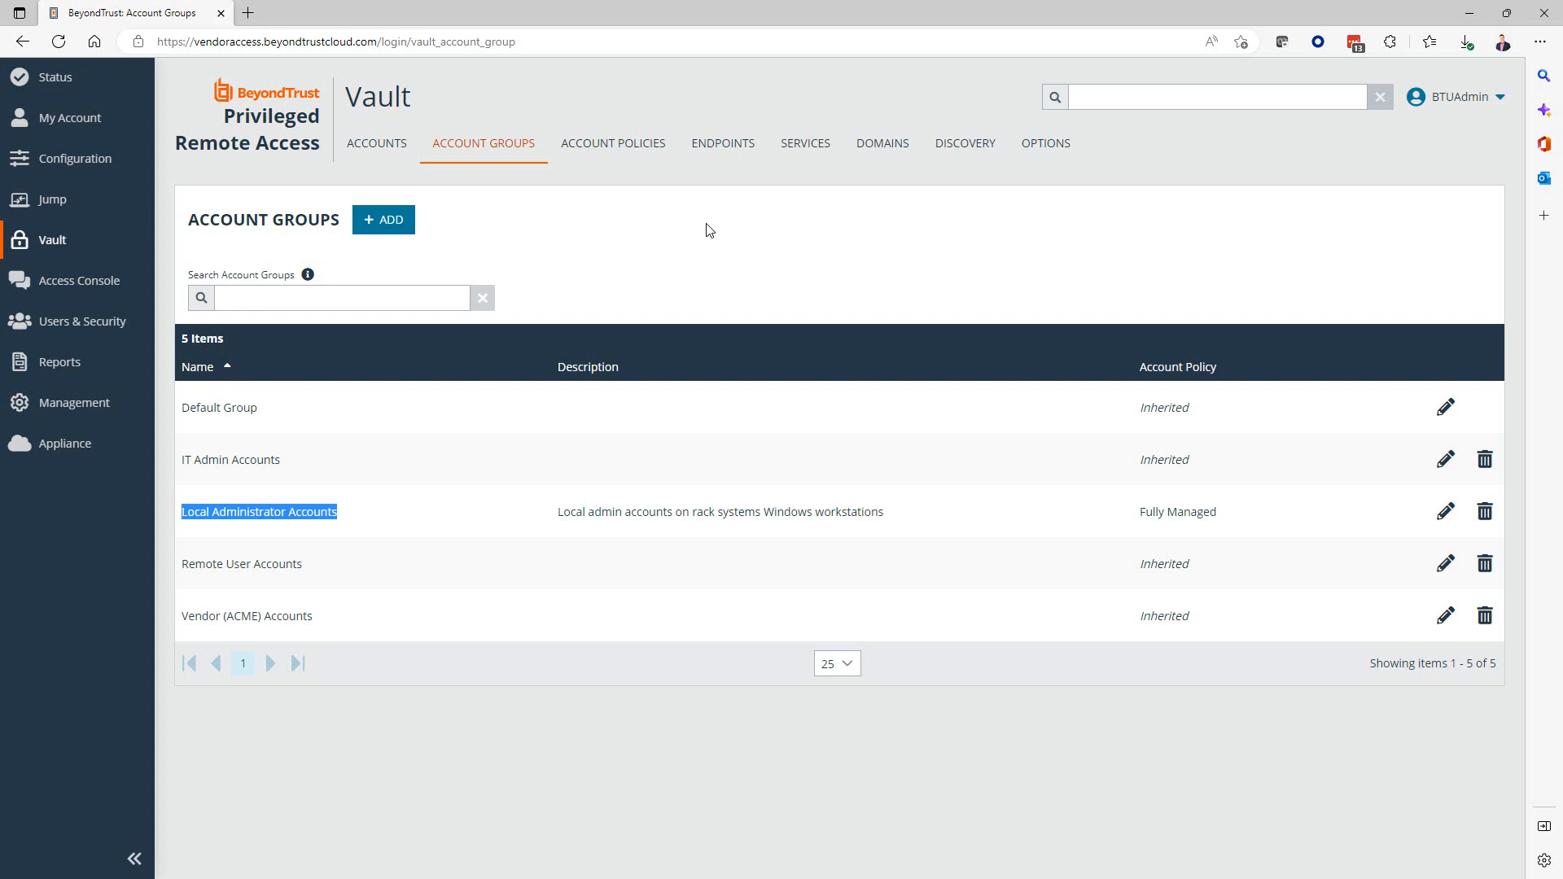
{"action": "mouse_move", "coordinate": [418, 507]}
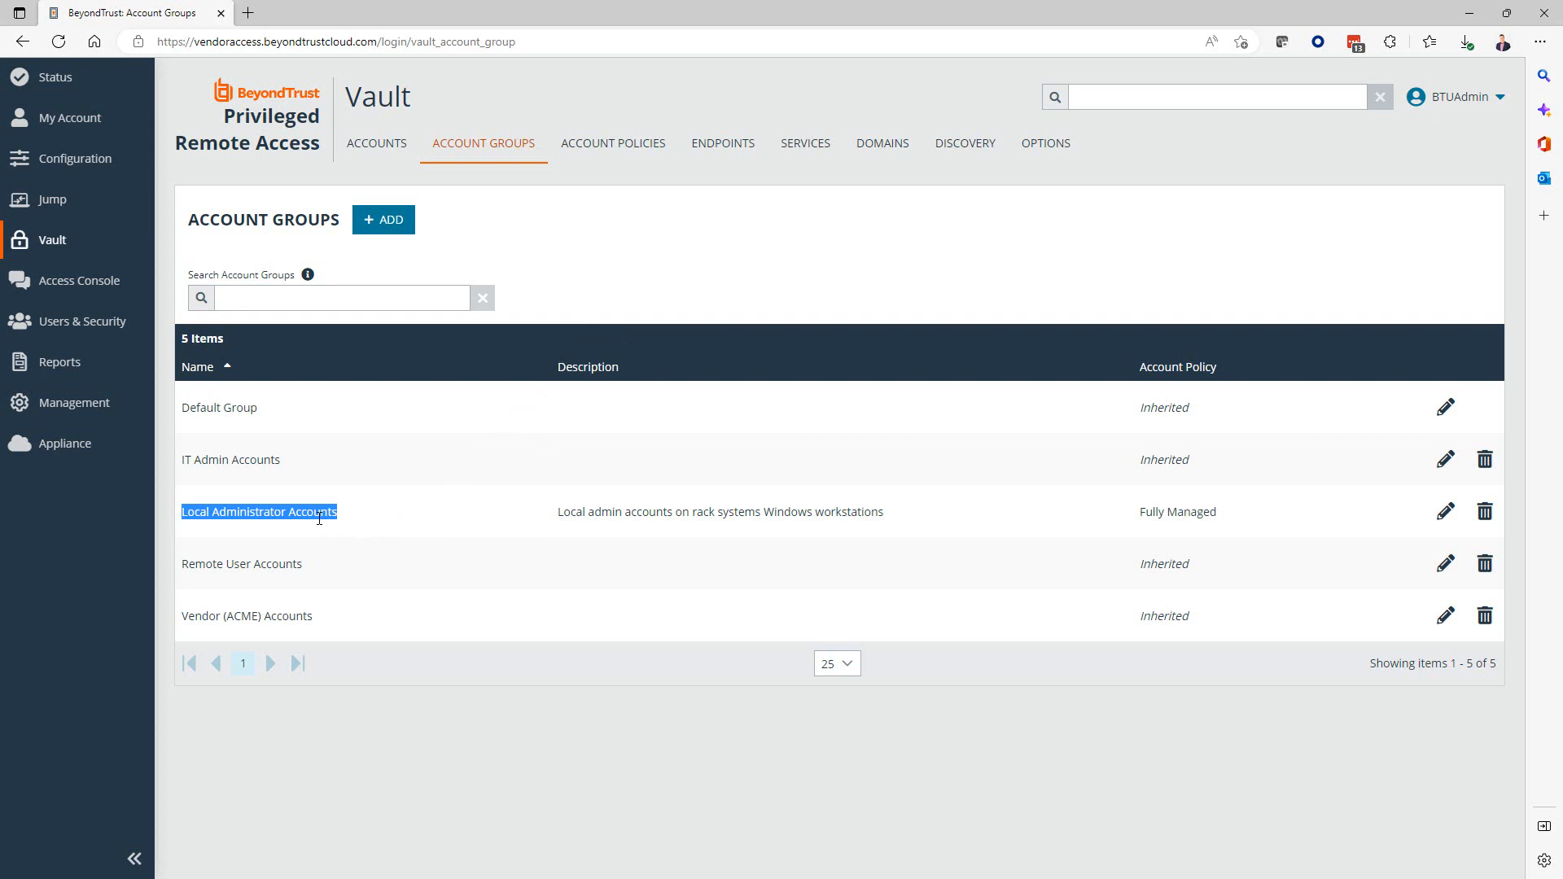
{"action": "left_click", "coordinate": [584, 230]}
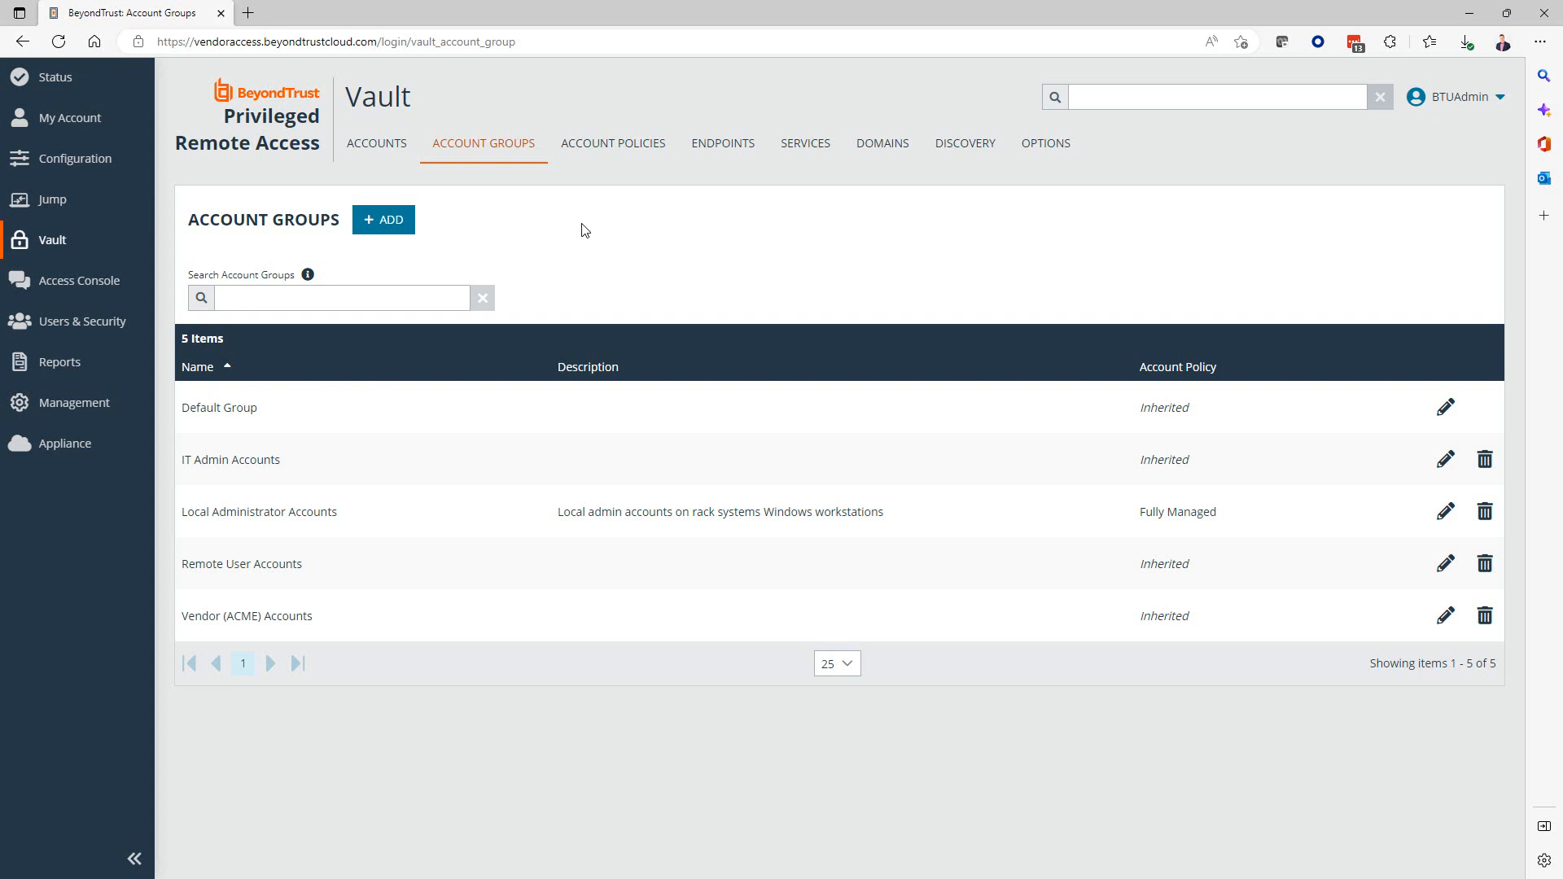
{"action": "mouse_move", "coordinate": [884, 205]}
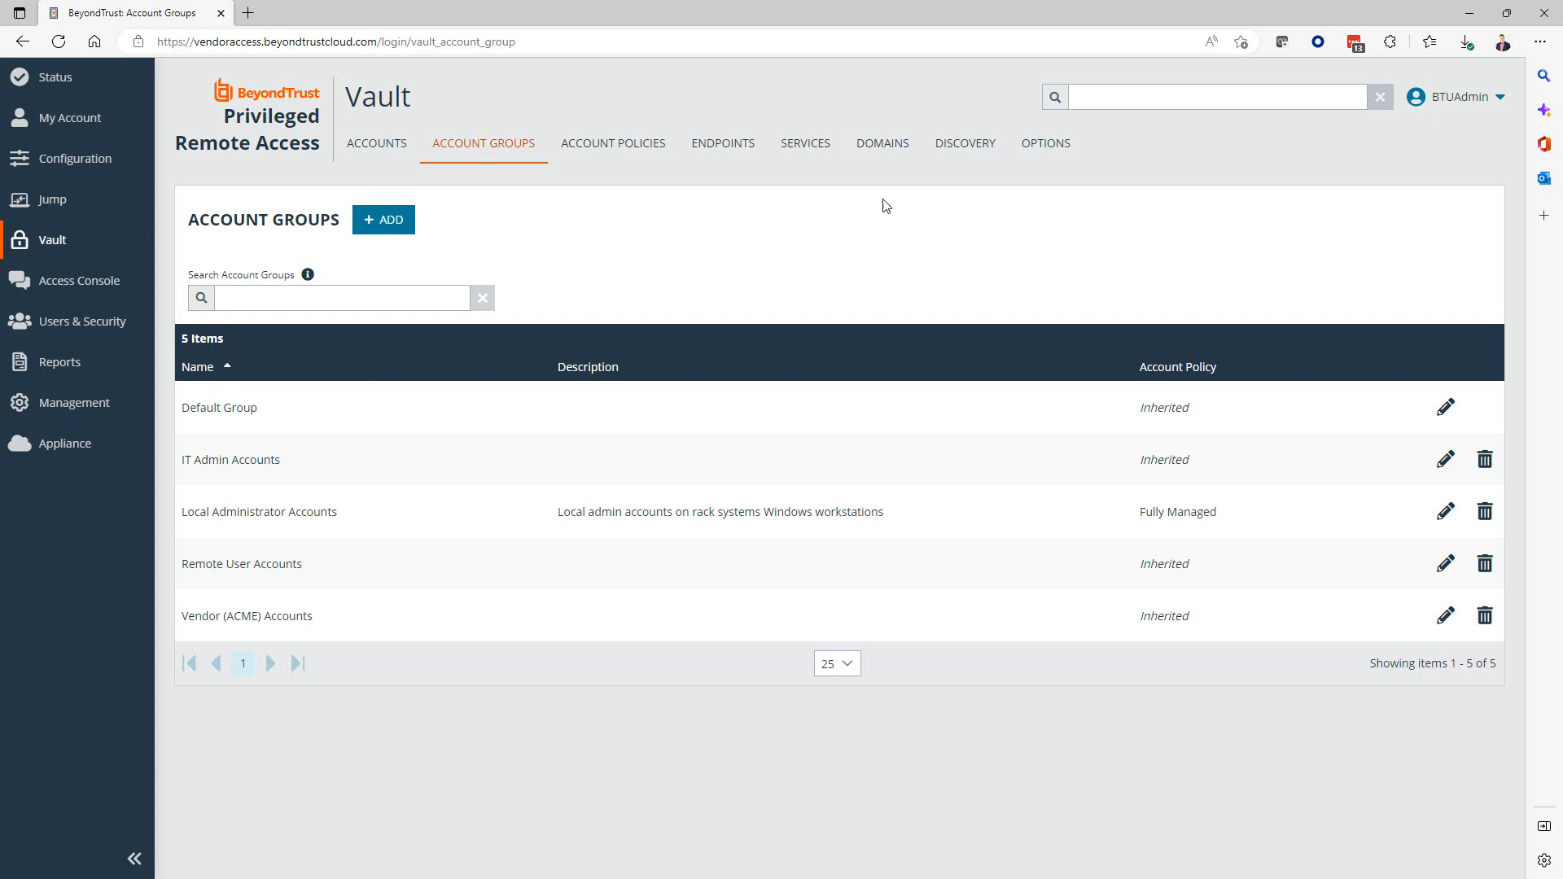
{"action": "mouse_move", "coordinate": [941, 214]}
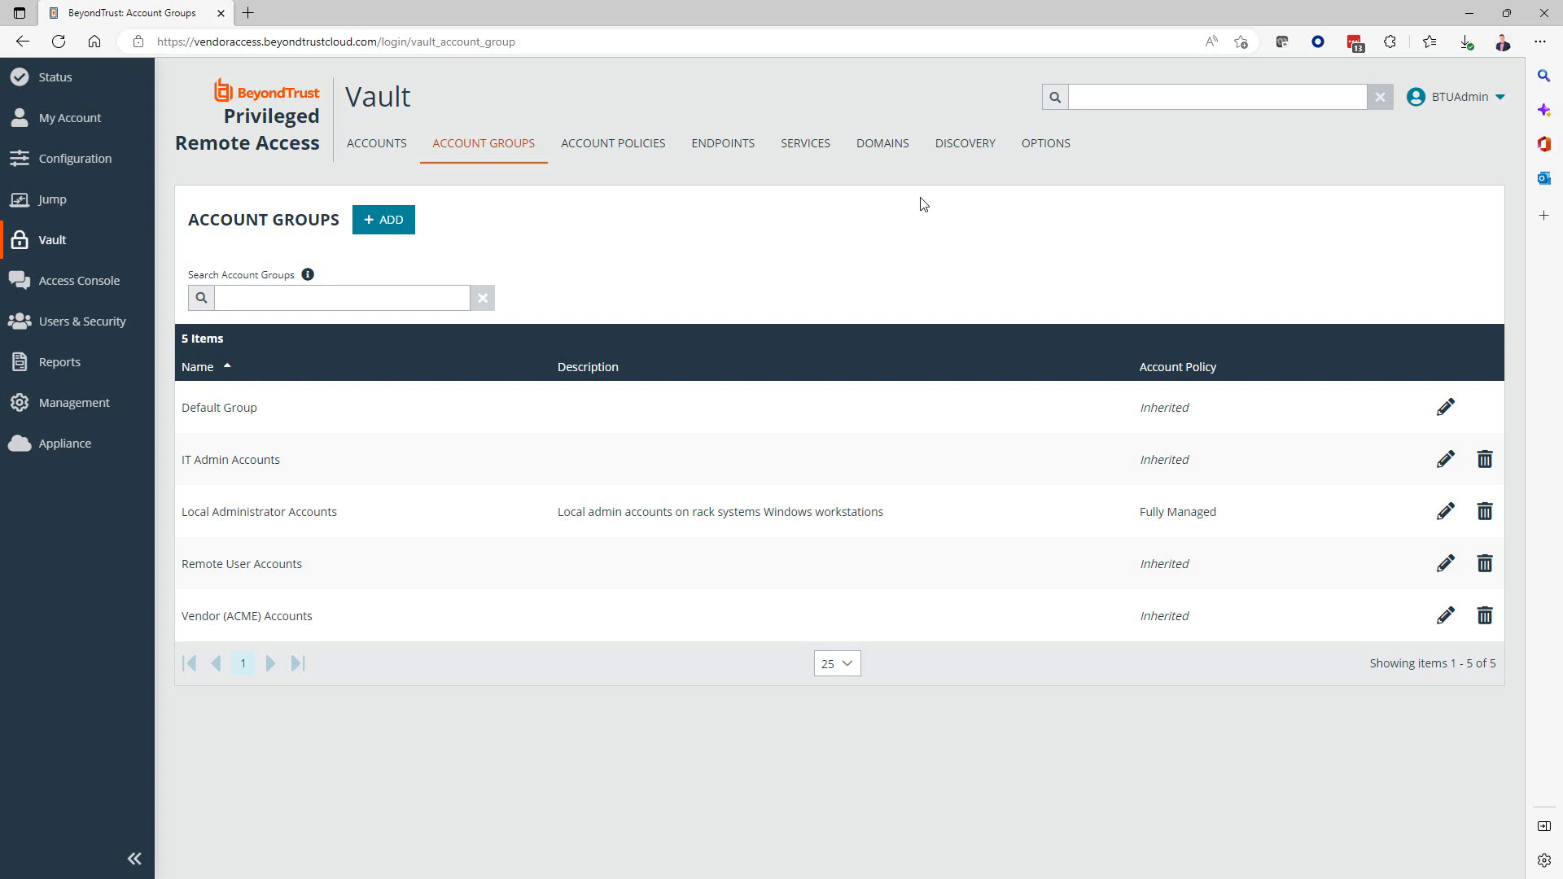
{"action": "mouse_move", "coordinate": [623, 93]}
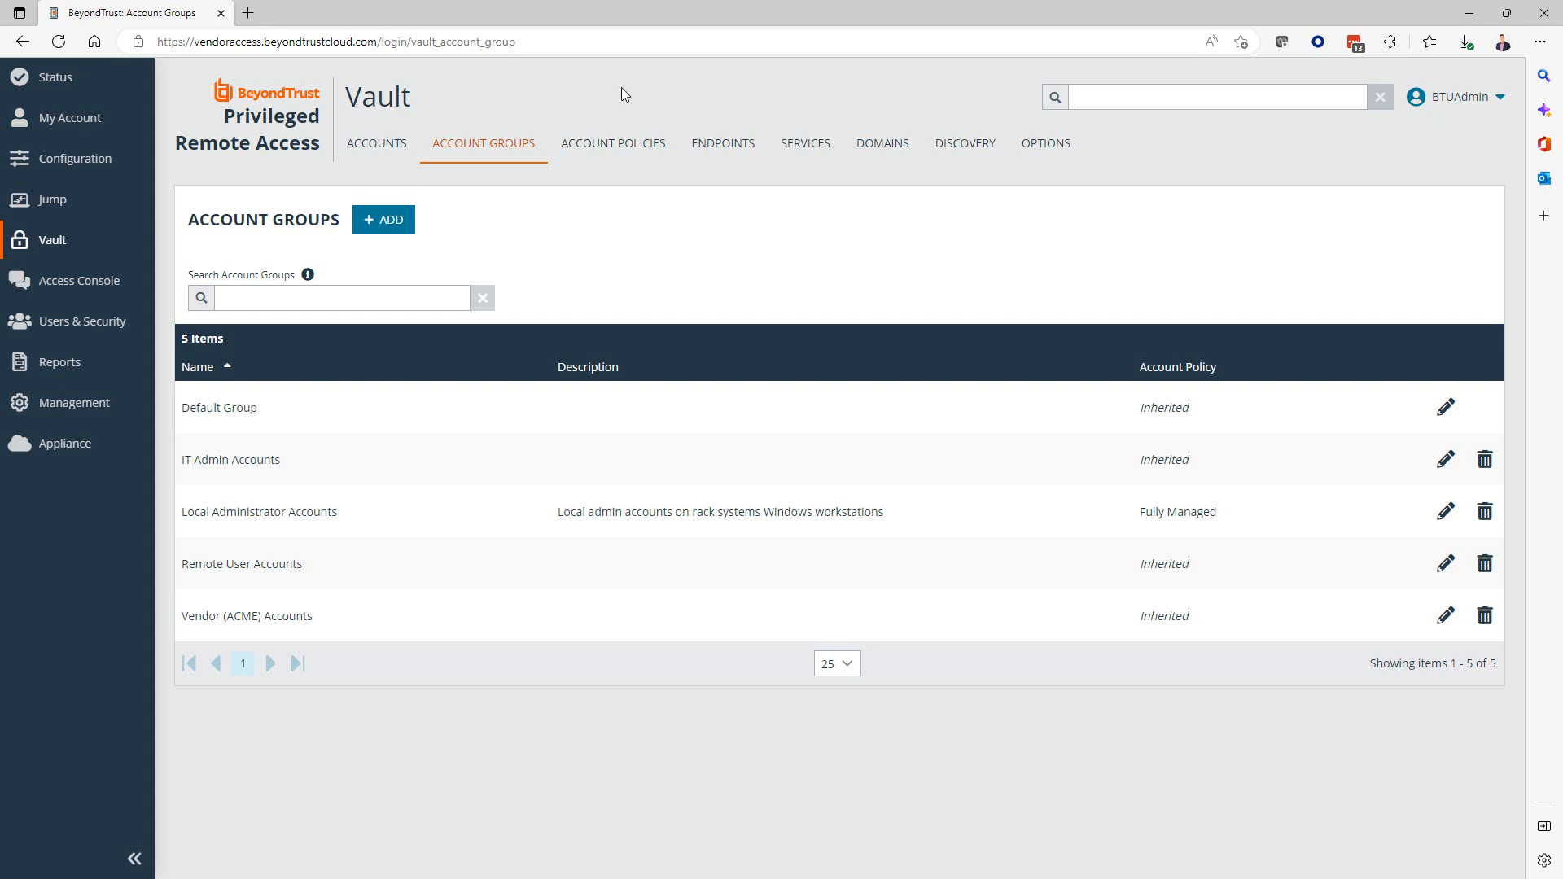
{"action": "mouse_move", "coordinate": [483, 185]}
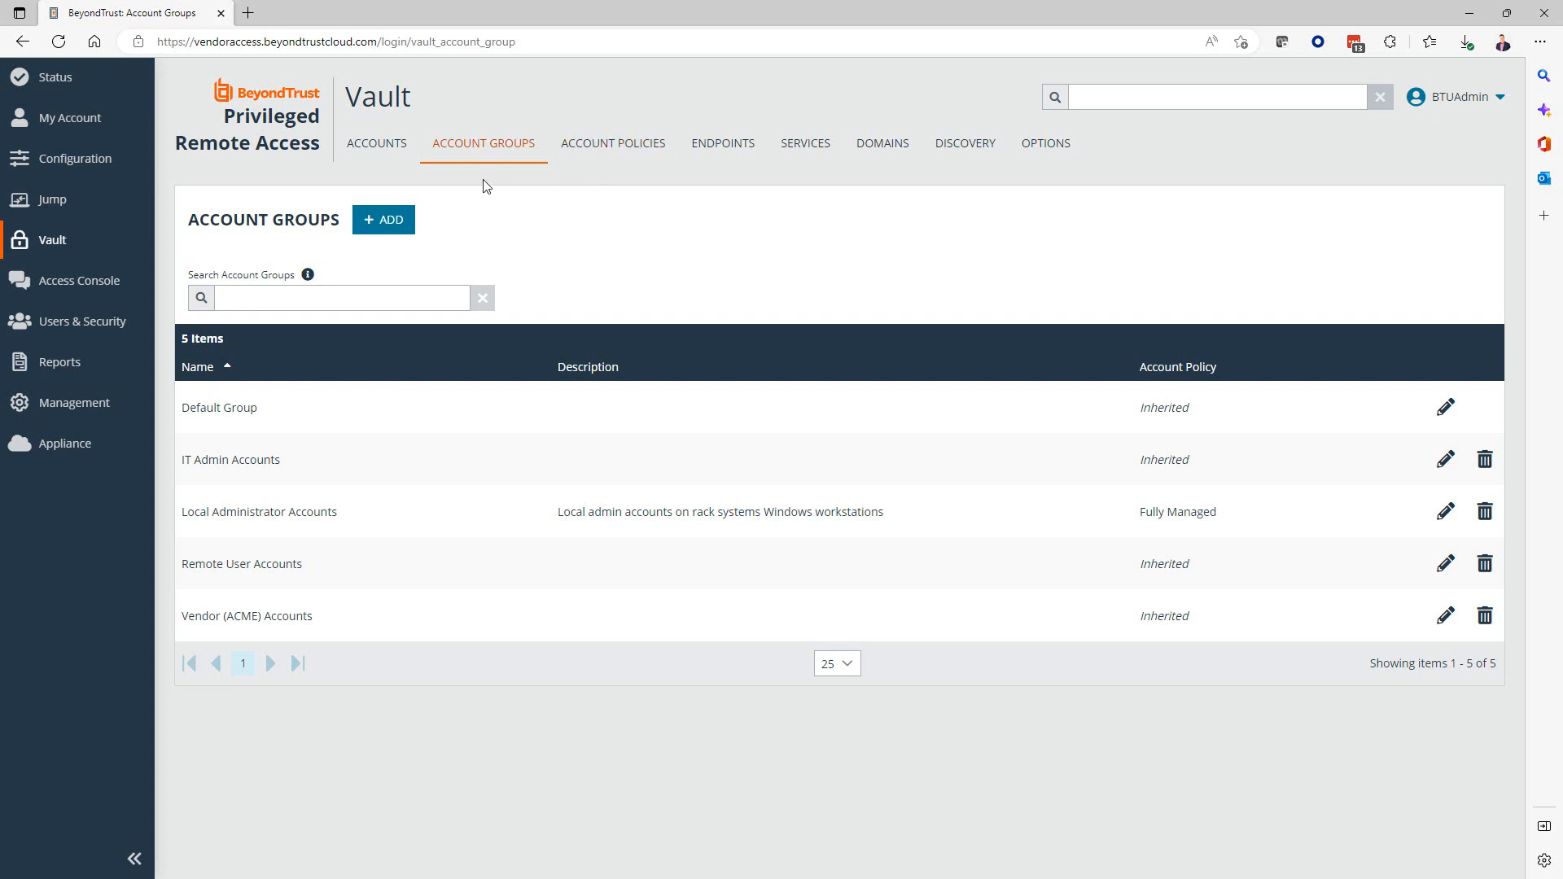
{"action": "mouse_move", "coordinate": [1447, 494]}
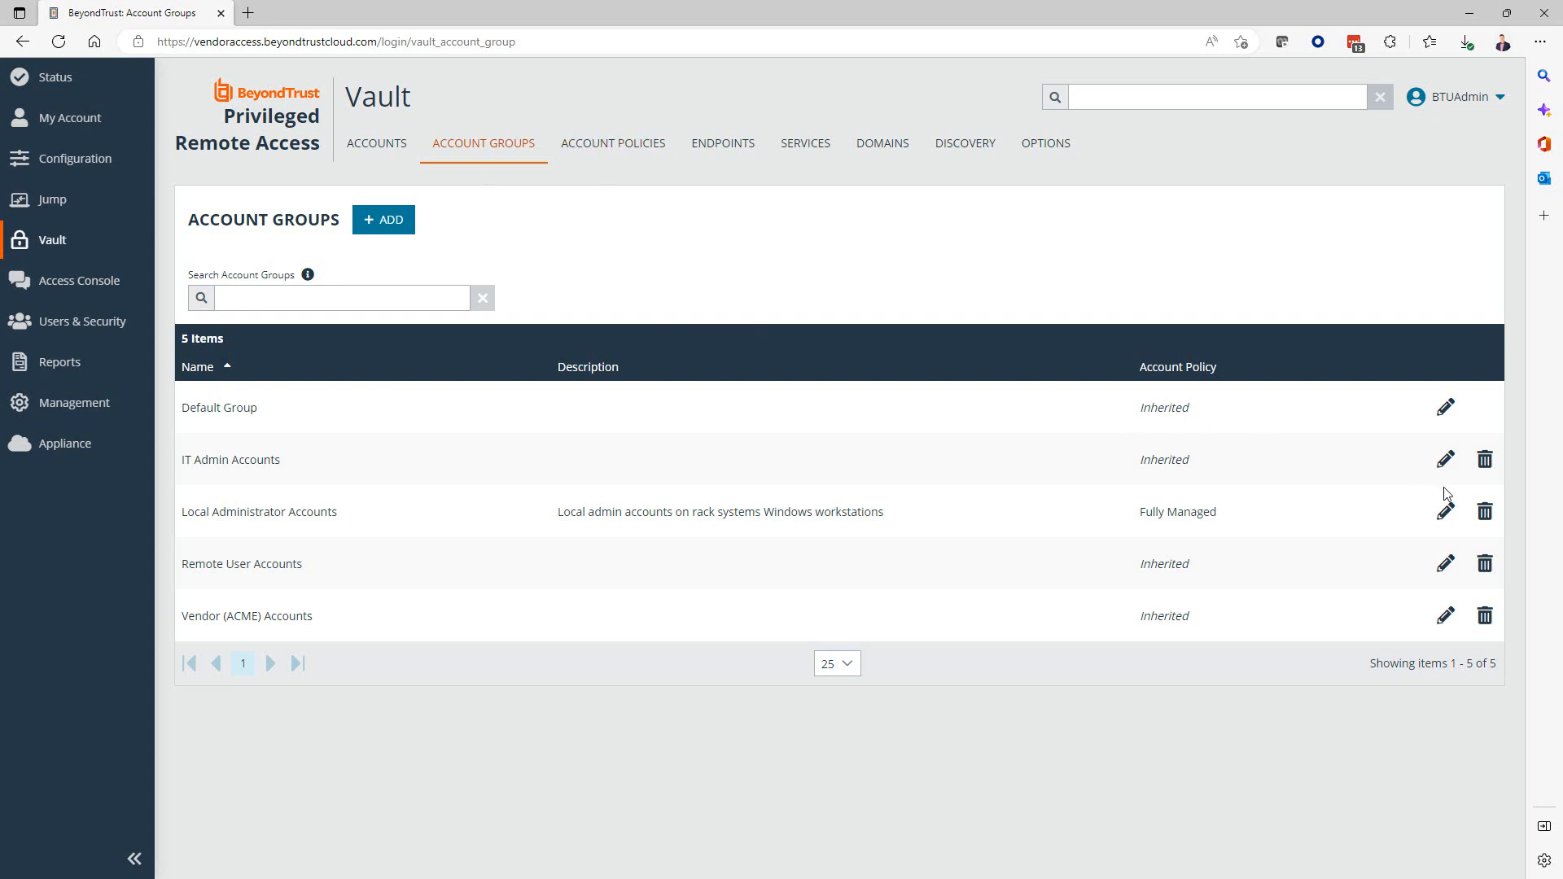
{"action": "mouse_move", "coordinate": [1447, 511]}
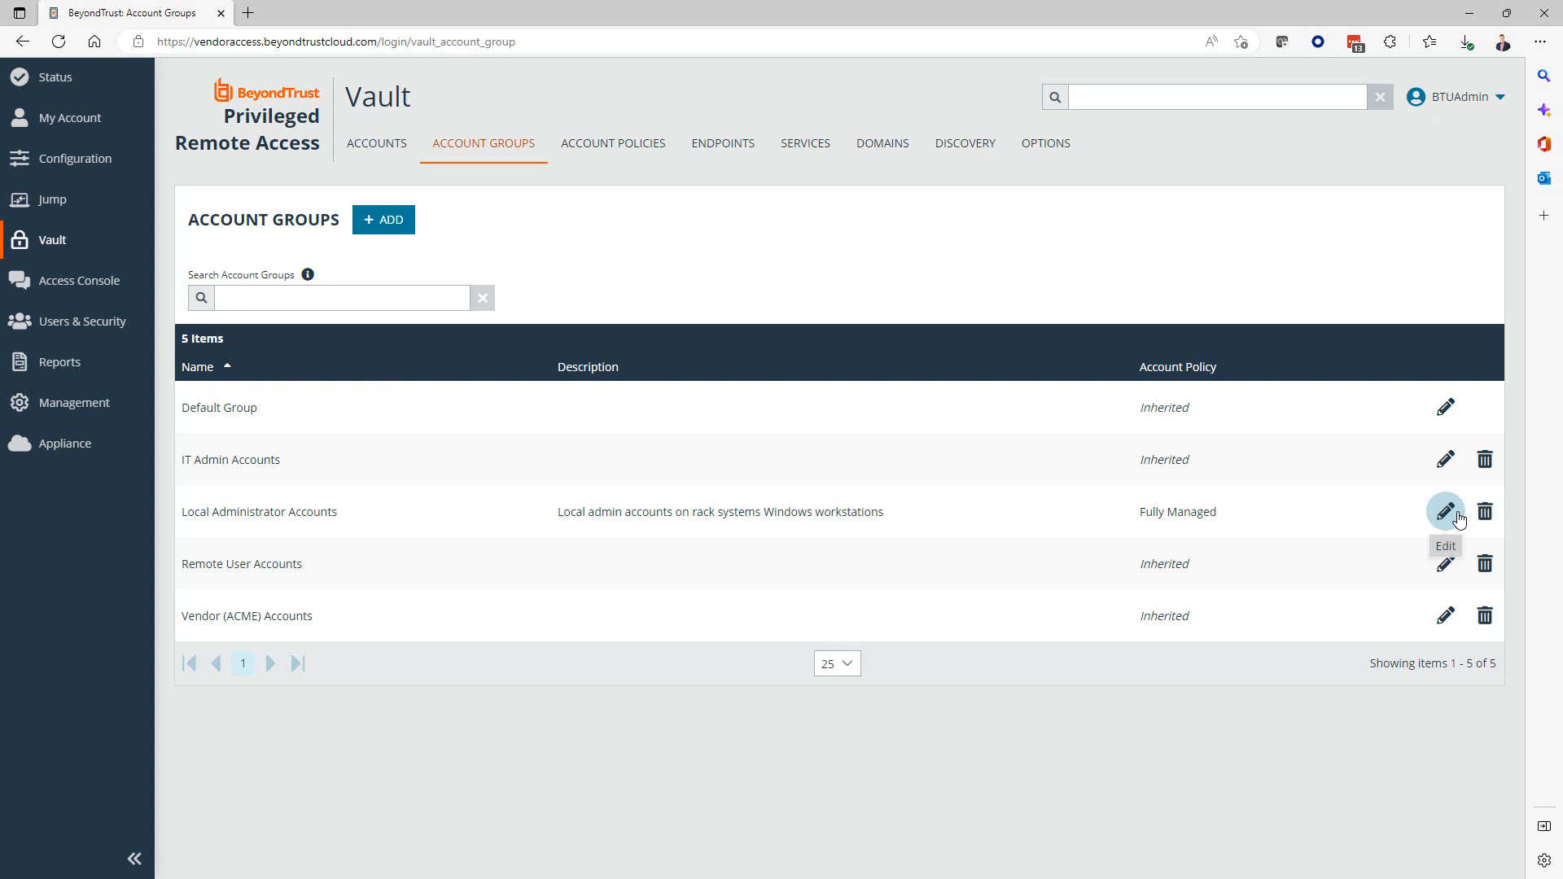
{"action": "mouse_move", "coordinate": [1433, 528]}
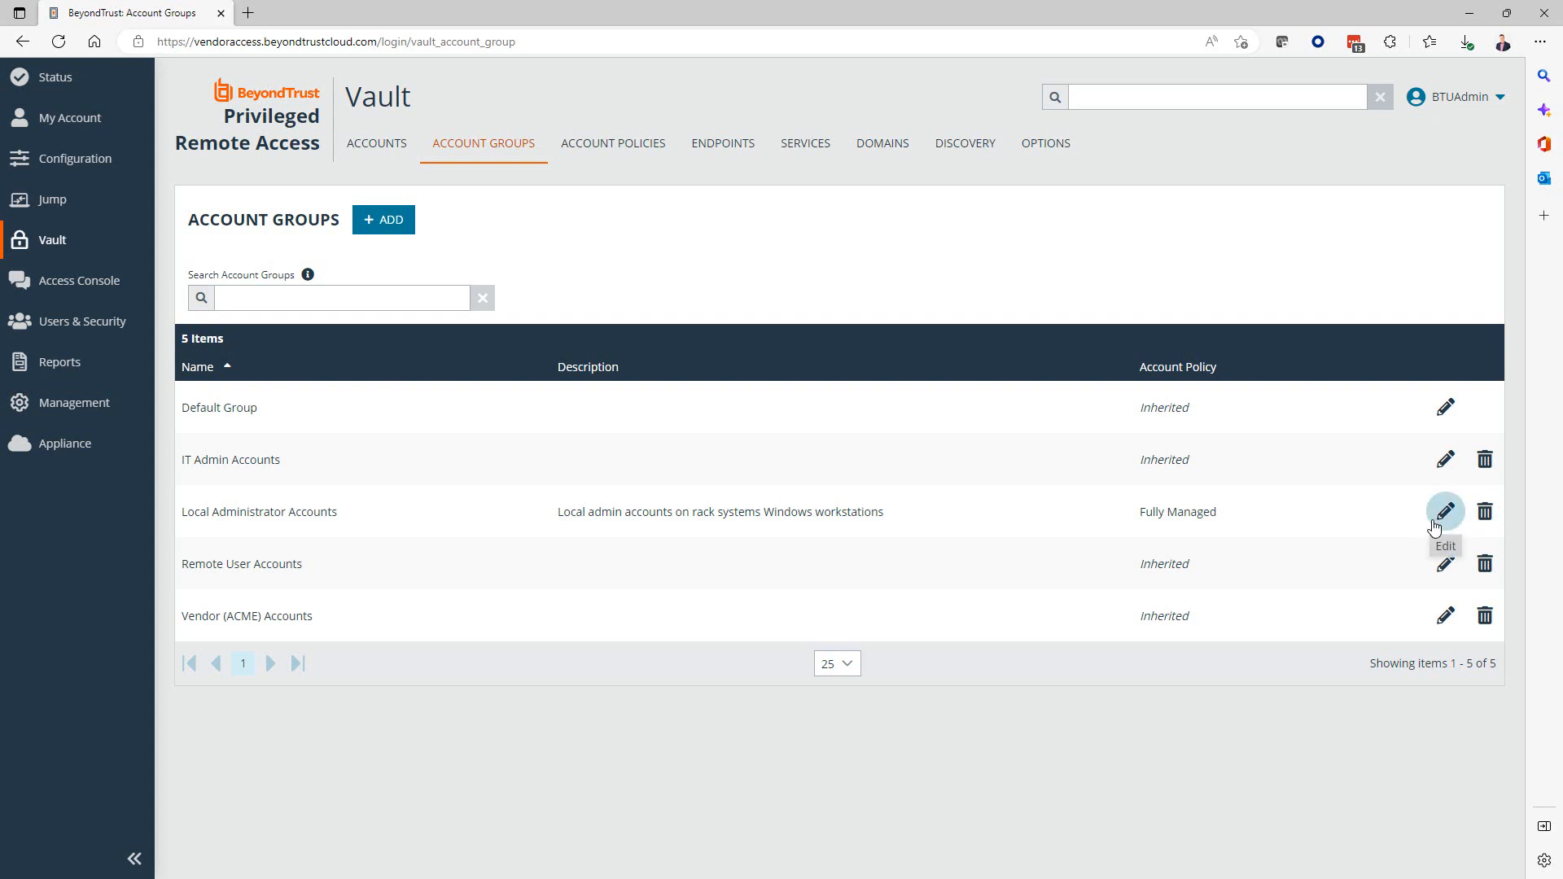
{"action": "left_click", "coordinate": [1444, 511]}
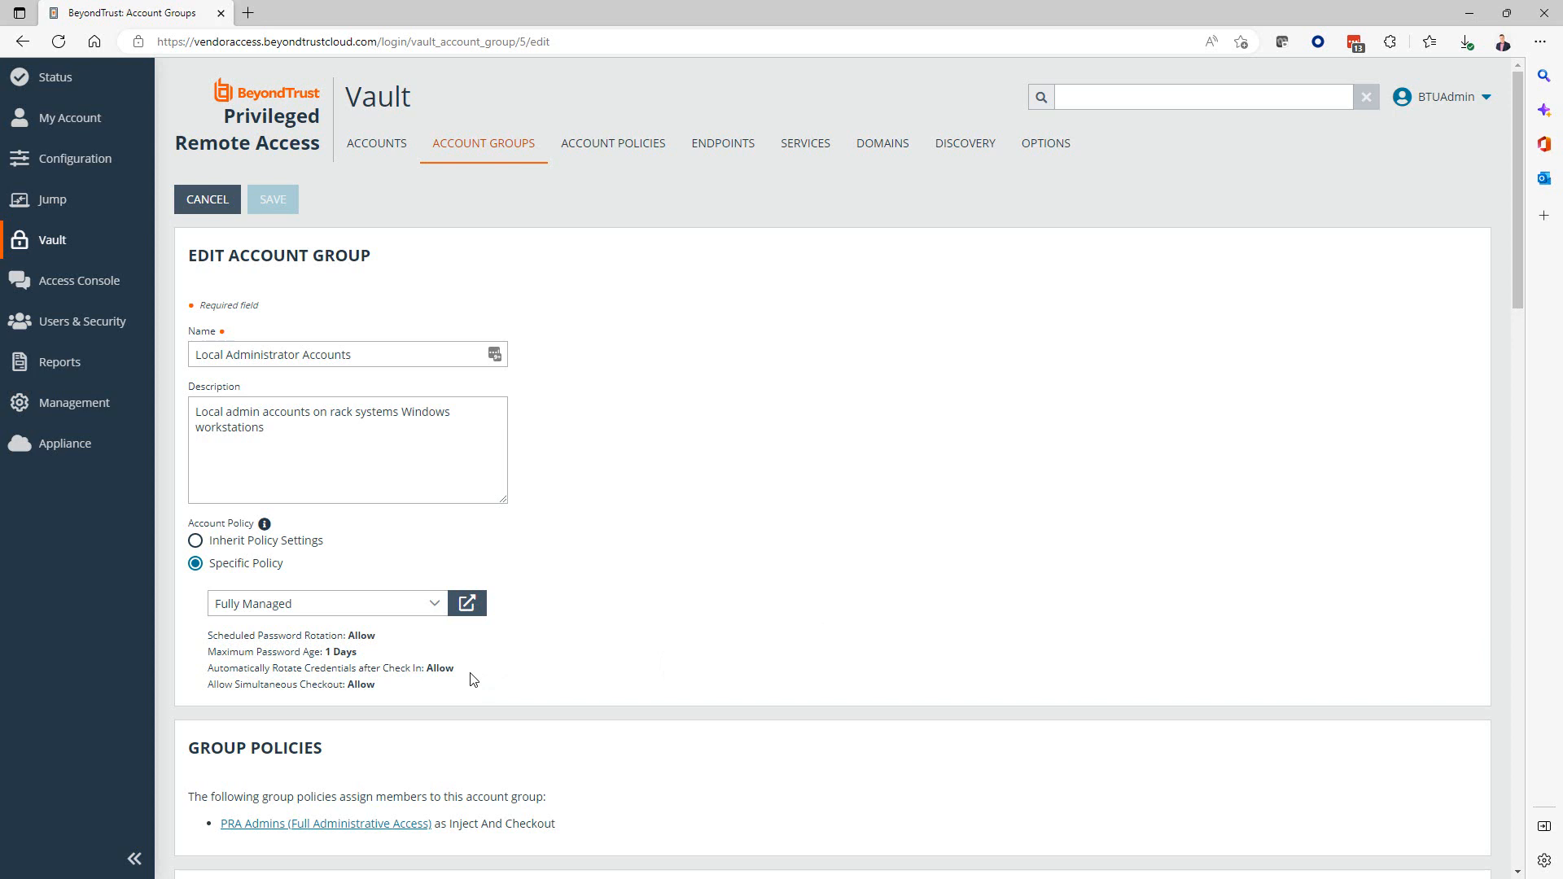
{"action": "mouse_move", "coordinate": [354, 604]}
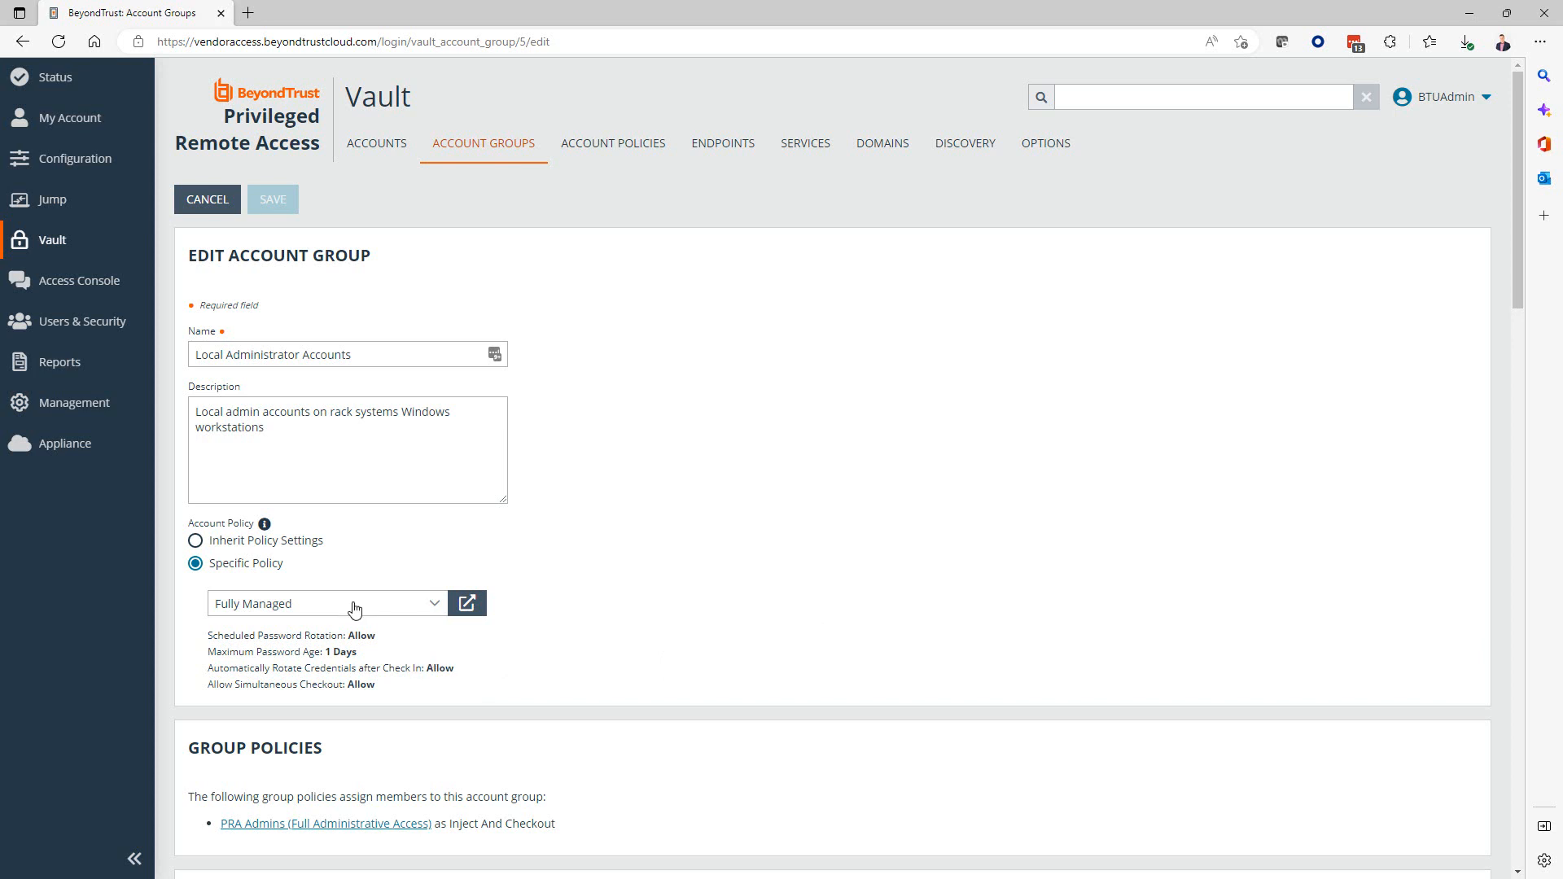
{"action": "mouse_move", "coordinate": [679, 575]}
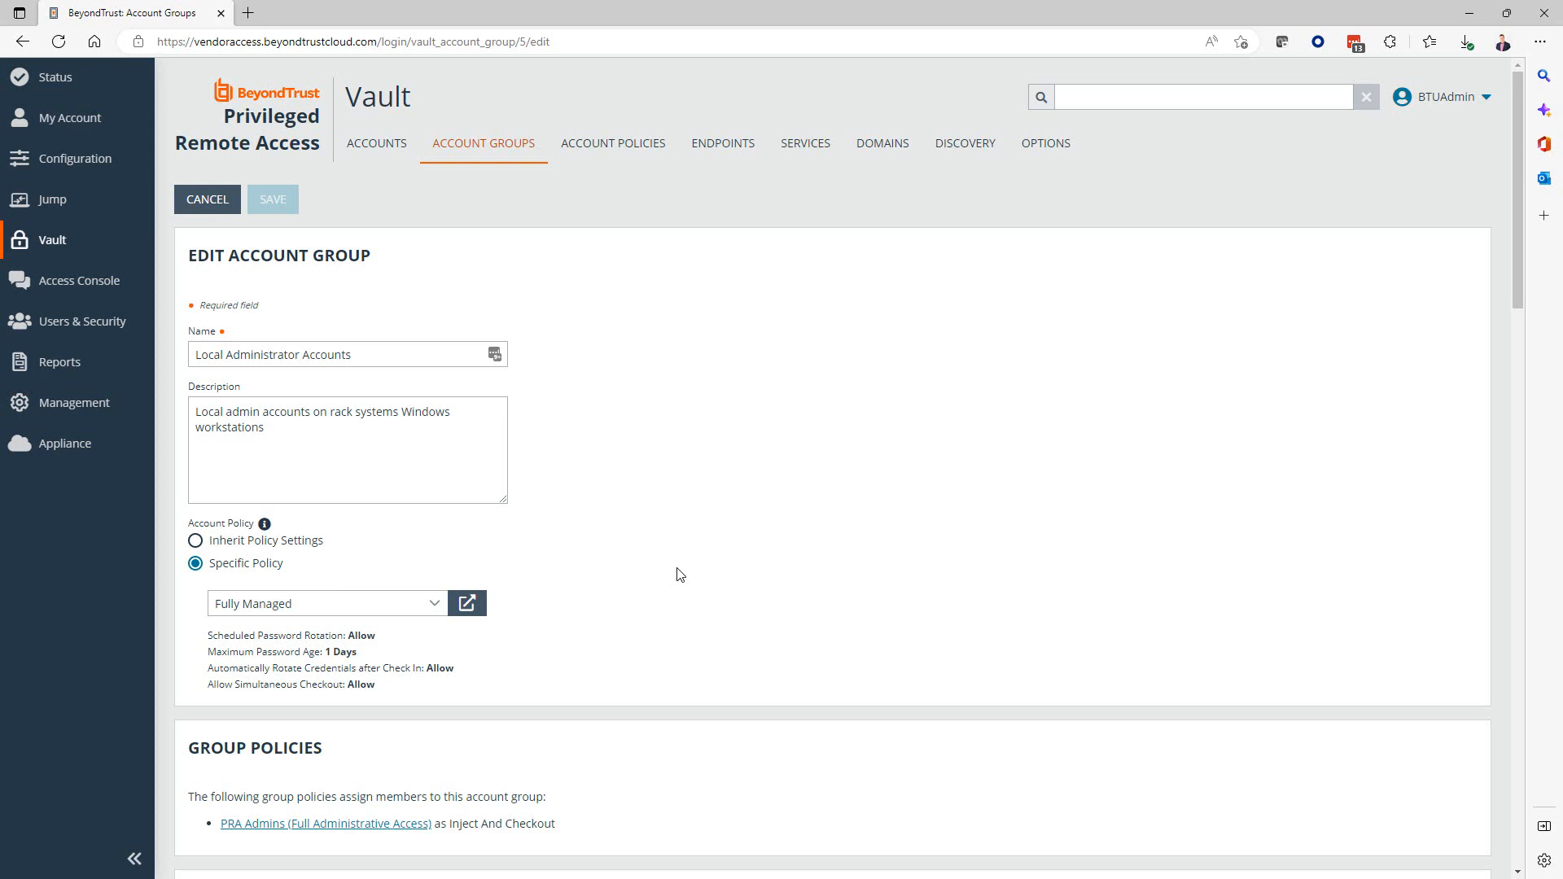
{"action": "mouse_move", "coordinate": [967, 177]}
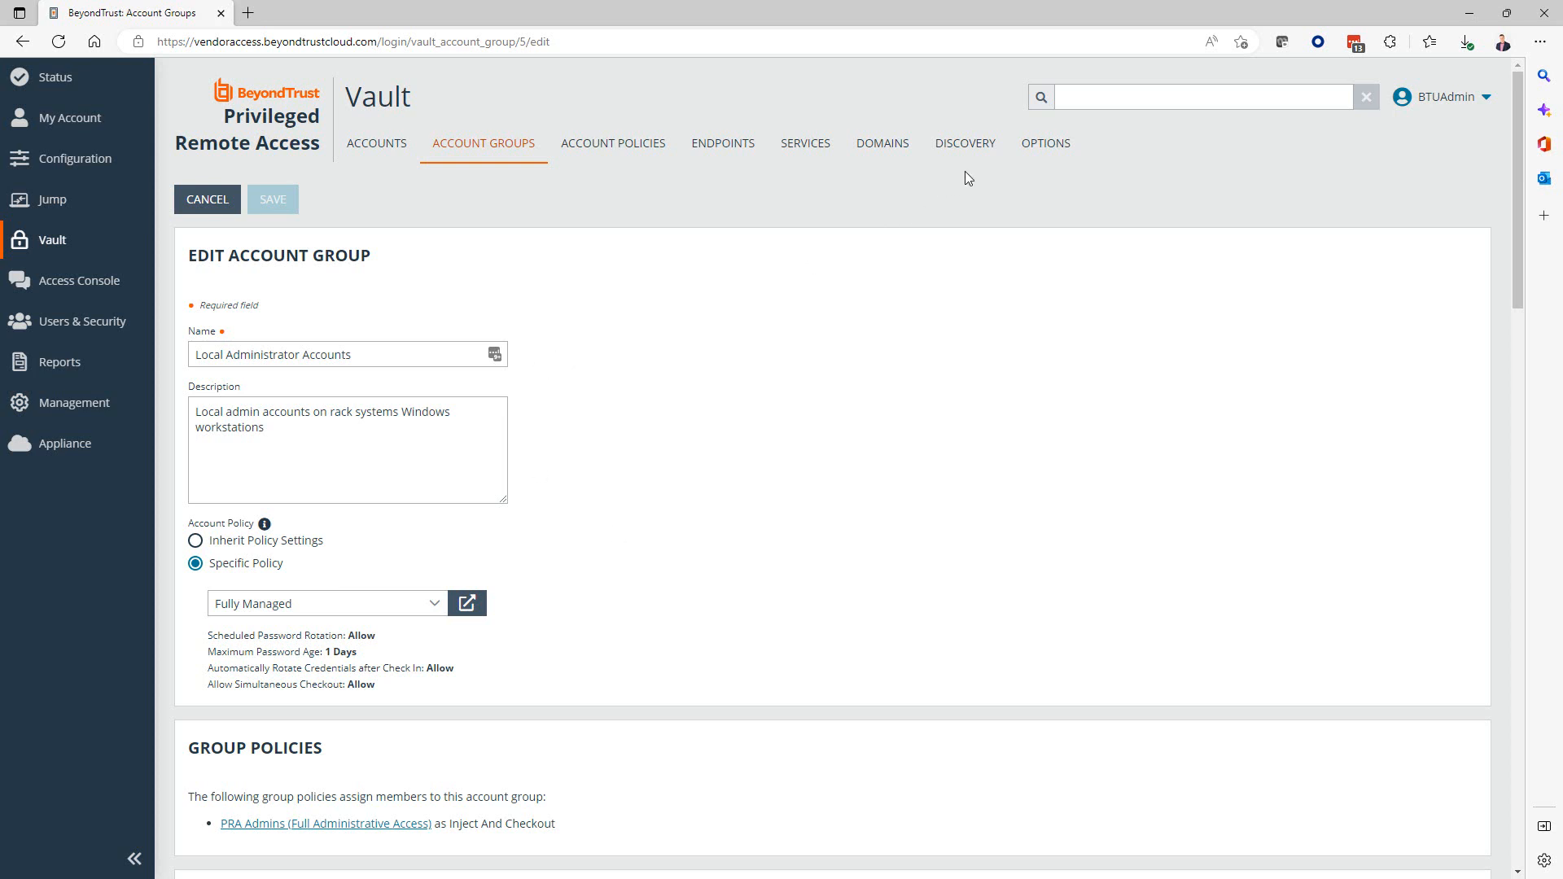
{"action": "mouse_move", "coordinate": [931, 206]}
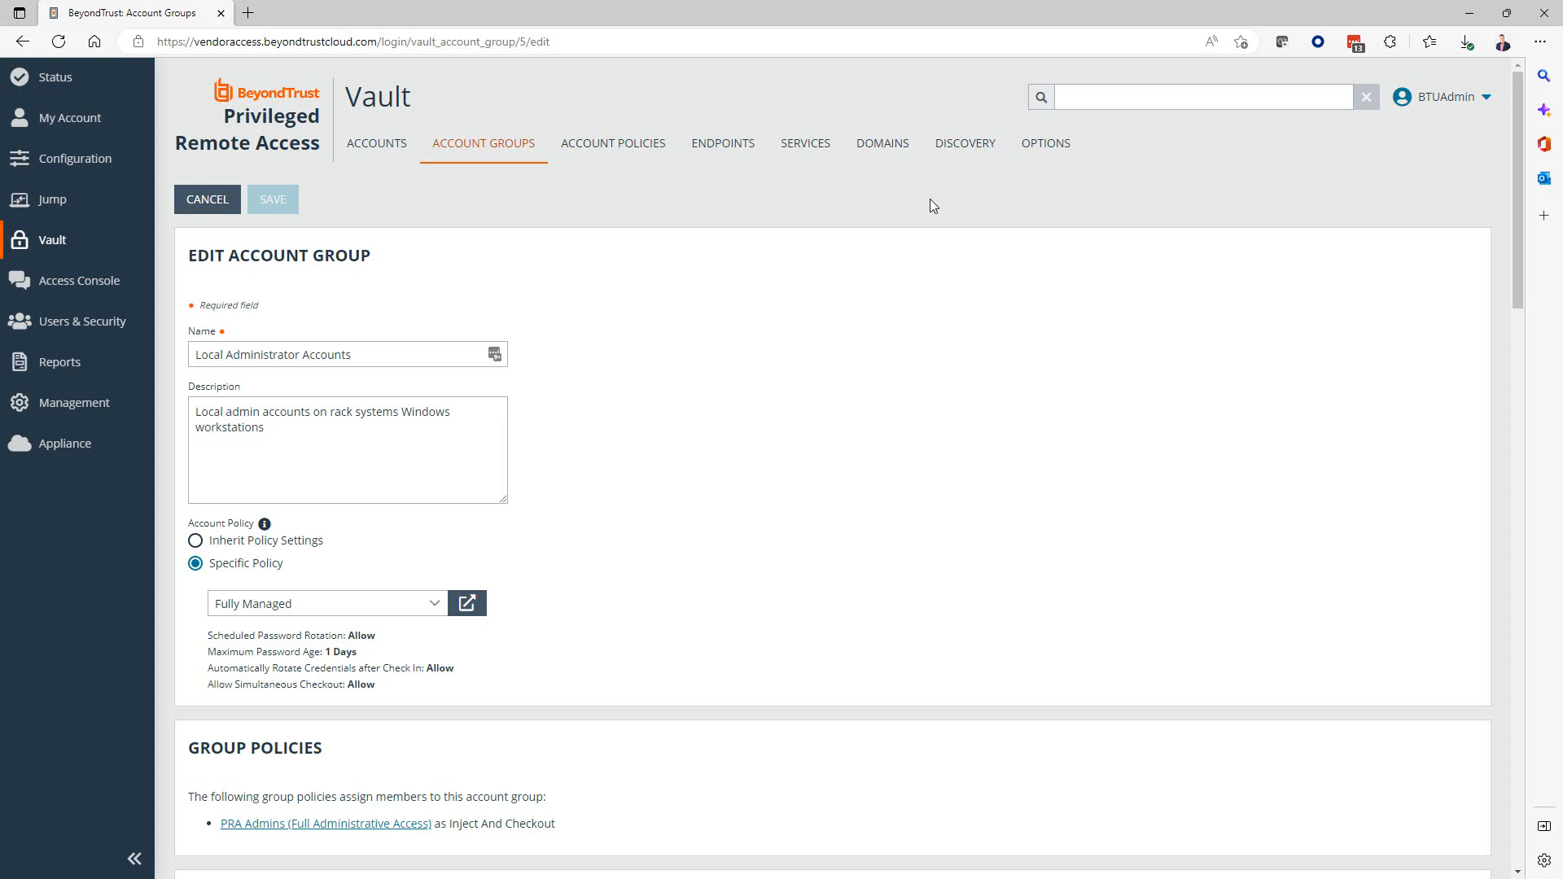
{"action": "mouse_move", "coordinate": [737, 280]}
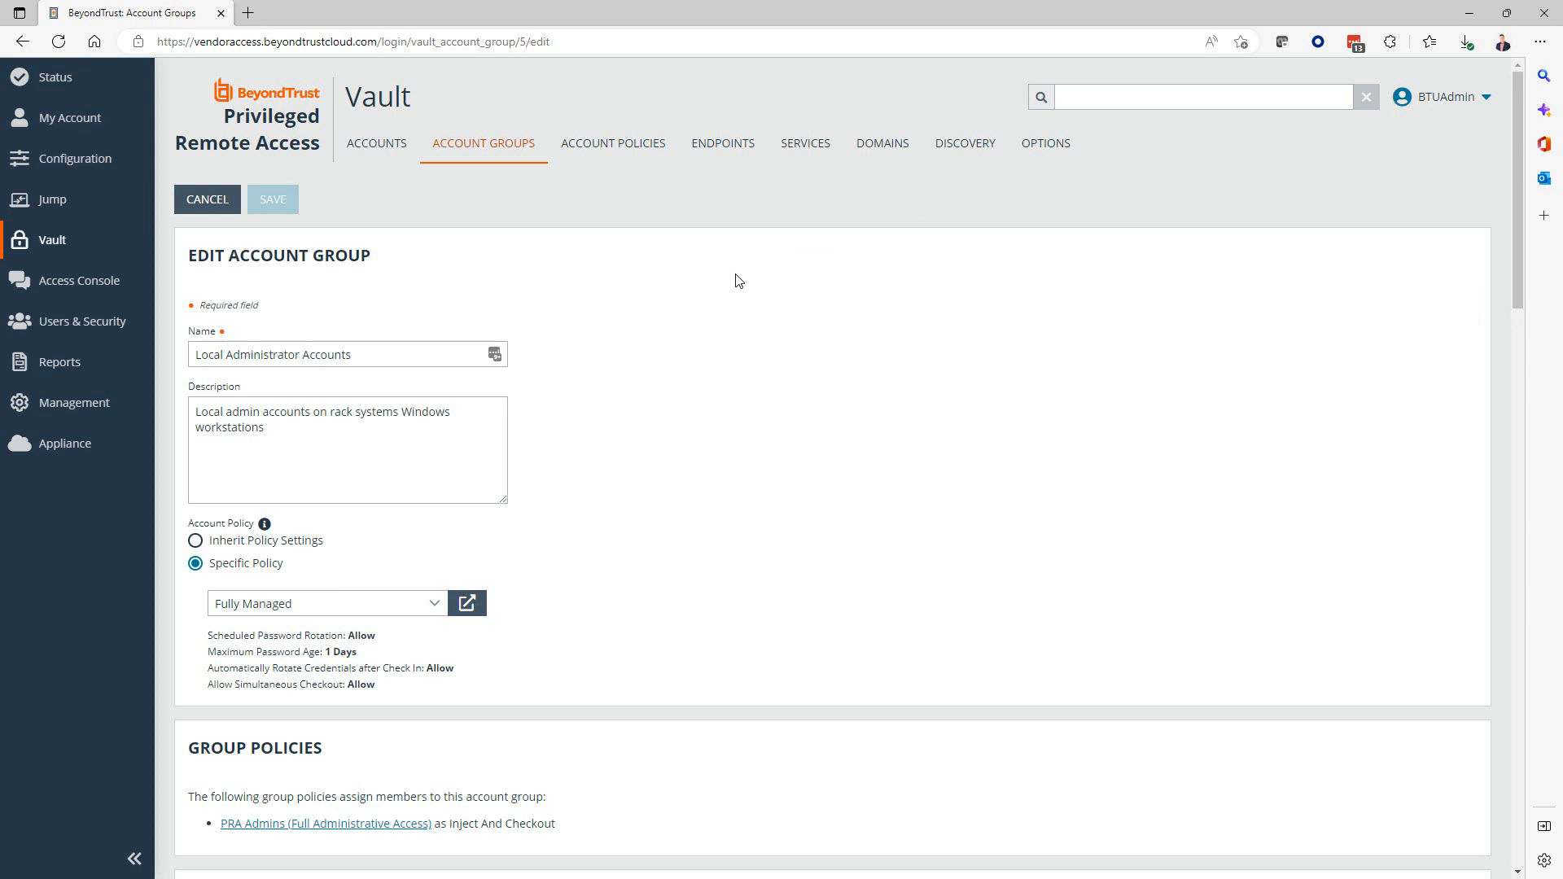
{"action": "mouse_move", "coordinate": [616, 302]}
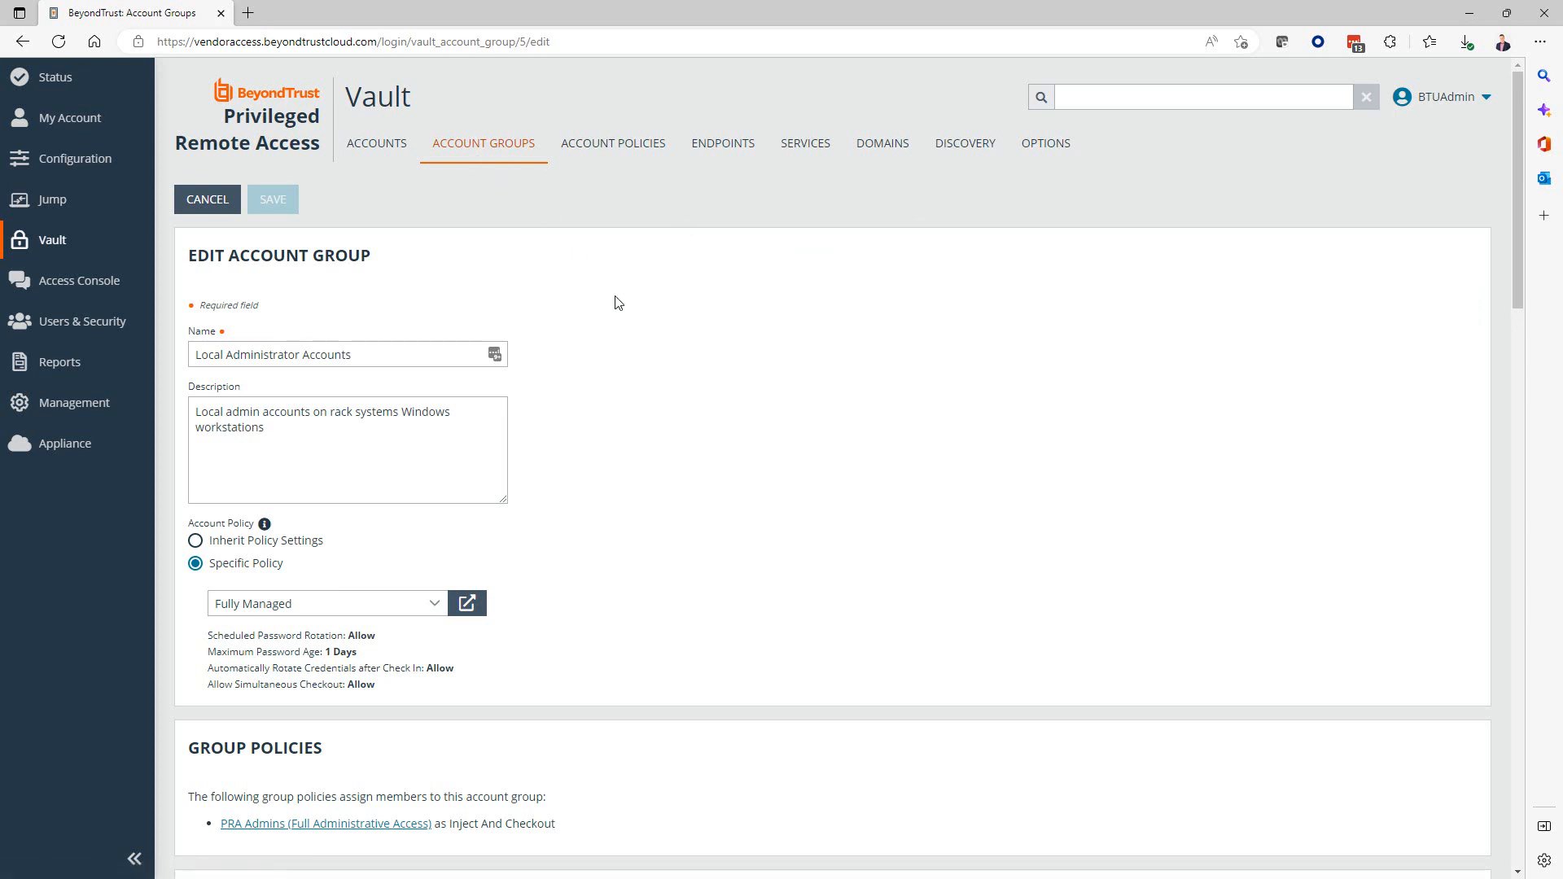
{"action": "mouse_move", "coordinate": [305, 508]}
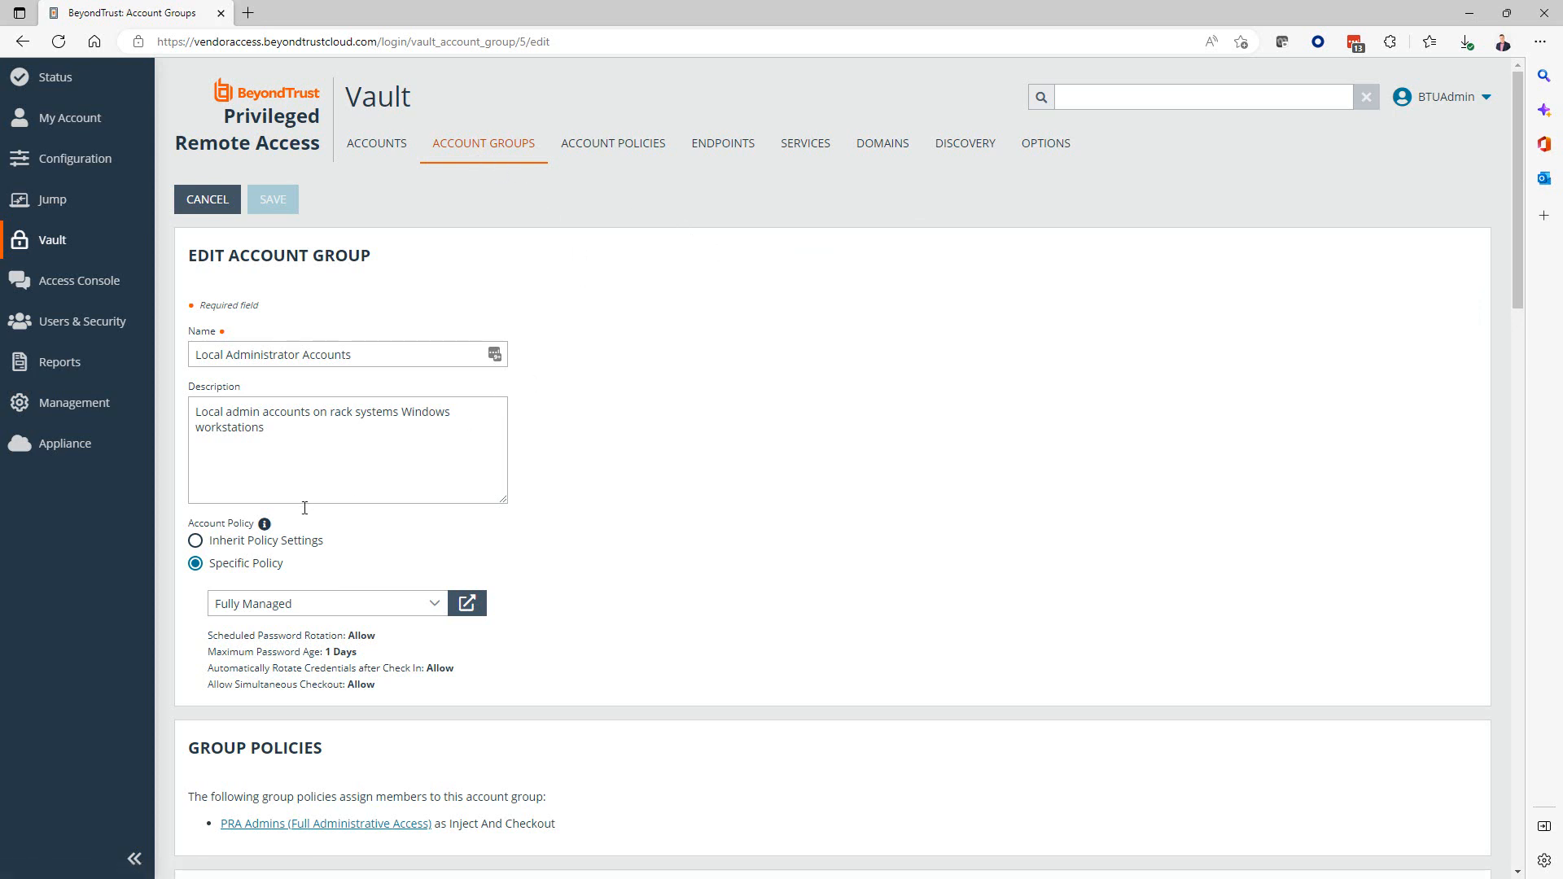
{"action": "mouse_move", "coordinate": [436, 563]}
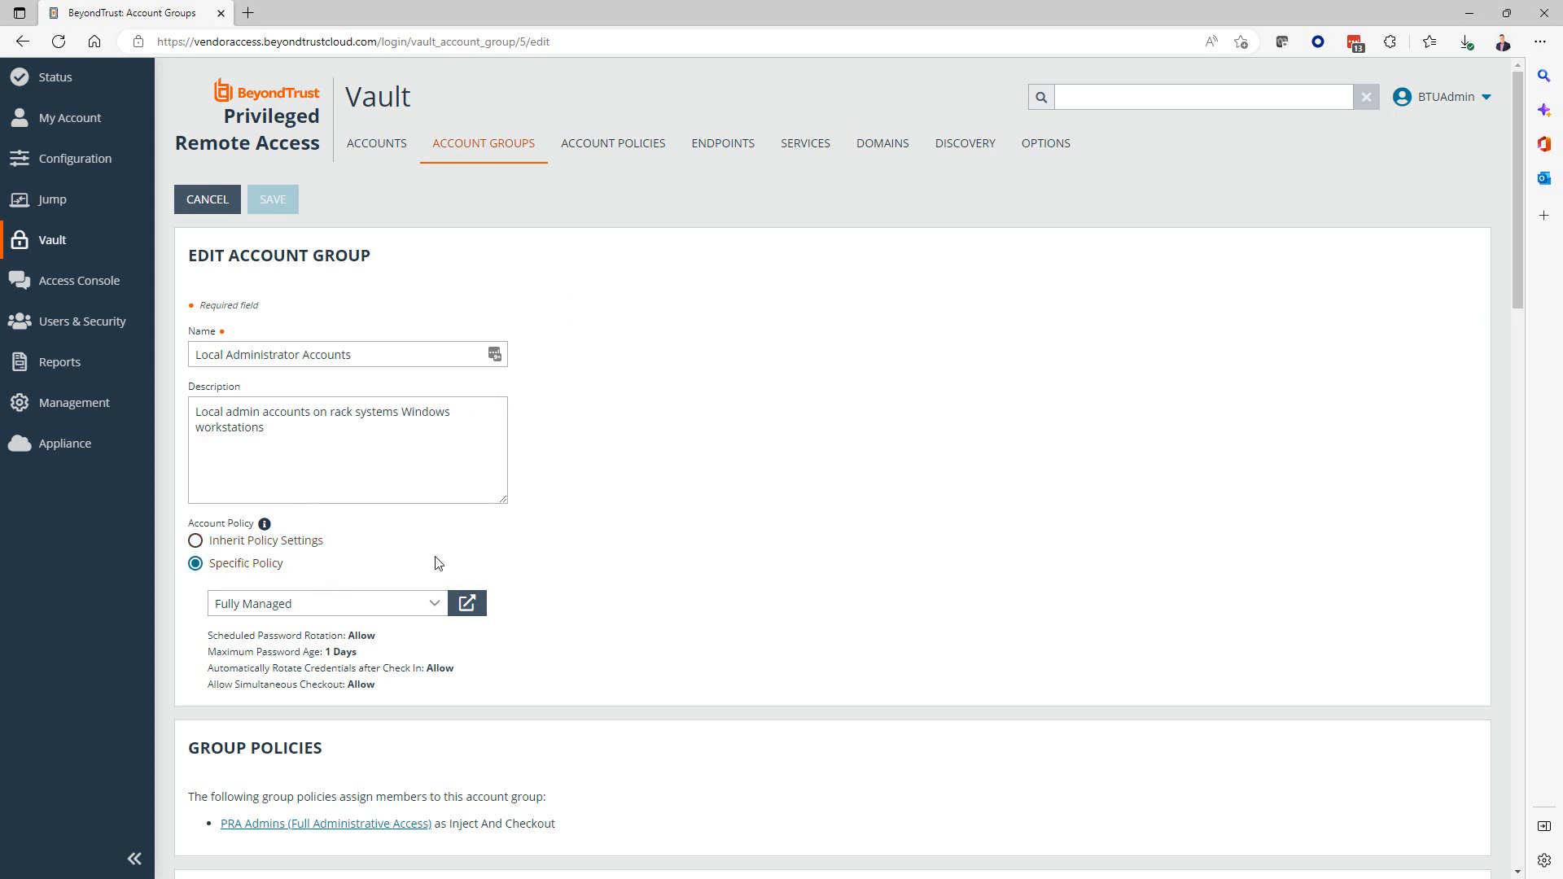
{"action": "mouse_move", "coordinate": [349, 609]}
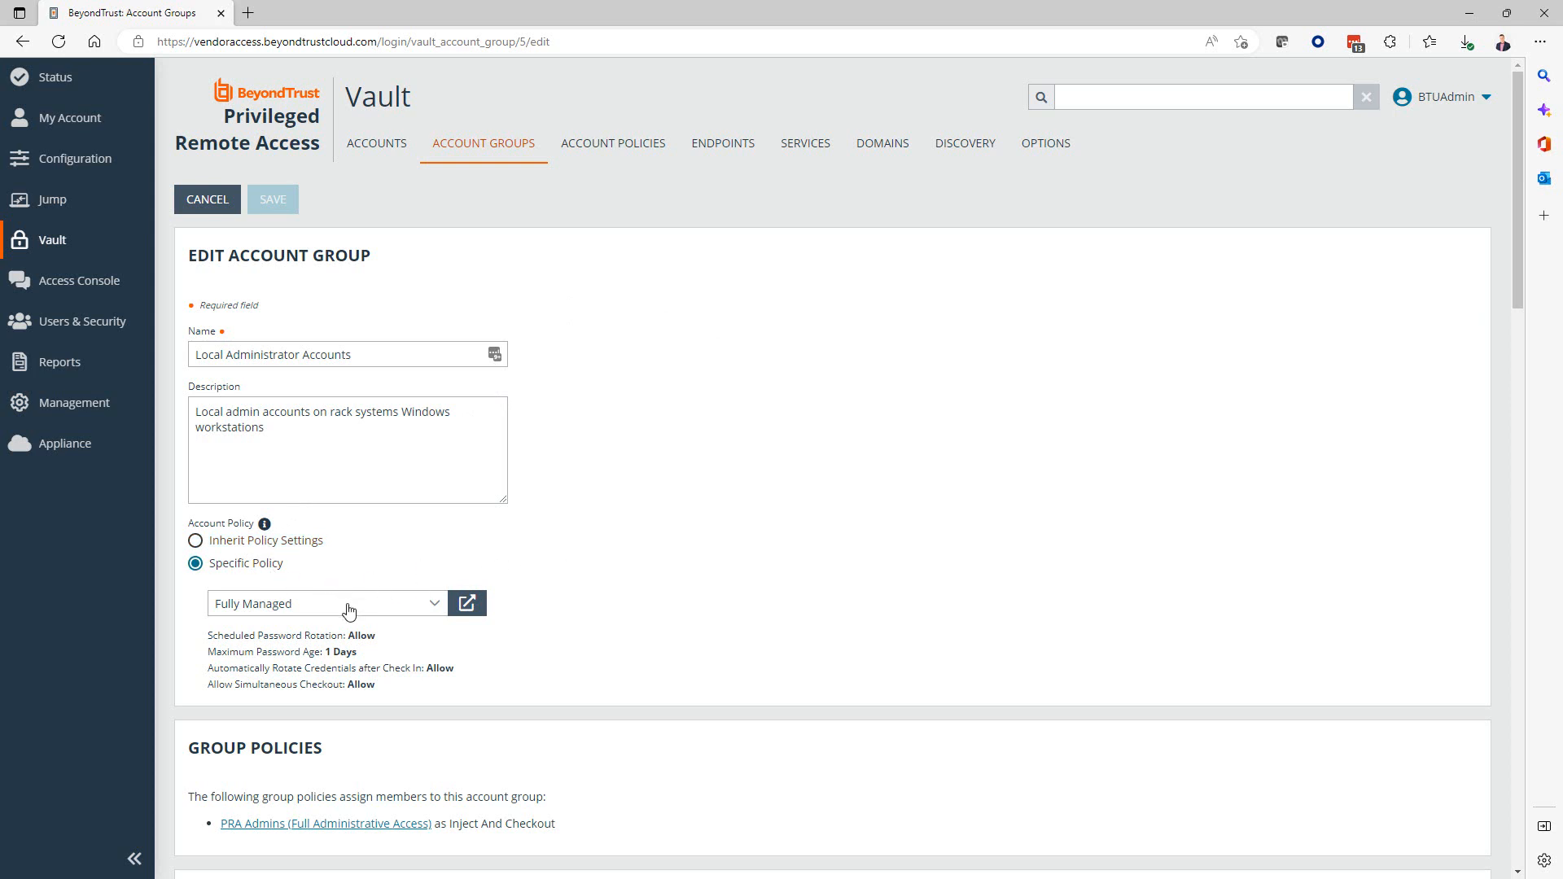
{"action": "mouse_move", "coordinate": [517, 332]}
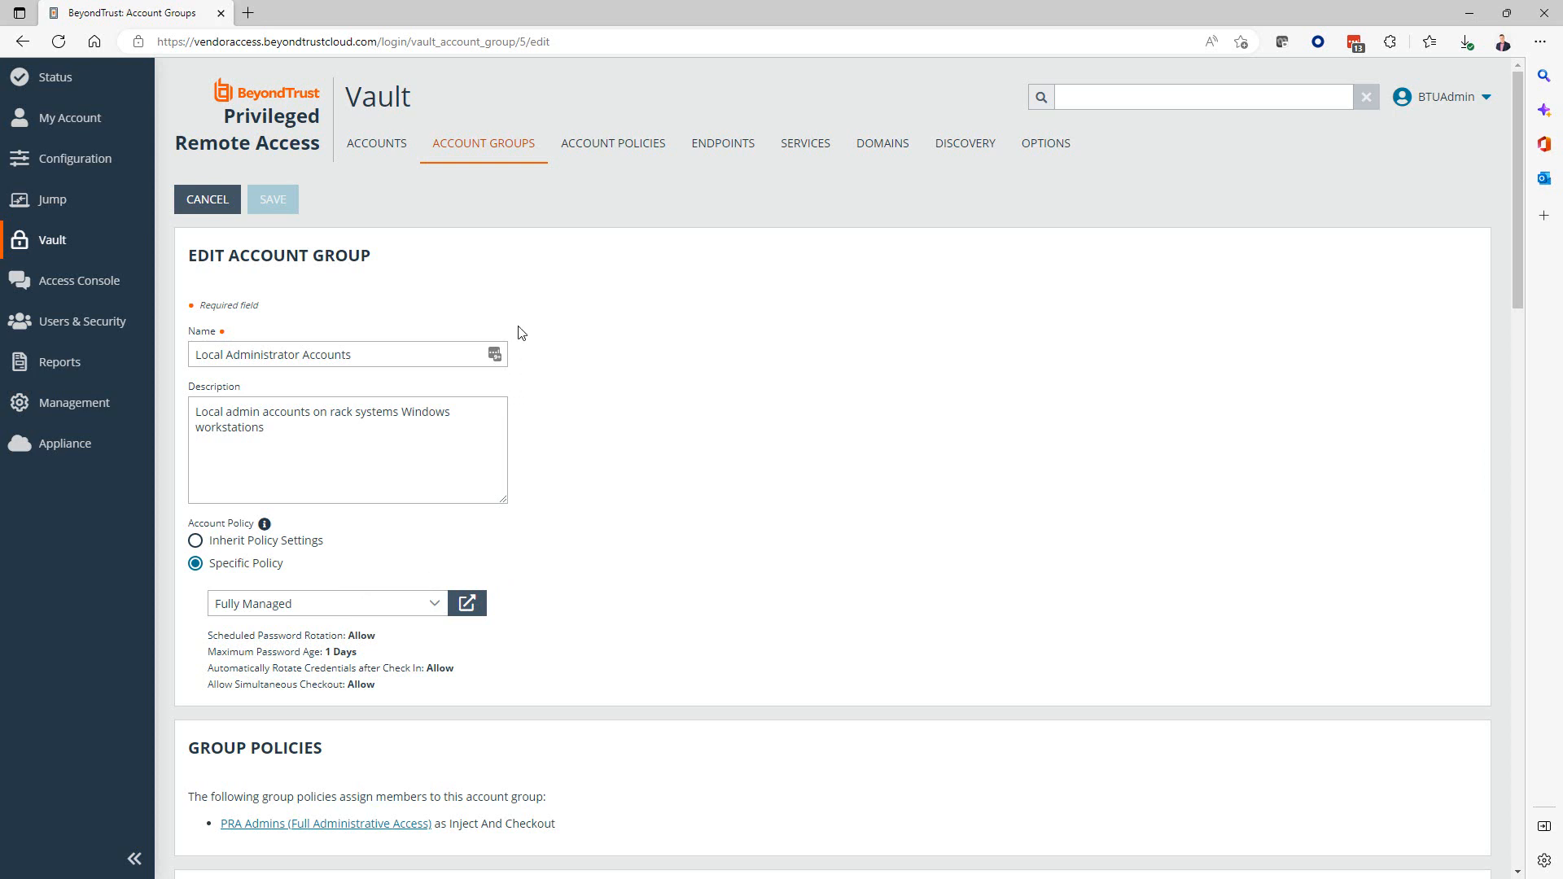
Cancel the Local Administrator Accounts group edit, returning to the five account groups.
{"action": "left_click", "coordinate": [206, 200]}
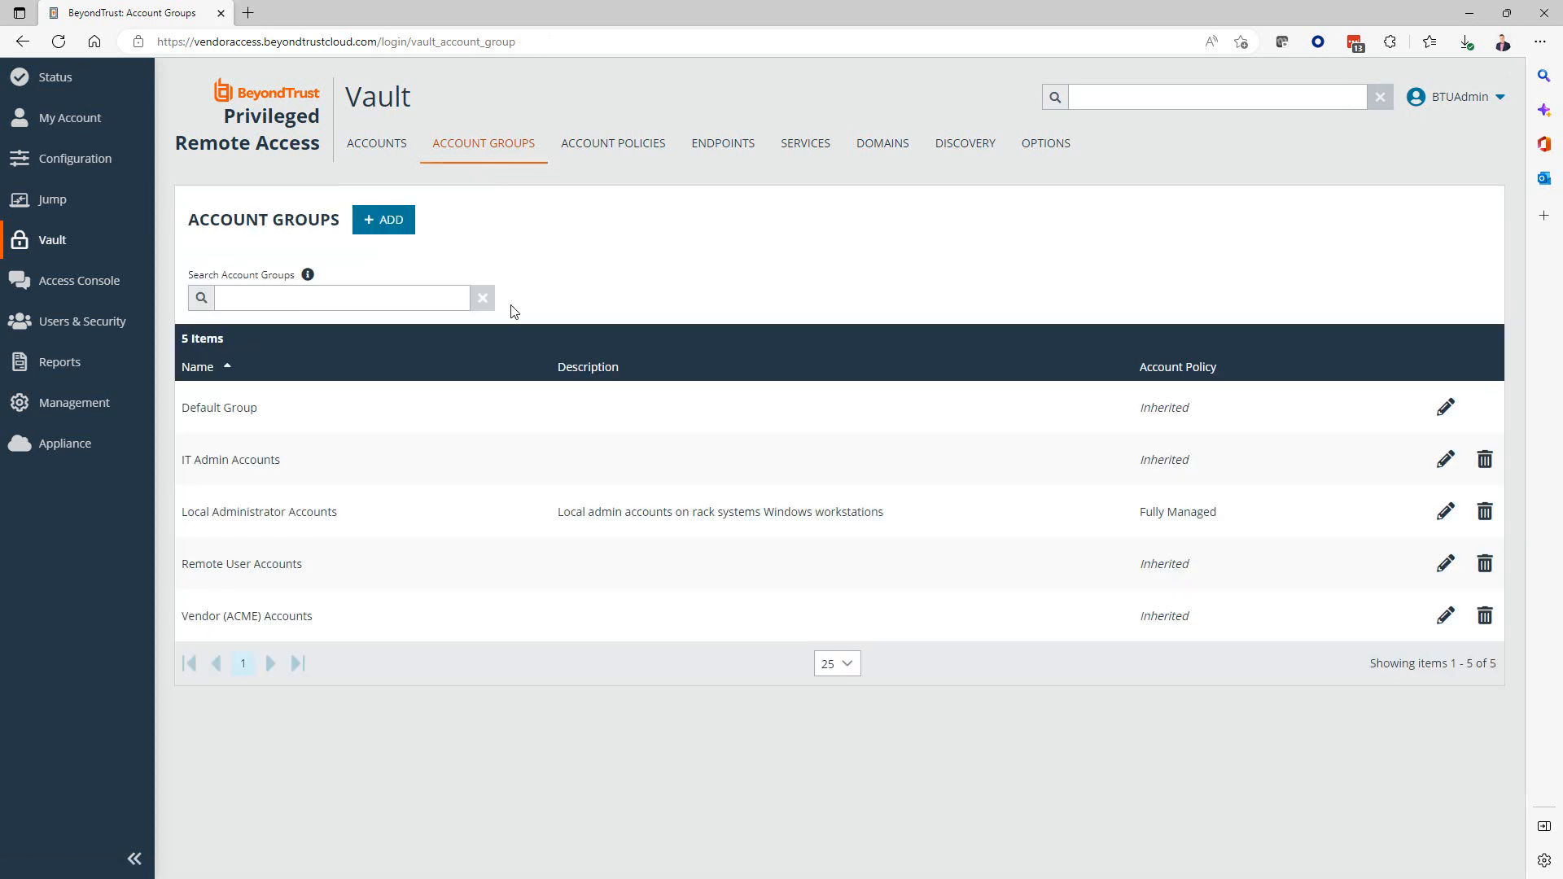
{"action": "mouse_move", "coordinate": [266, 507]}
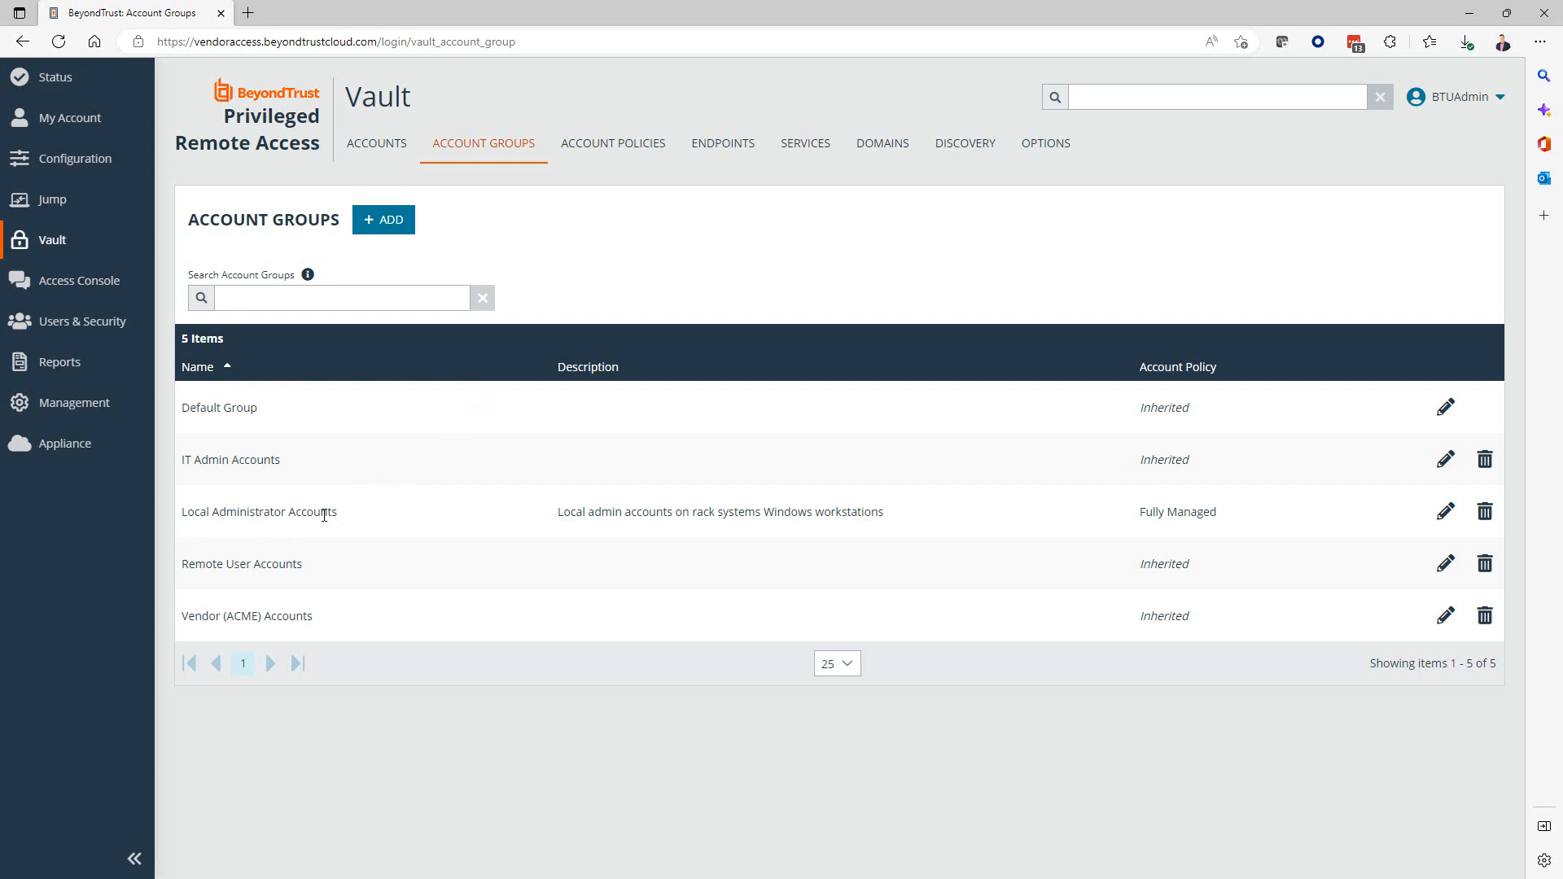
{"action": "mouse_move", "coordinate": [1292, 515]}
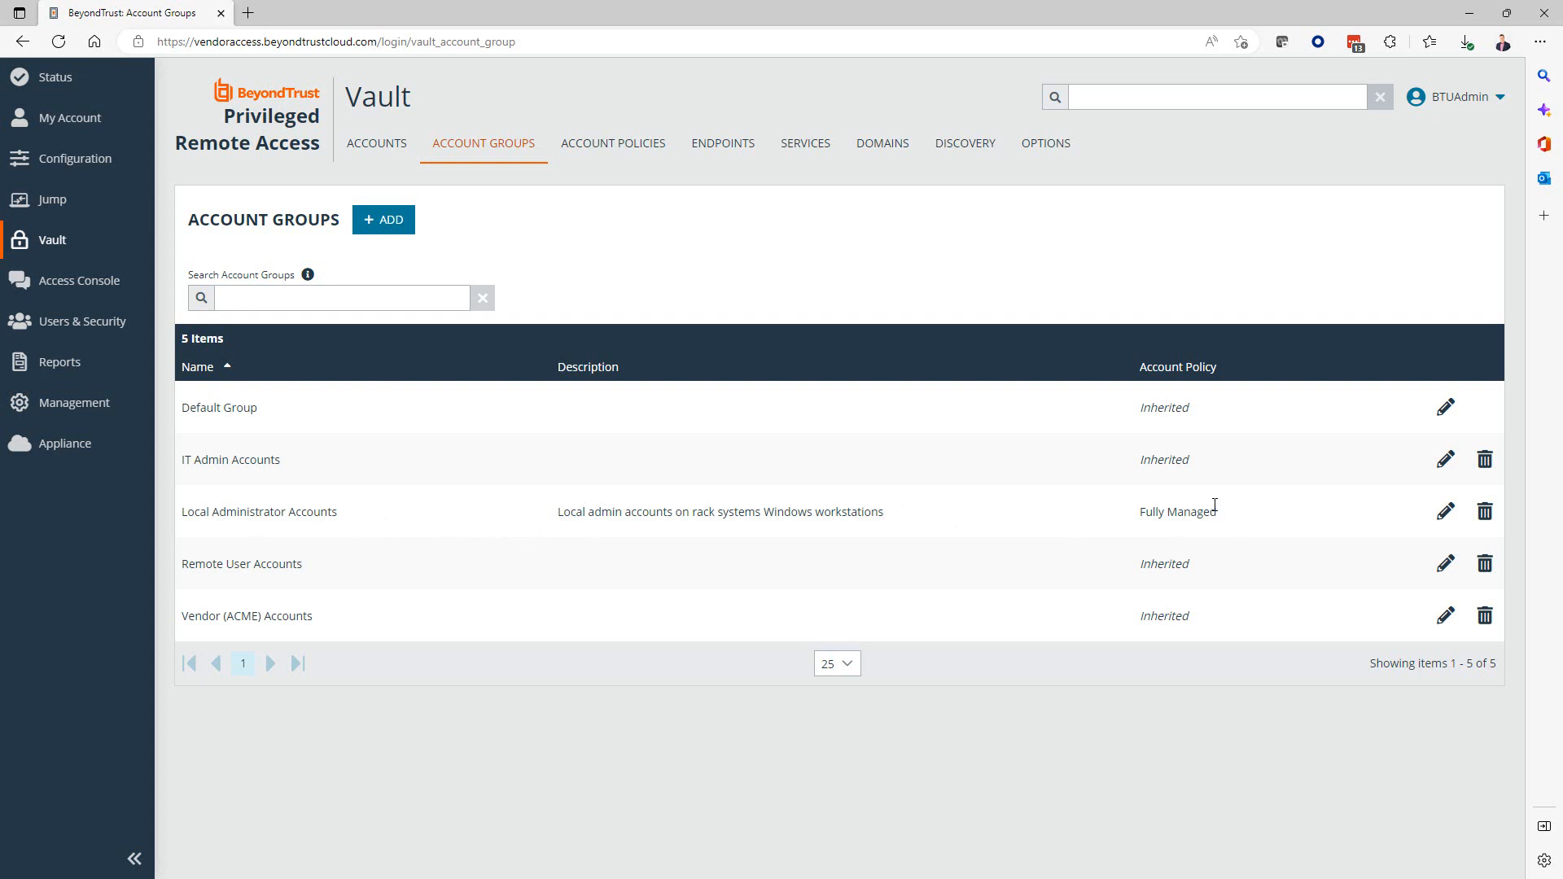
{"action": "mouse_move", "coordinate": [1287, 497]}
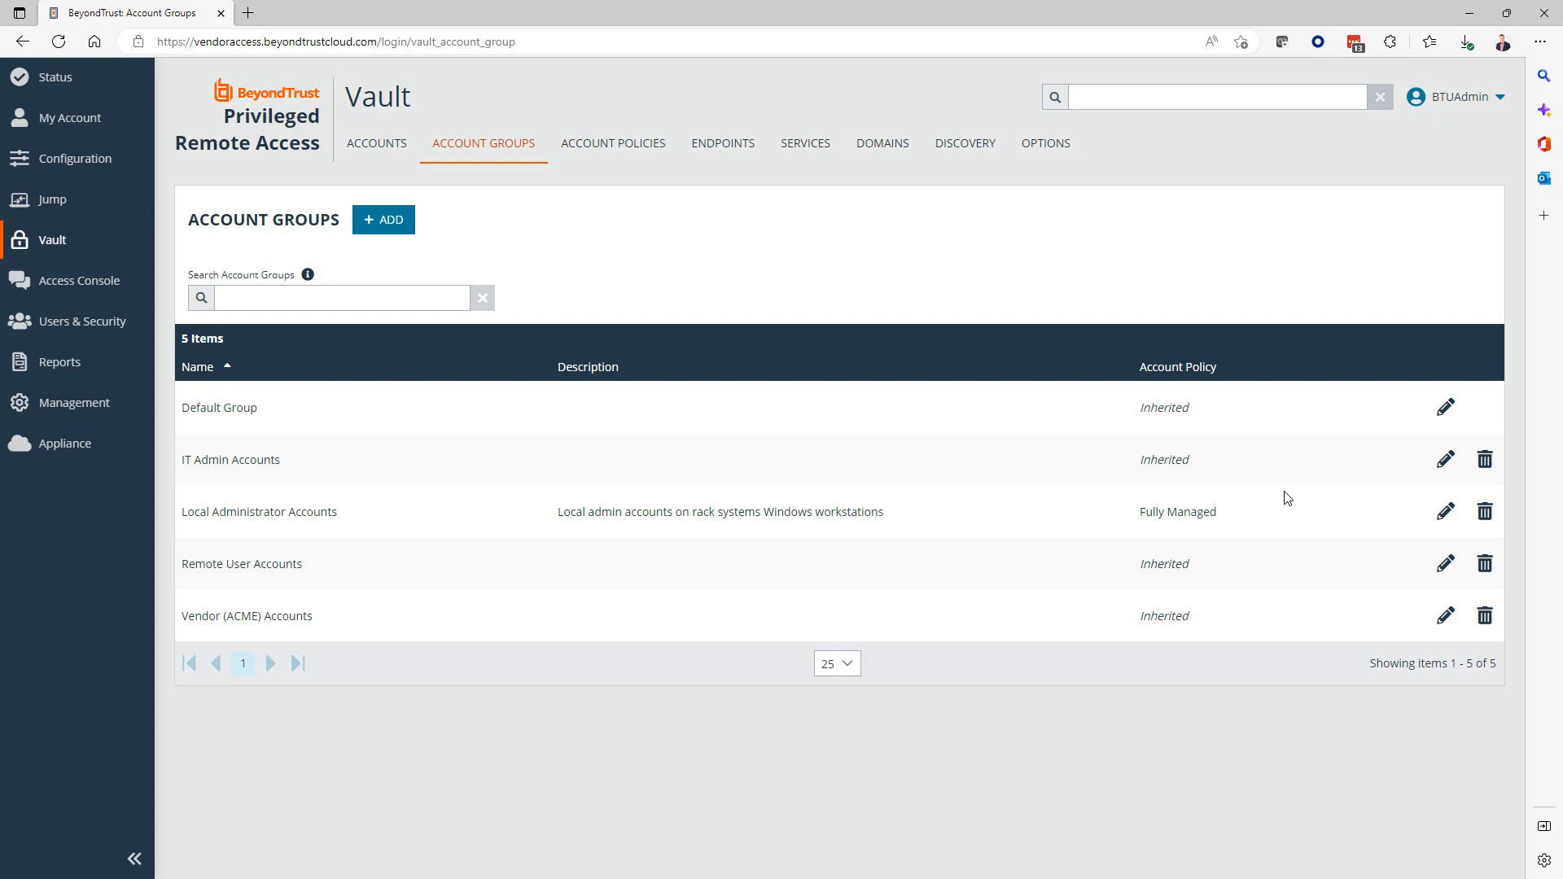
{"action": "mouse_move", "coordinate": [620, 466]}
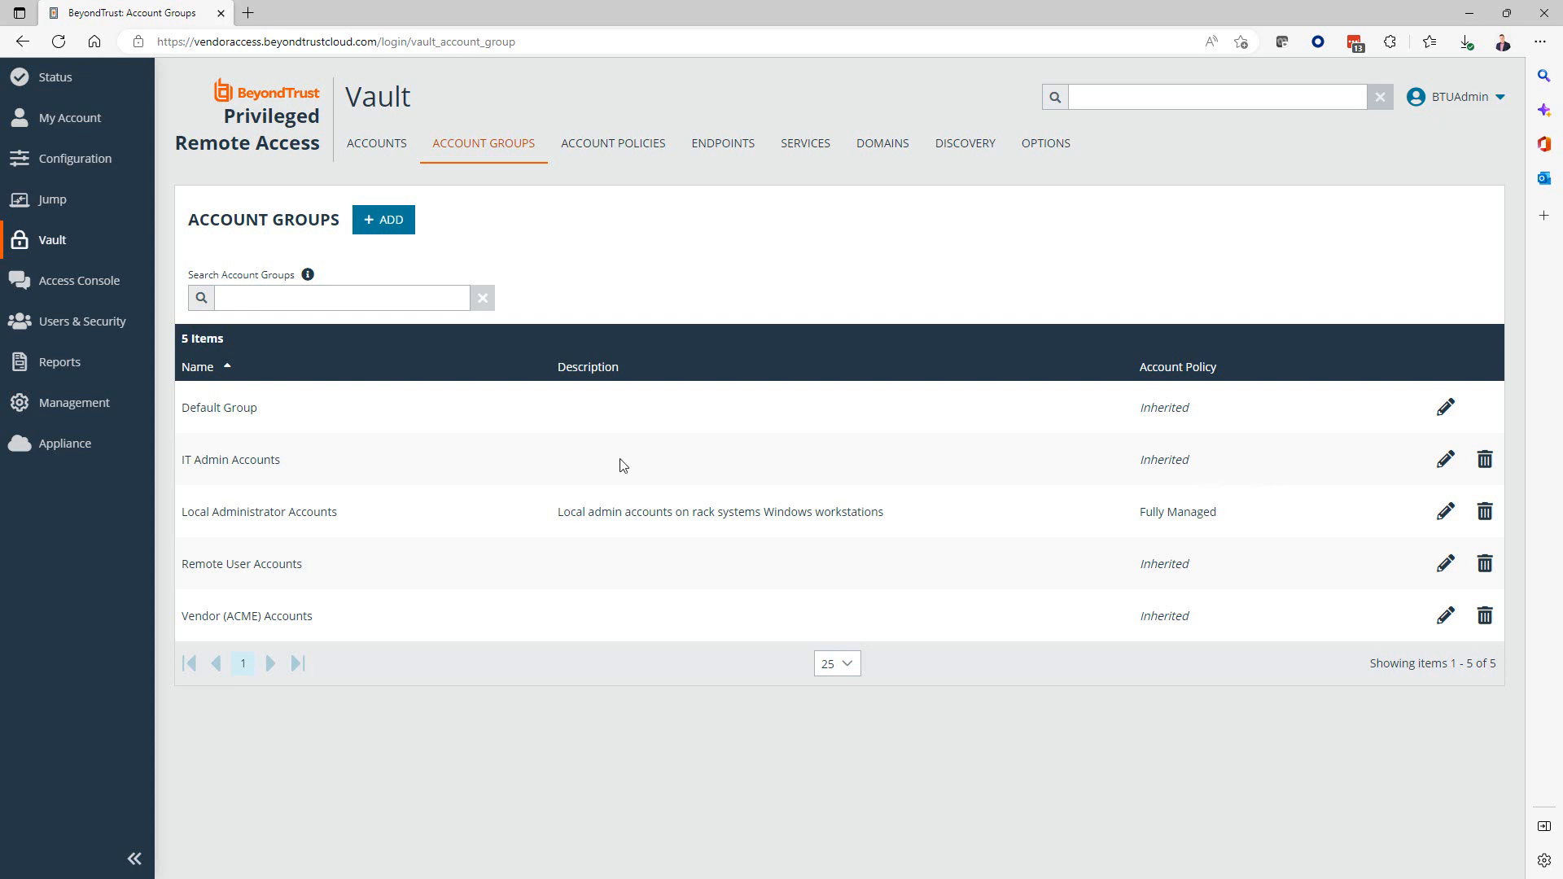
{"action": "mouse_move", "coordinate": [81, 321]}
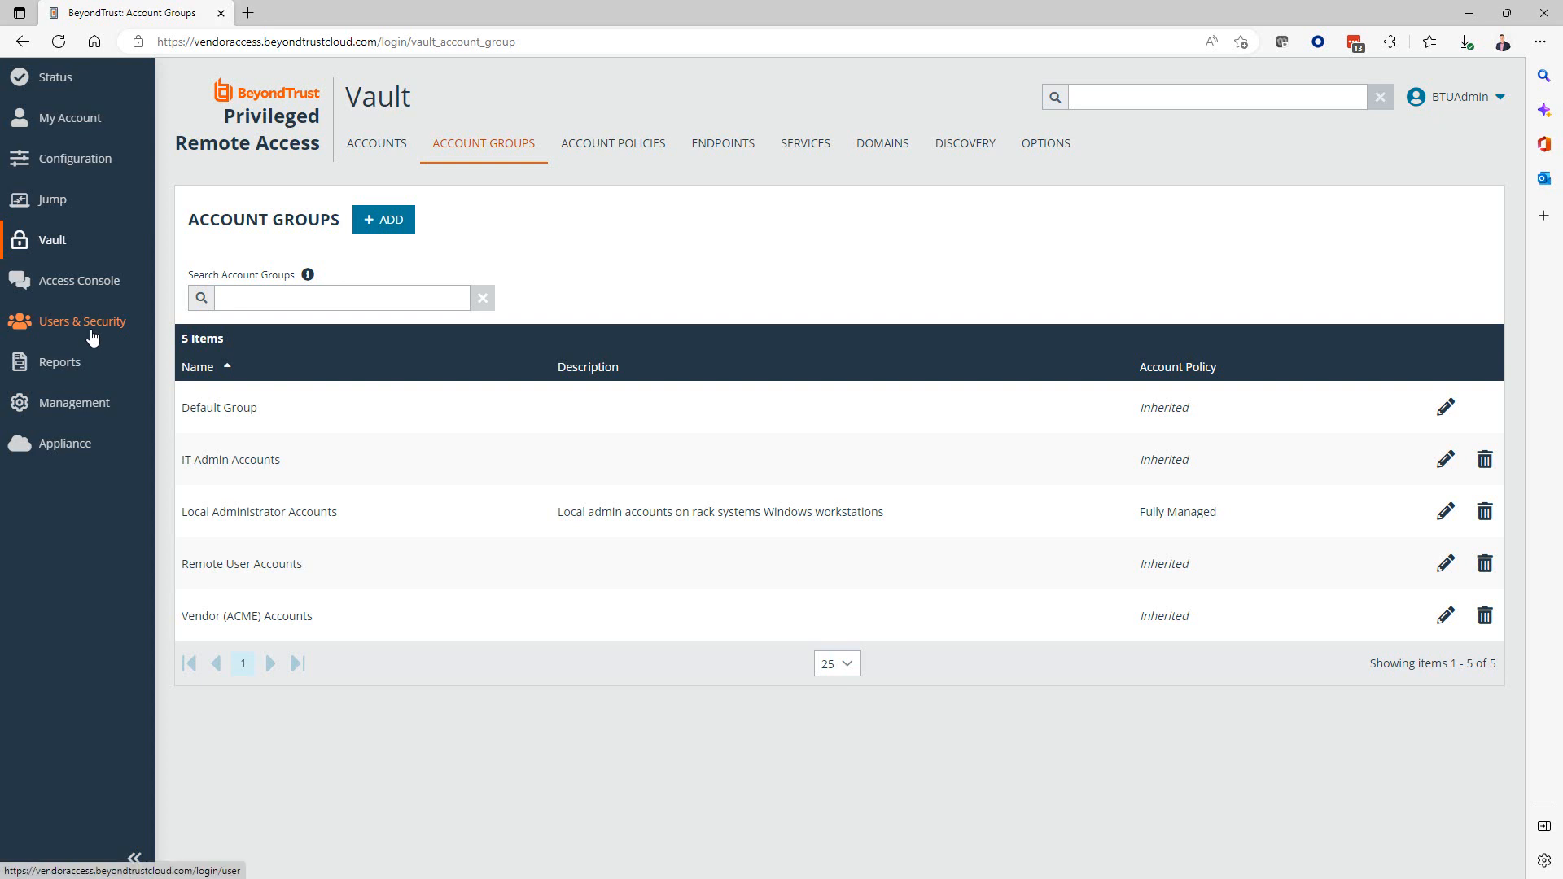
Open the PRA Admins group policy for editing under Users & Security's Group Policies.
{"action": "left_click", "coordinate": [82, 321]}
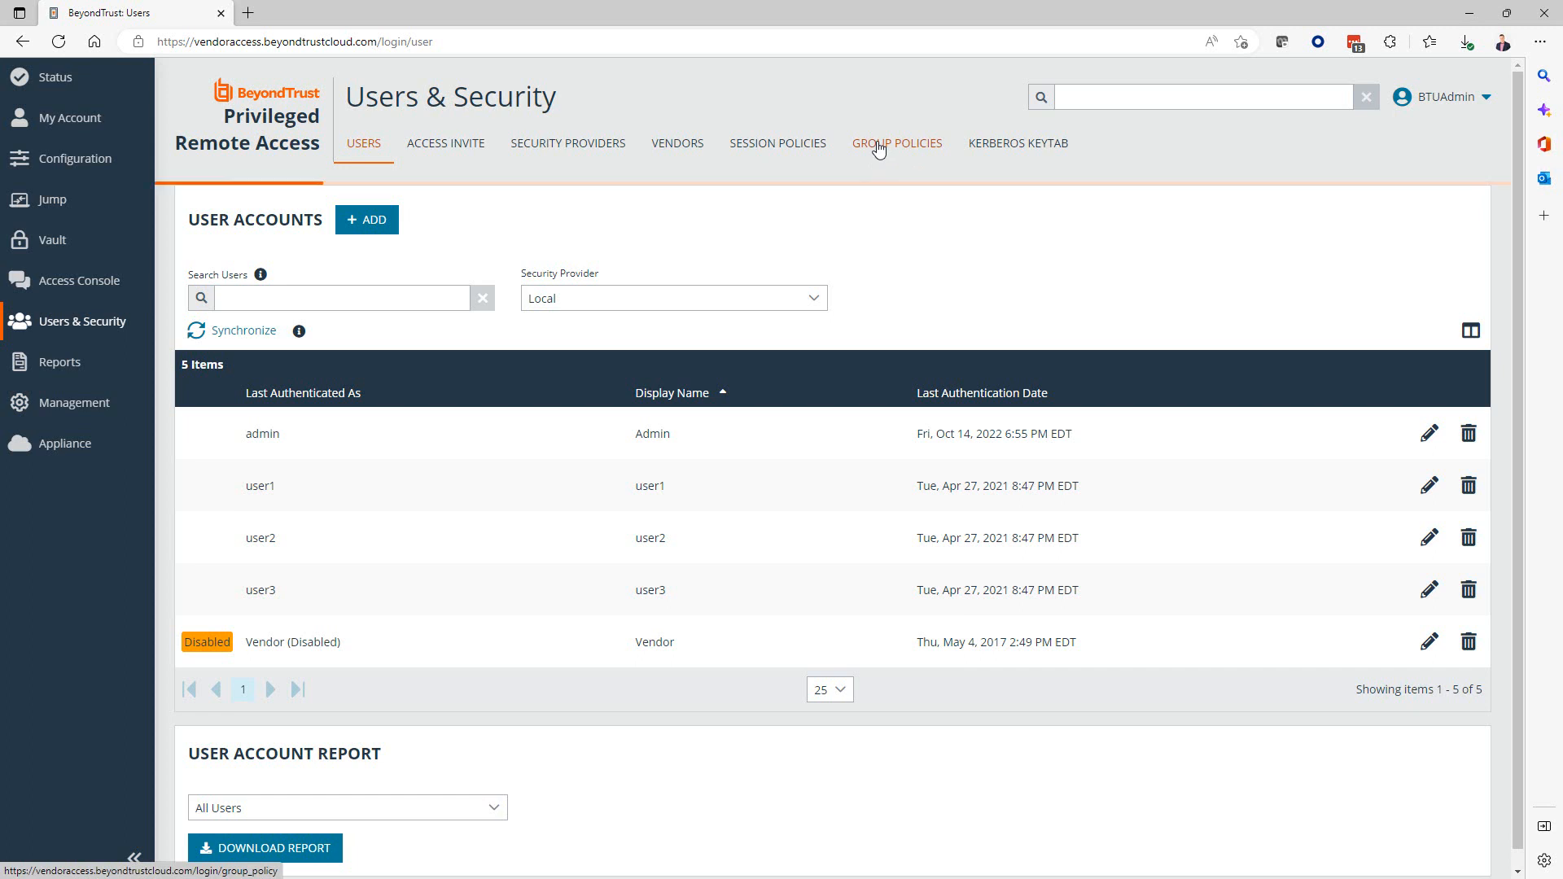
{"action": "left_click", "coordinate": [895, 143]}
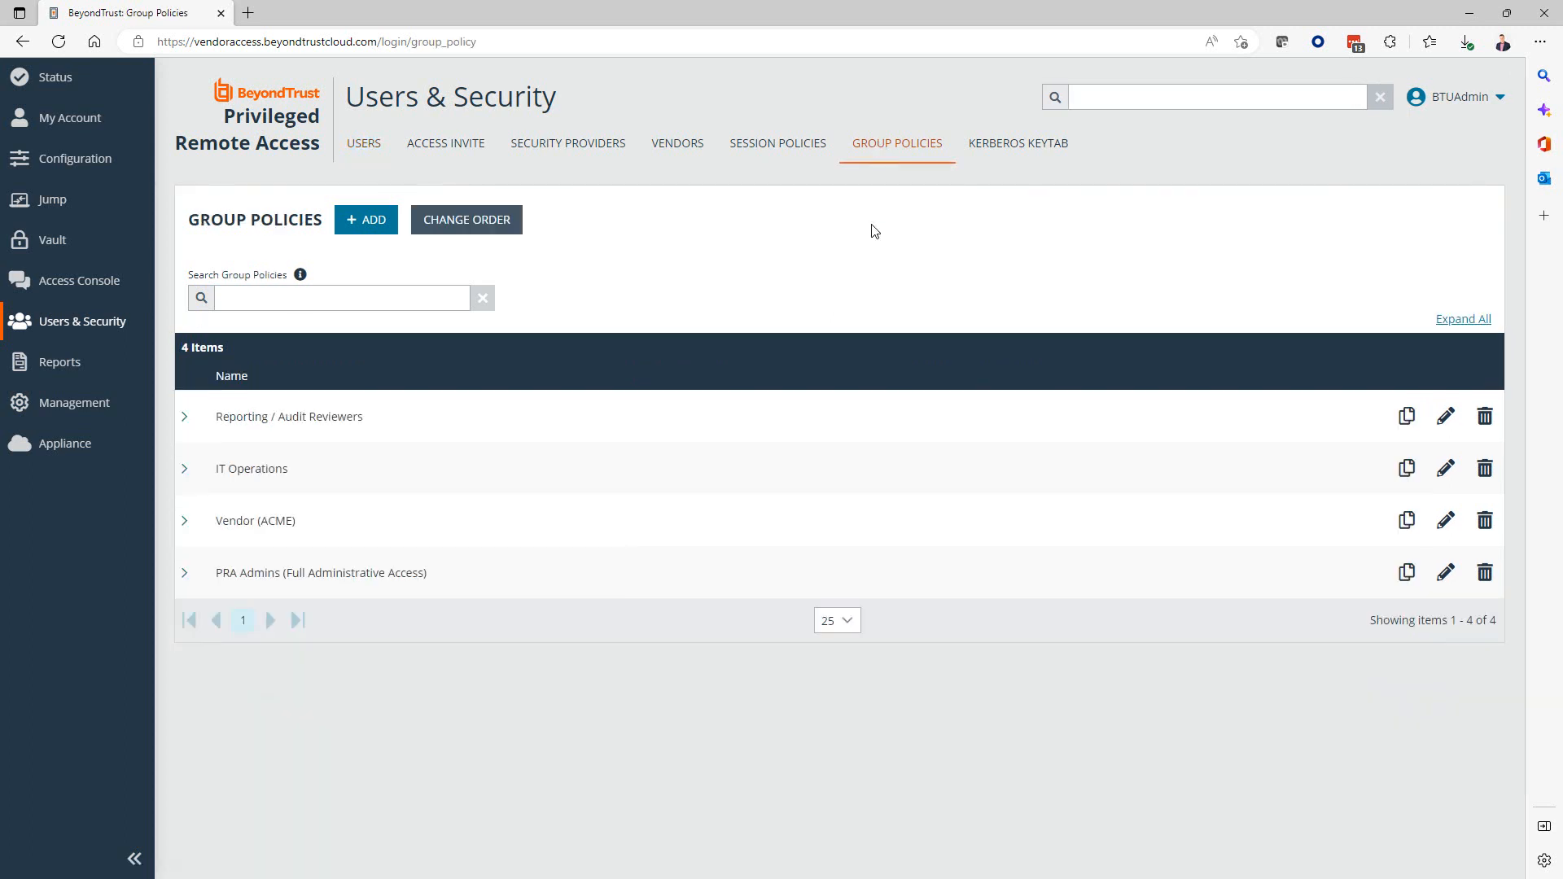
{"action": "mouse_move", "coordinate": [409, 538]}
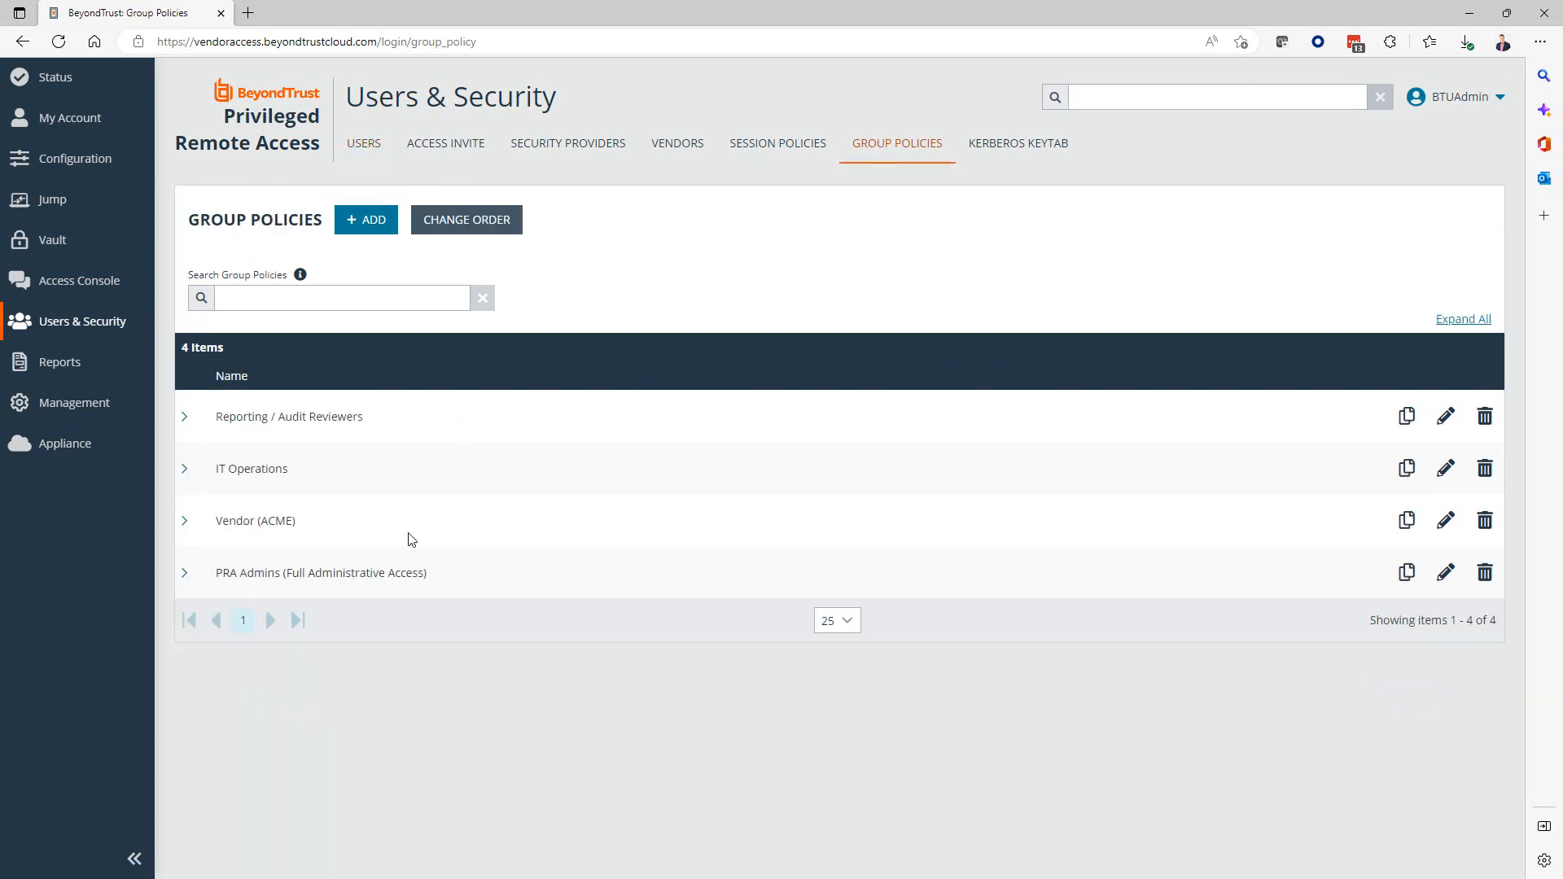
{"action": "mouse_move", "coordinate": [296, 595]}
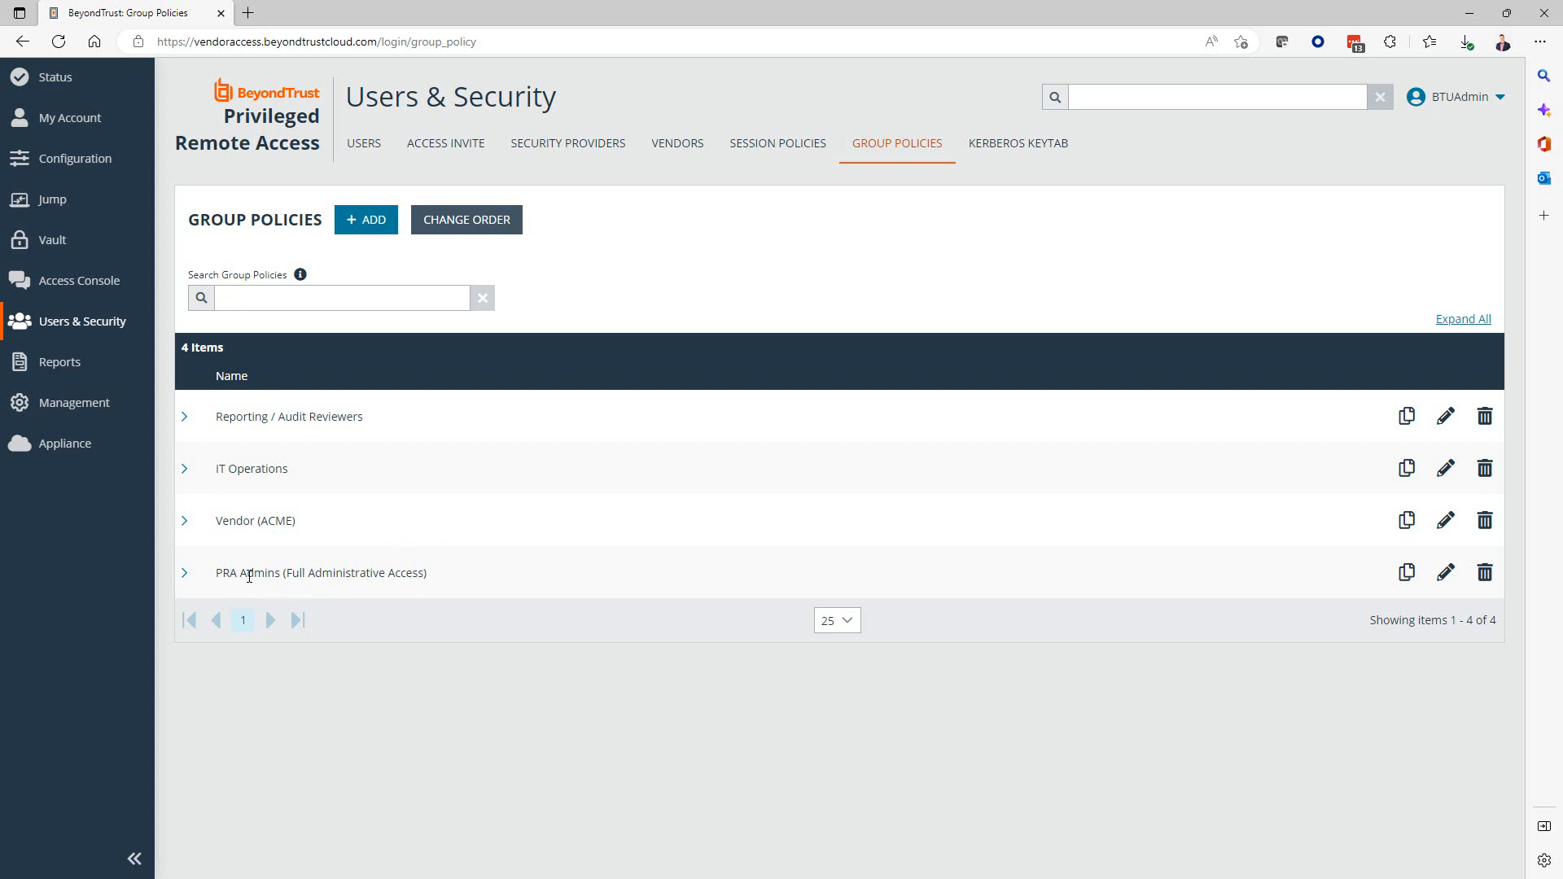
{"action": "mouse_move", "coordinate": [1346, 585]}
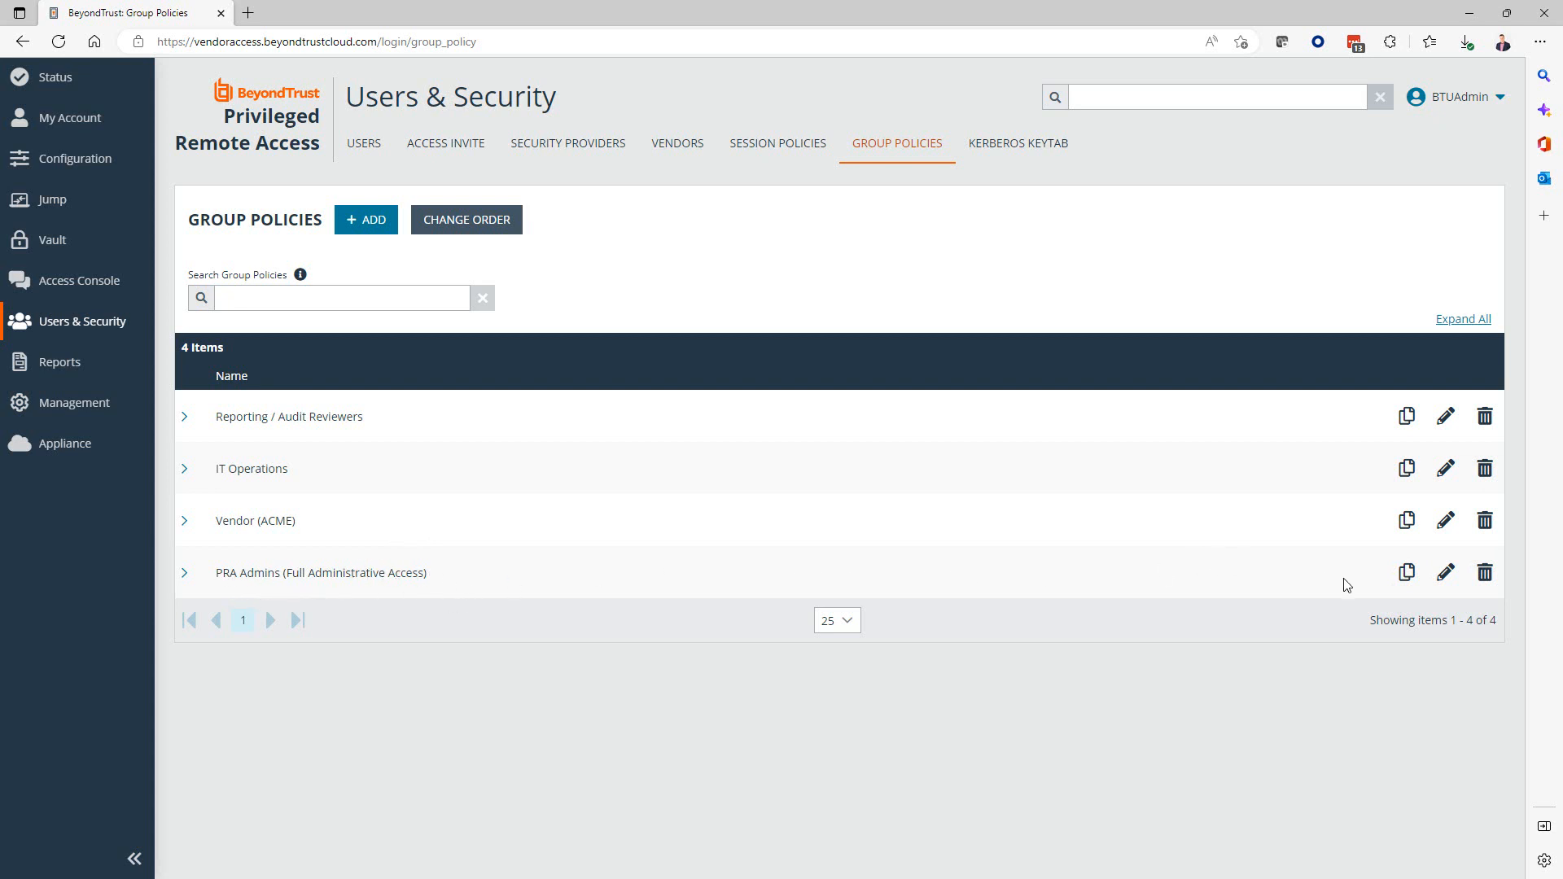
{"action": "left_click", "coordinate": [1445, 572]}
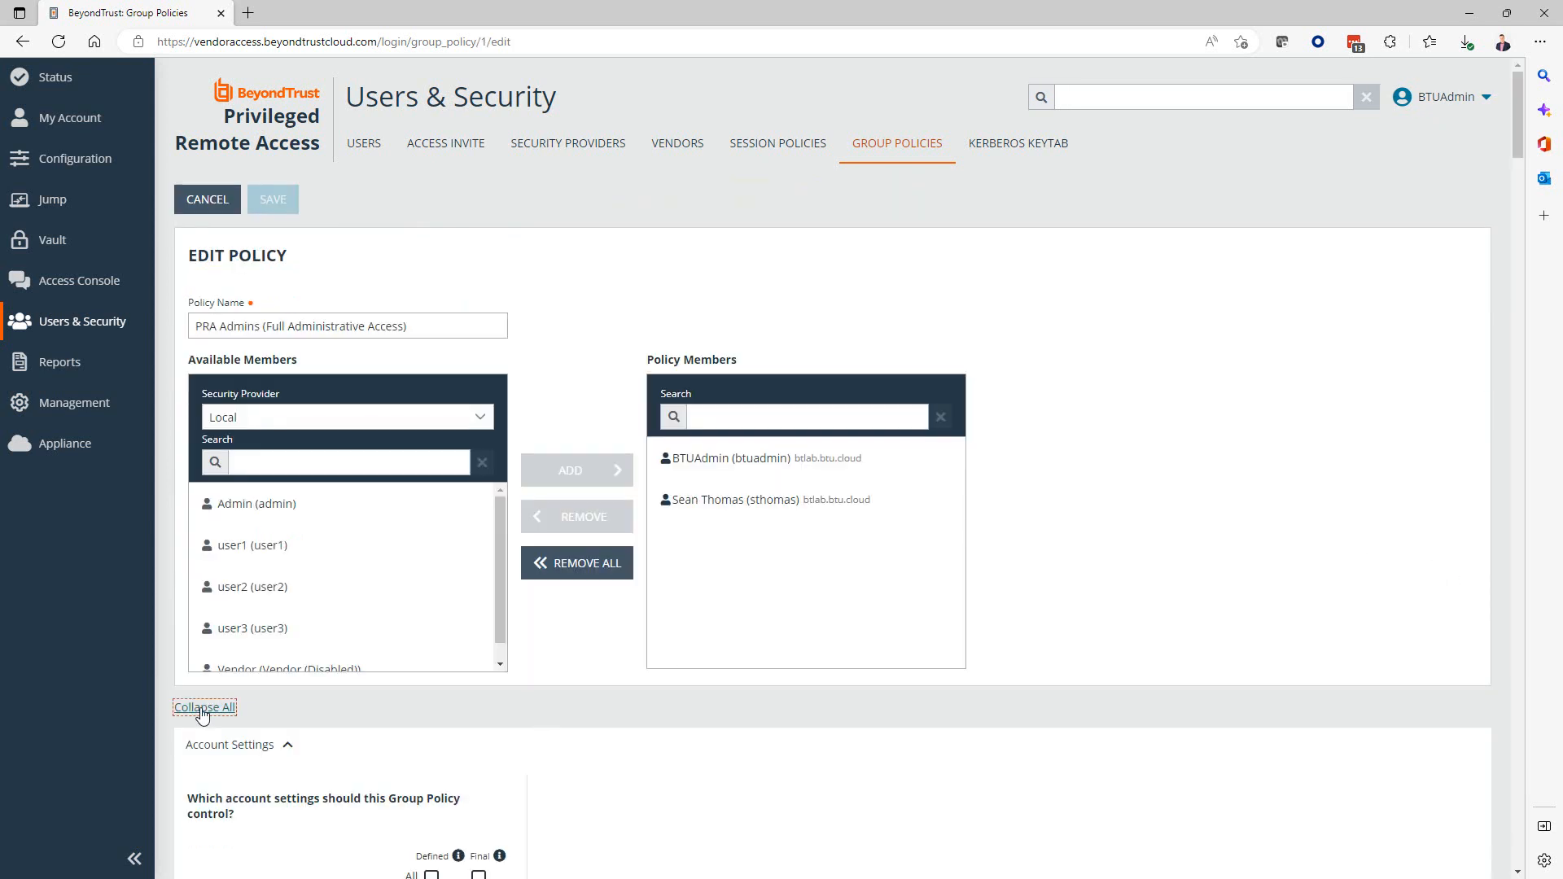
Collapse all policy sections, expand Memberships, and scroll to the four vault account groups.
{"action": "left_click", "coordinate": [204, 706]}
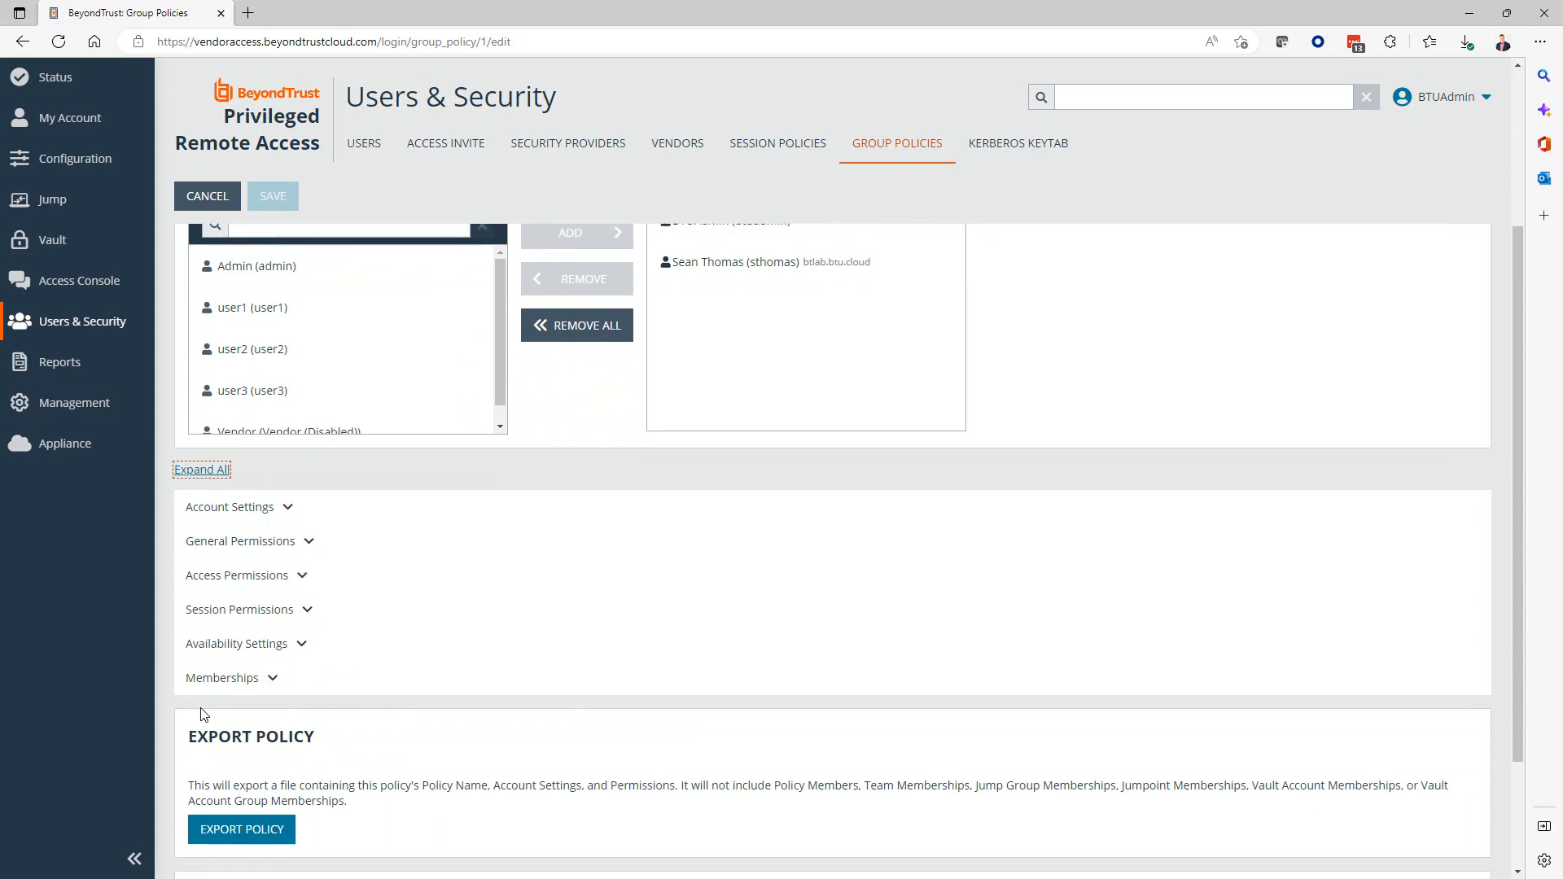
{"action": "left_click", "coordinate": [222, 677]}
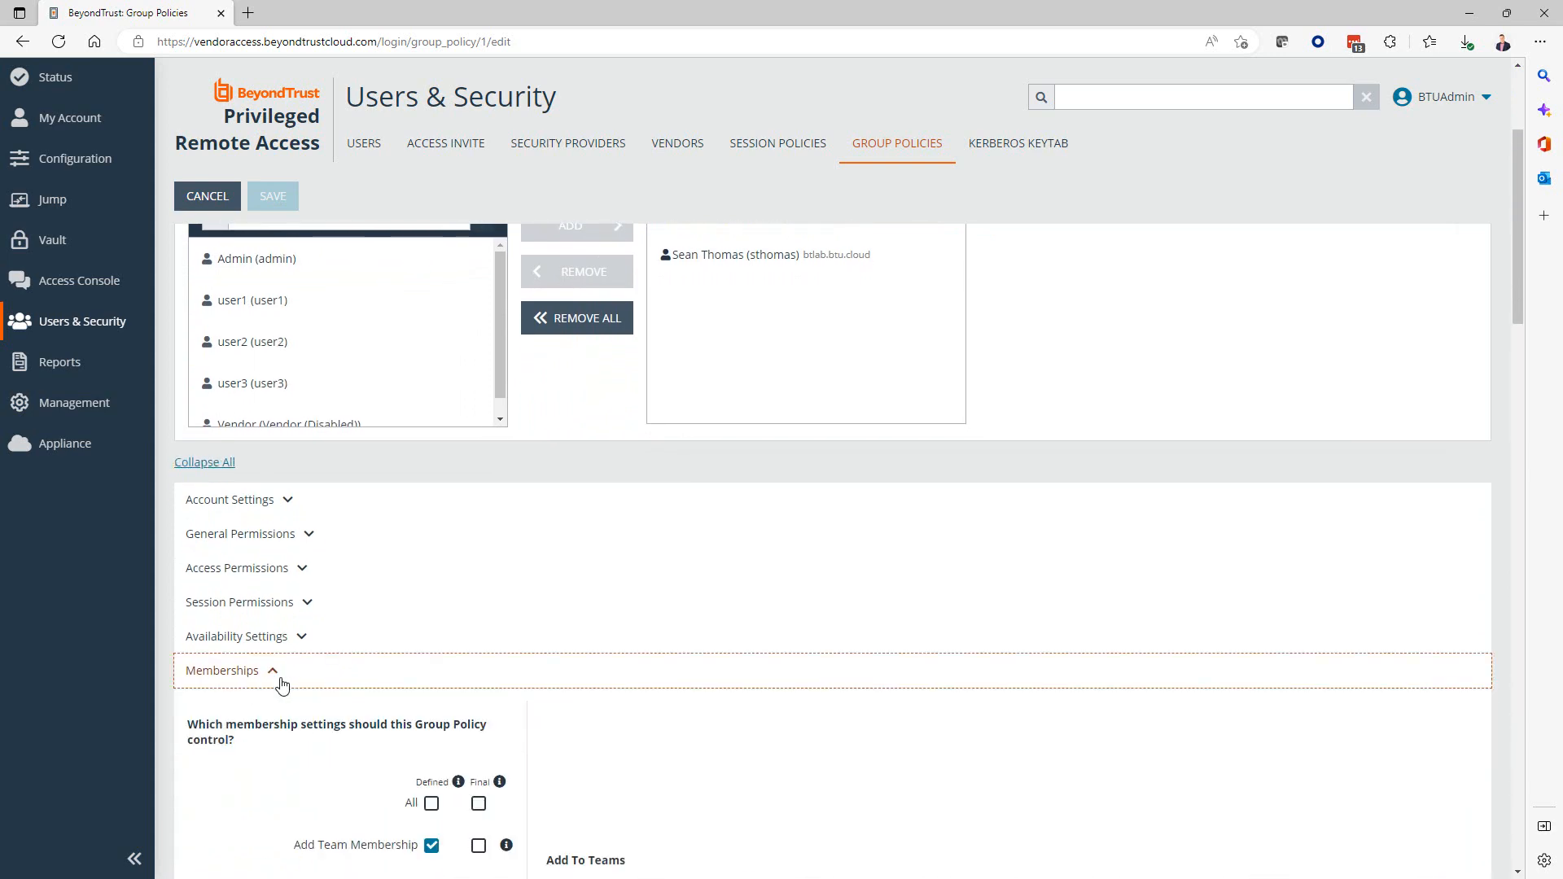
{"action": "scroll", "scroll_direction": "down", "scroll_amount": 3}
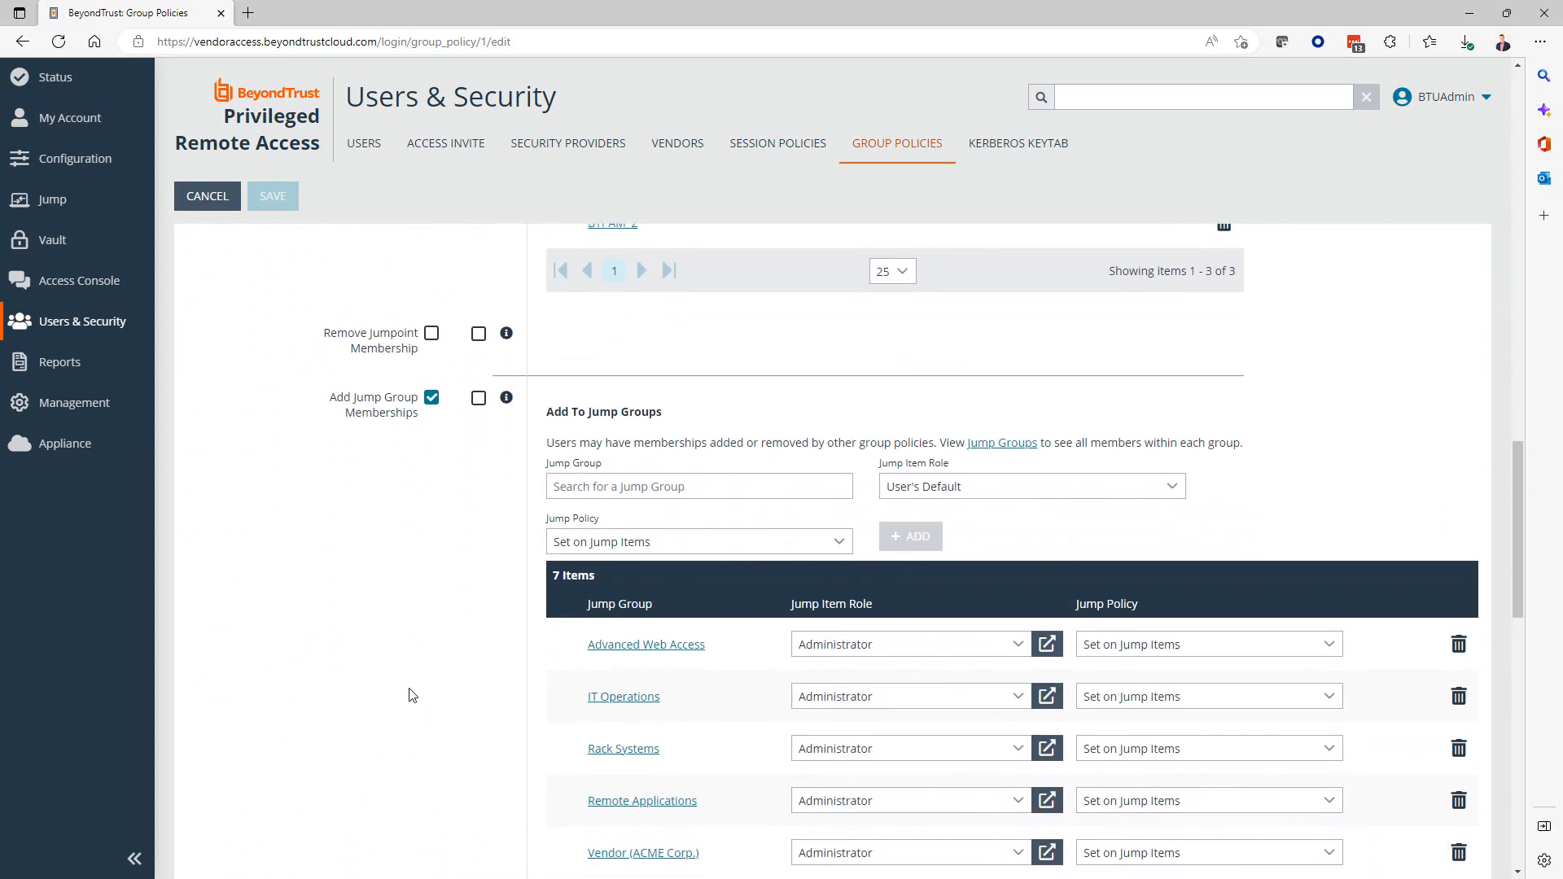
{"action": "scroll", "scroll_direction": "down", "scroll_amount": 3}
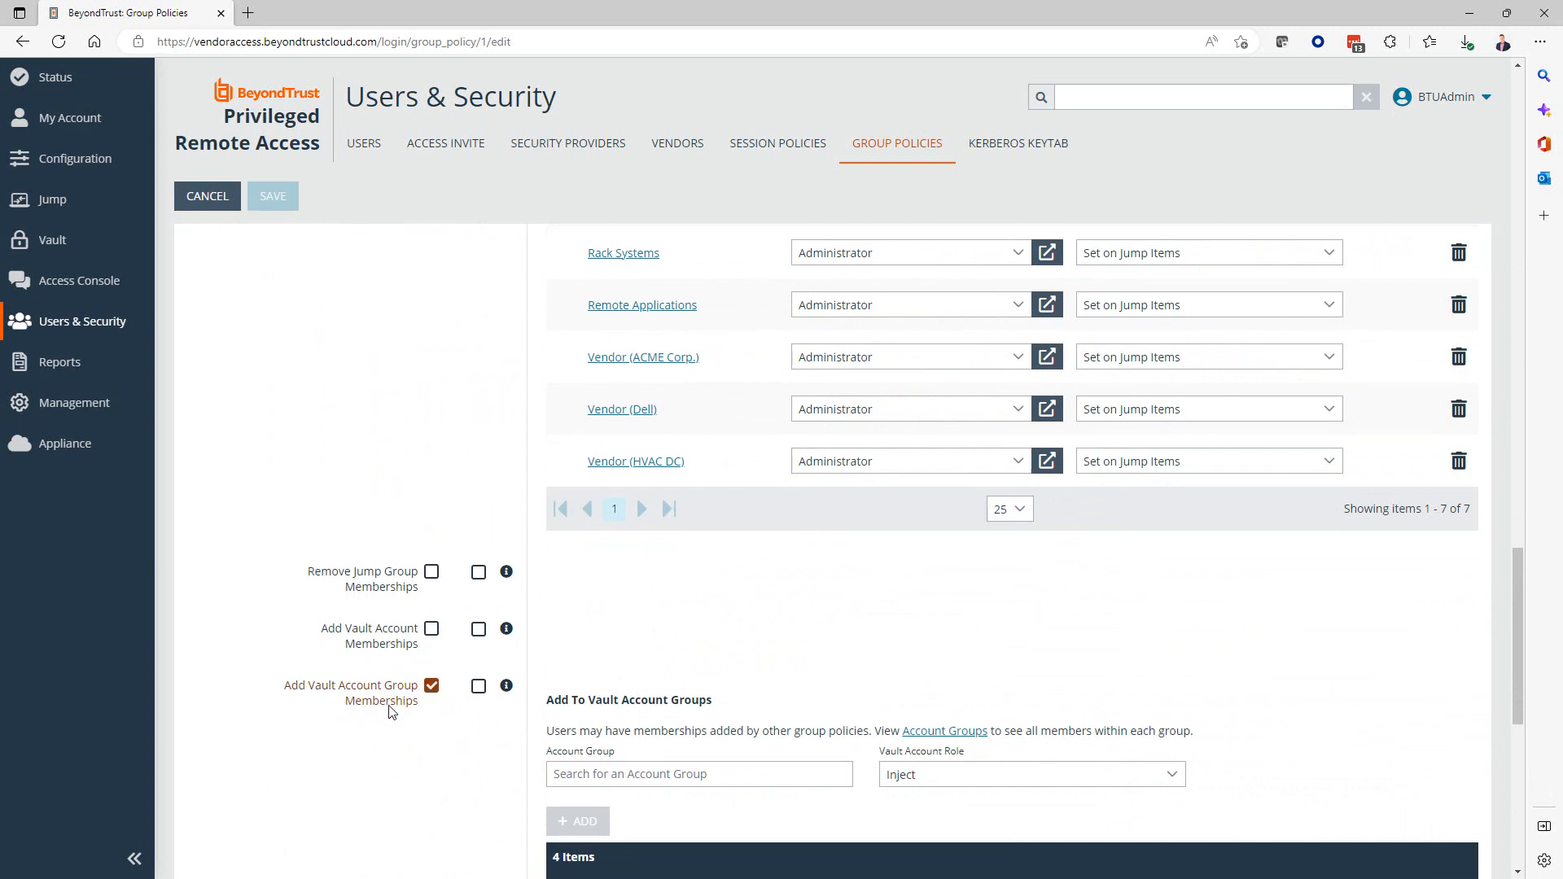
{"action": "scroll", "scroll_direction": "down", "scroll_amount": 3}
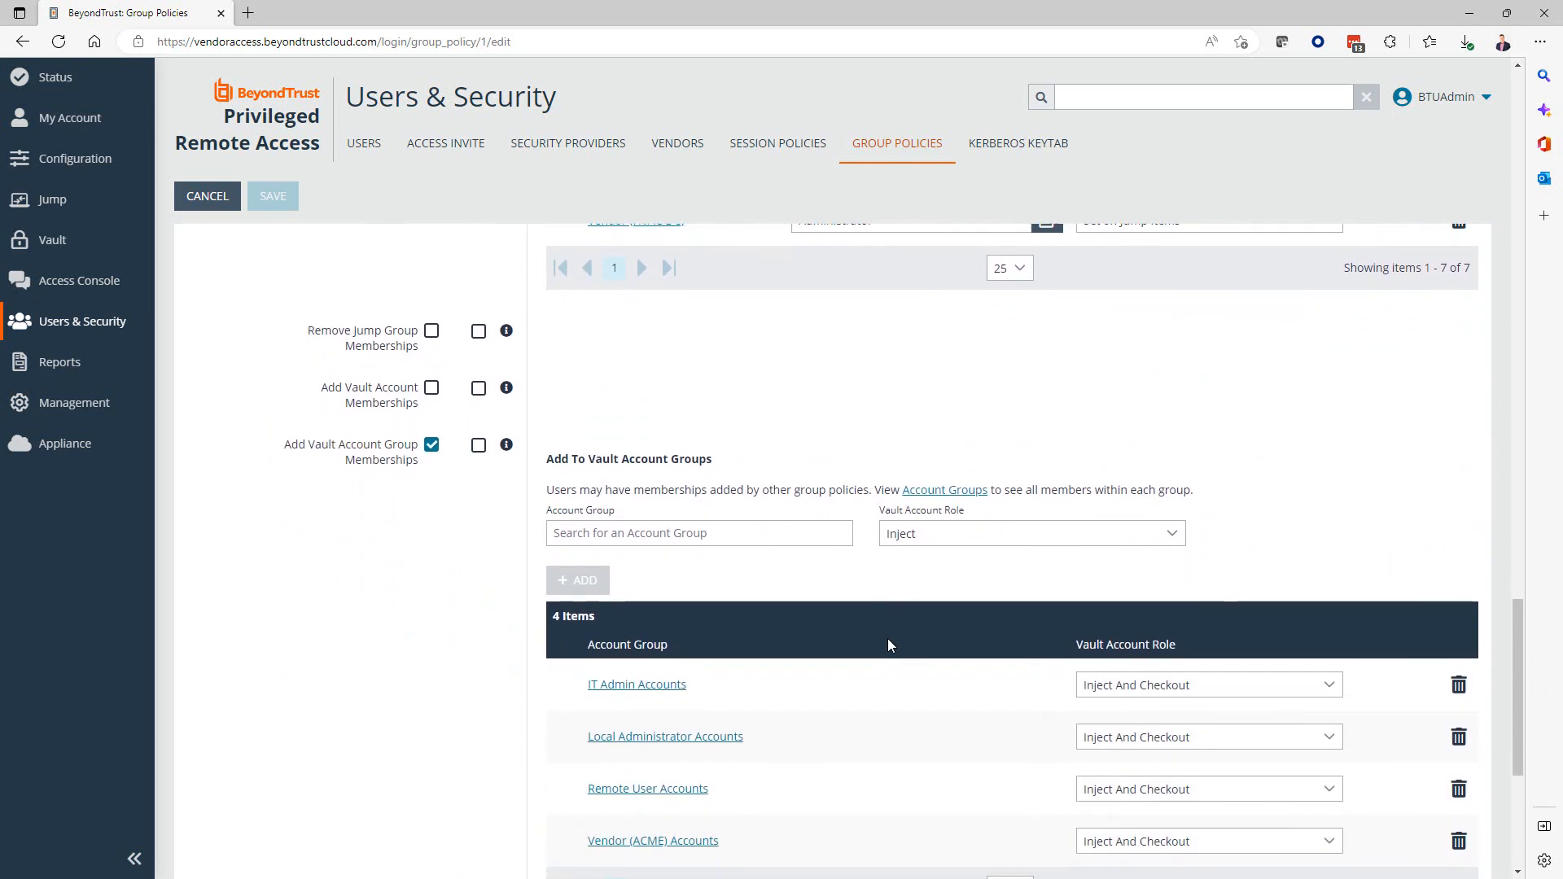
{"action": "scroll", "scroll_direction": "down", "scroll_amount": 3}
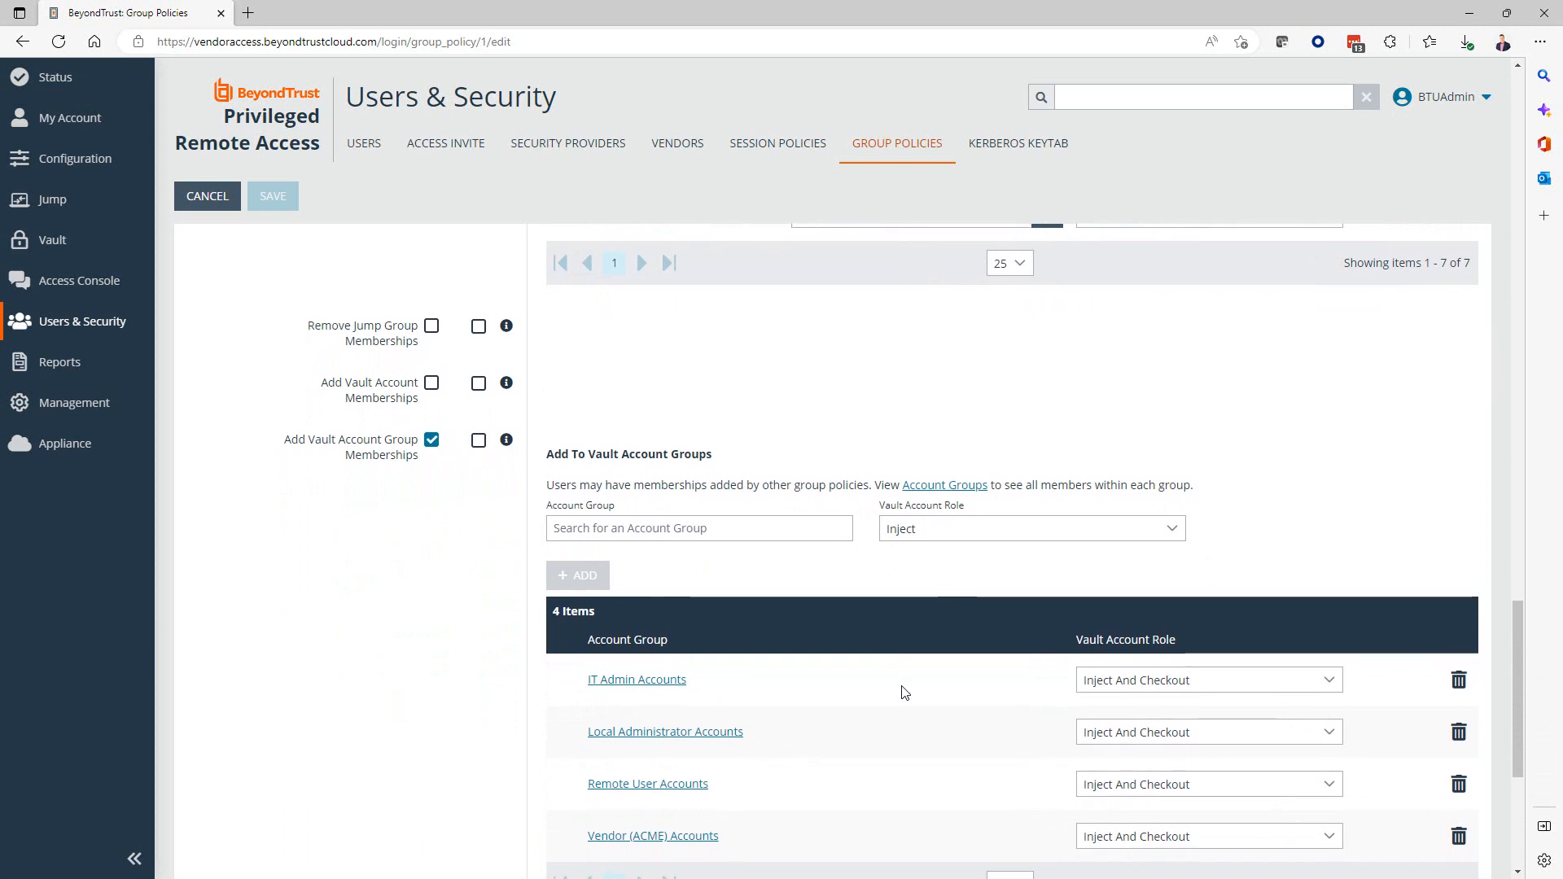
{"action": "mouse_move", "coordinate": [896, 689]}
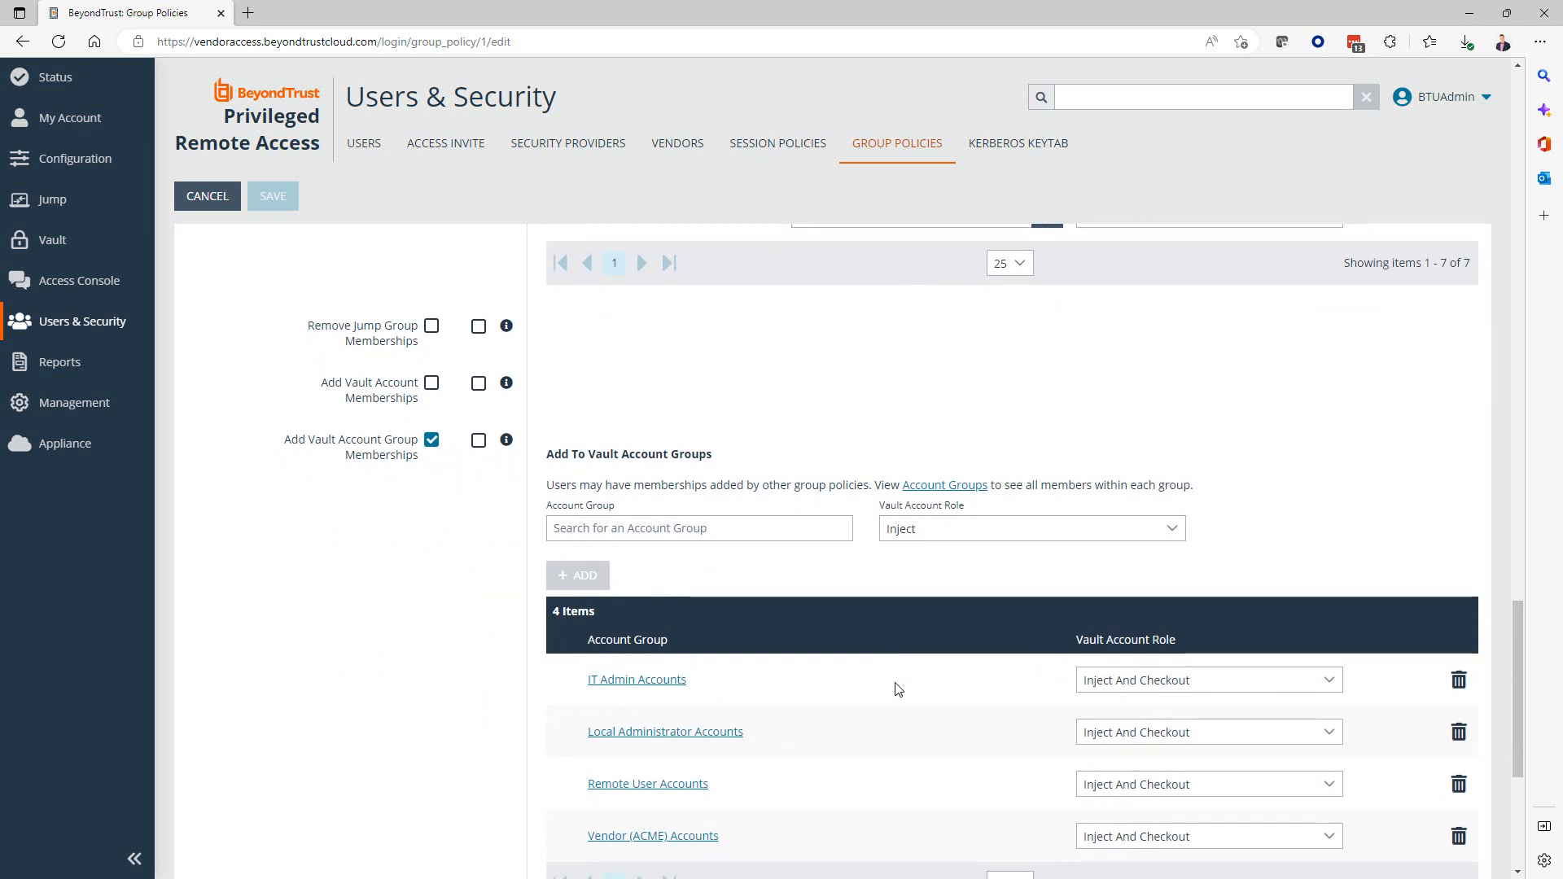
{"action": "mouse_move", "coordinate": [908, 684]}
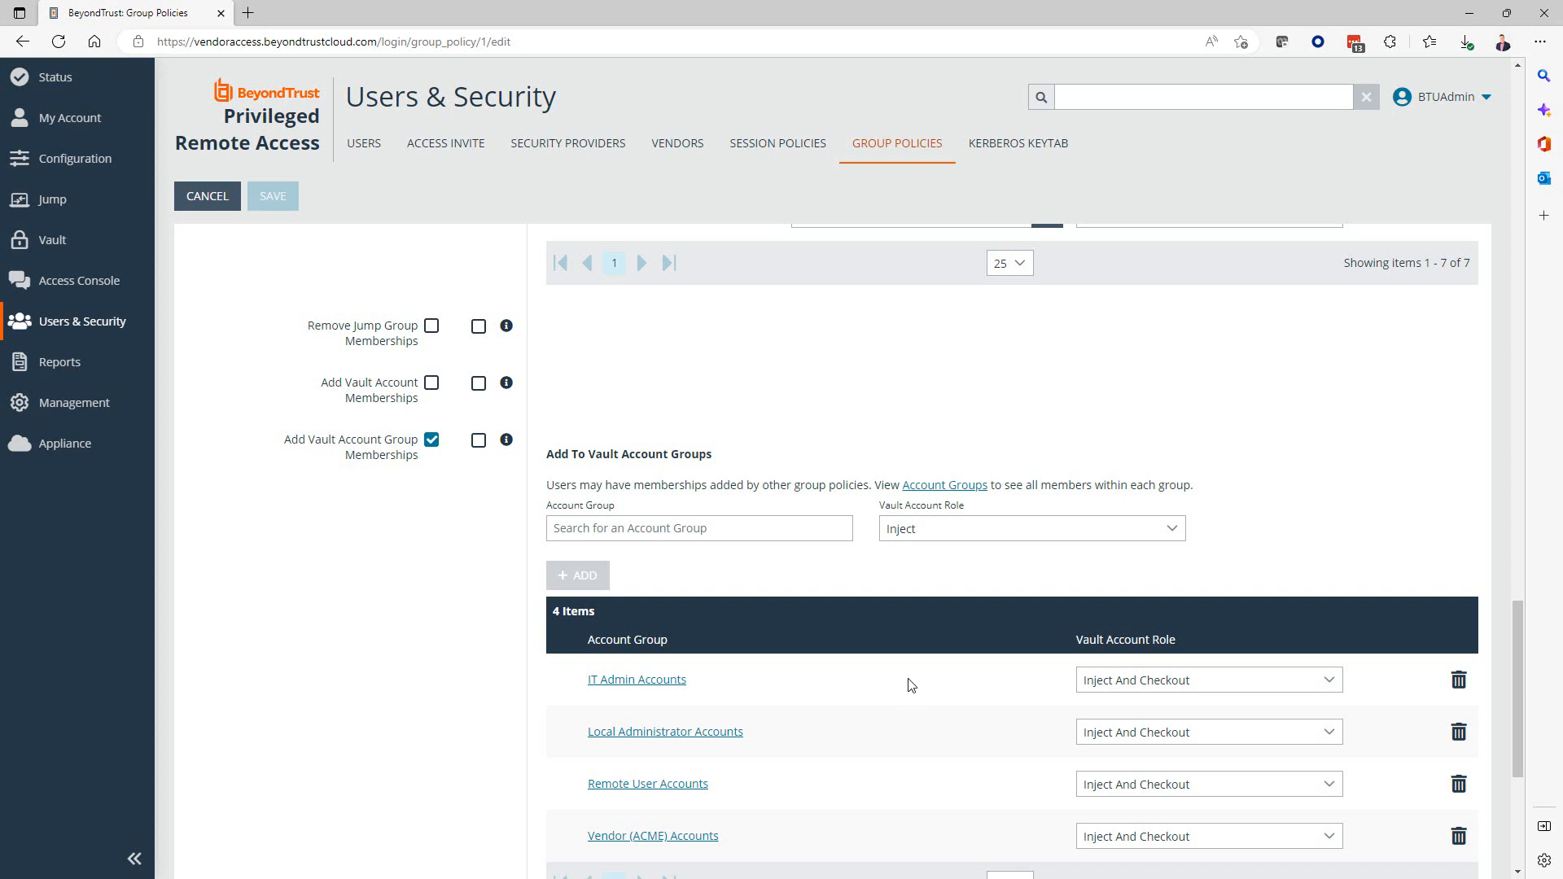
{"action": "scroll", "scroll_direction": "down", "scroll_amount": 3}
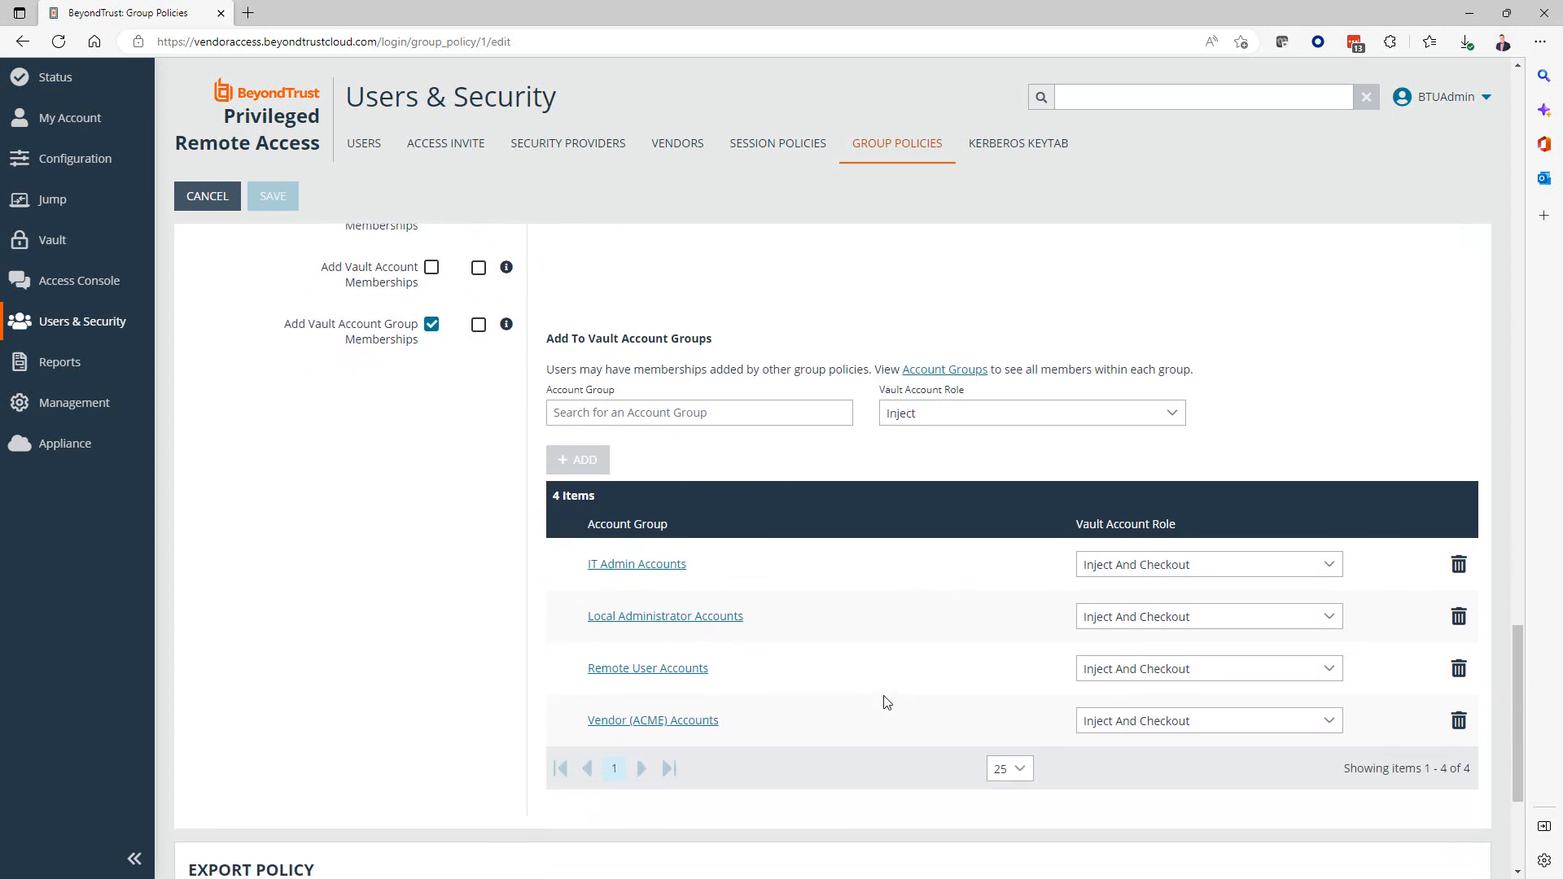
{"action": "scroll", "scroll_direction": "up", "scroll_amount": 3}
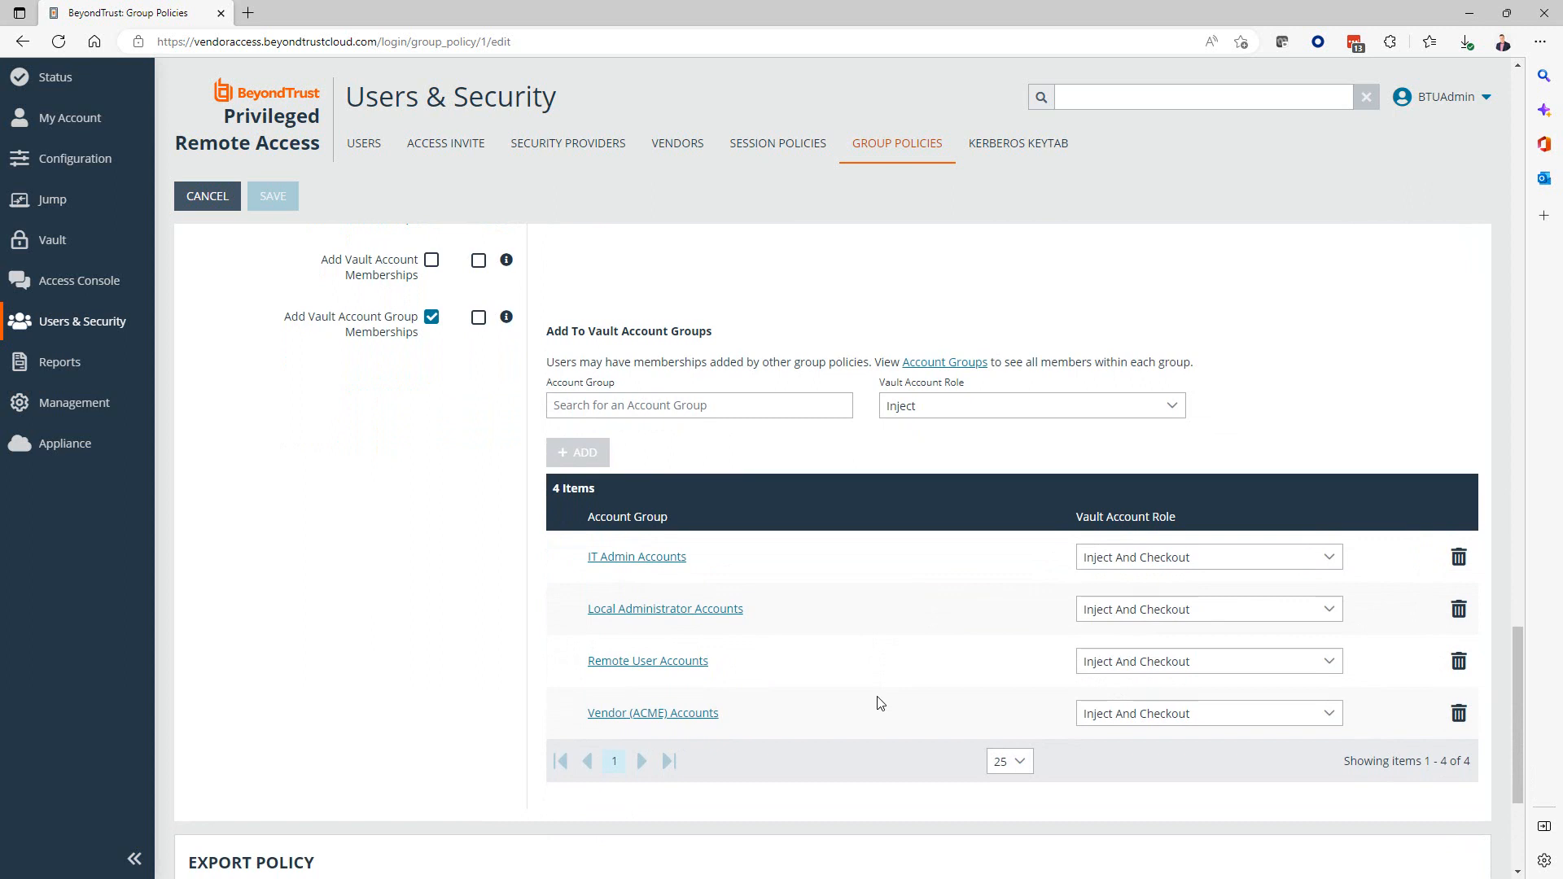
{"action": "mouse_move", "coordinate": [649, 551]}
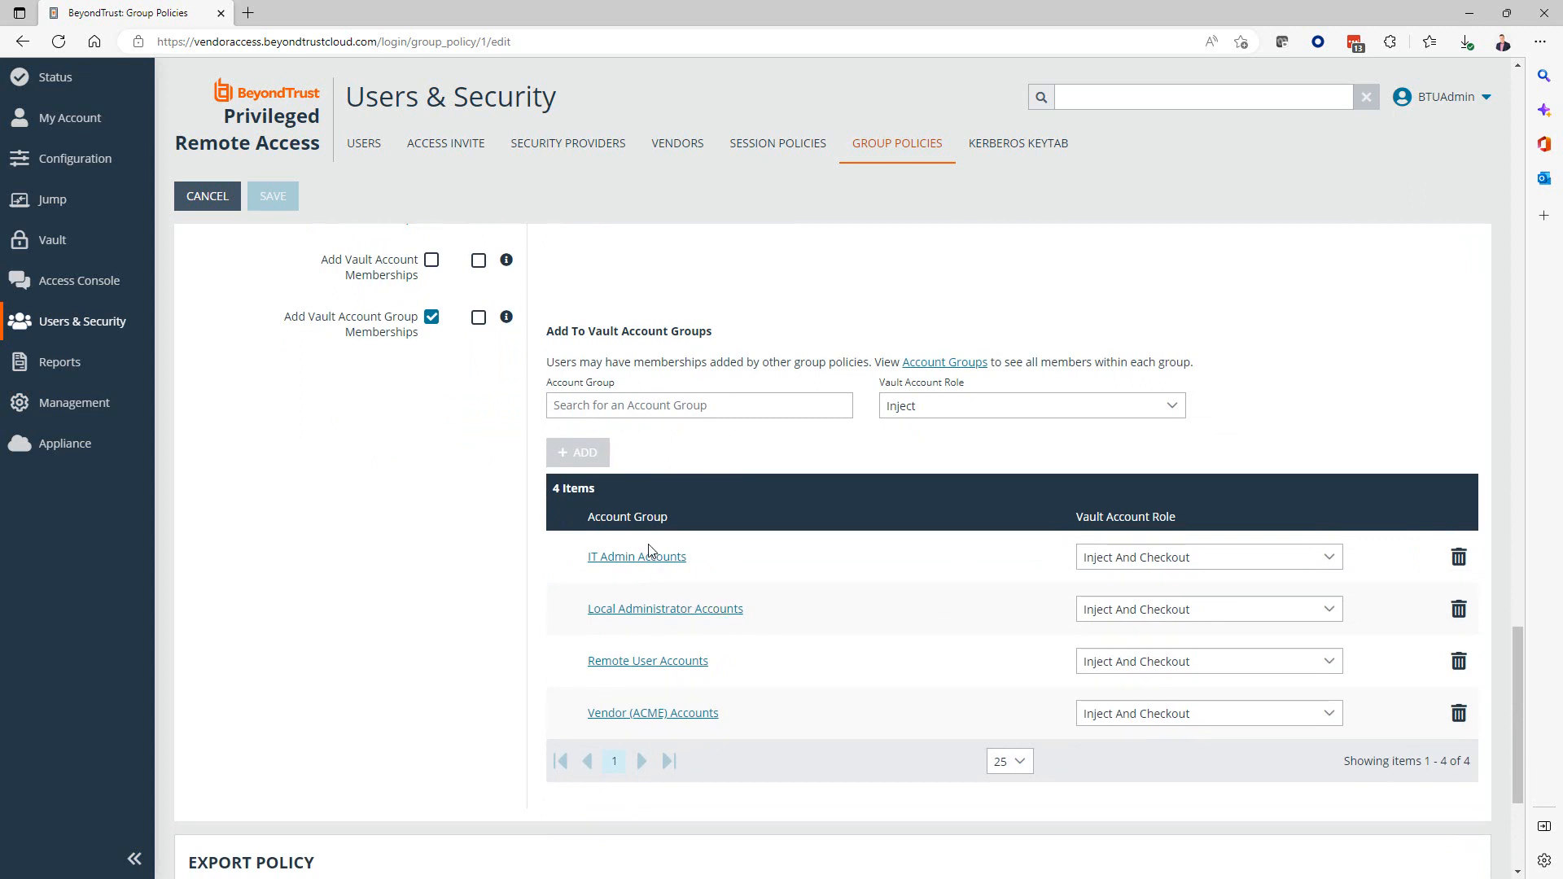
{"action": "mouse_move", "coordinate": [665, 608]}
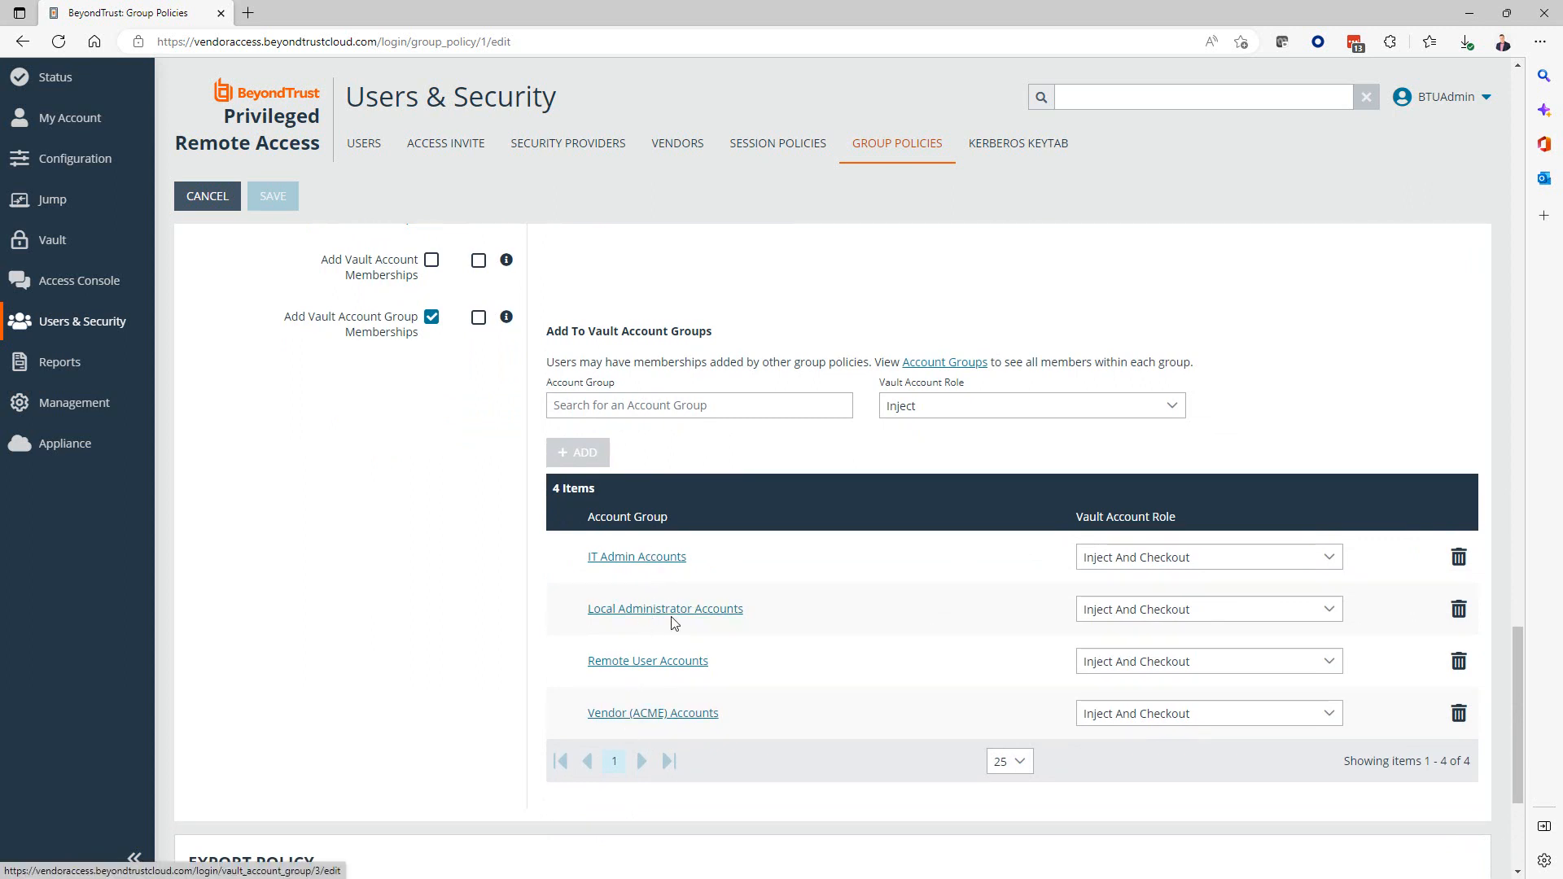
{"action": "mouse_move", "coordinate": [782, 478]}
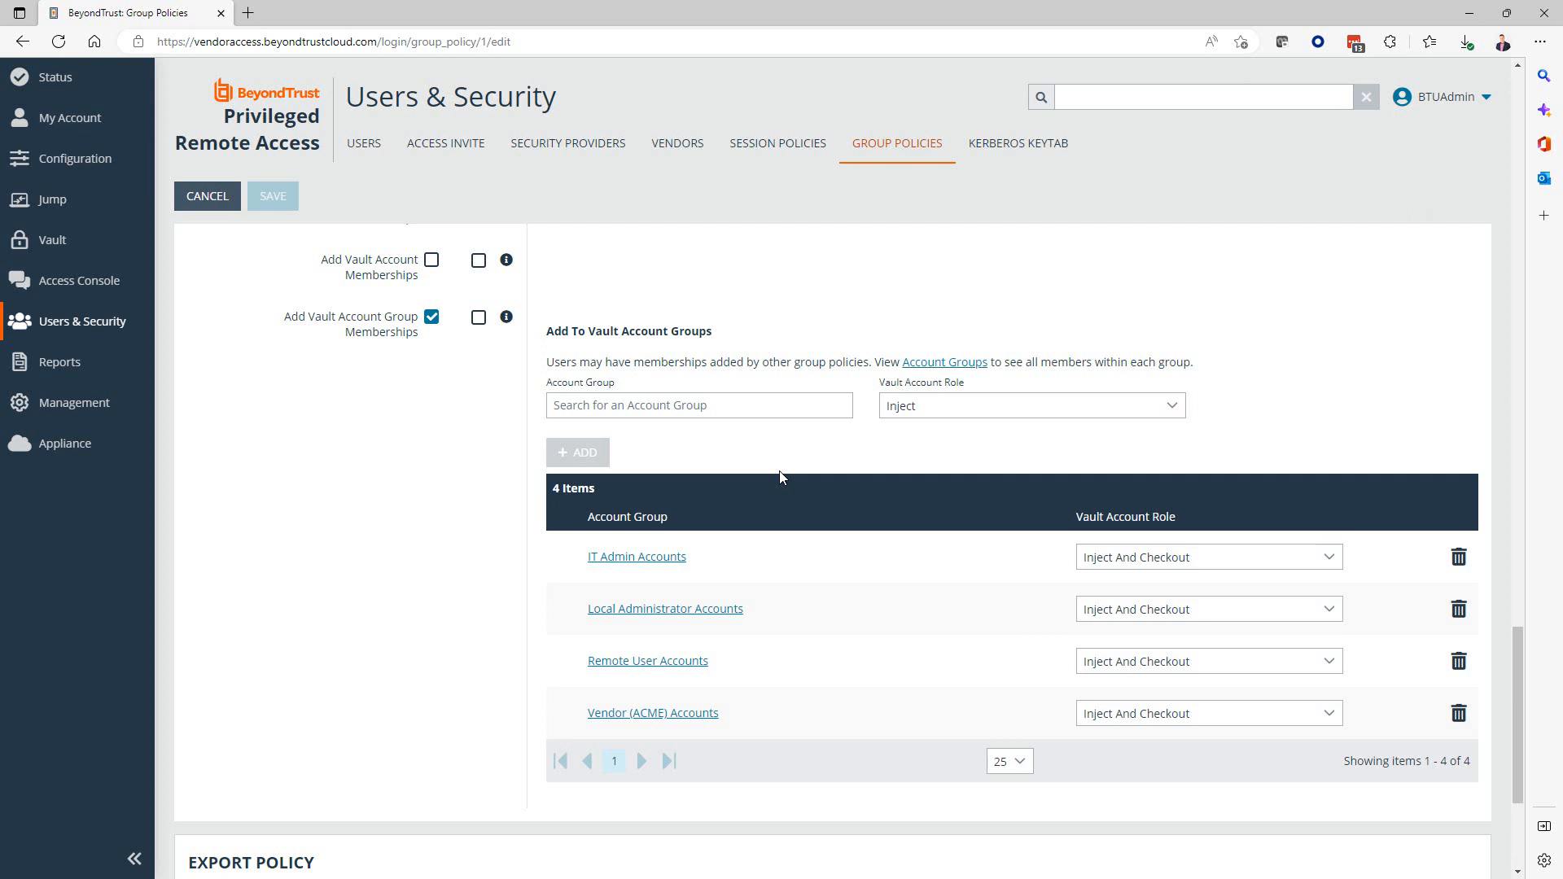
{"action": "mouse_move", "coordinate": [778, 466]}
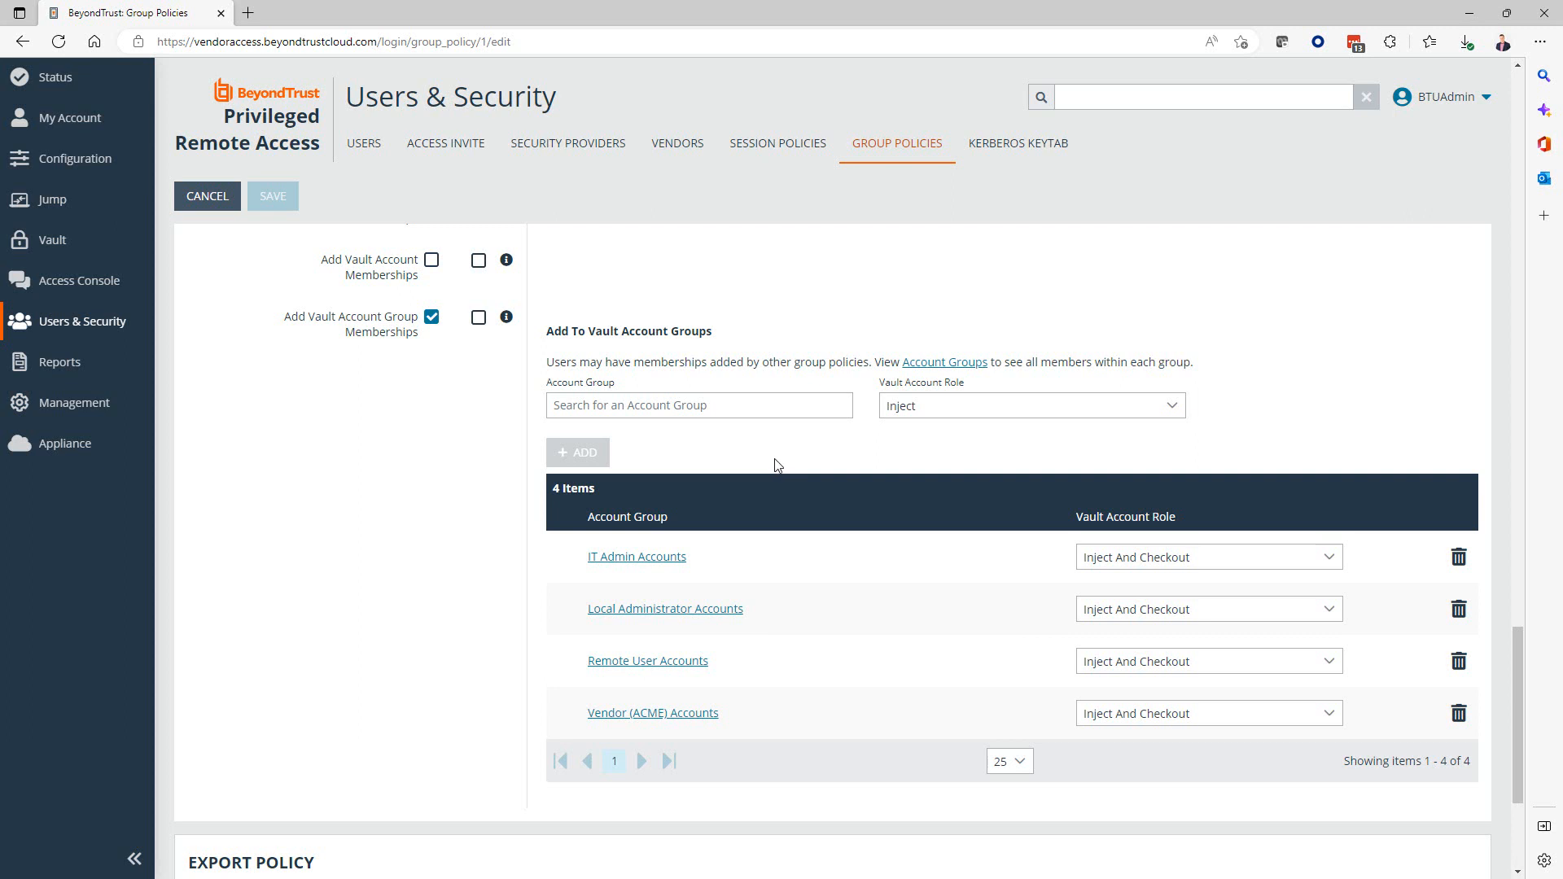
{"action": "mouse_move", "coordinate": [665, 609]}
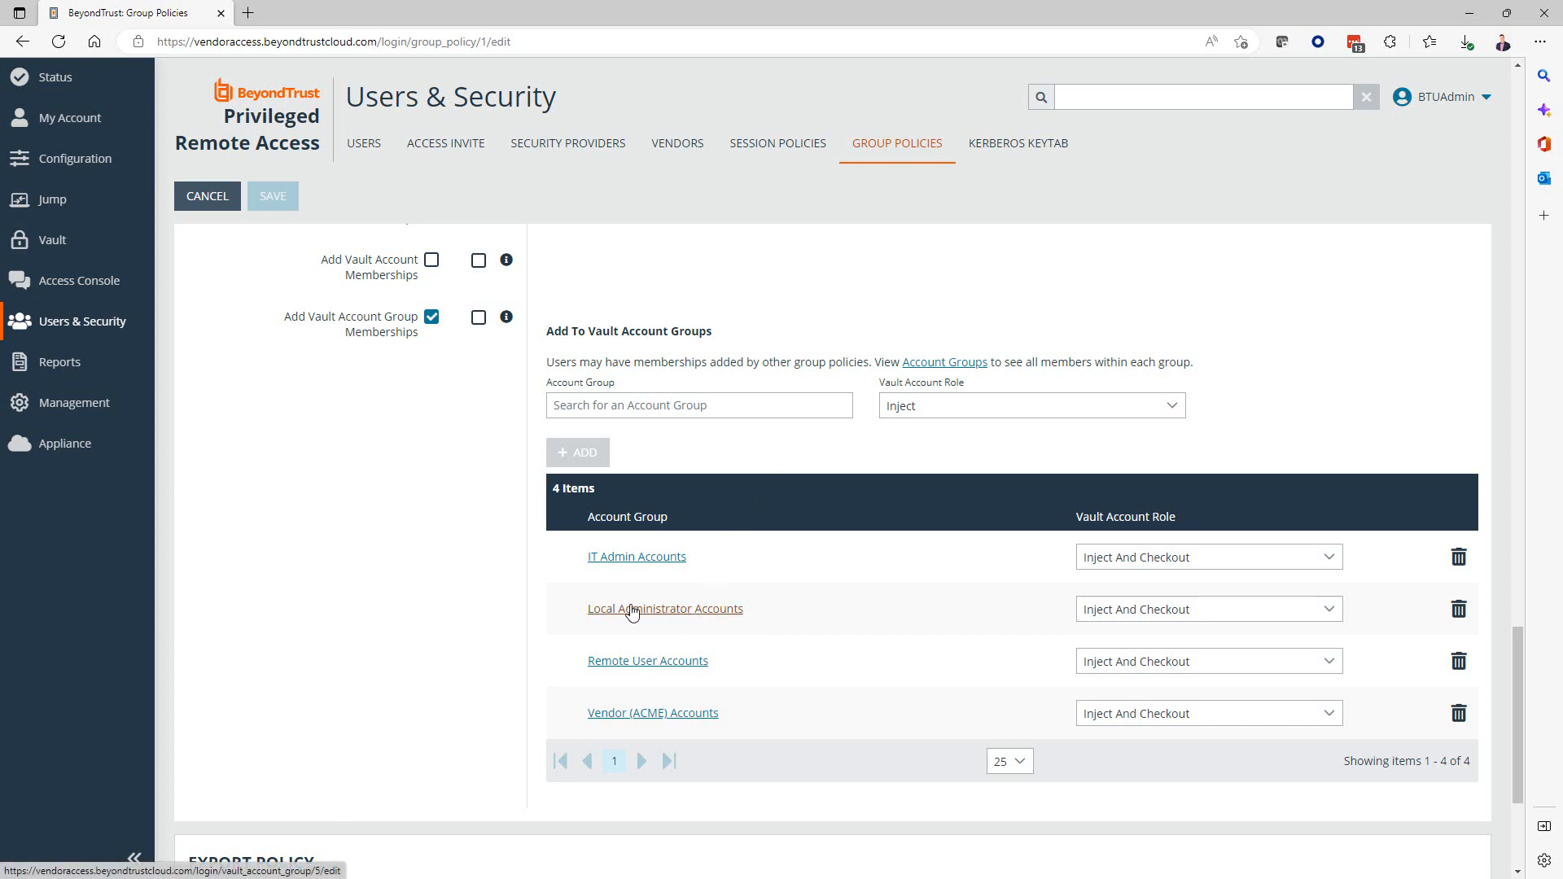
{"action": "mouse_move", "coordinate": [688, 627]}
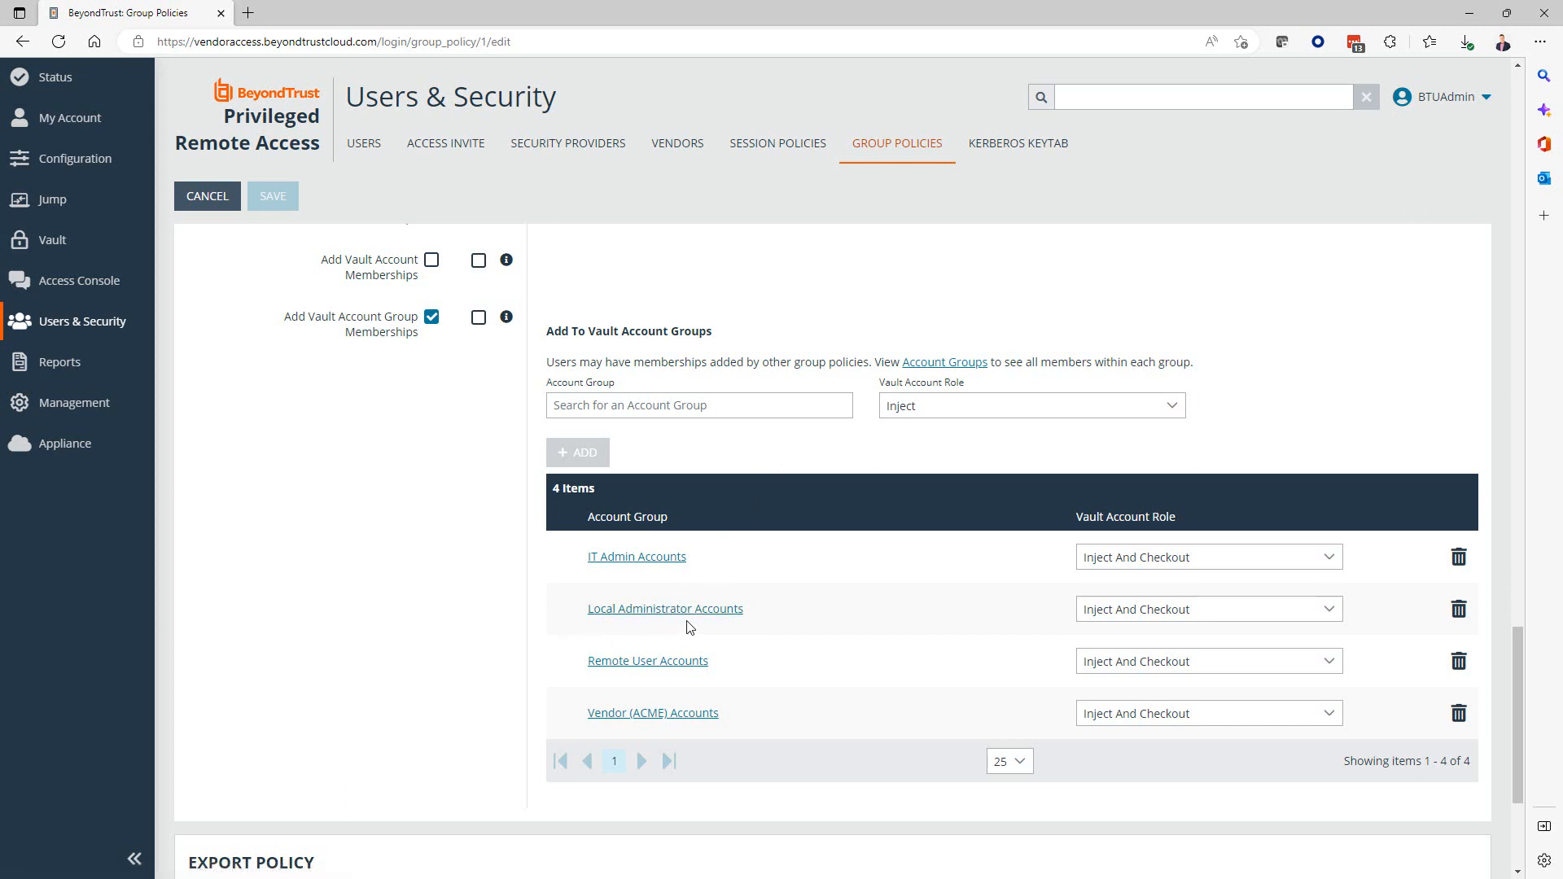
{"action": "mouse_move", "coordinate": [666, 608]}
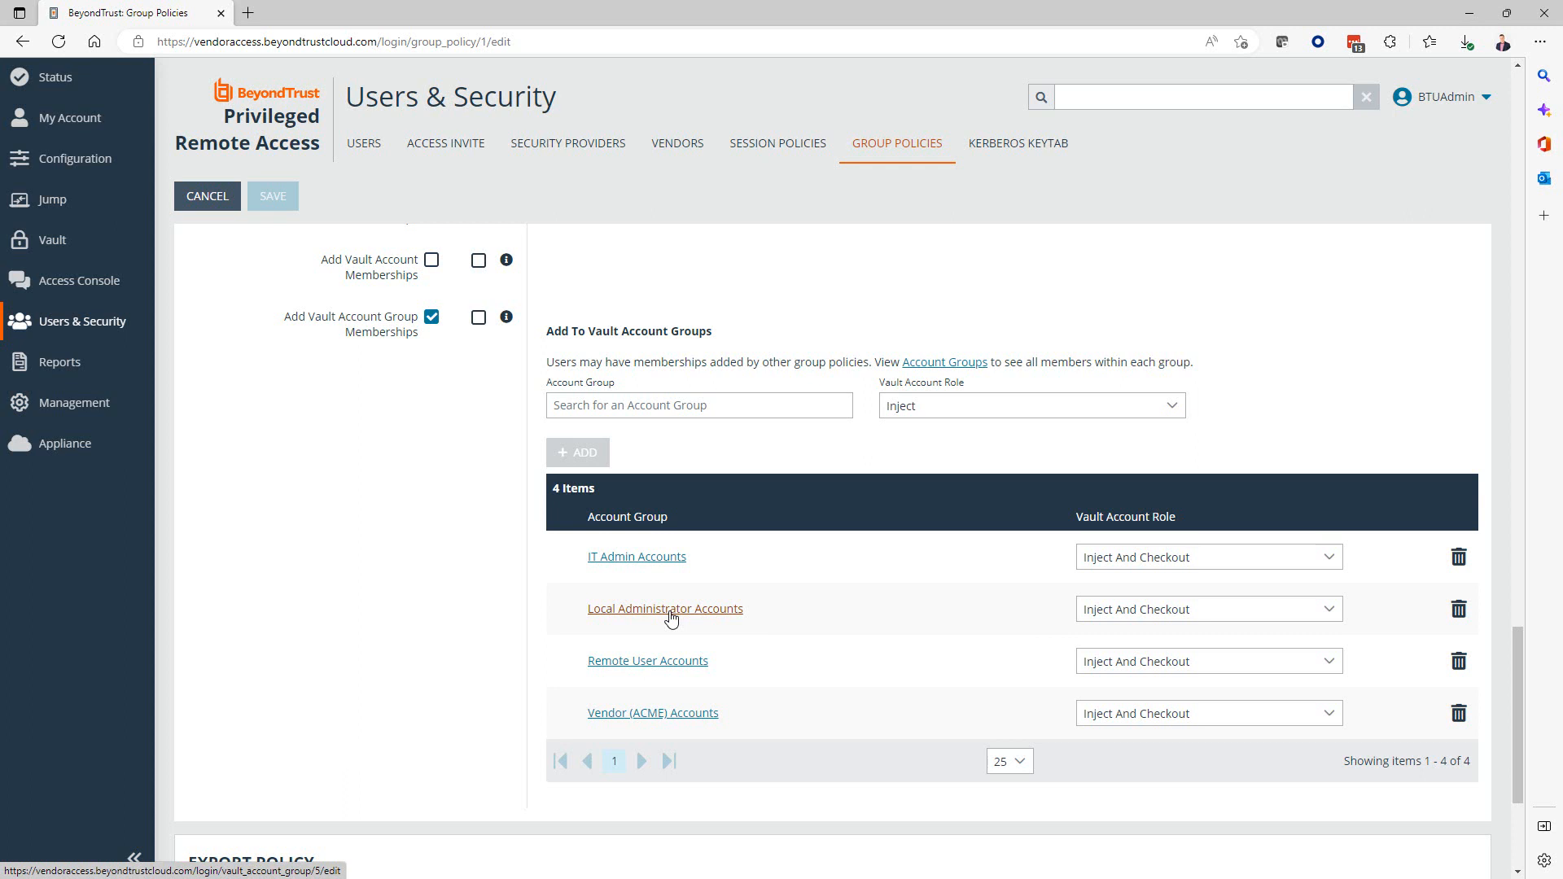
{"action": "mouse_move", "coordinate": [1141, 584]}
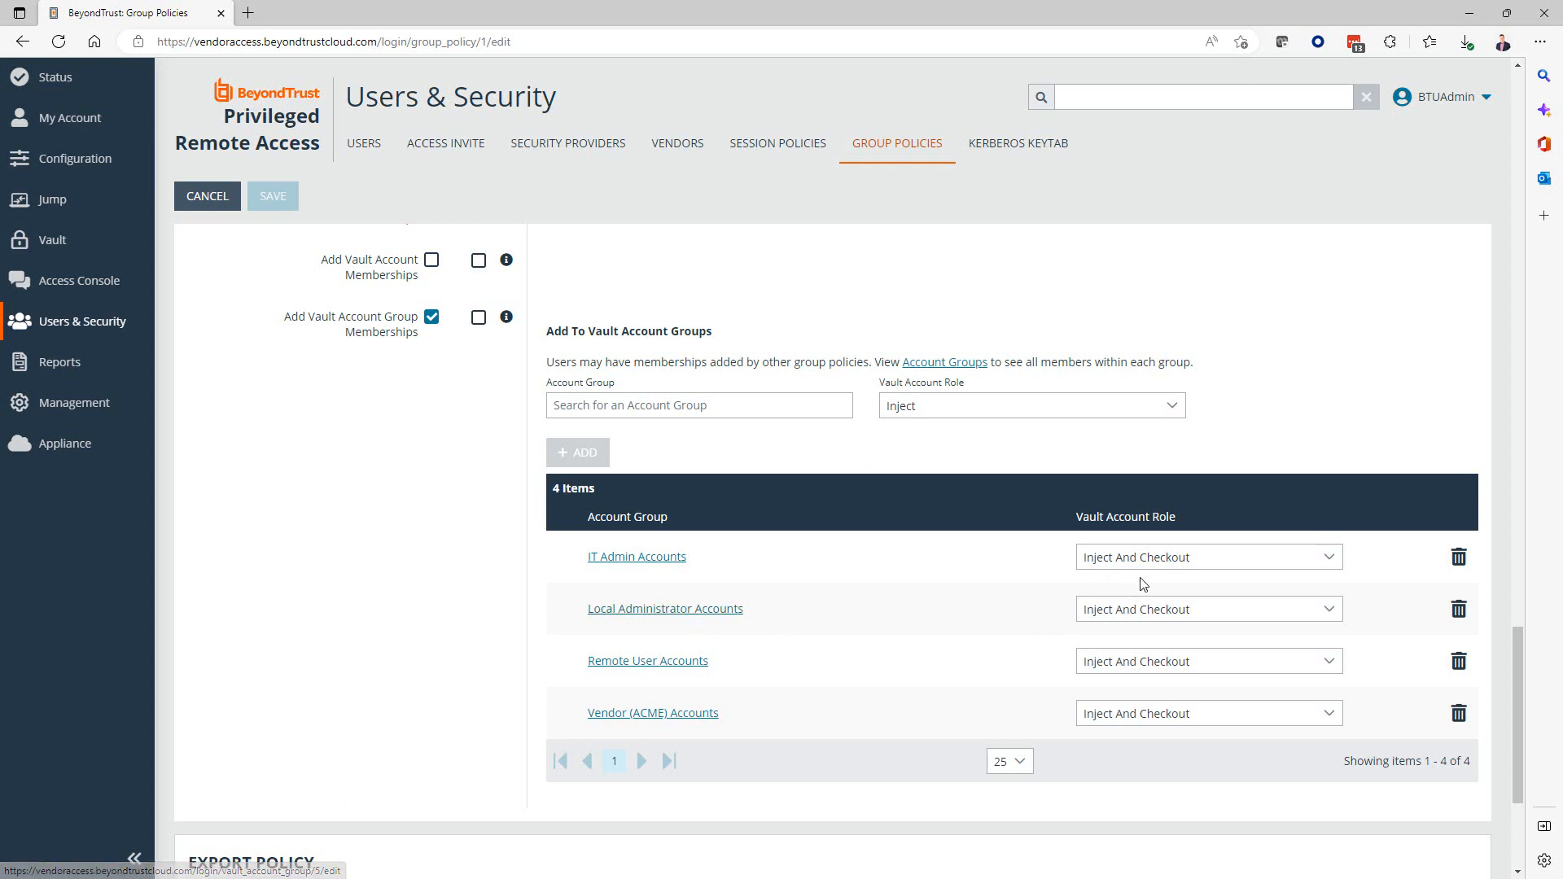
{"action": "left_click", "coordinate": [1206, 609]}
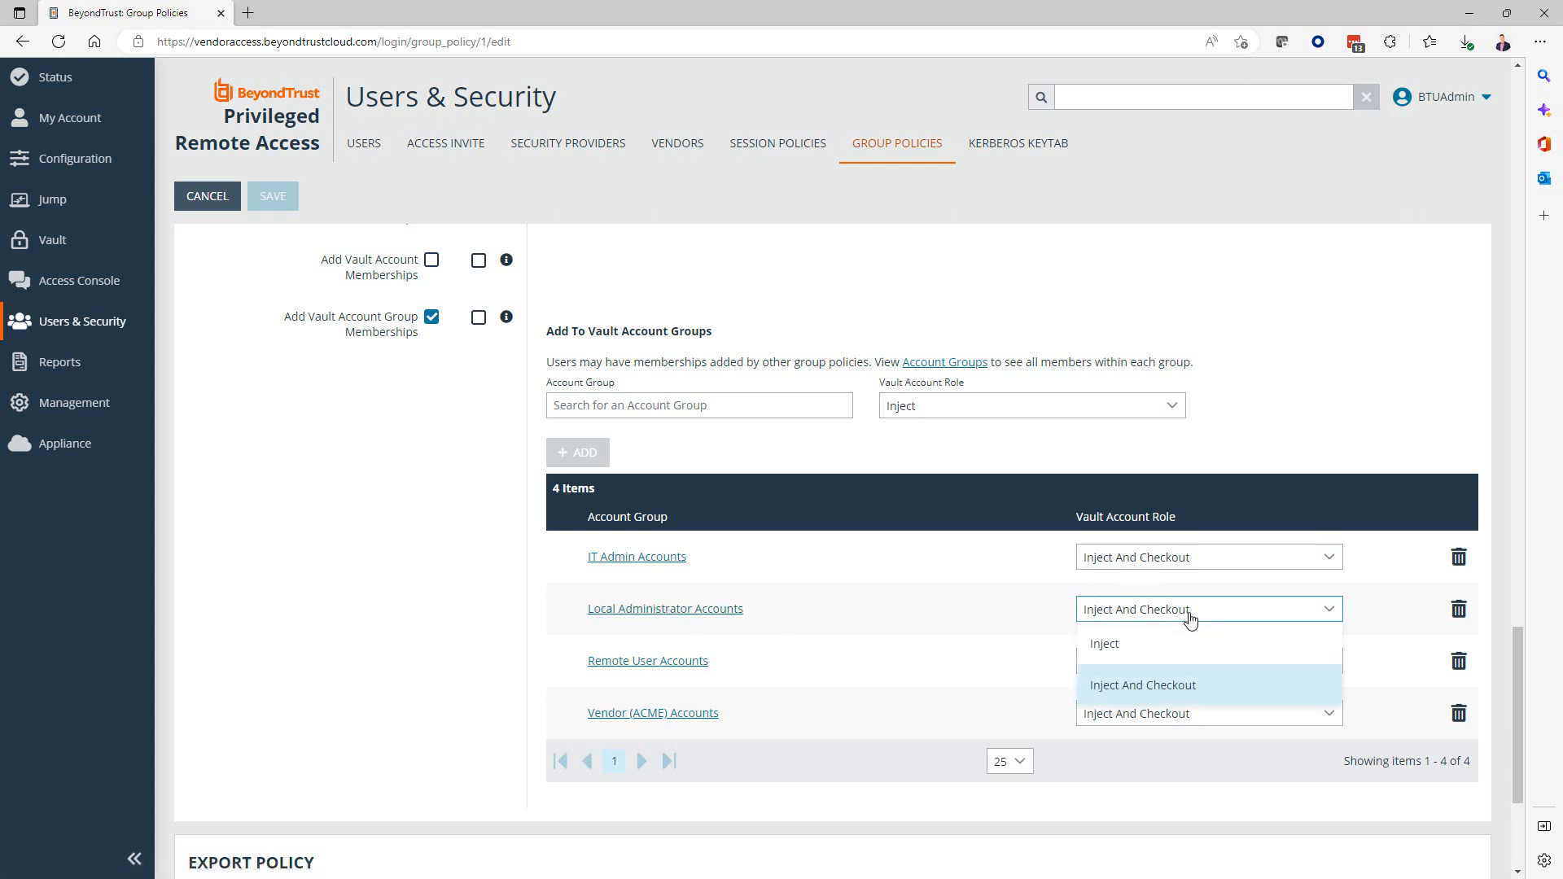
{"action": "mouse_move", "coordinate": [1140, 644]}
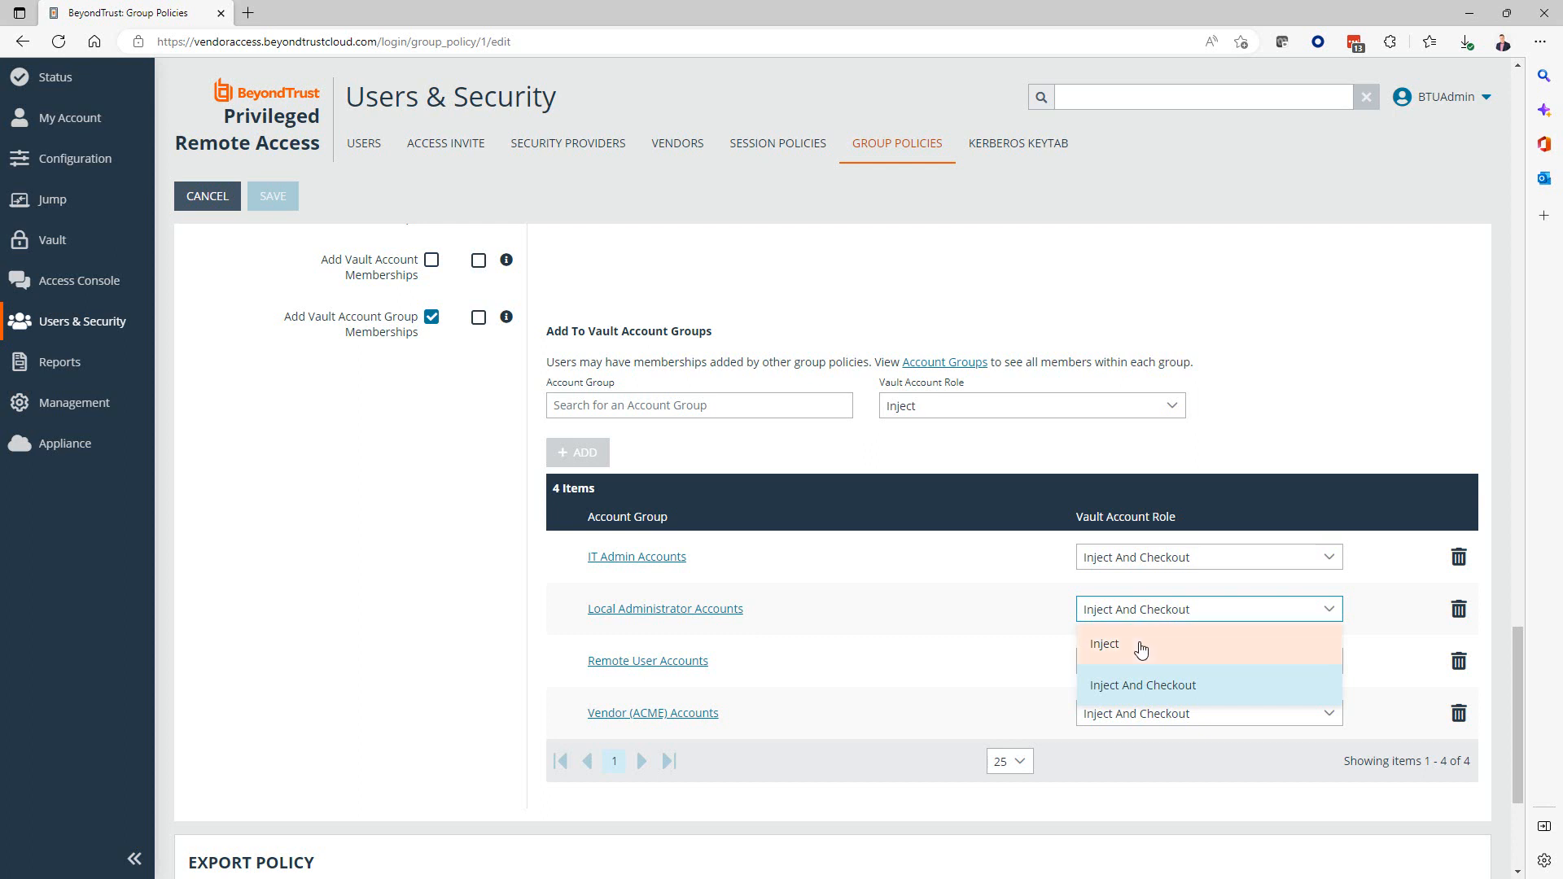
{"action": "mouse_move", "coordinate": [1210, 667]}
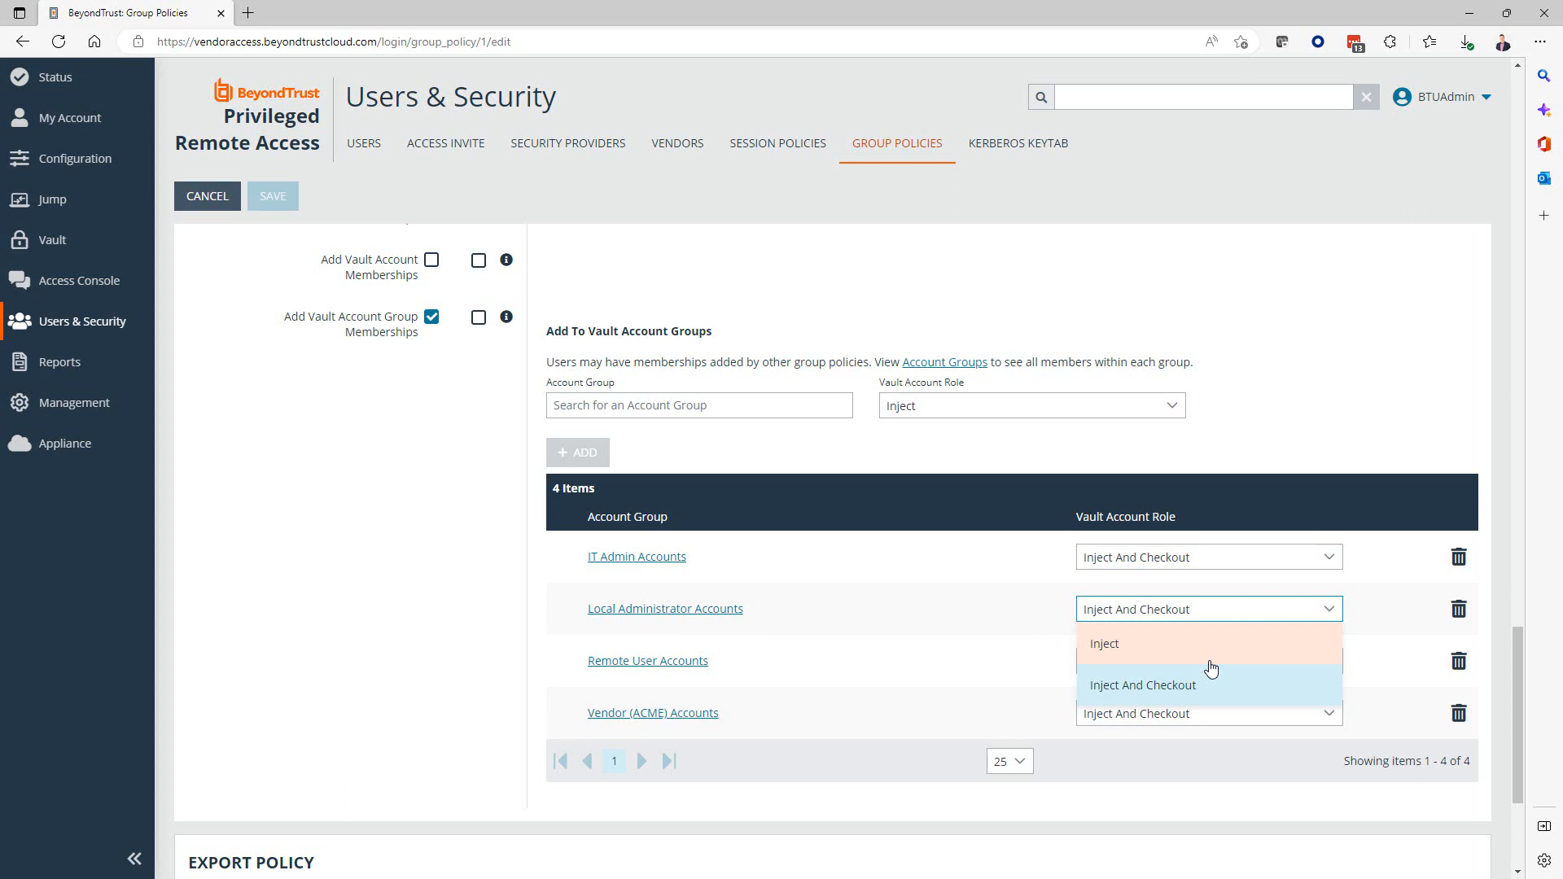
{"action": "mouse_move", "coordinate": [1196, 667]}
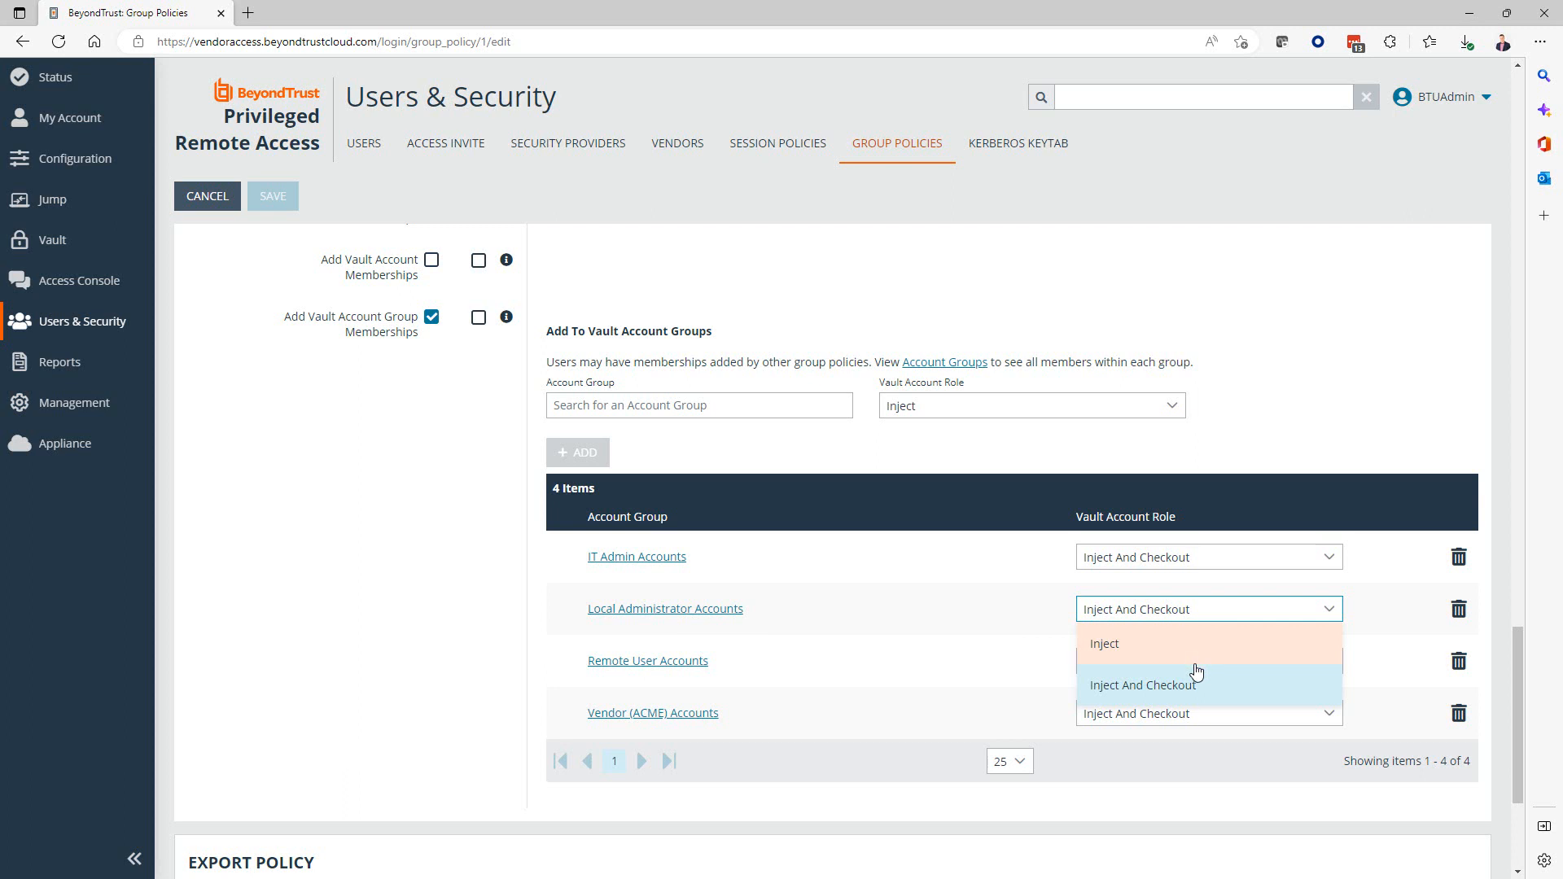
{"action": "mouse_move", "coordinate": [1167, 693]}
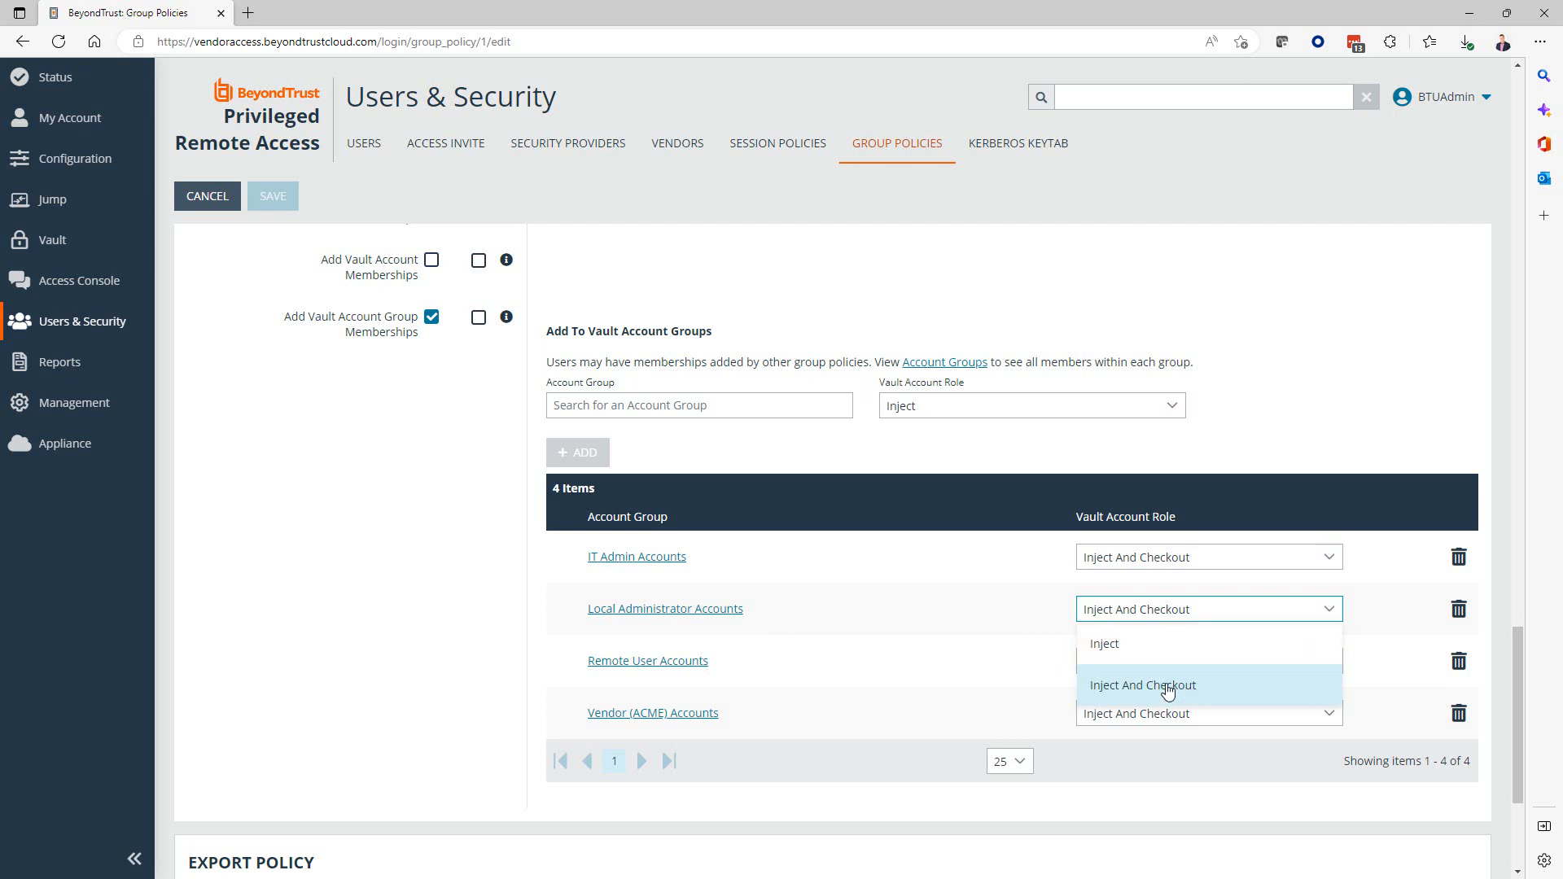
{"action": "mouse_move", "coordinate": [1136, 694]}
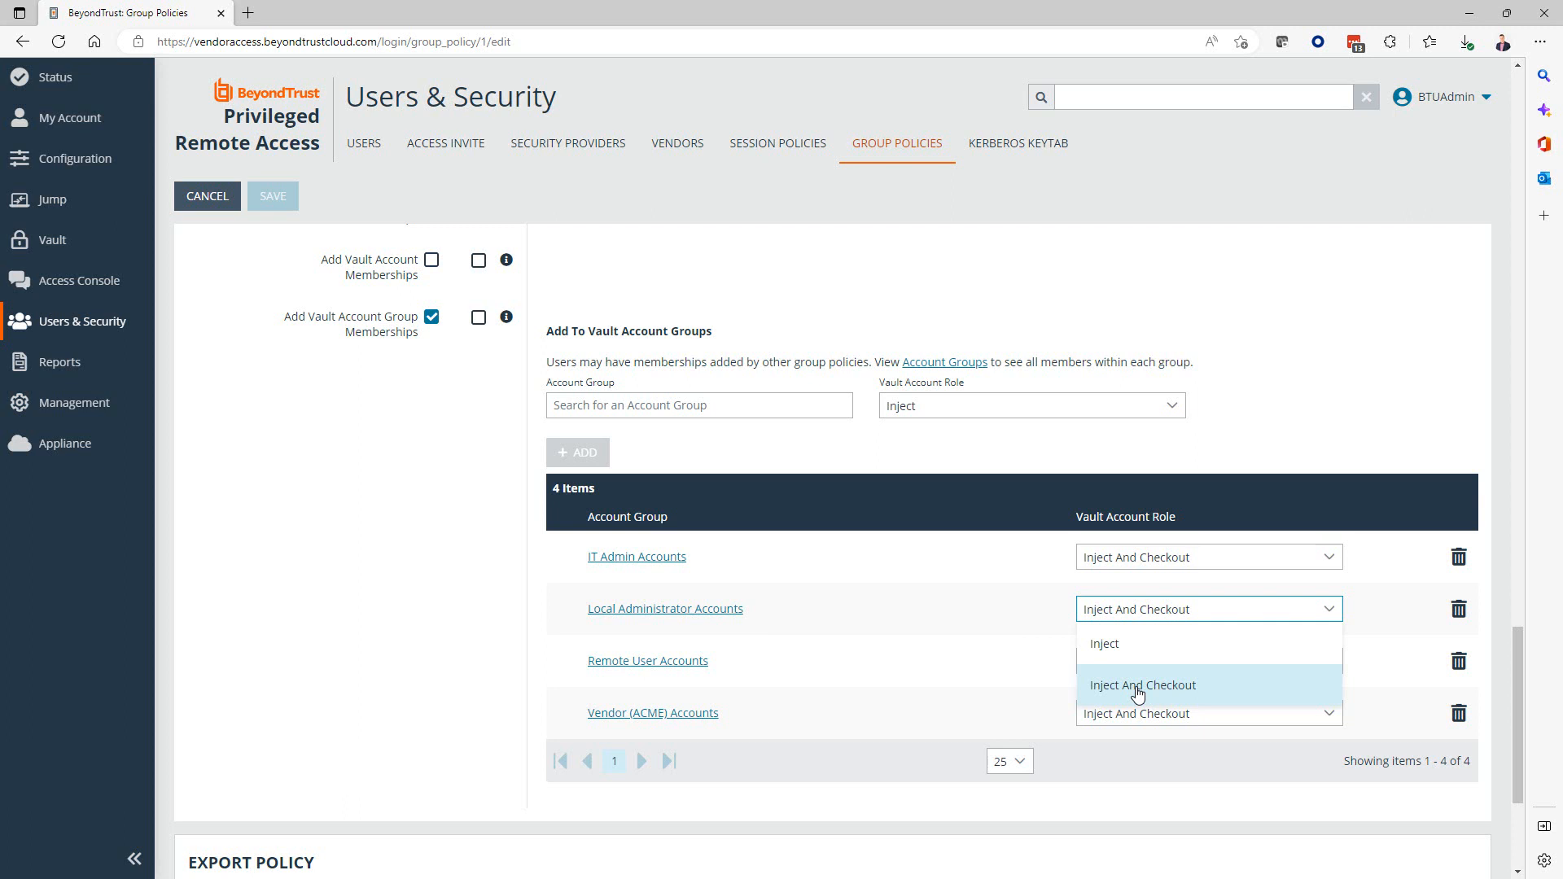
{"action": "left_click", "coordinate": [1142, 685]}
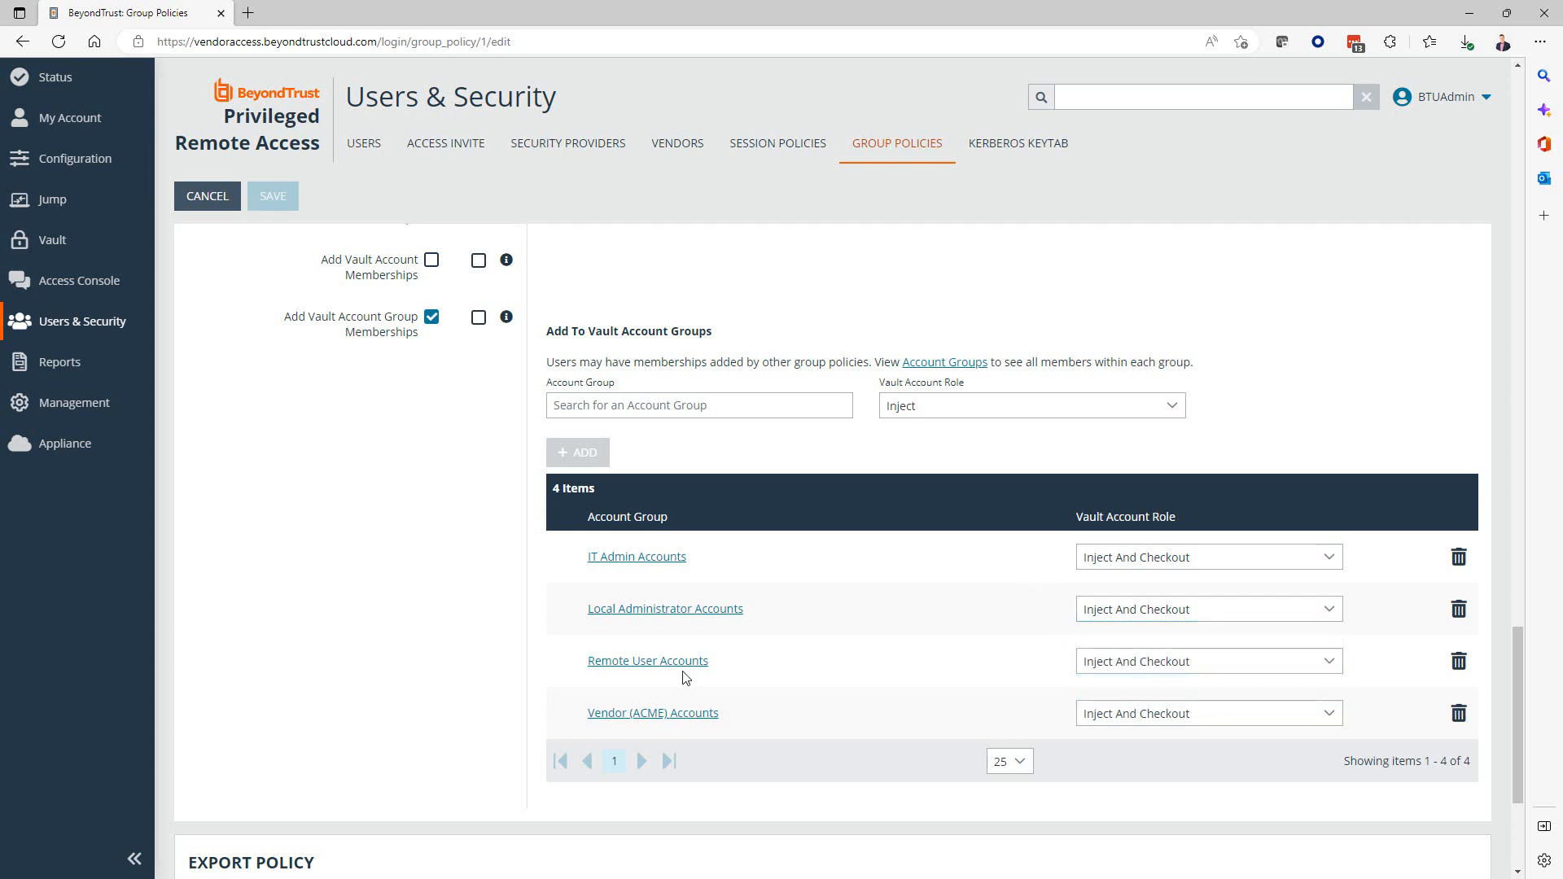
{"action": "mouse_move", "coordinate": [392, 579]}
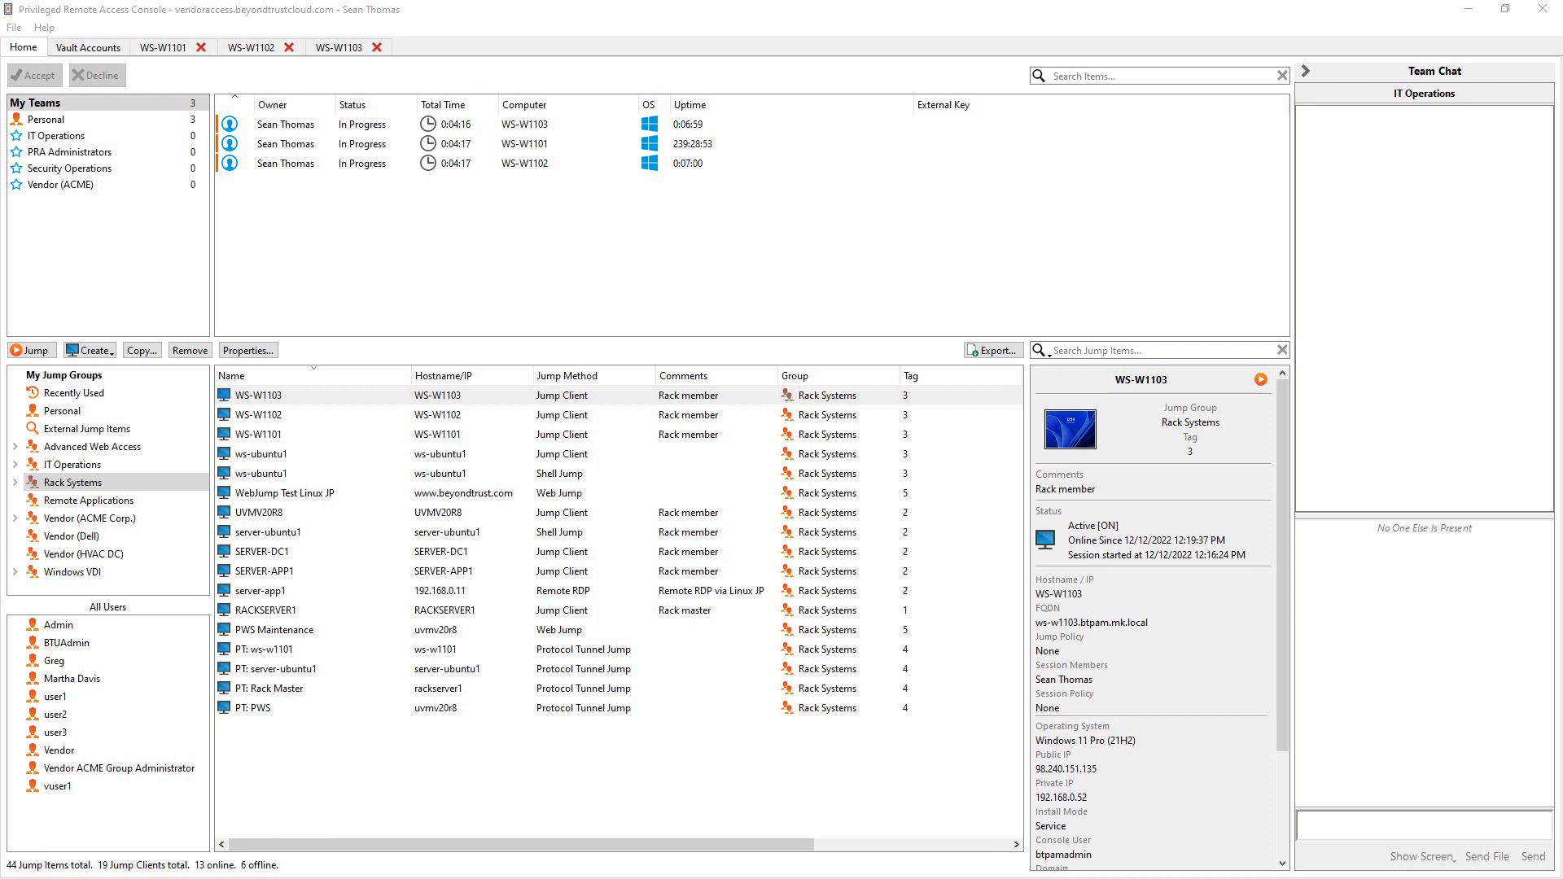
{"action": "mouse_move", "coordinate": [120, 296]}
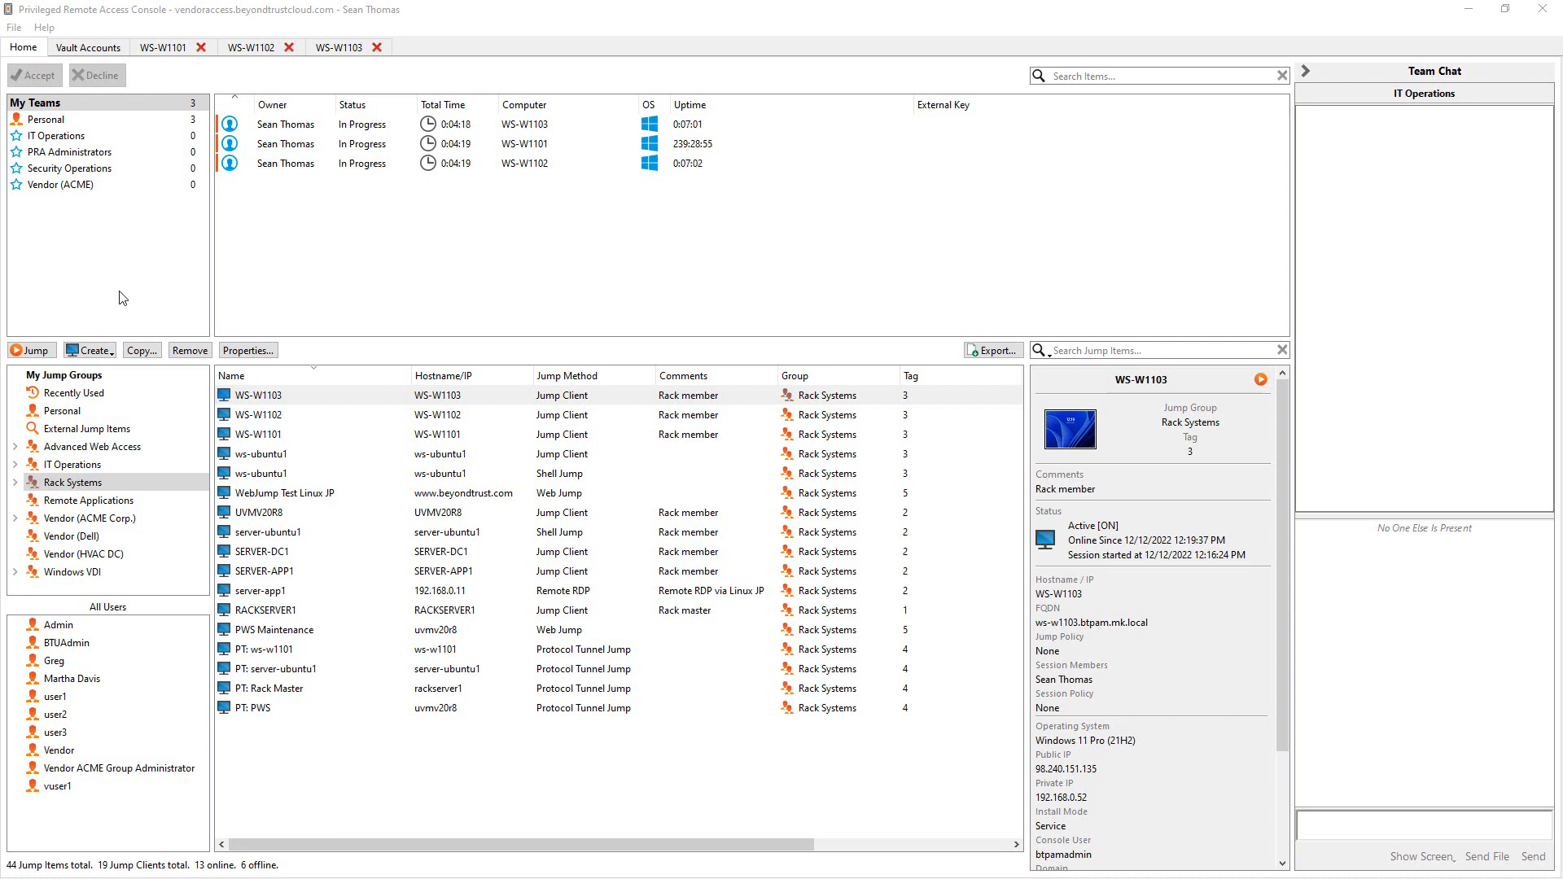
{"action": "mouse_move", "coordinate": [284, 269]}
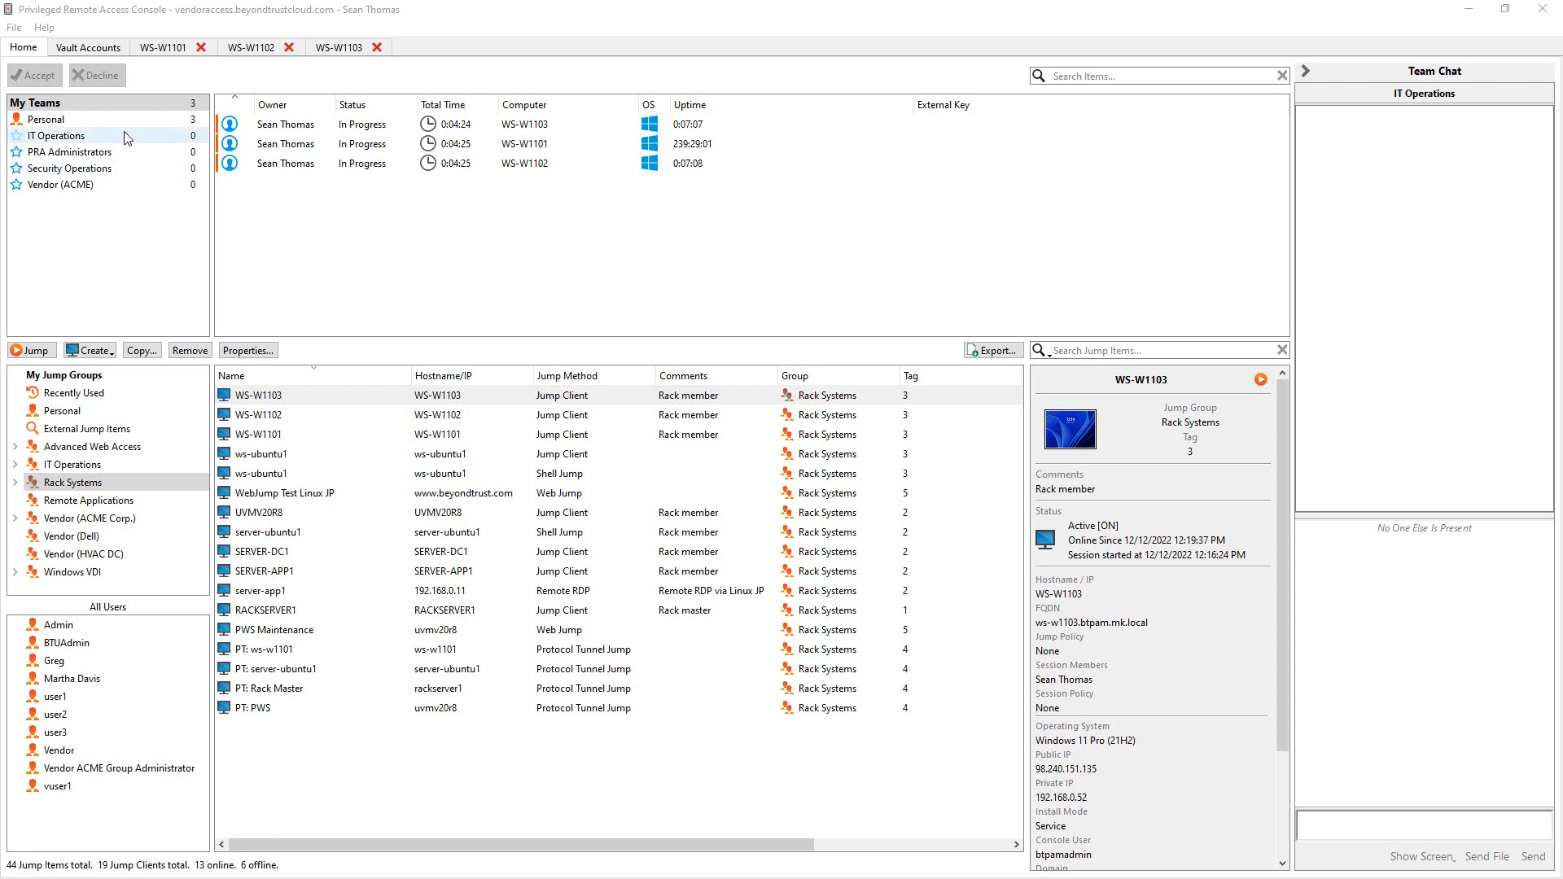
Show the console's Vault Accounts list of 17 checked-in accounts.
{"action": "left_click", "coordinate": [88, 47]}
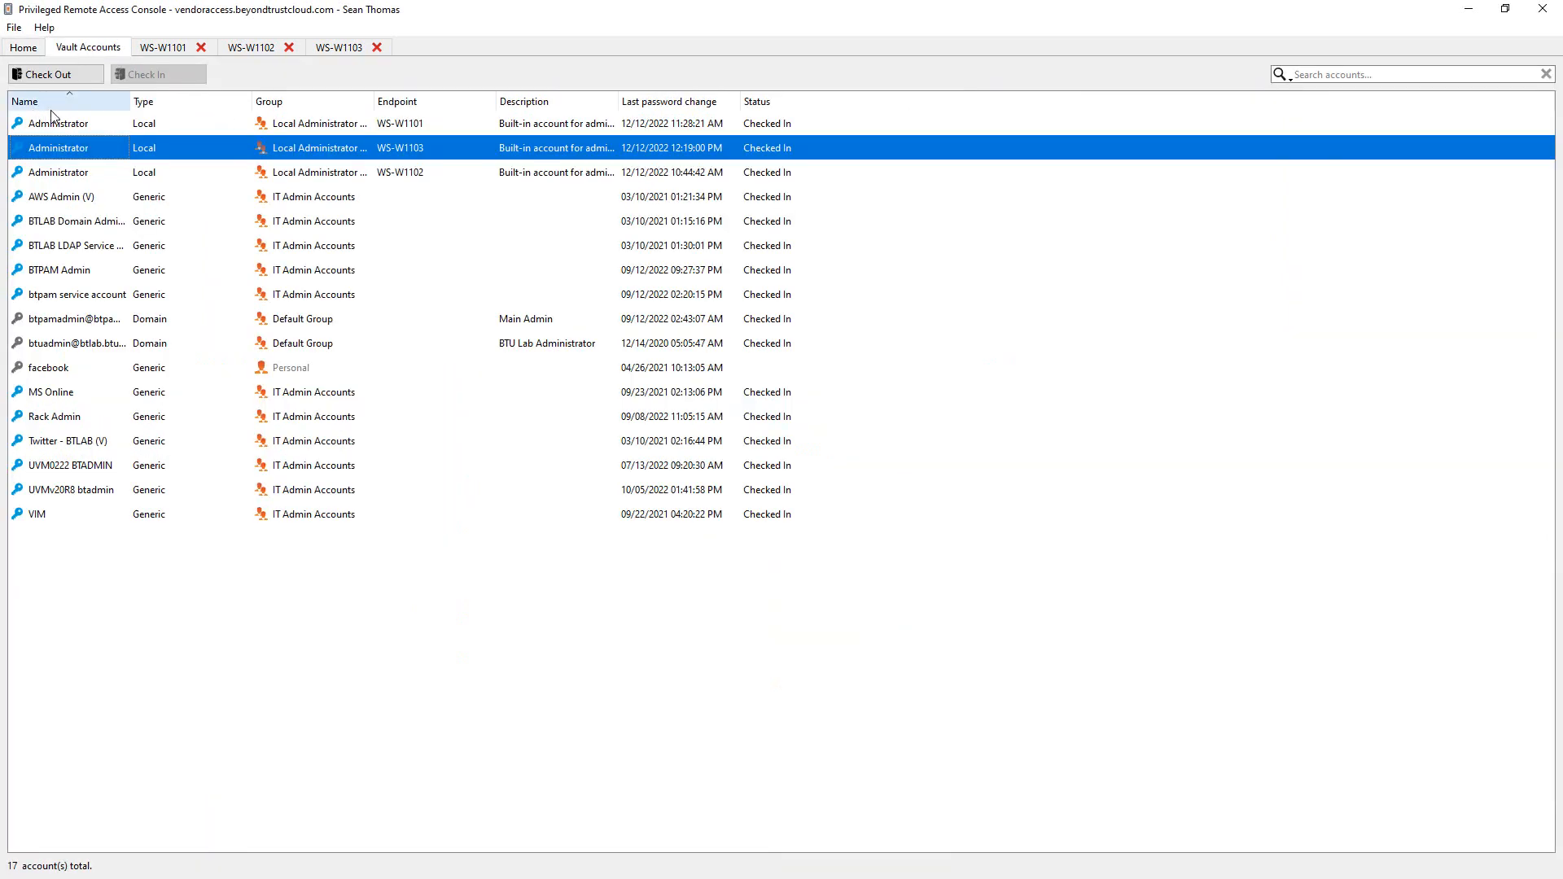
Check out the WS-W1103 Administrator account and close its details without checking it in.
{"action": "left_click", "coordinate": [59, 148]}
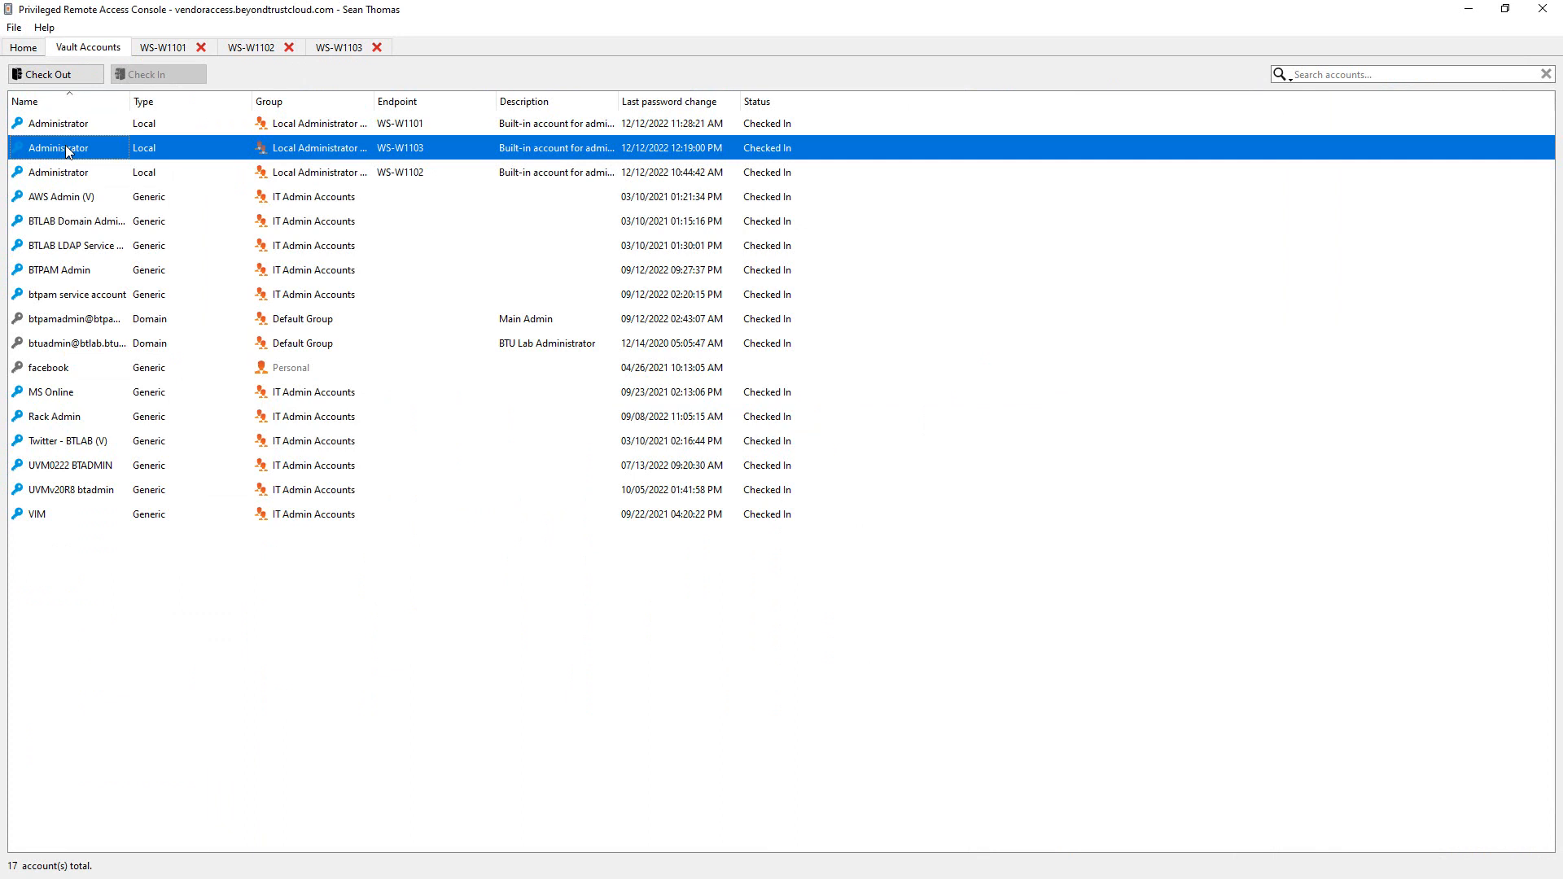
{"action": "right_click", "coordinate": [57, 148]}
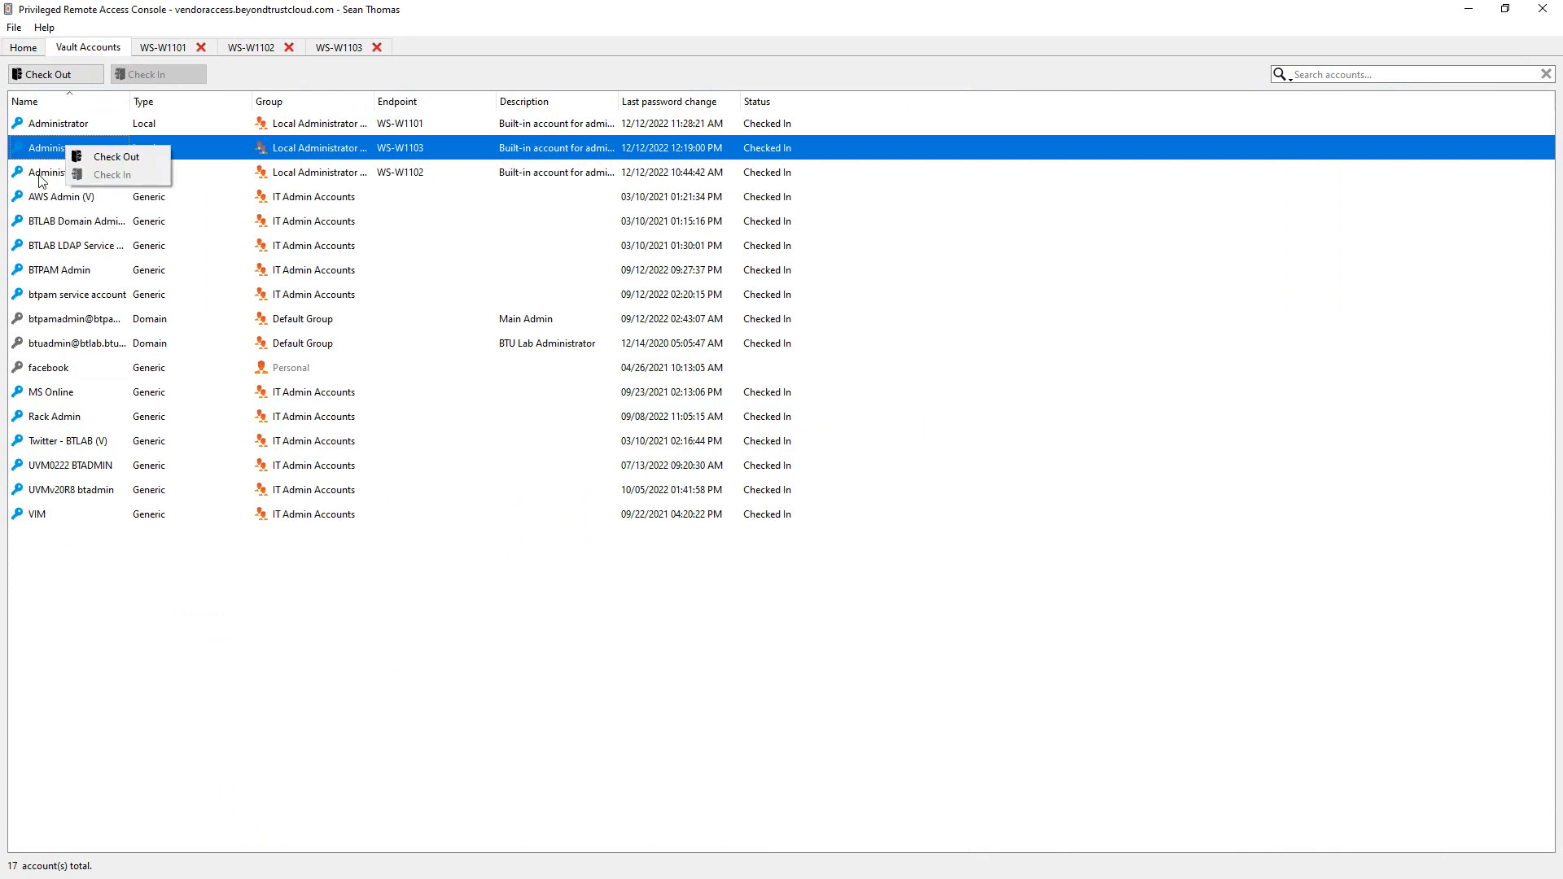
{"action": "mouse_move", "coordinate": [120, 156]}
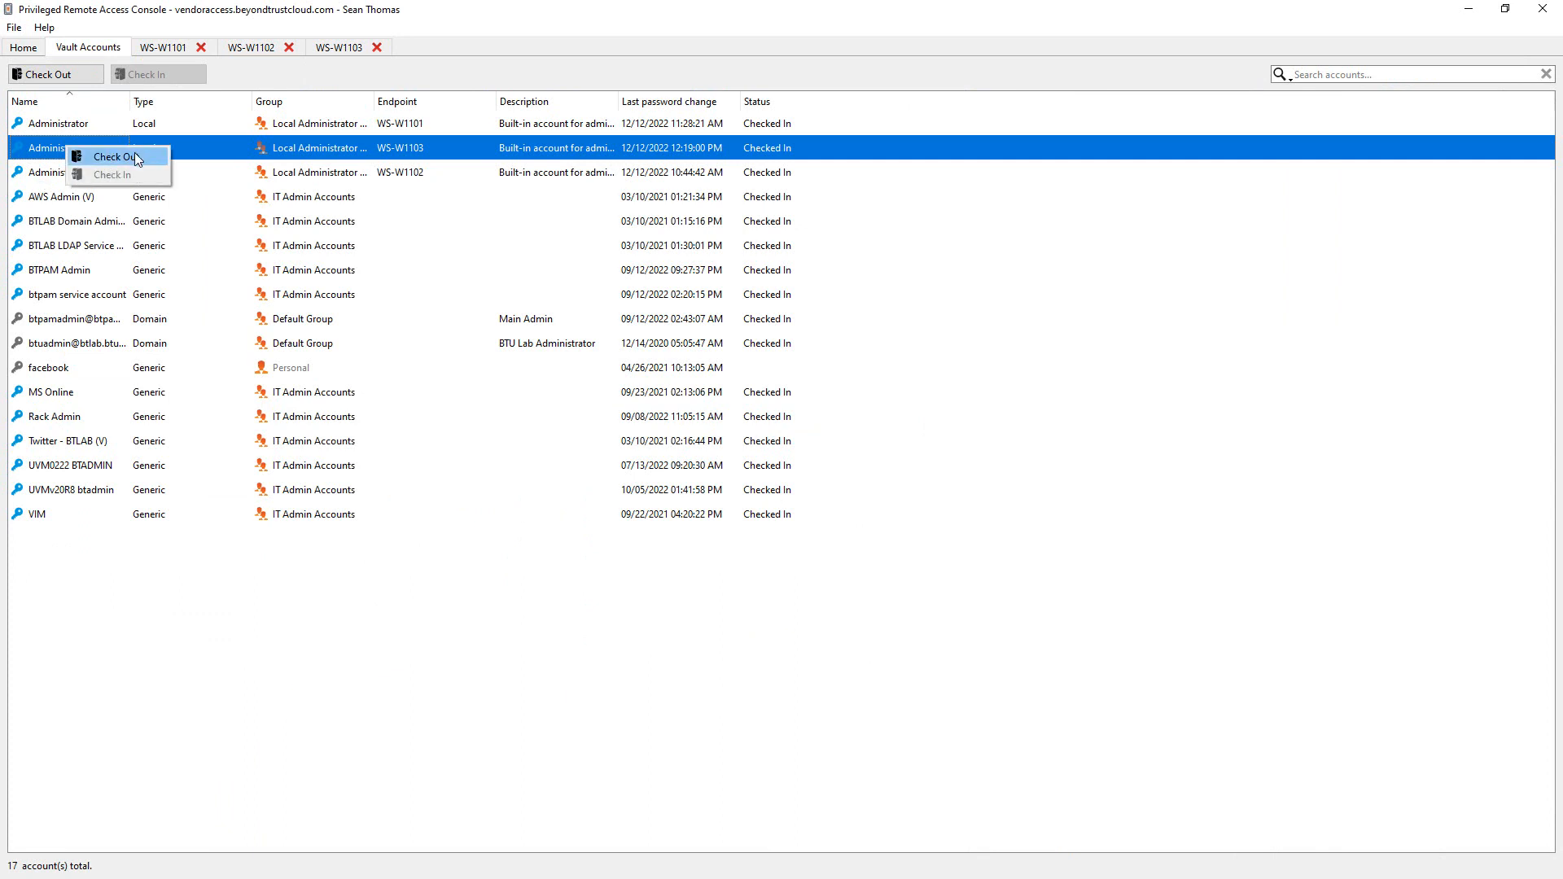
{"action": "left_click", "coordinate": [112, 156]}
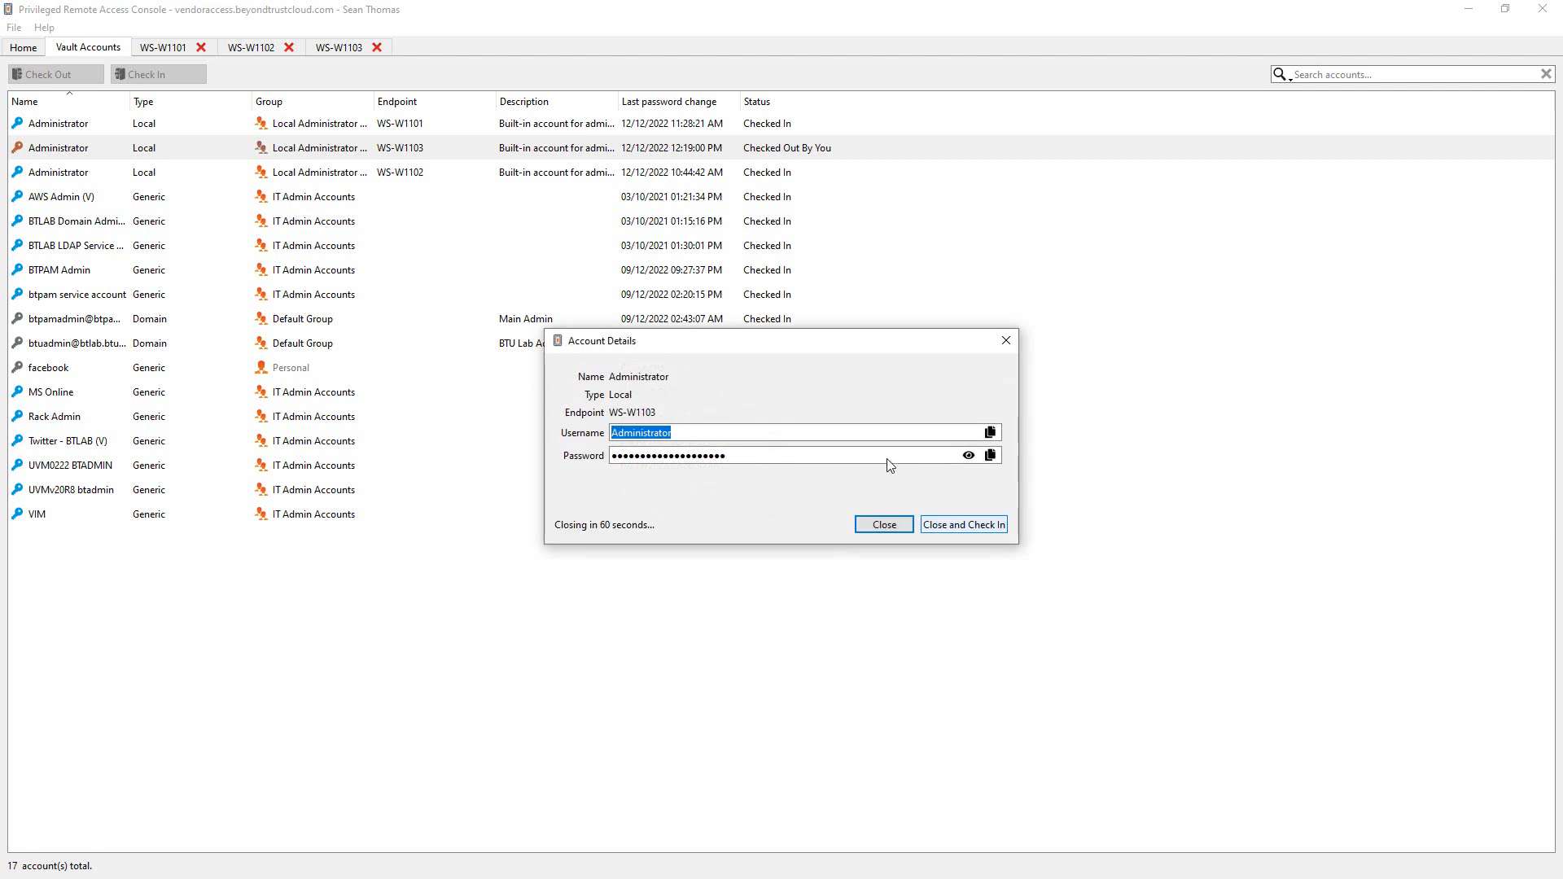
{"action": "mouse_move", "coordinate": [1001, 456]}
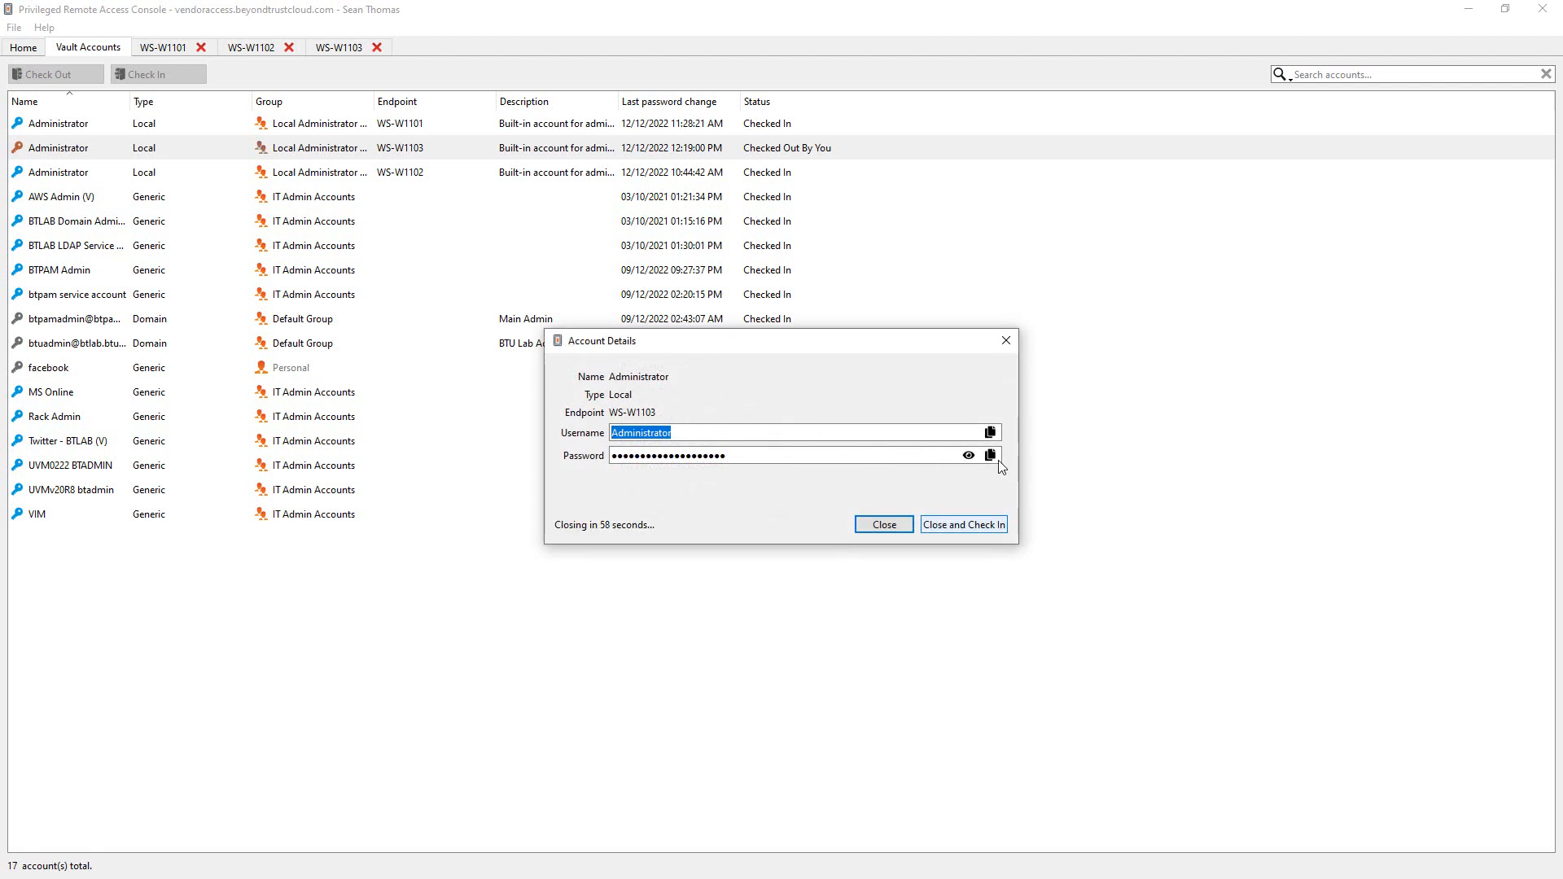
{"action": "mouse_move", "coordinate": [990, 454]}
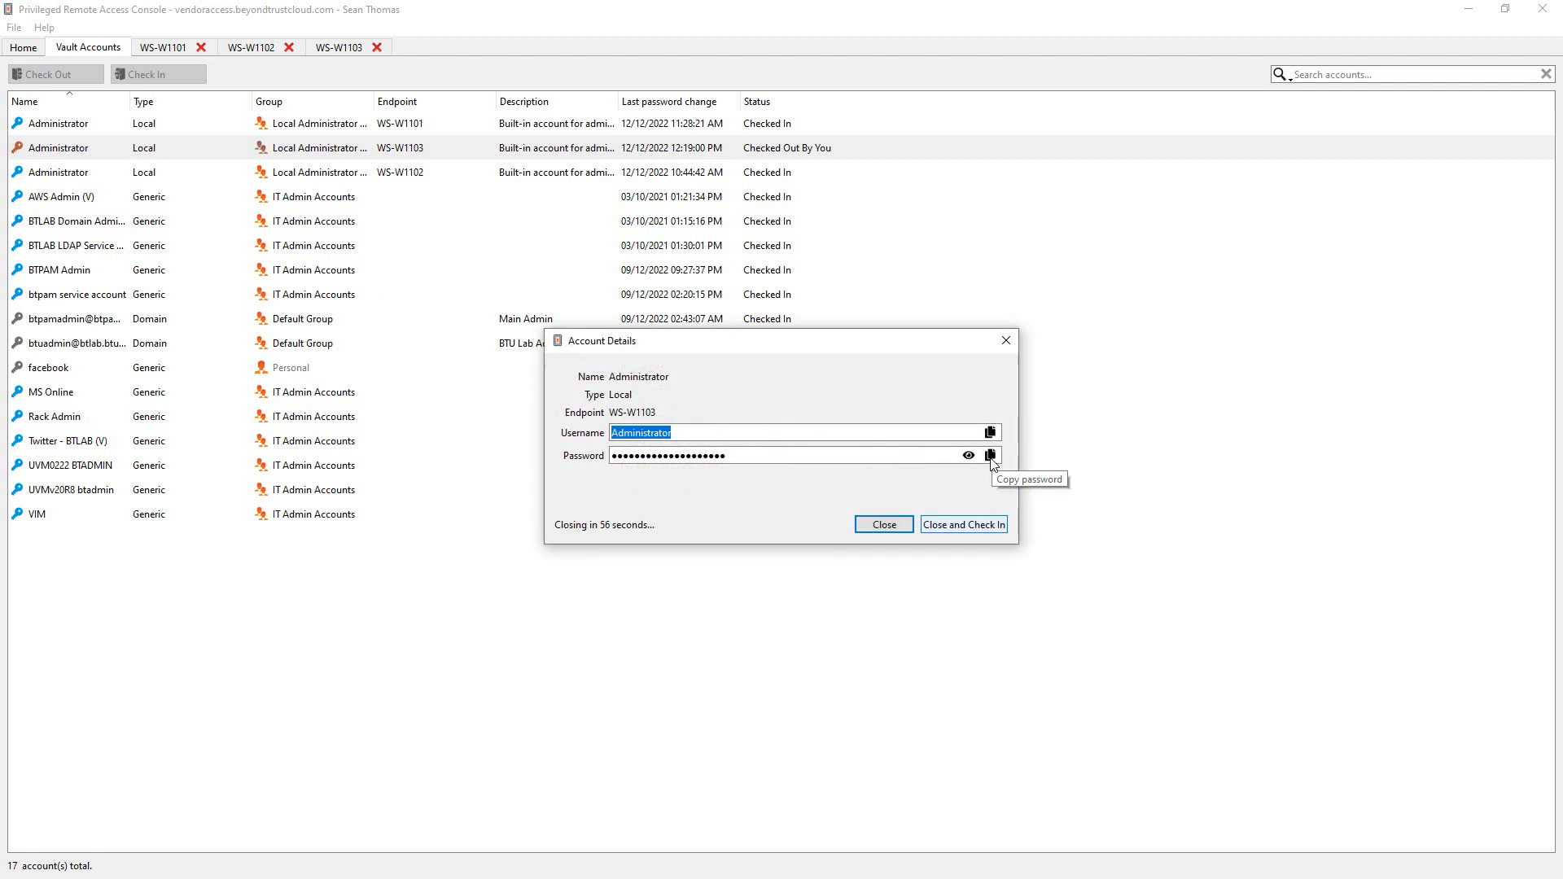
{"action": "mouse_move", "coordinate": [967, 455]}
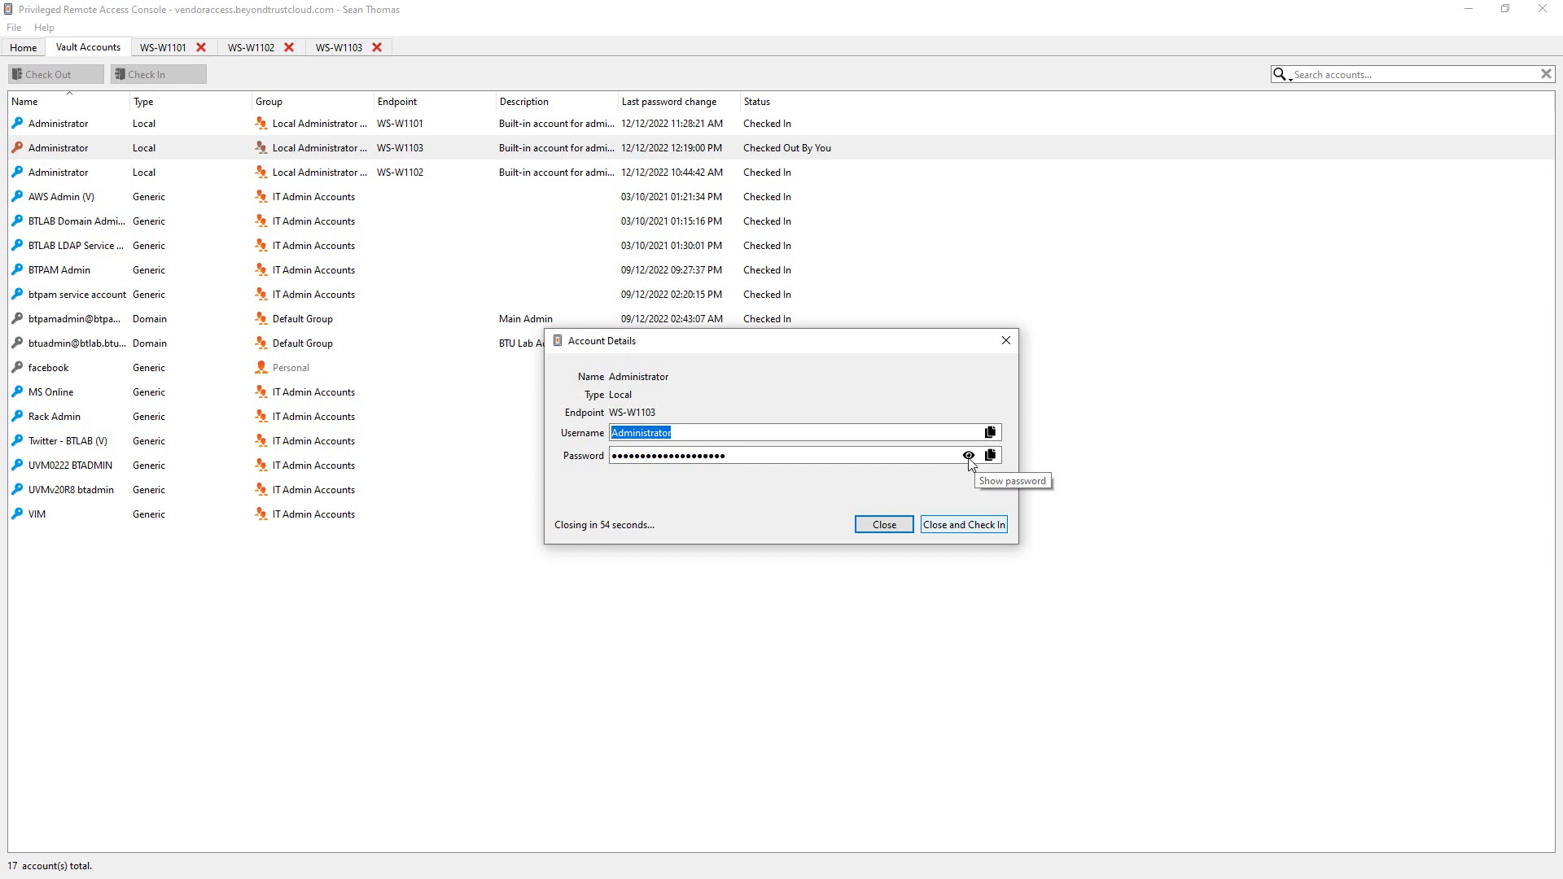
{"action": "mouse_move", "coordinate": [963, 524]}
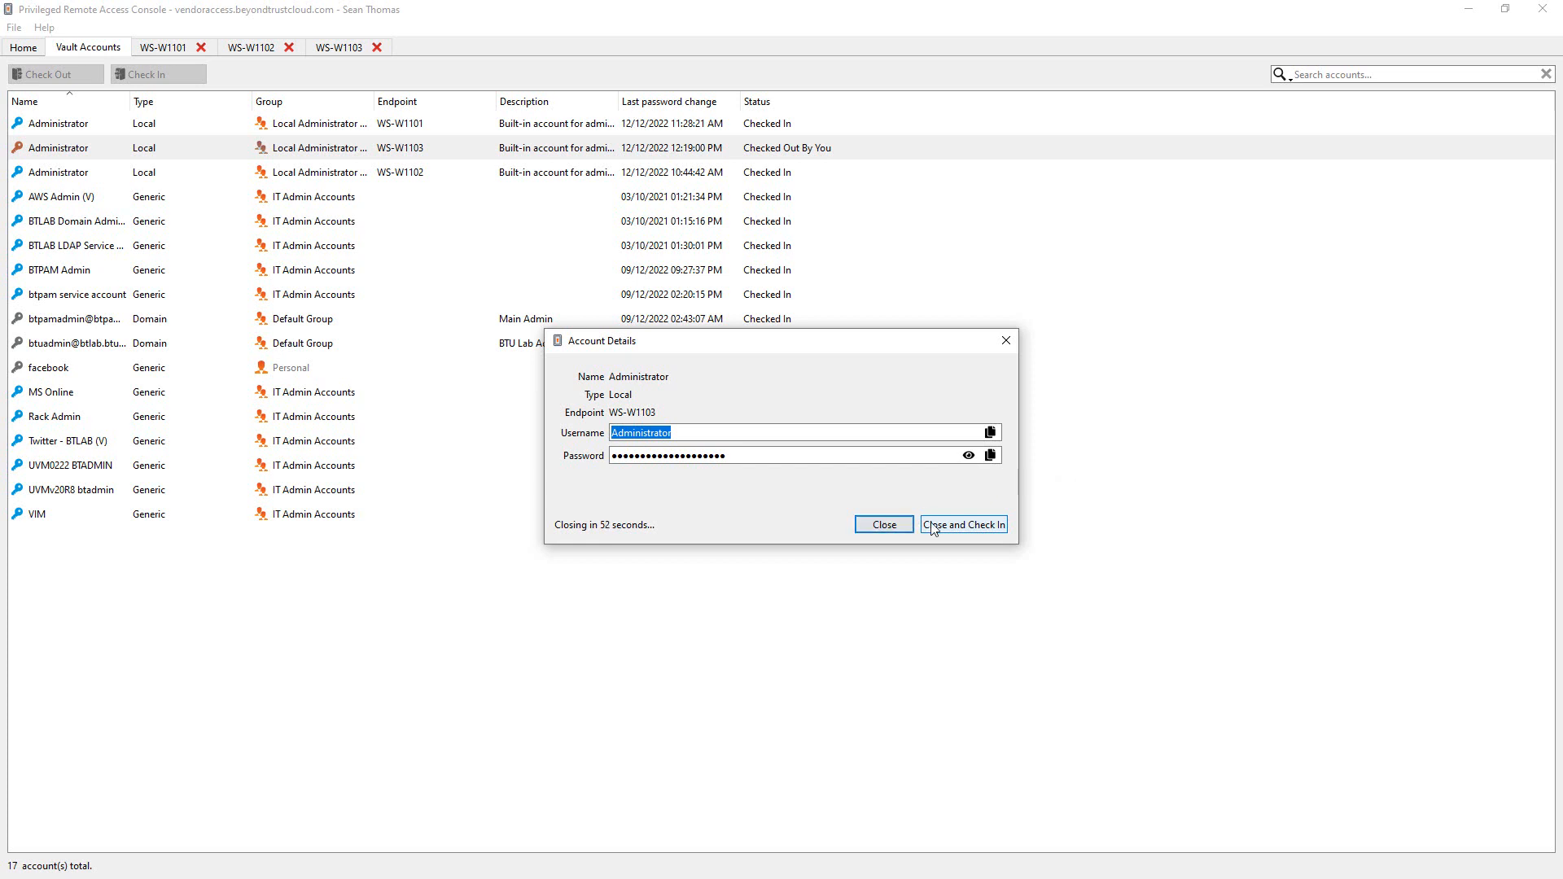
{"action": "mouse_move", "coordinate": [883, 524]}
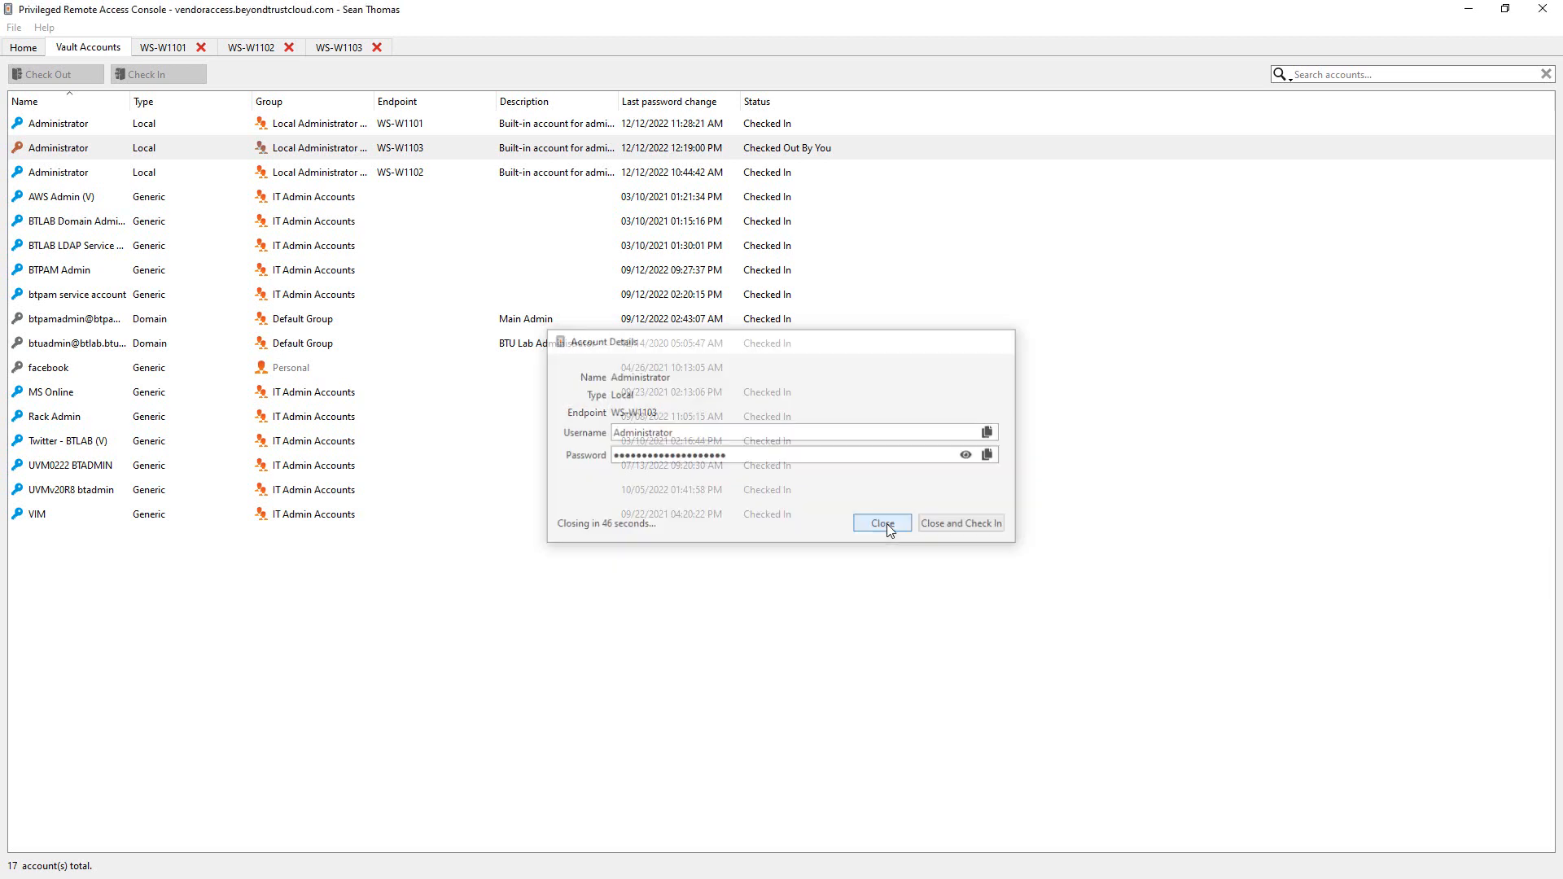
{"action": "left_click", "coordinate": [881, 524]}
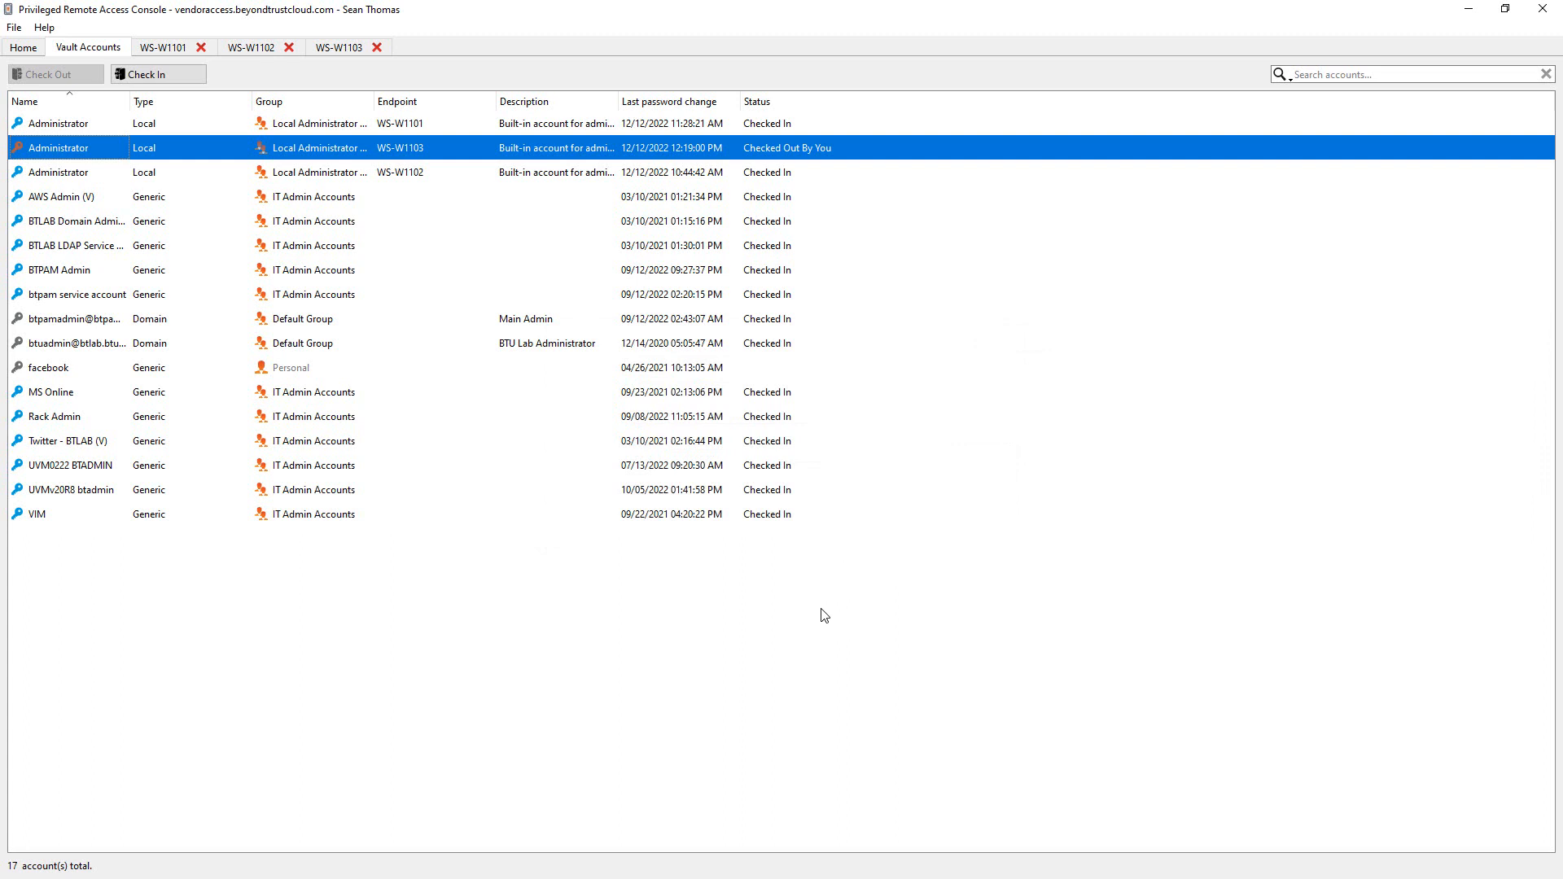
{"action": "mouse_move", "coordinate": [688, 543]}
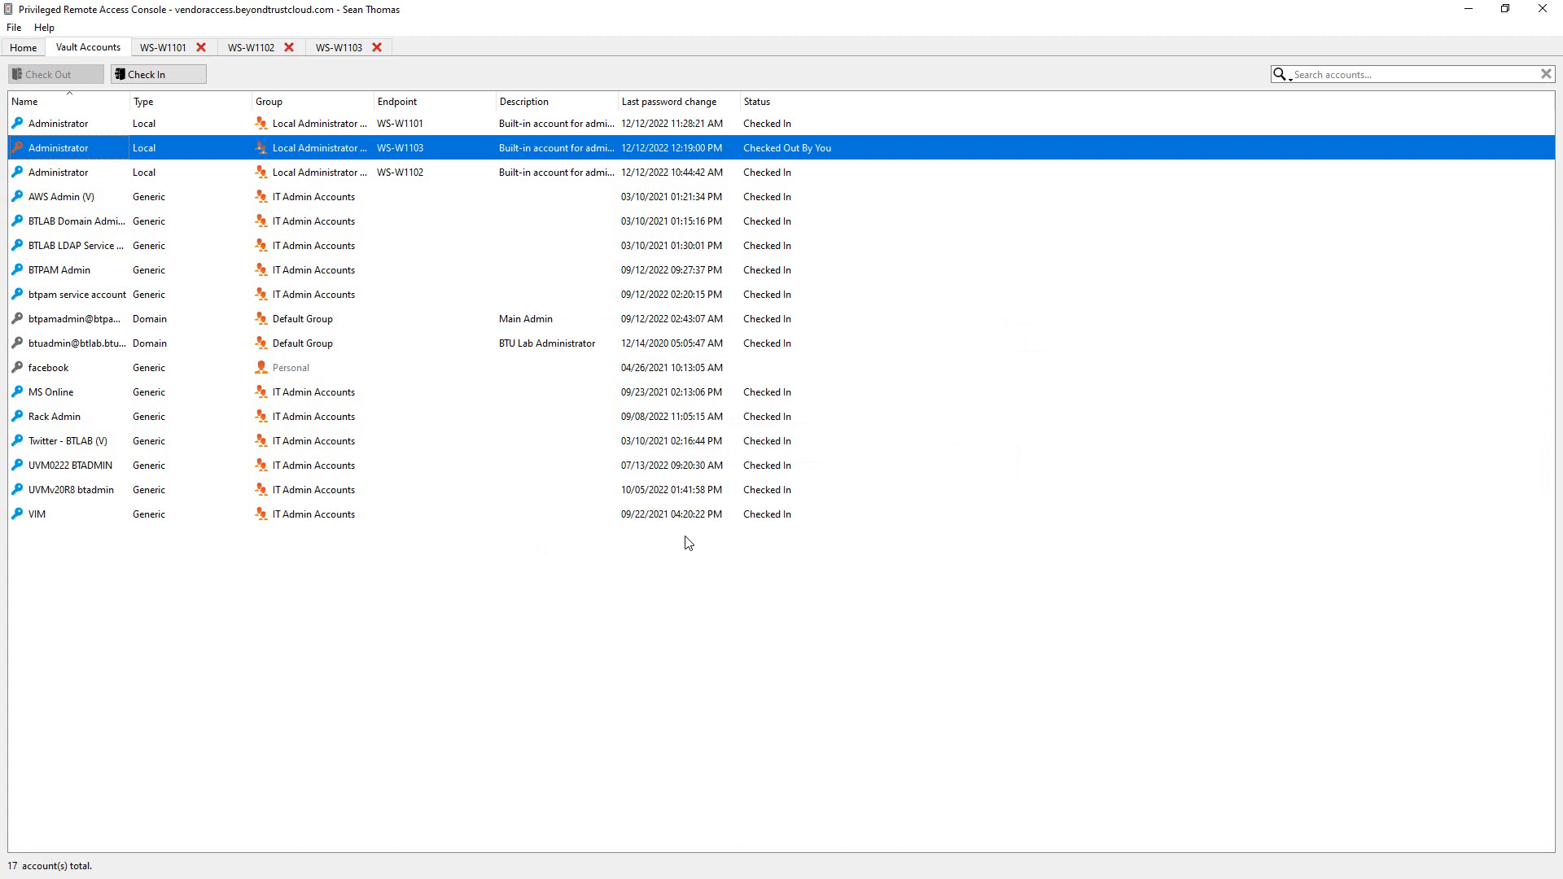
{"action": "mouse_move", "coordinate": [480, 427]}
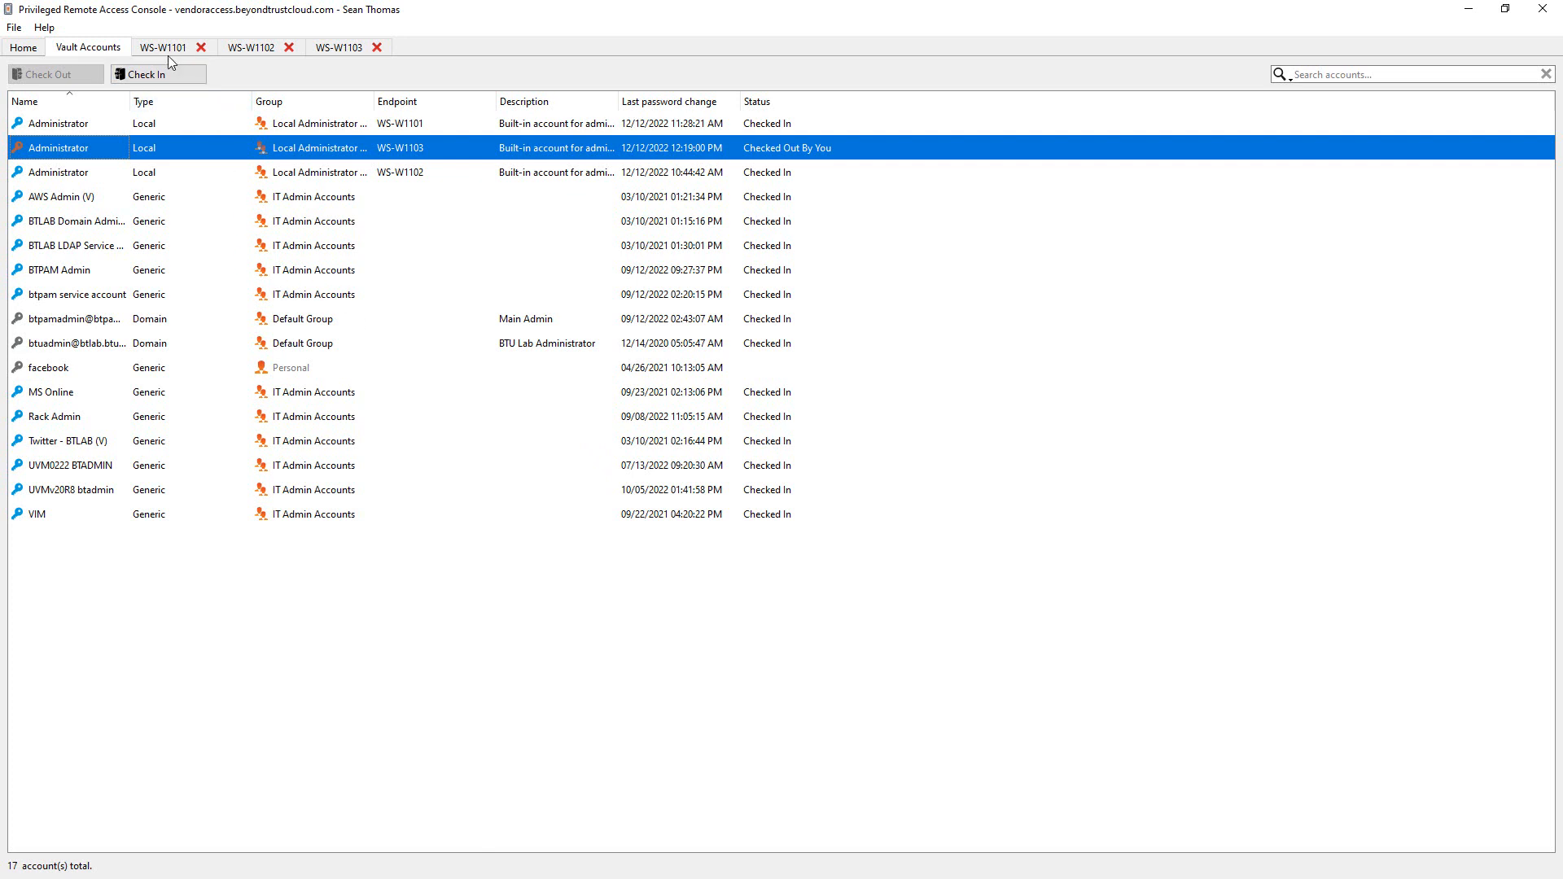
Switch to the WS-W1101 session, launch the Notepad++ installer, and focus the UAC user name field.
{"action": "left_click", "coordinate": [163, 47]}
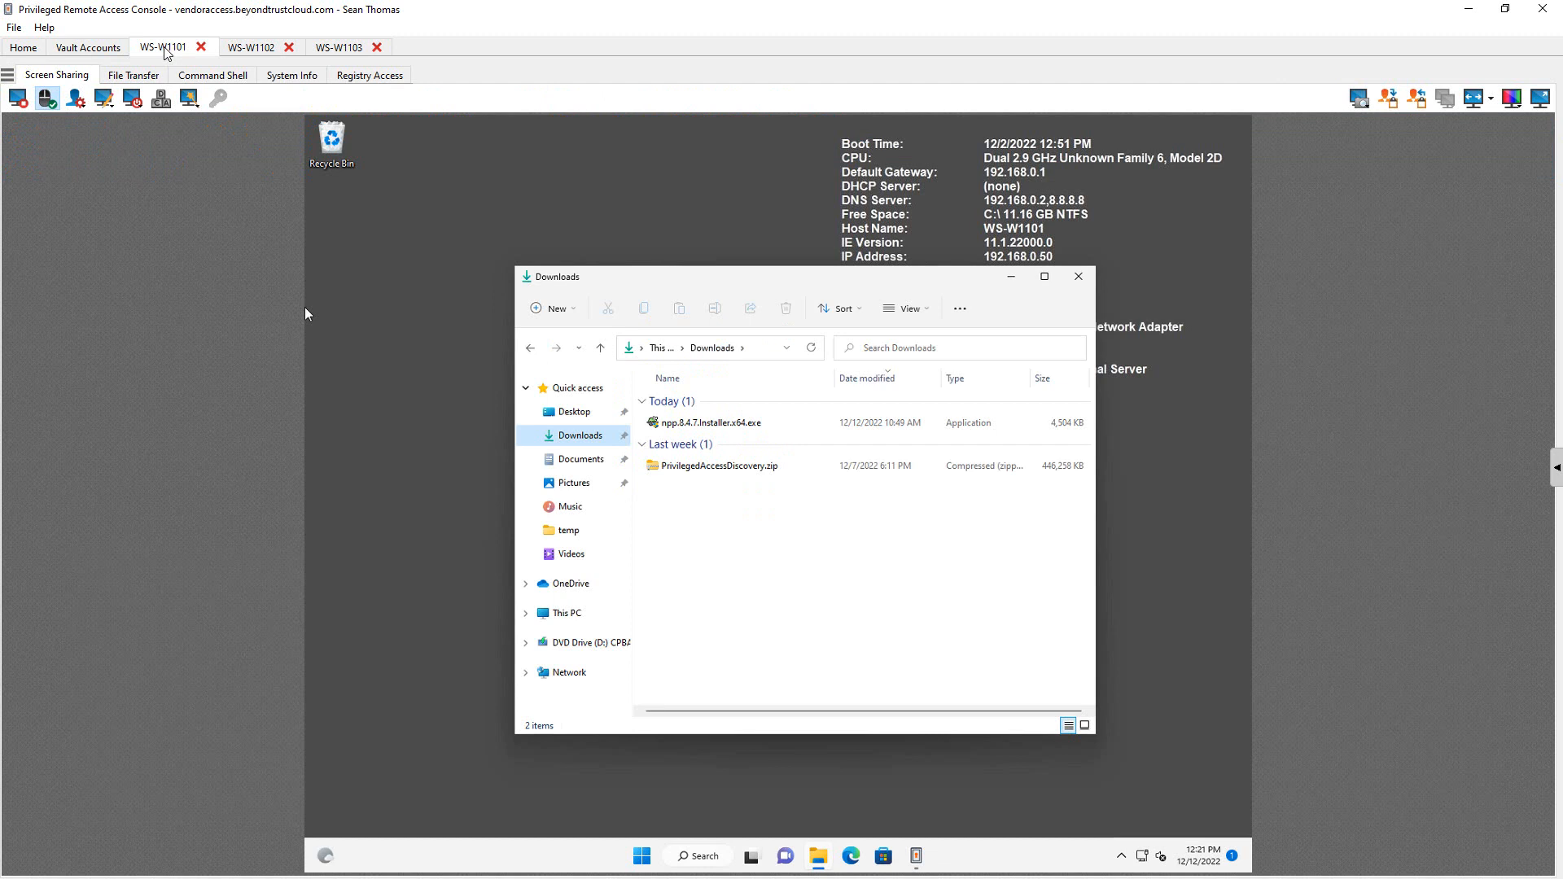
{"action": "mouse_move", "coordinate": [921, 600]}
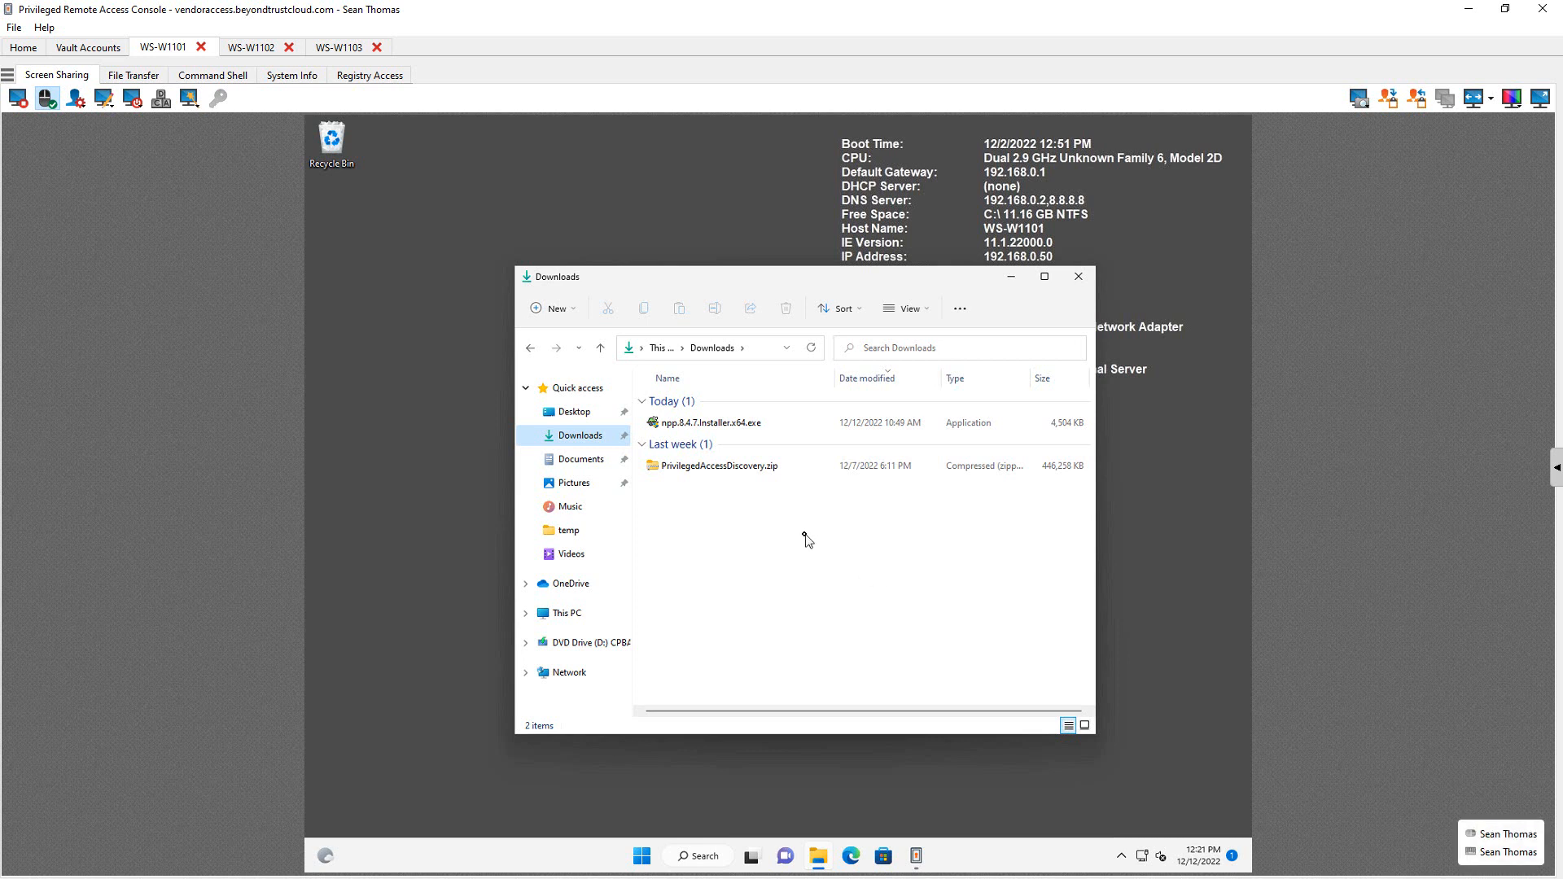
{"action": "left_click", "coordinate": [710, 422]}
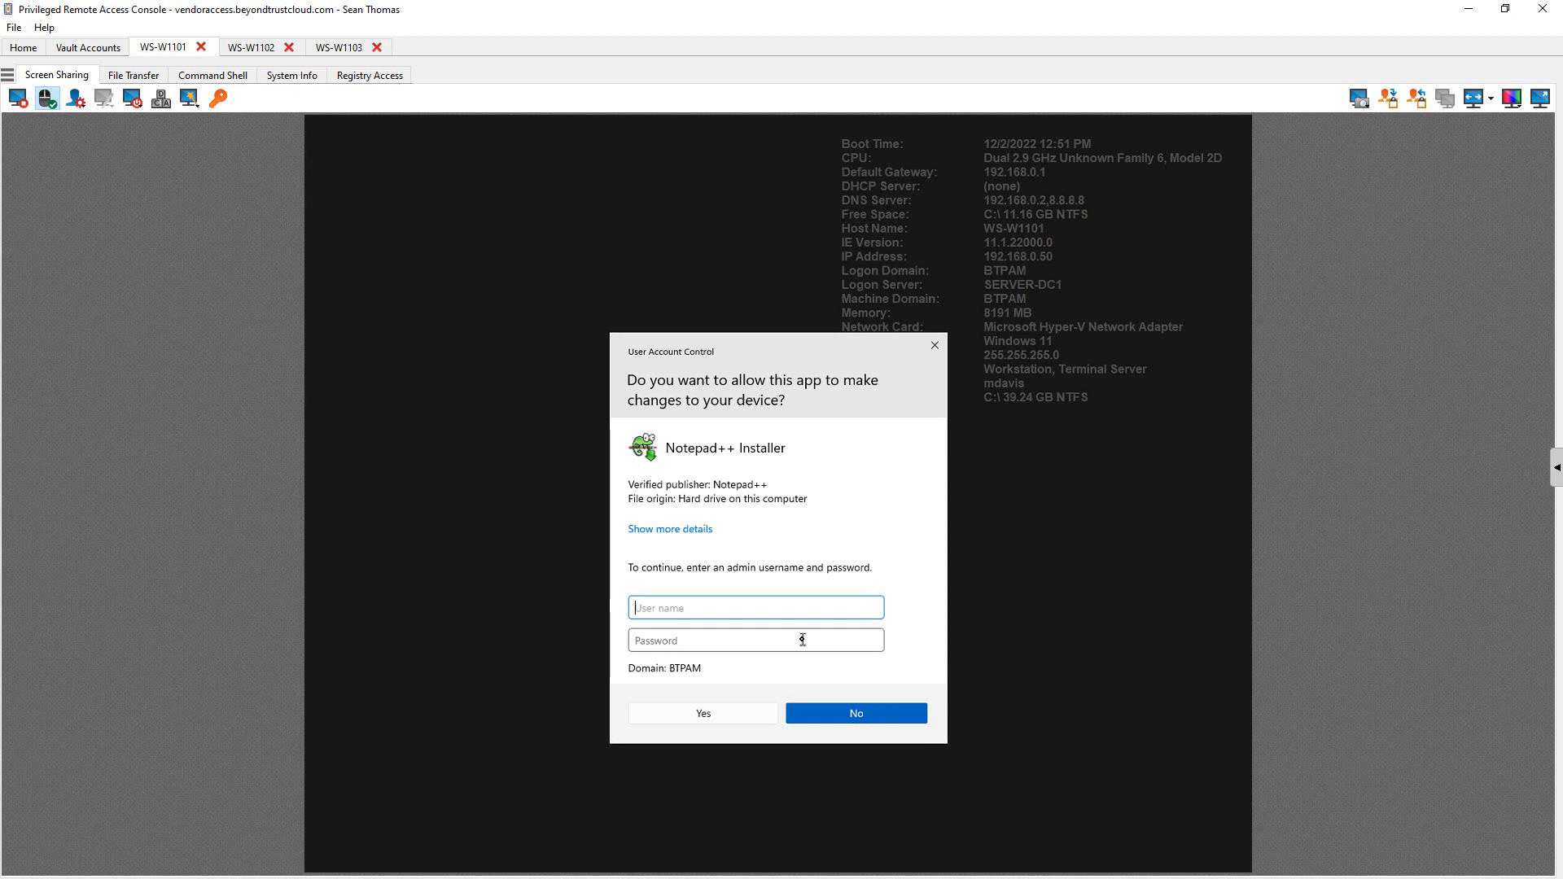
{"action": "left_click", "coordinate": [755, 607]}
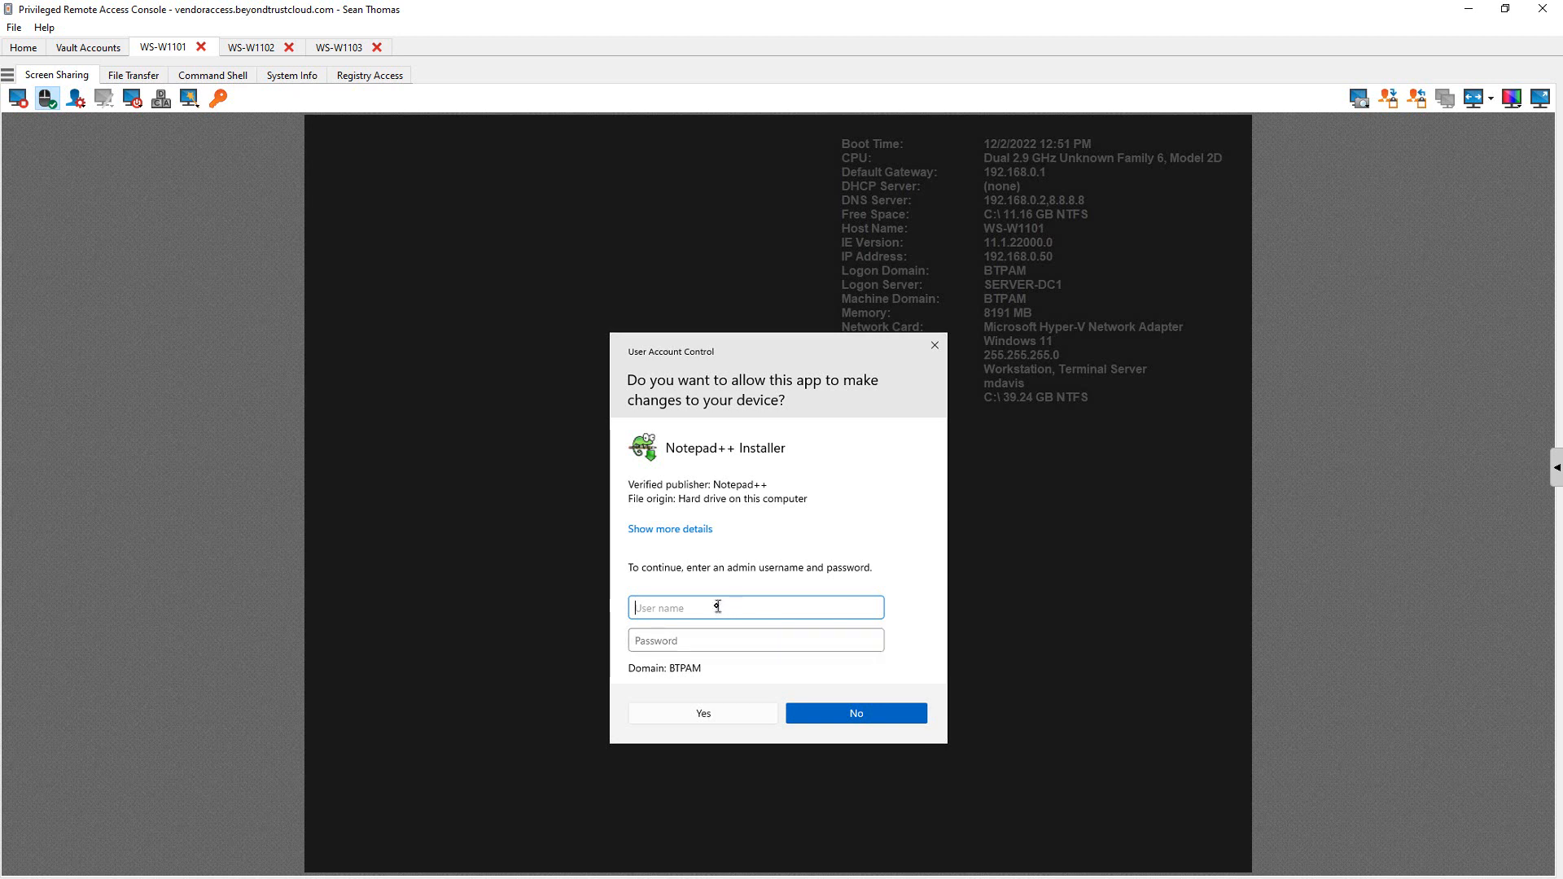
{"action": "mouse_move", "coordinate": [334, 236]}
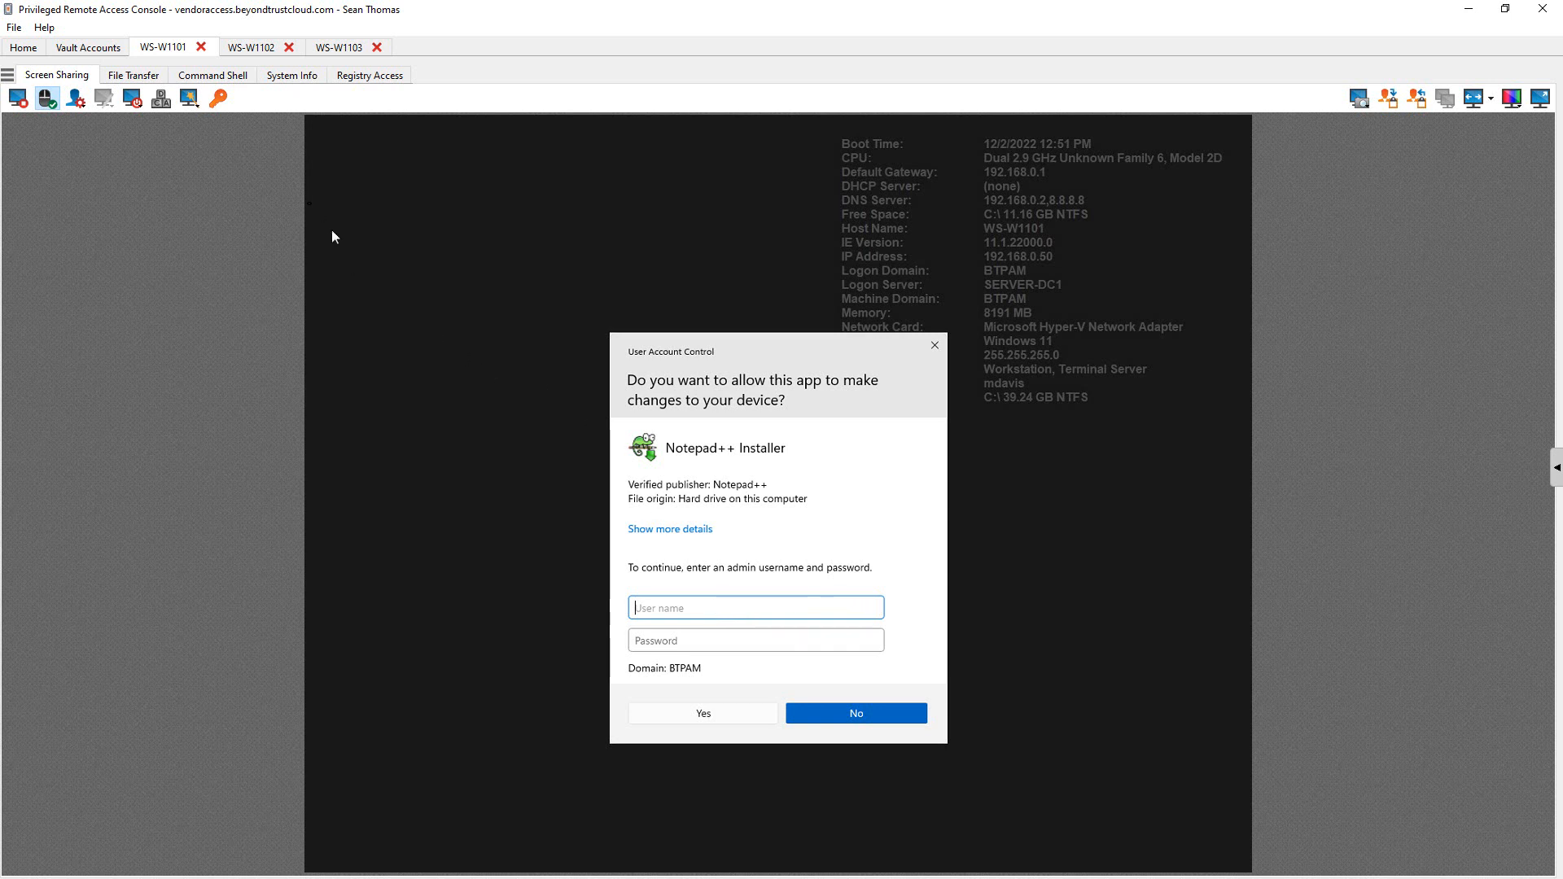
{"action": "mouse_move", "coordinate": [217, 97]}
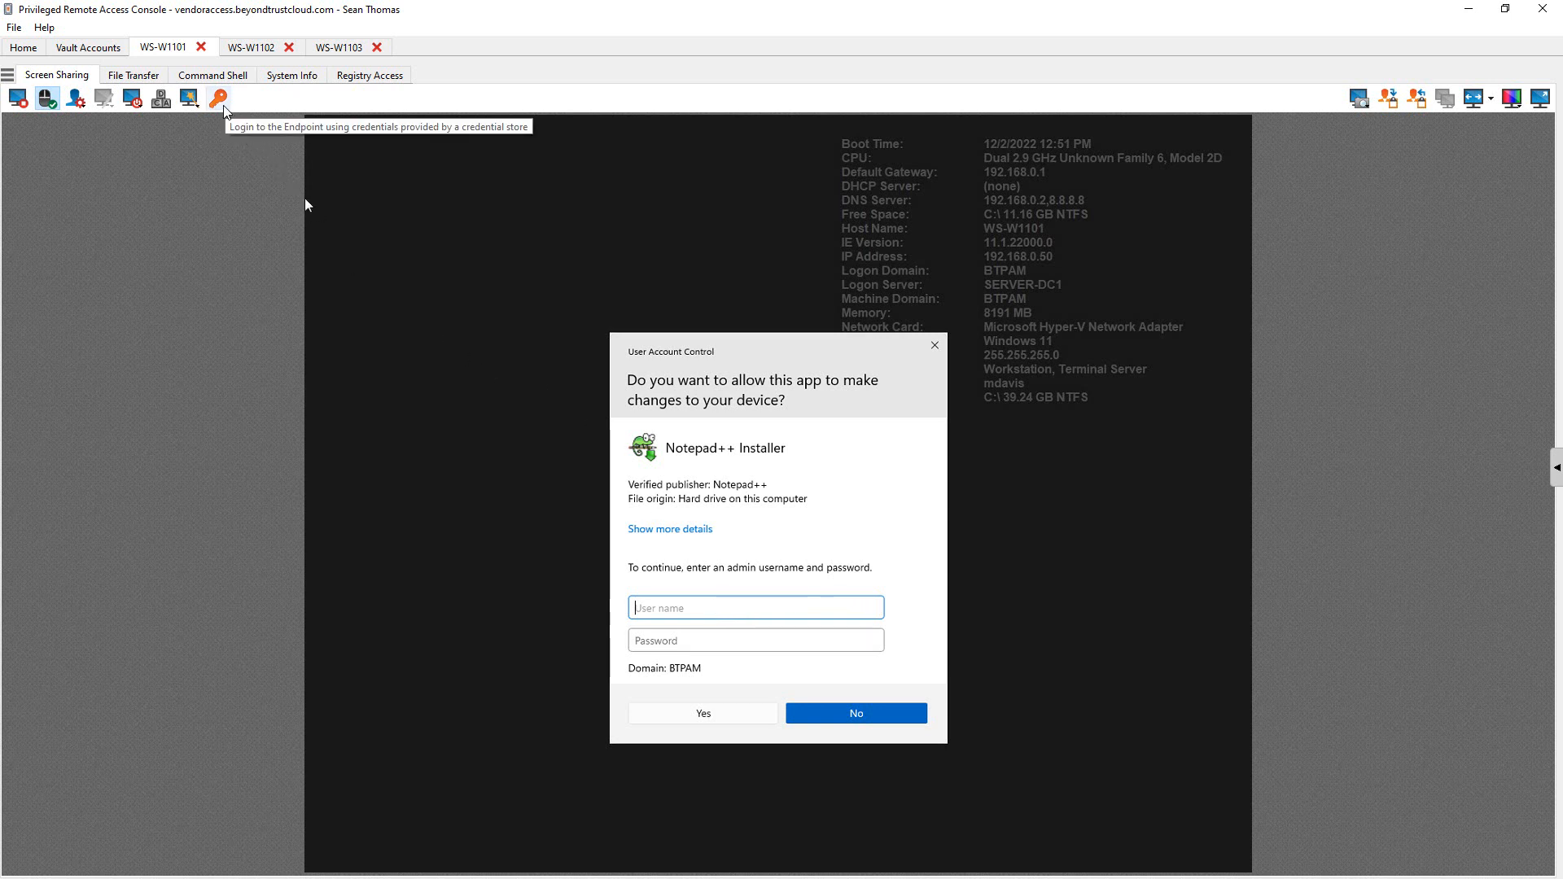
Inject the vaulted Administrator (Administrator) credential, found by searching 'admin', and approve the Notepad++ elevation.
{"action": "left_click", "coordinate": [219, 98]}
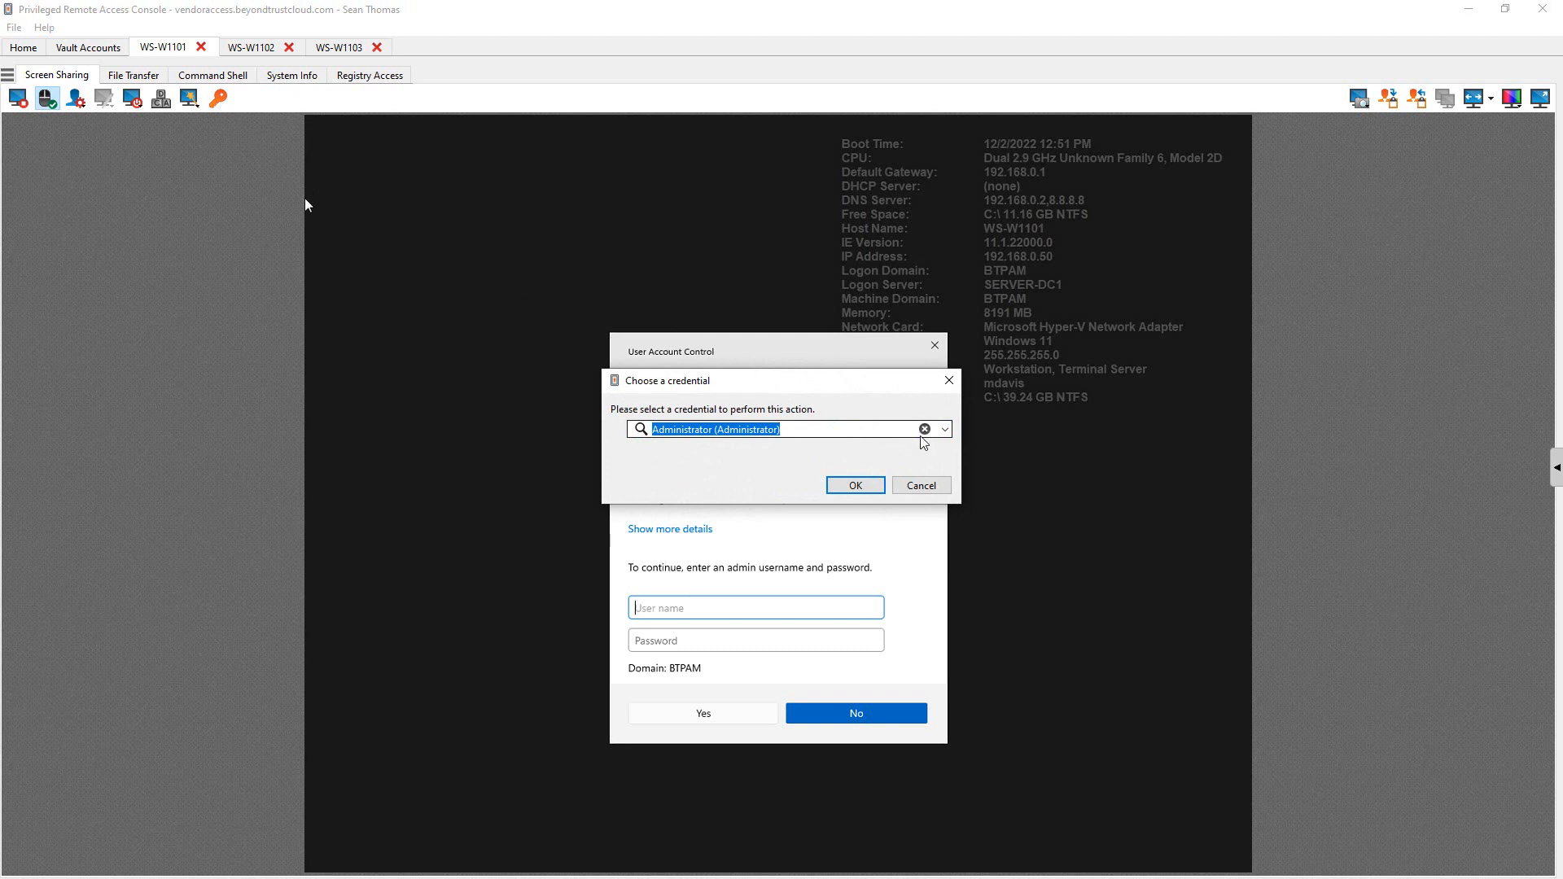
{"action": "type", "text": "admin"}
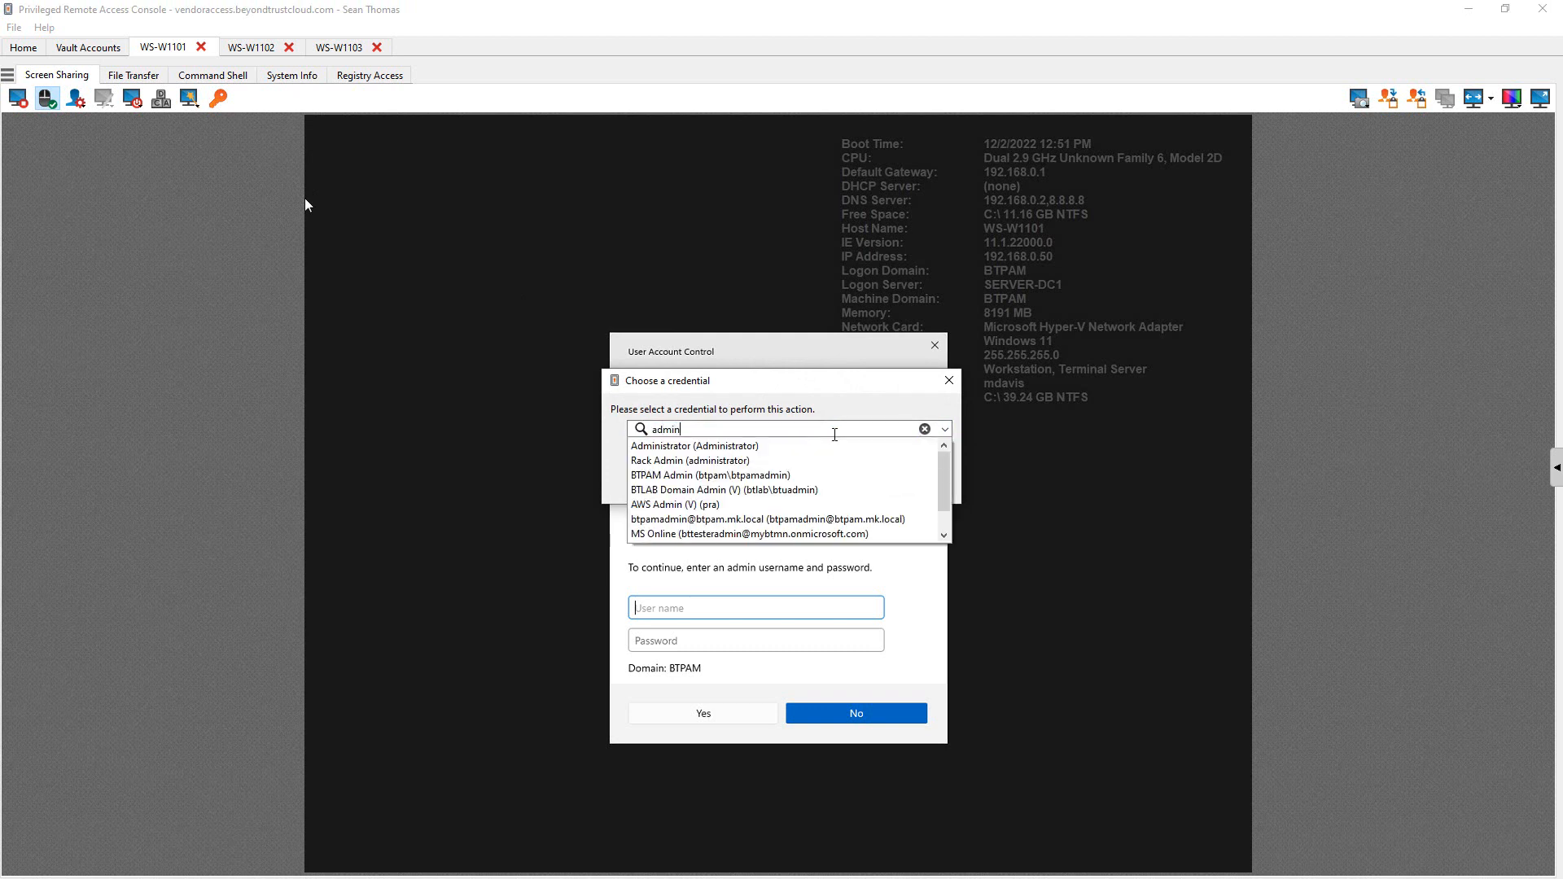
{"action": "left_click", "coordinate": [694, 445]}
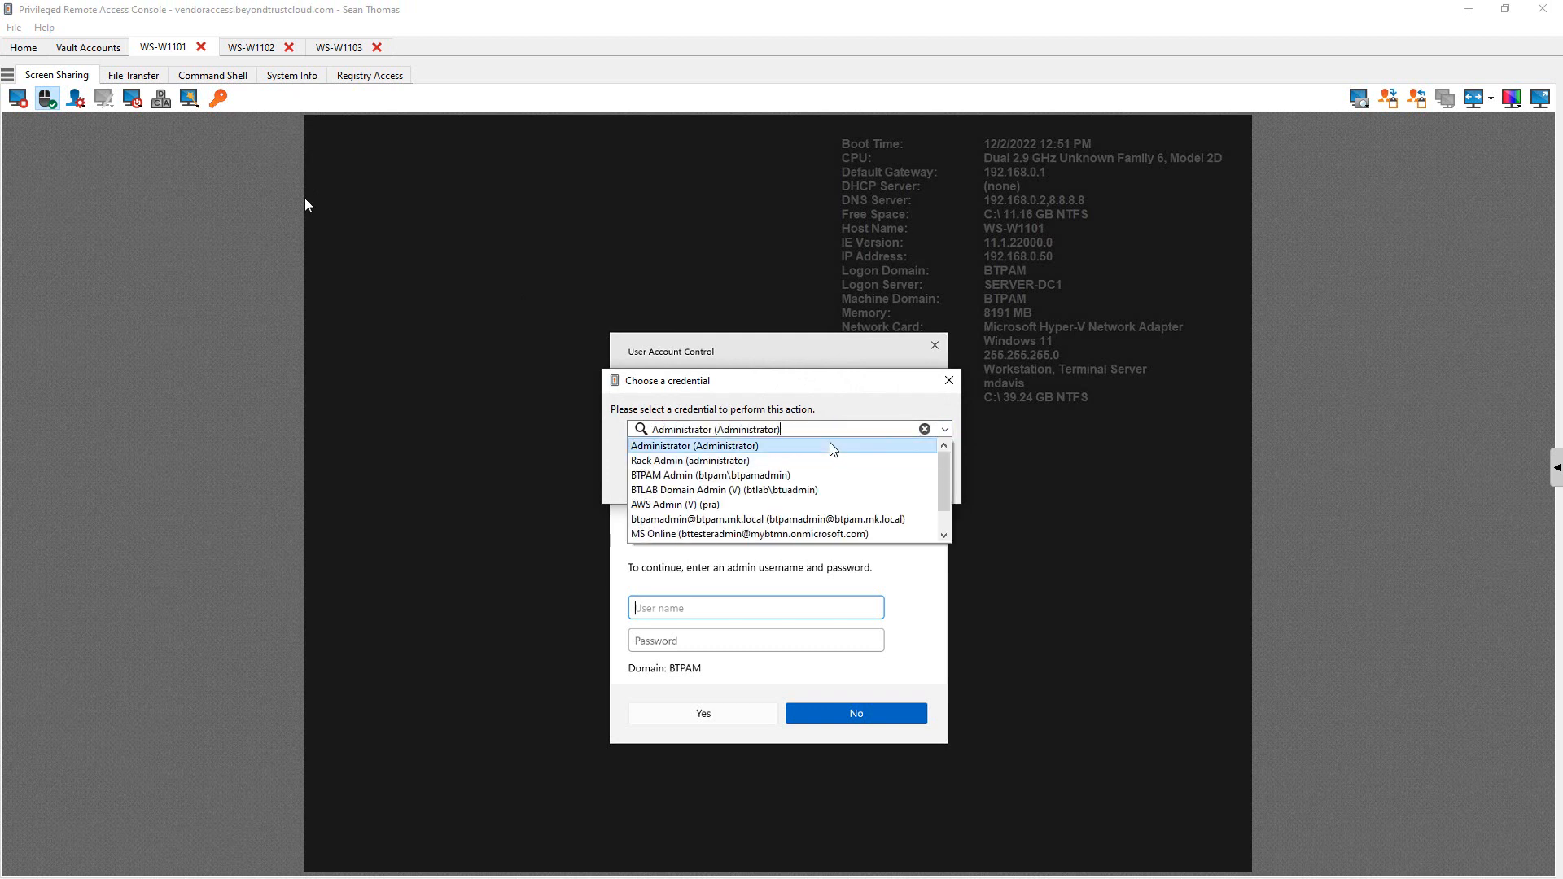
{"action": "left_click", "coordinate": [692, 445]}
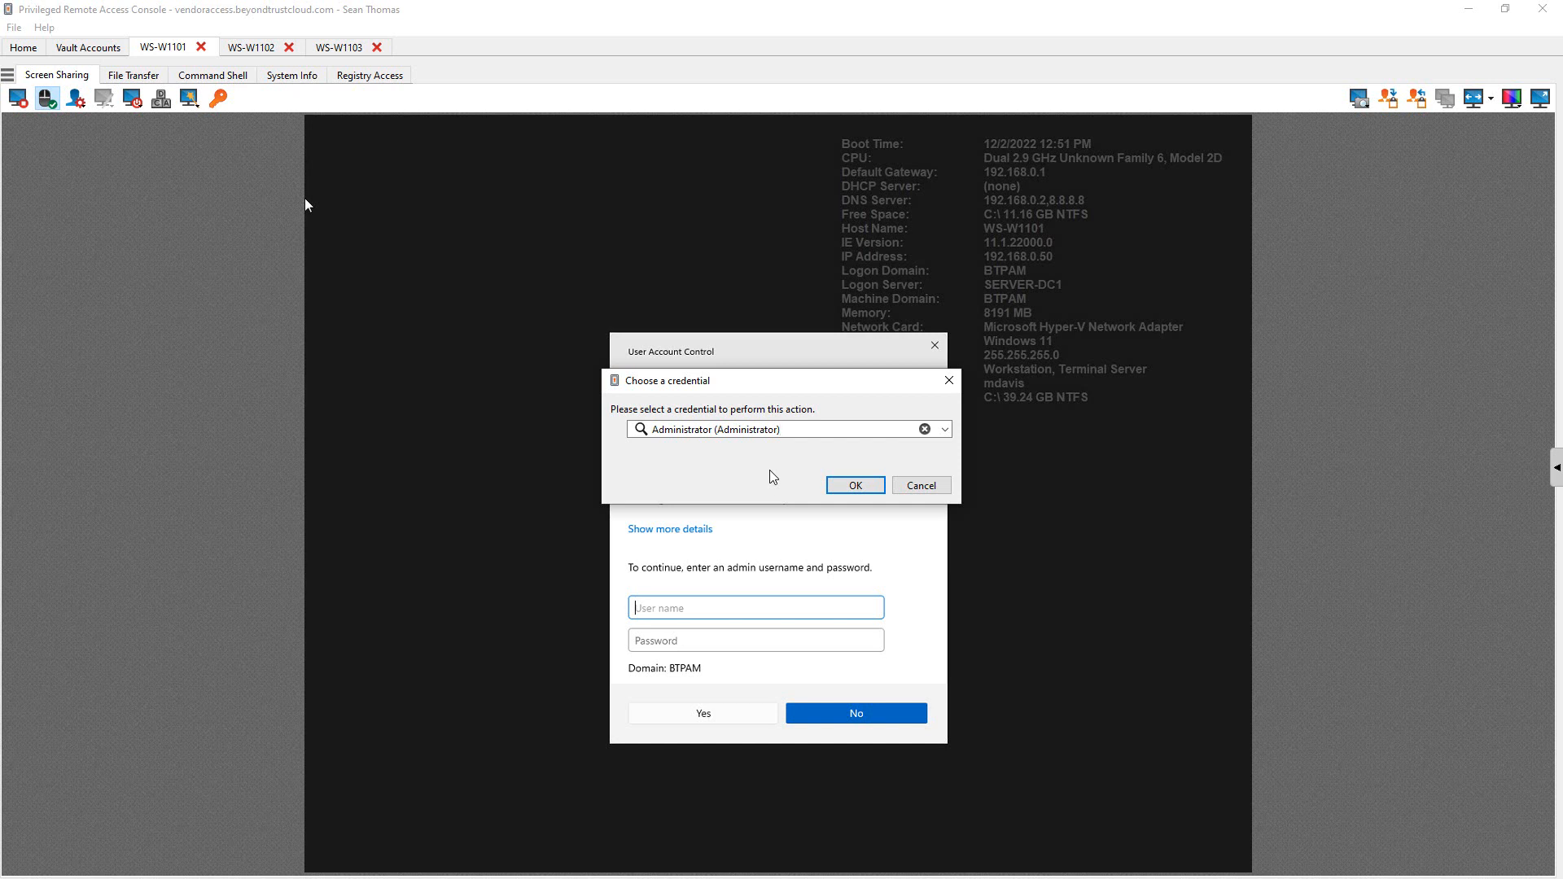
{"action": "mouse_move", "coordinate": [854, 485]}
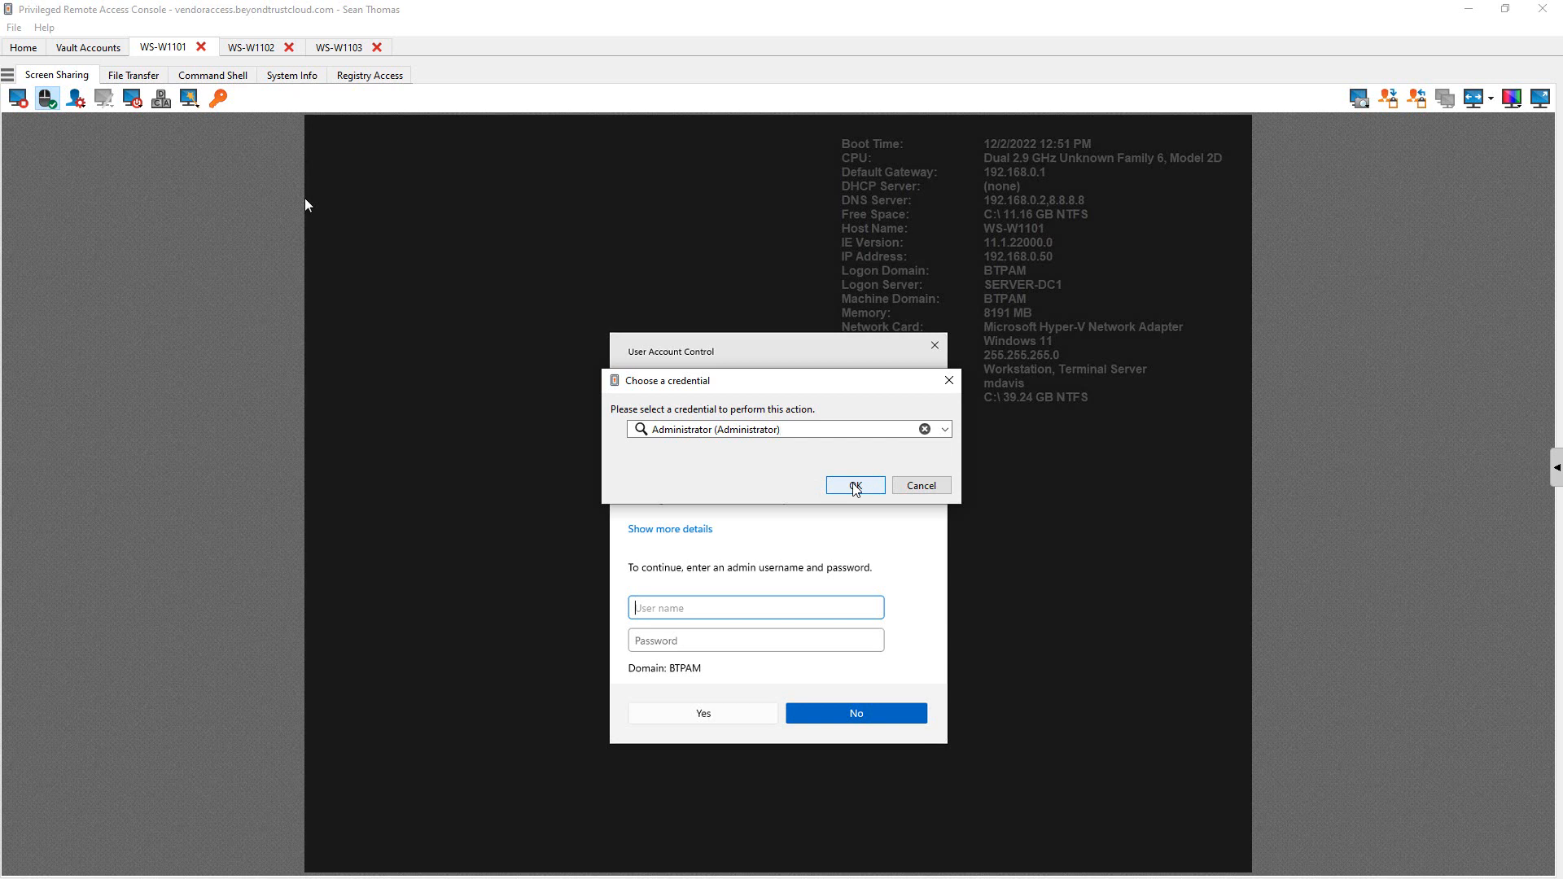
{"action": "left_click", "coordinate": [854, 485]}
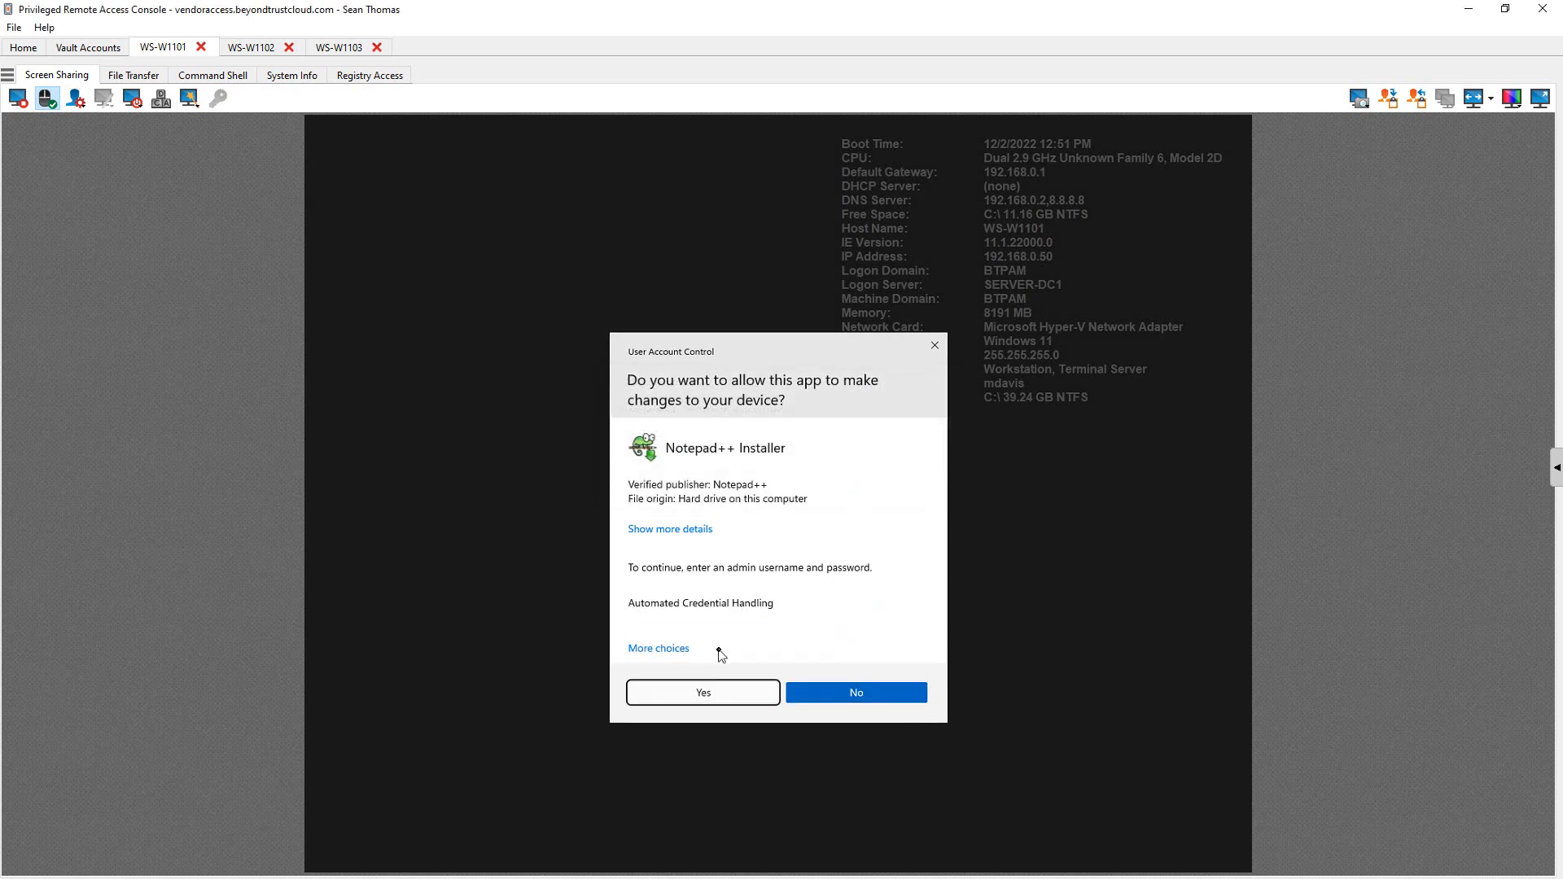
{"action": "left_click", "coordinate": [855, 692]}
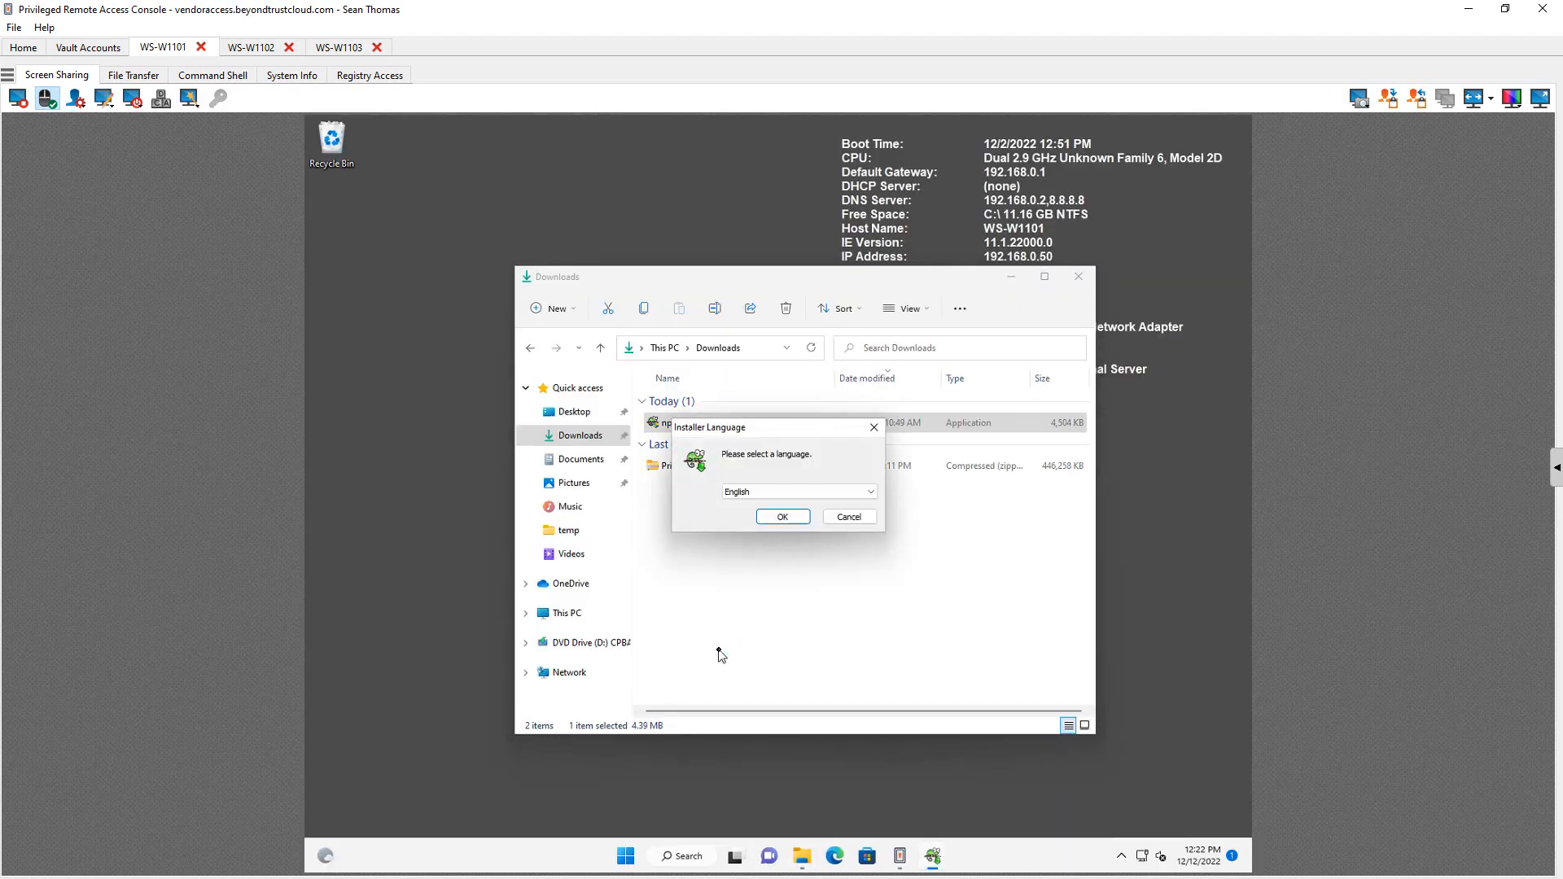
{"action": "mouse_move", "coordinate": [752, 593]}
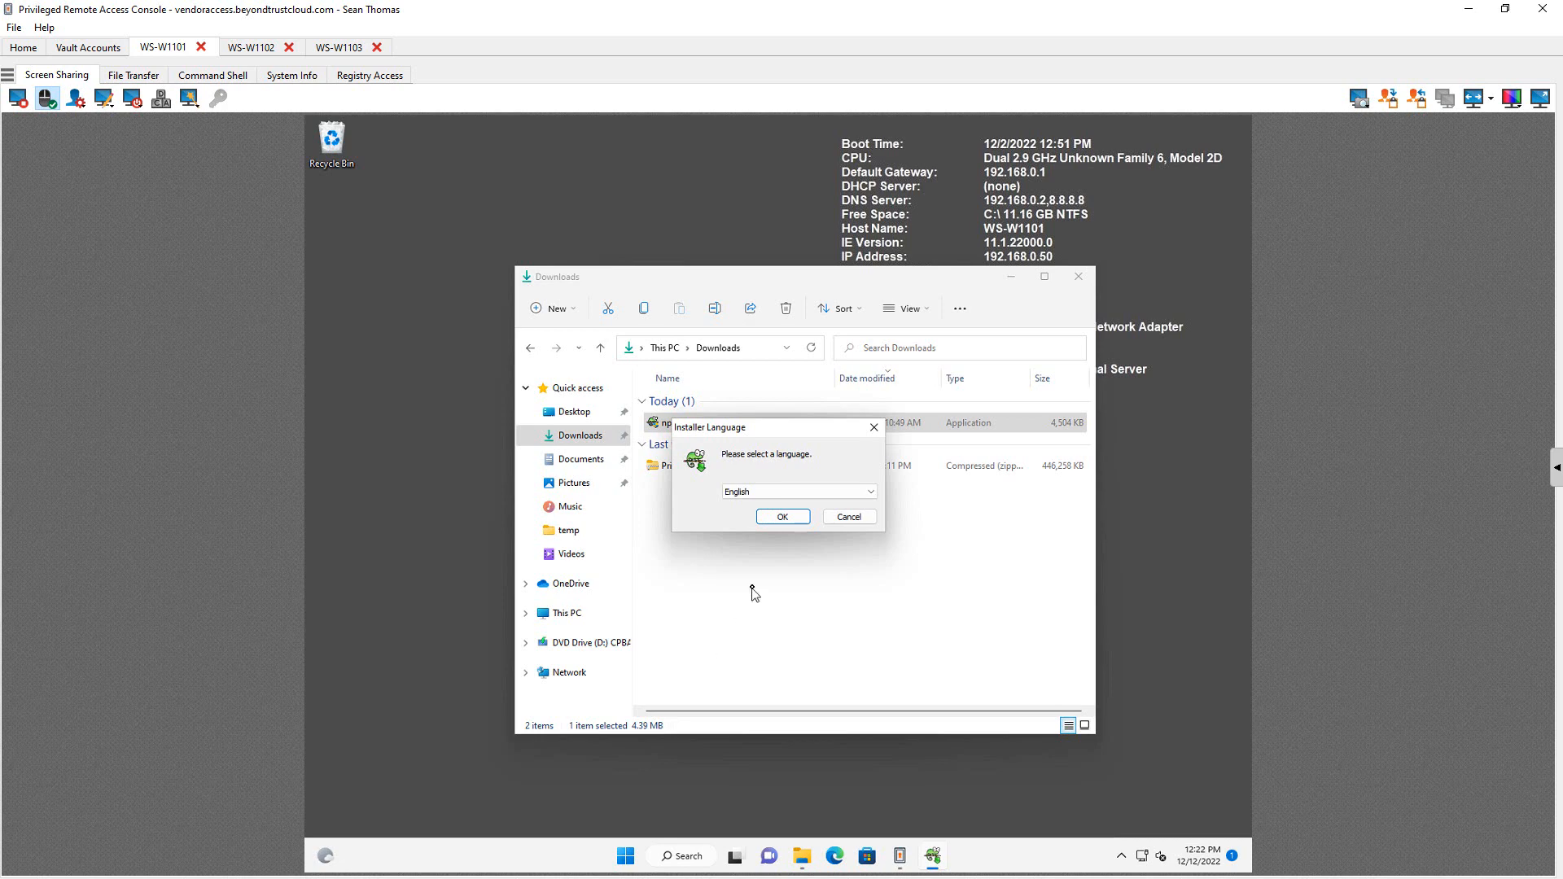
{"action": "mouse_move", "coordinate": [848, 516]}
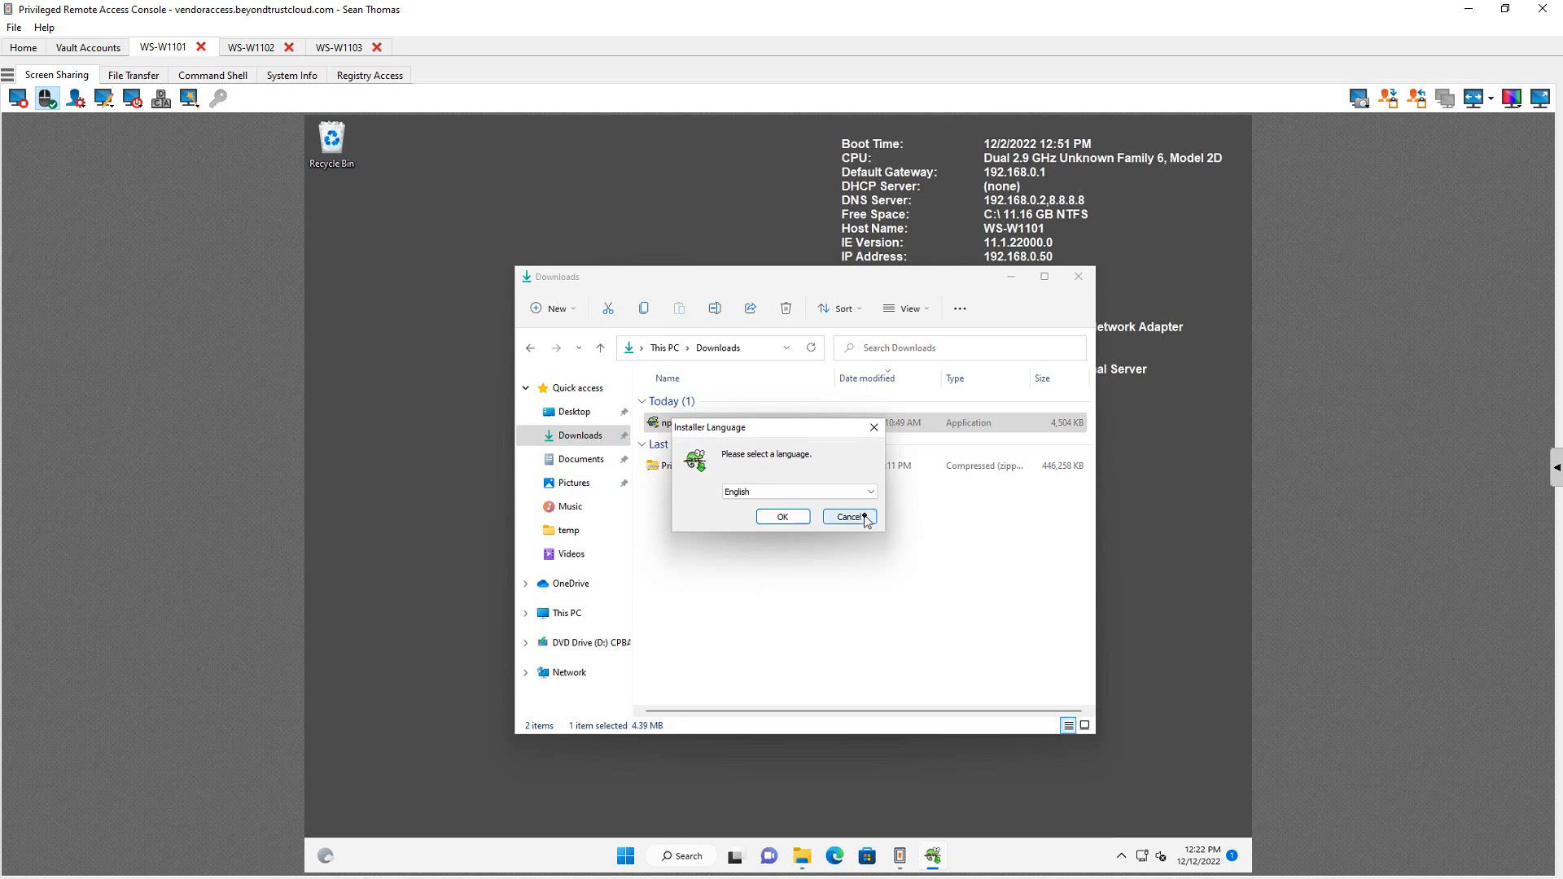
Cancel the installer language dialog and inject Administrator (Administrator) into the WS-W1102 login.
{"action": "left_click", "coordinate": [253, 47]}
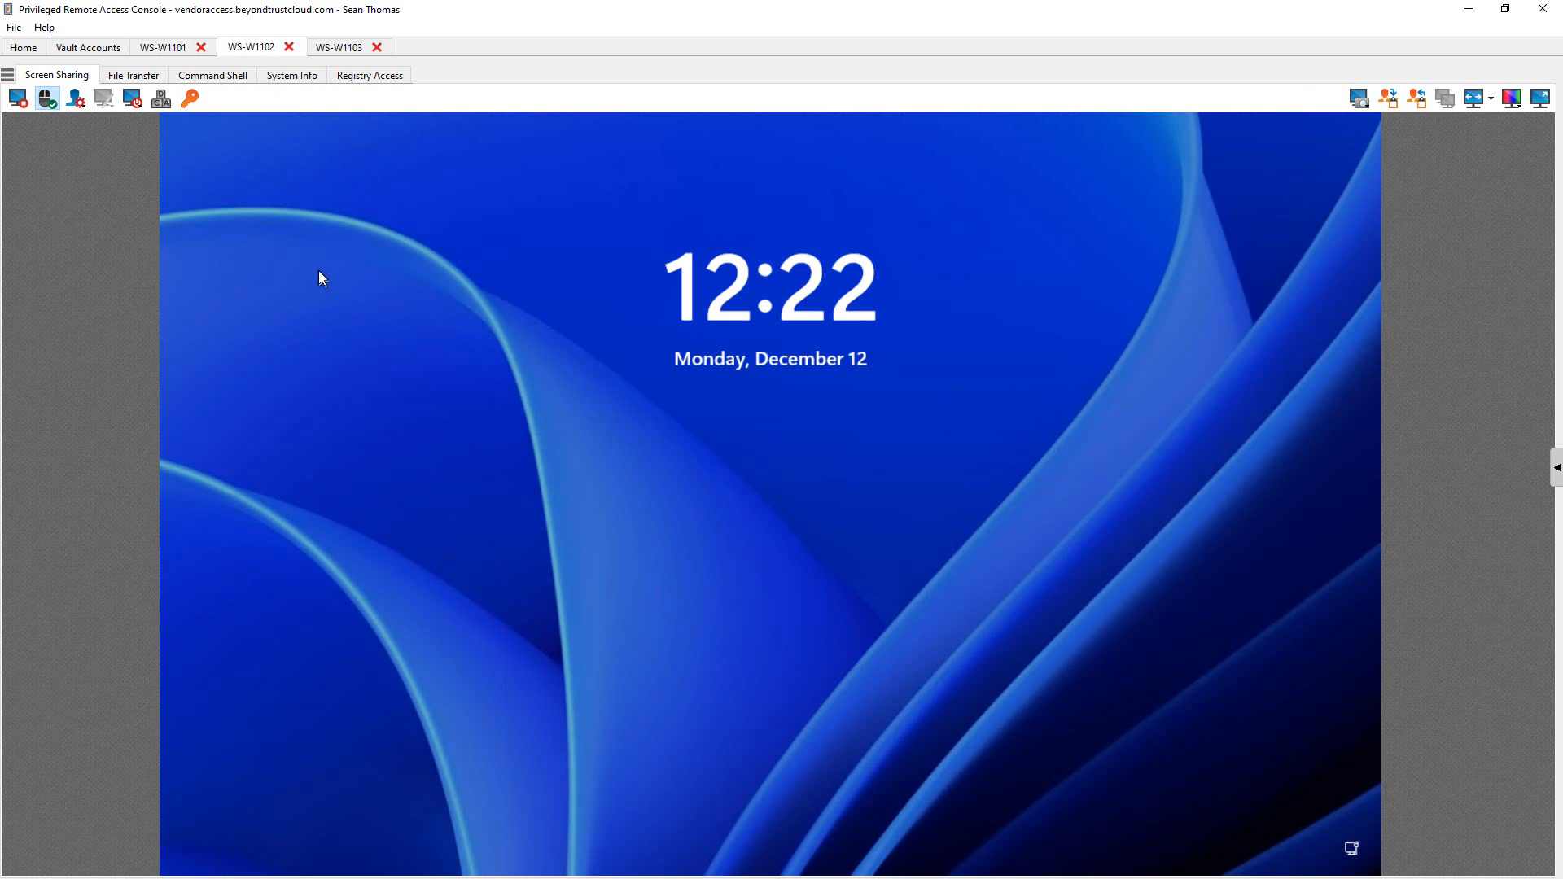
{"action": "mouse_move", "coordinate": [204, 129]}
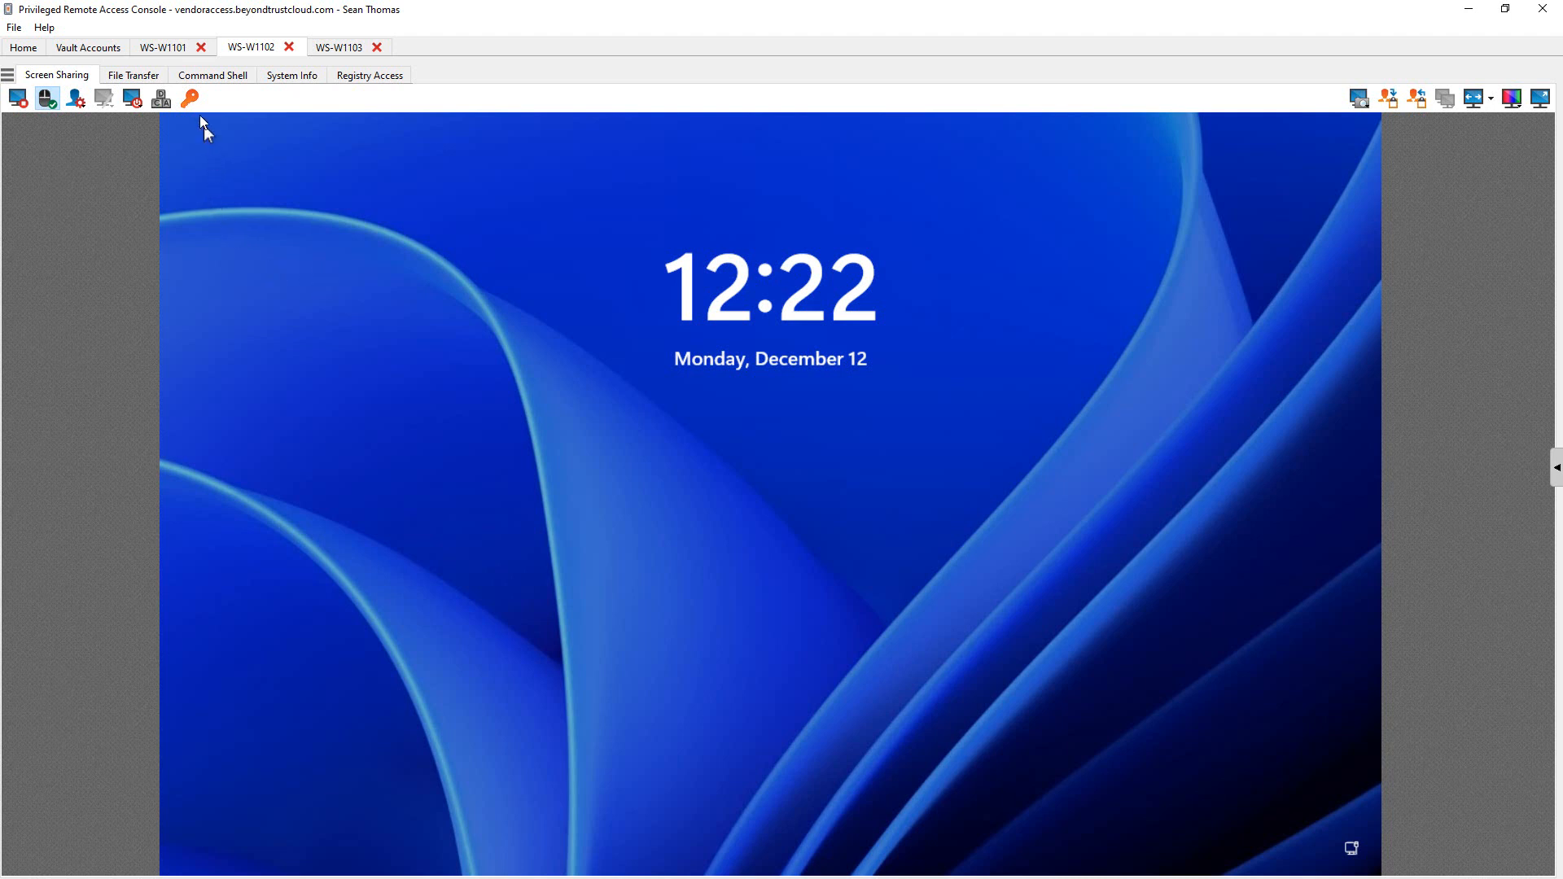
{"action": "left_click", "coordinate": [190, 98]}
{"action": "type", "text": "a"}
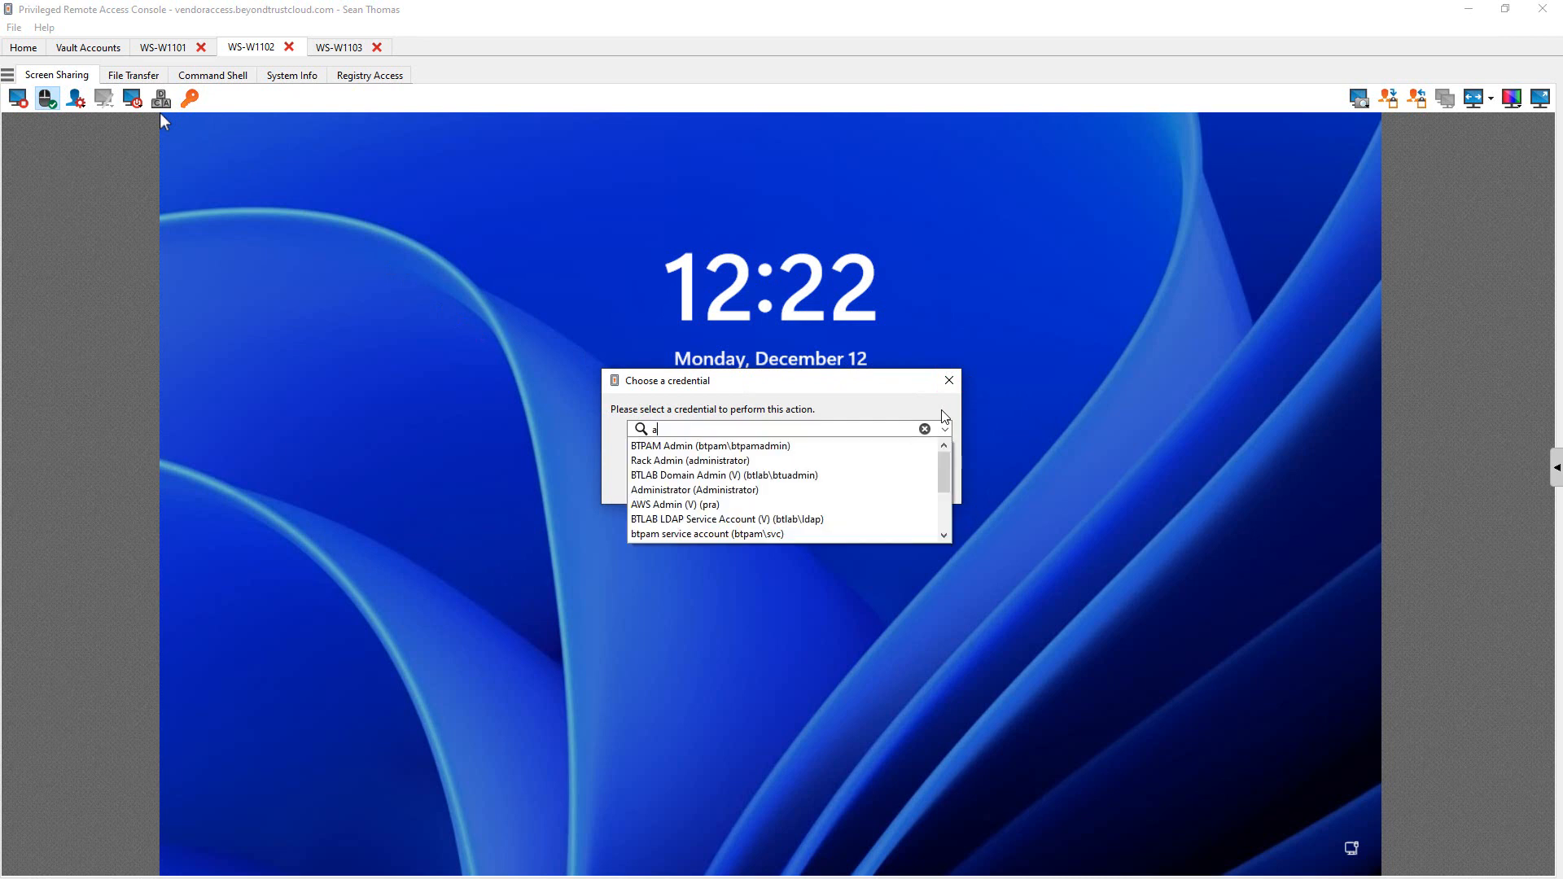
{"action": "type", "text": "dmin"}
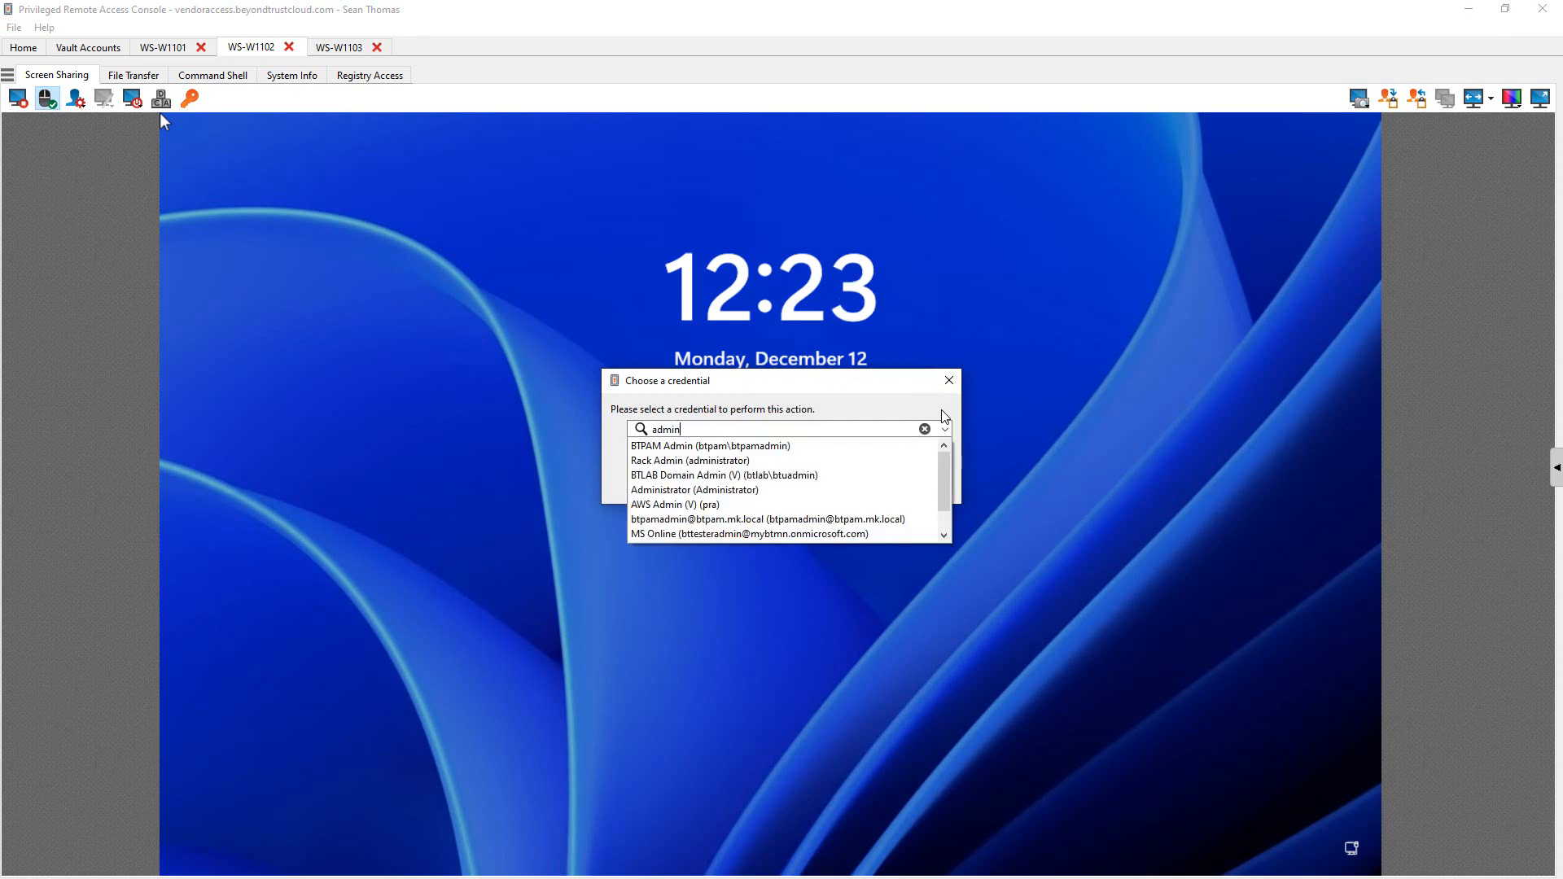
{"action": "left_click", "coordinate": [694, 489]}
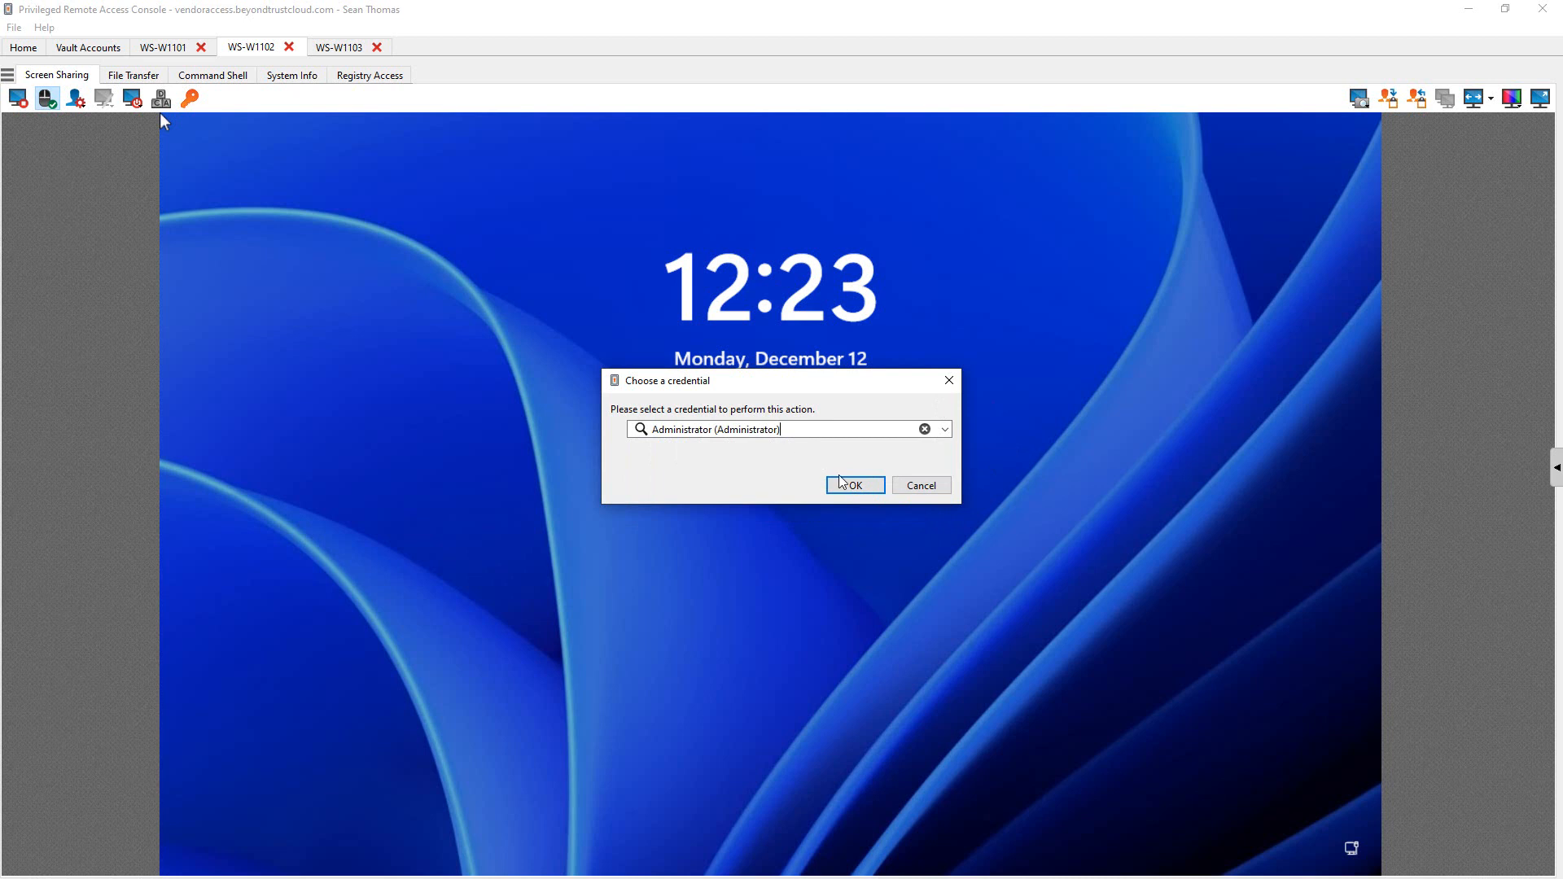
{"action": "left_click", "coordinate": [853, 486]}
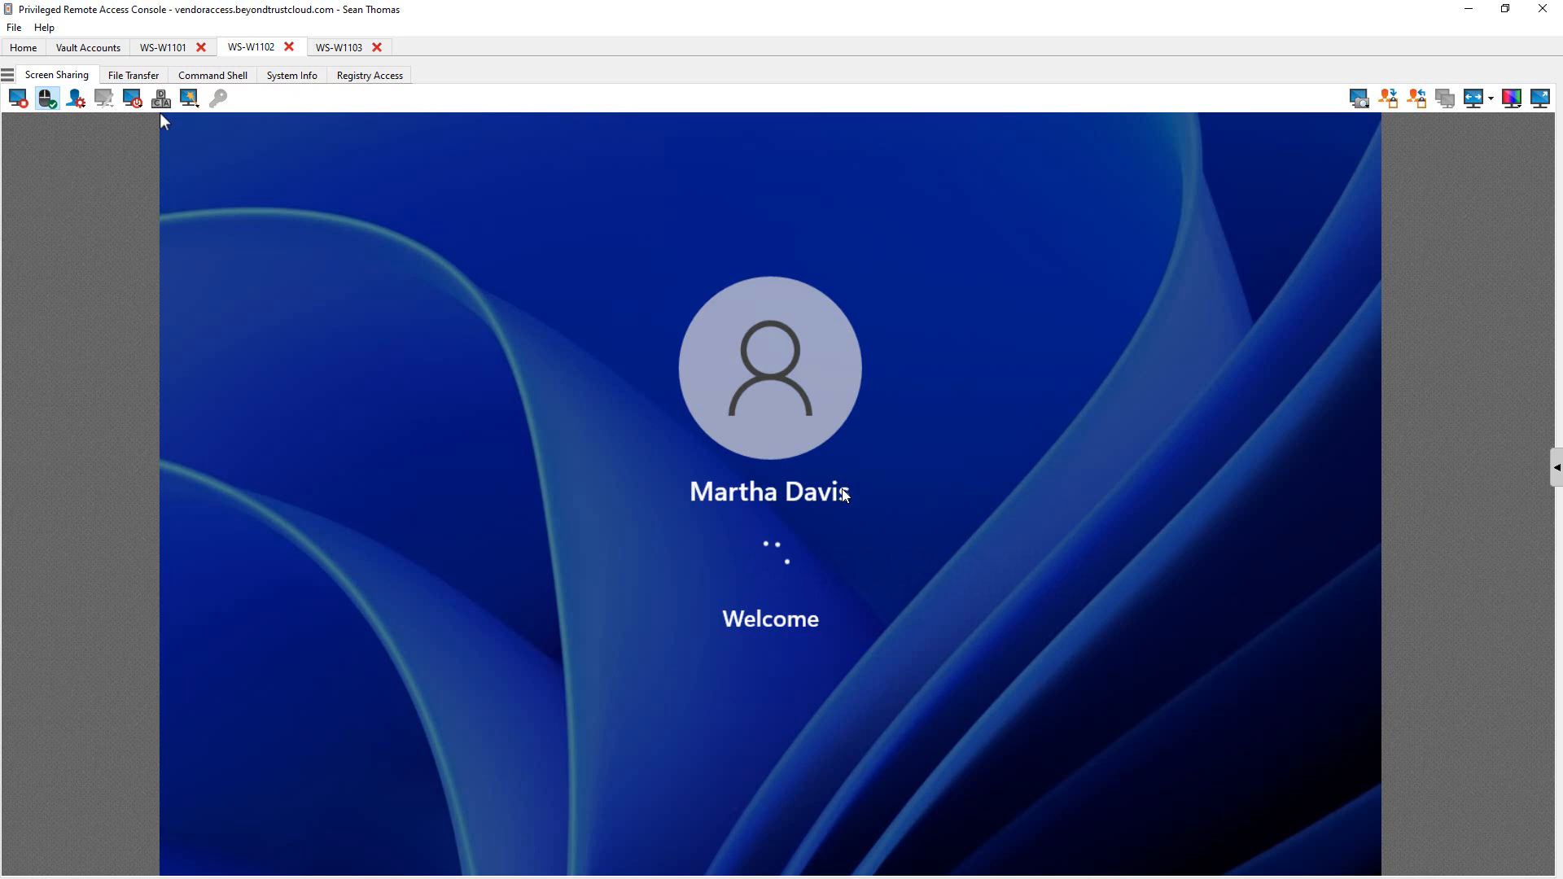
Focus the WS-W1102 screen-sharing view while the Administrator sign-in finishes to the desktop.
{"action": "left_click", "coordinate": [291, 75]}
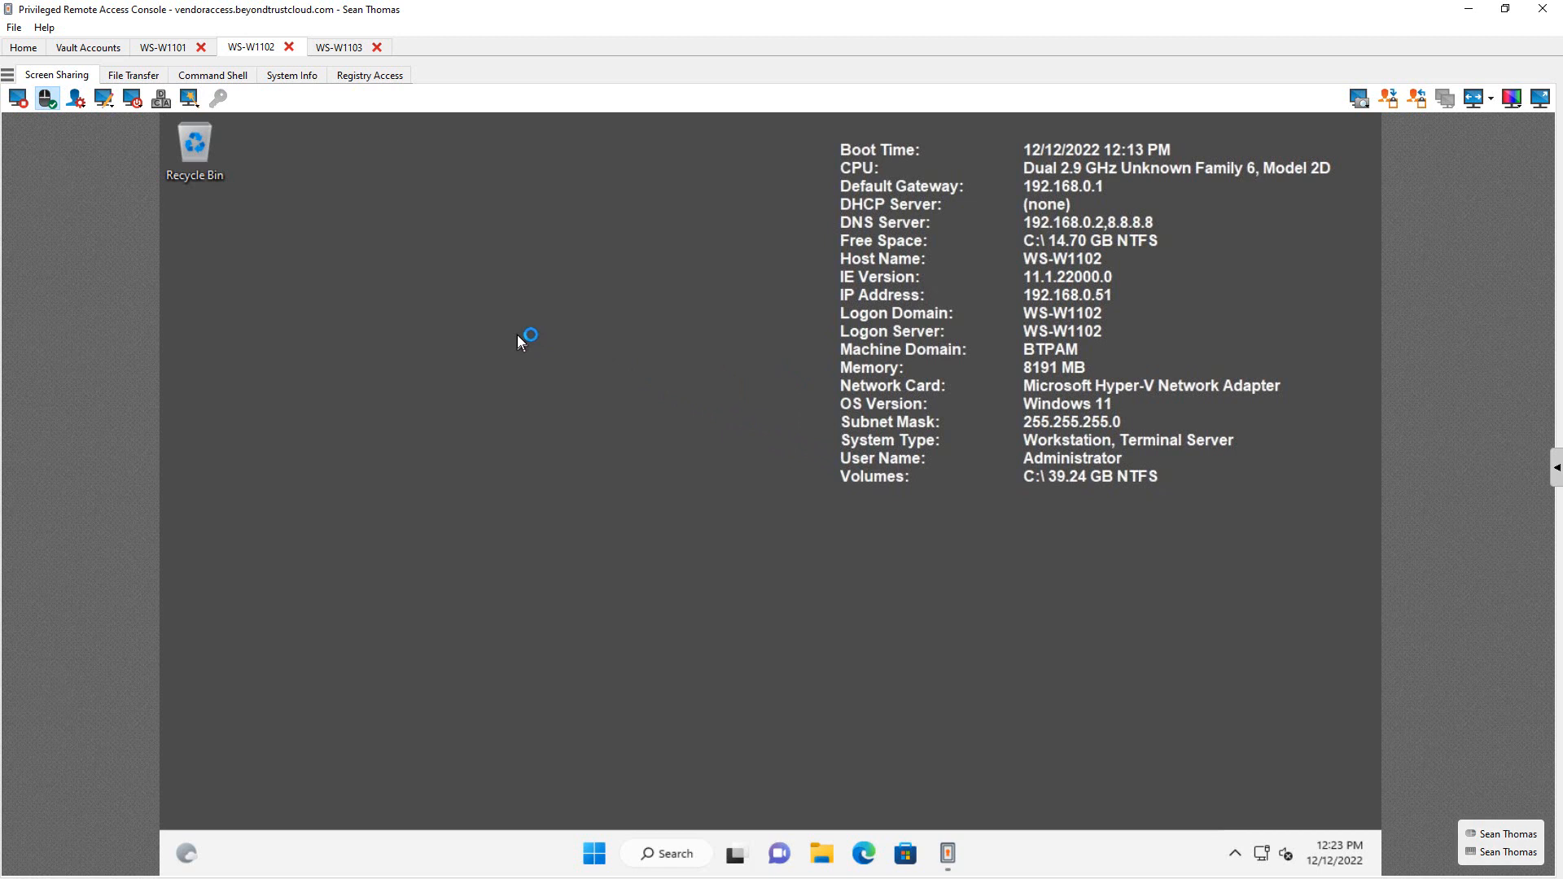
{"action": "mouse_move", "coordinate": [495, 329]}
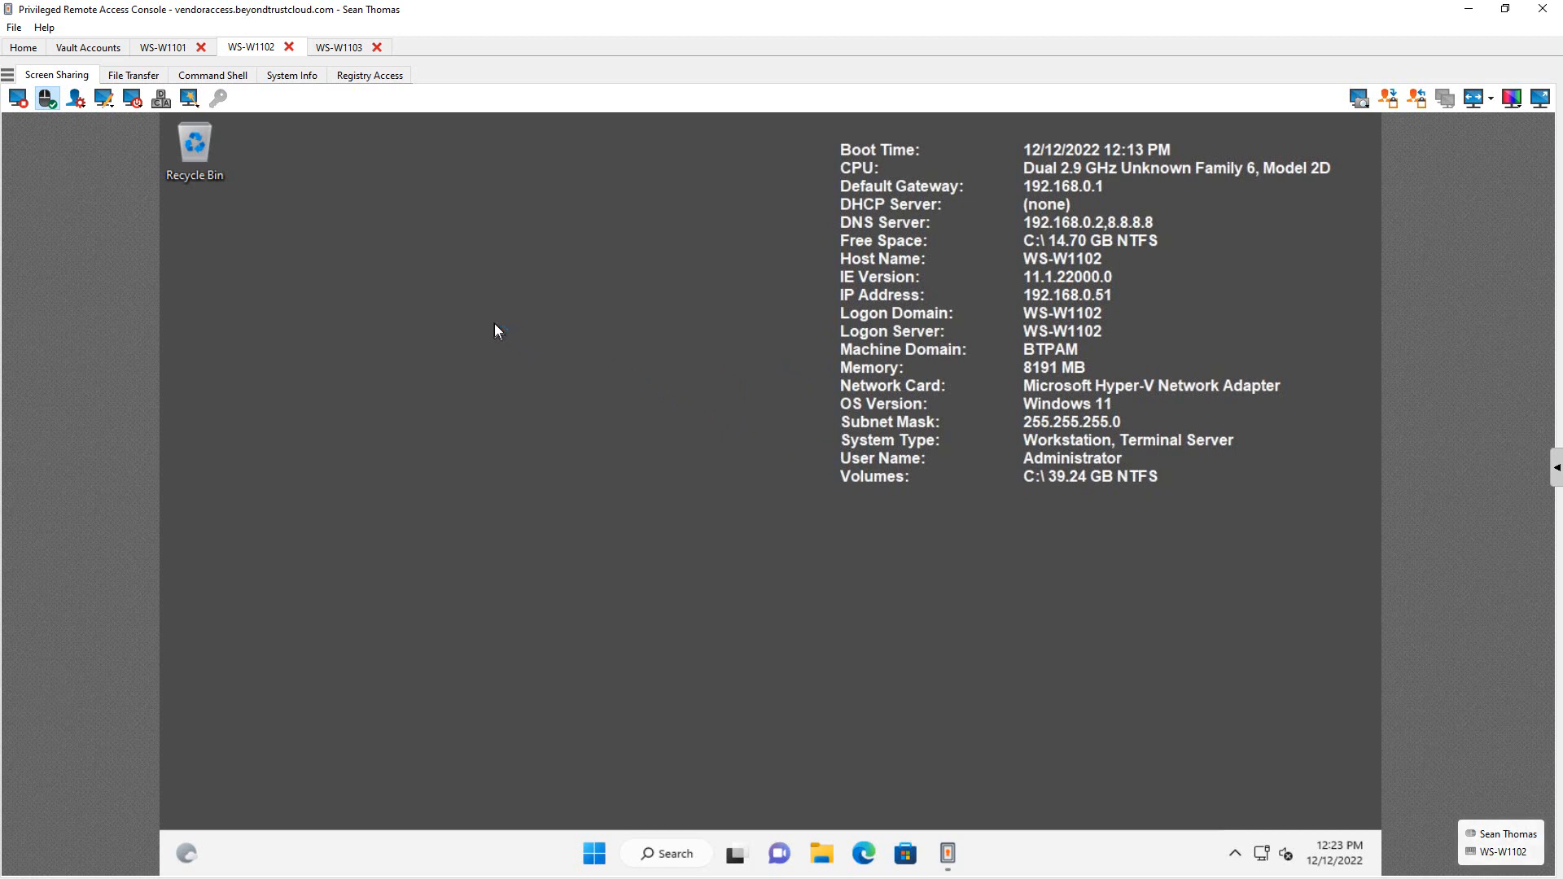